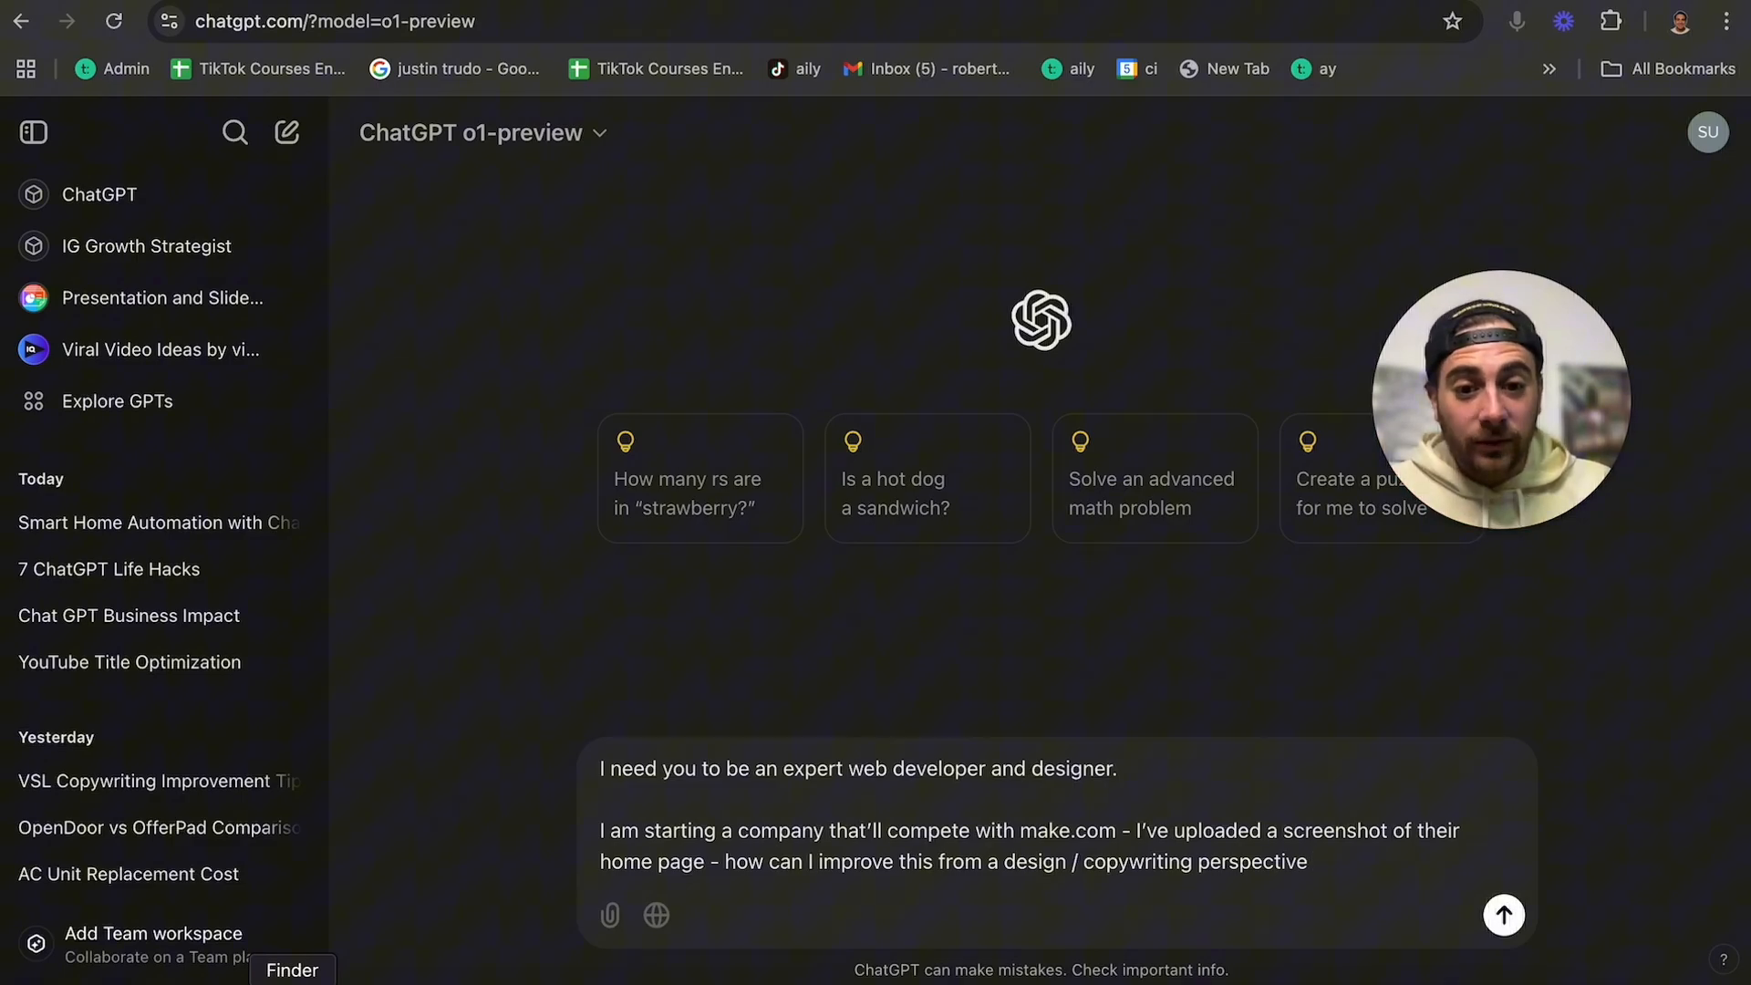
- Send the make.com homepage screenshot to GPT-4o asking for design and copywriting improvements
left_click(610, 915)
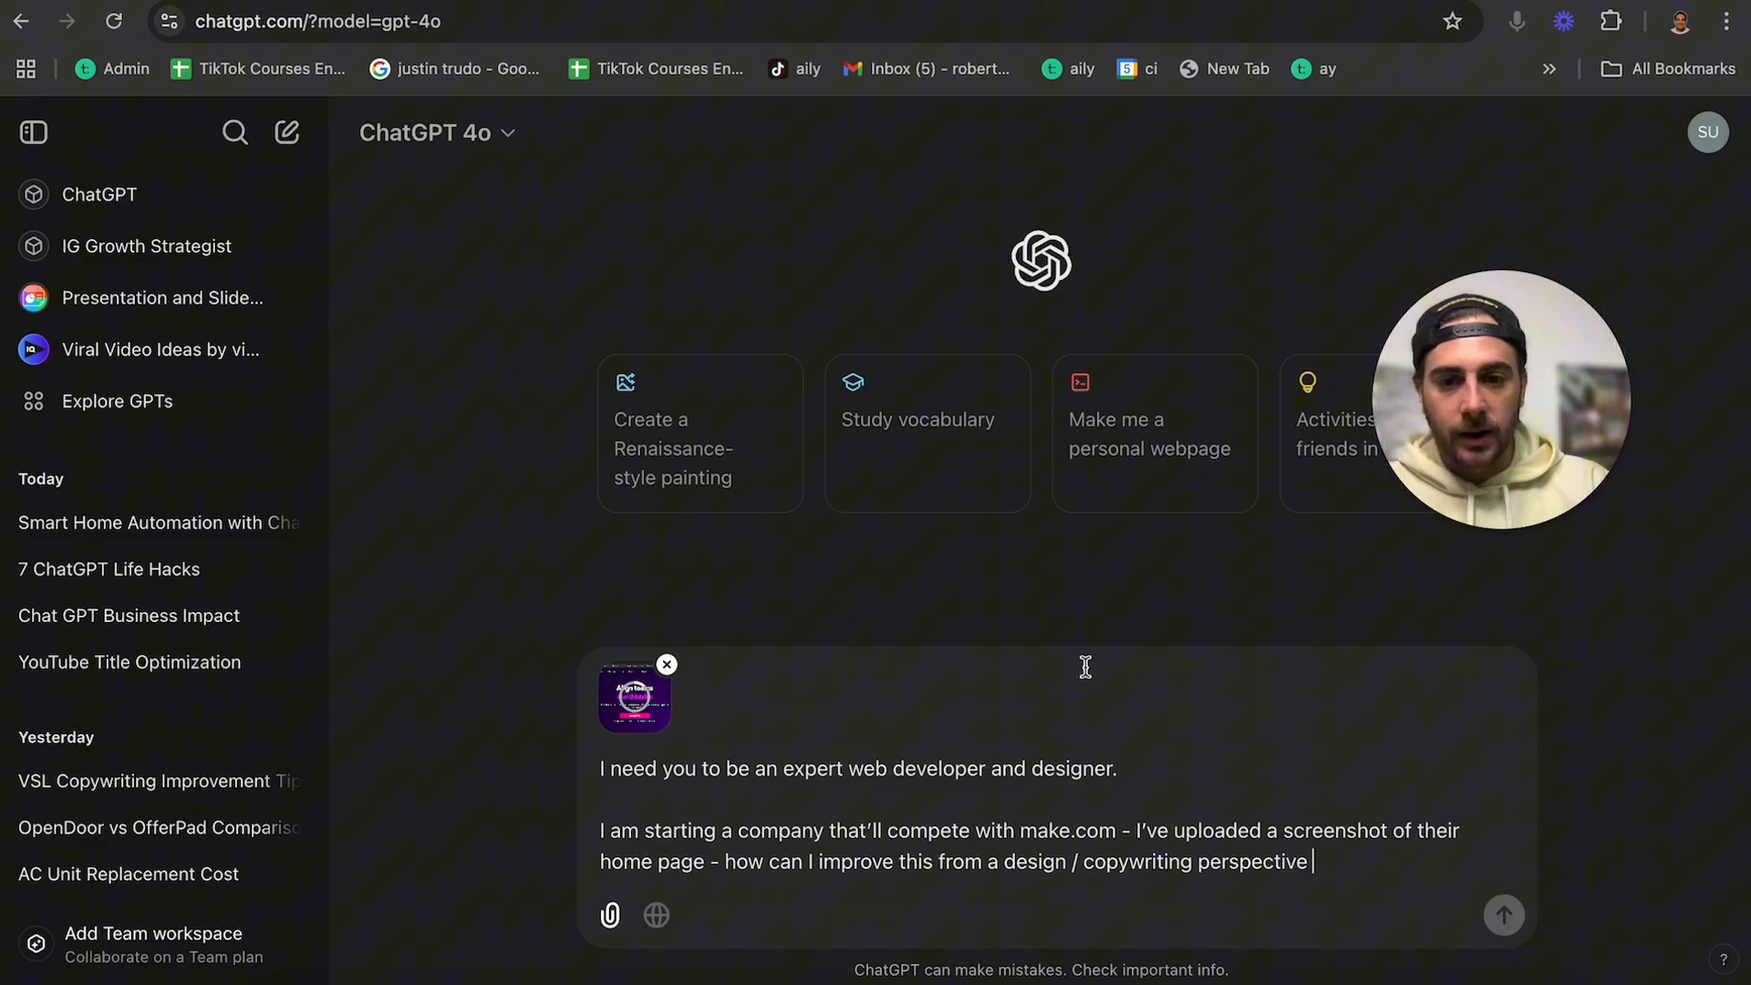
left_click(1504, 916)
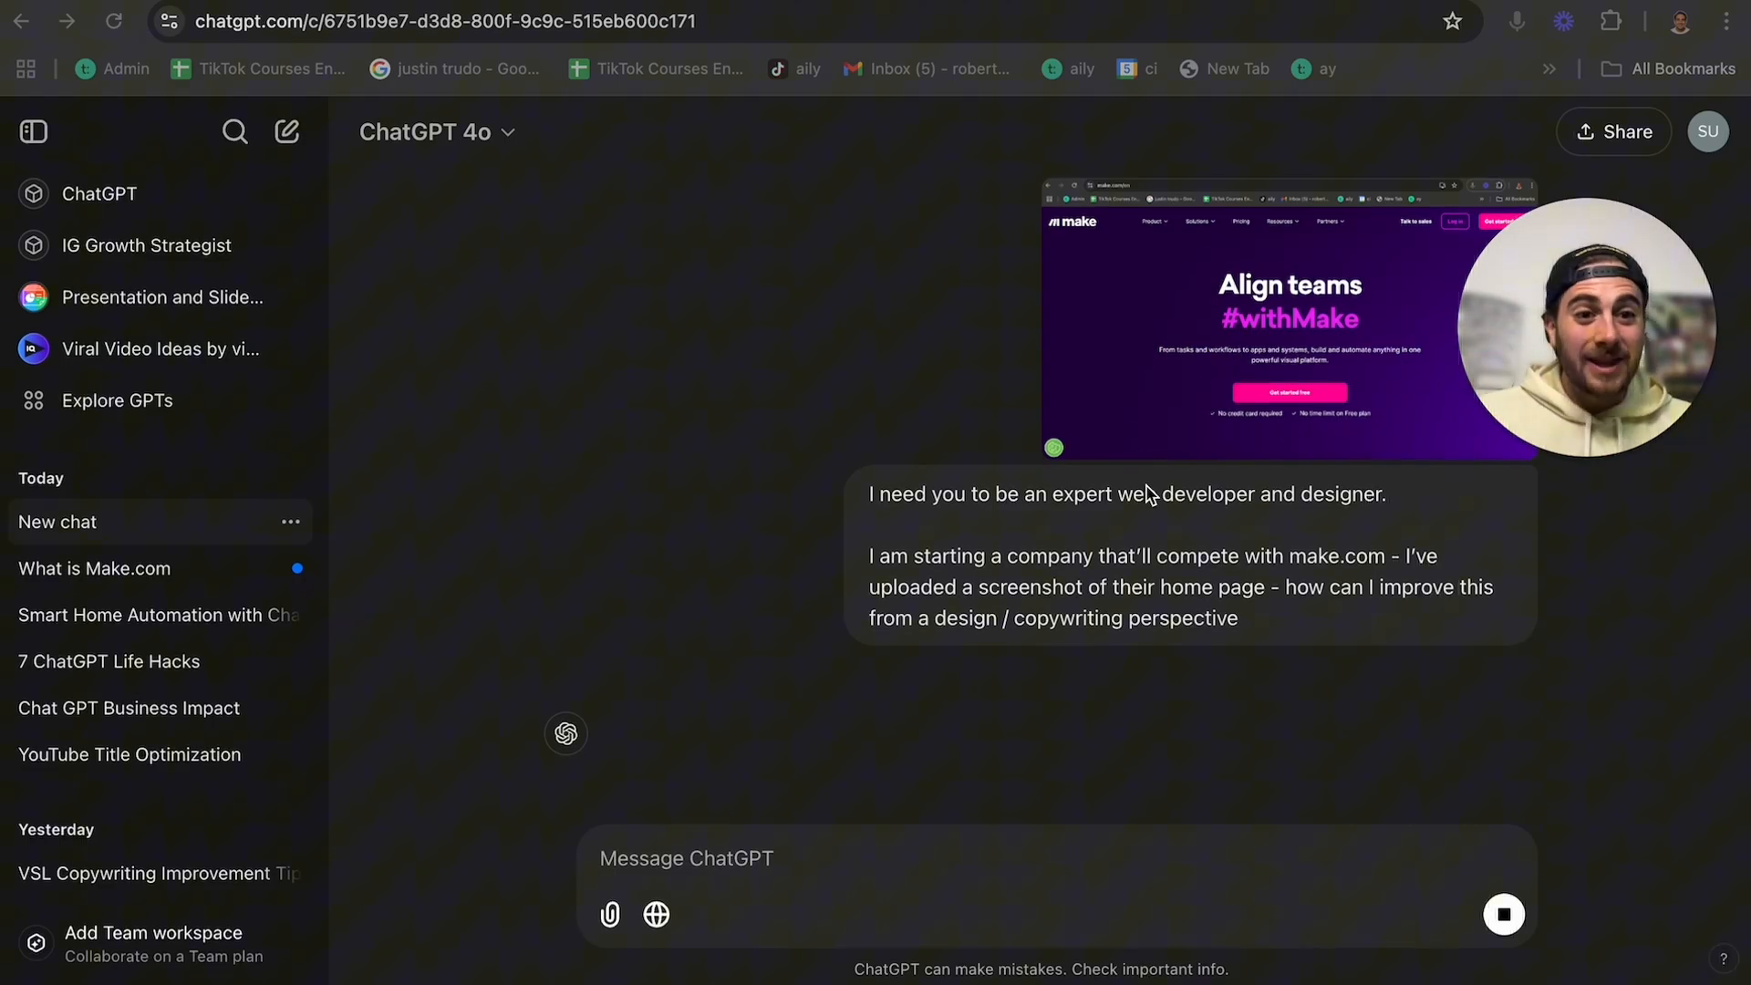
scroll("down", 3)
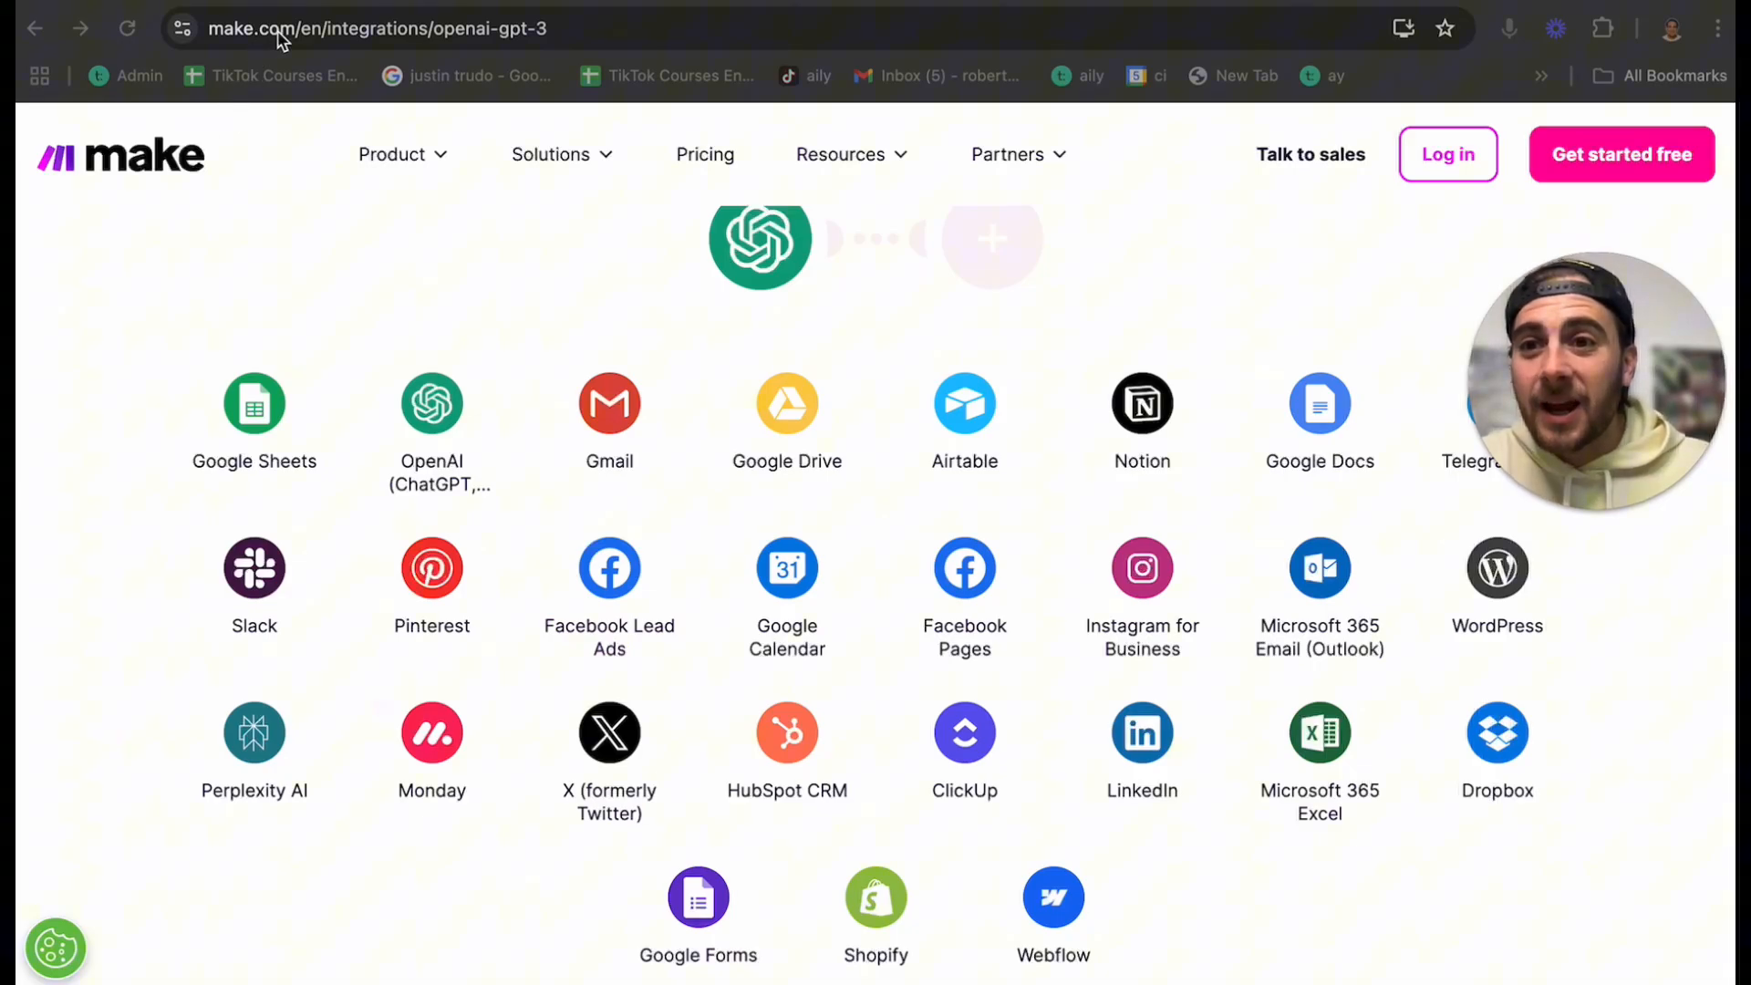
mouse_move(407, 53)
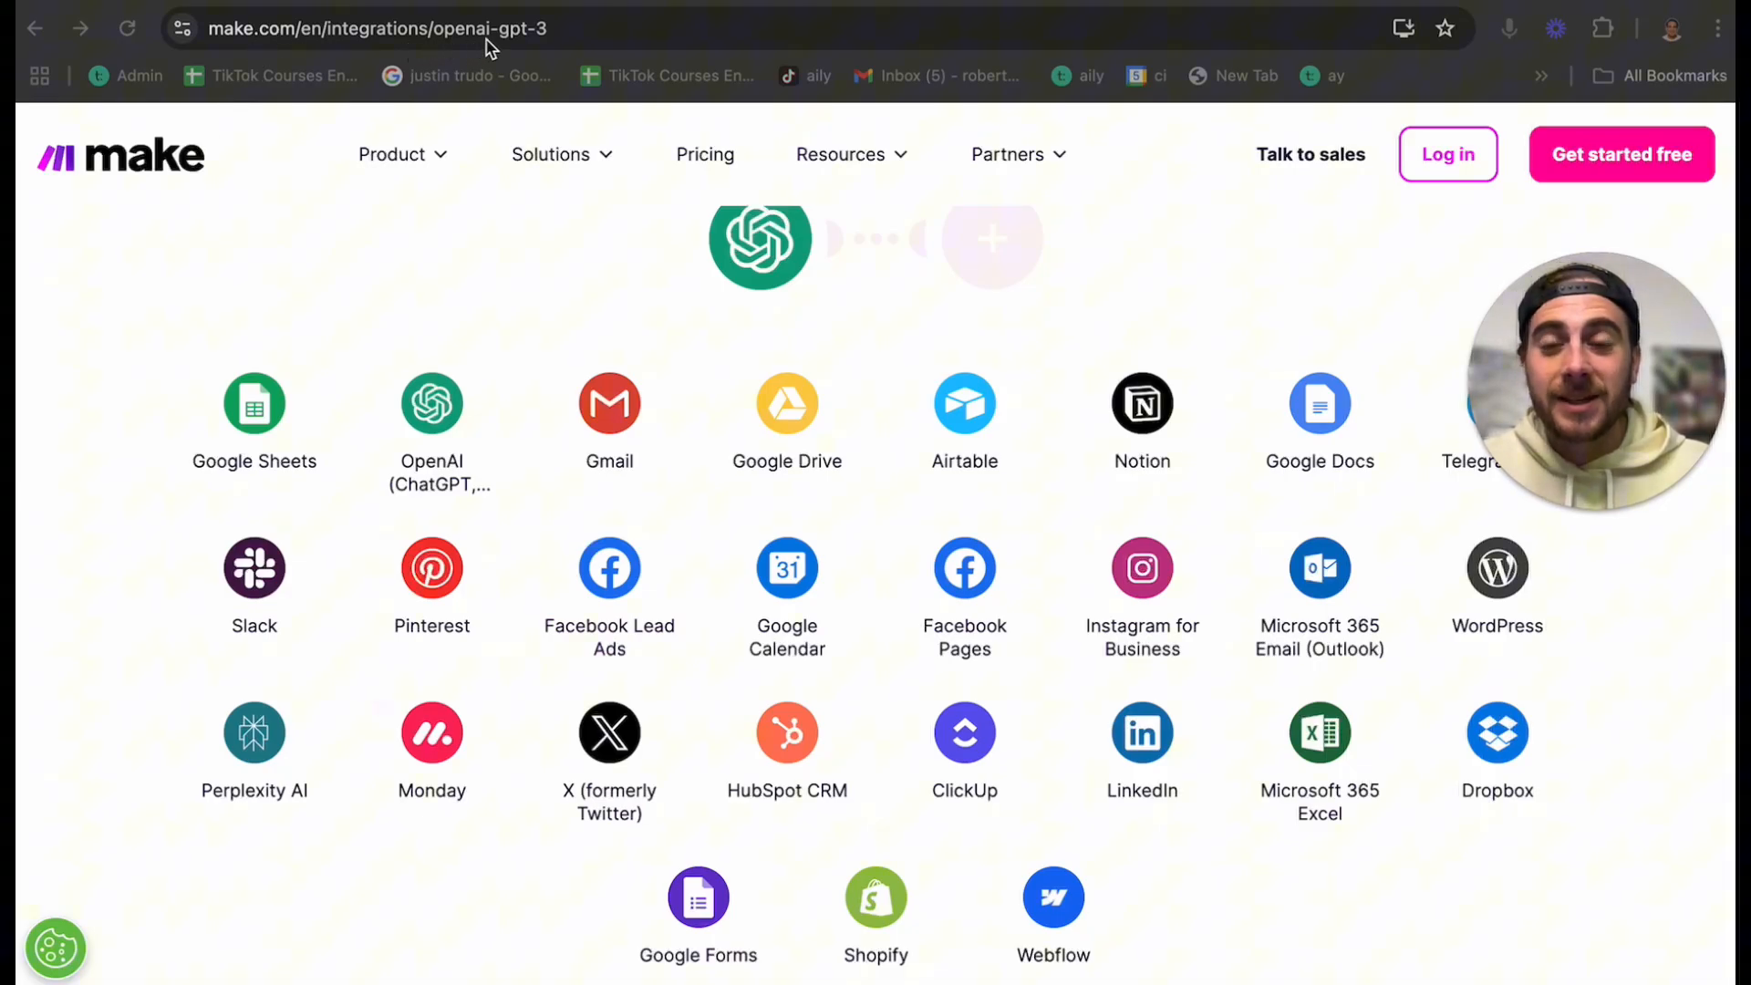
scroll("up", 3)
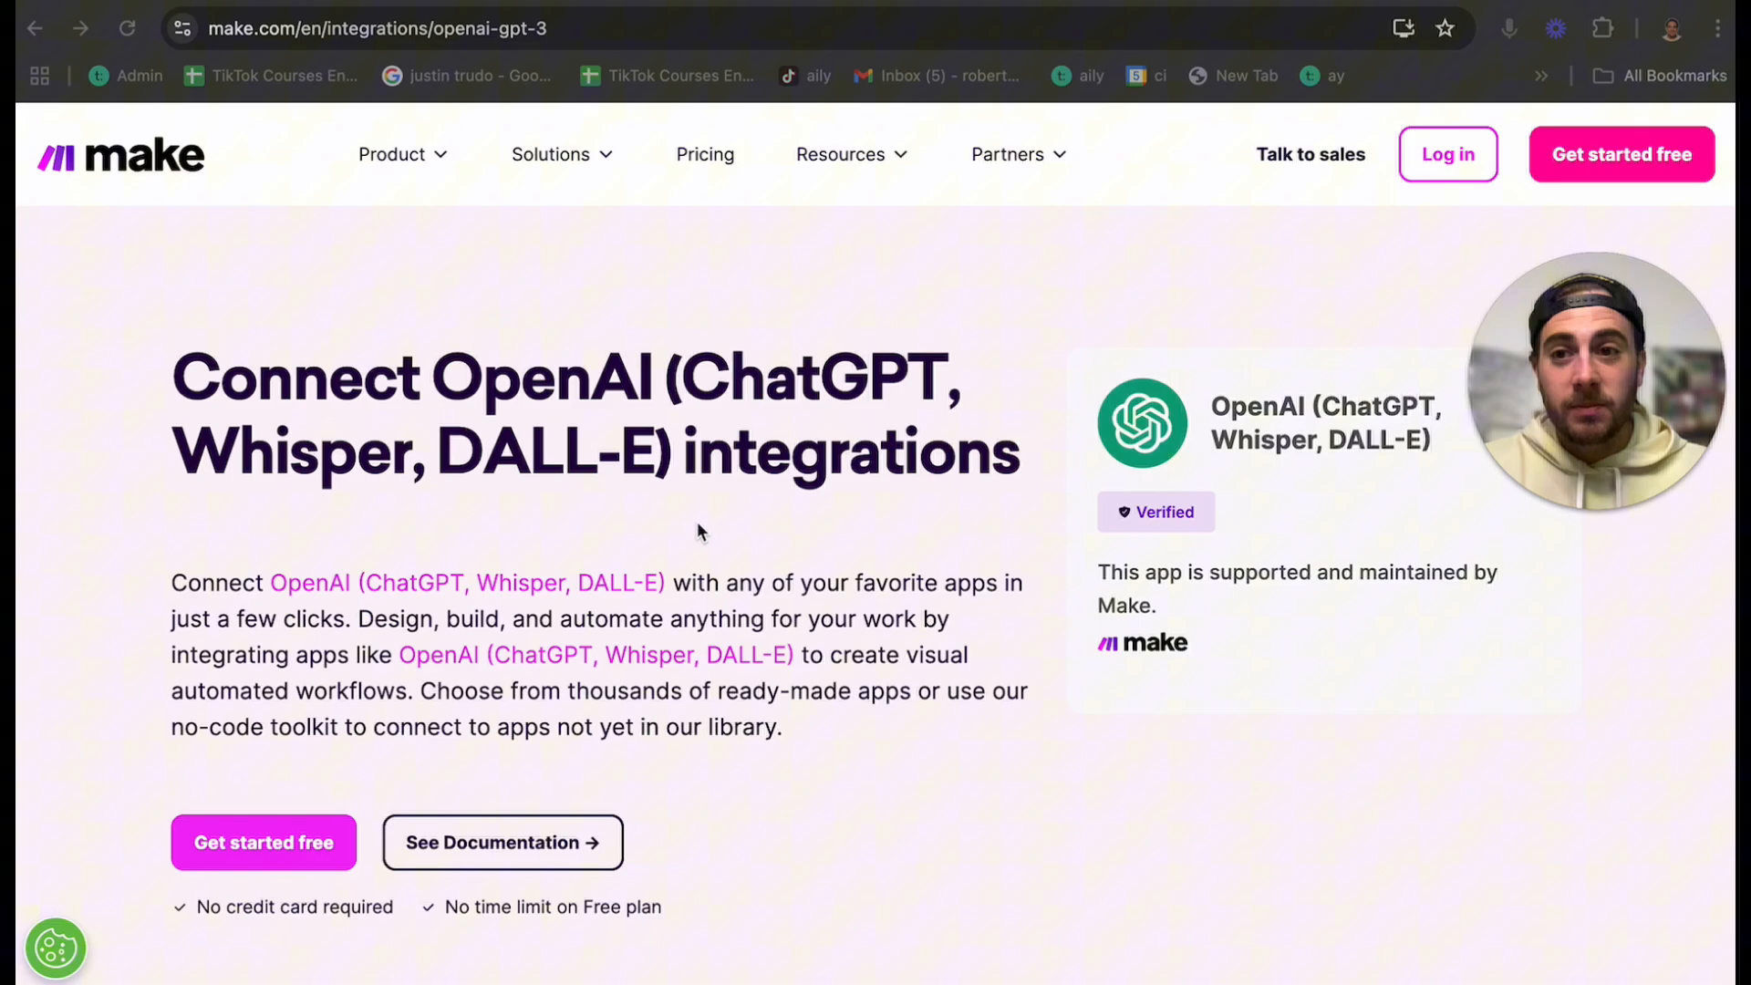
mouse_move(336, 277)
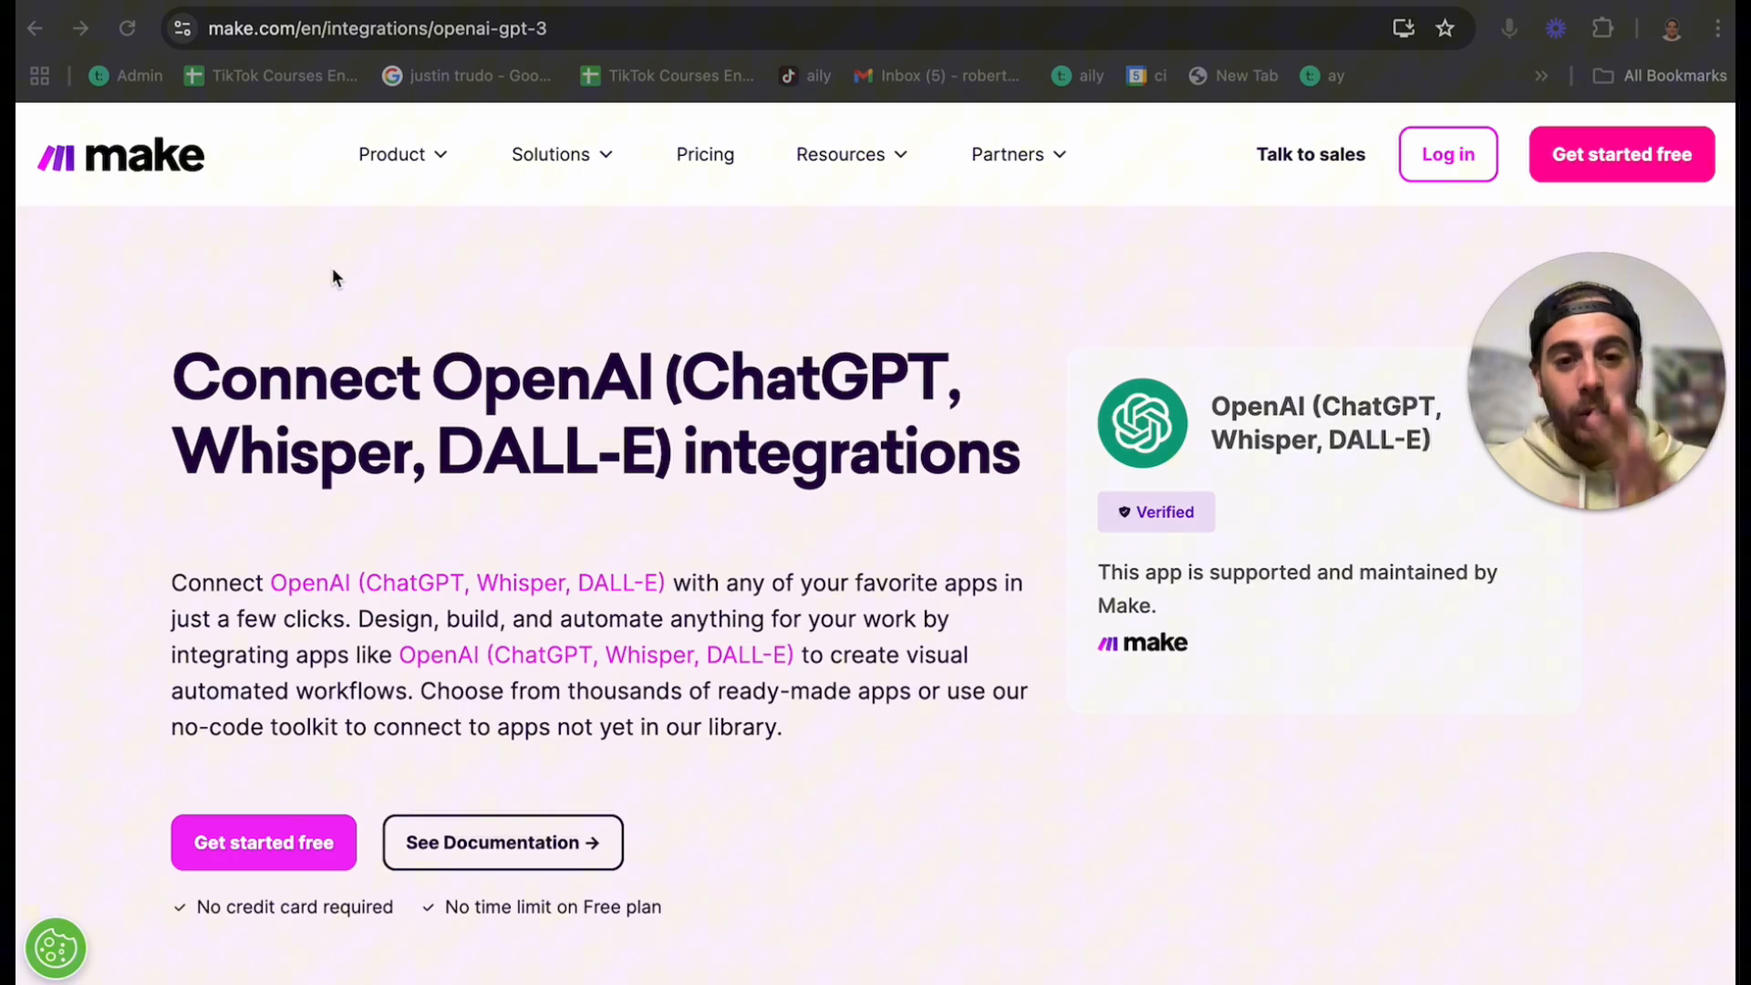
mouse_move(544, 551)
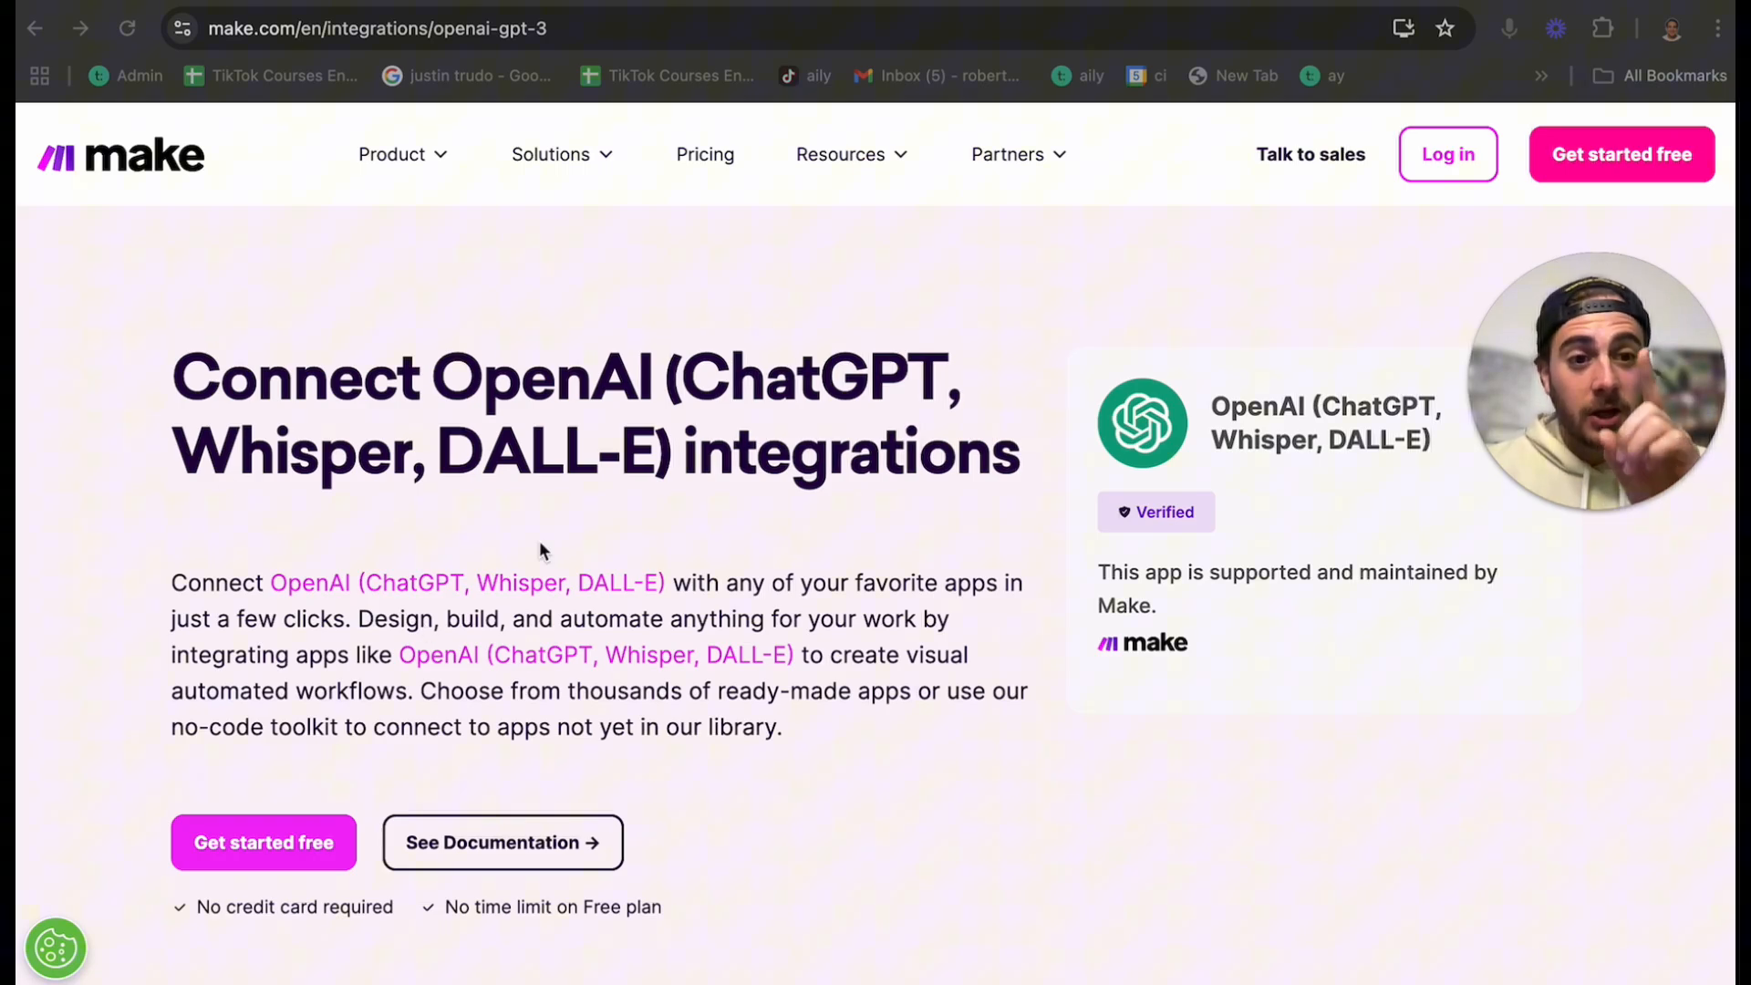
scroll("down", 3)
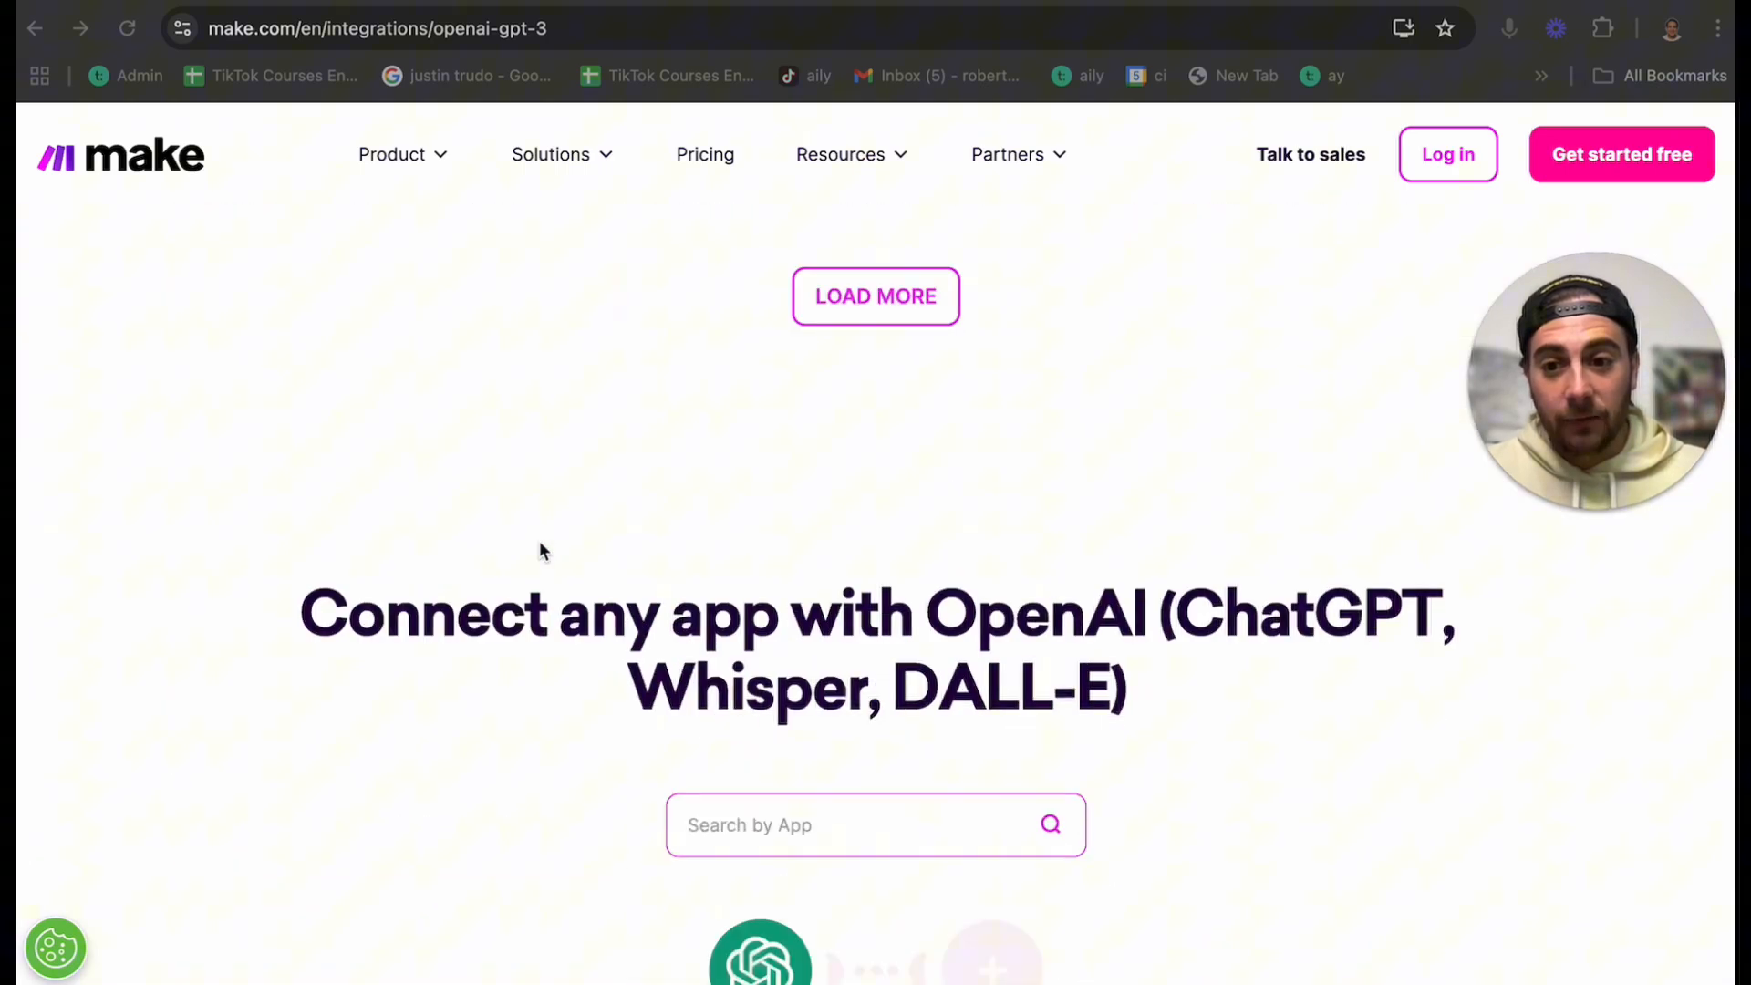
left_click(876, 295)
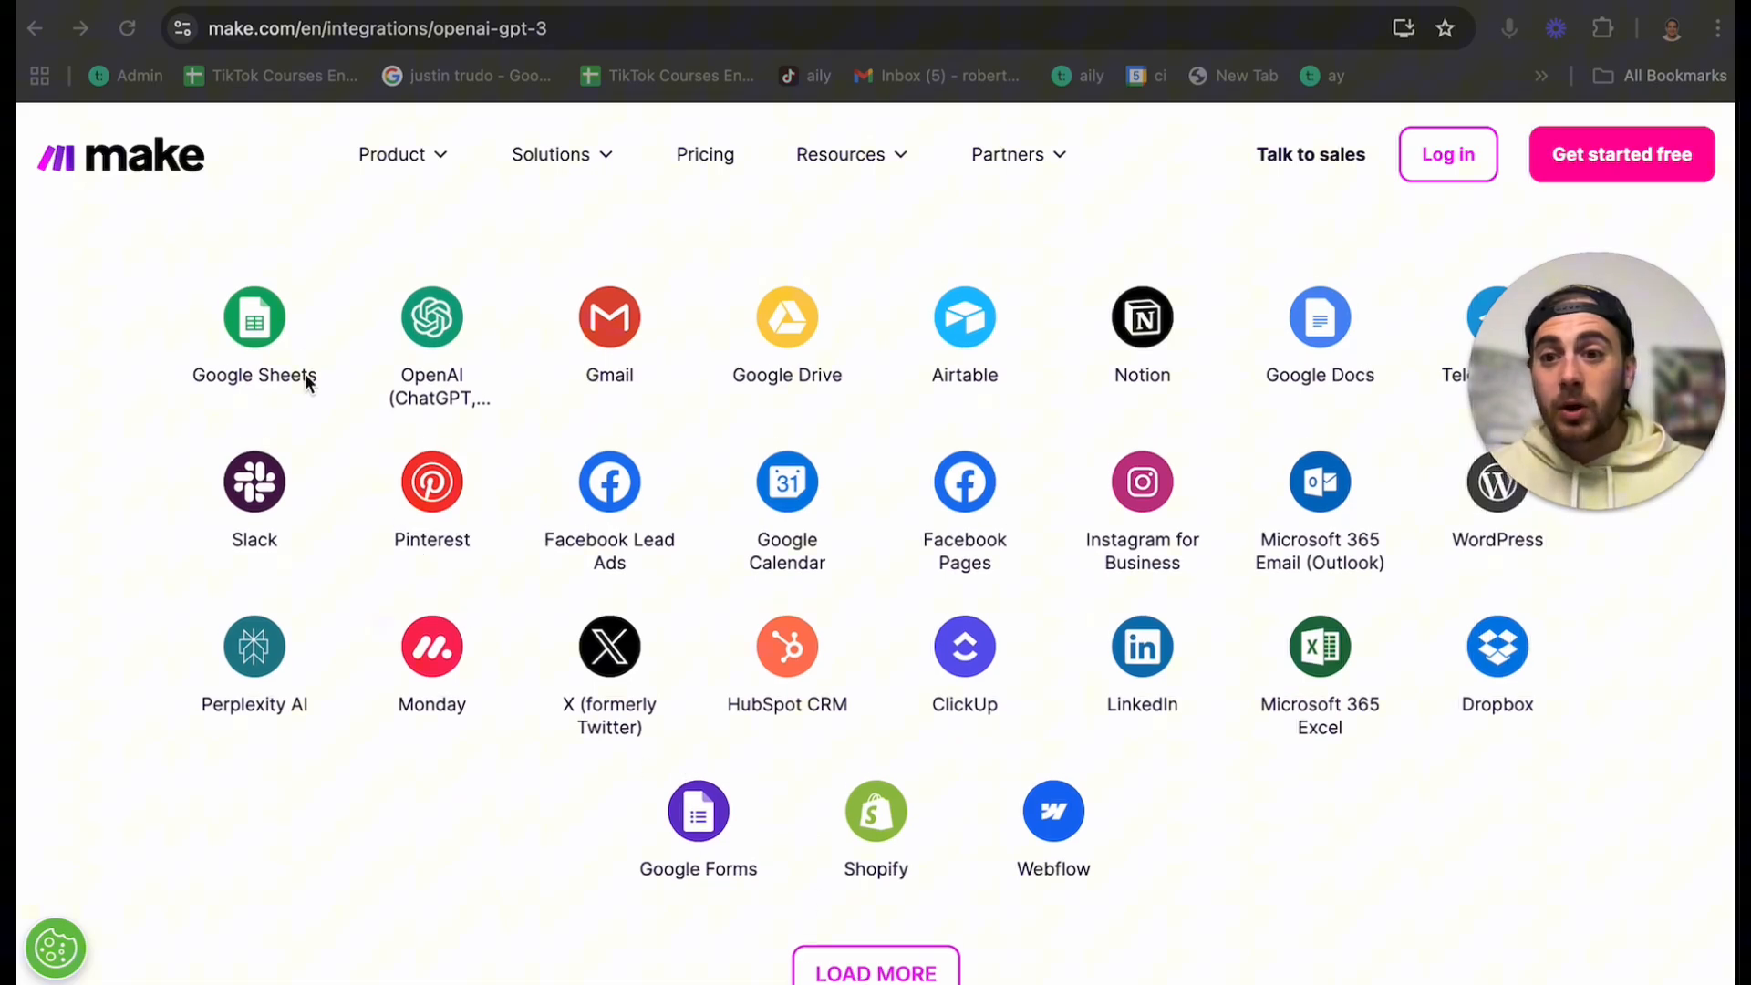
mouse_move(622, 367)
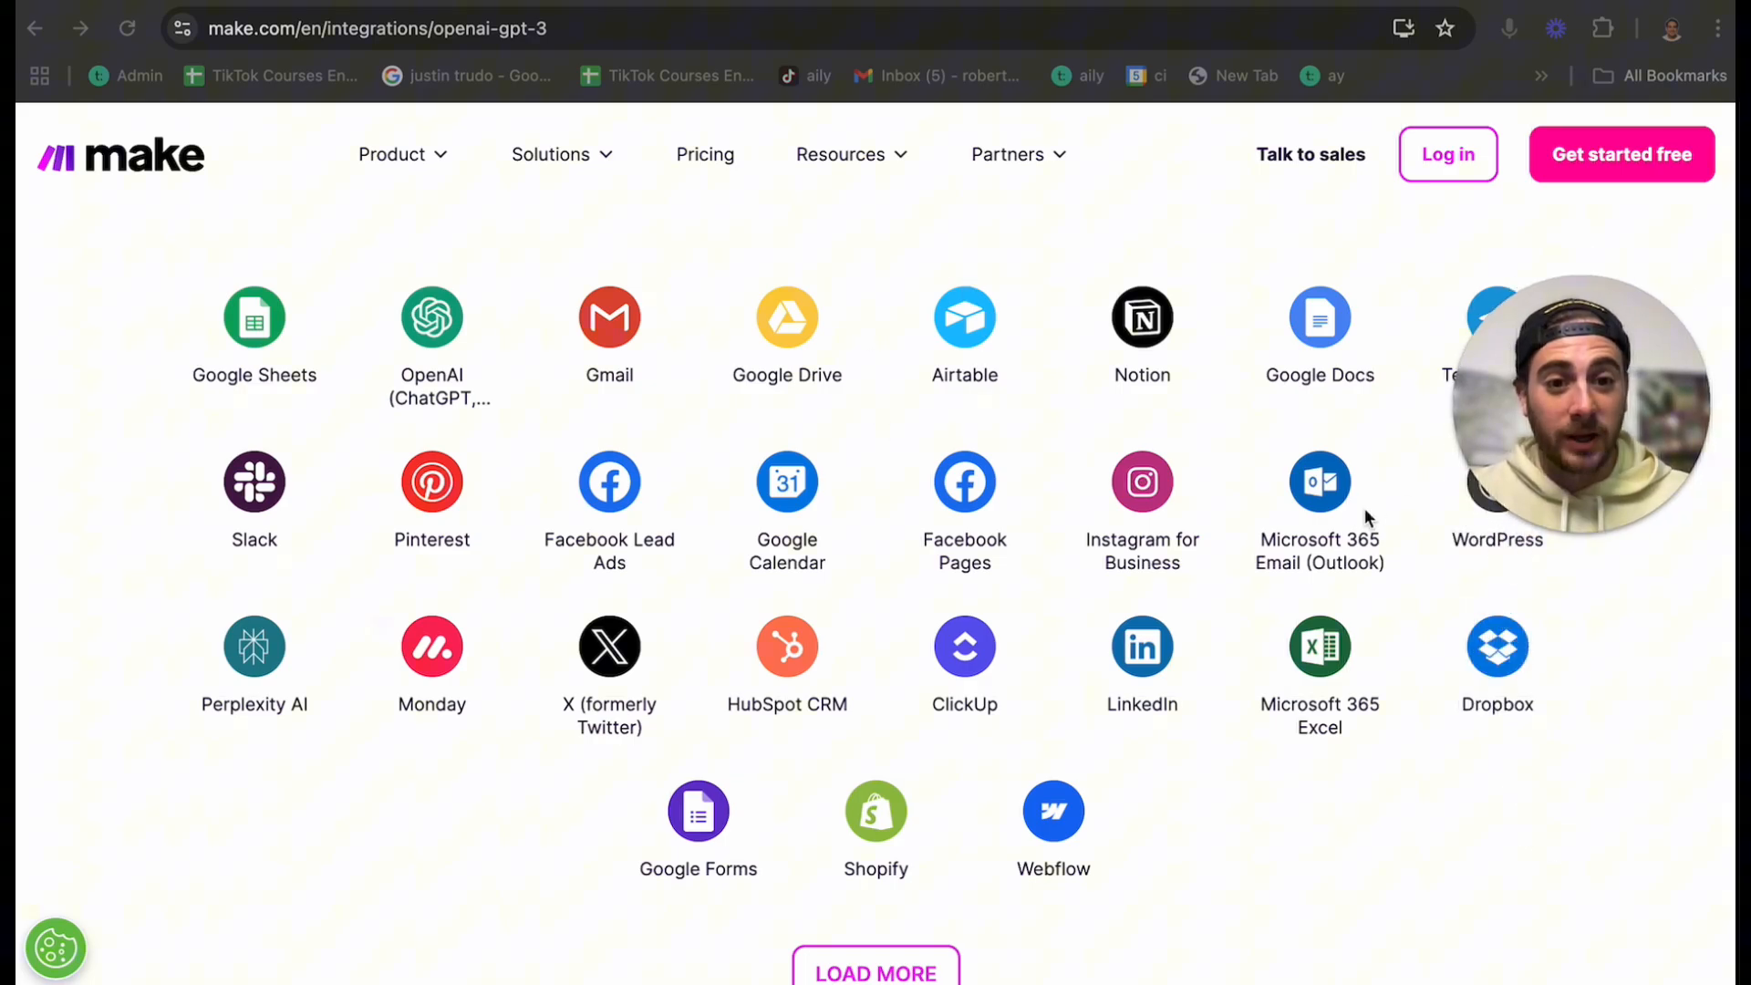
mouse_move(1126, 578)
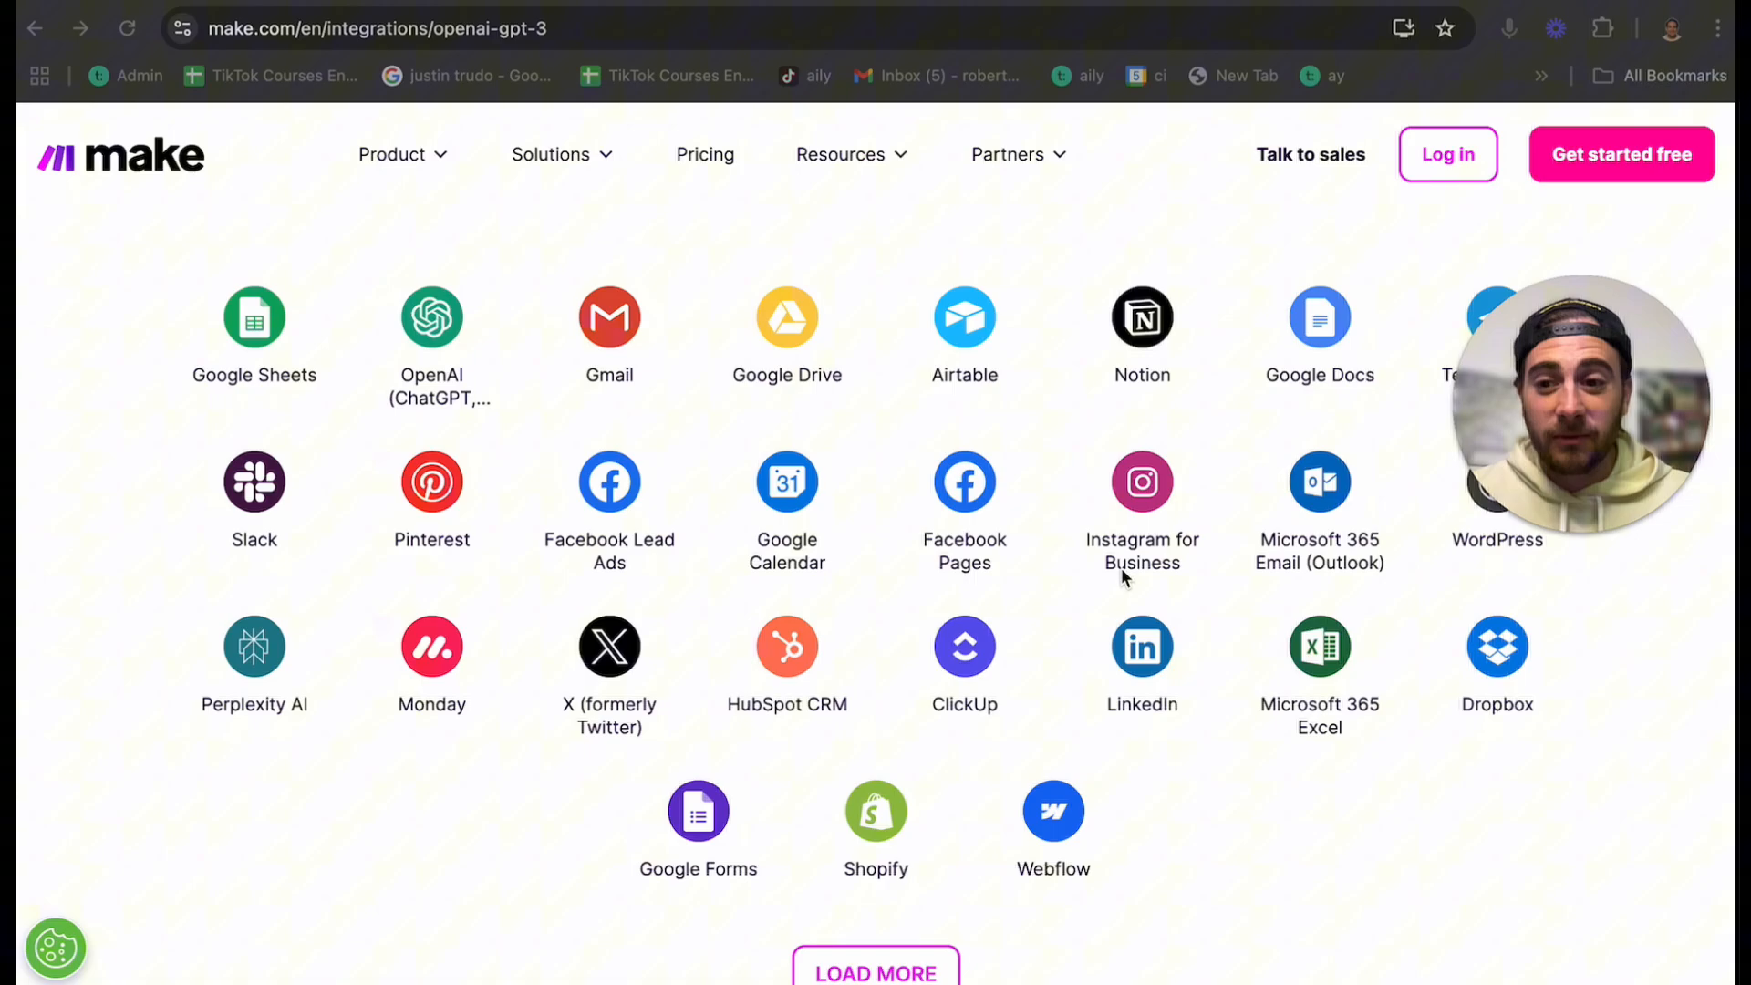
mouse_move(1069, 580)
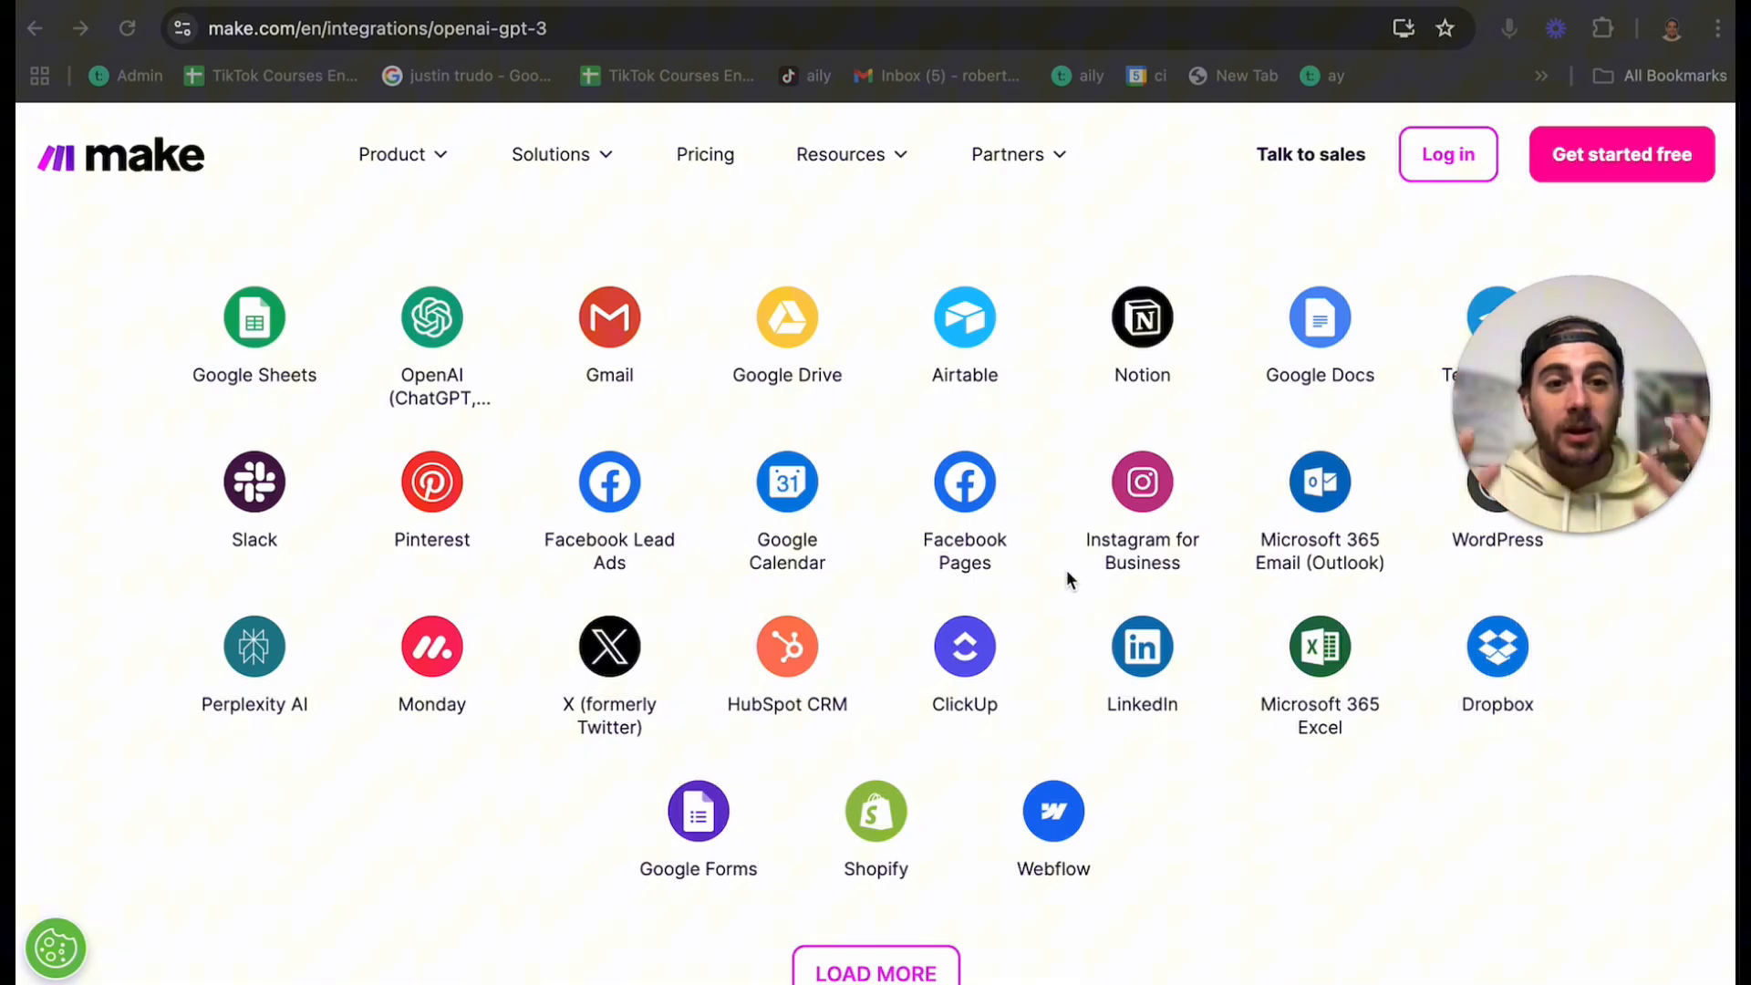
mouse_move(748, 312)
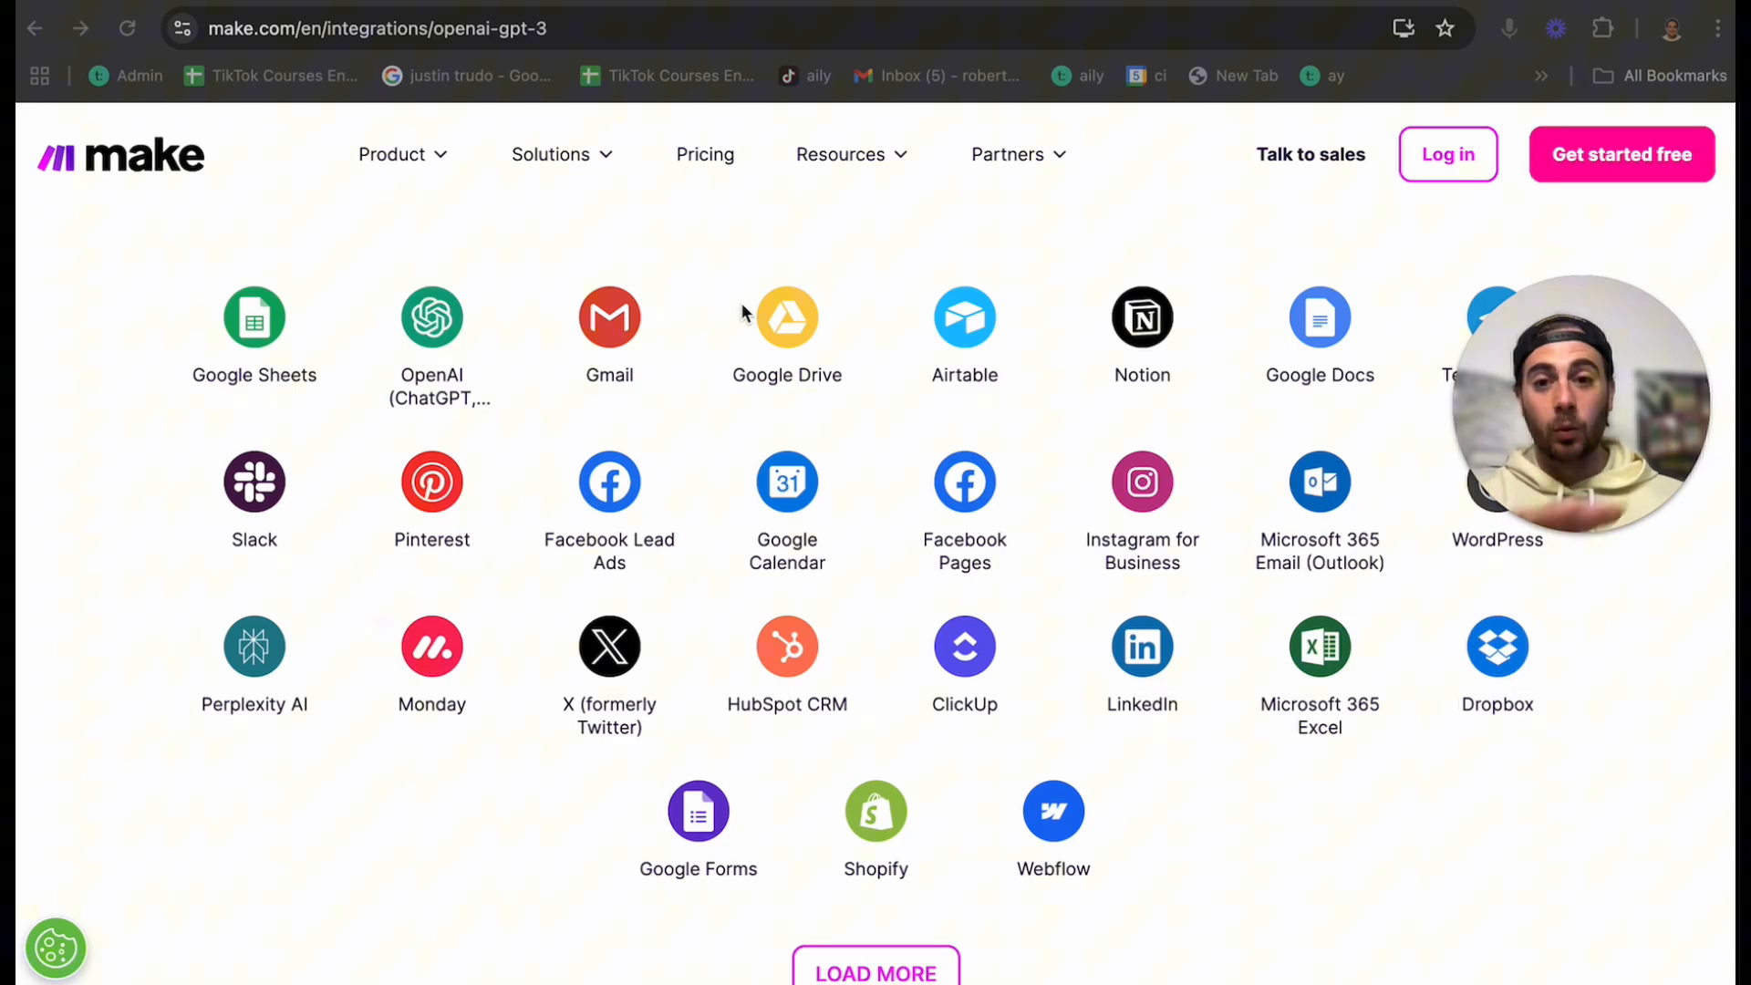
mouse_move(968, 500)
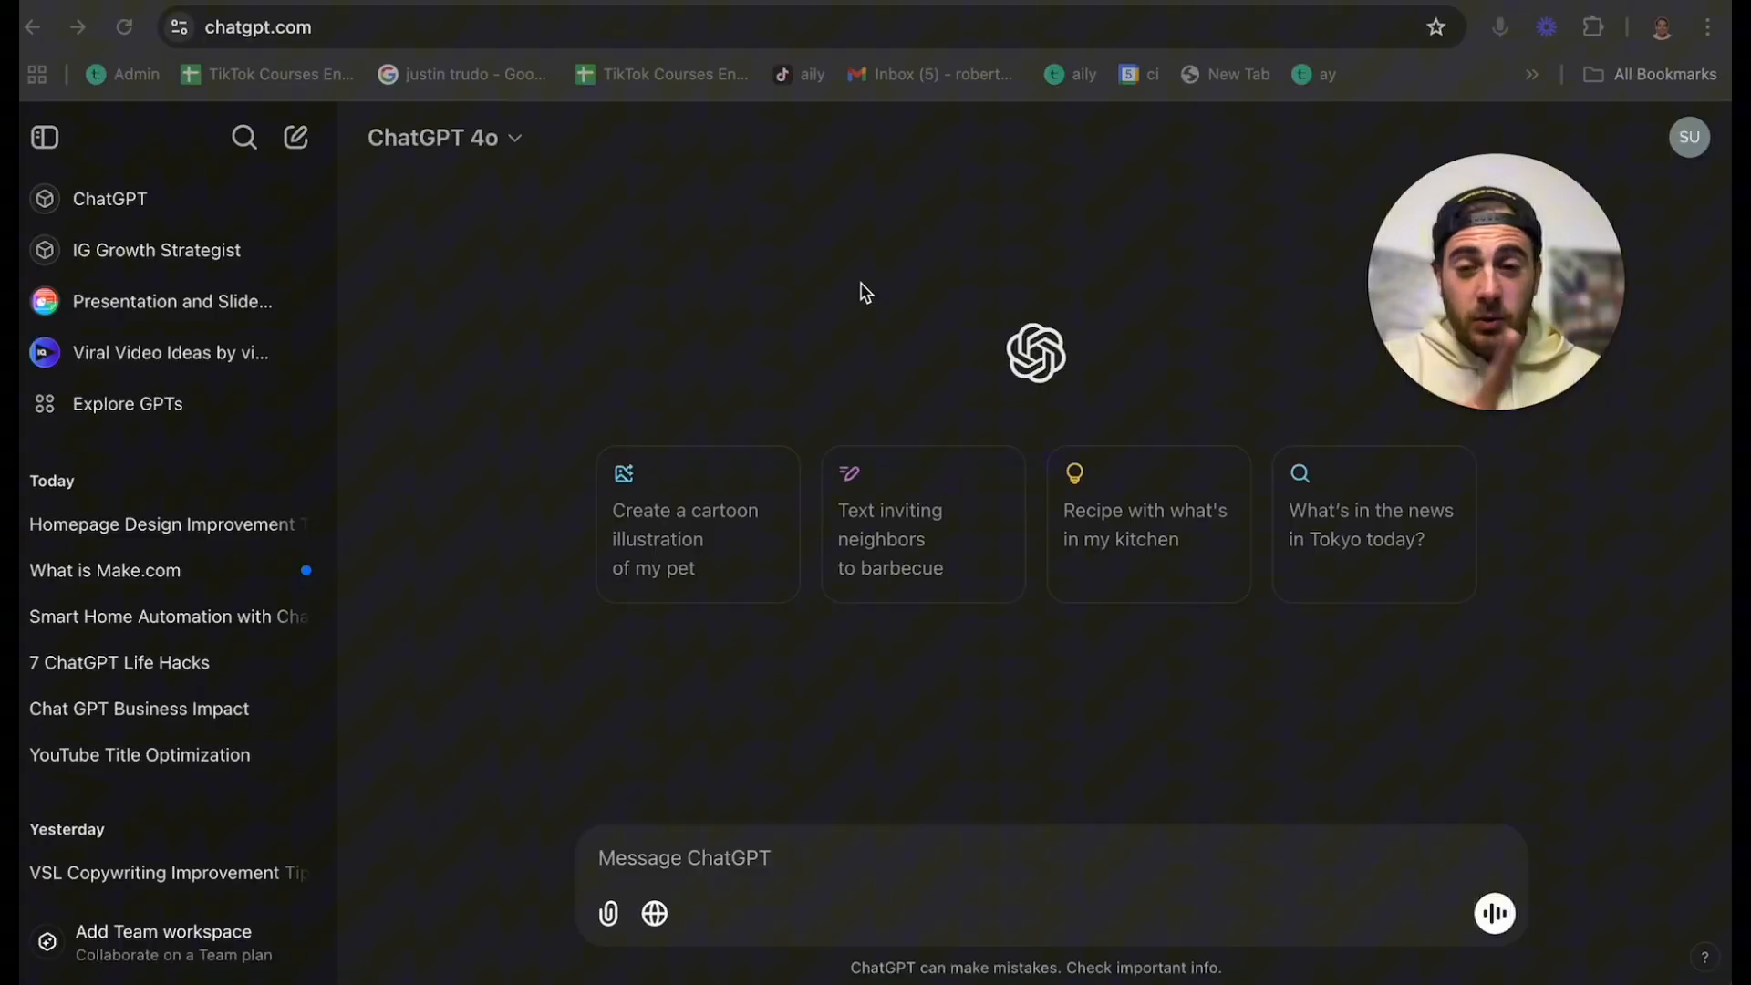
- Ask o1-preview the subscription cap-out question plus five things to stop it capping out
left_click(436, 137)
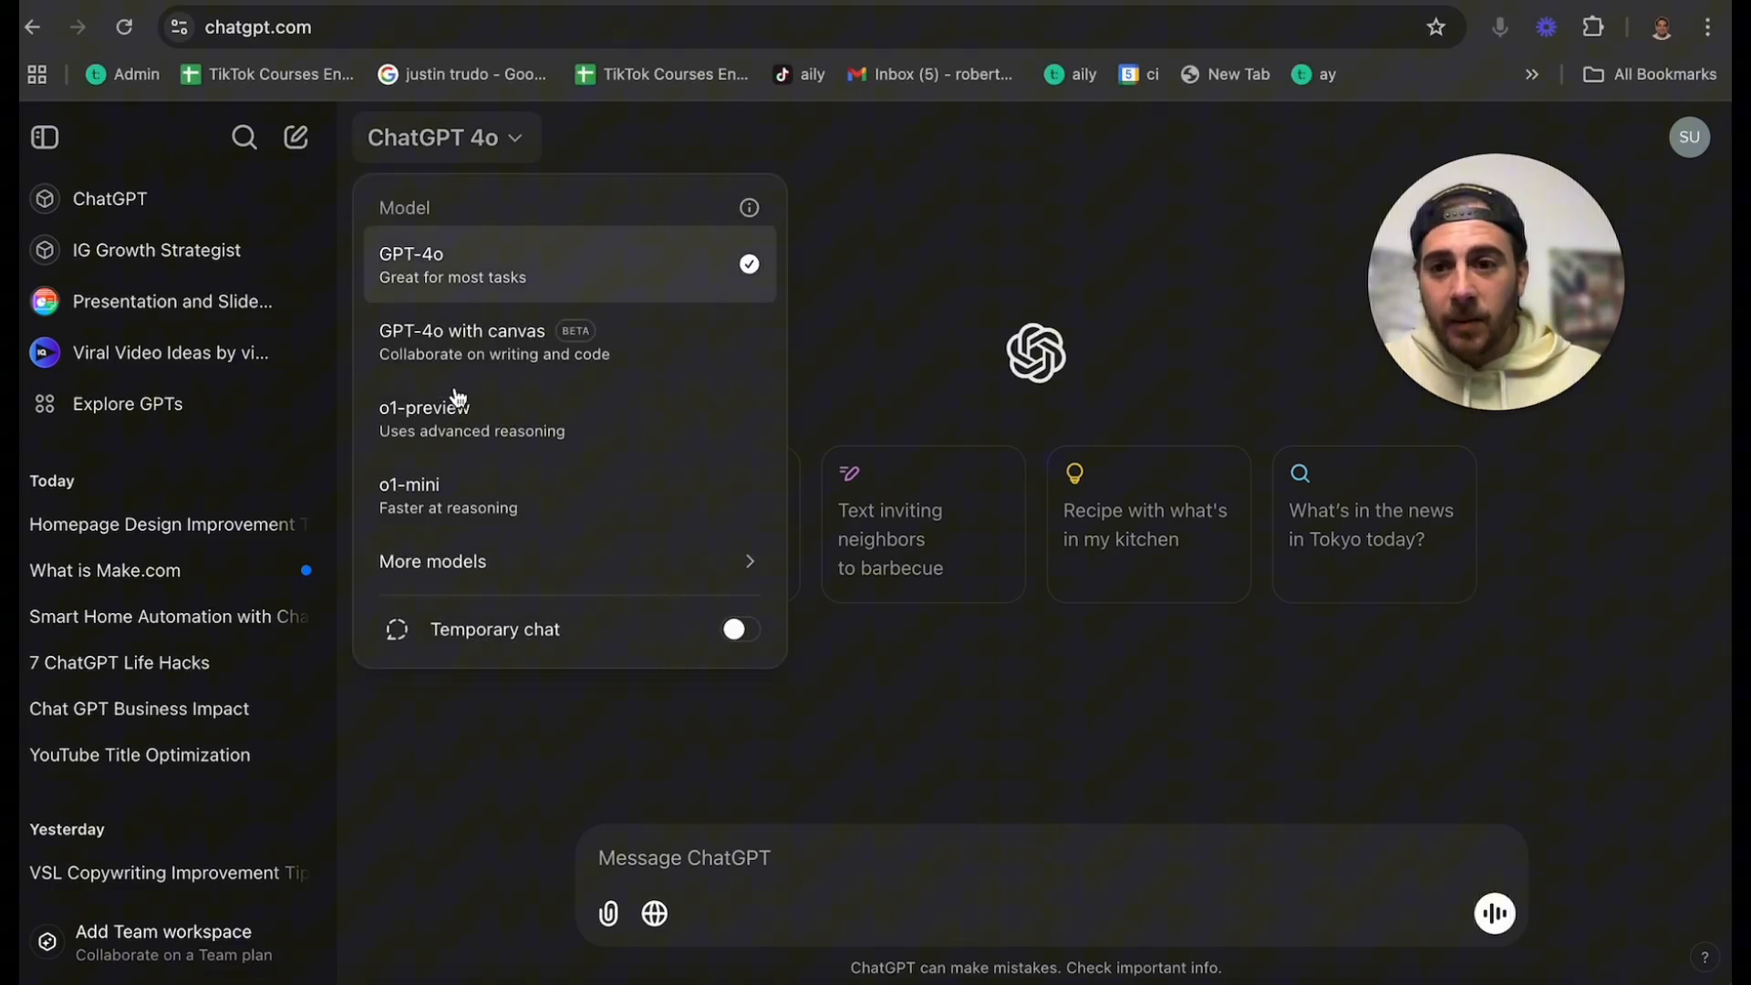
left_click(425, 416)
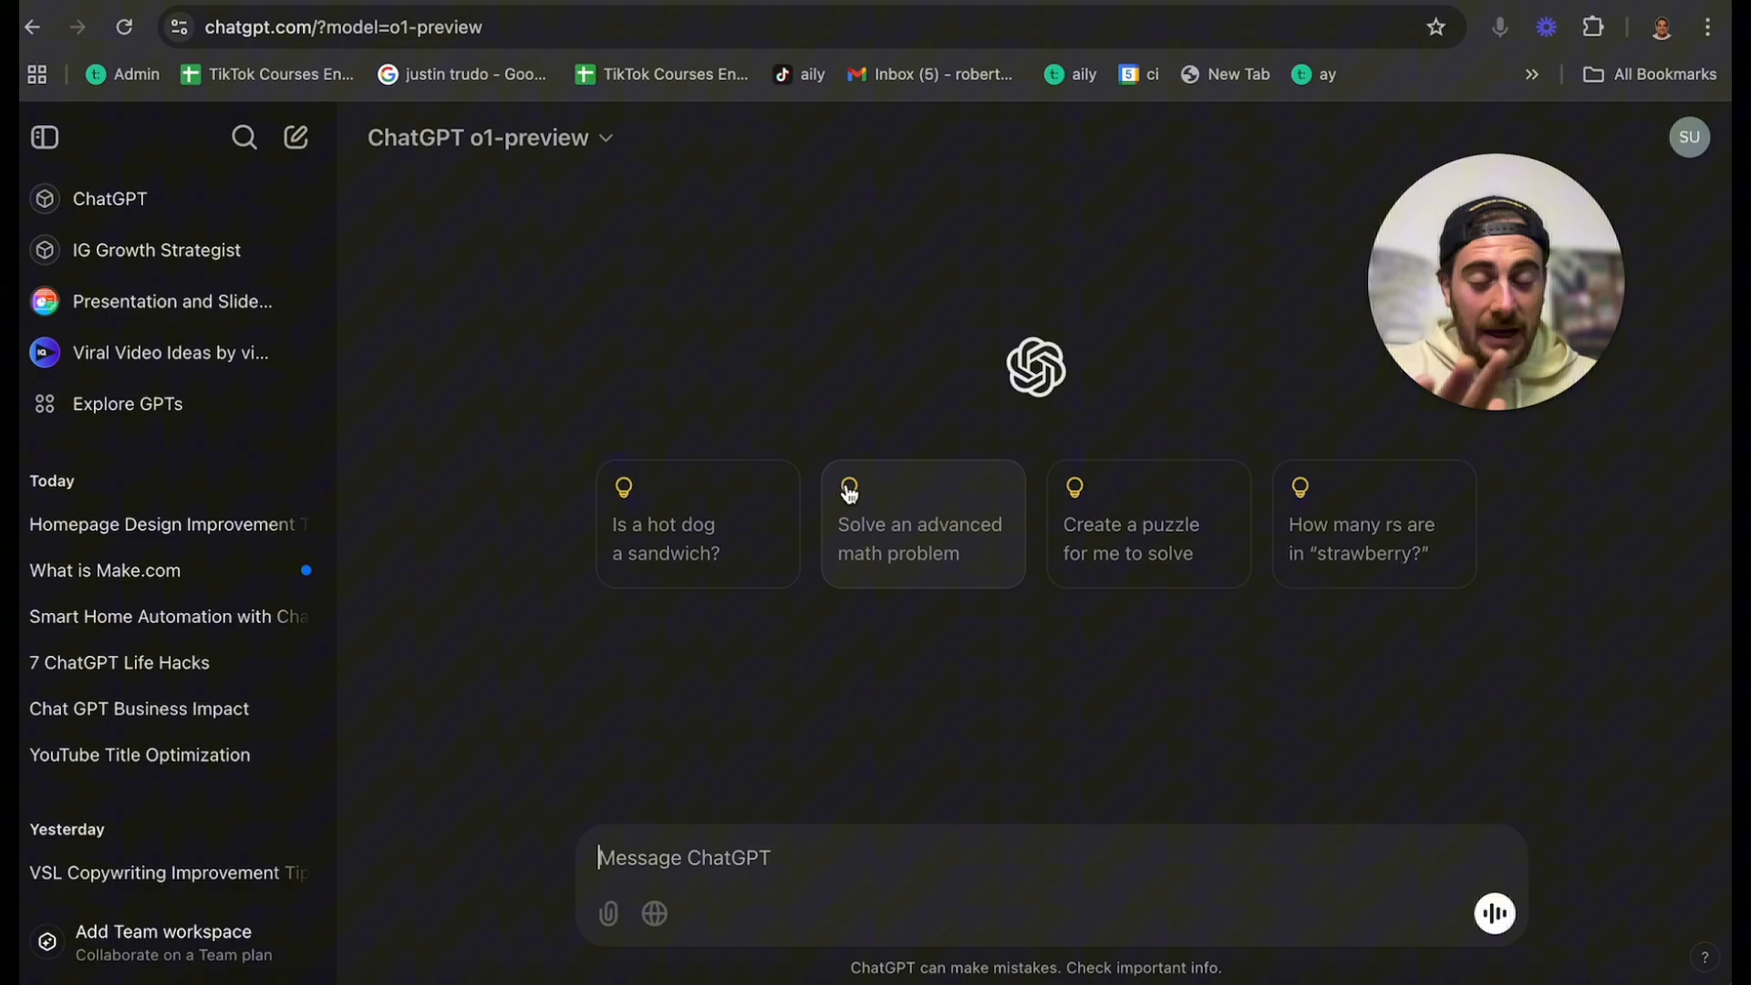
mouse_move(1412, 527)
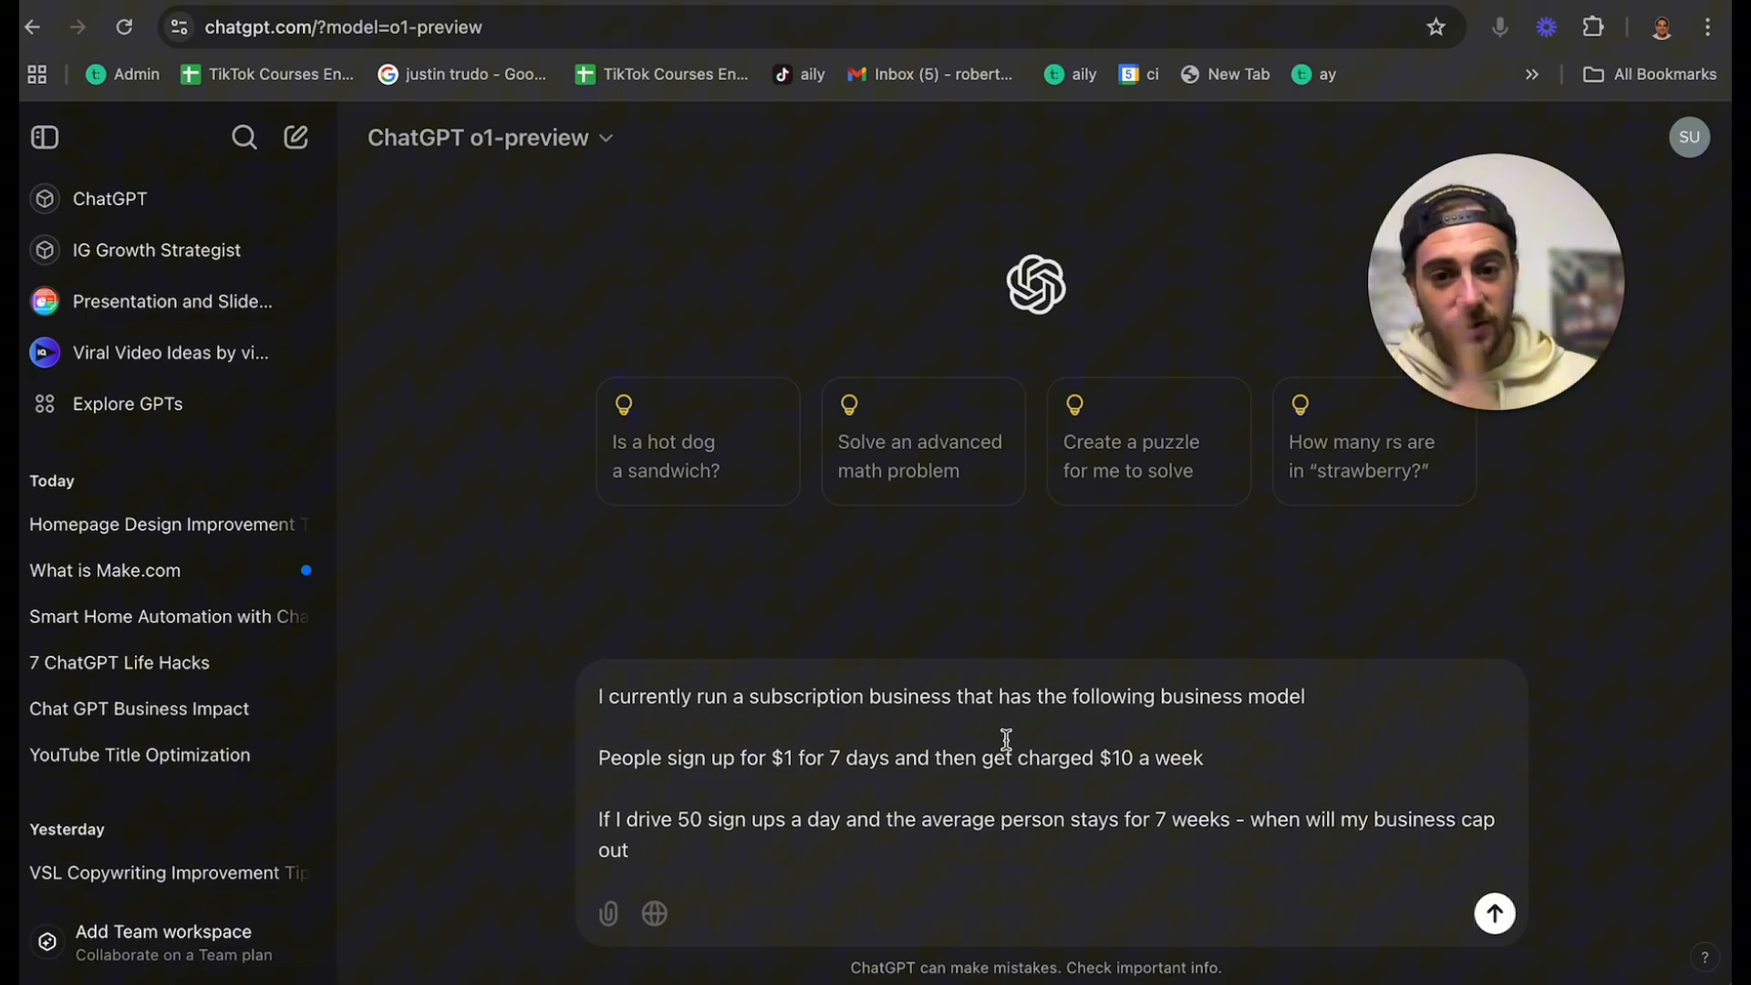
type("And give me 5 things I can try to do to stop it from capping out")
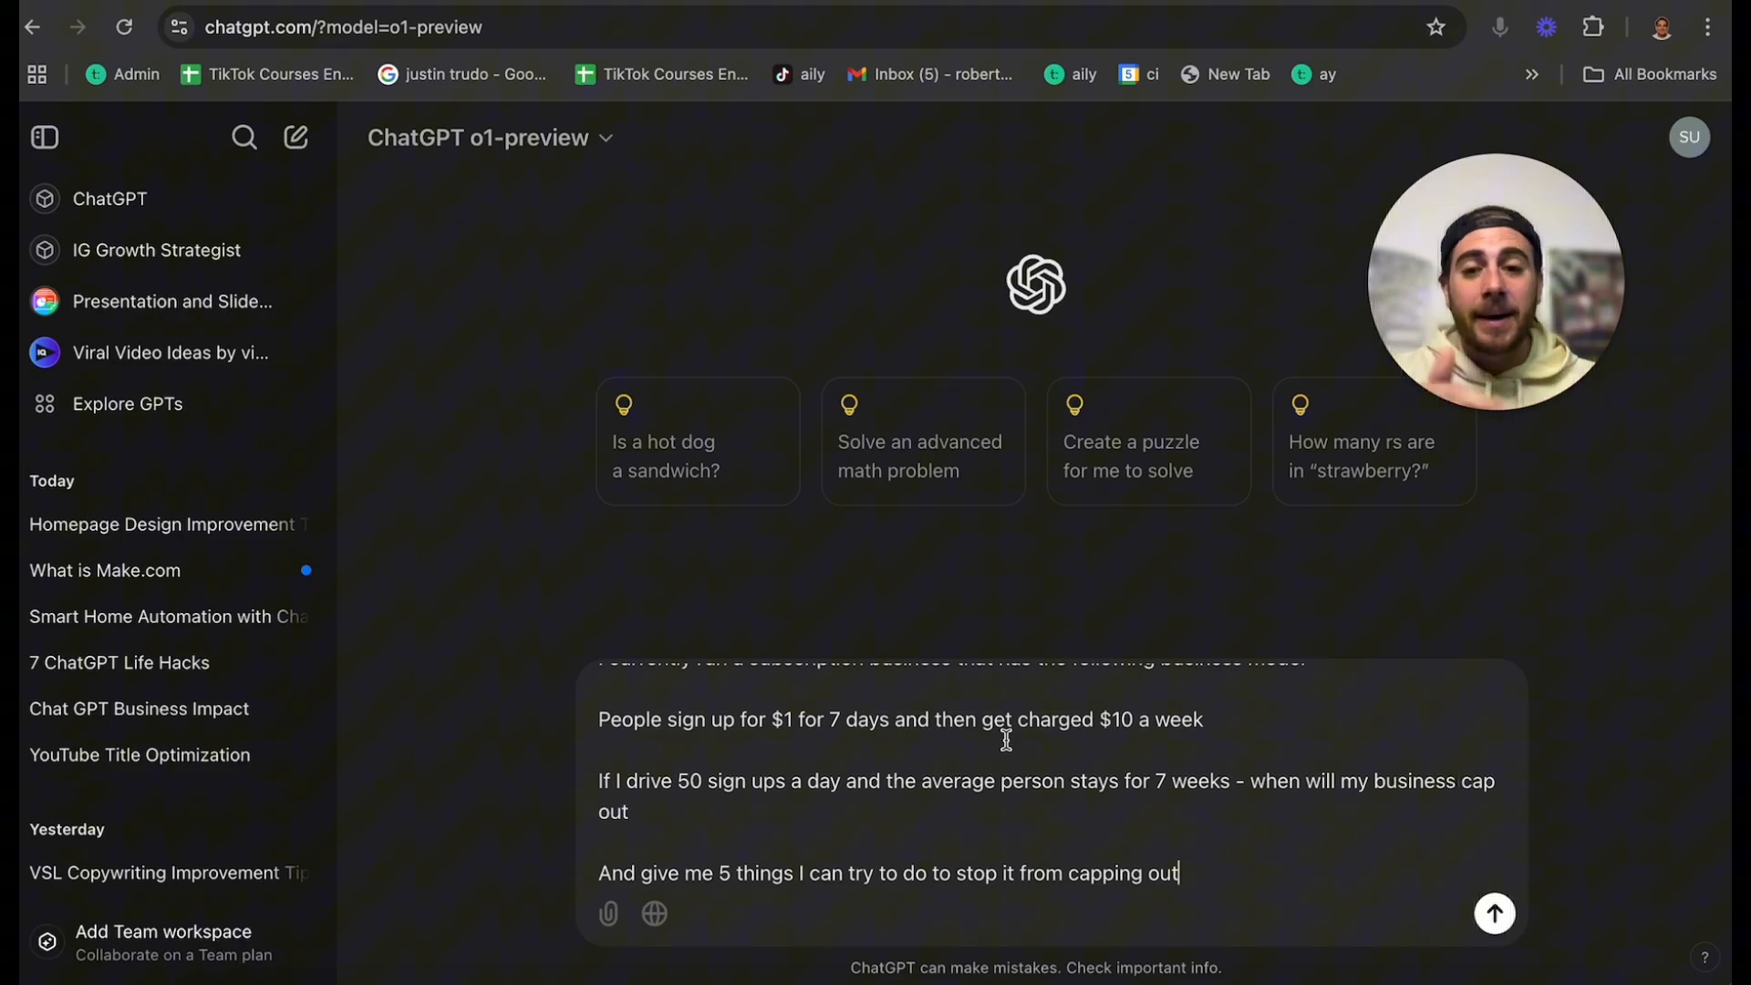
left_click(1494, 912)
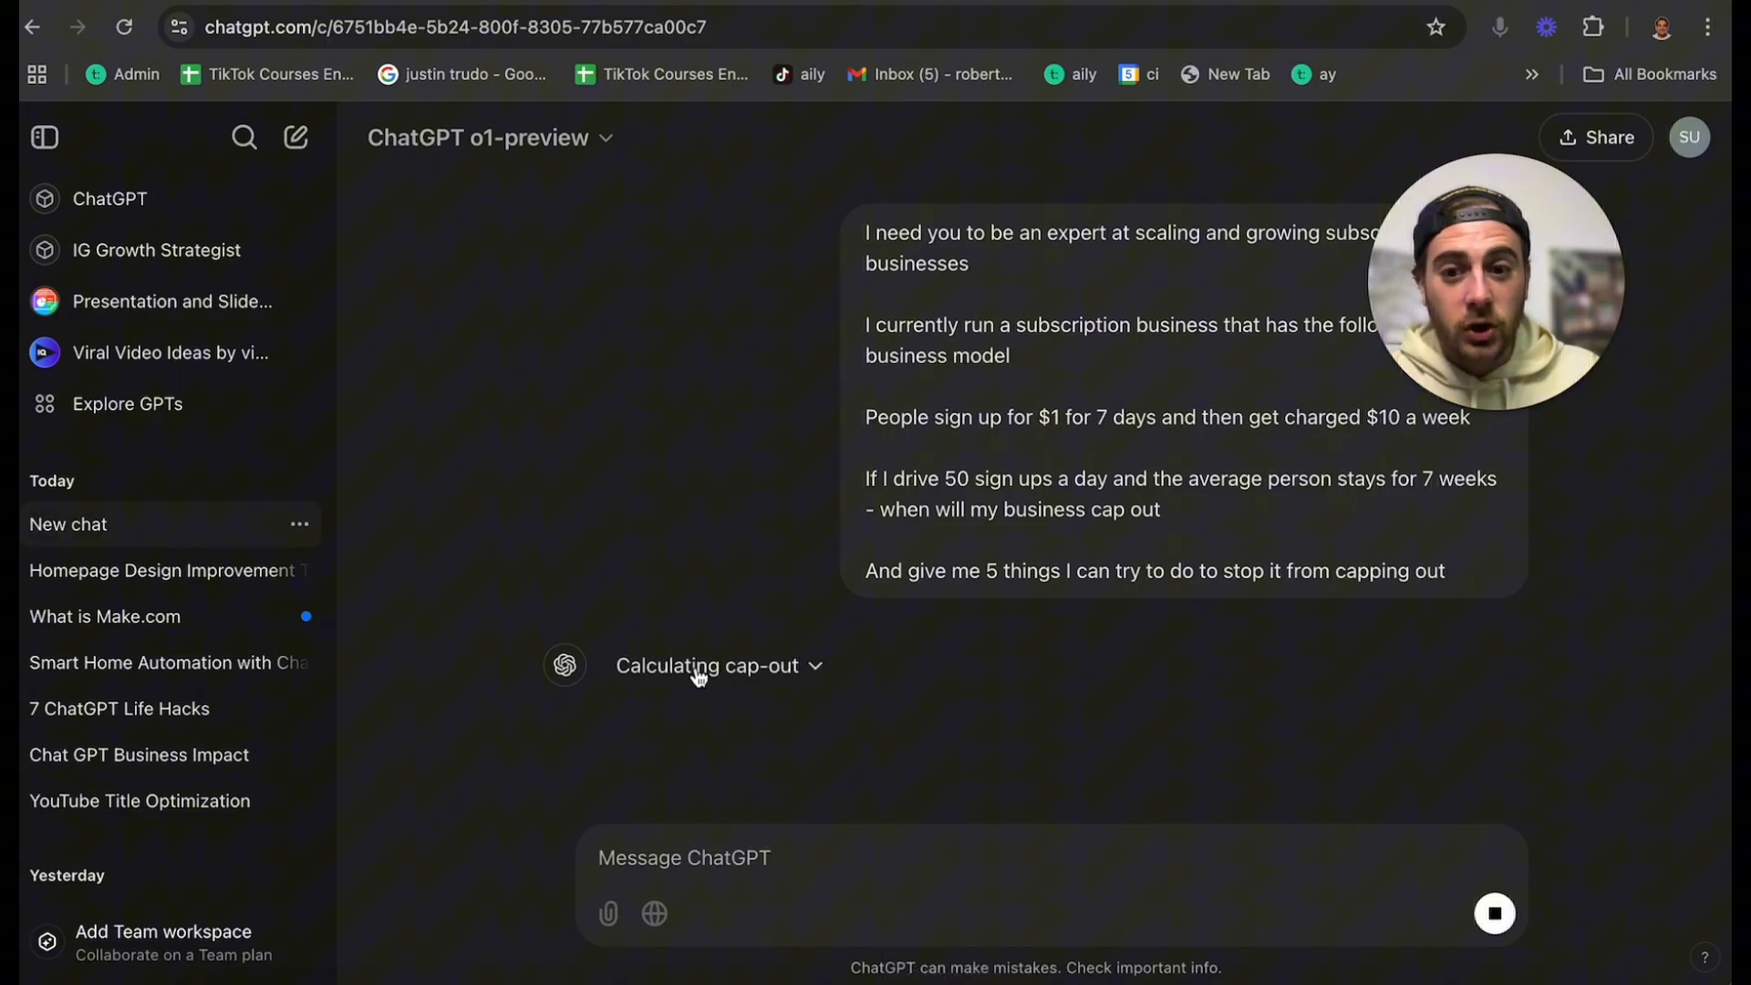
- Read through the reply: 2,450-subscriber cap after 49 days, five prevention strategies, conclusion
left_click(708, 664)
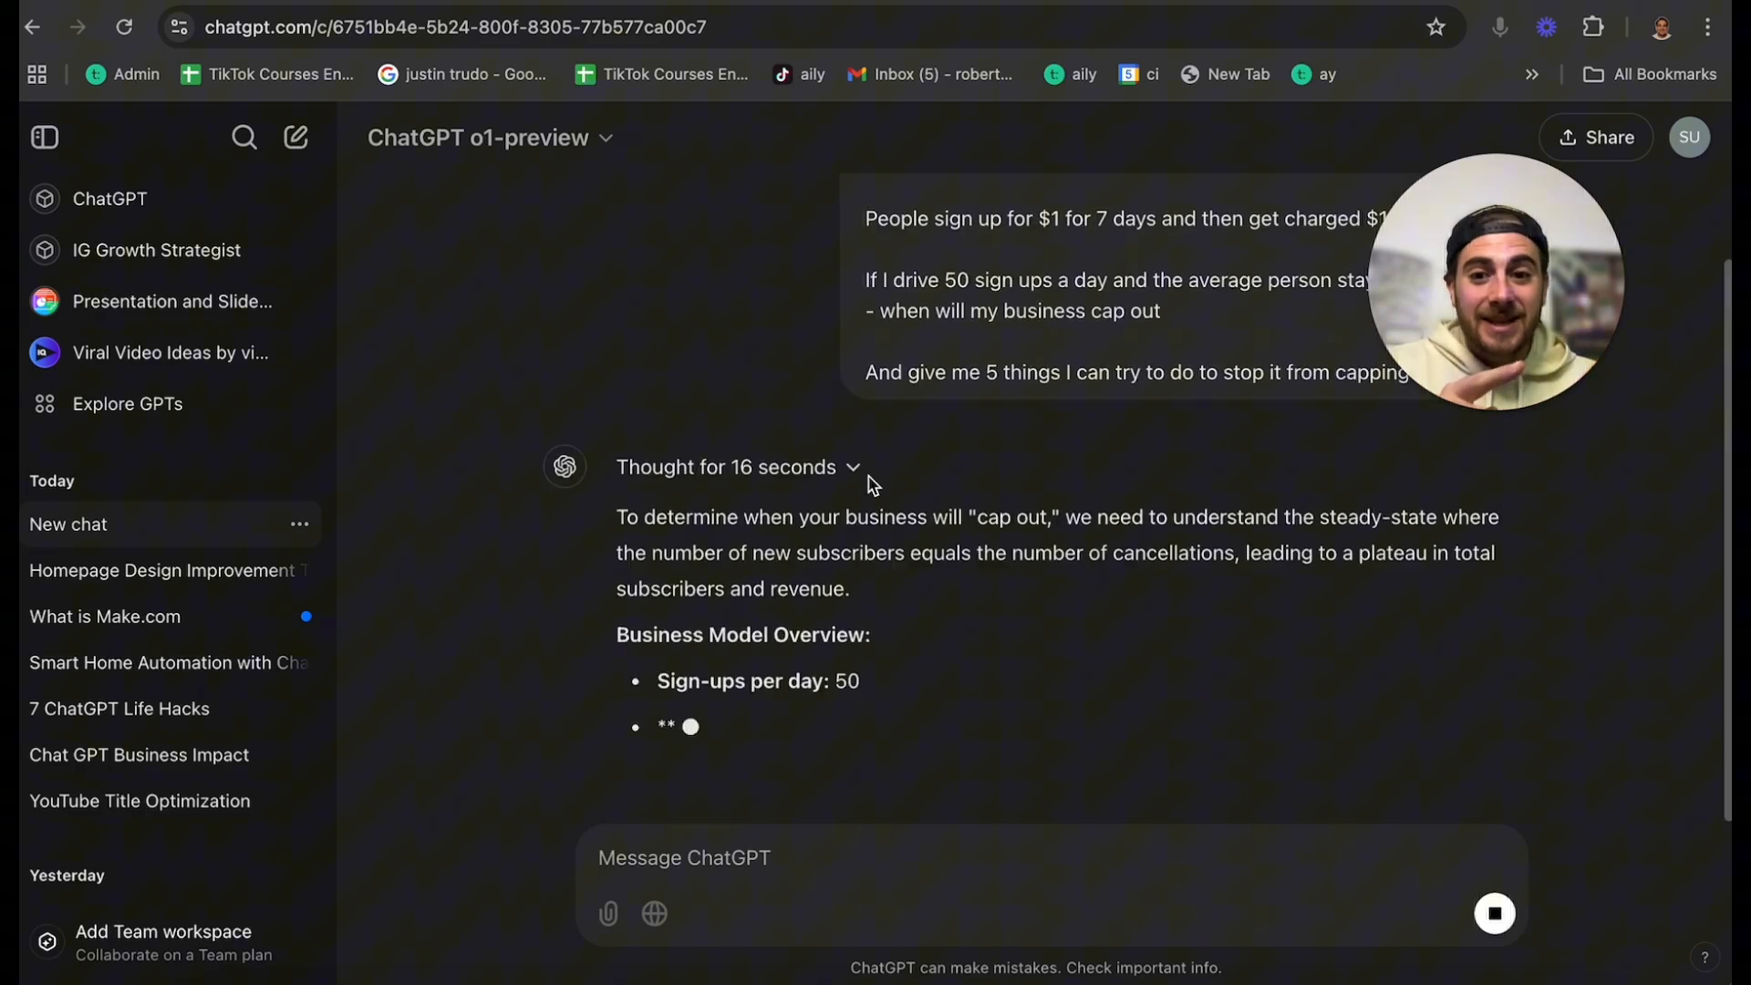
scroll("down", 3)
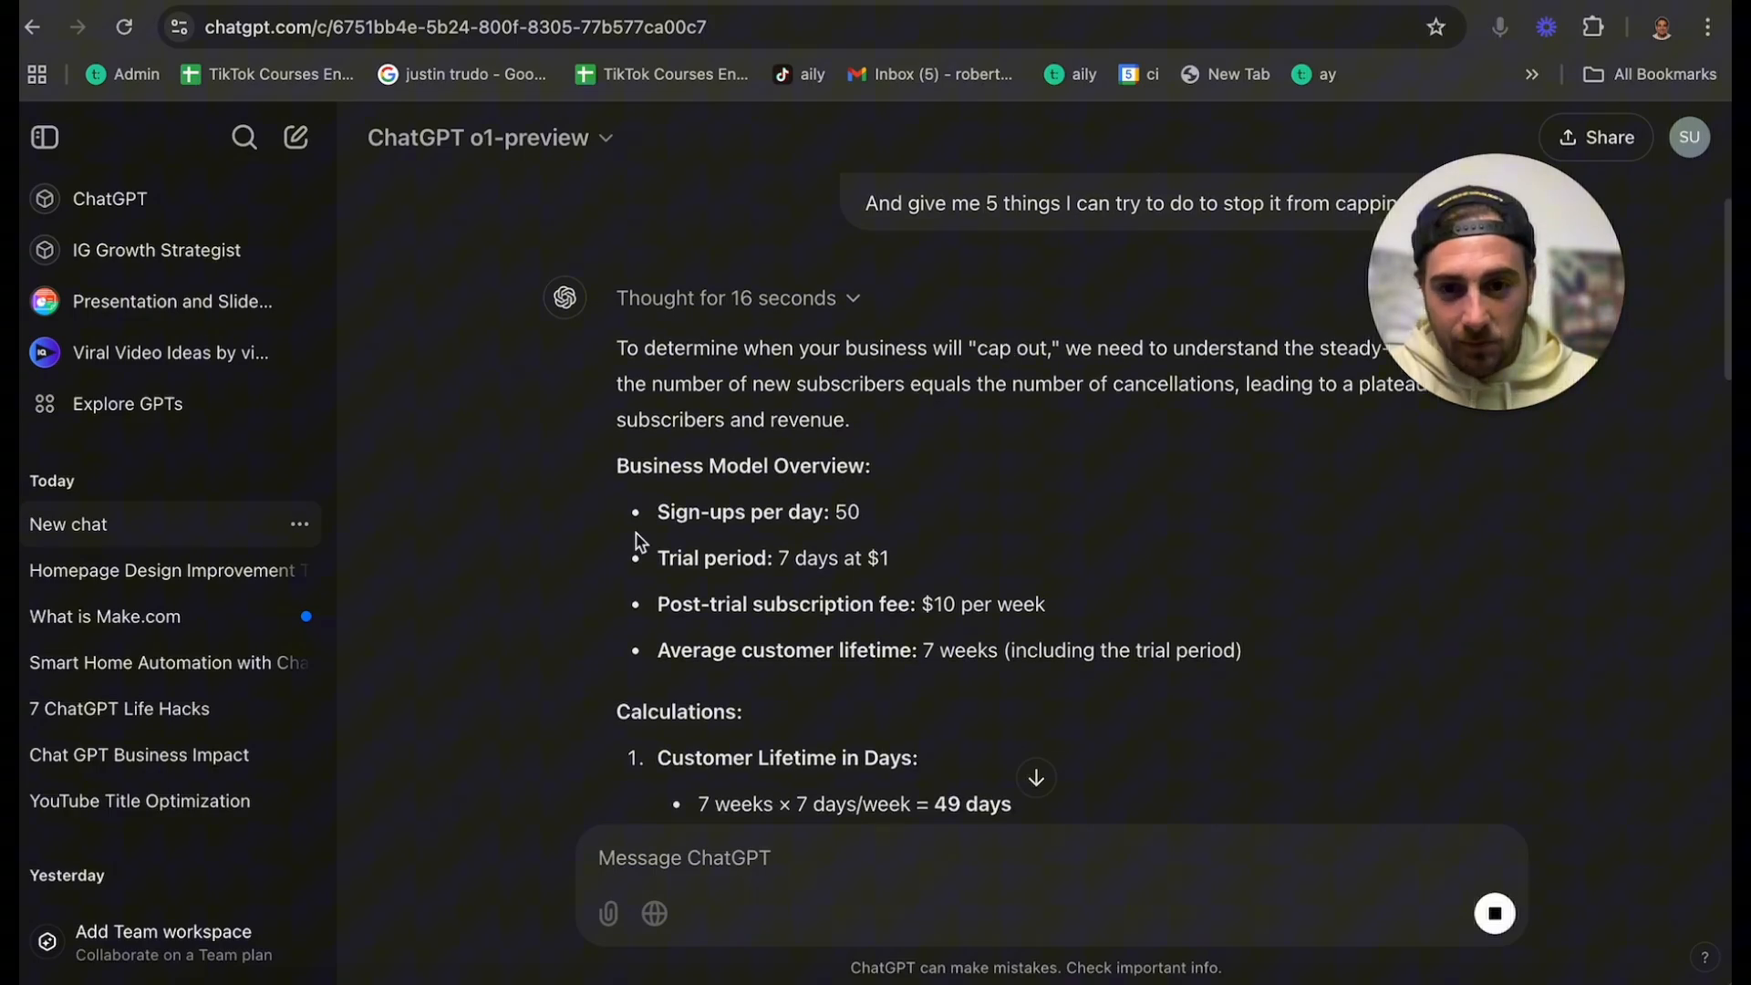
scroll("down", 3)
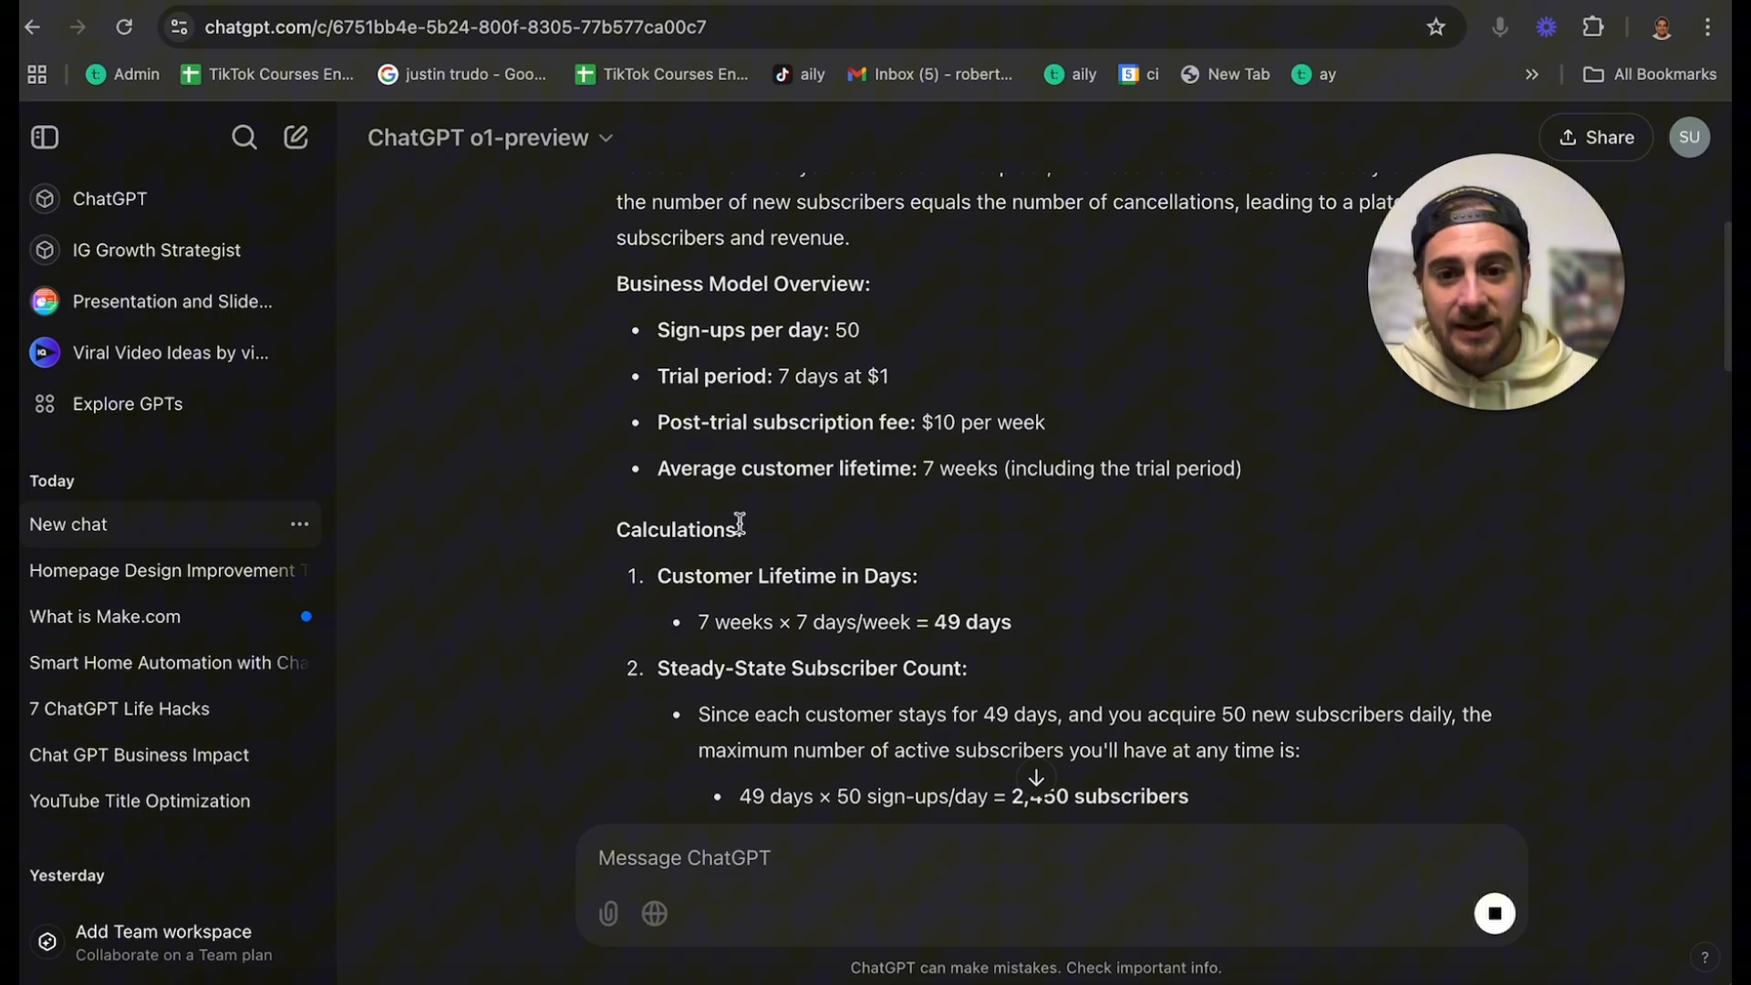
scroll("down", 3)
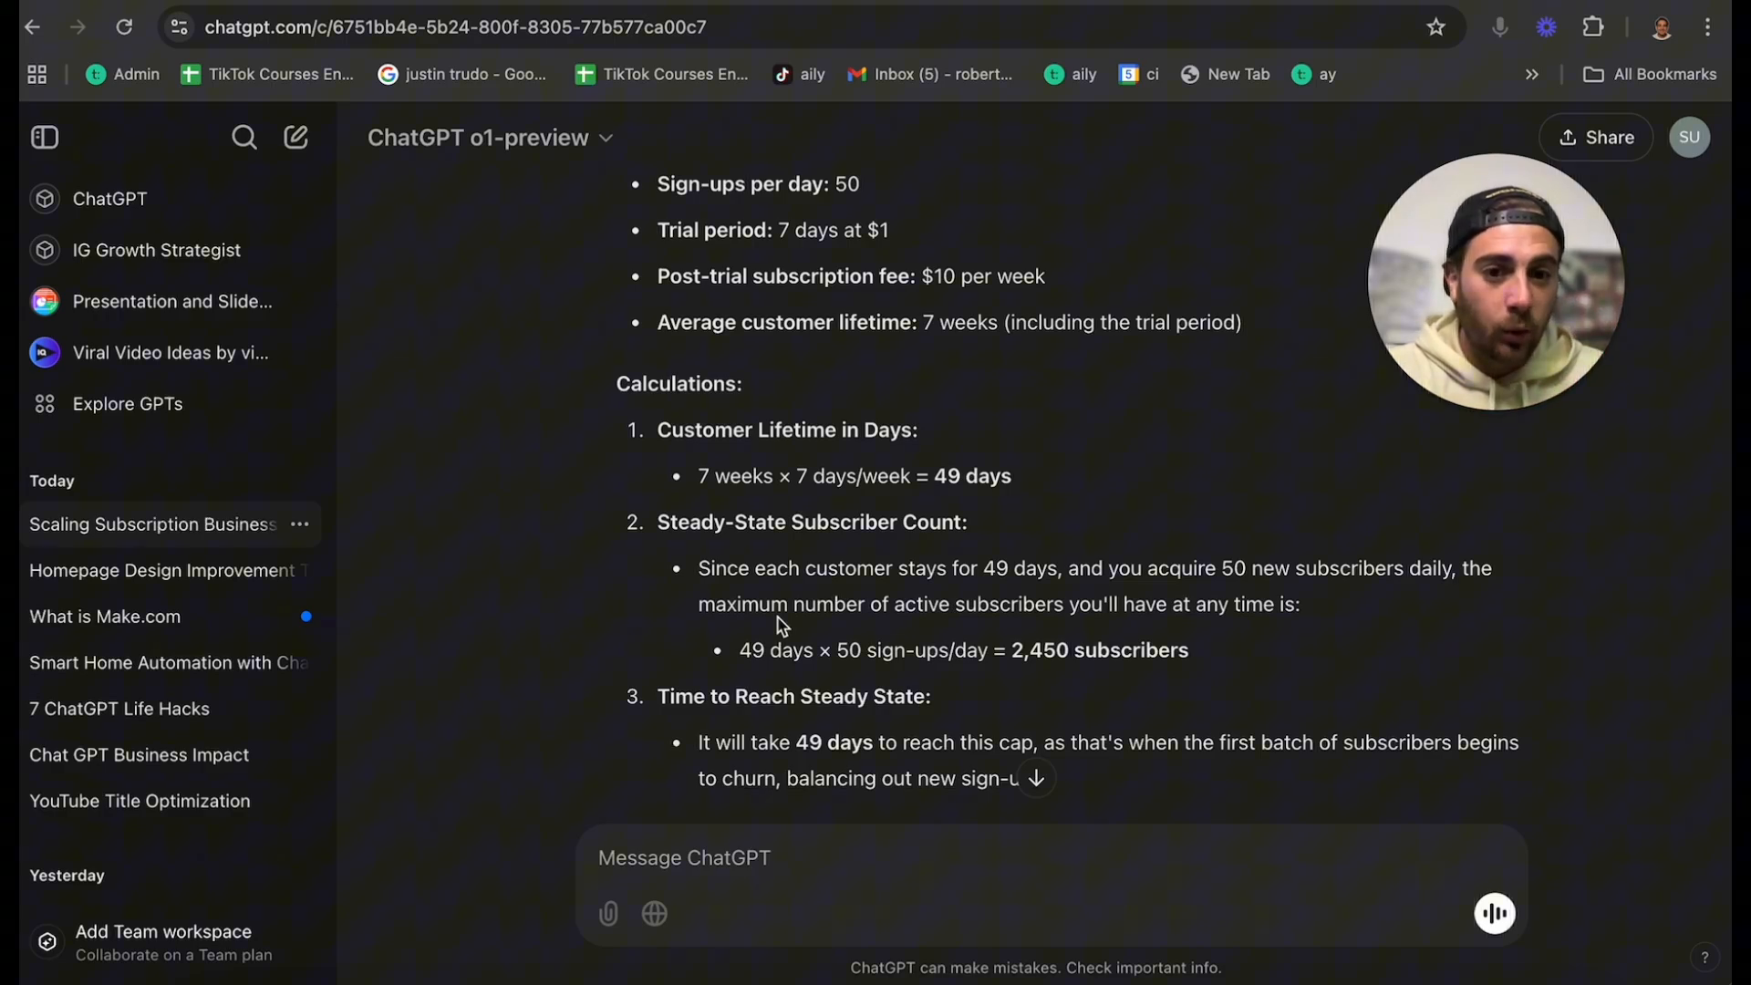
mouse_move(807, 690)
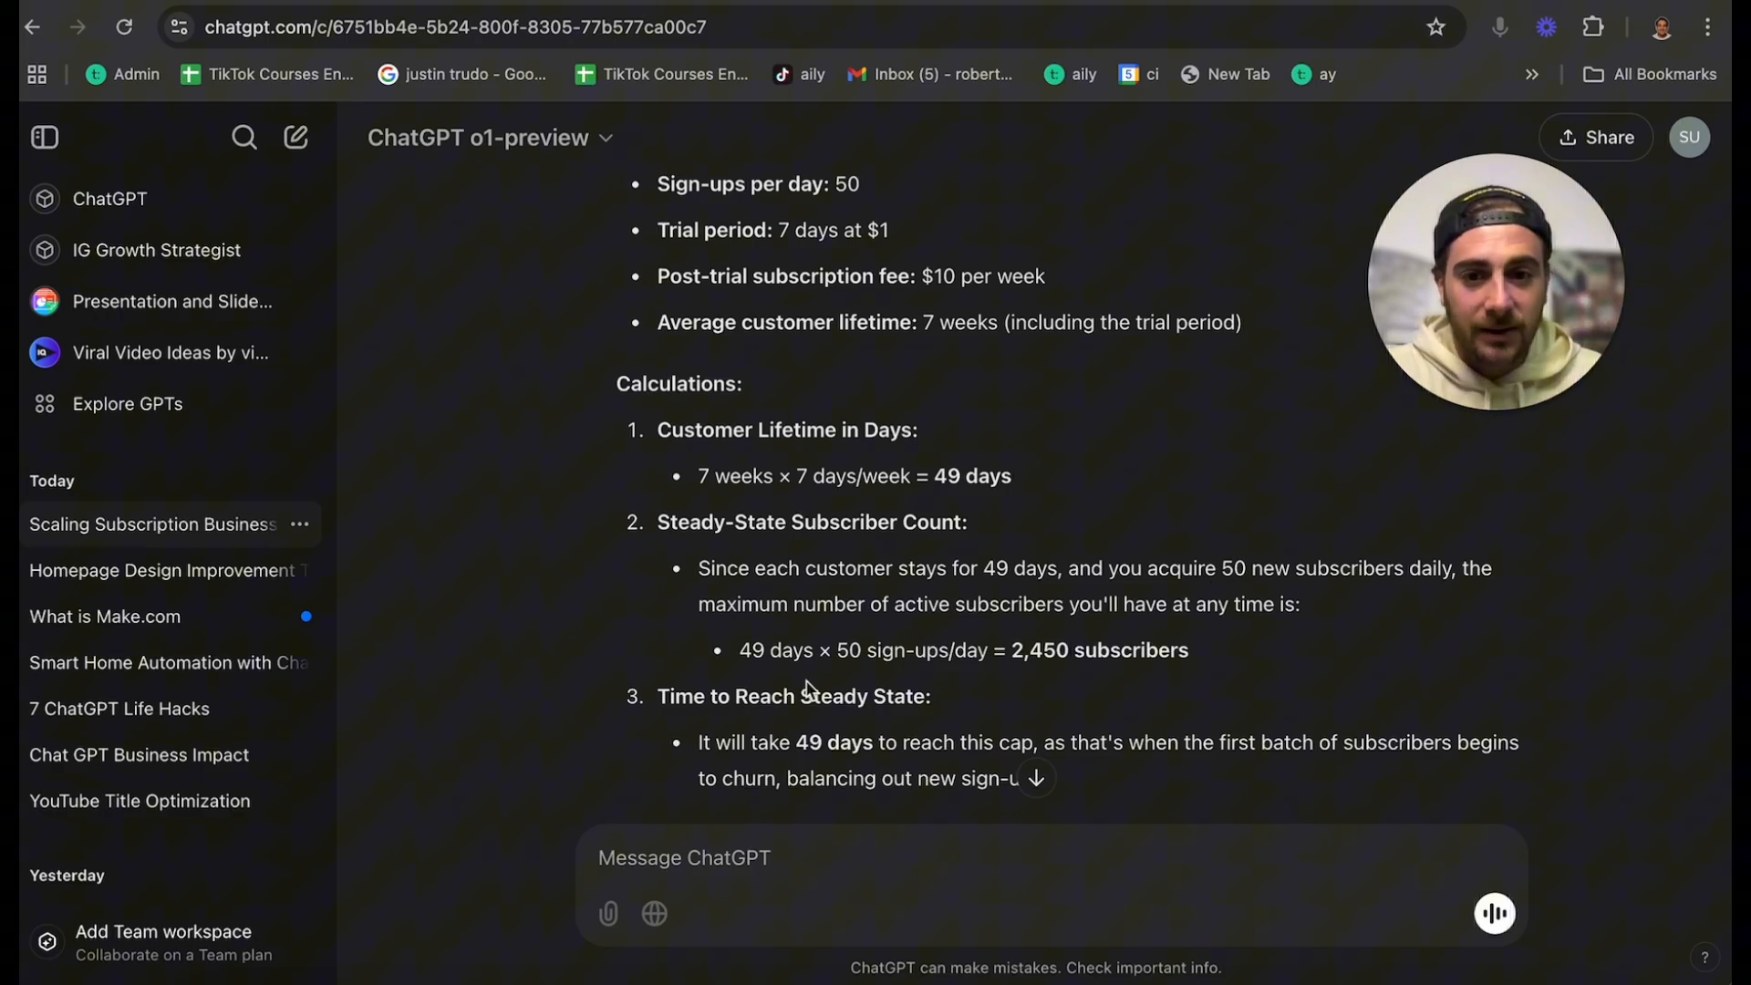
scroll("down", 3)
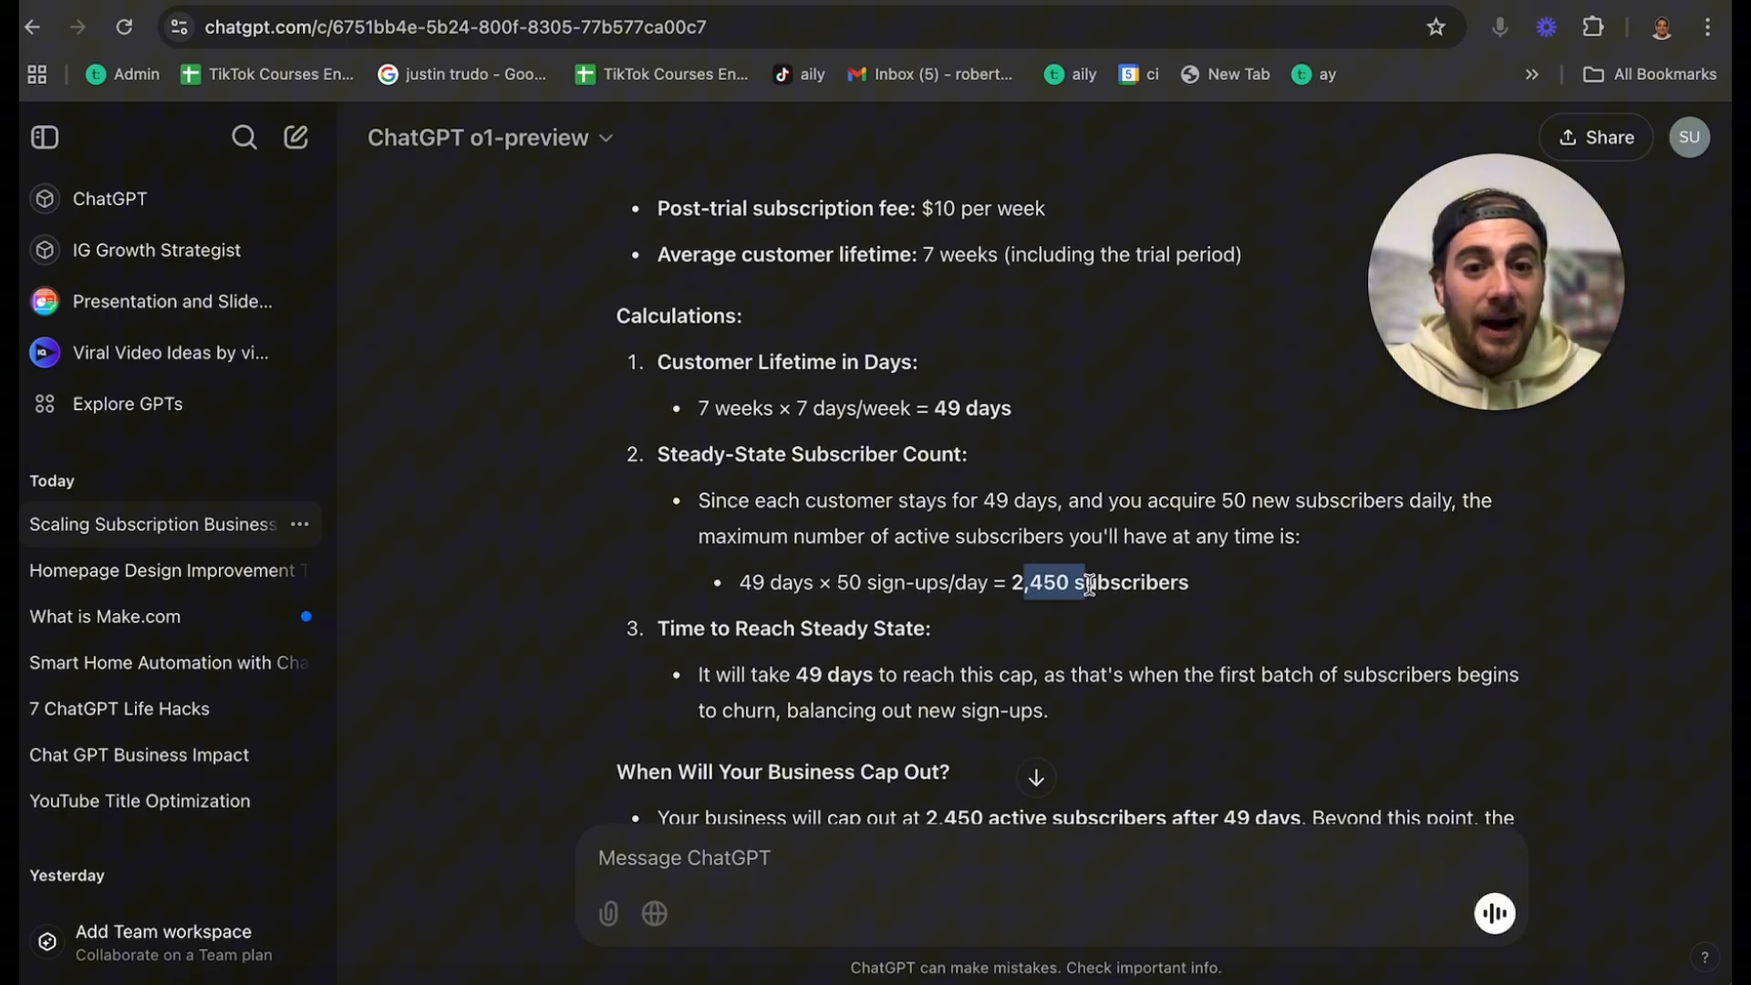
scroll("down", 3)
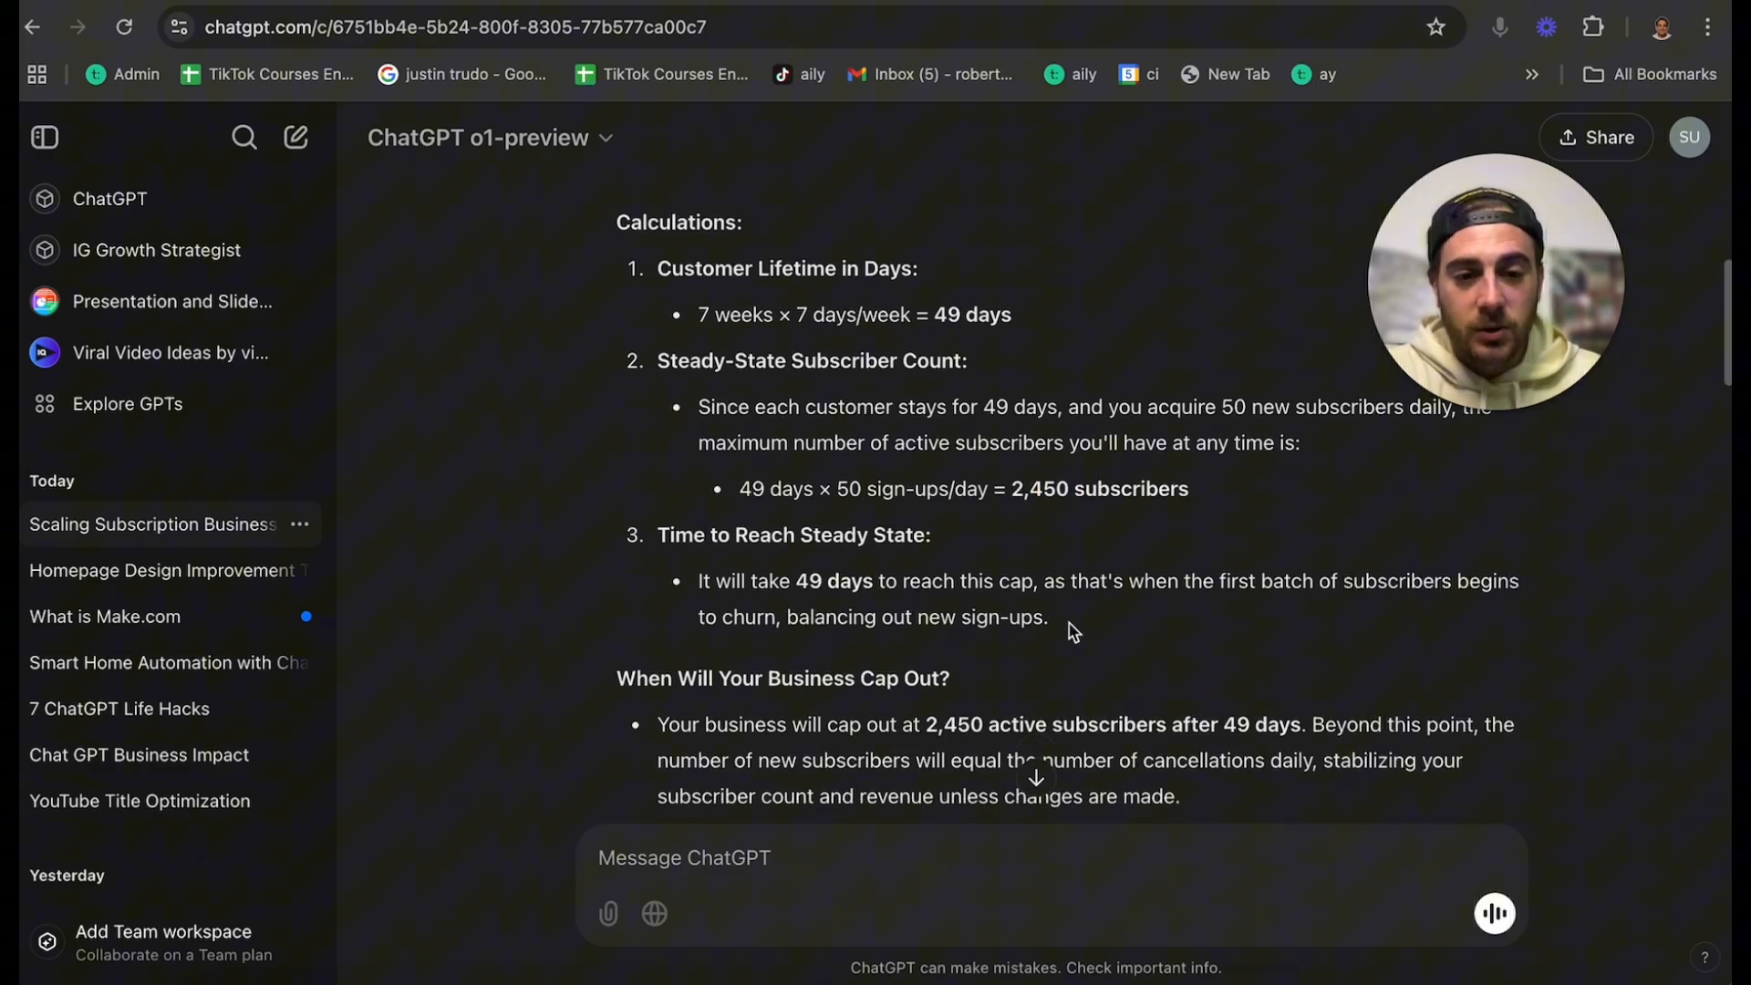
scroll("down", 3)
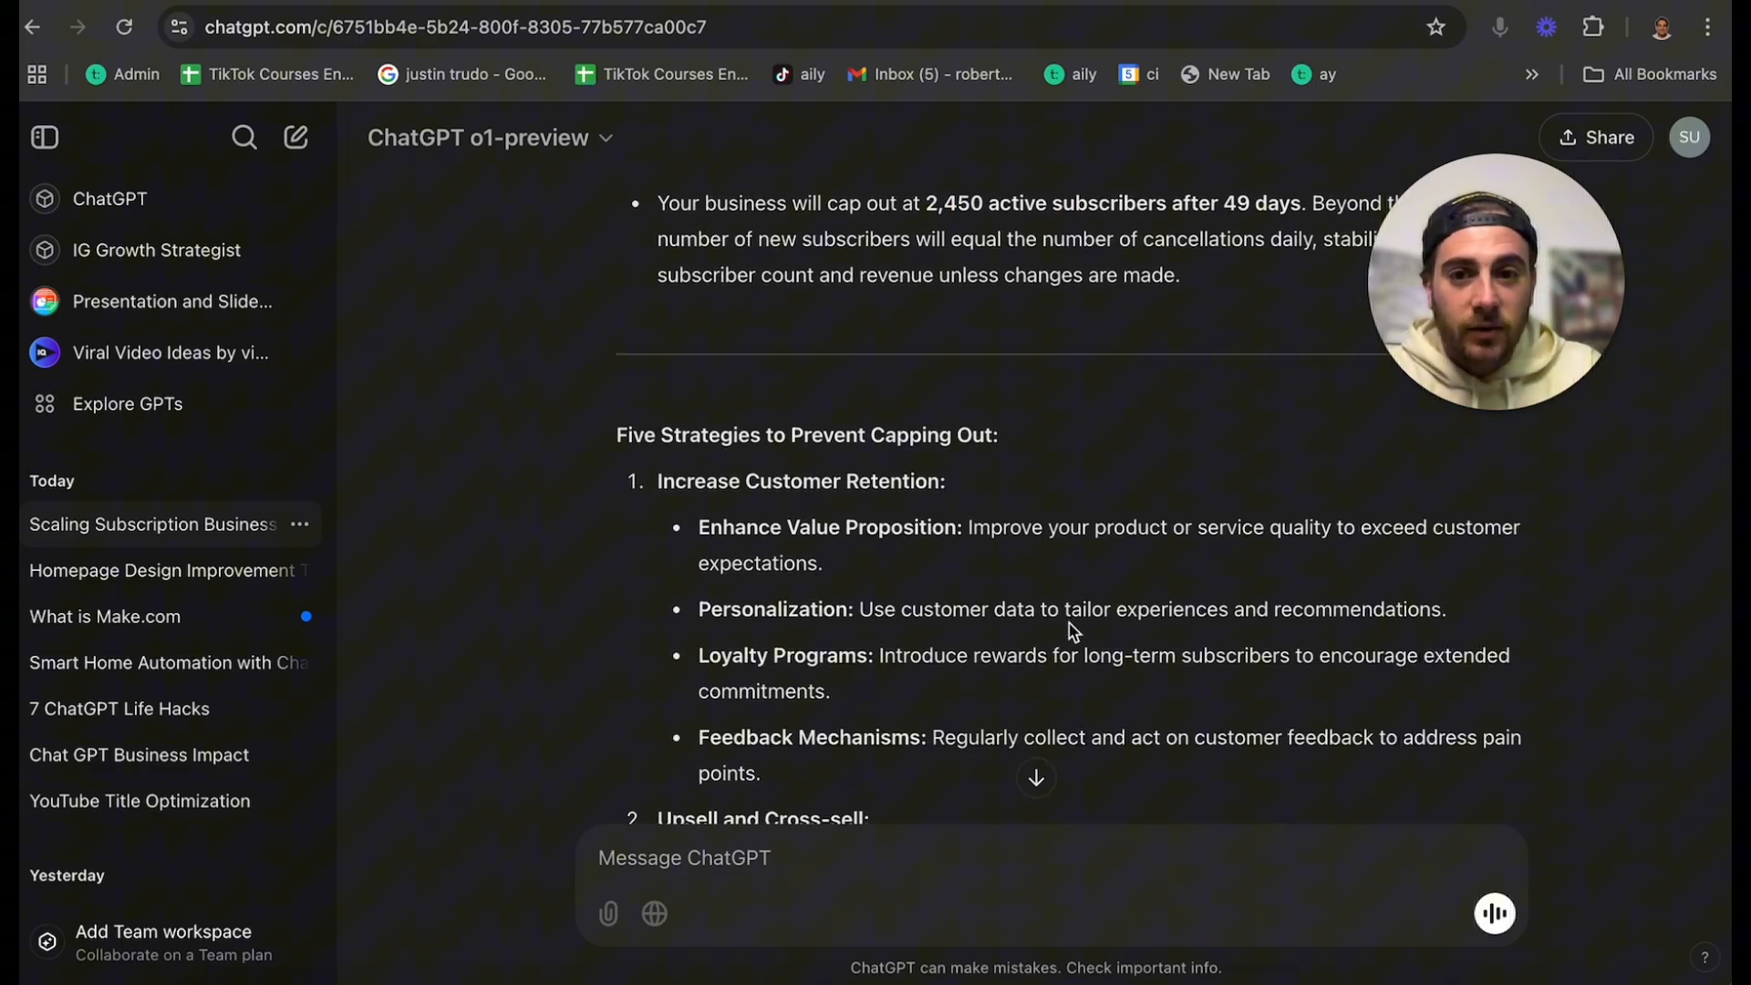
scroll("down", 3)
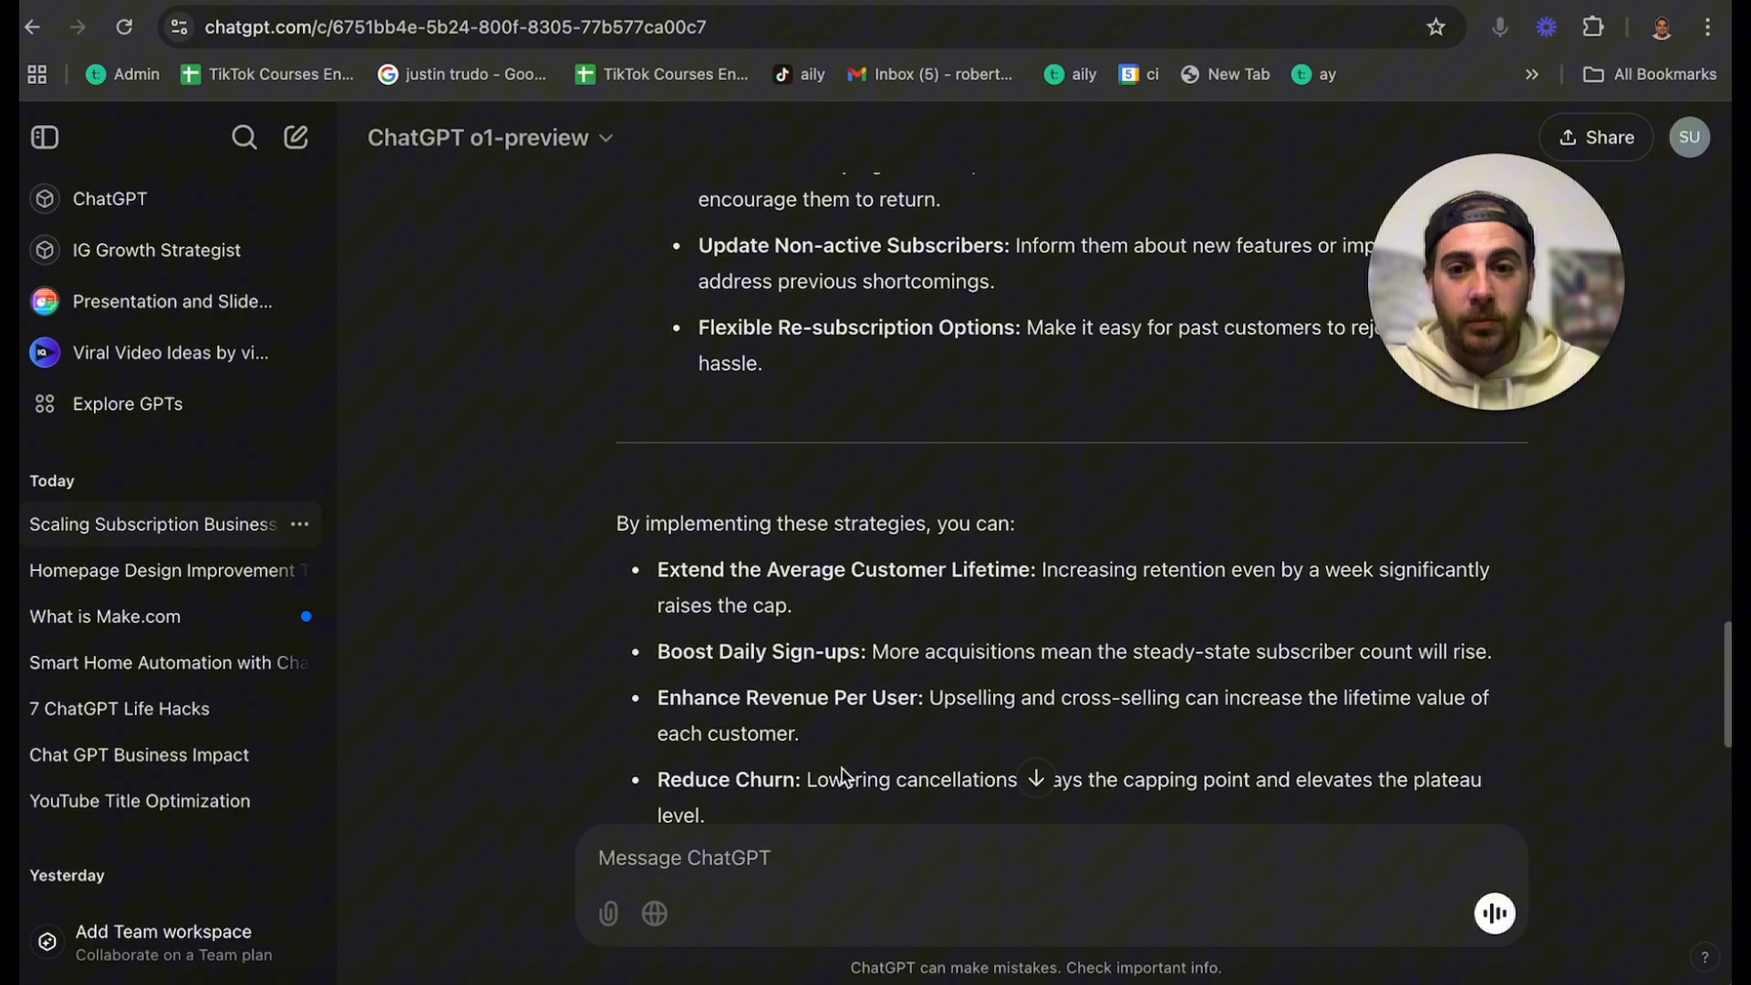
scroll("down", 3)
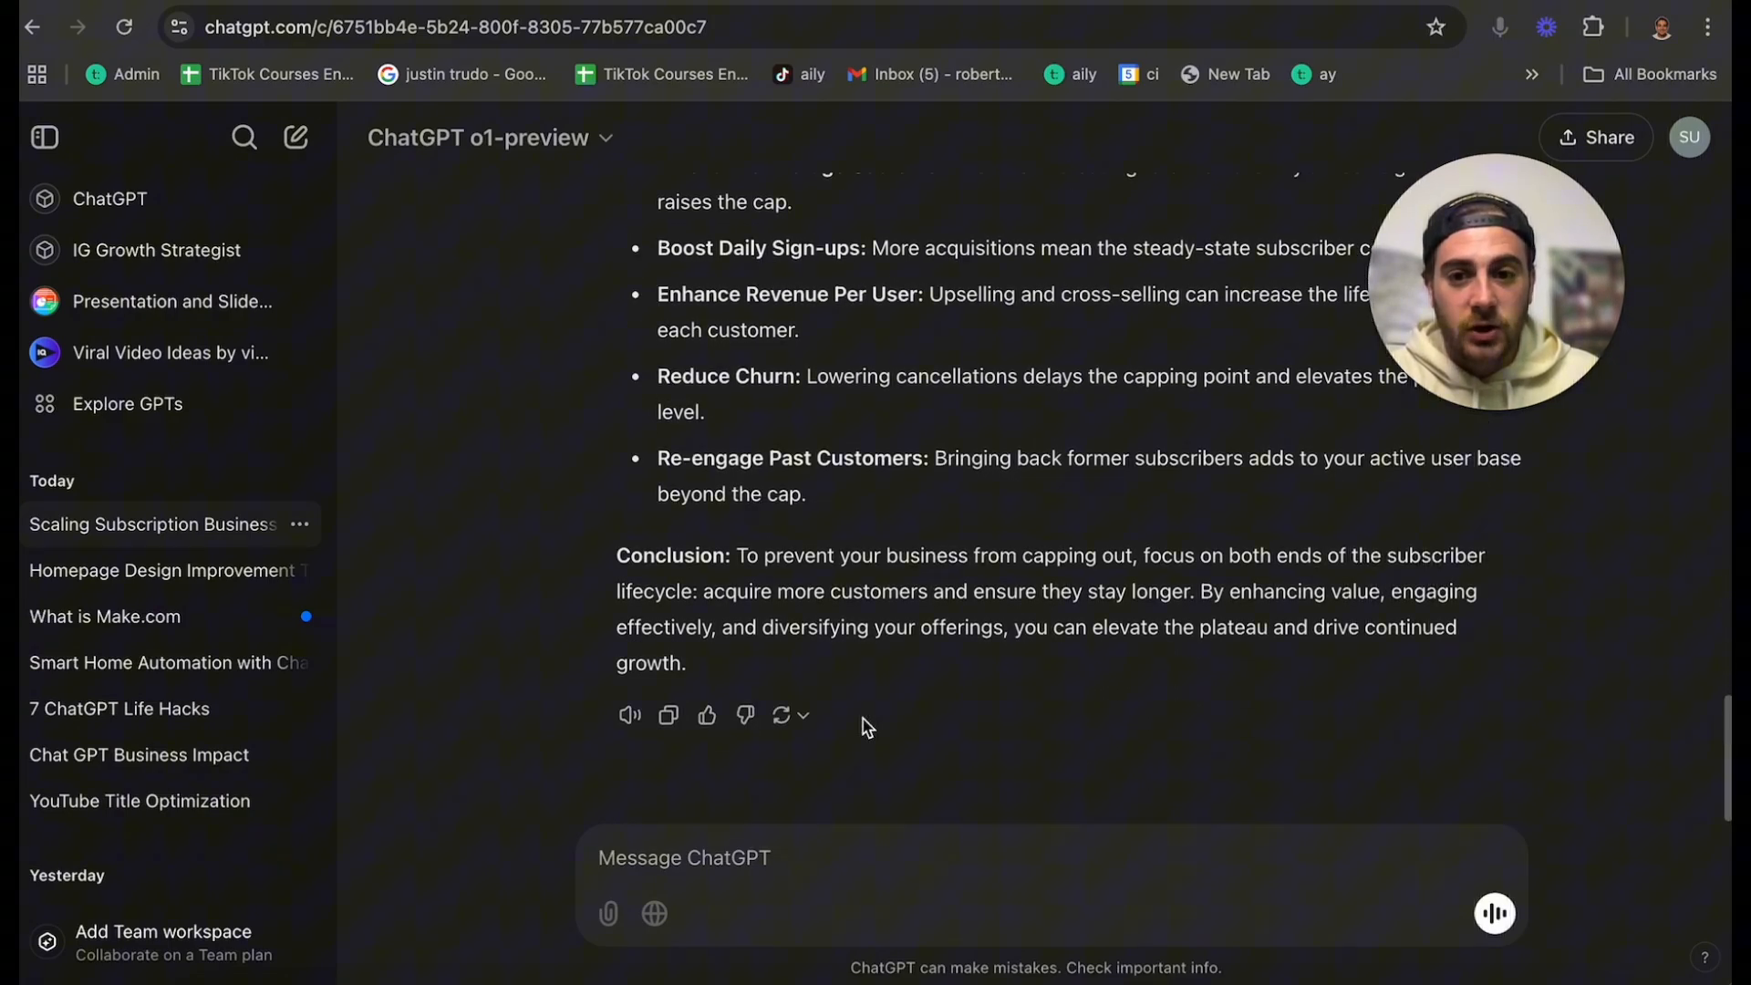
mouse_move(681, 872)
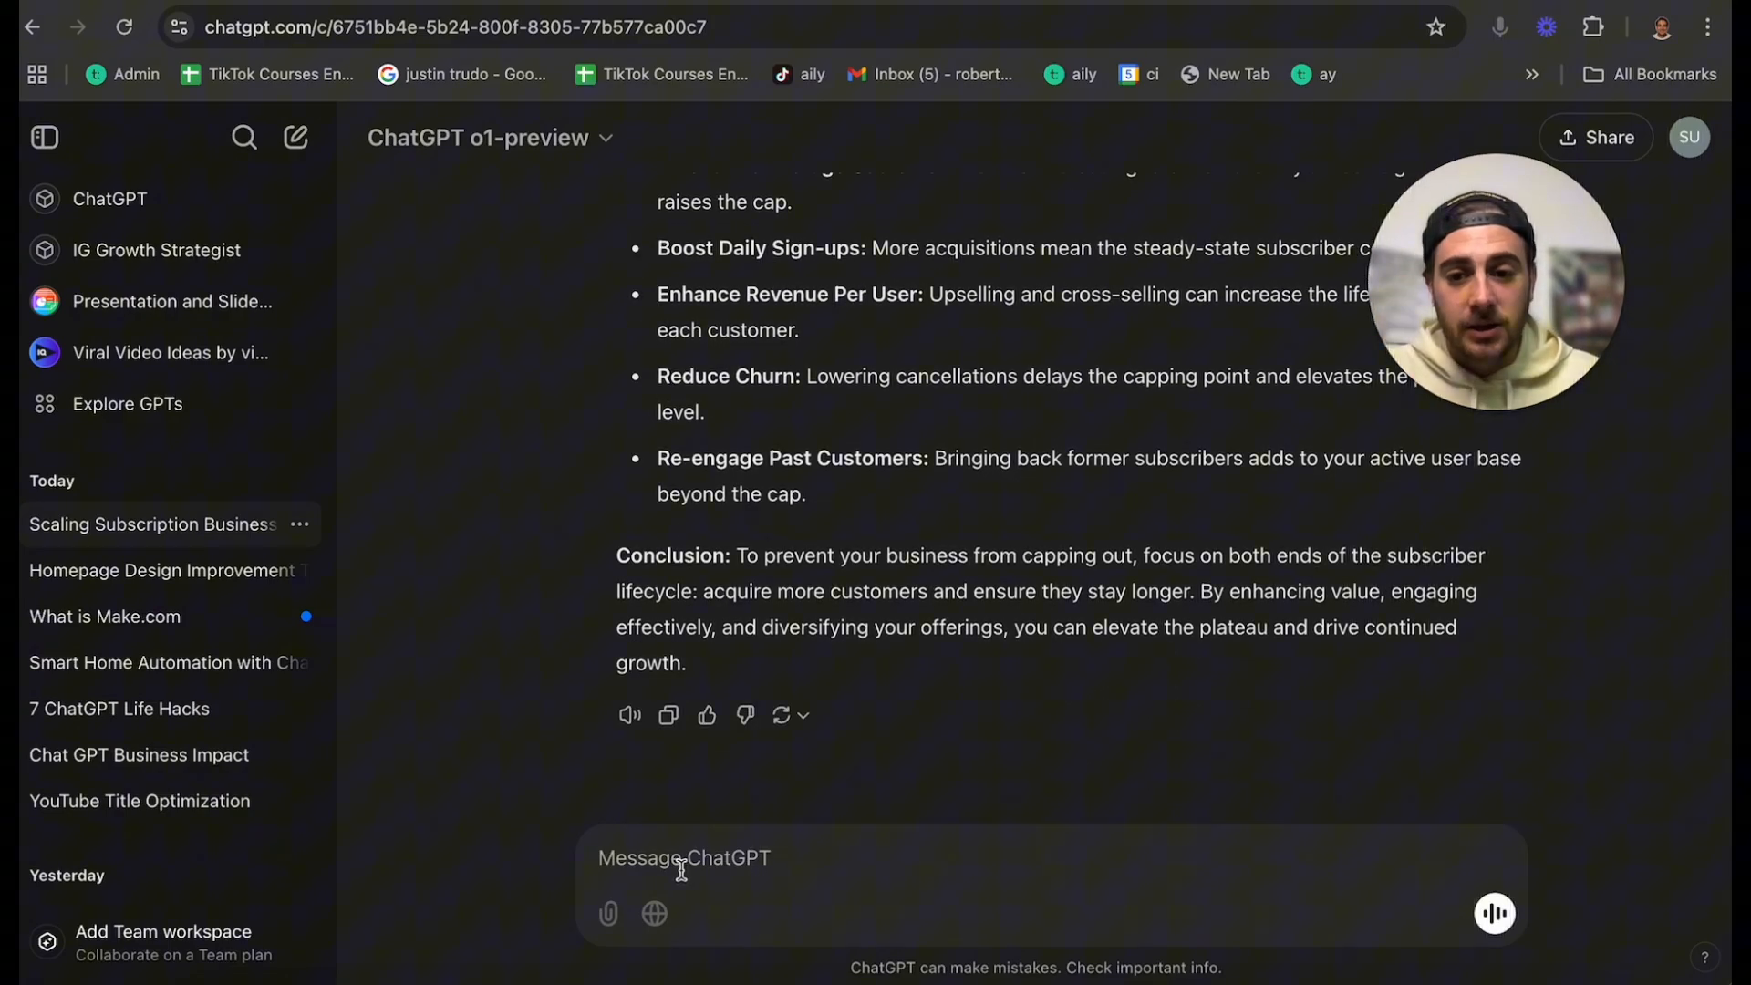
- Send the follow-up 'can you please put it stalling out in a table'
type("can you ple")
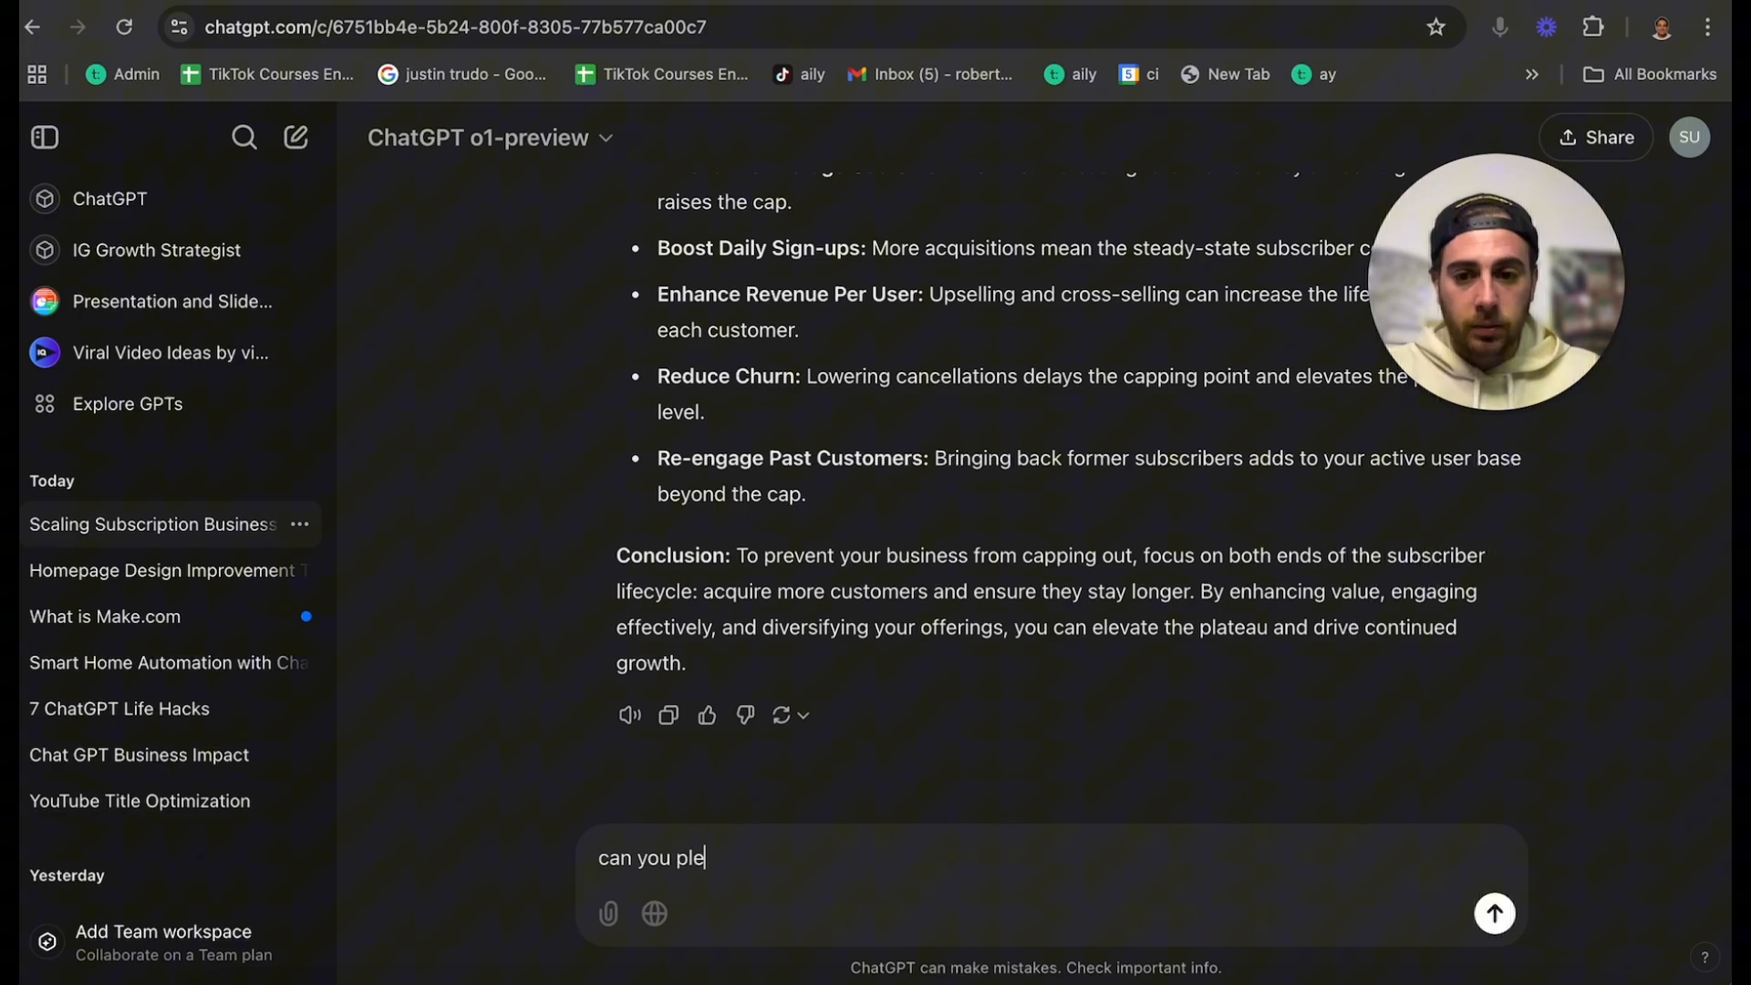
type("ase put it stallin")
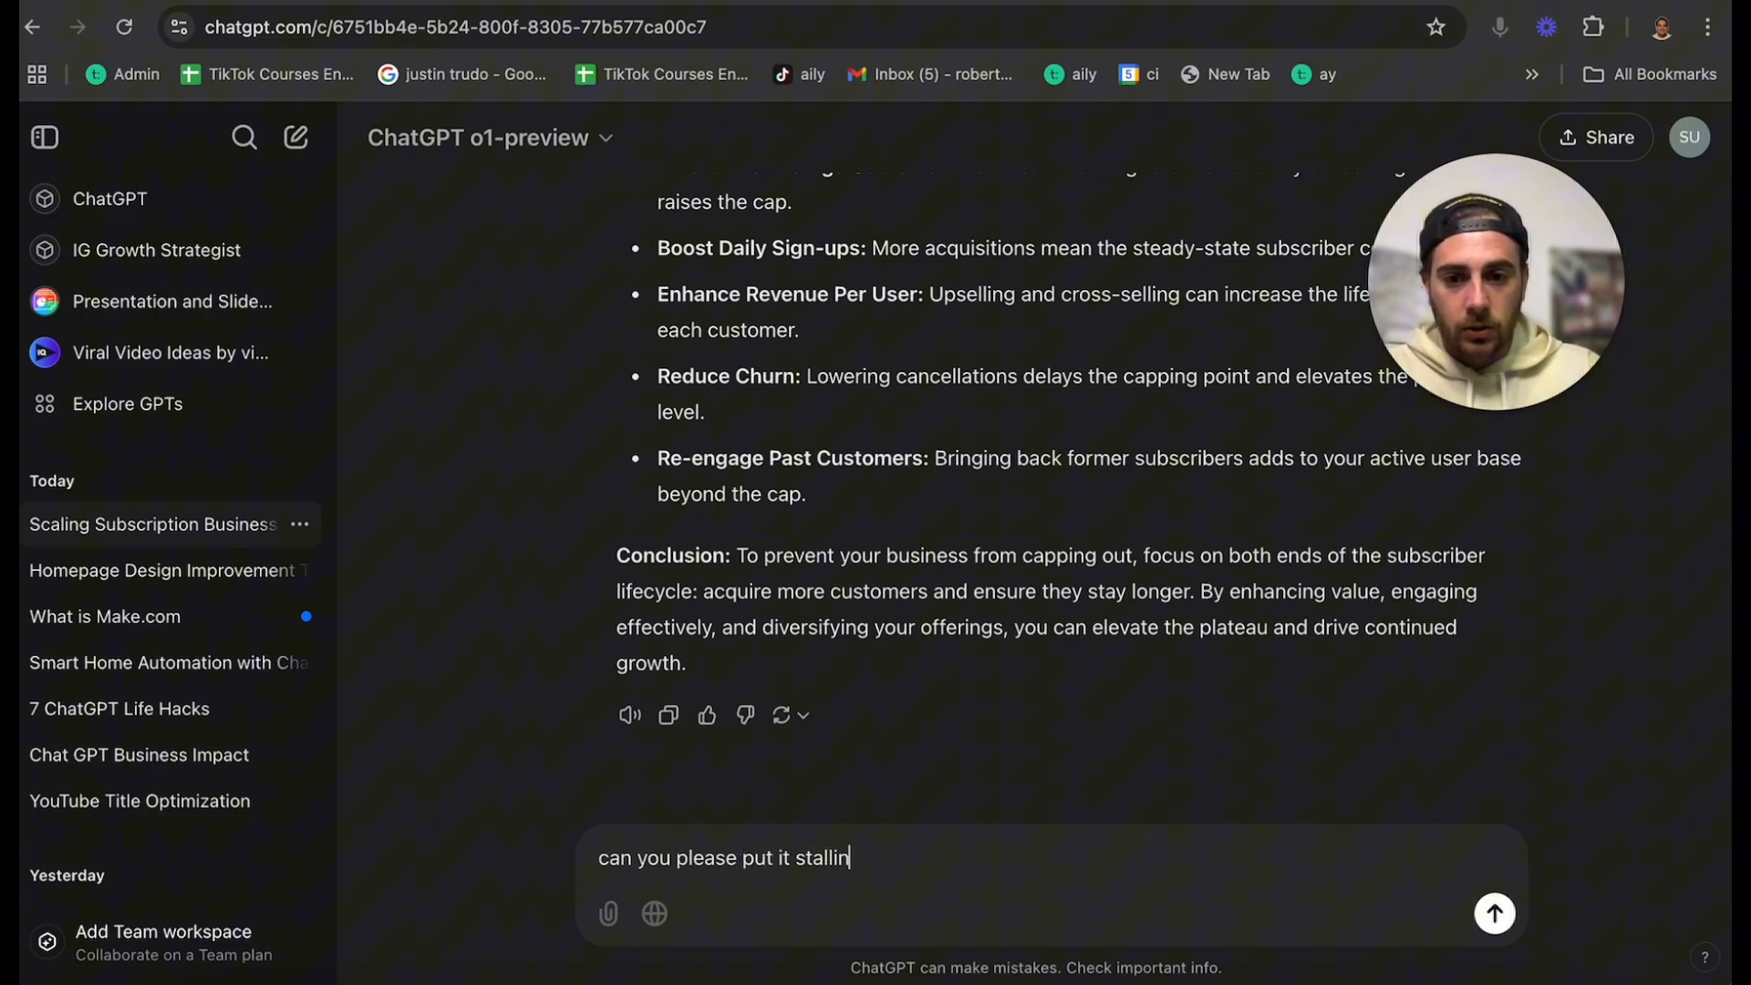
type("g out in a table")
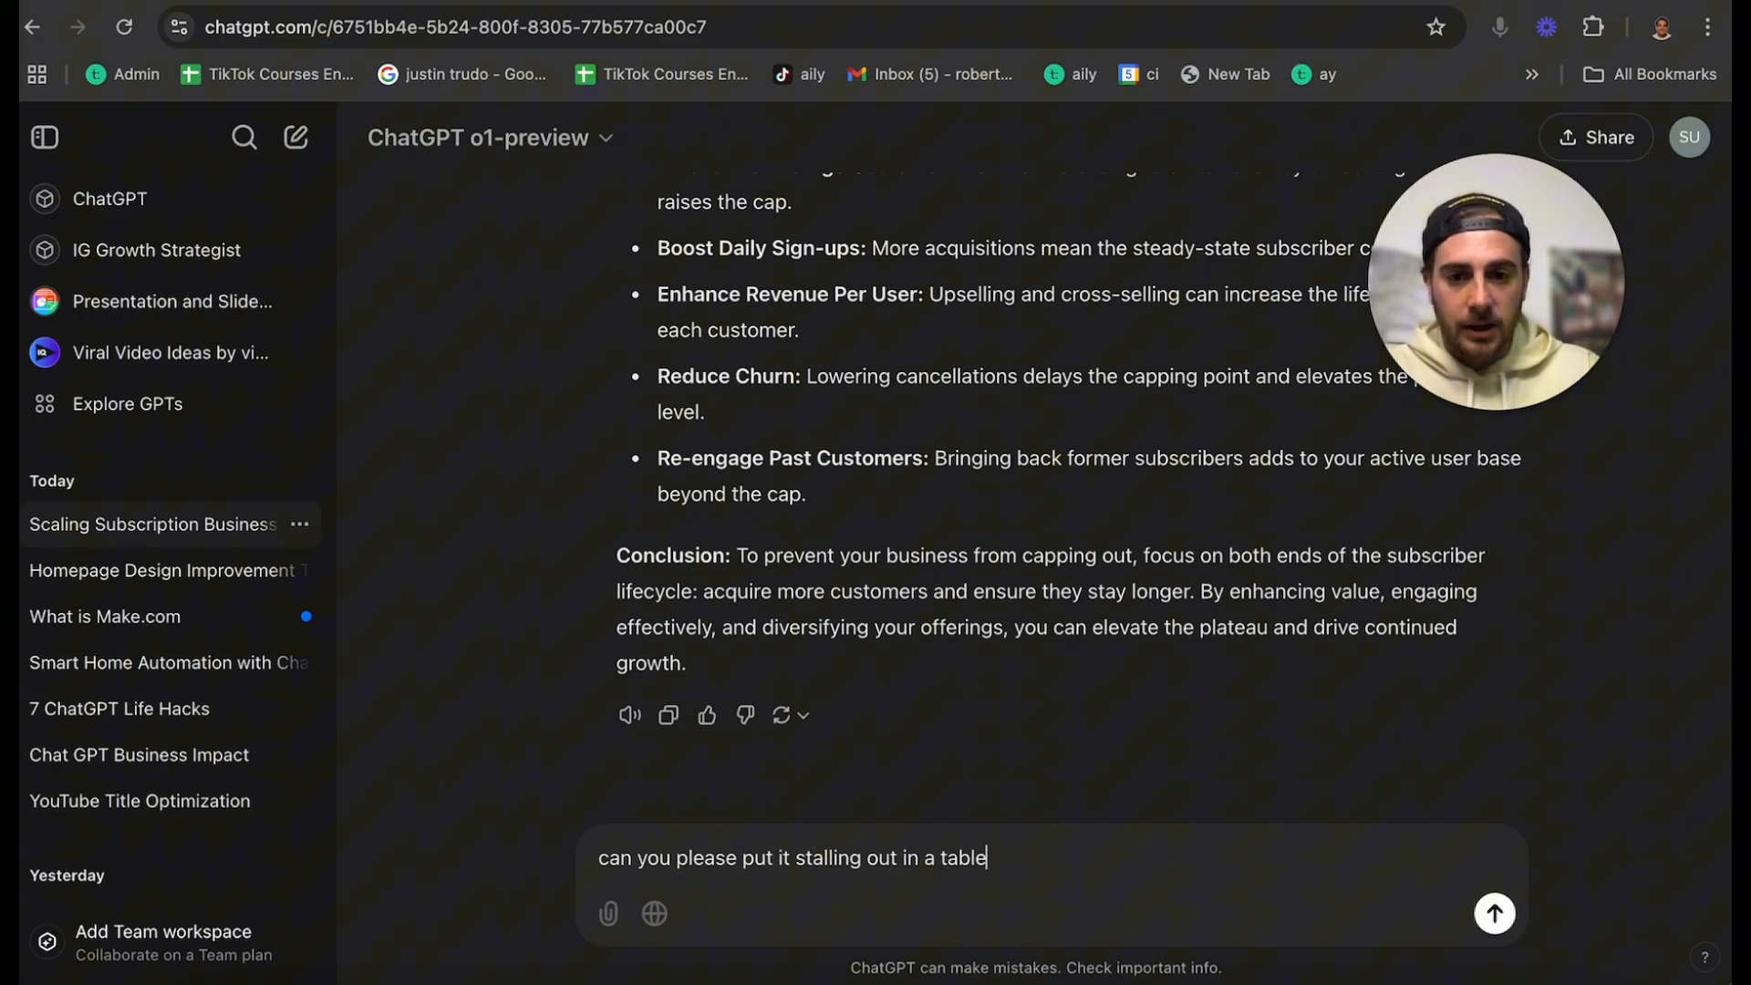
left_click(1494, 912)
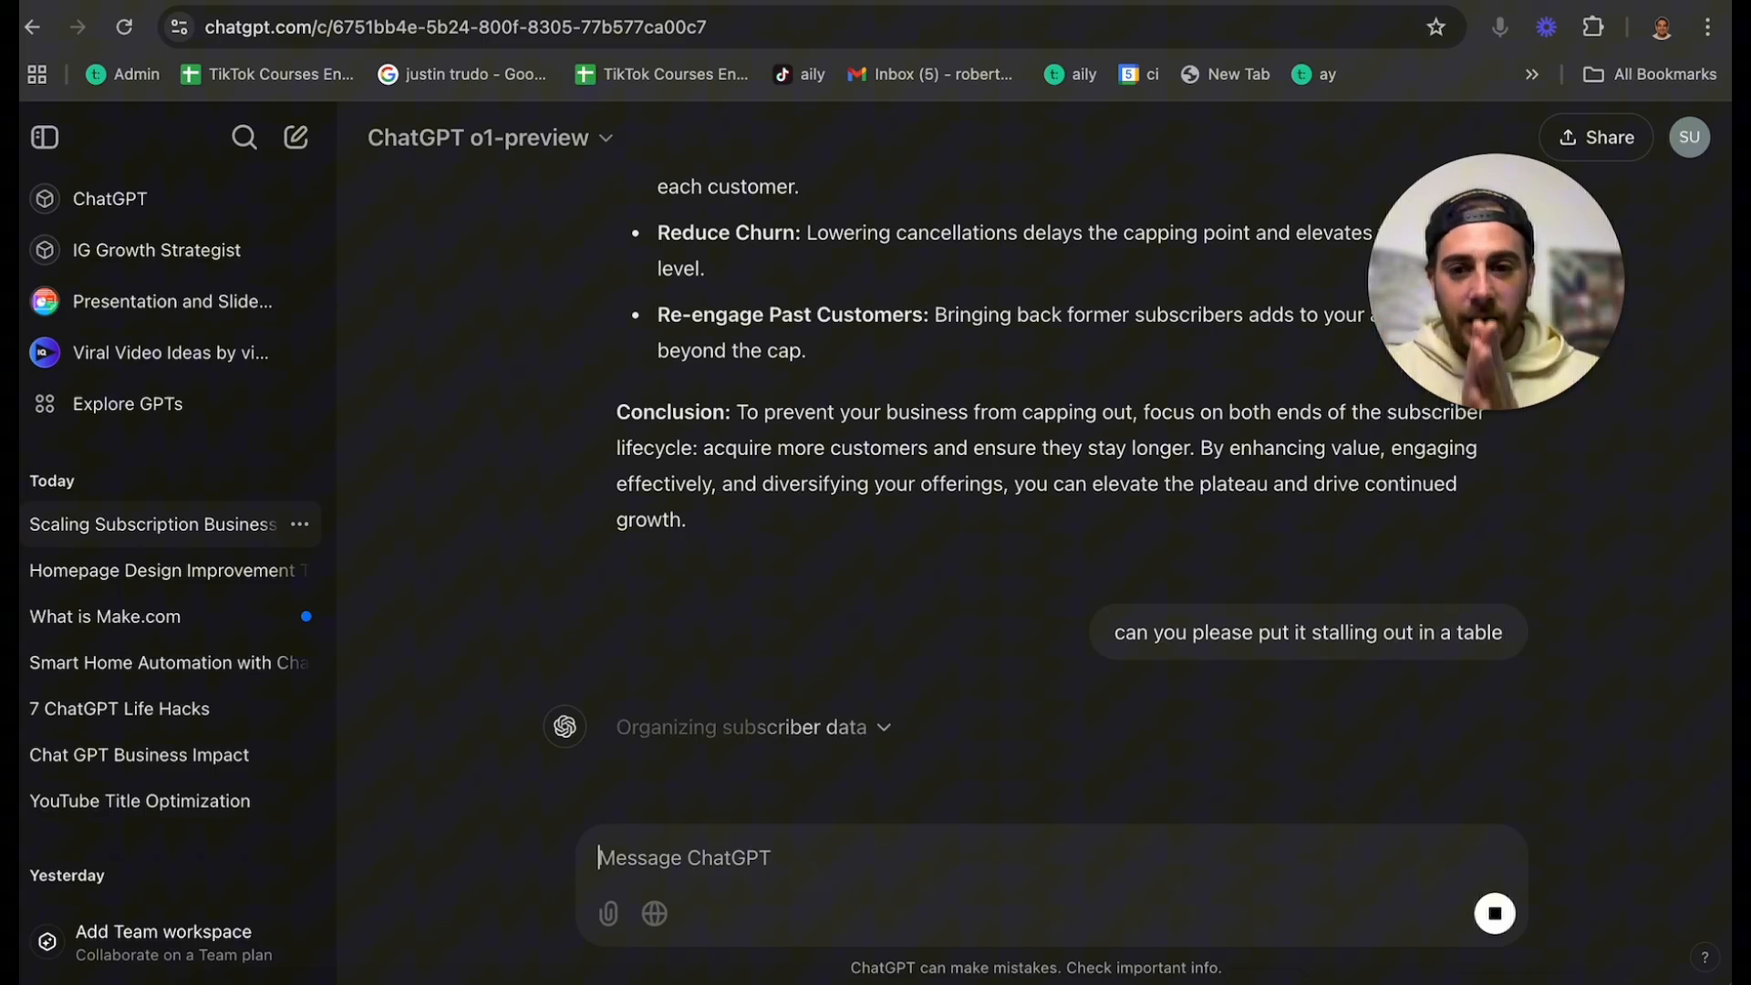
- Review the Subscriber Growth and Capping Over Time table, then start a new chat
scroll("down", 3)
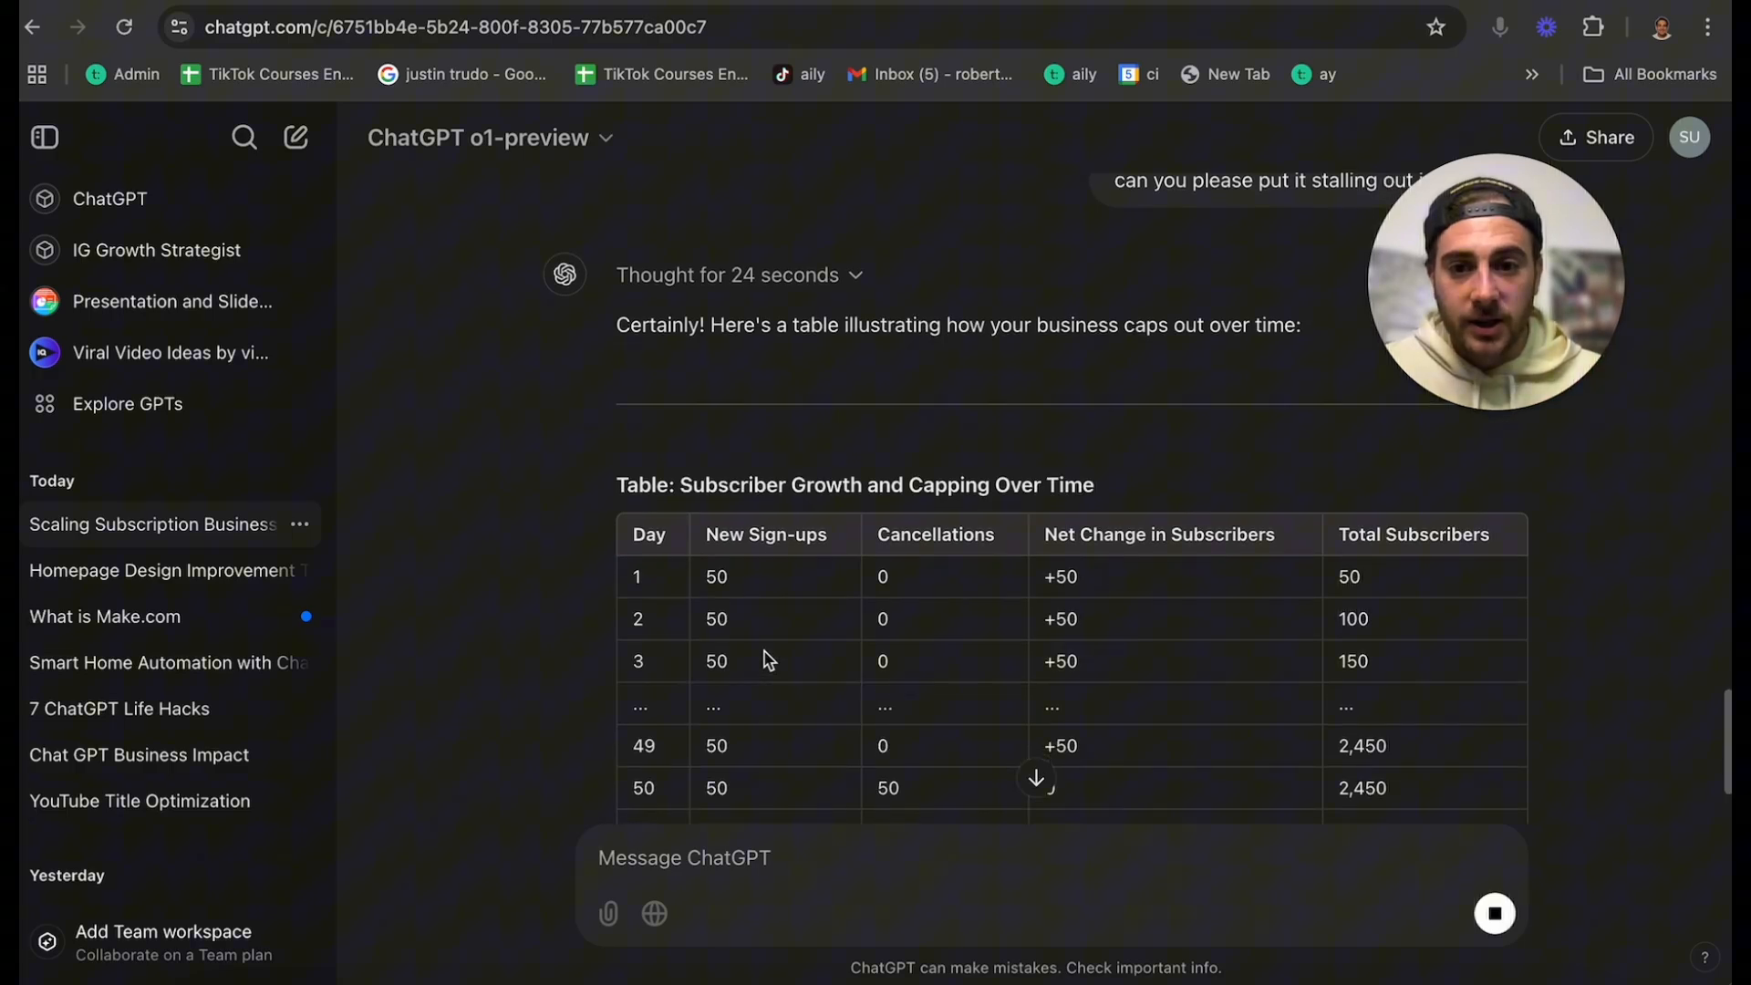
scroll("down", 3)
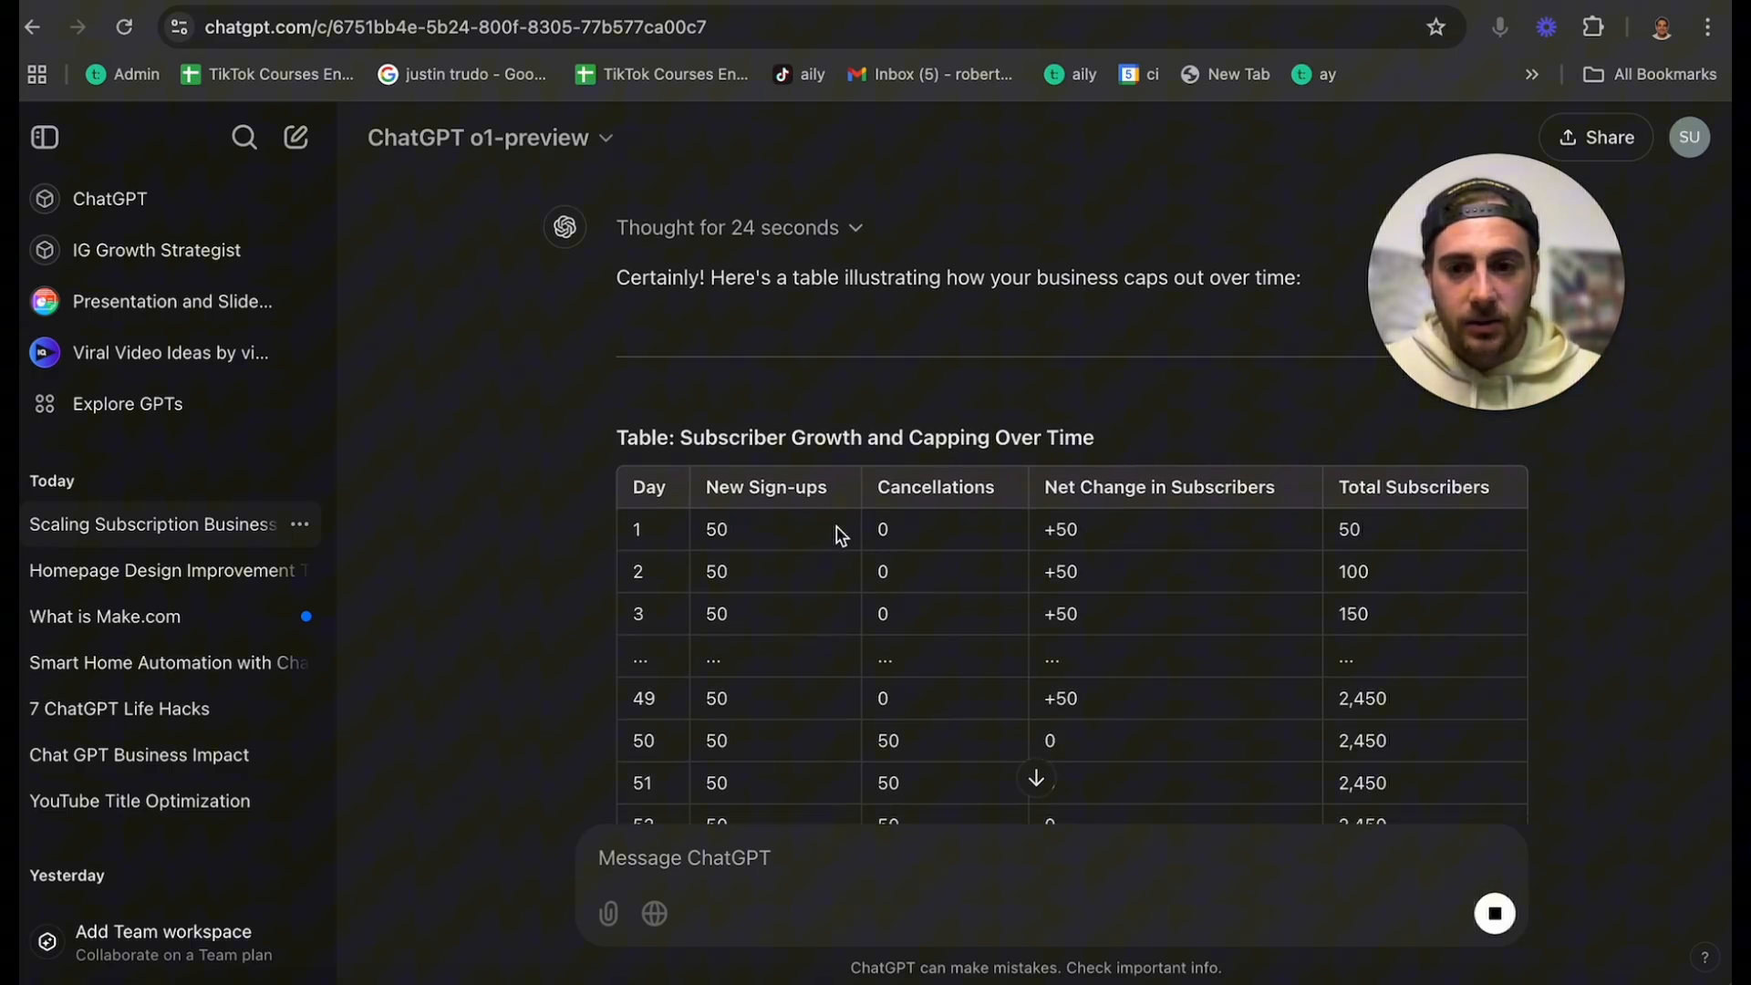
scroll("down", 3)
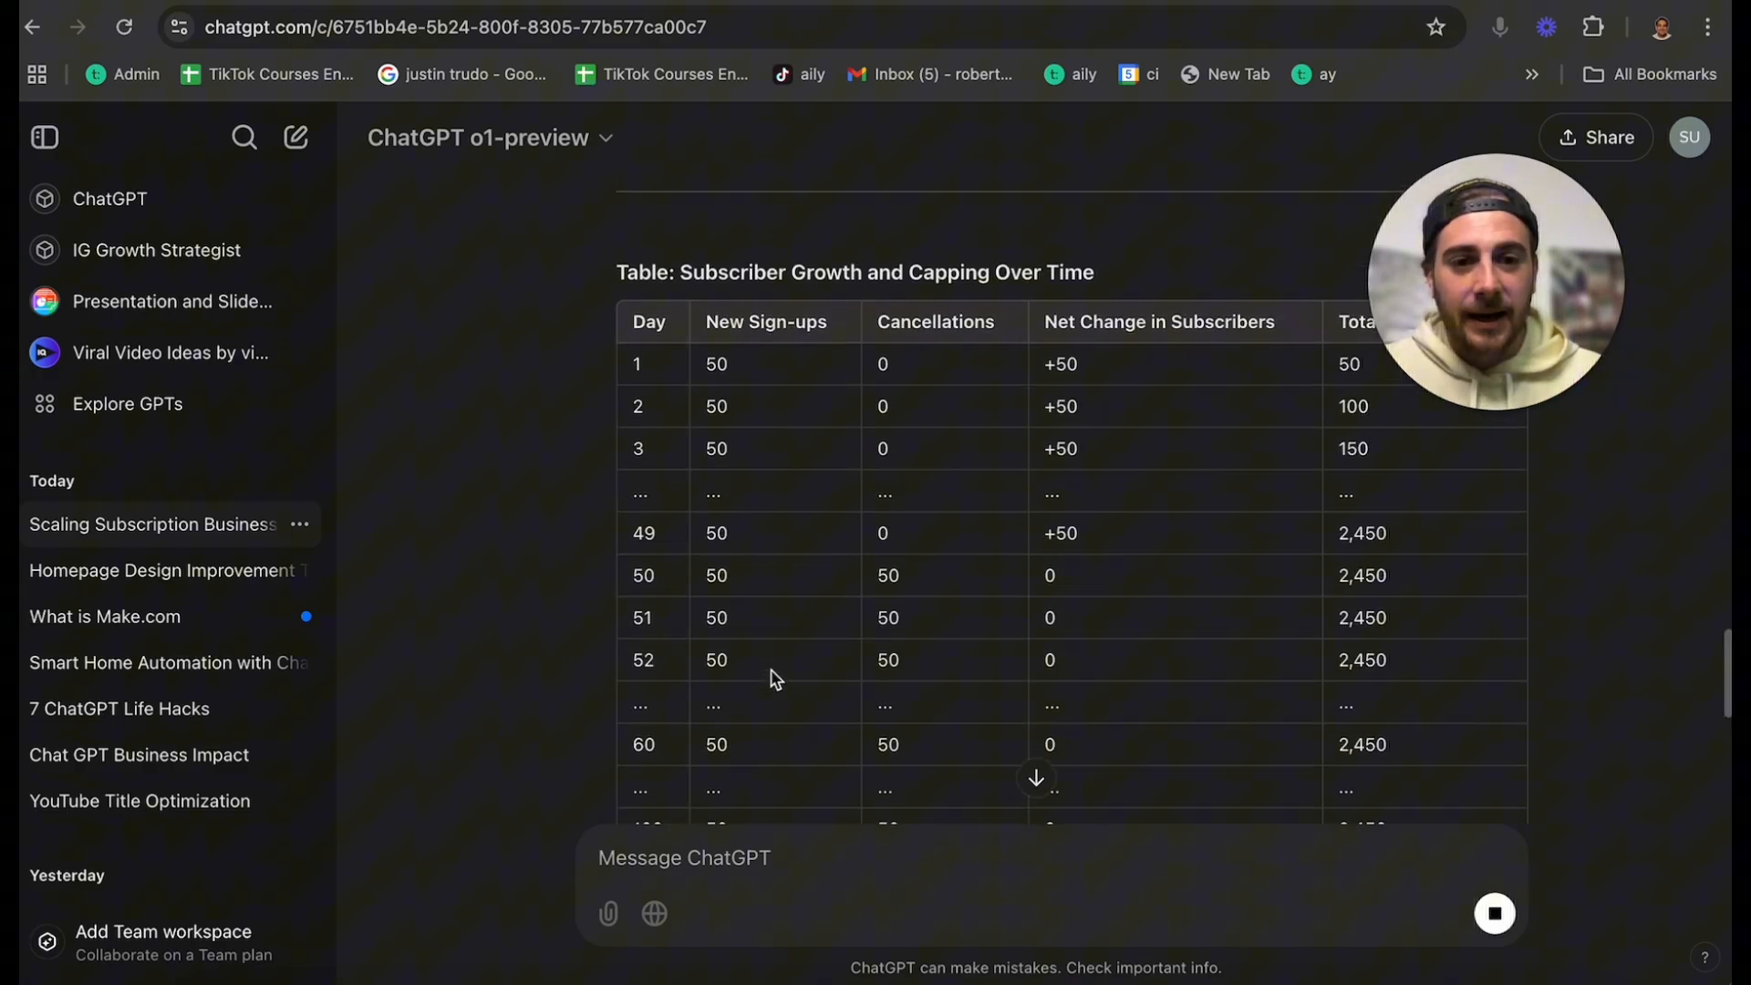
scroll("up", 3)
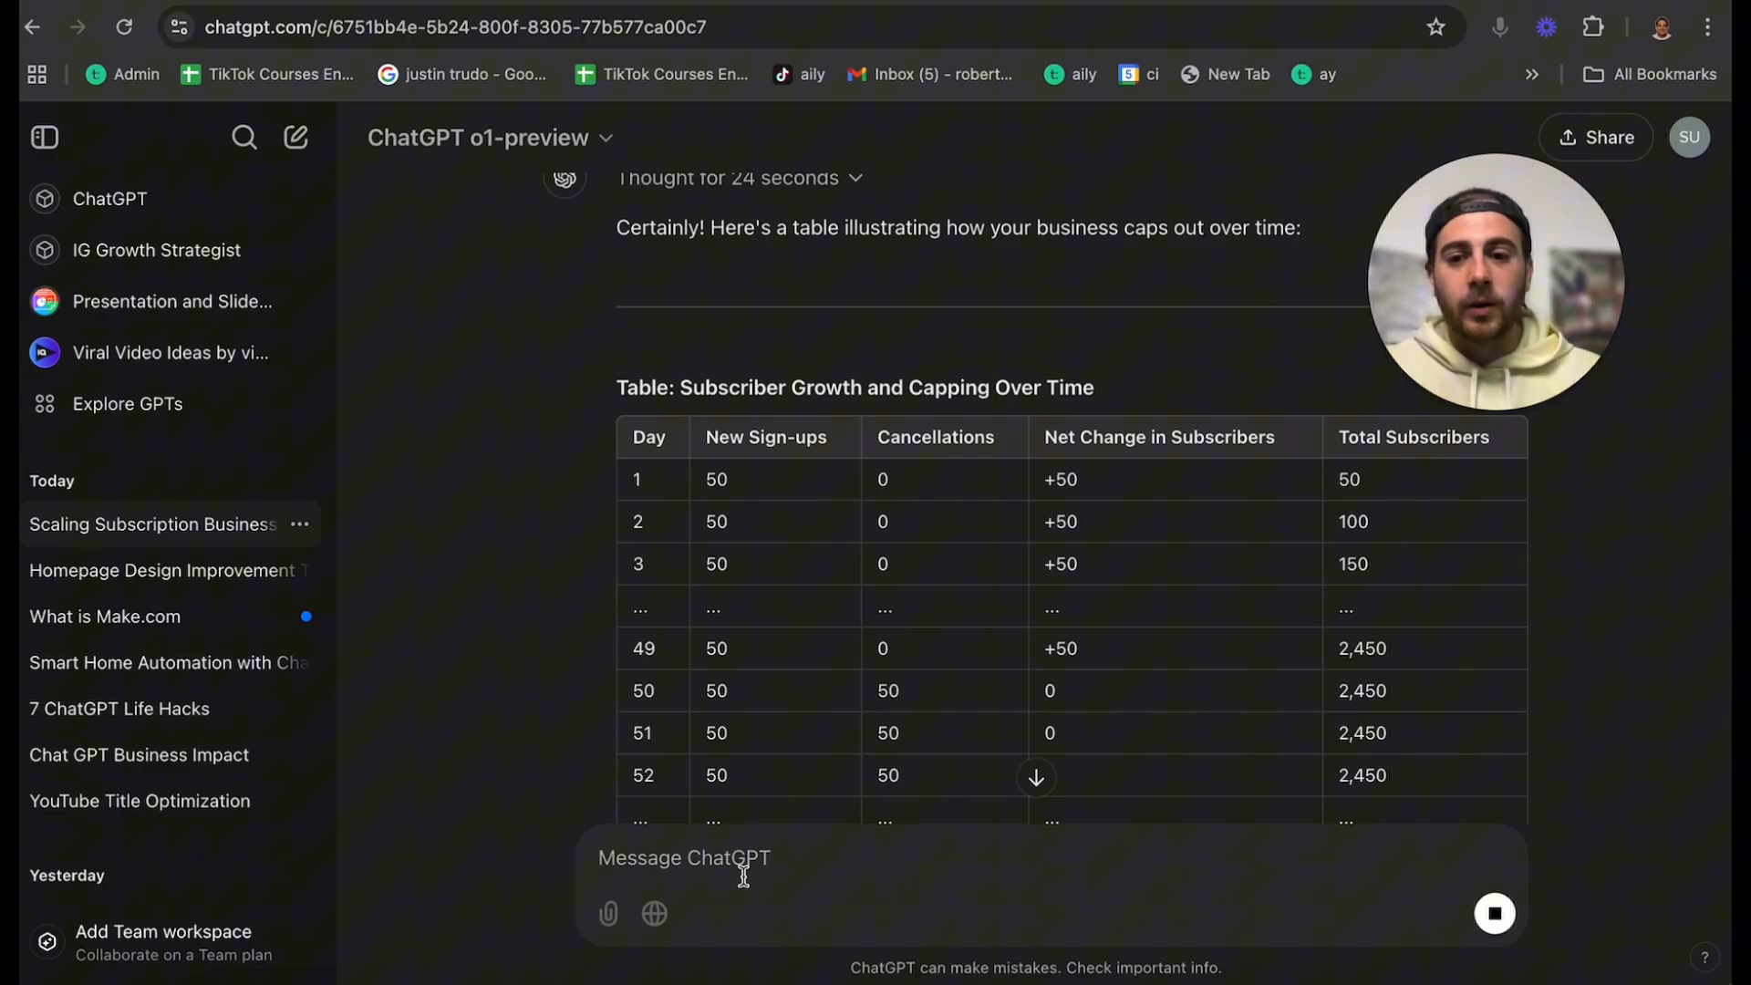
left_click(295, 137)
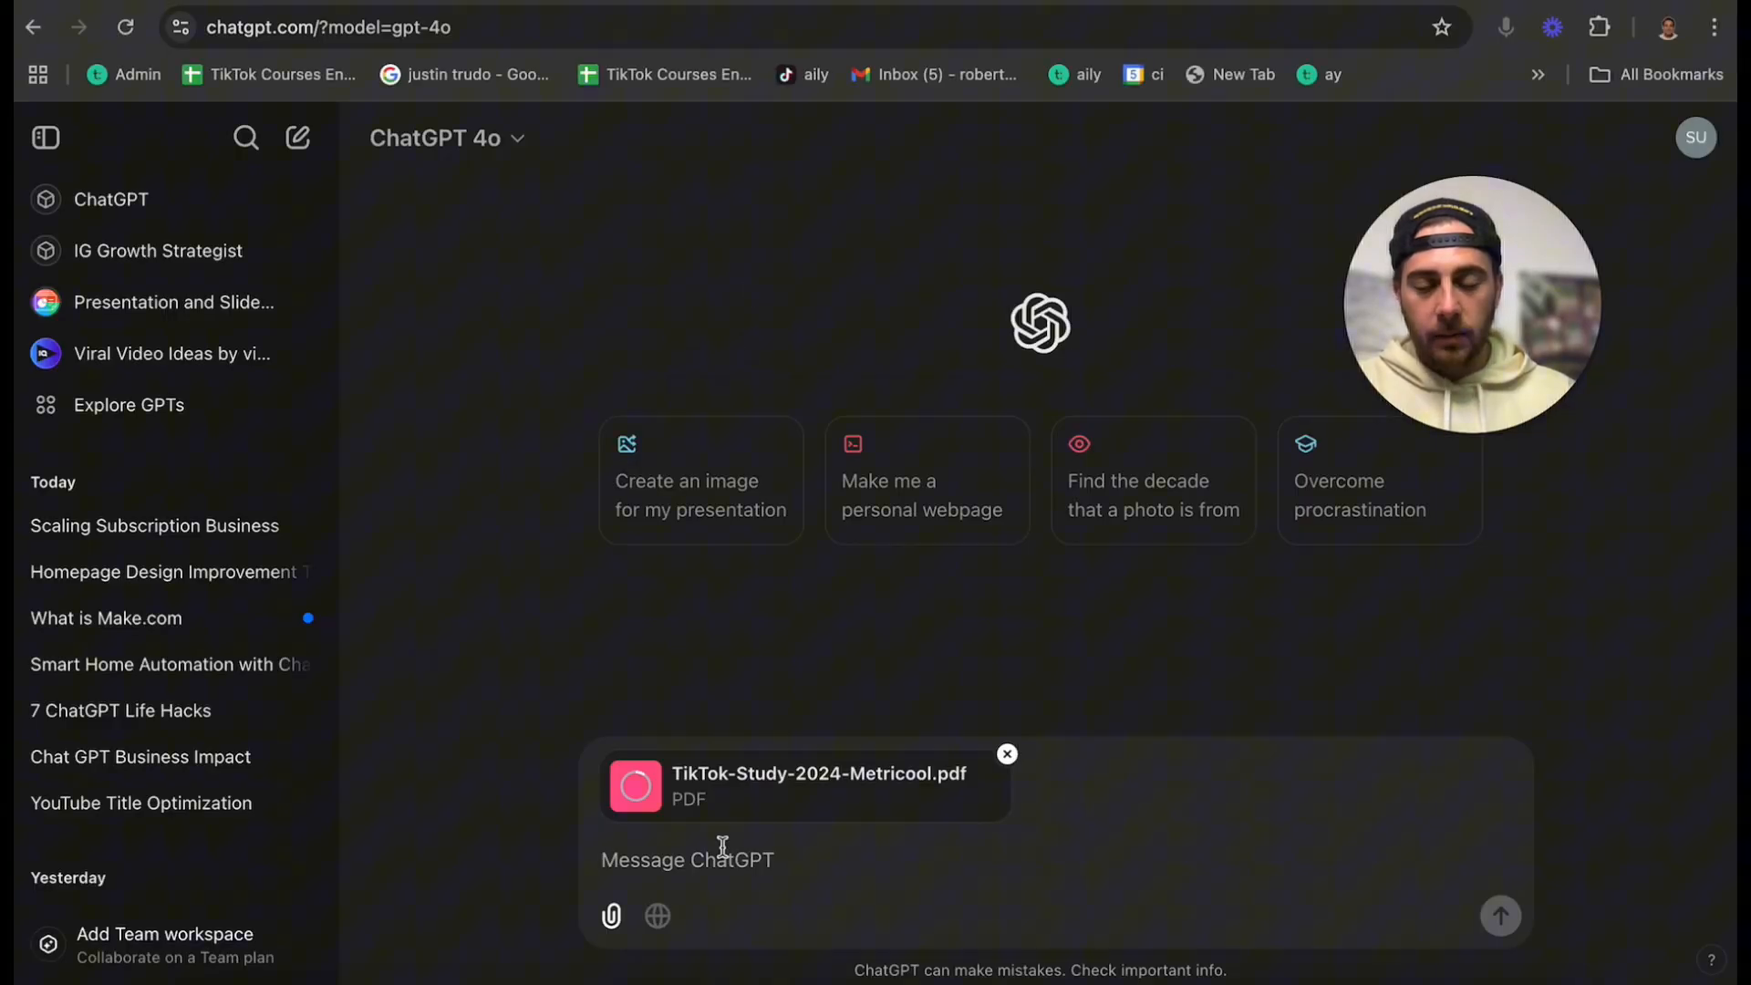
- Send 'please summarize this pdf' with TikTok-Study-2024-Metricool.pdf attached in GPT-4o
type("pleas")
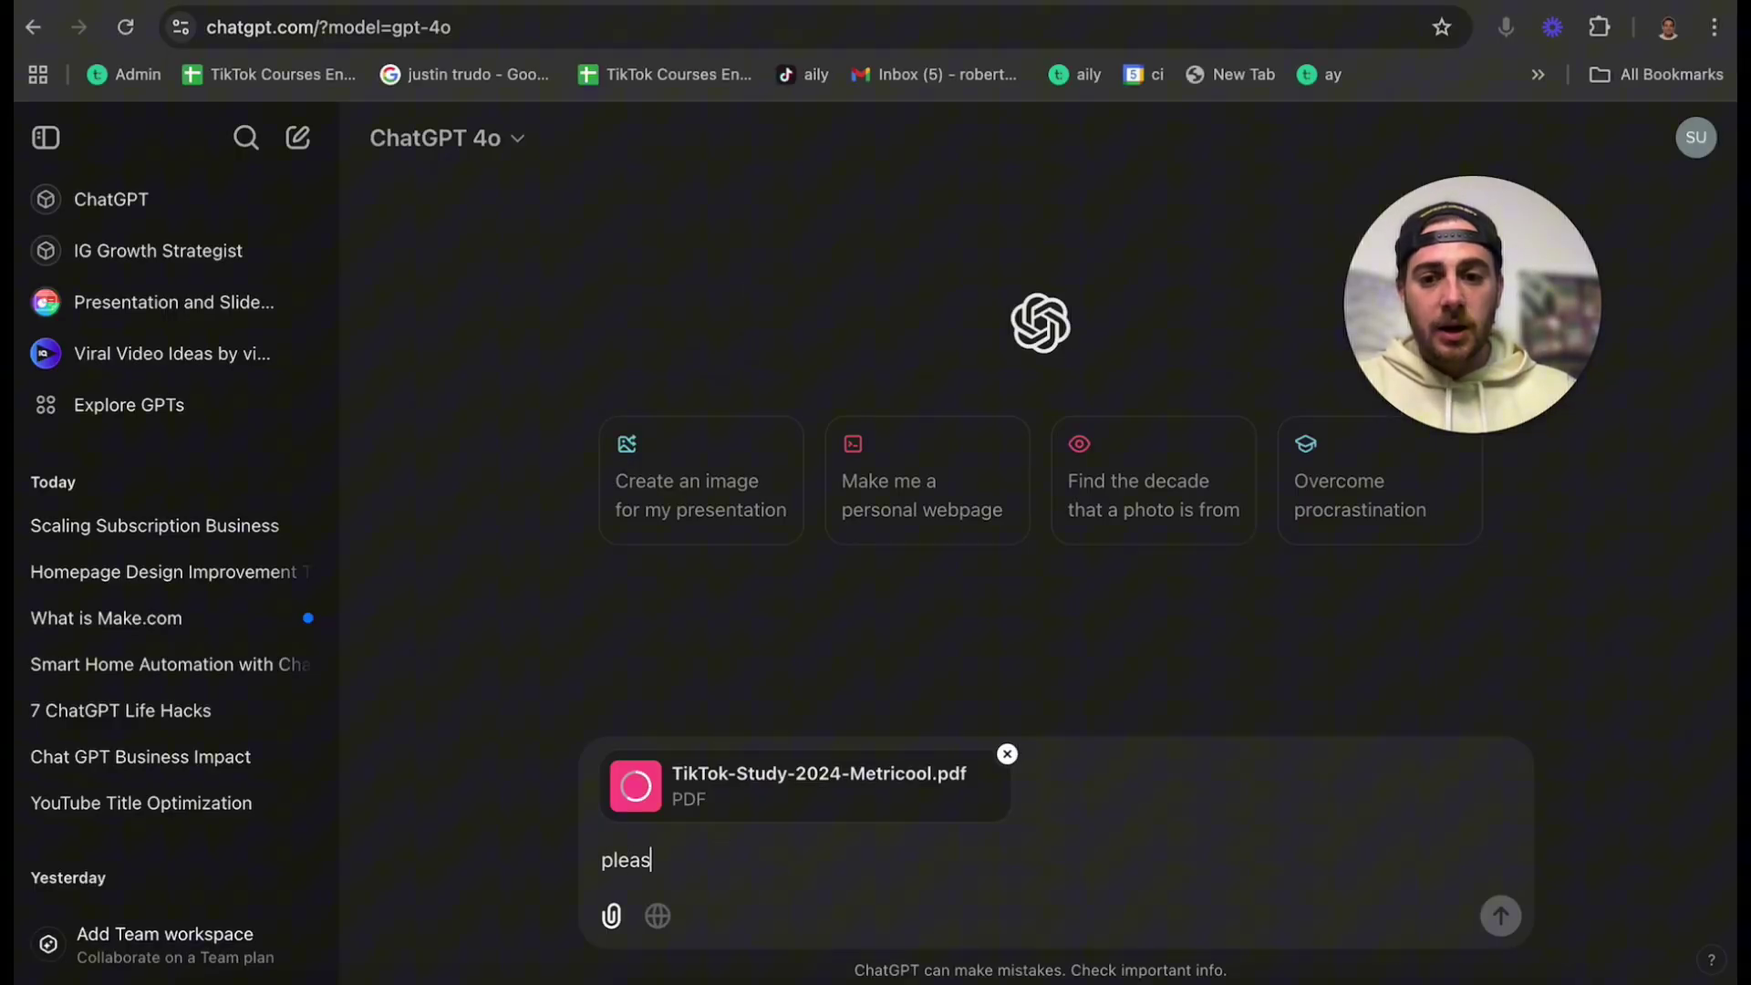
type("e summarize this")
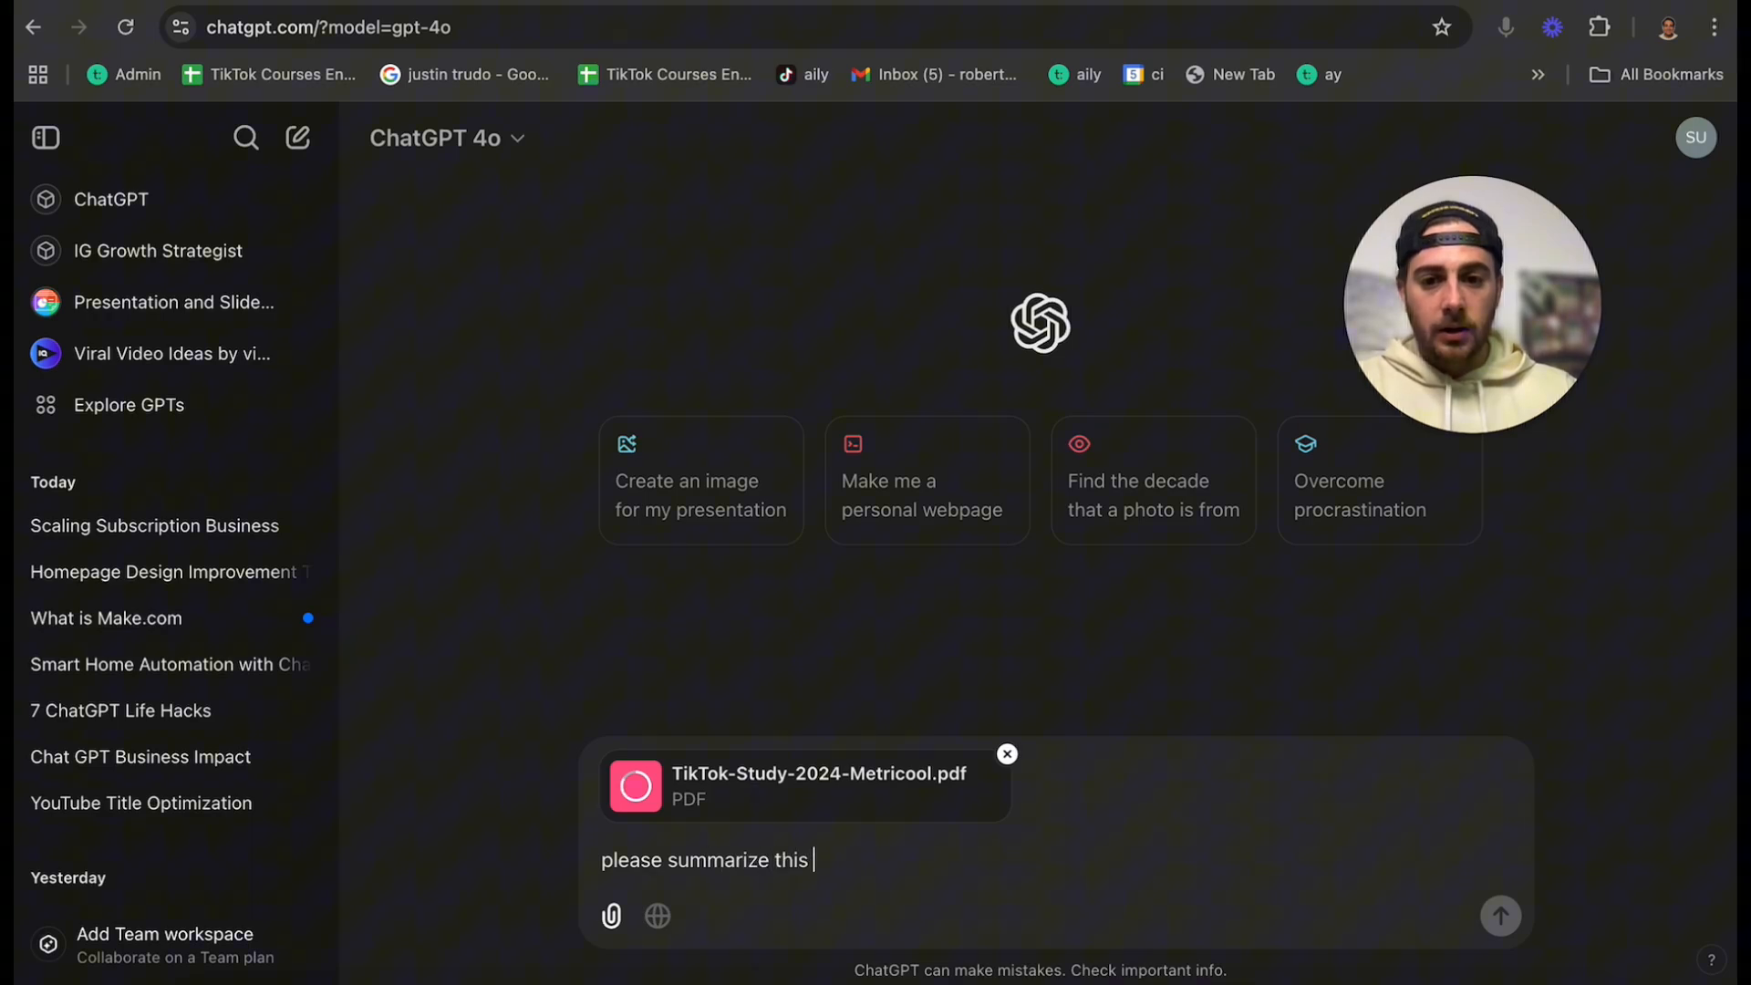
type("pdf")
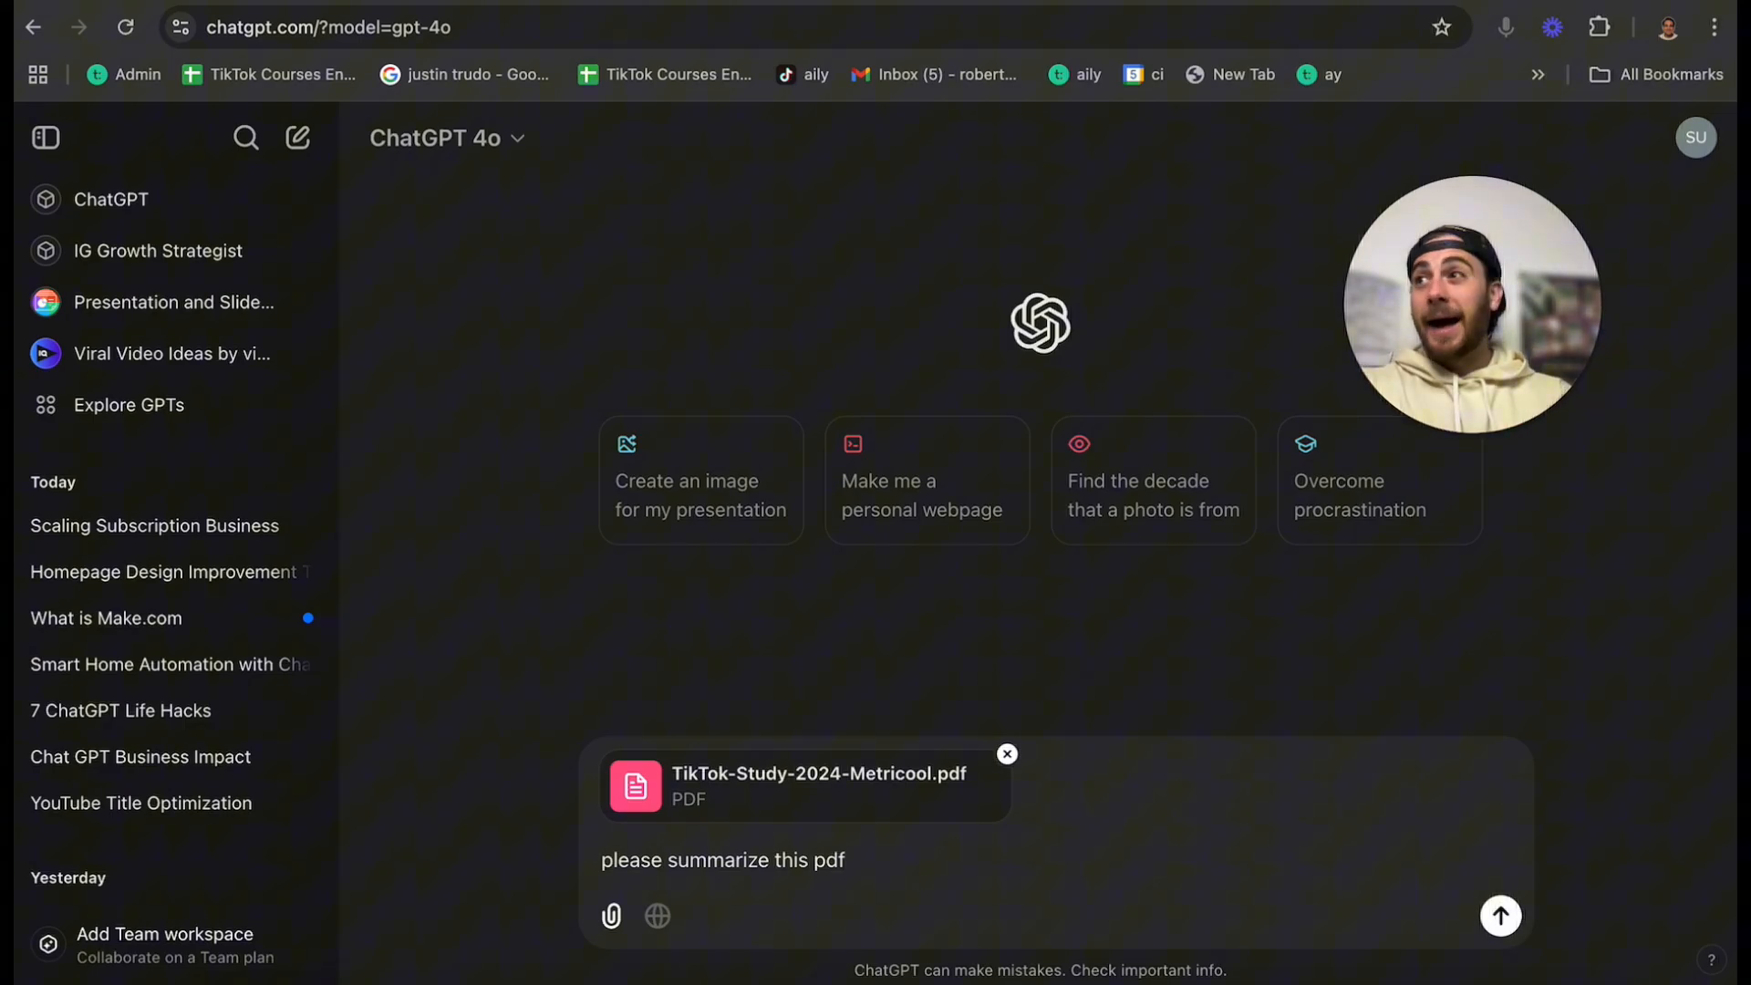
left_click(1499, 914)
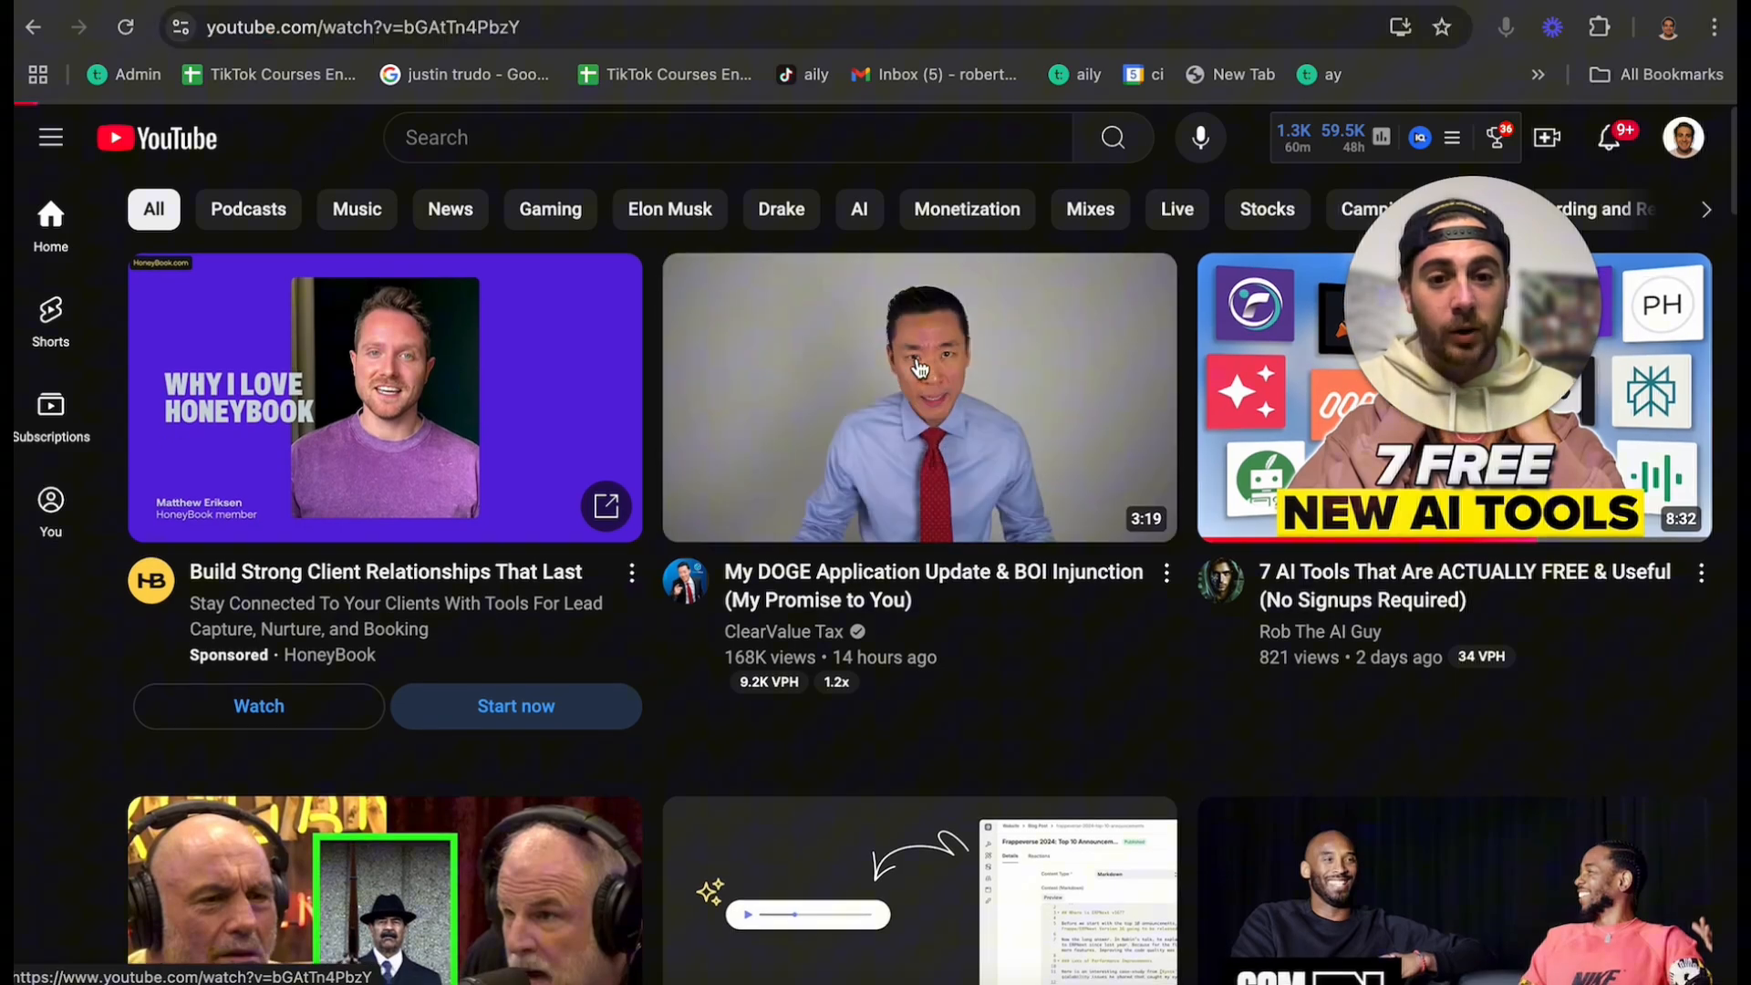
- Open the DOGE Application Update video and show its transcript
left_click(916, 396)
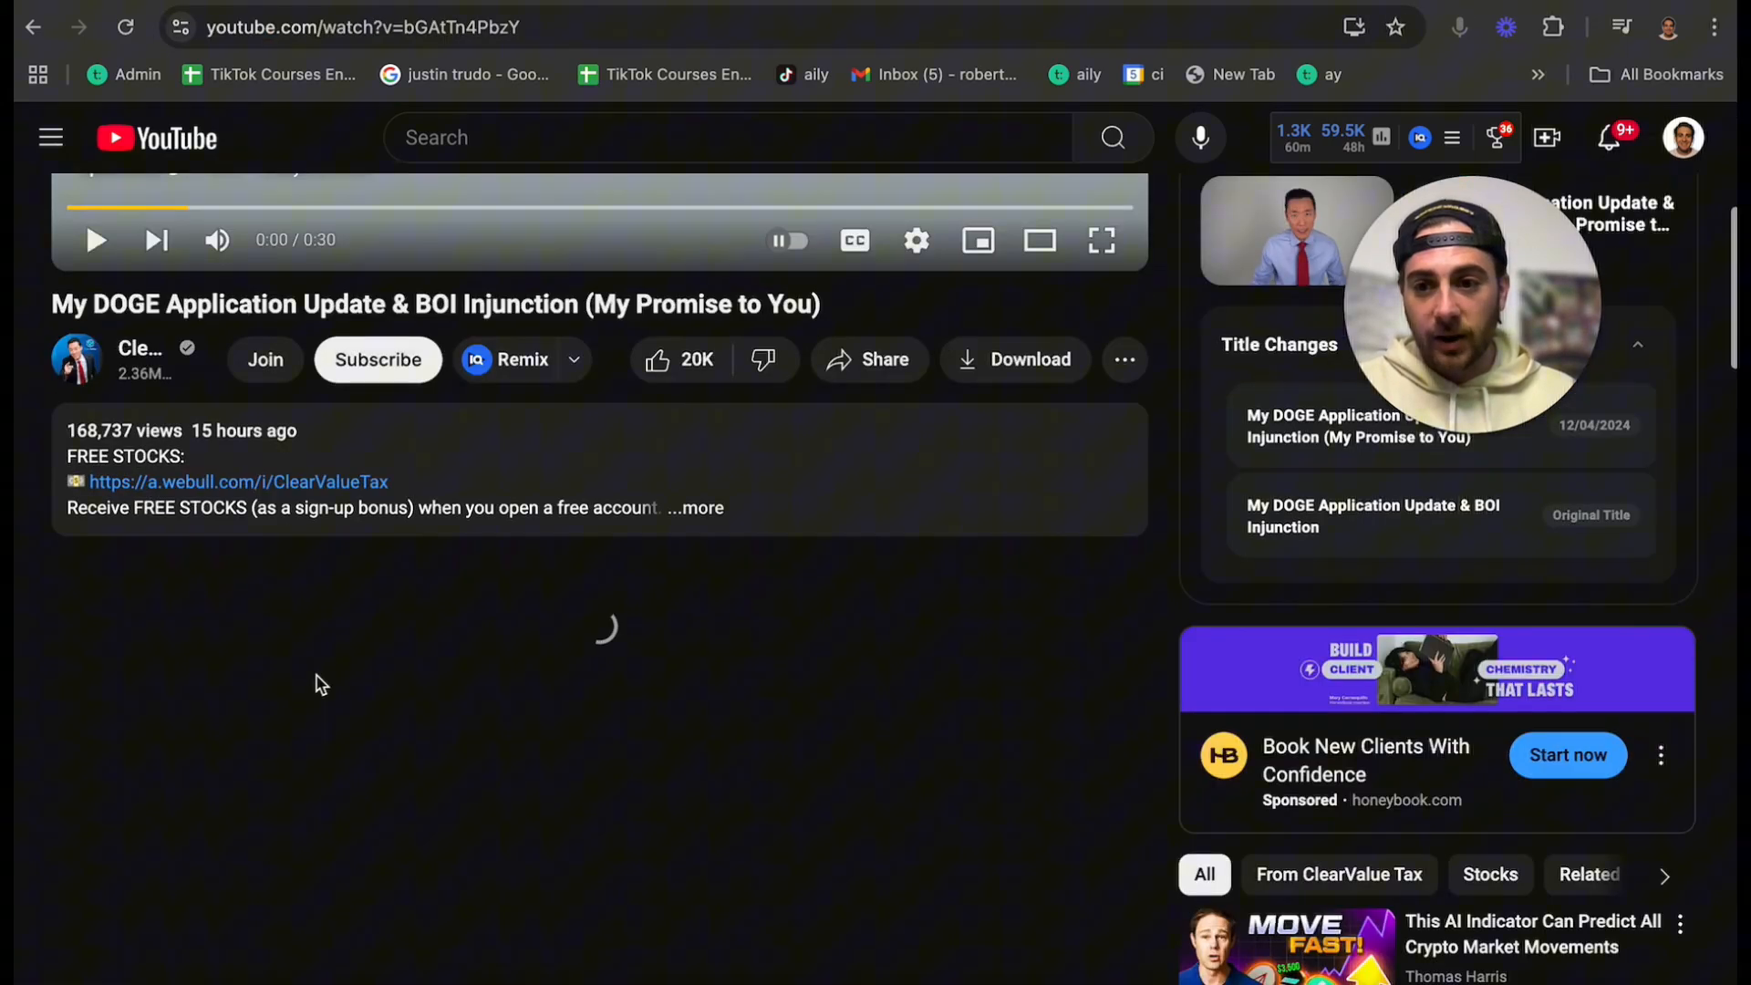
scroll("down", 3)
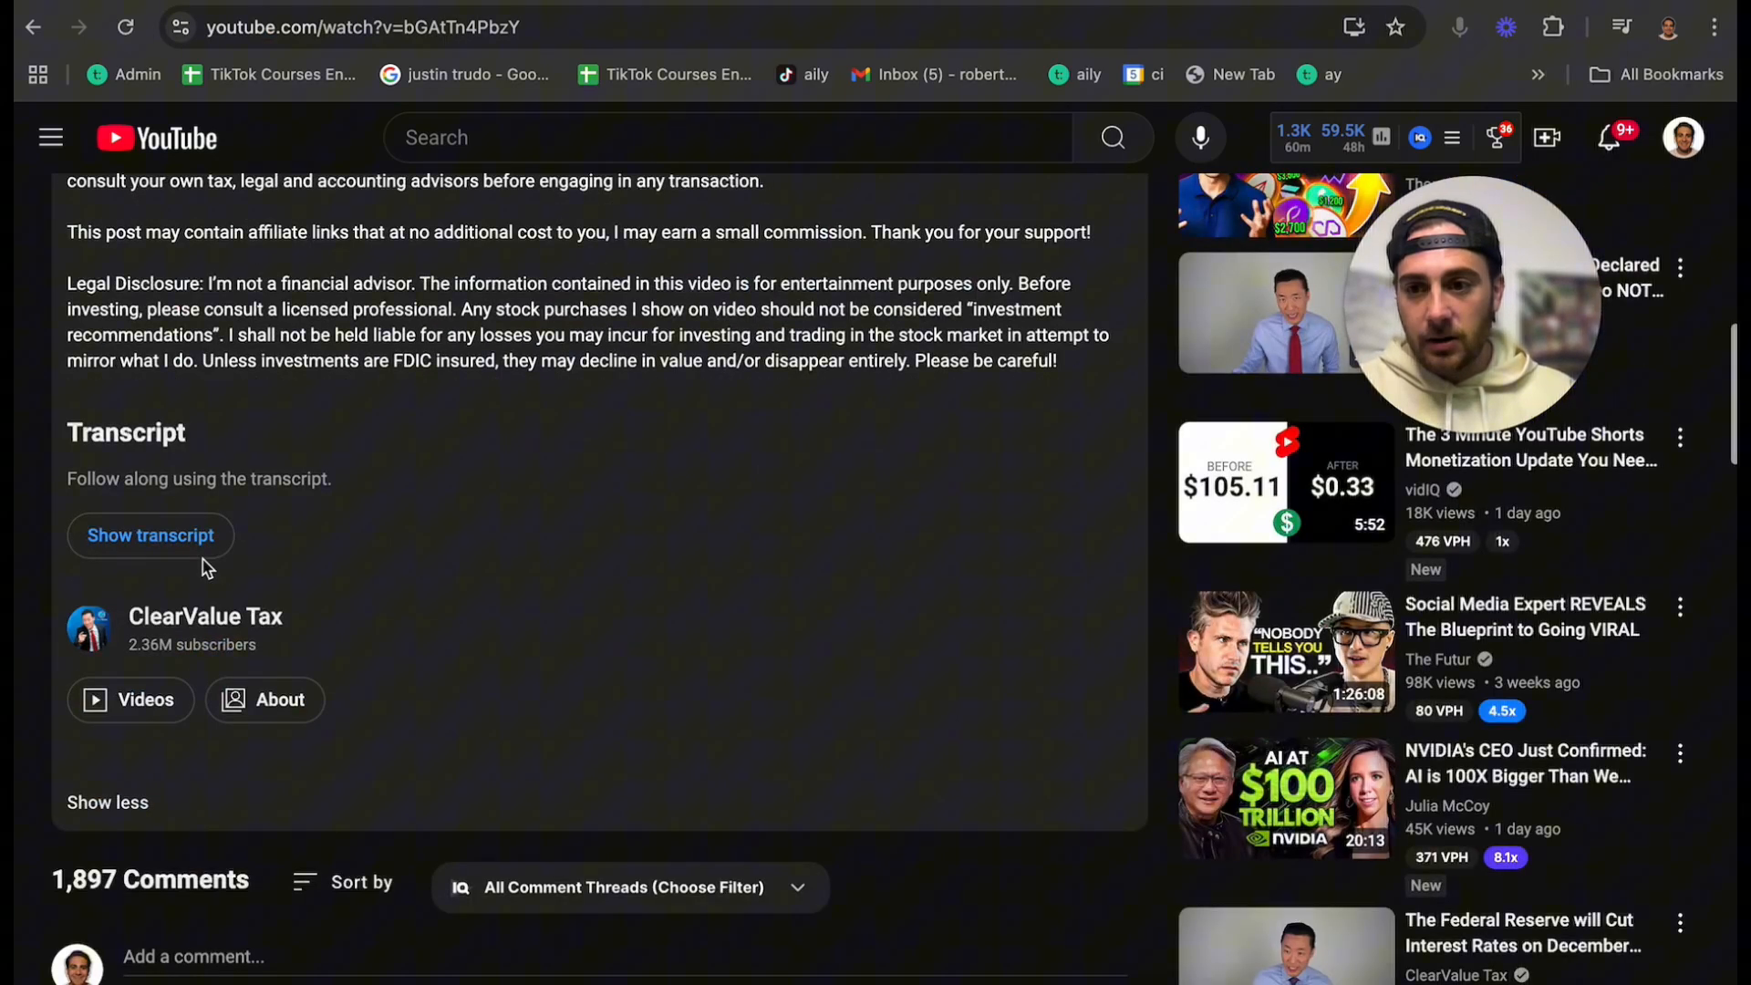
left_click(149, 534)
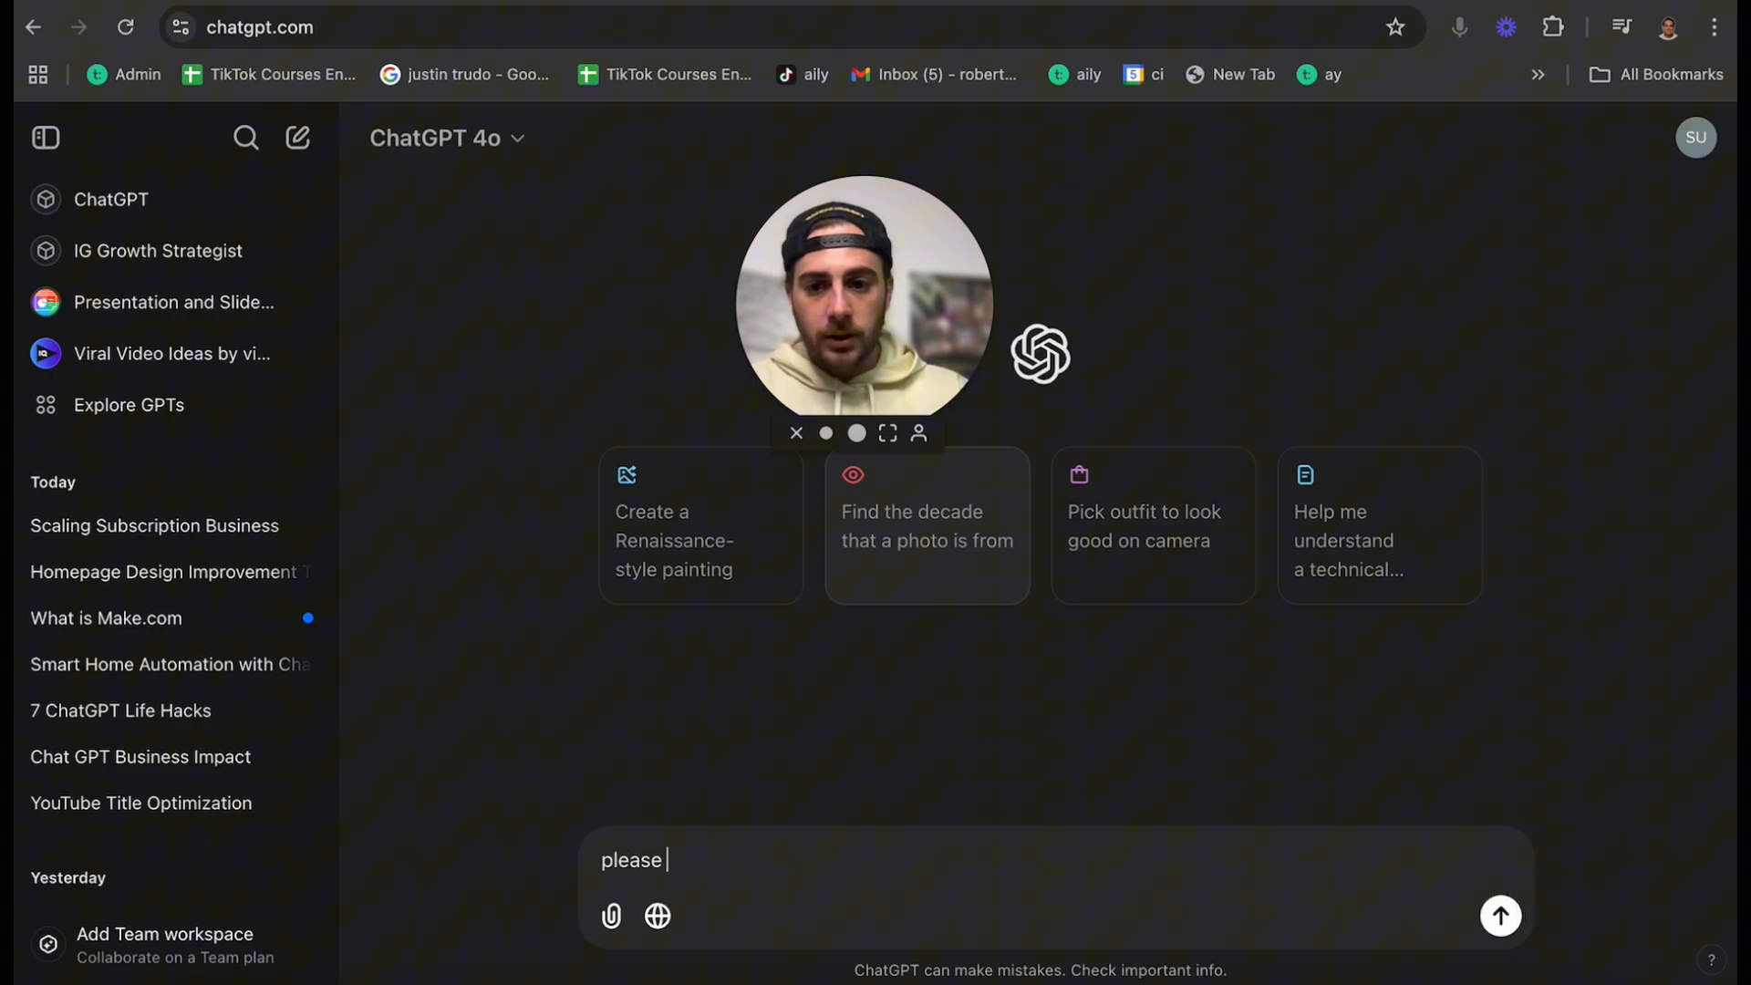
- Send 'please summarize this youtube video here's the transcript:' with the transcript pasted
type("summarize this yout")
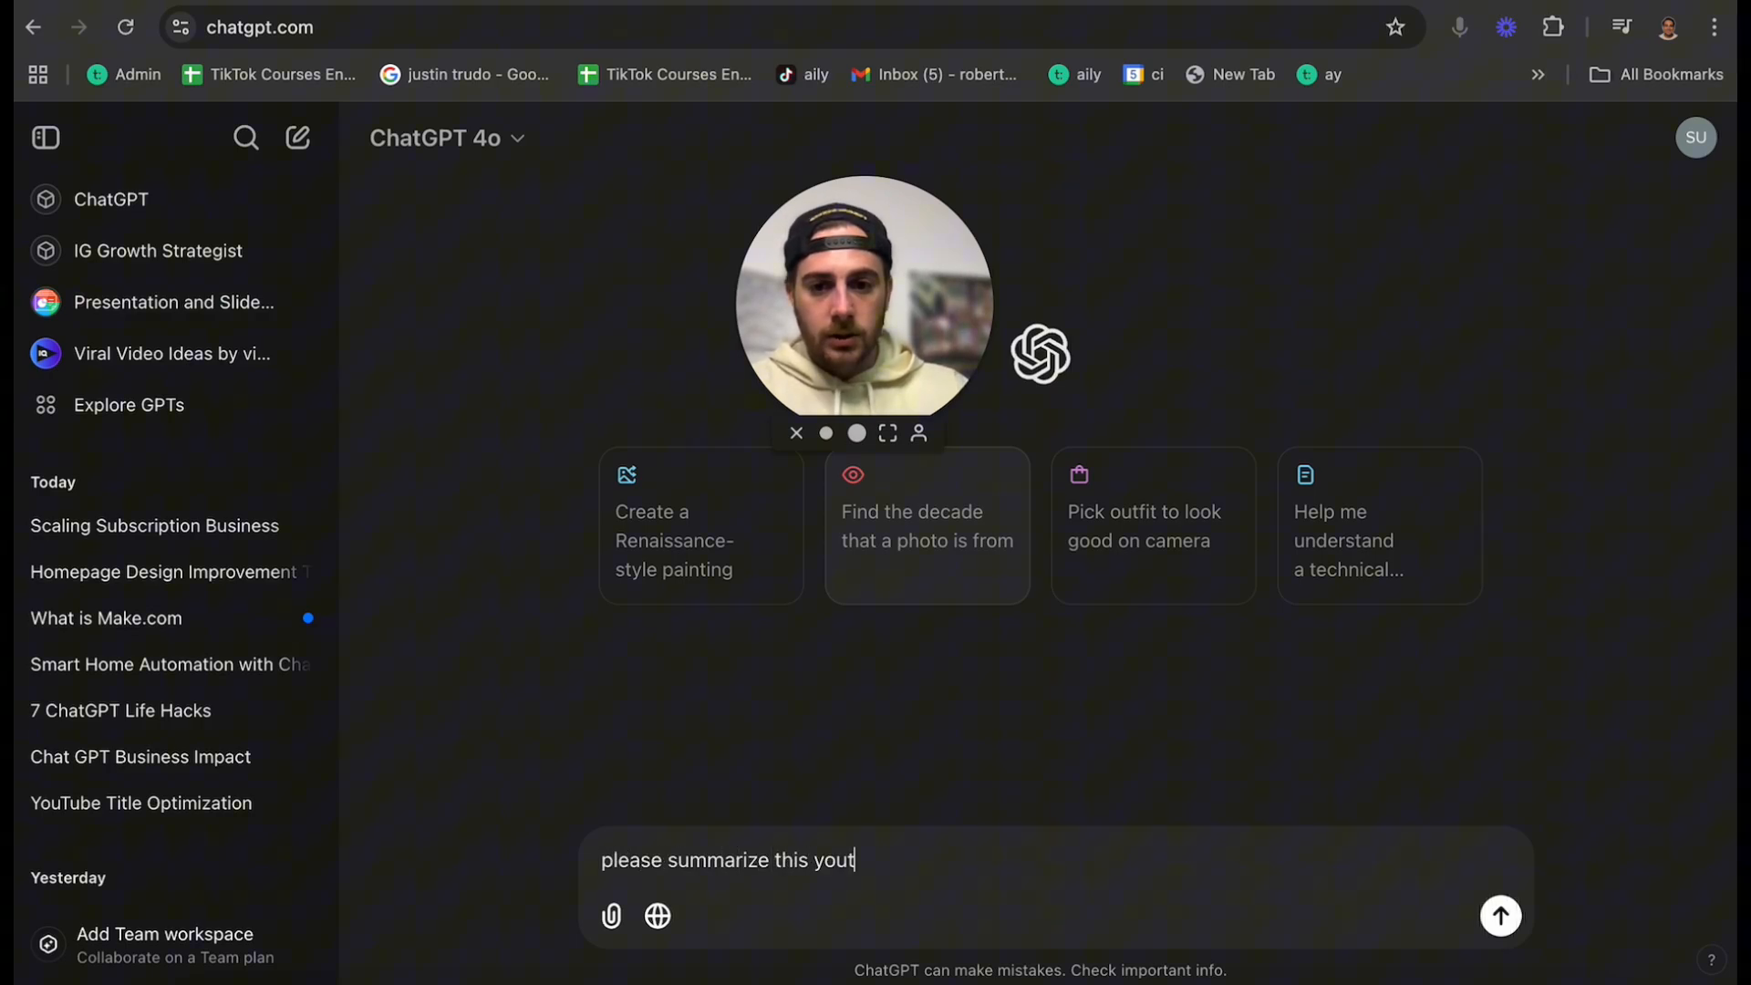
type("ube video here's the transcript: first I want to say thank you very much")
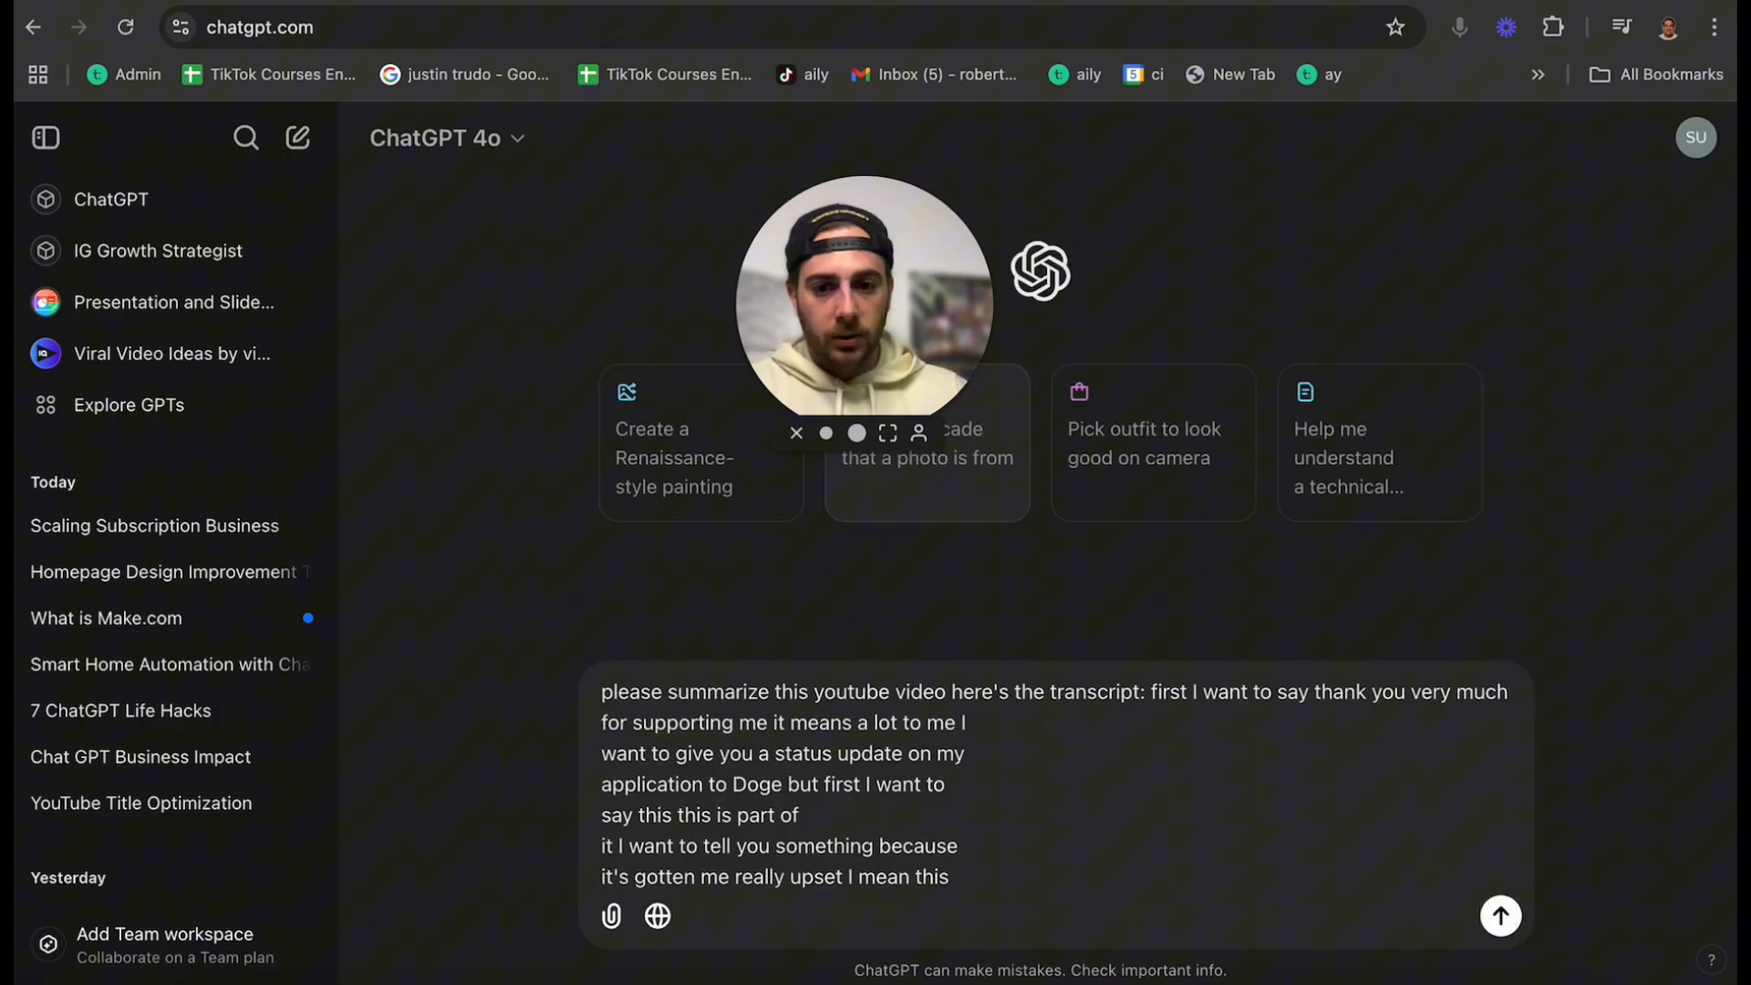
left_click(1500, 914)
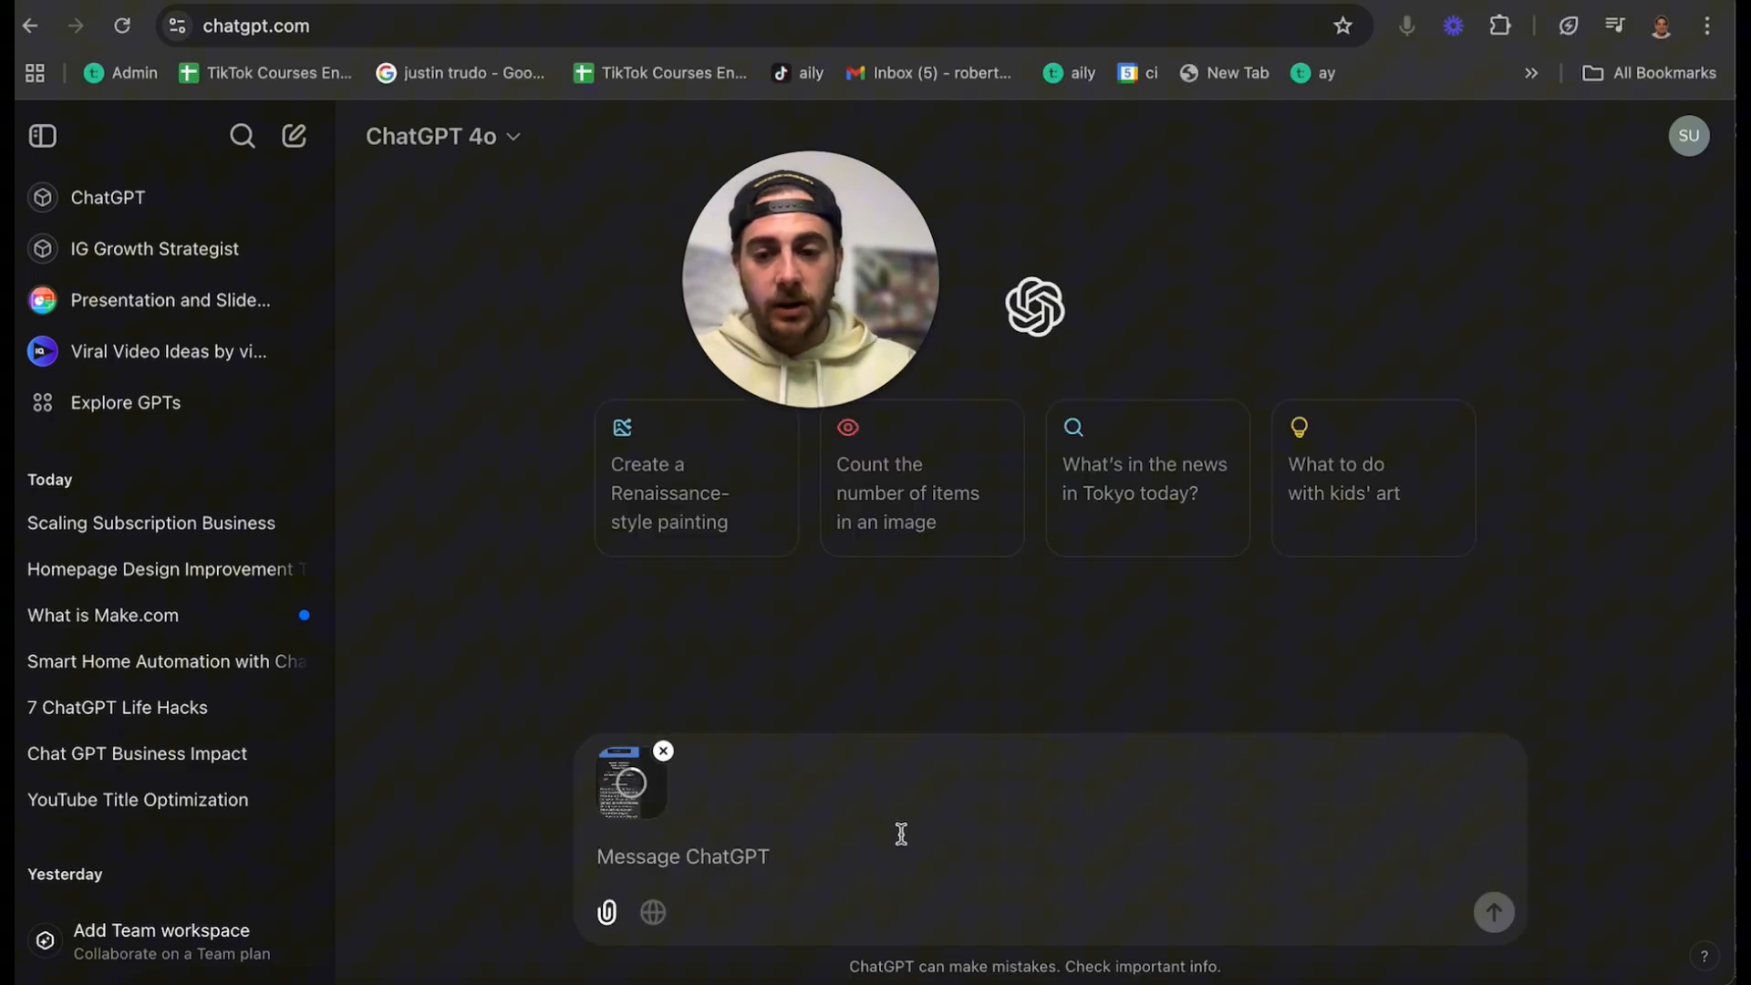
- Send 'please summarize mike's text messages' with the screenshot, then look over the client email in Gmail
type("please summarize m")
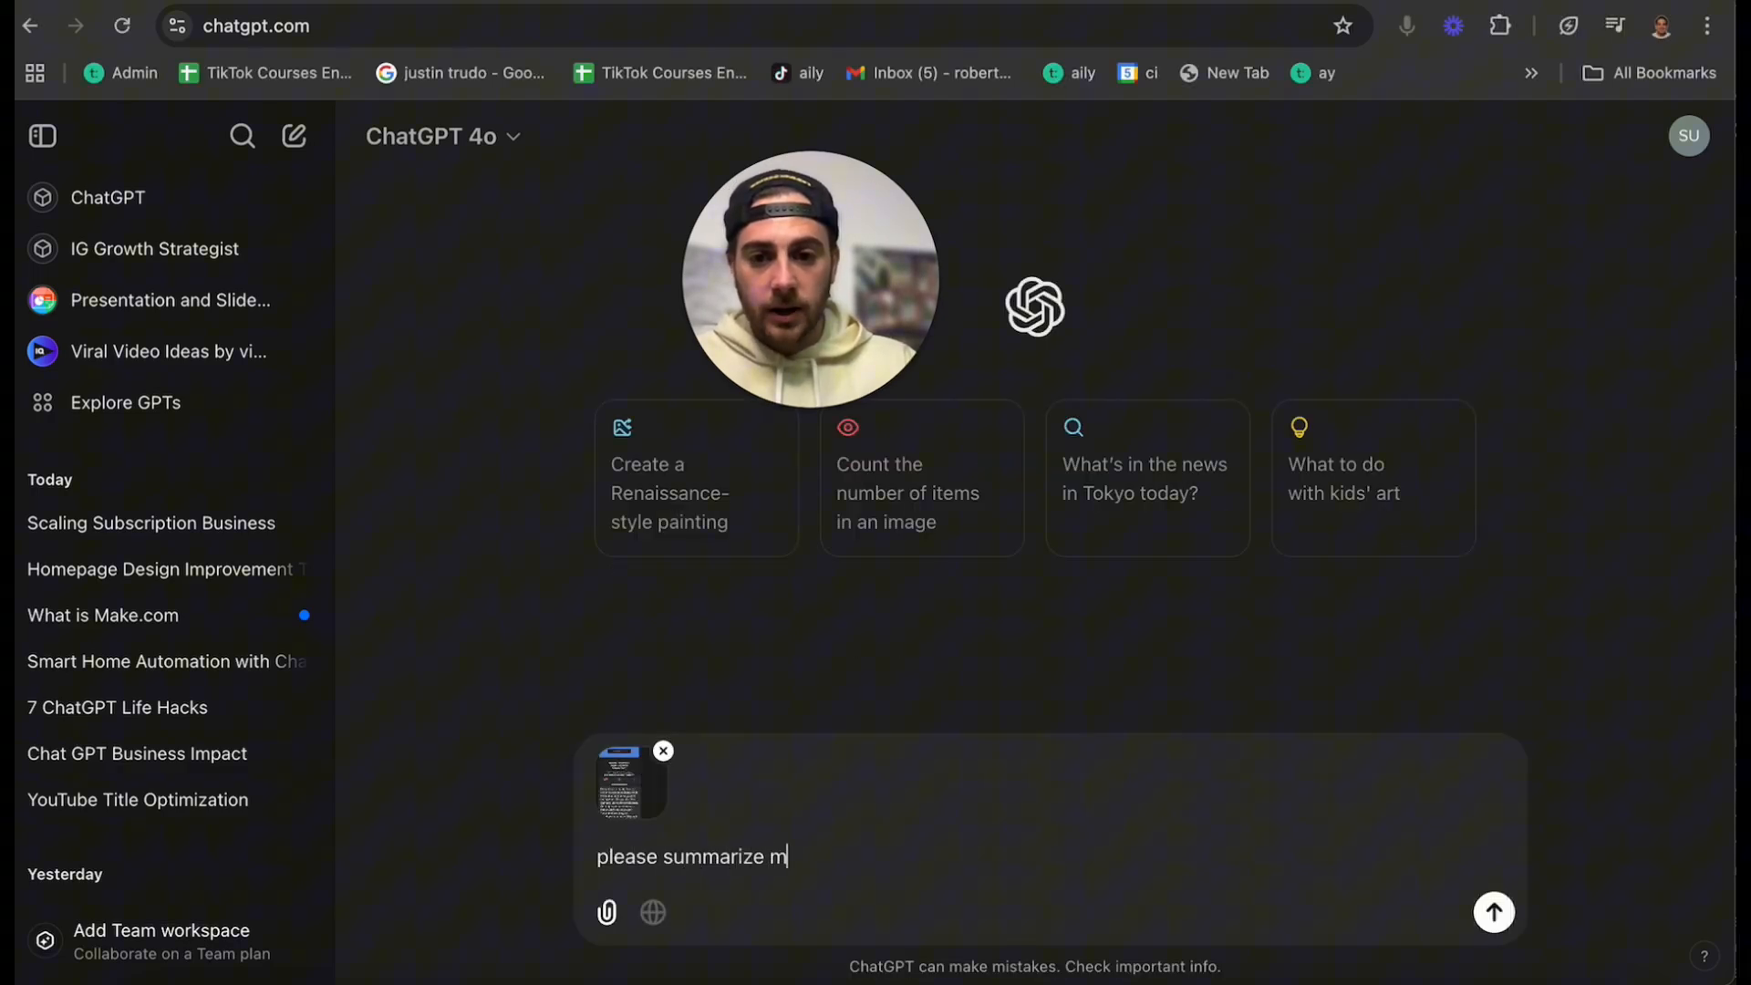
type("ike's text messag")
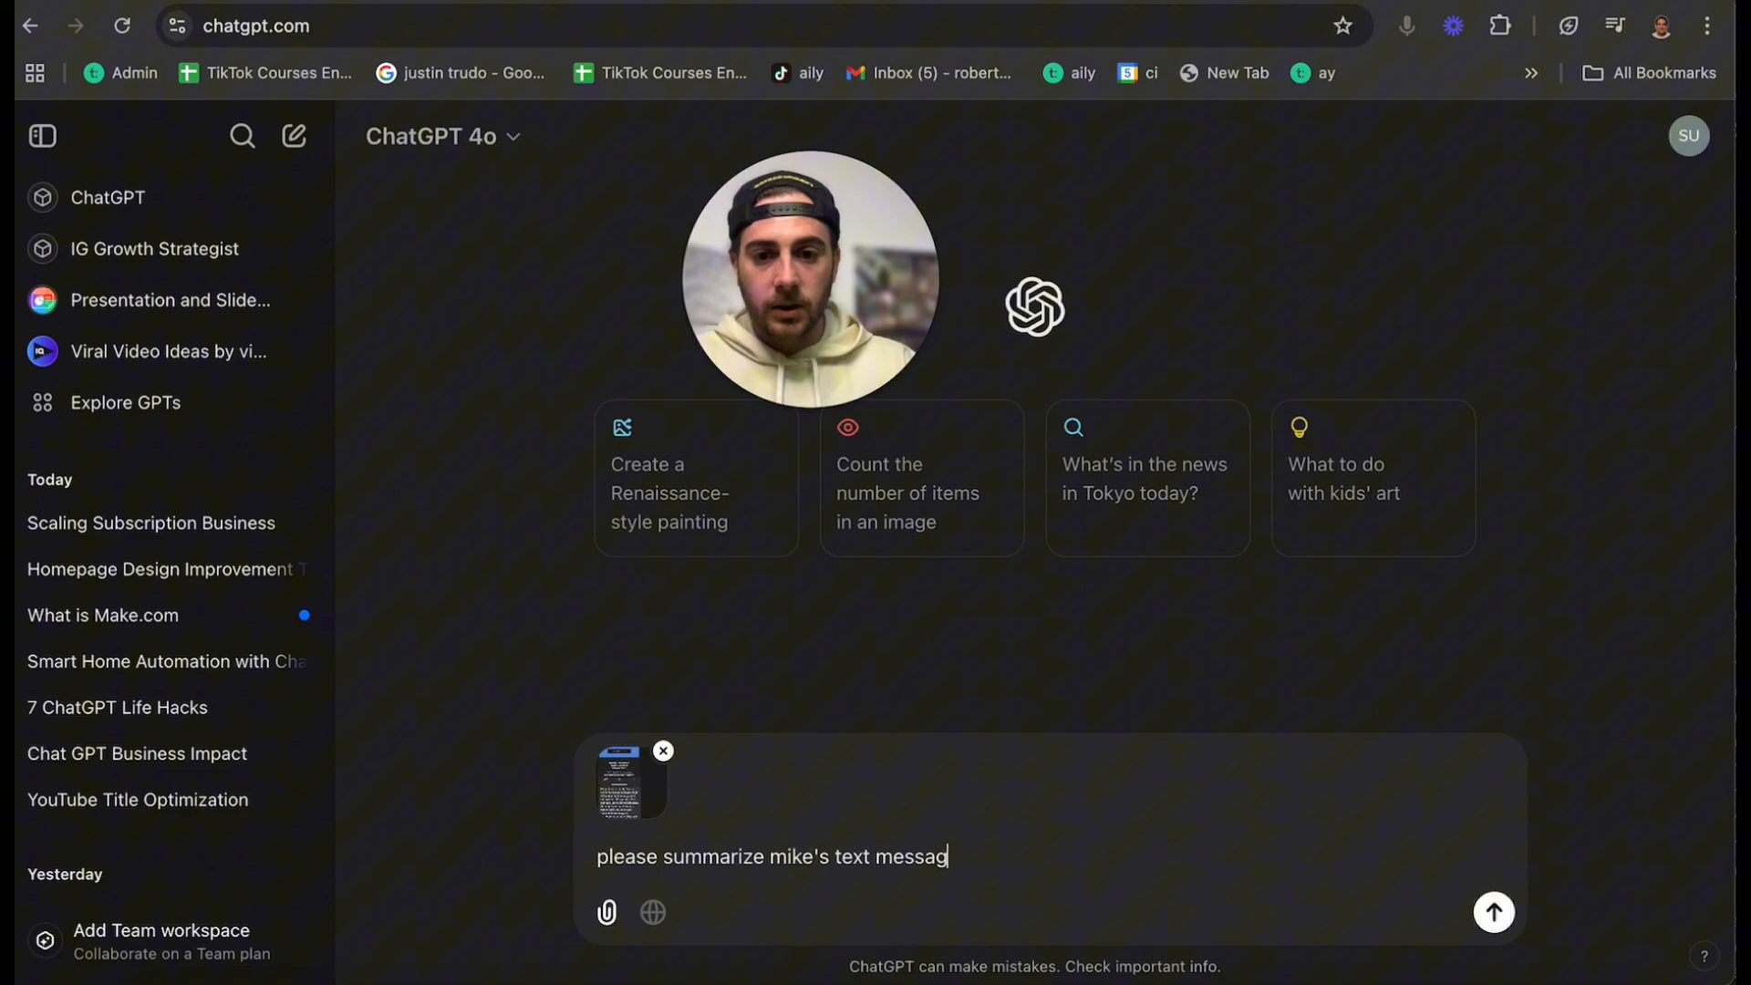
left_click(1492, 912)
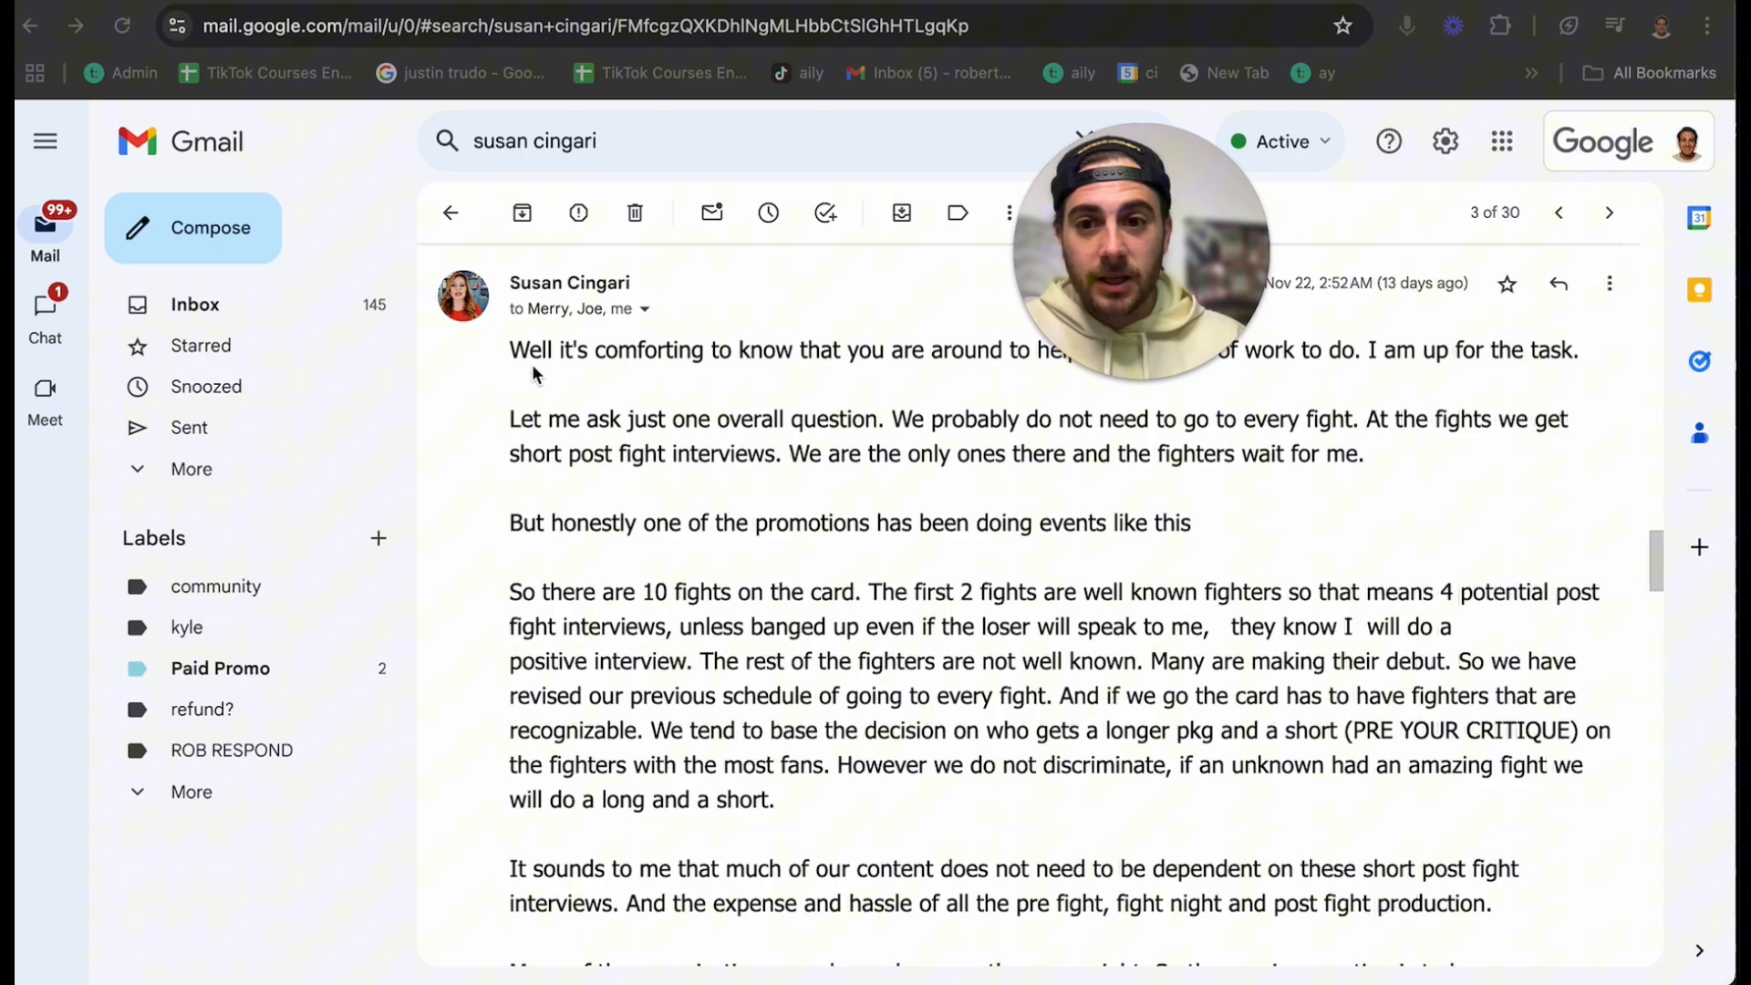
scroll("down", 3)
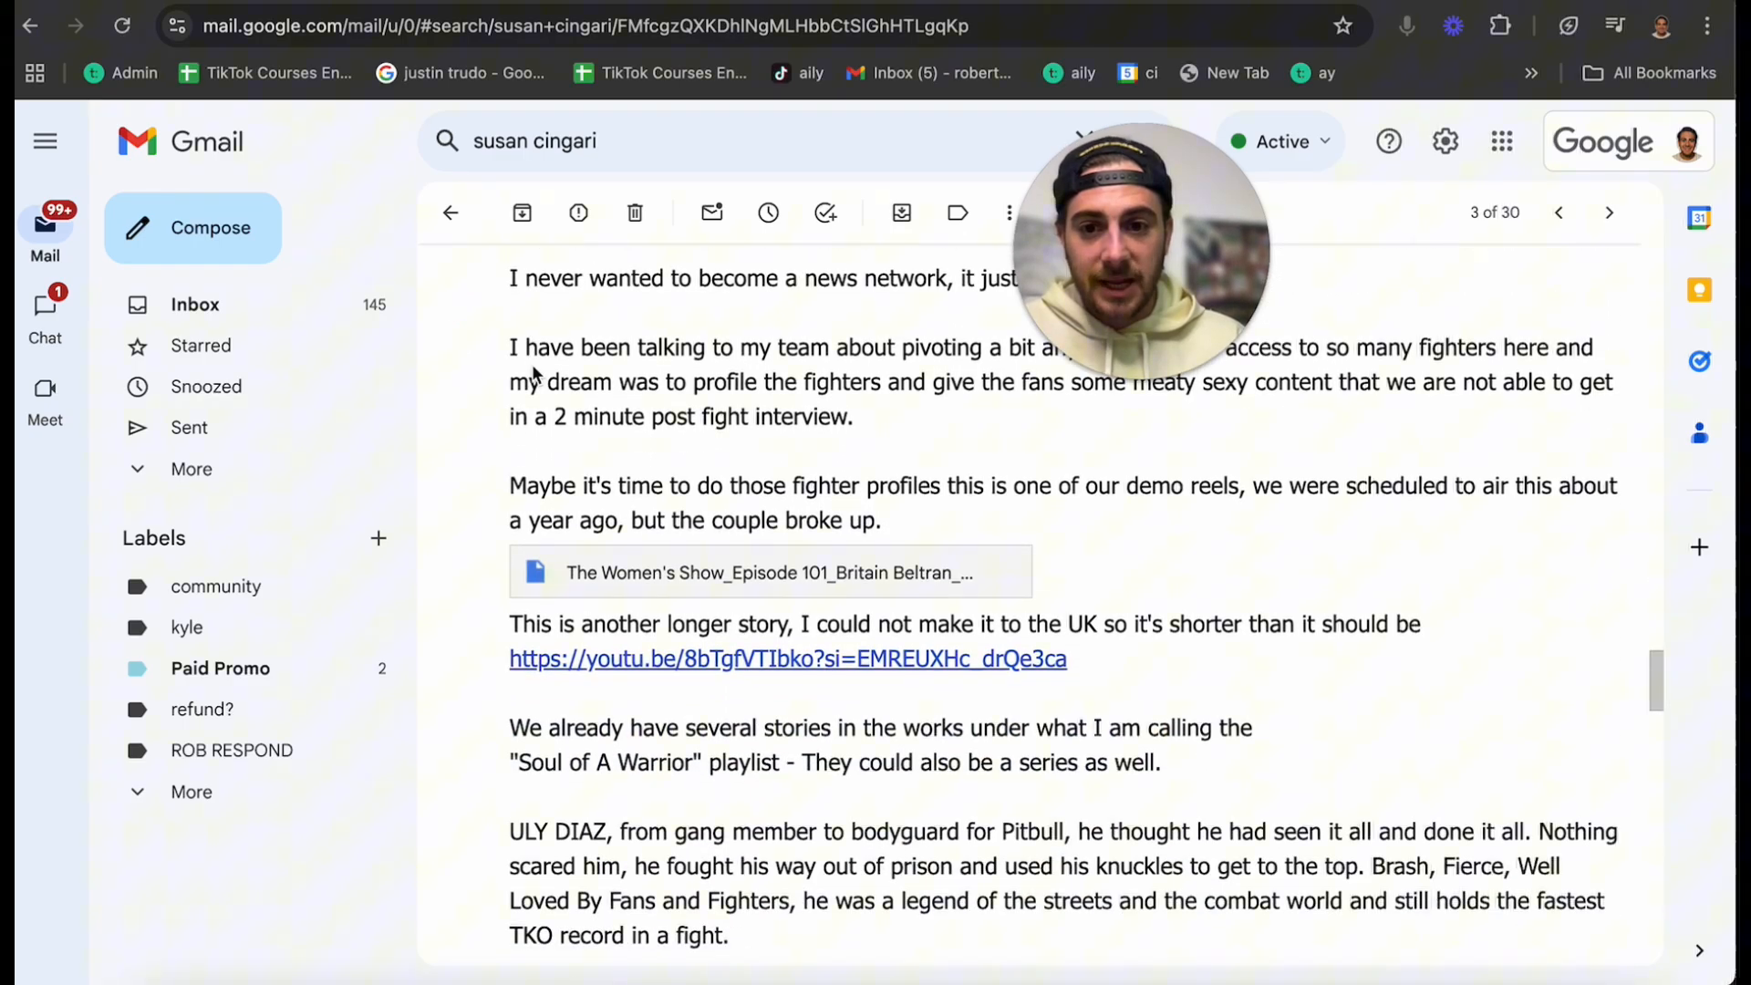
scroll("down", 3)
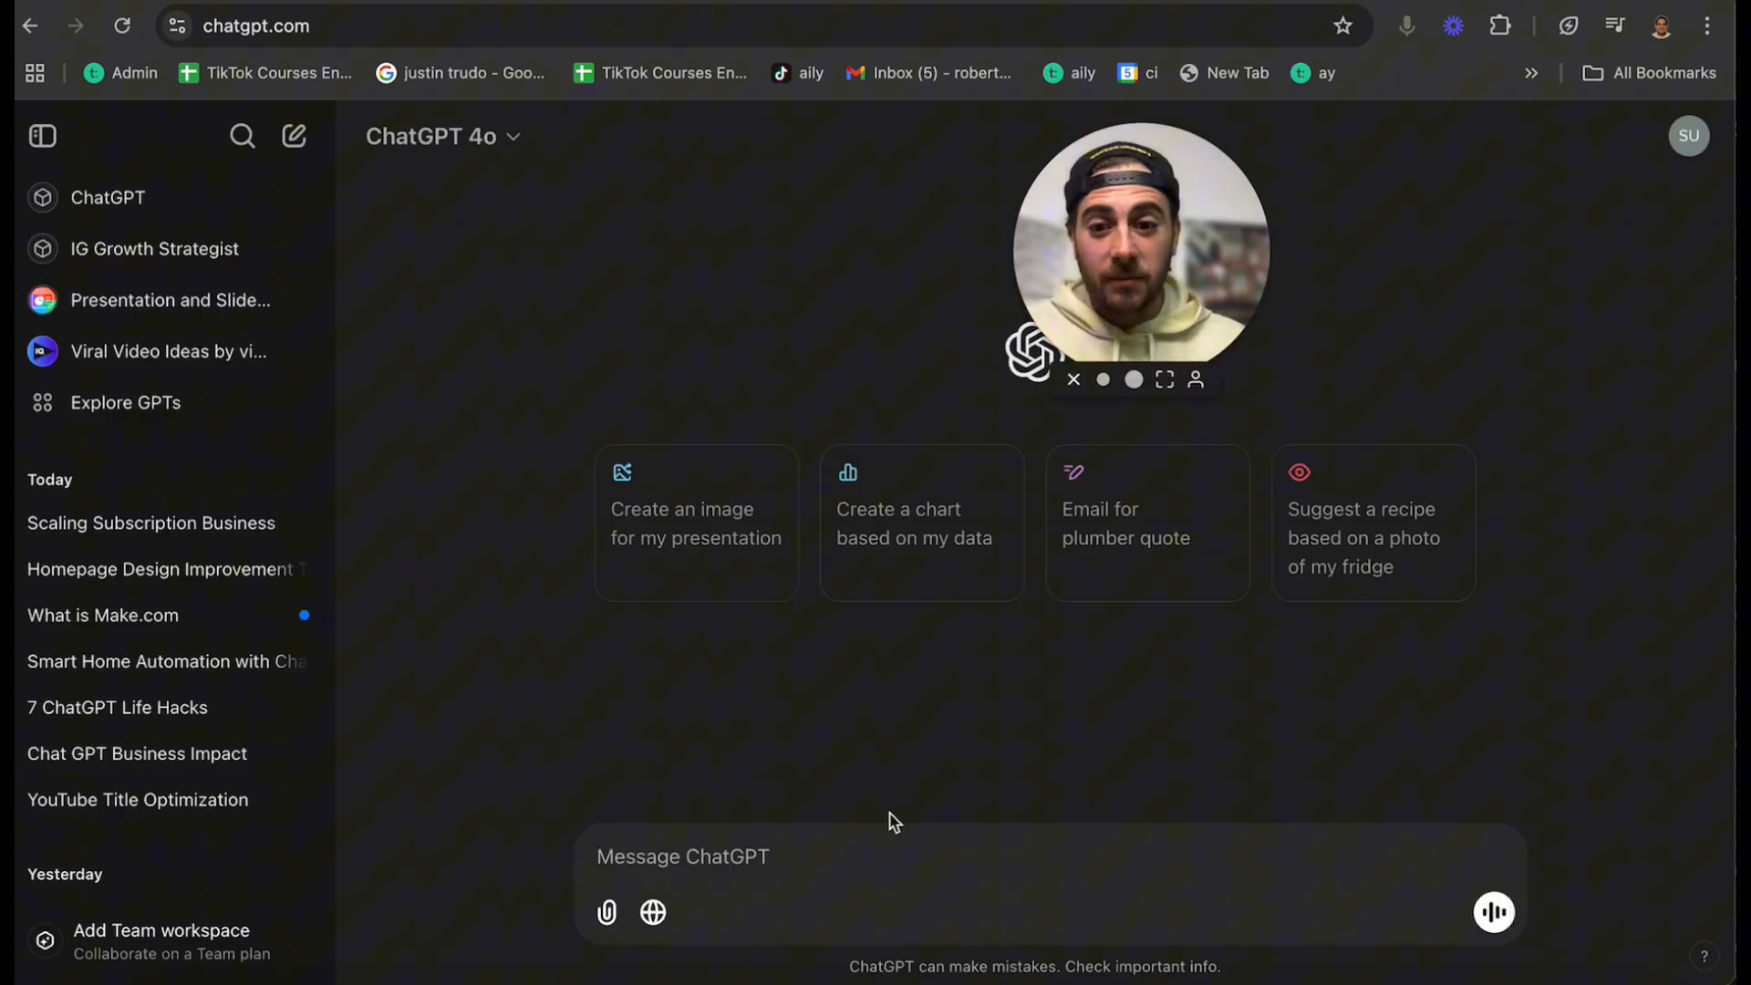
- Send a request to summarize the client email without leaving out anything important or needing response
type("please s")
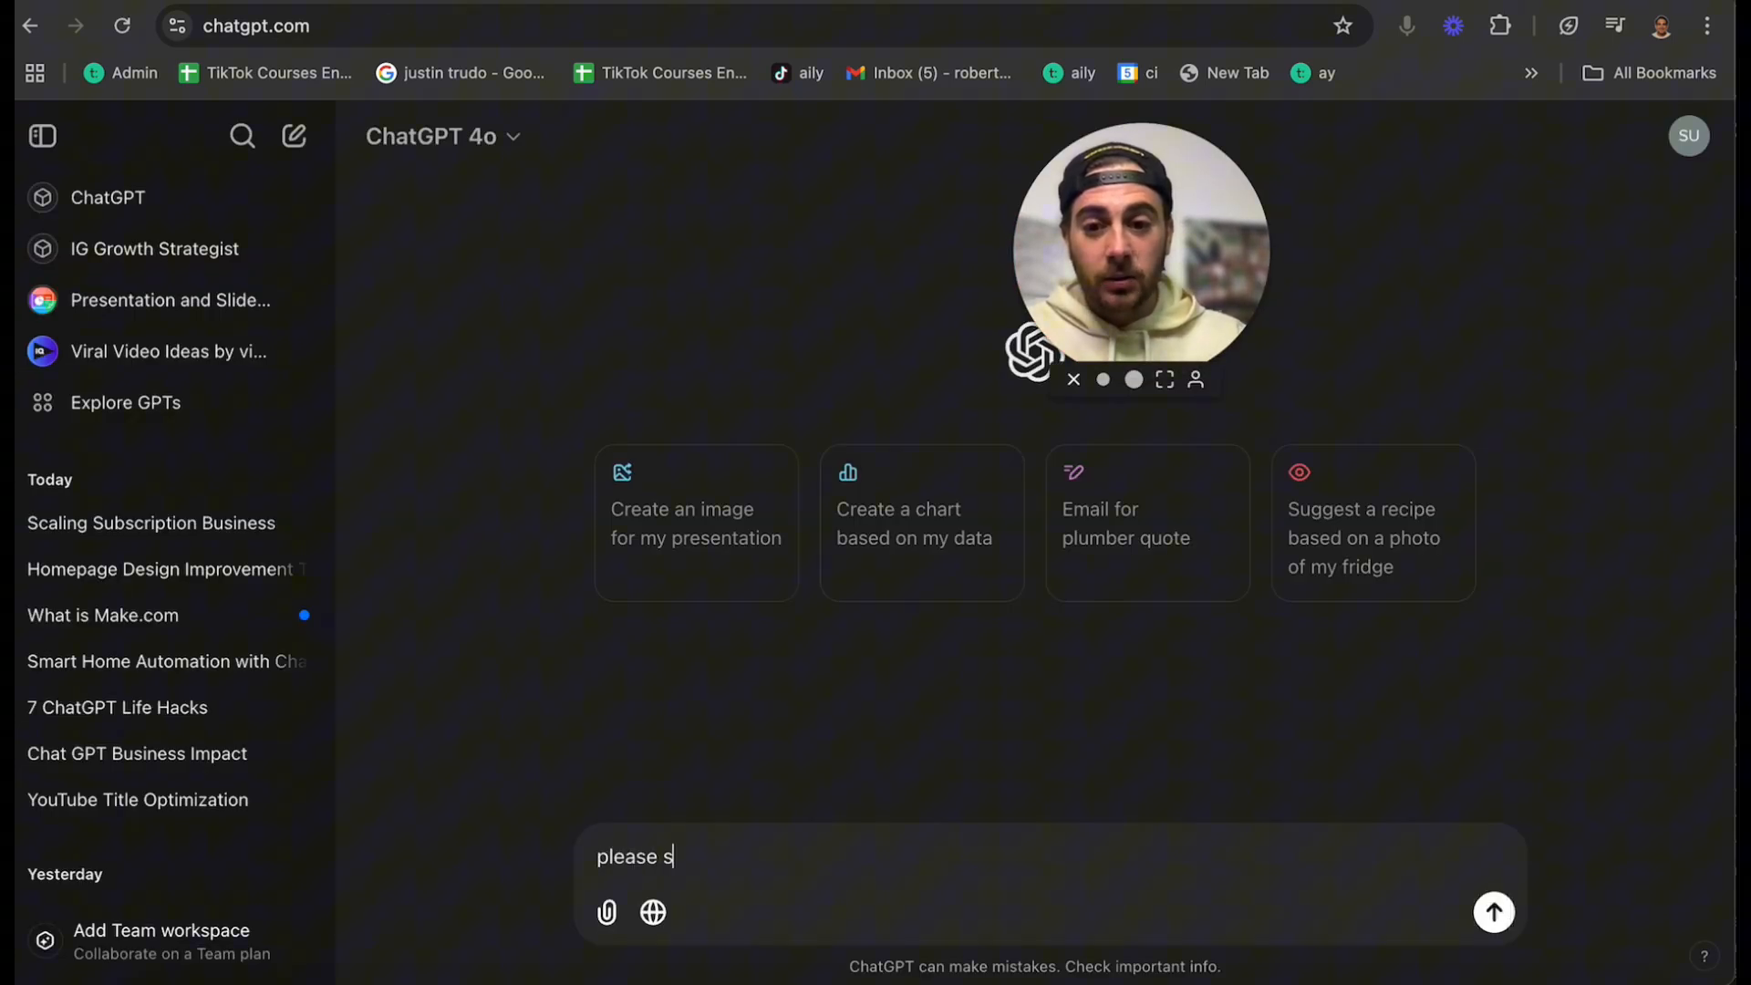
type("ummarize this email")
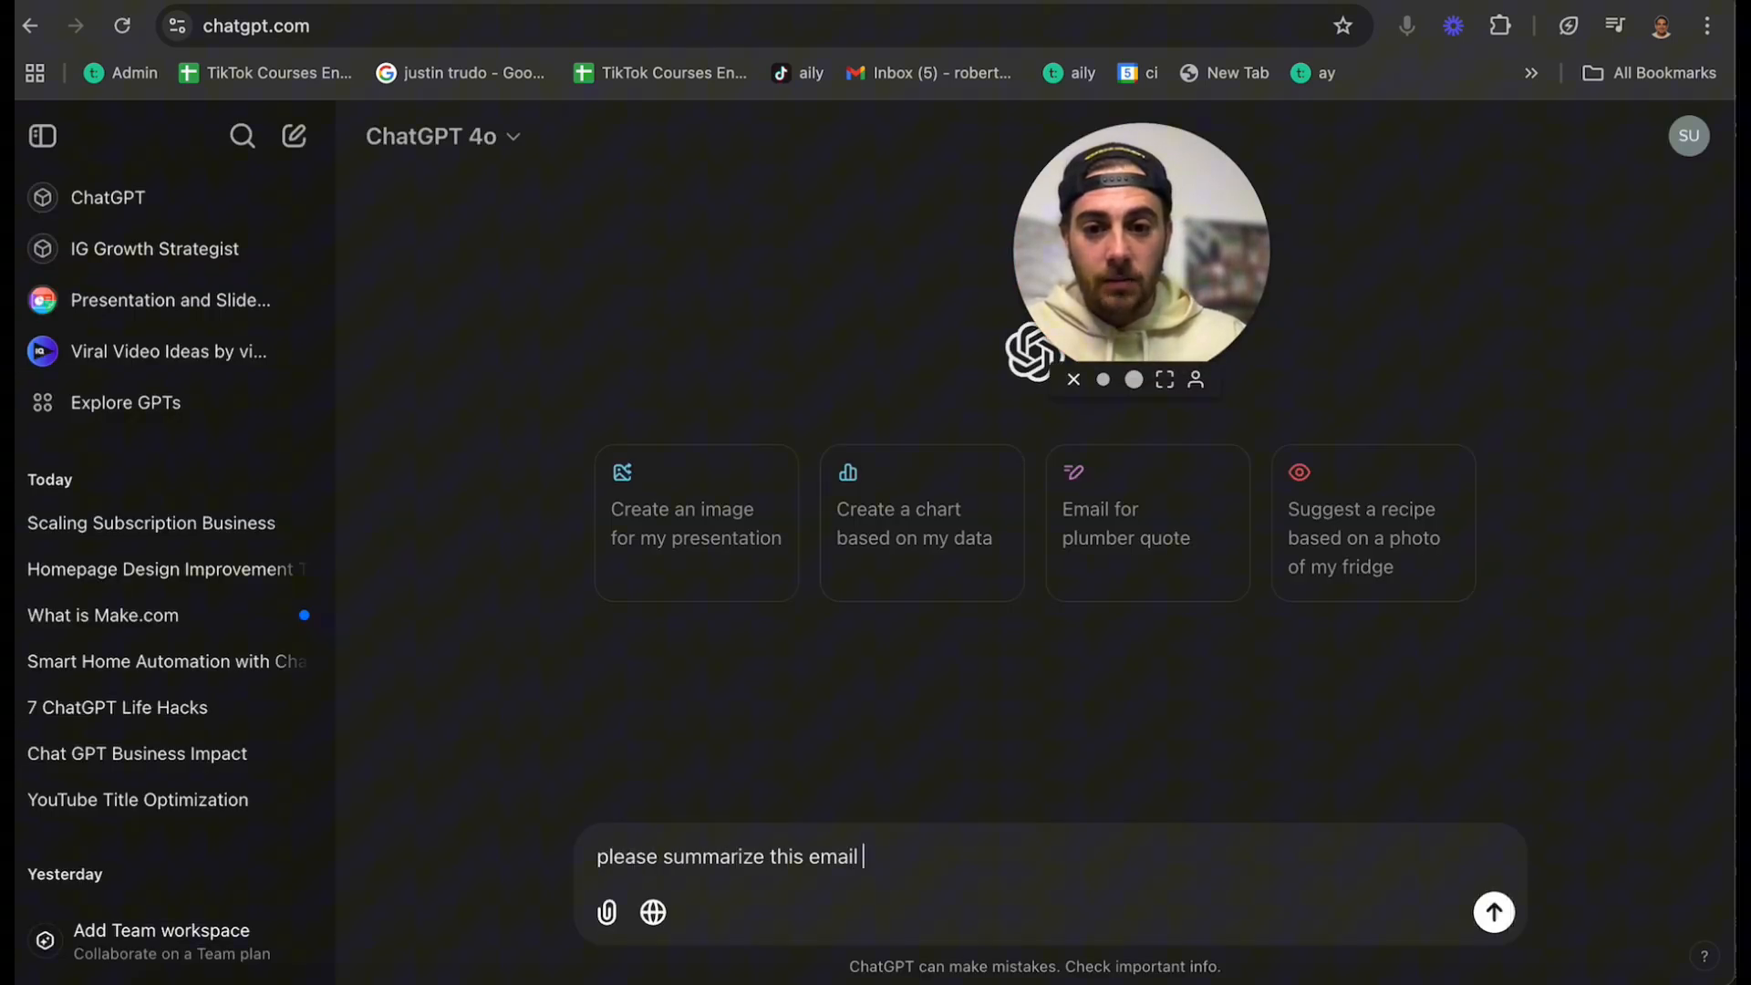
type("from my client don")
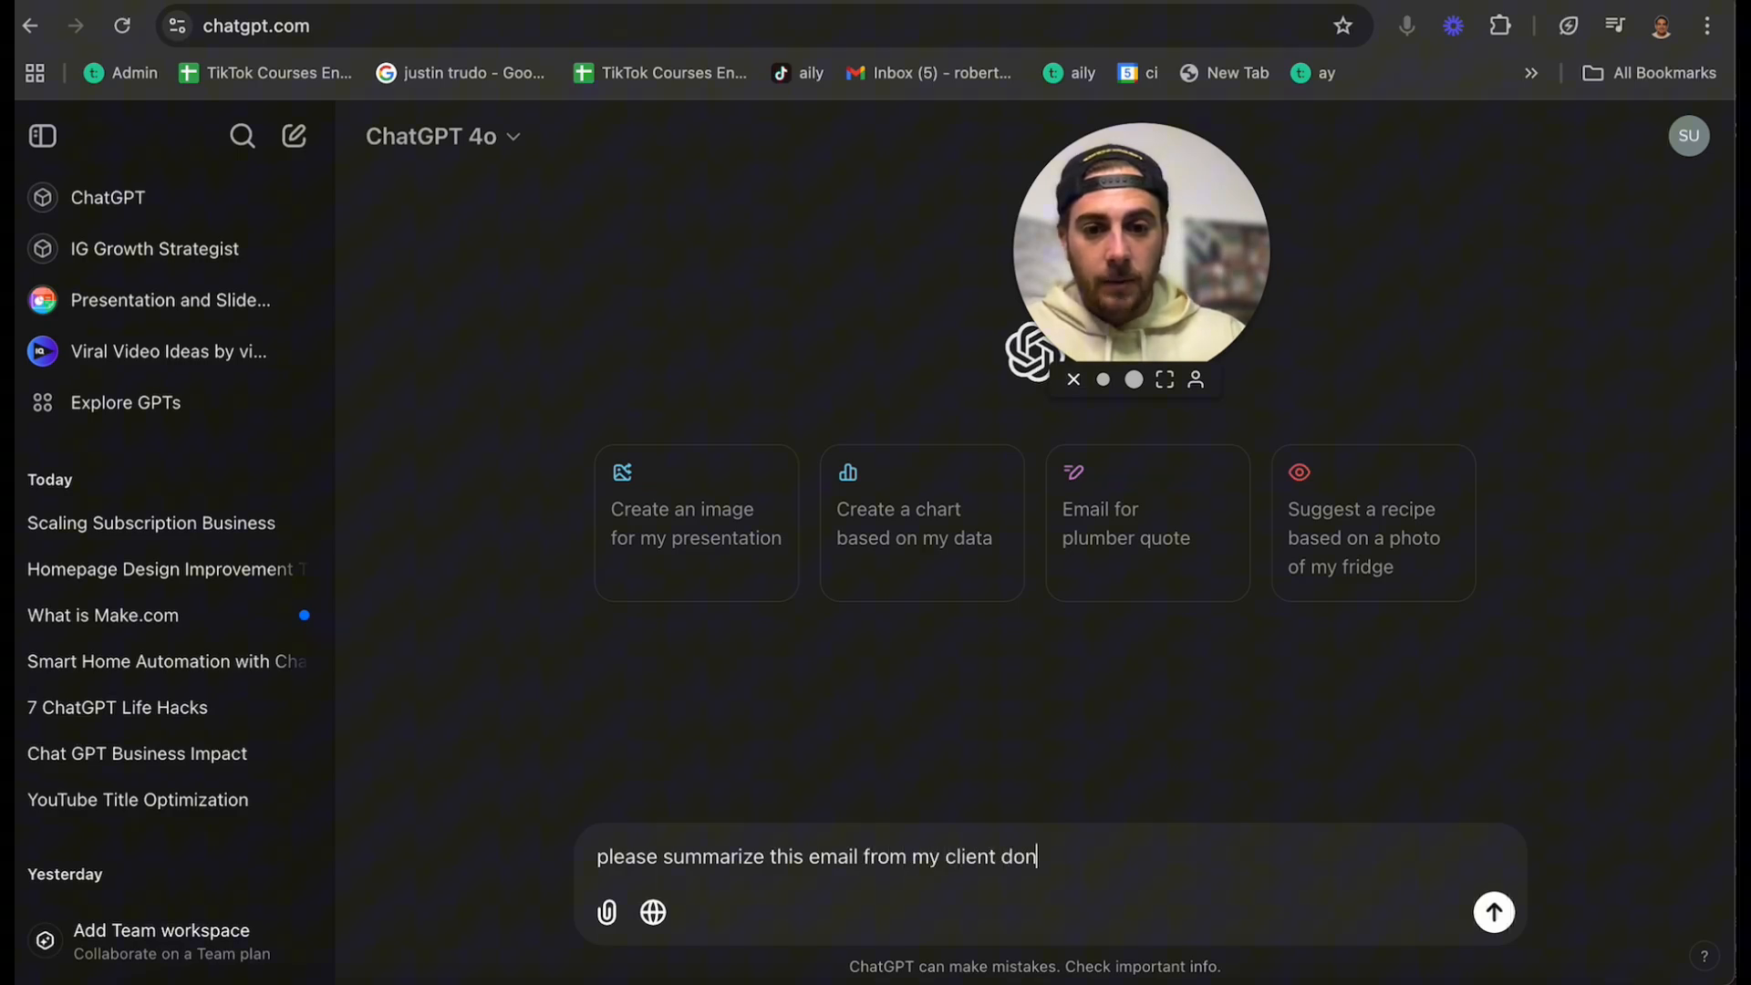
type("'t leave out anyth")
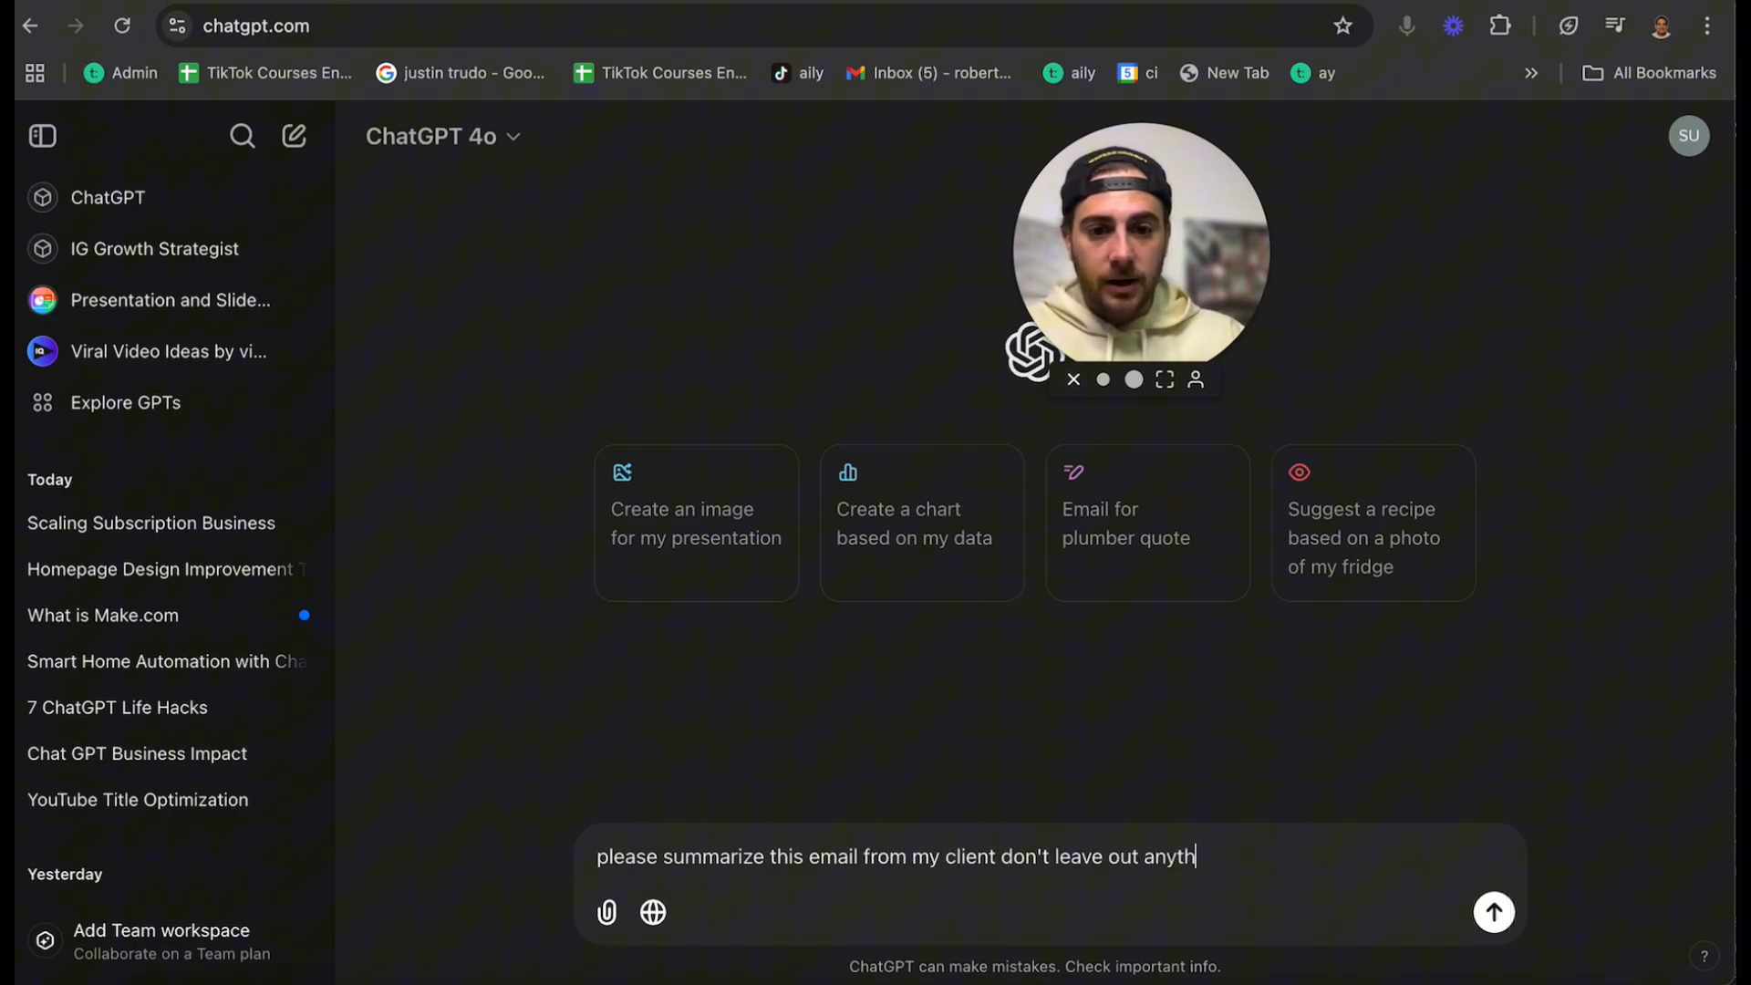
type("ing that seems imp")
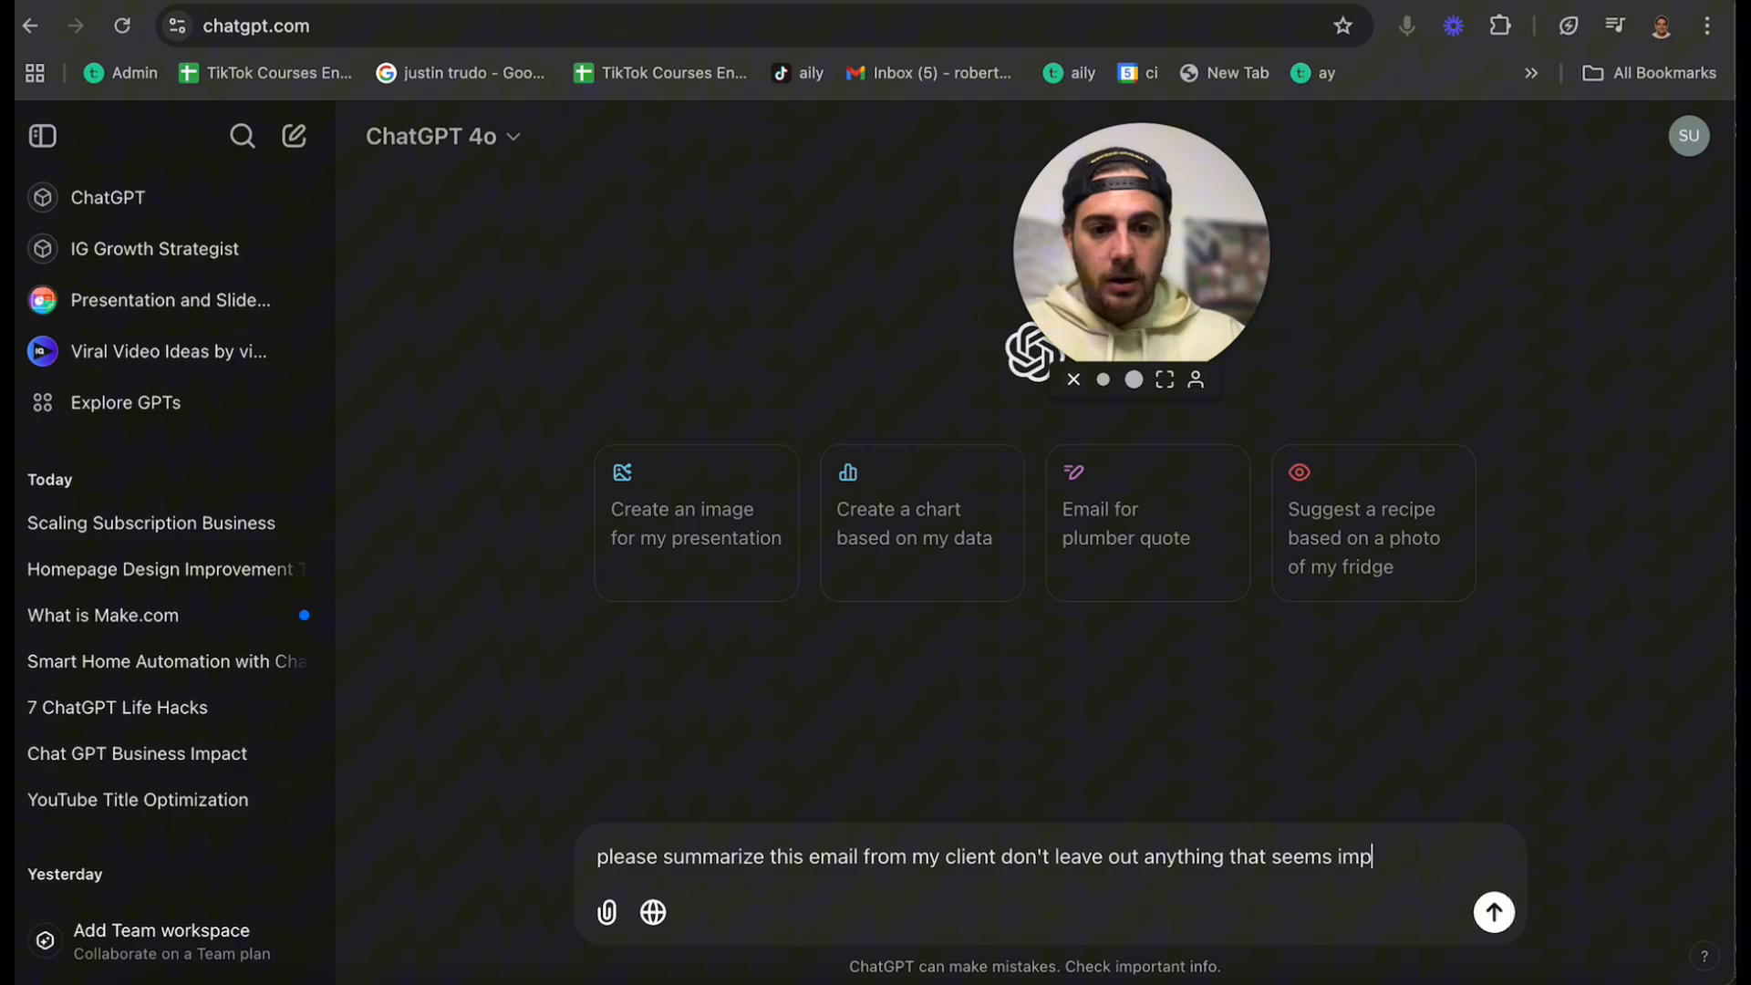
type("ortant or like it")
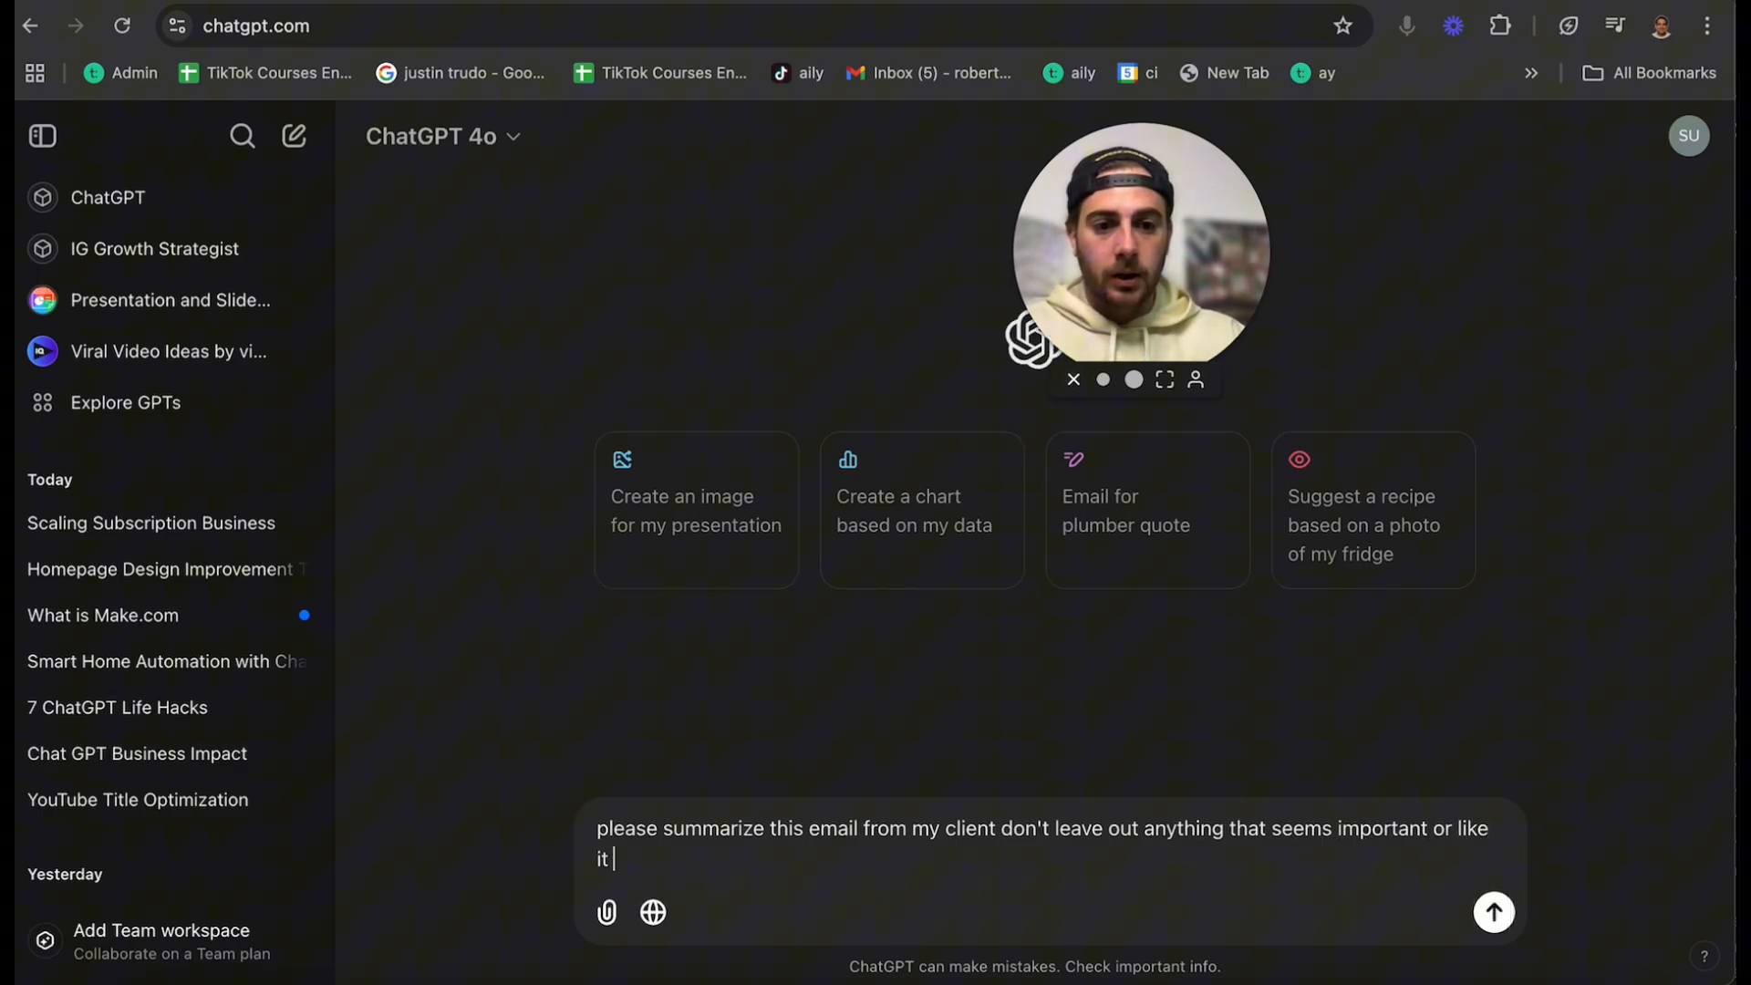
type("needs to be responde")
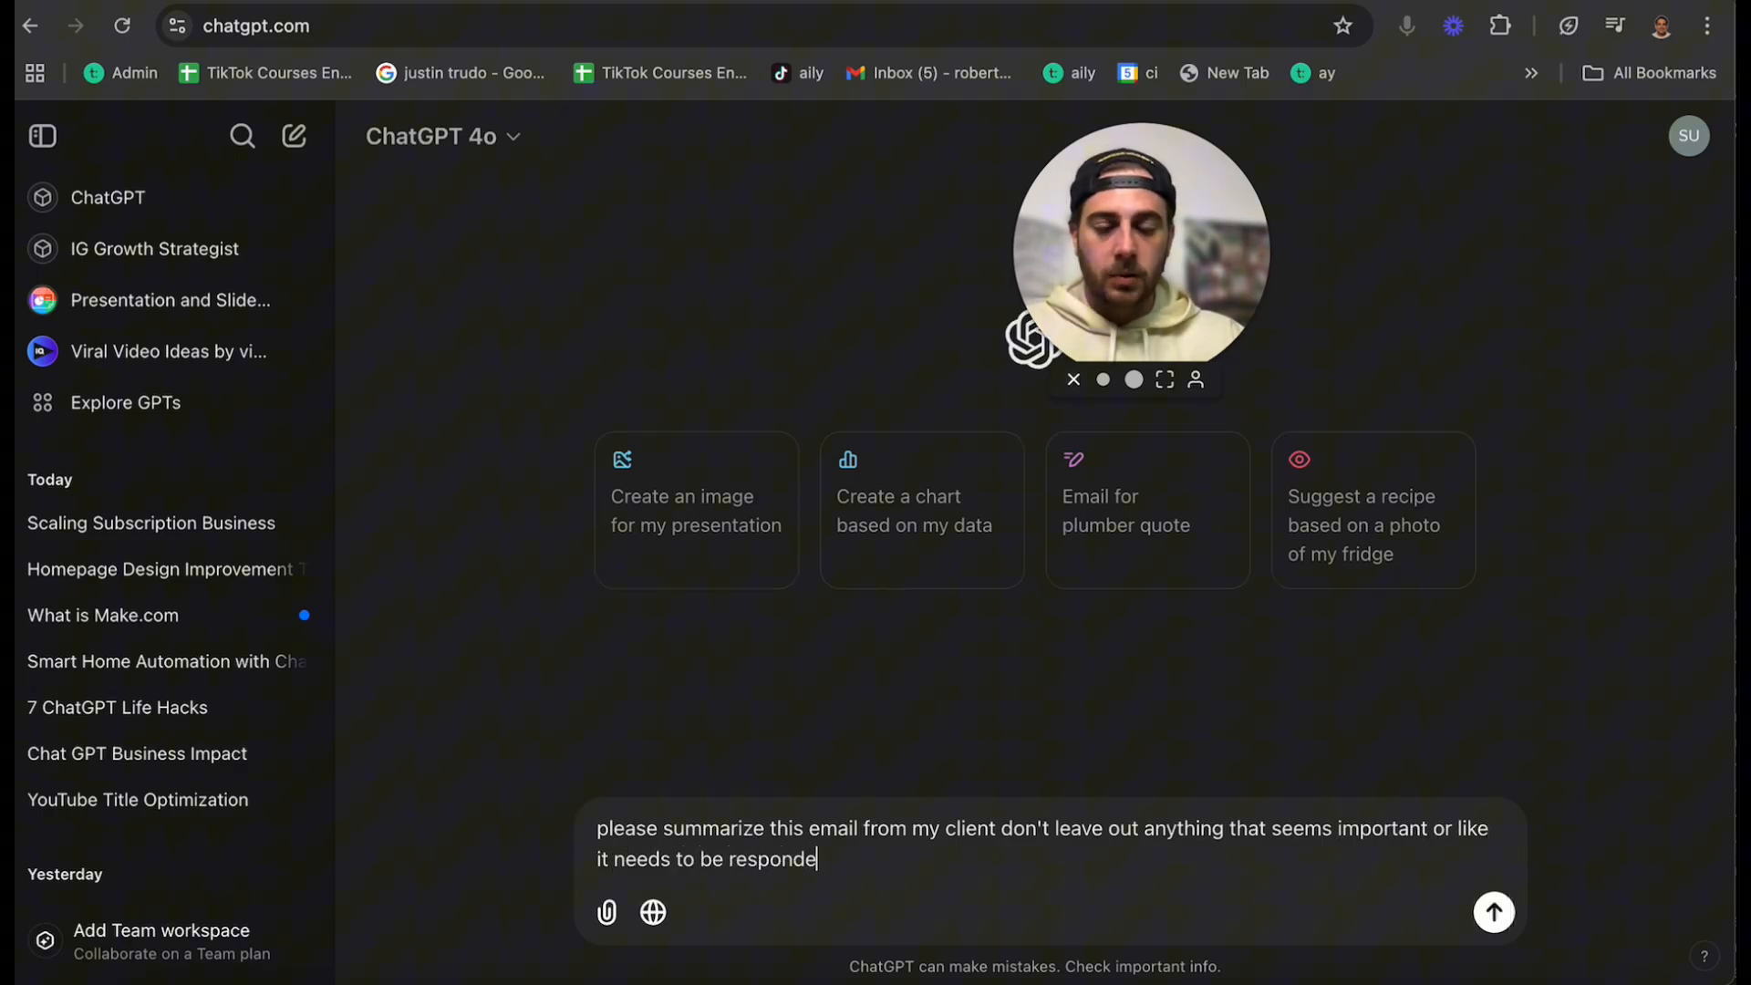
left_click(1494, 912)
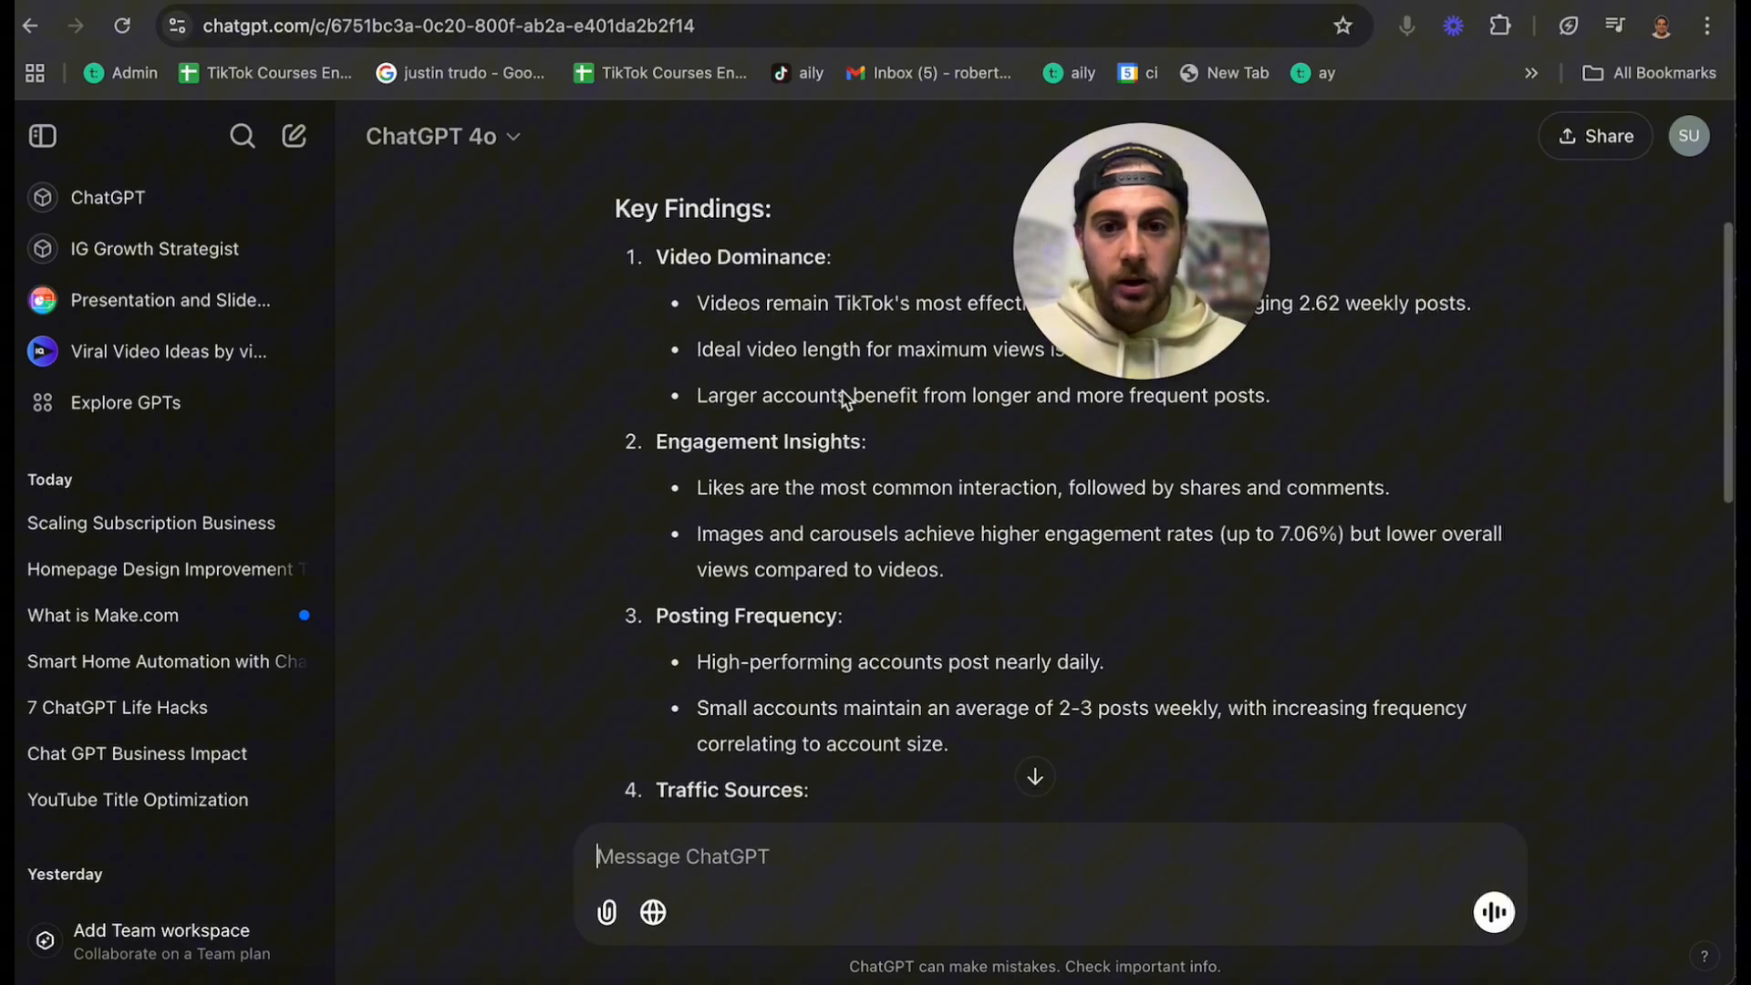
- Scroll the TikTok study summary down to its practical recommendations and conclusion
scroll("up", 3)
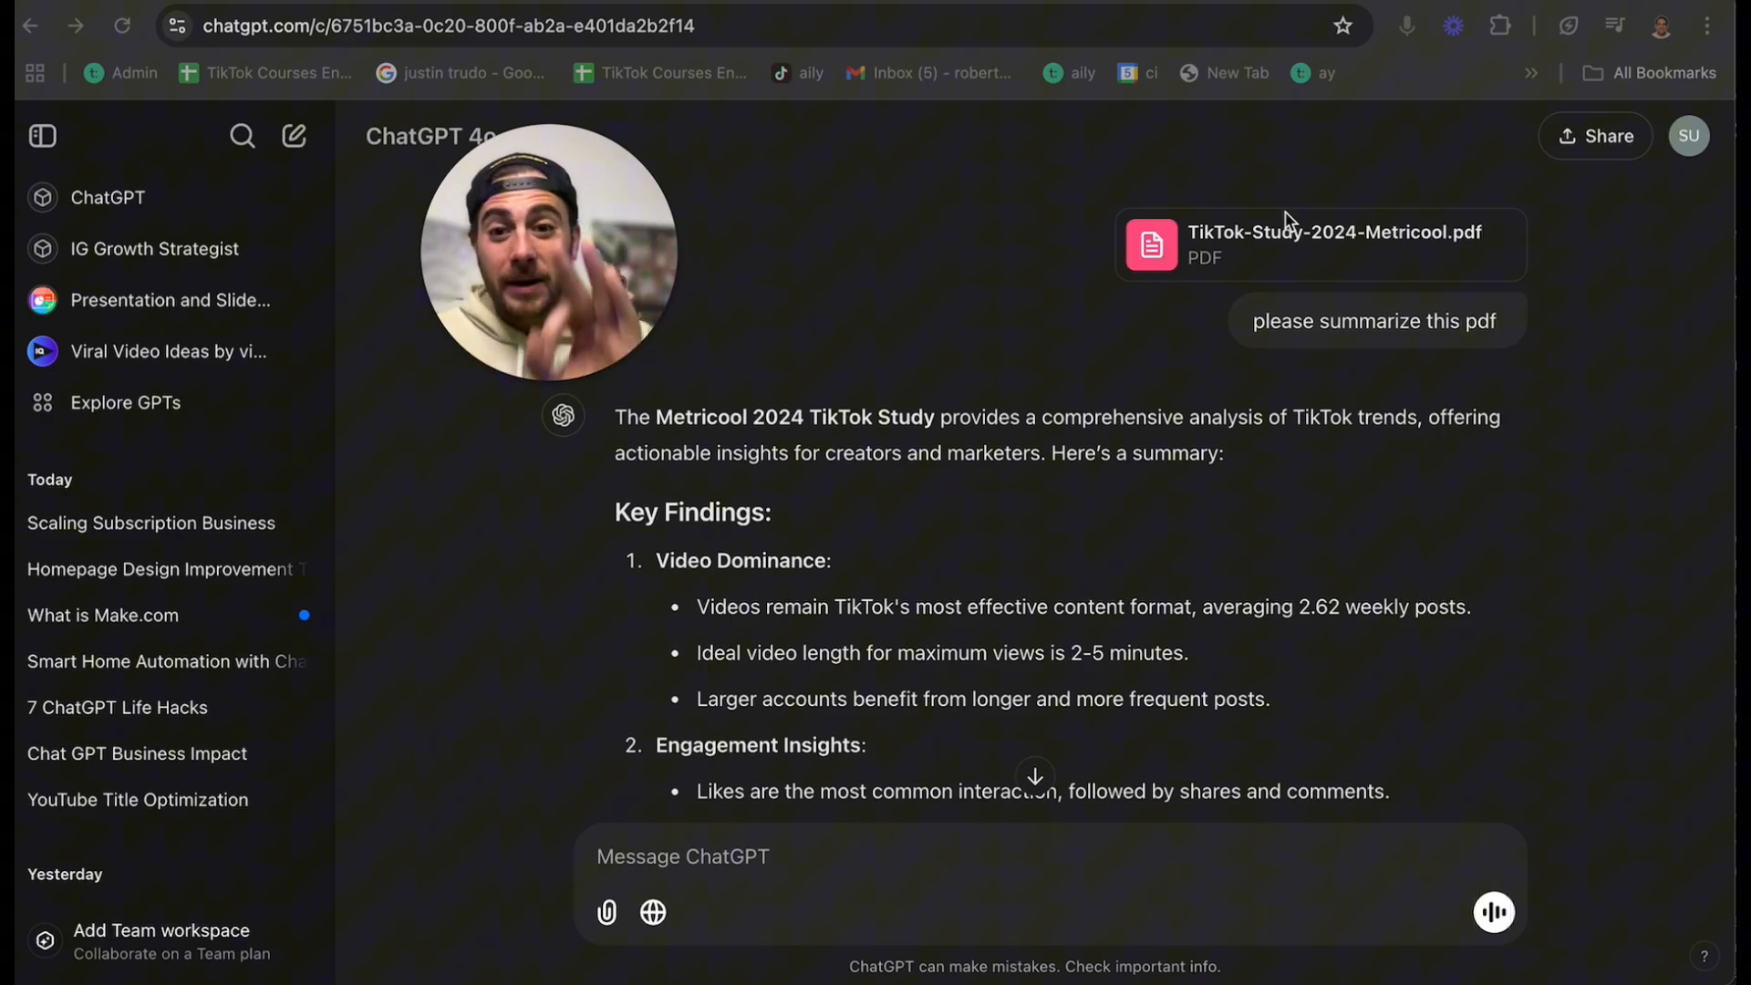
scroll("down", 3)
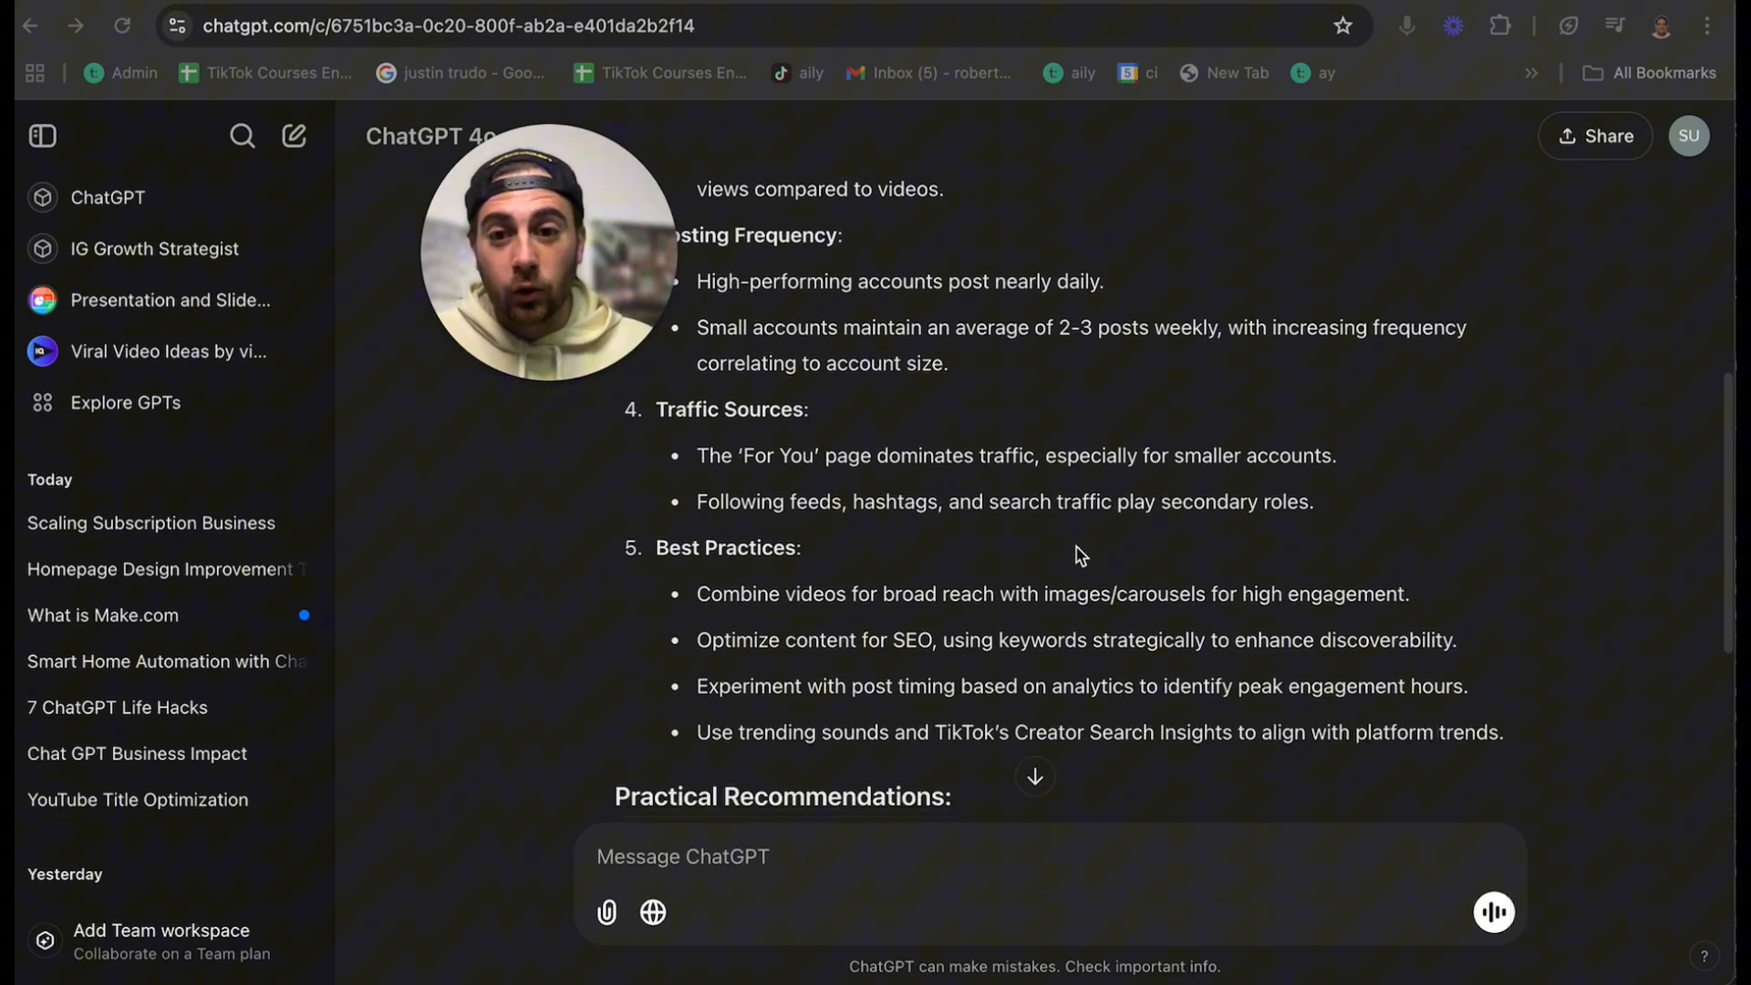
scroll("down", 3)
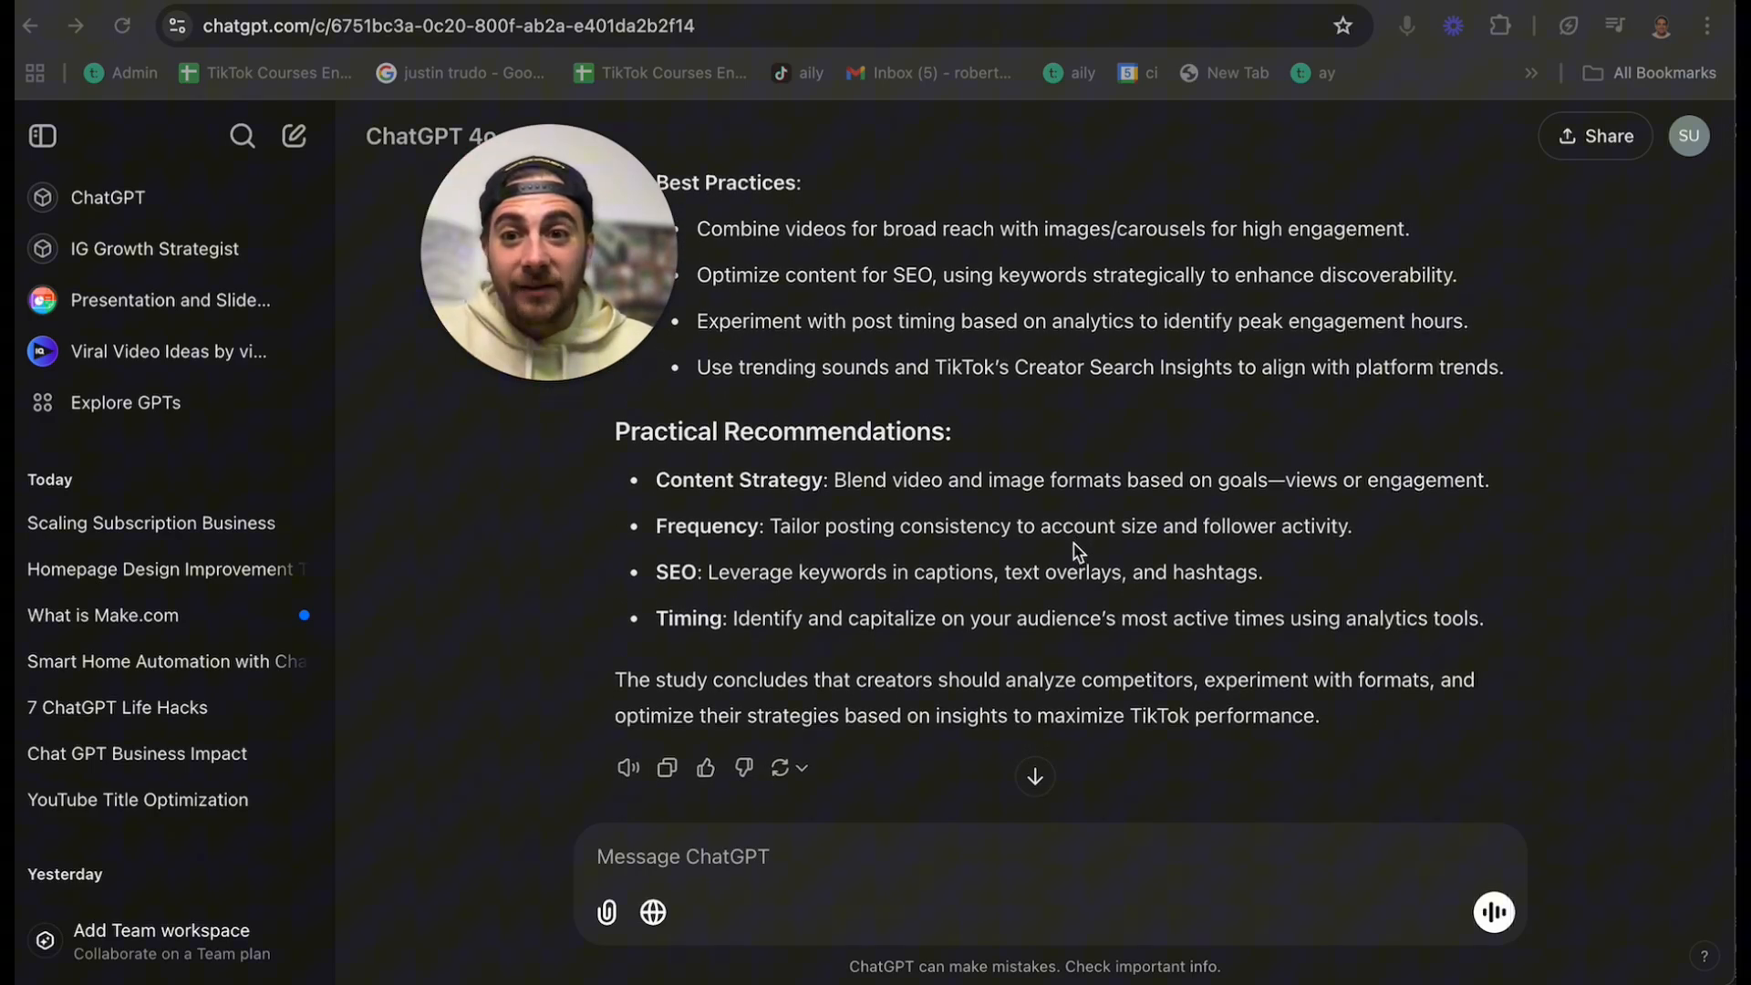
scroll("down", 3)
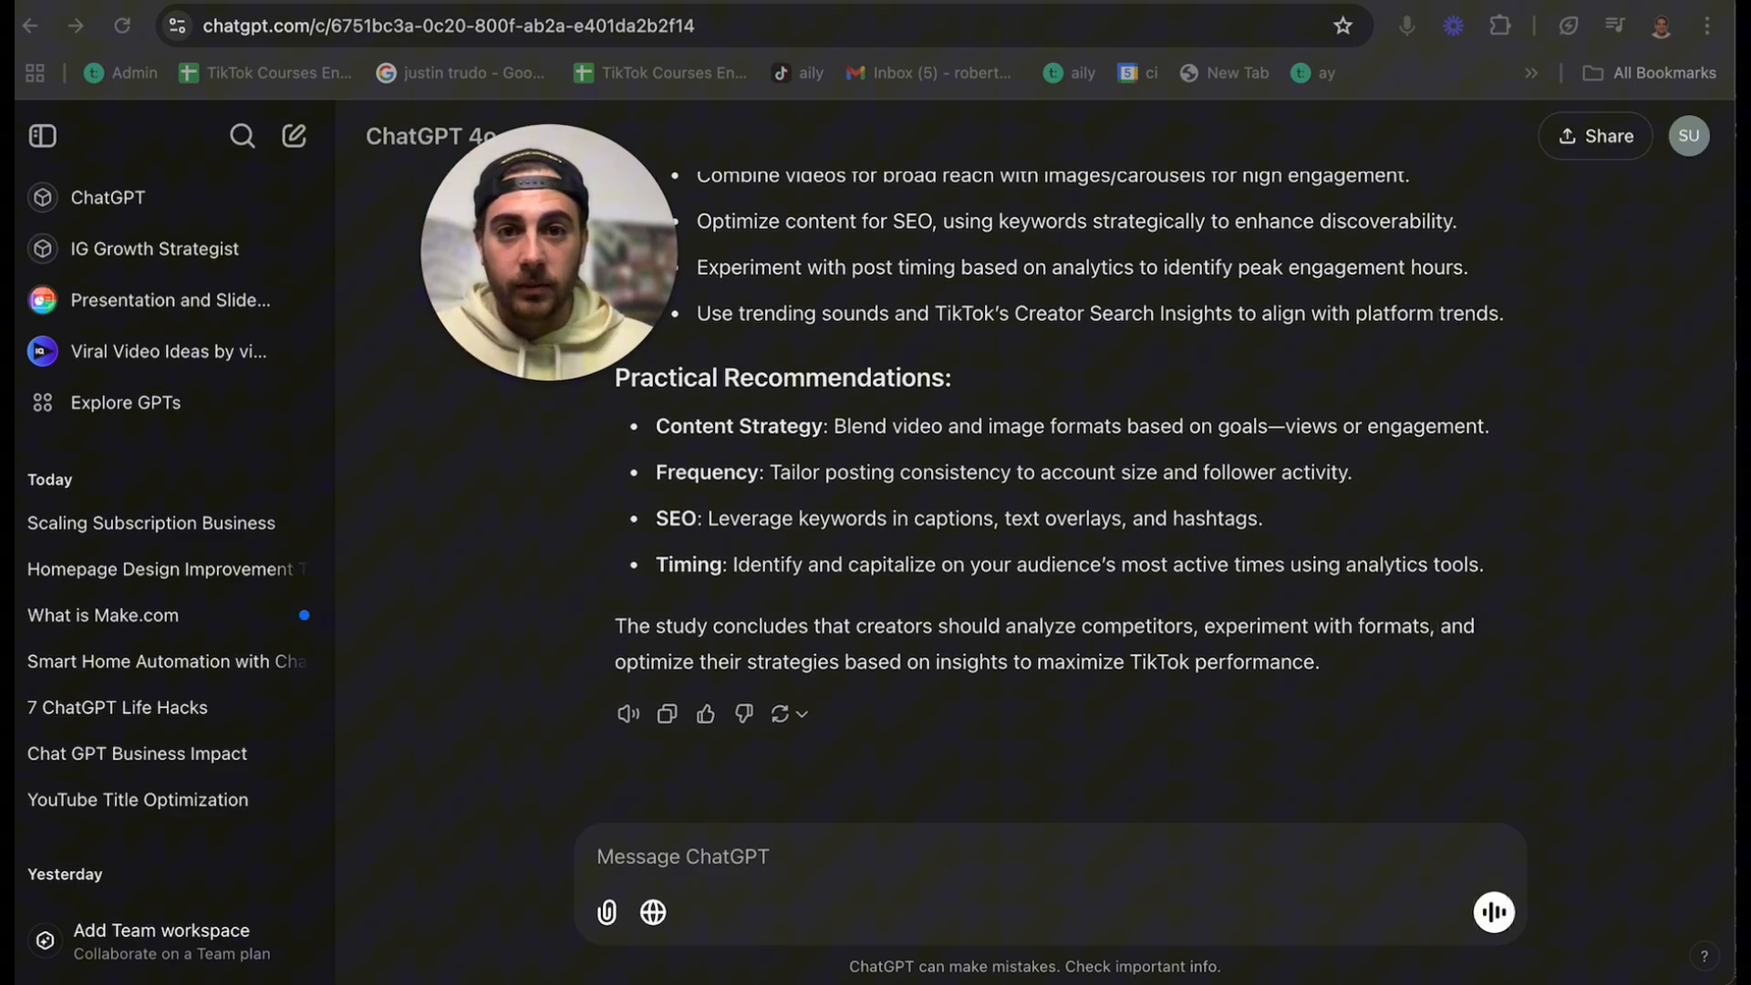
- Switch to the Corporate Transparency Act chat and scroll through its transcript and video summary
left_click(146, 524)
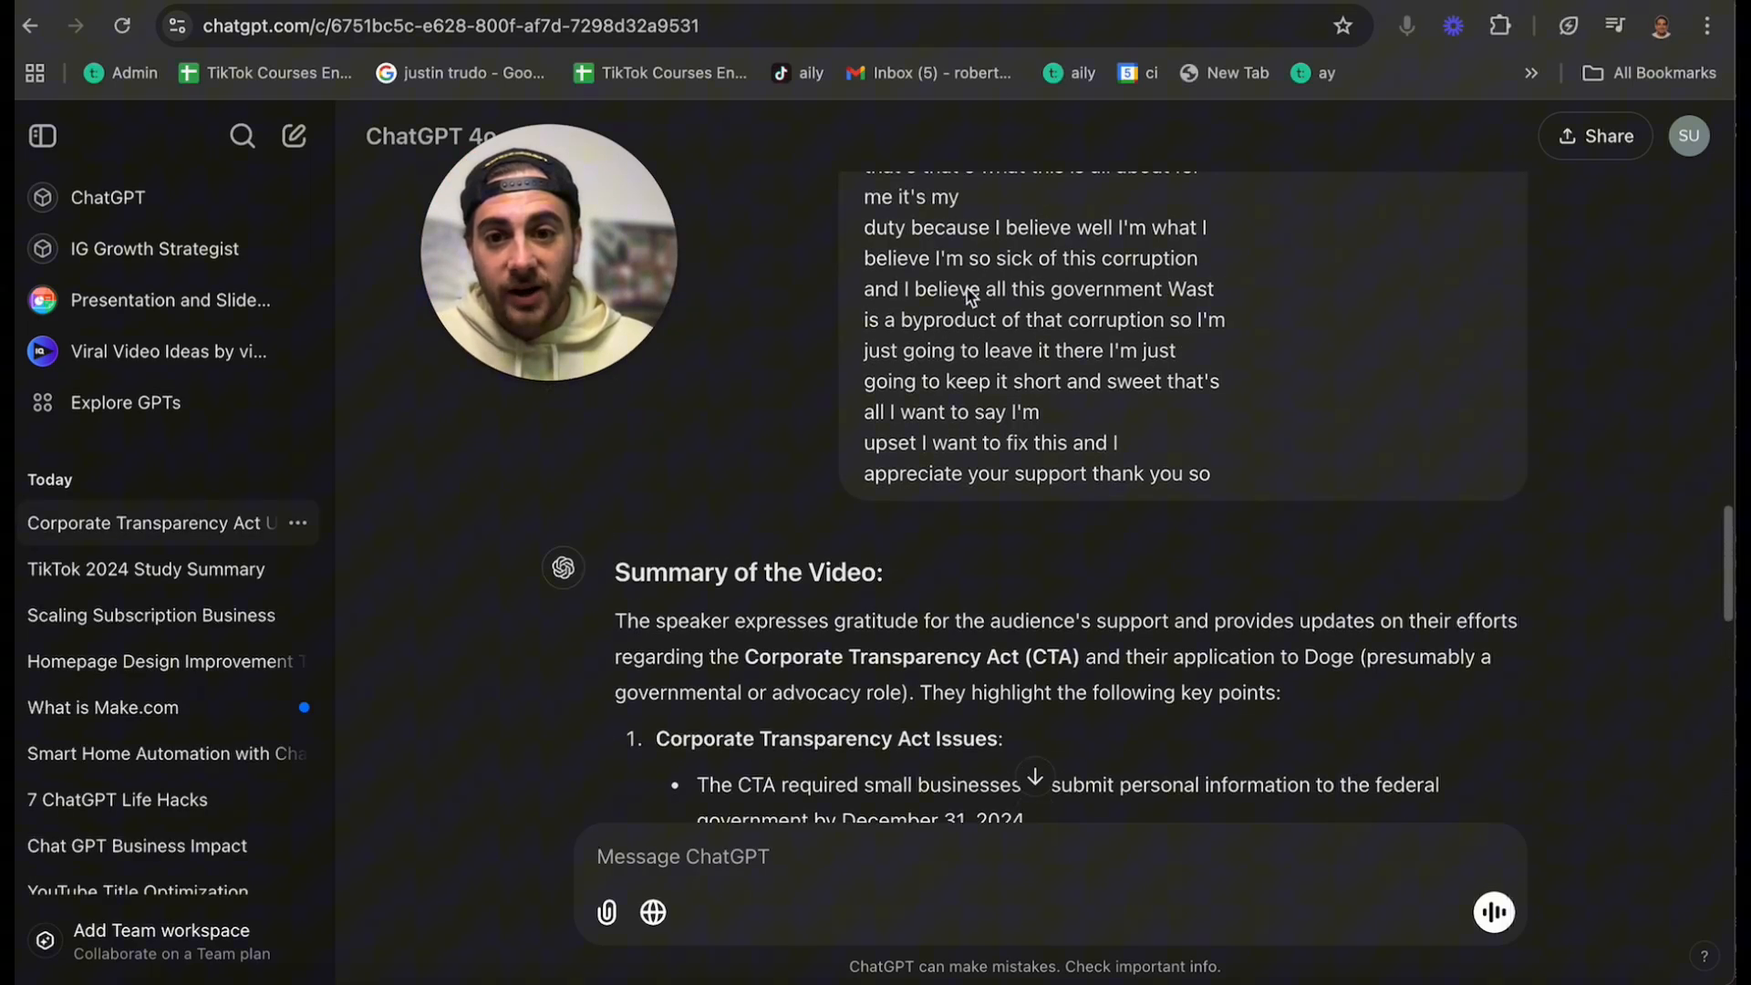
scroll("up", 3)
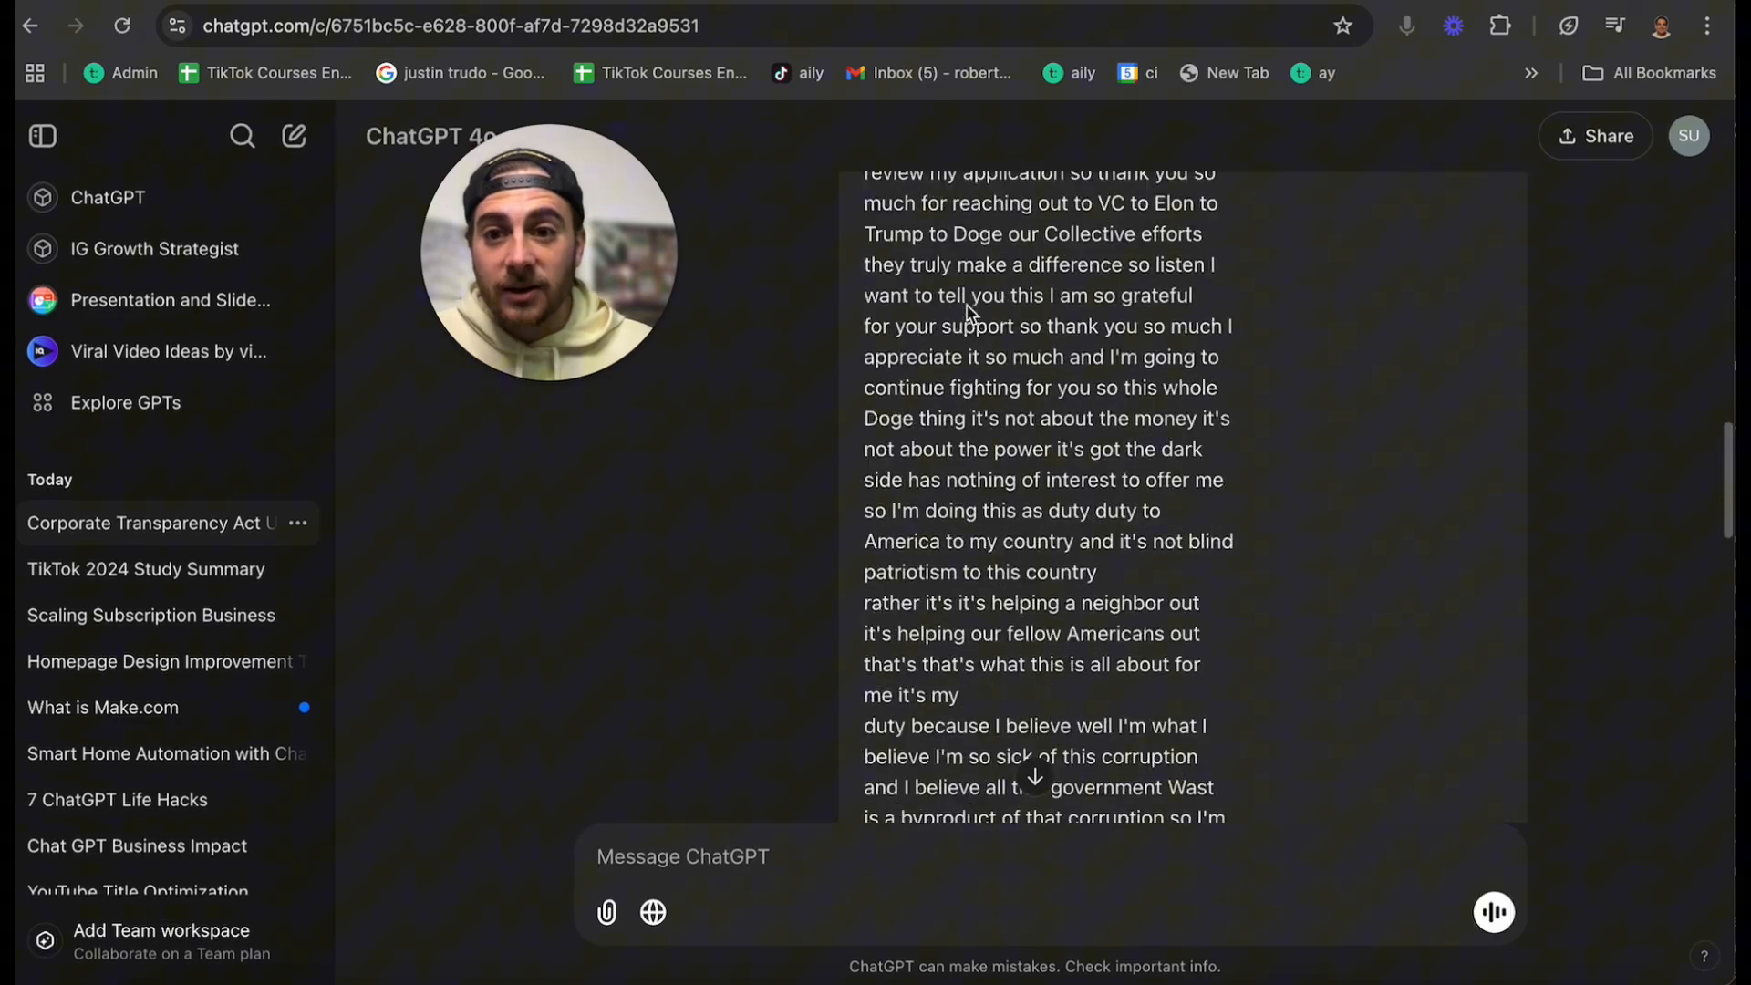
scroll("up", 3)
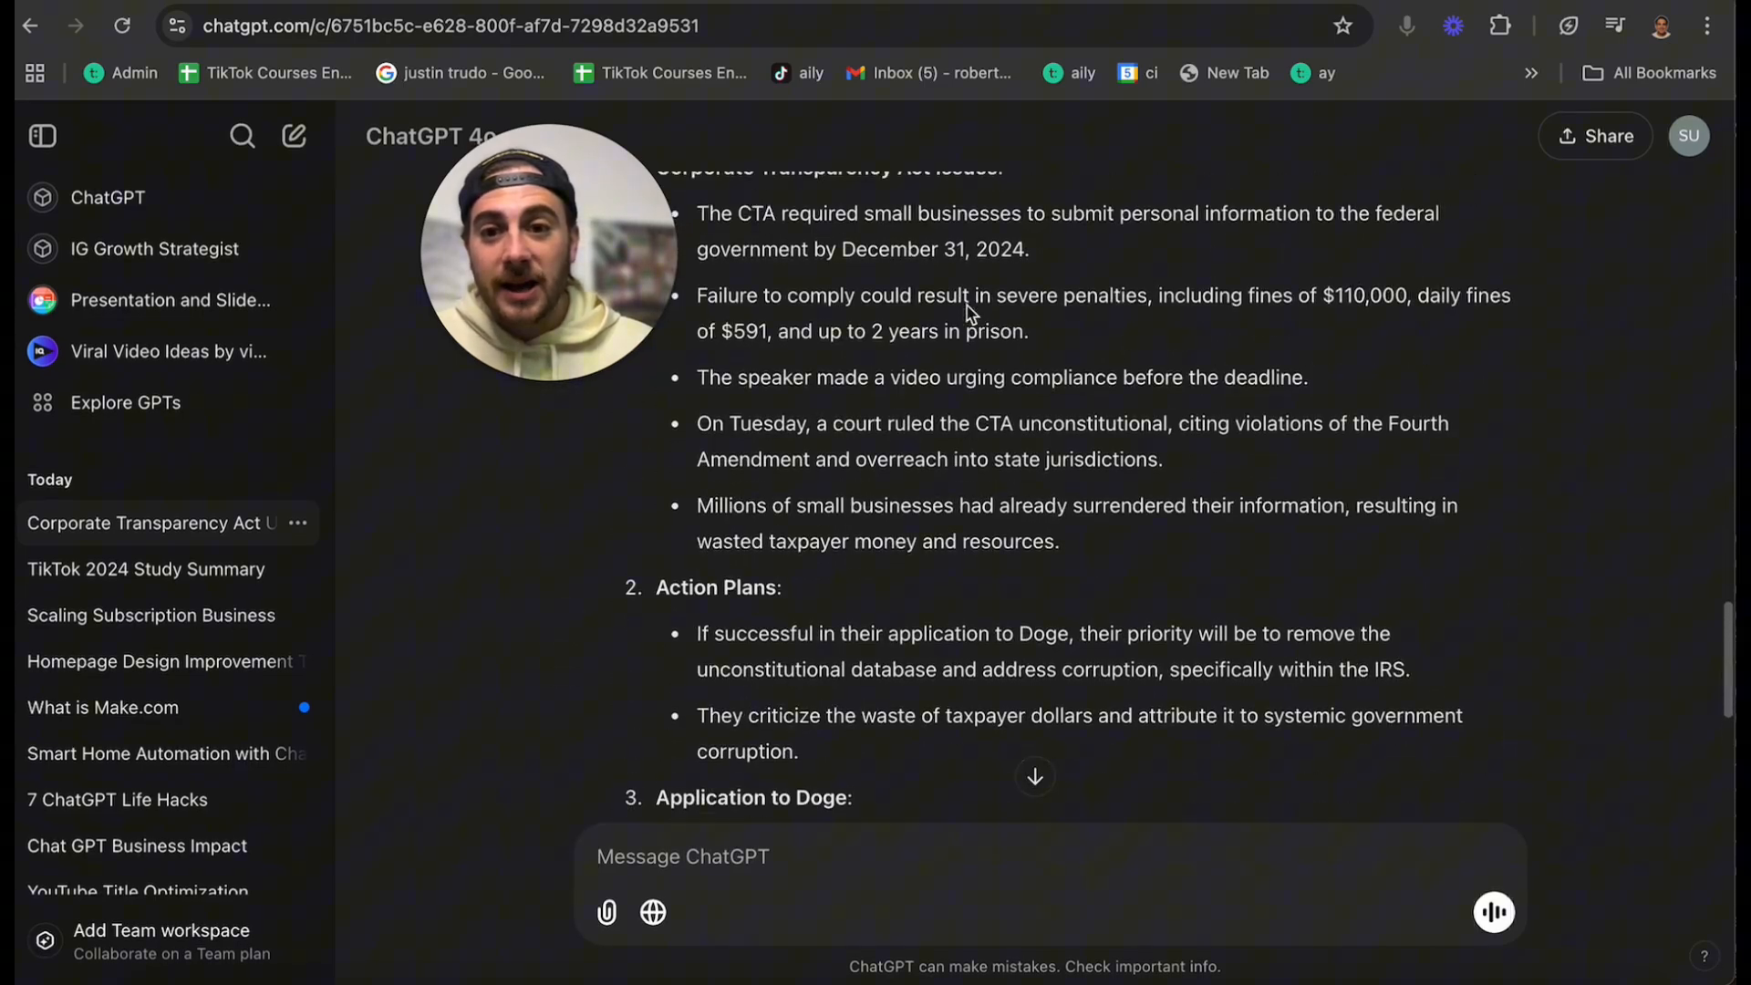
scroll("up", 3)
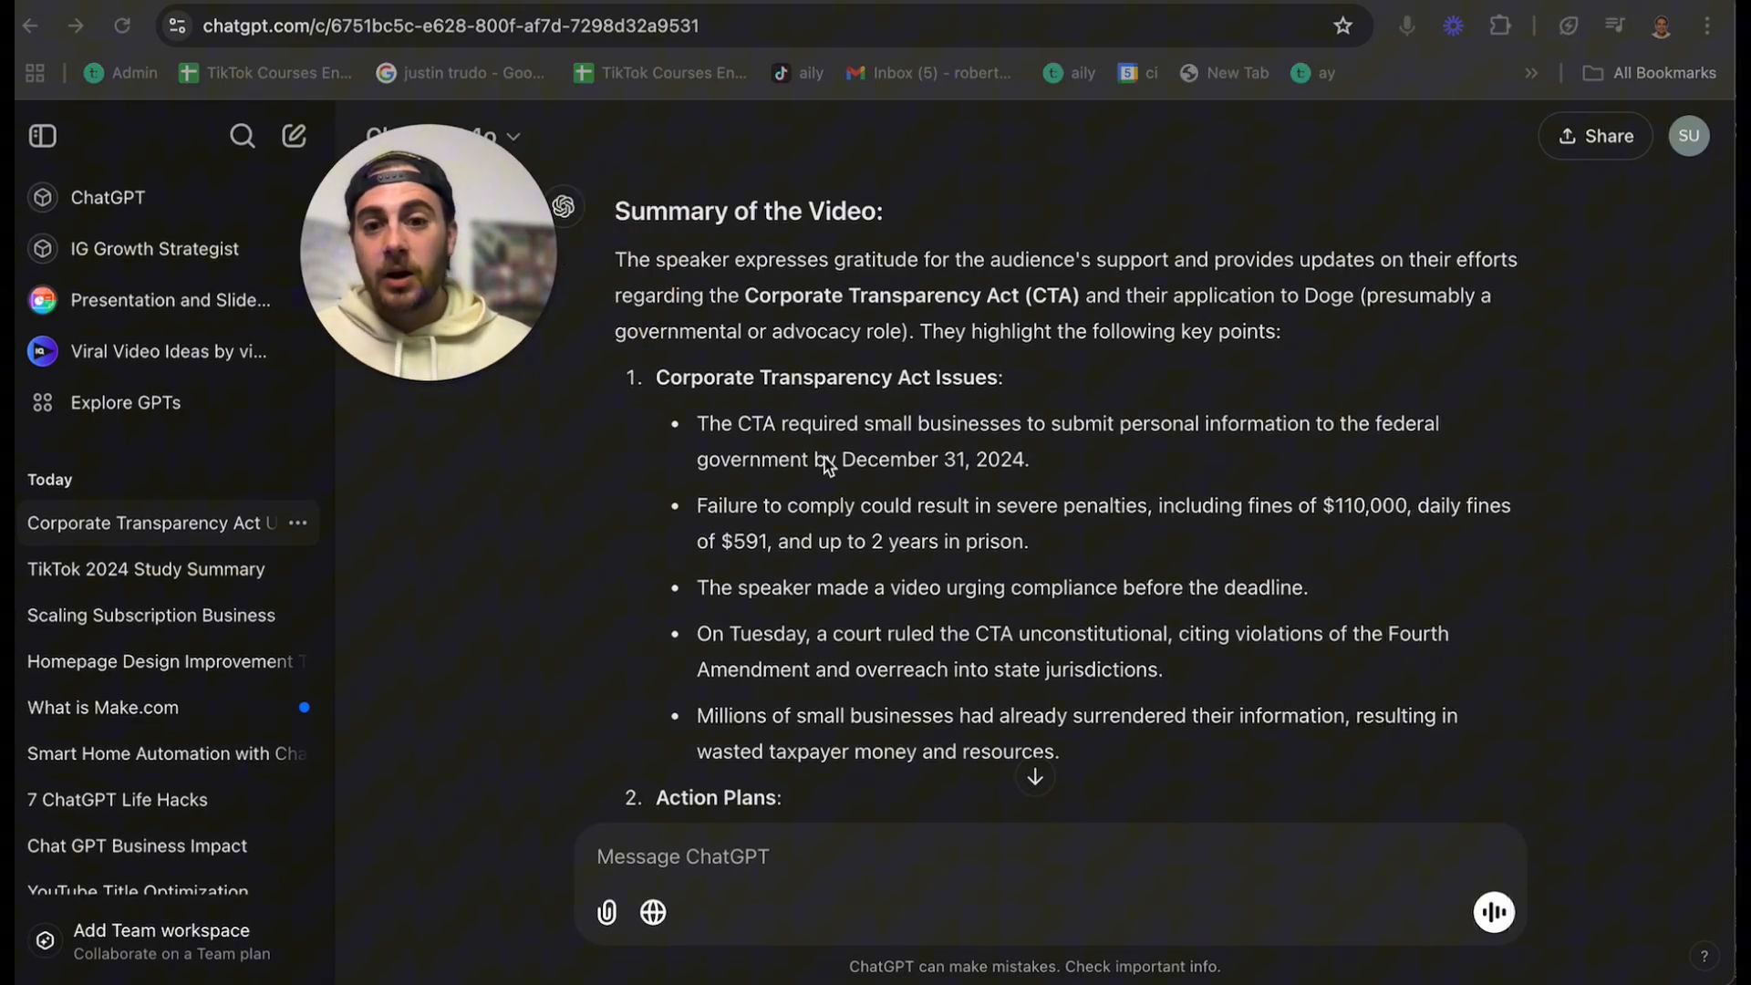
scroll("down", 3)
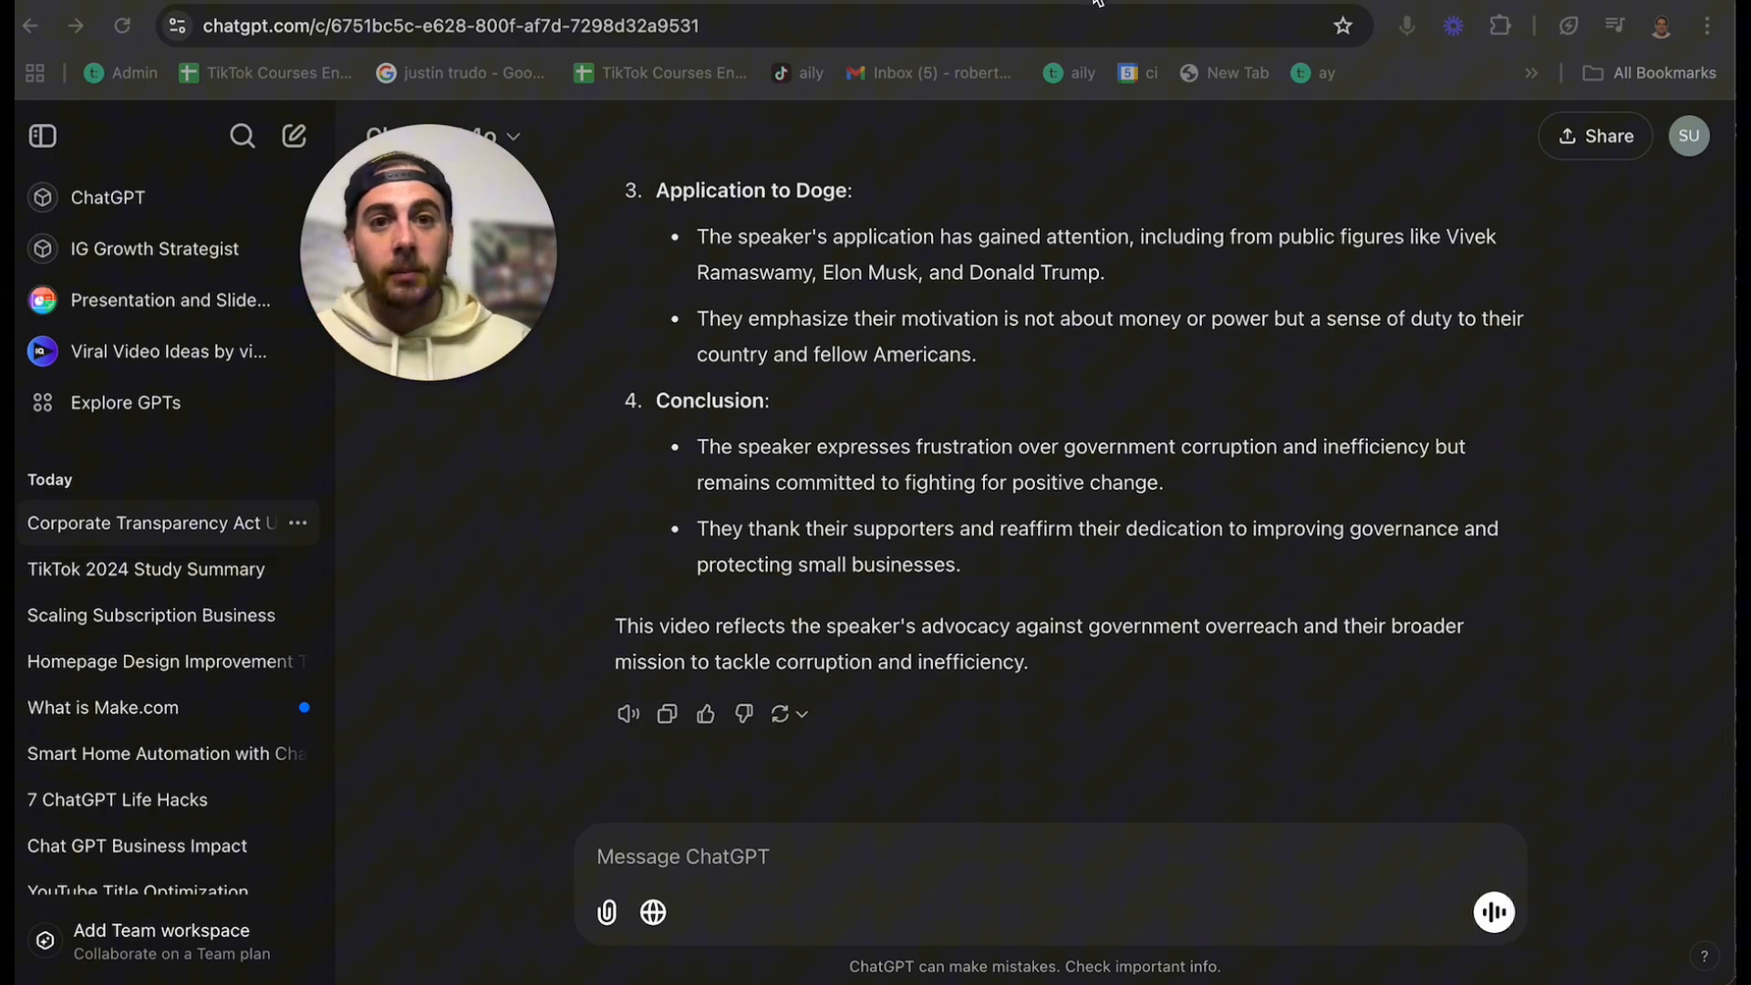
- Switch to the AMEX Points Hack chat, read the text-message summary, and send a quick 'p' message
left_click(106, 523)
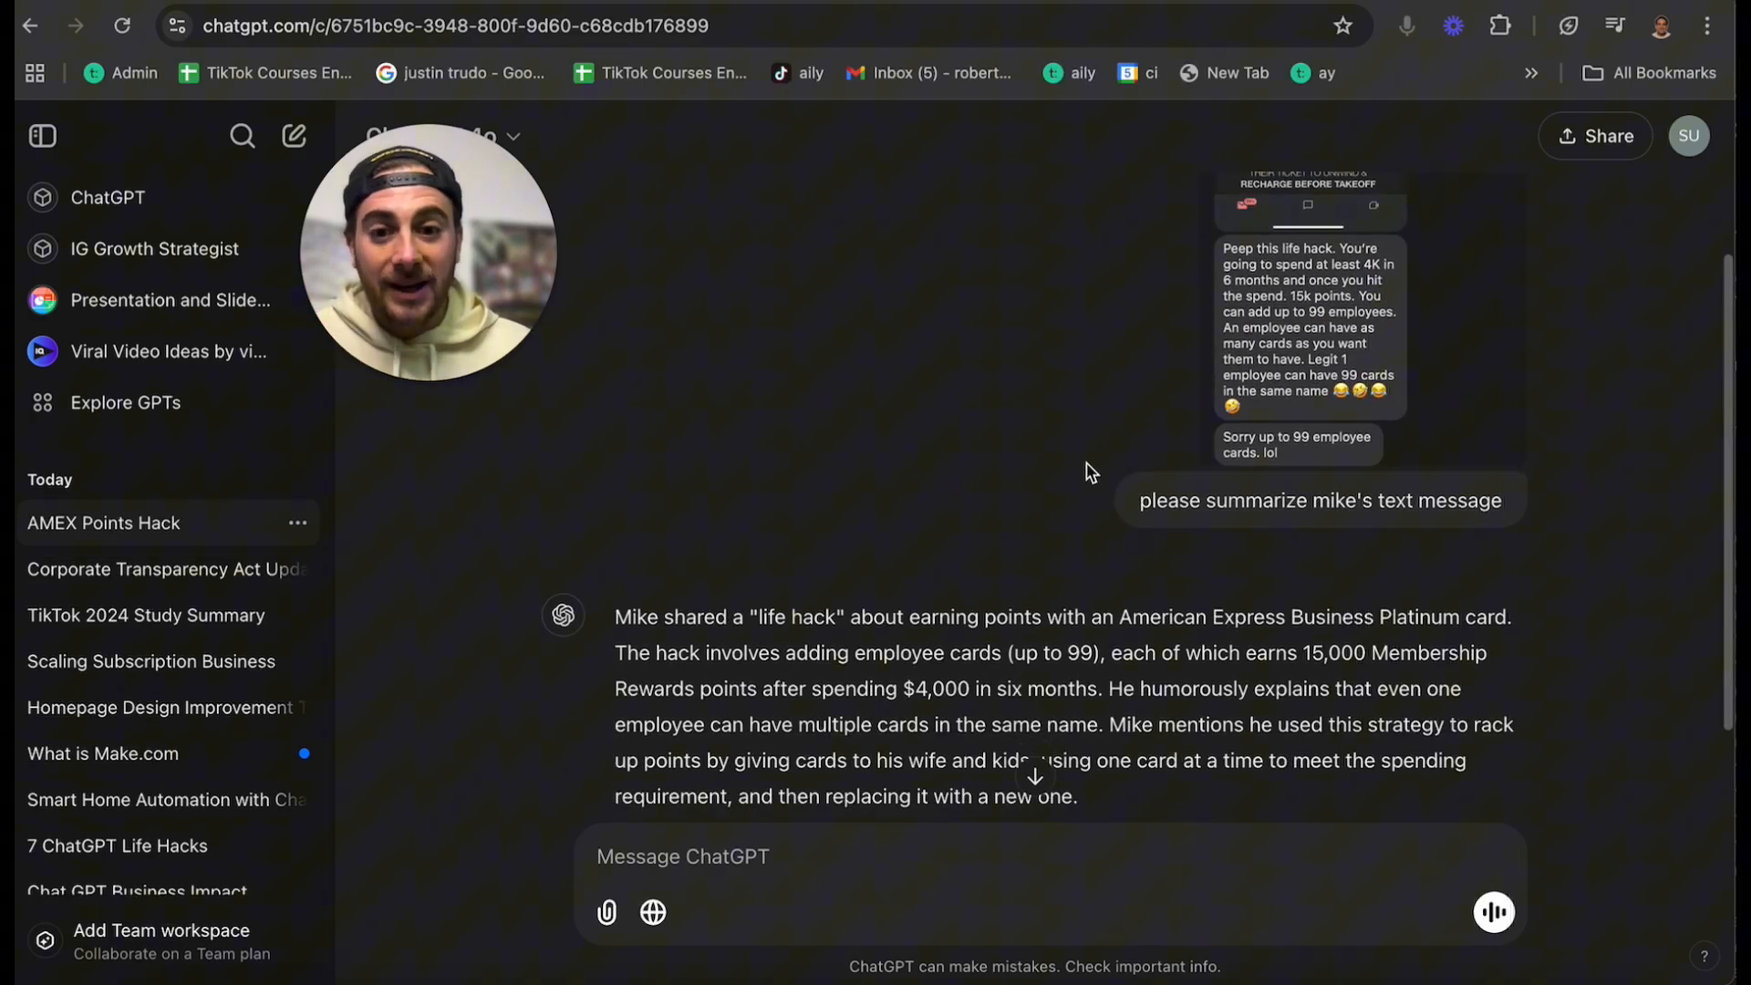
scroll("down", 3)
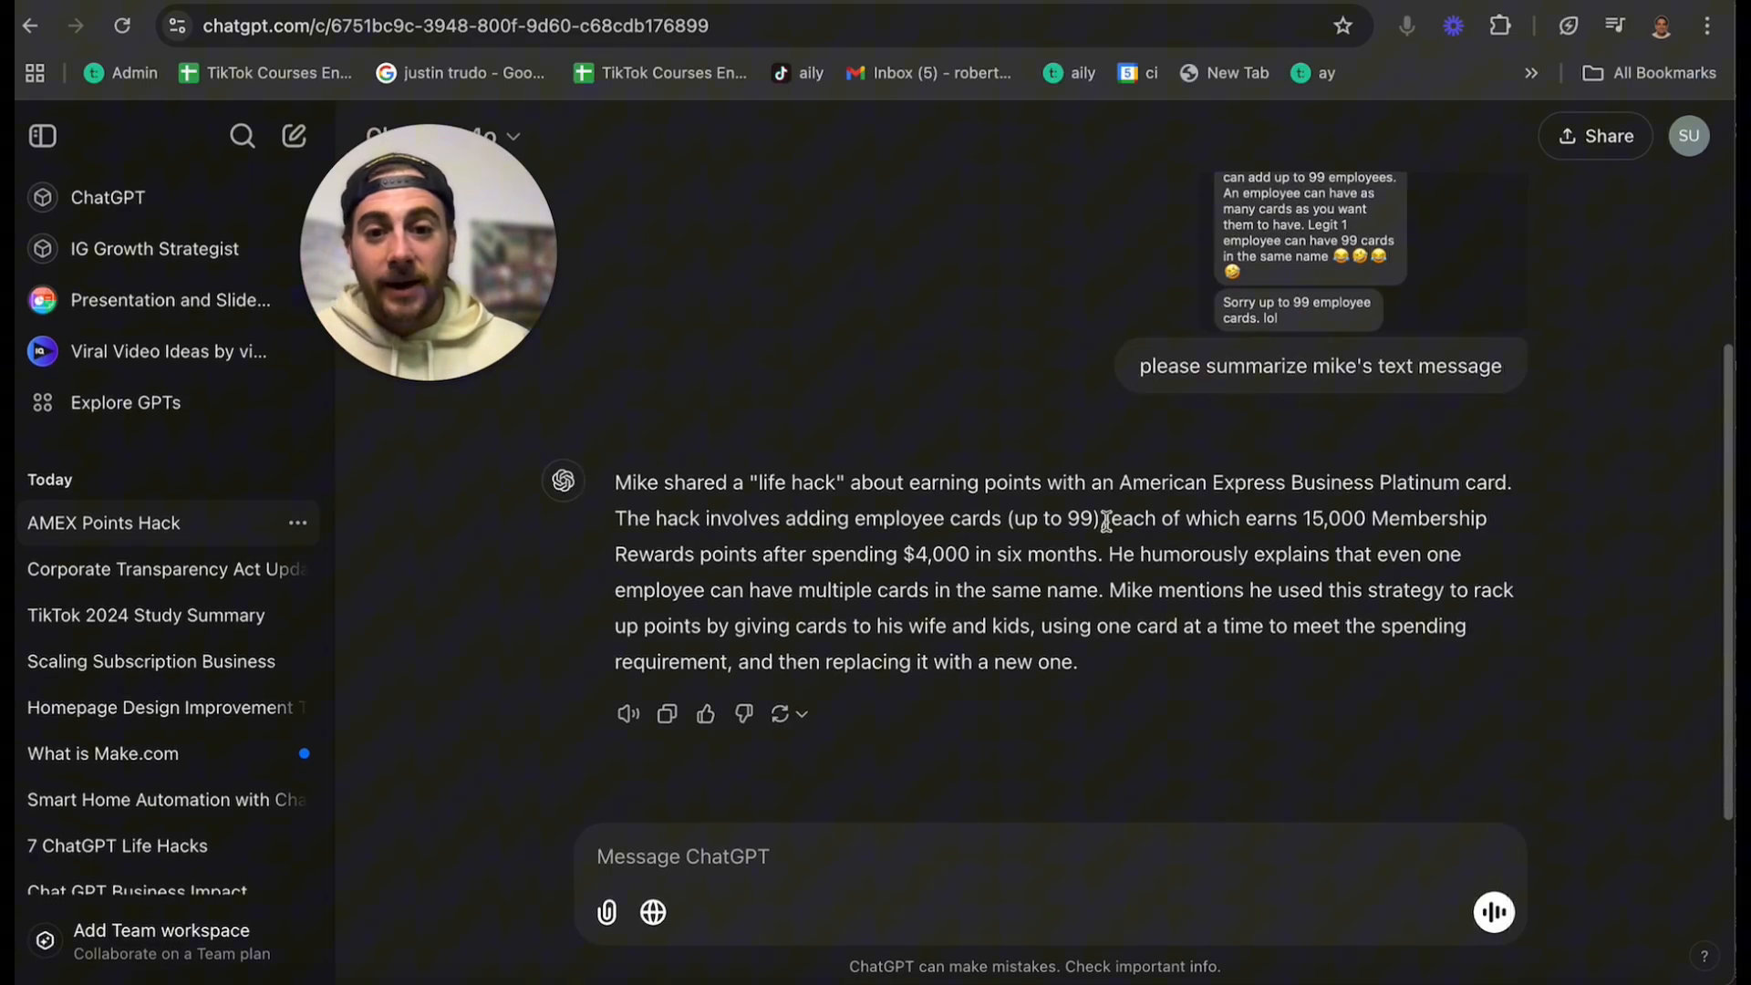
type("p")
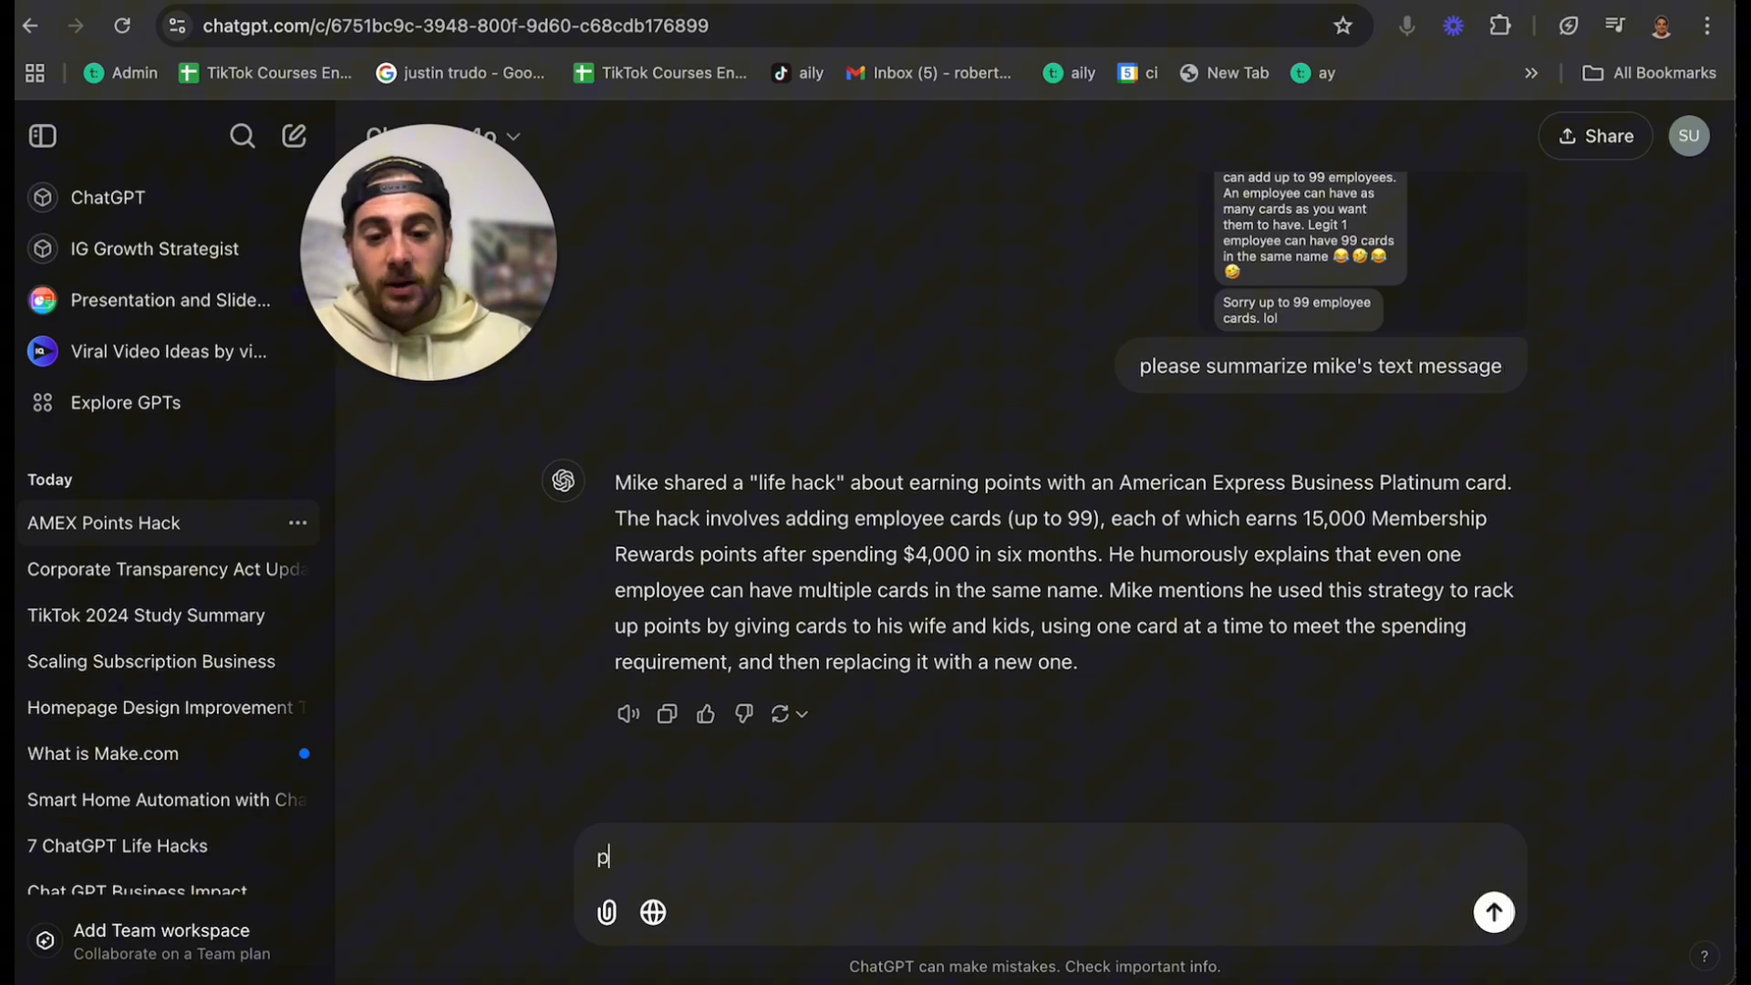
key("Return")
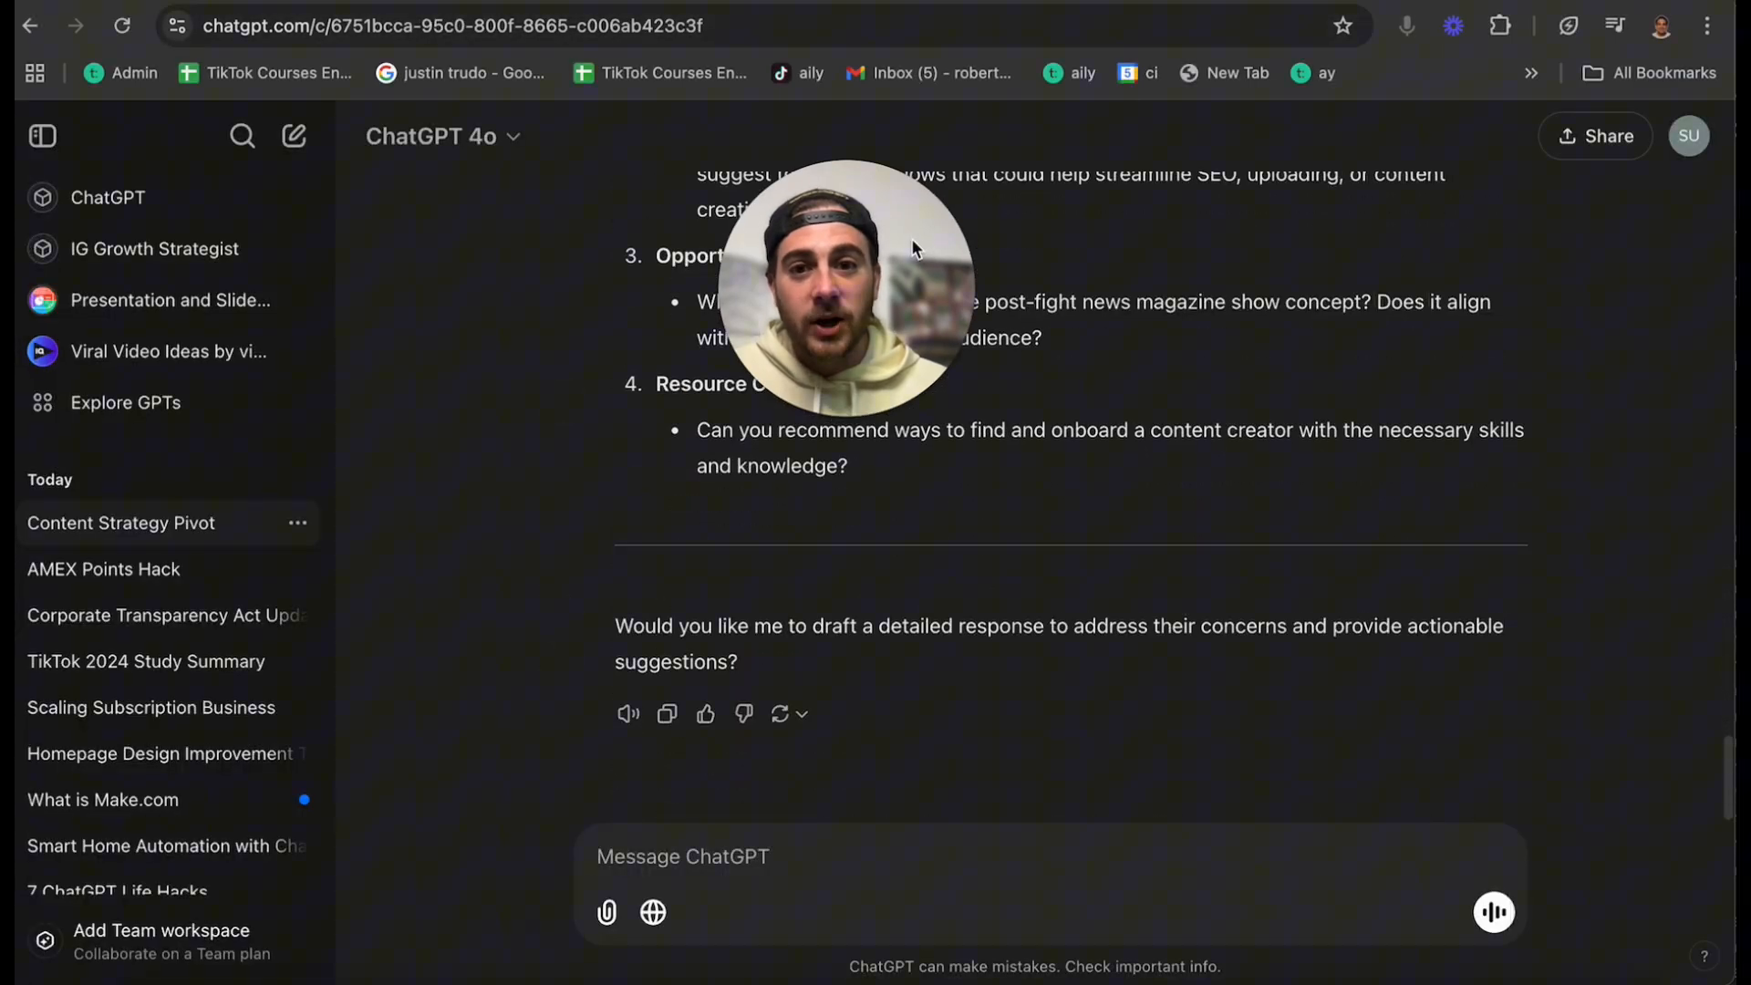
- Scroll through the client email summary and suggested responses in the Content Strategy Pivot chat
scroll("up", 3)
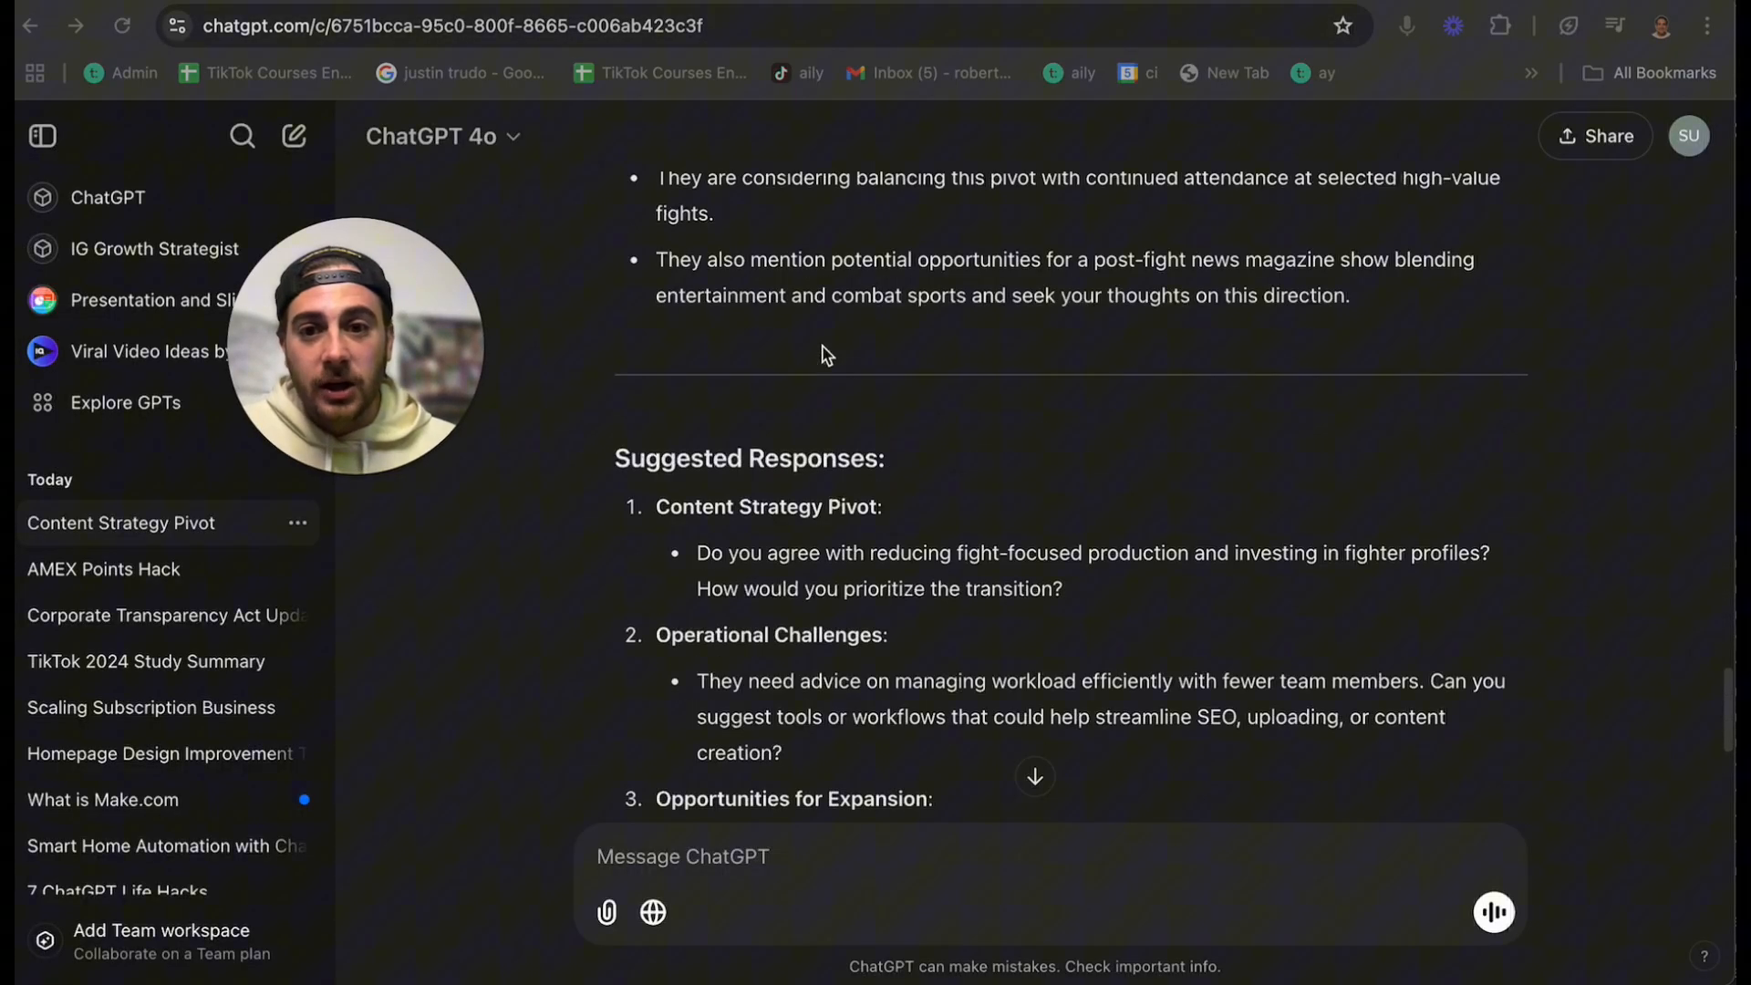
scroll("up", 3)
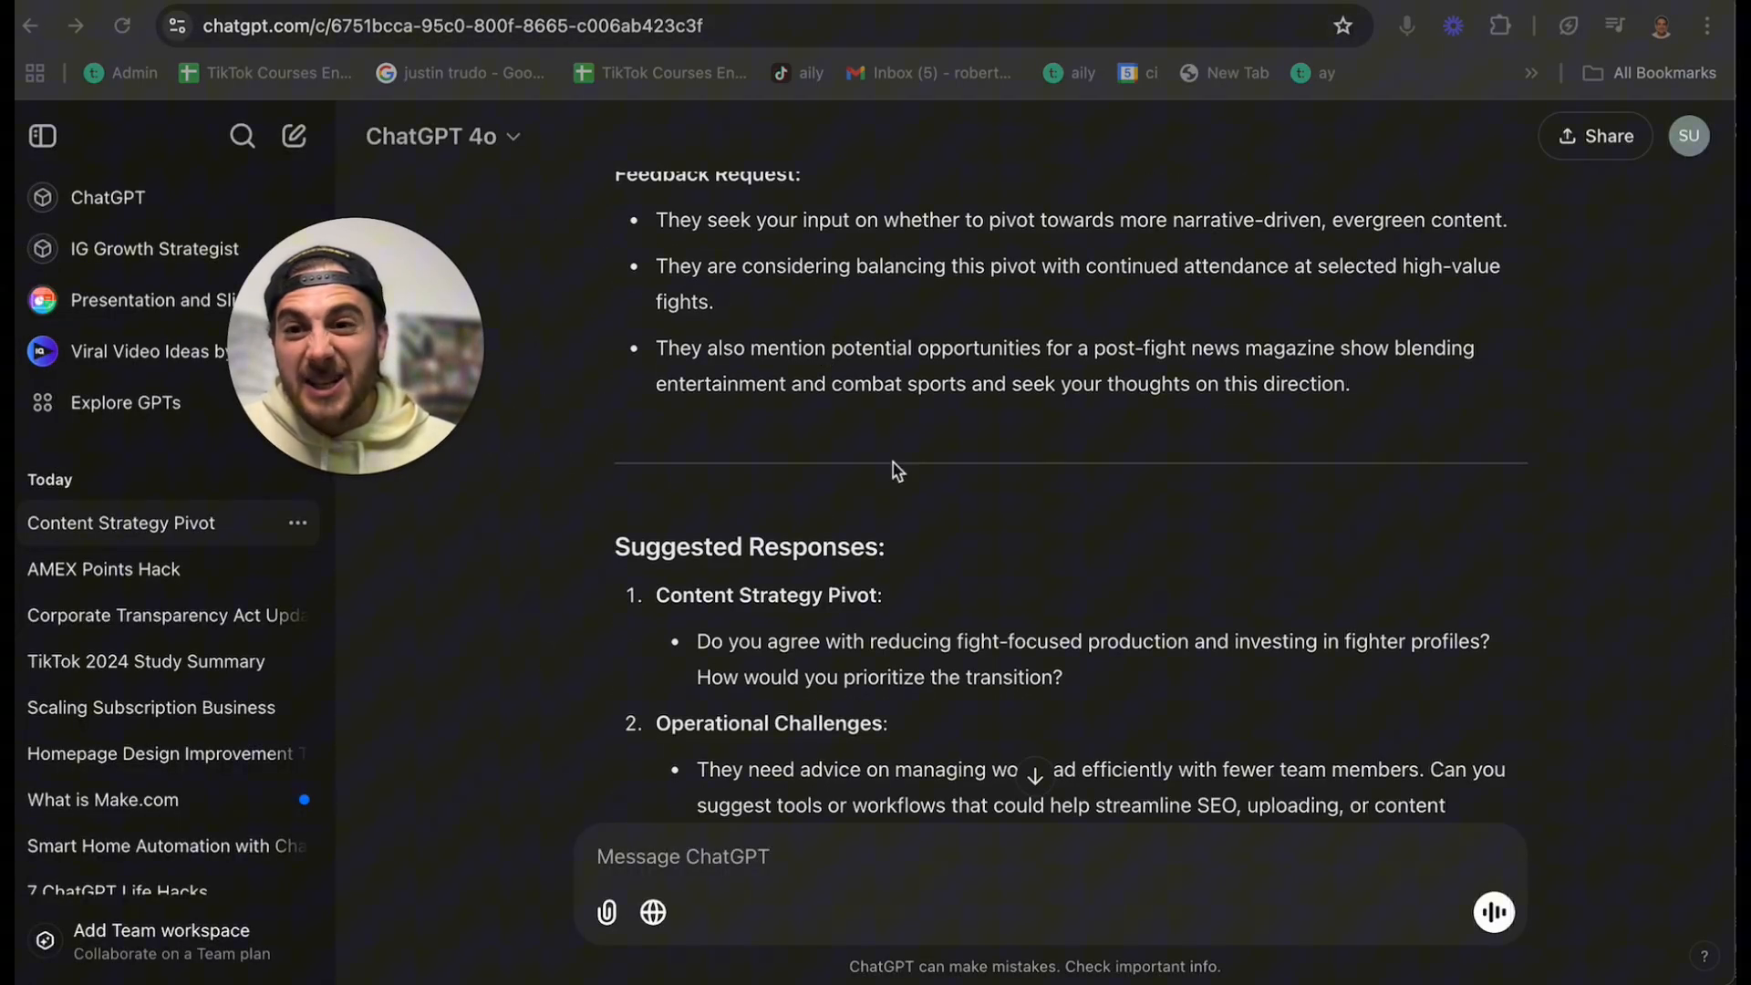
scroll("up", 3)
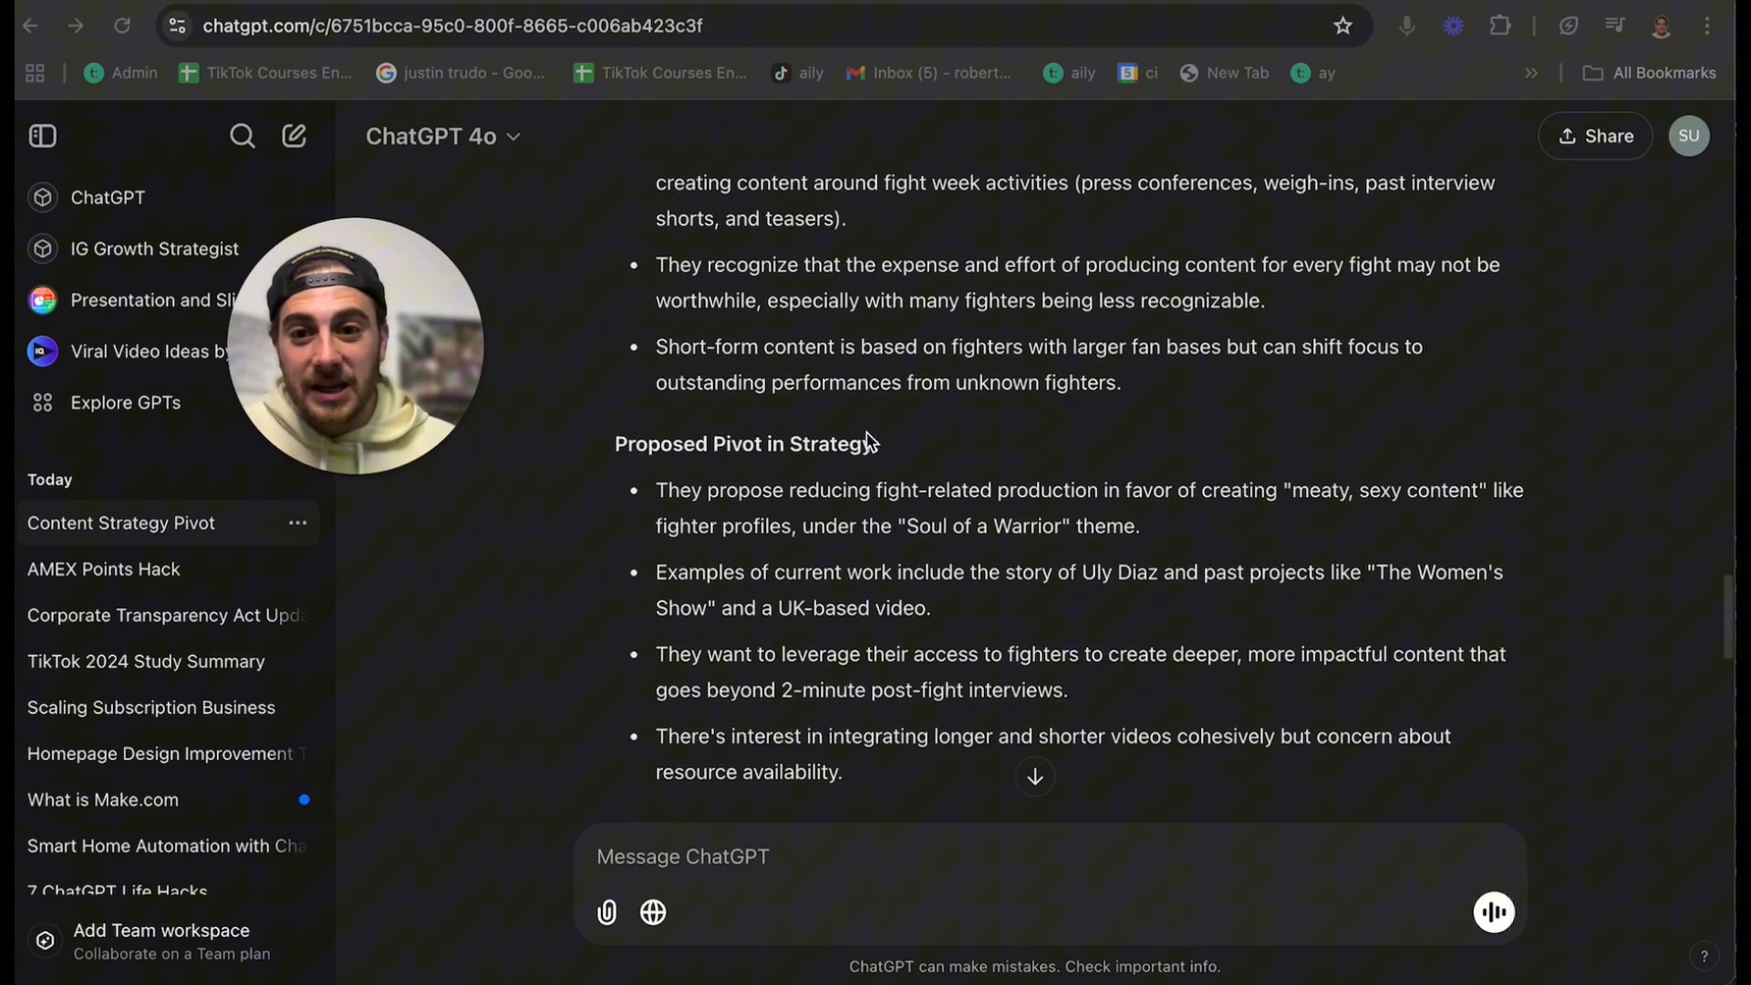
scroll("down", 3)
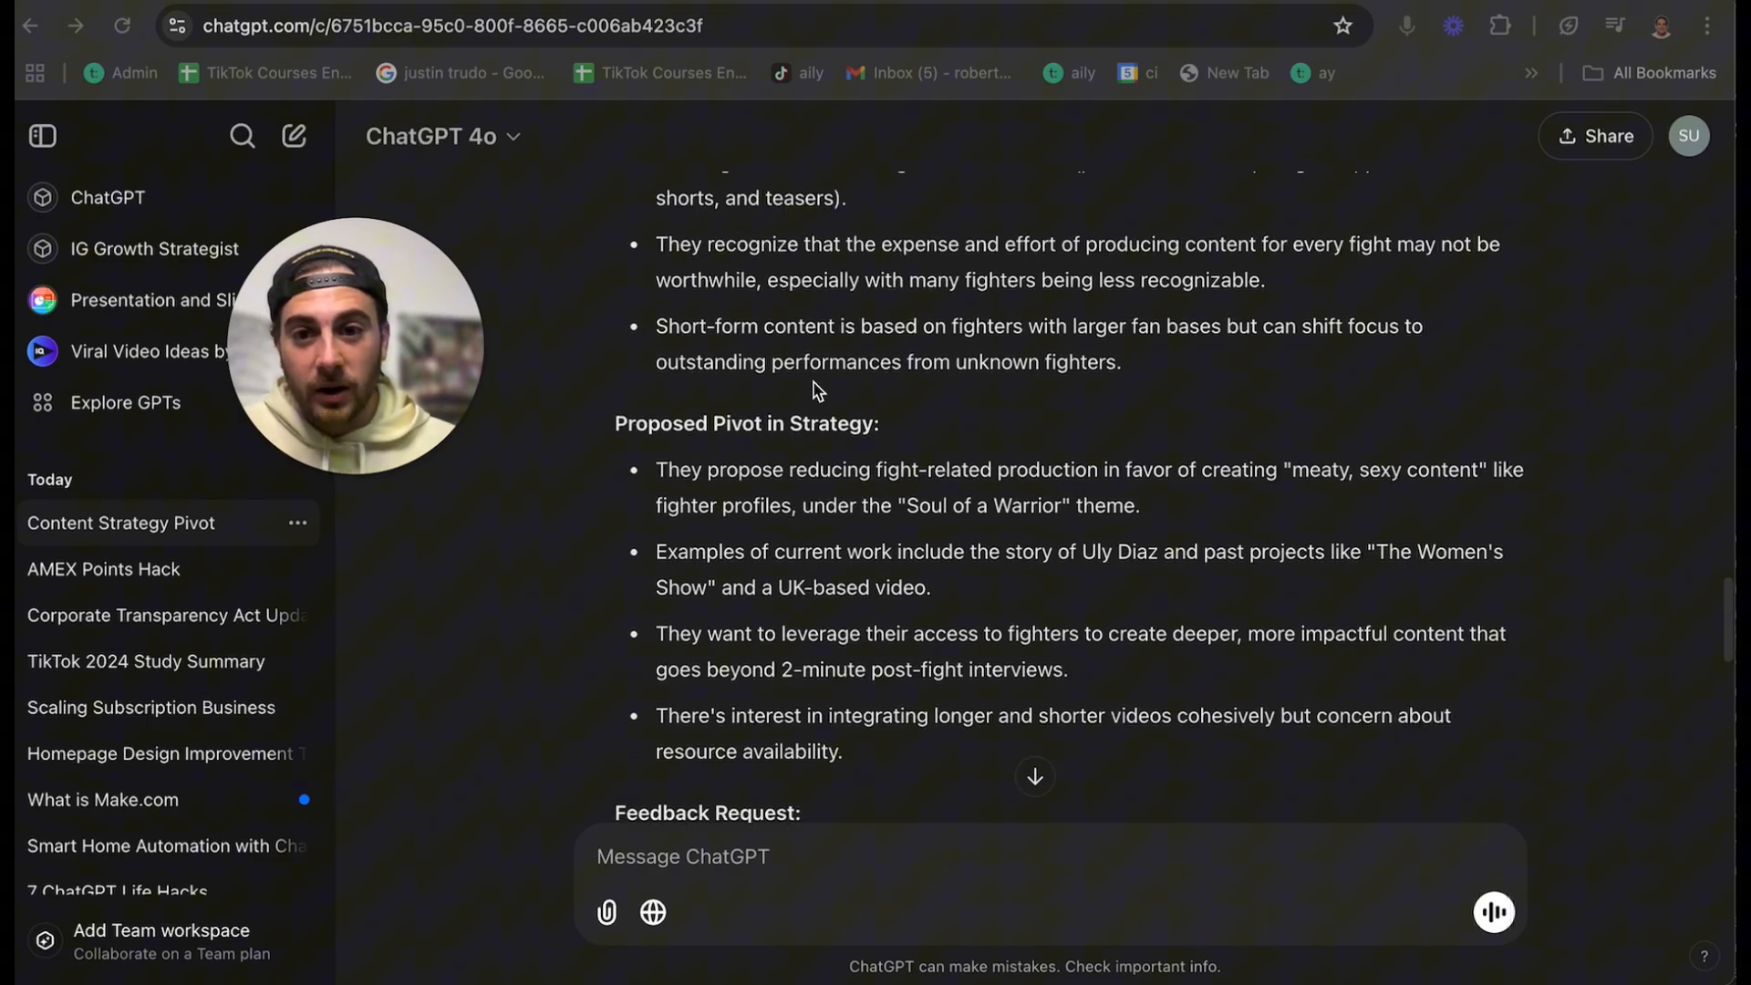
scroll("up", 3)
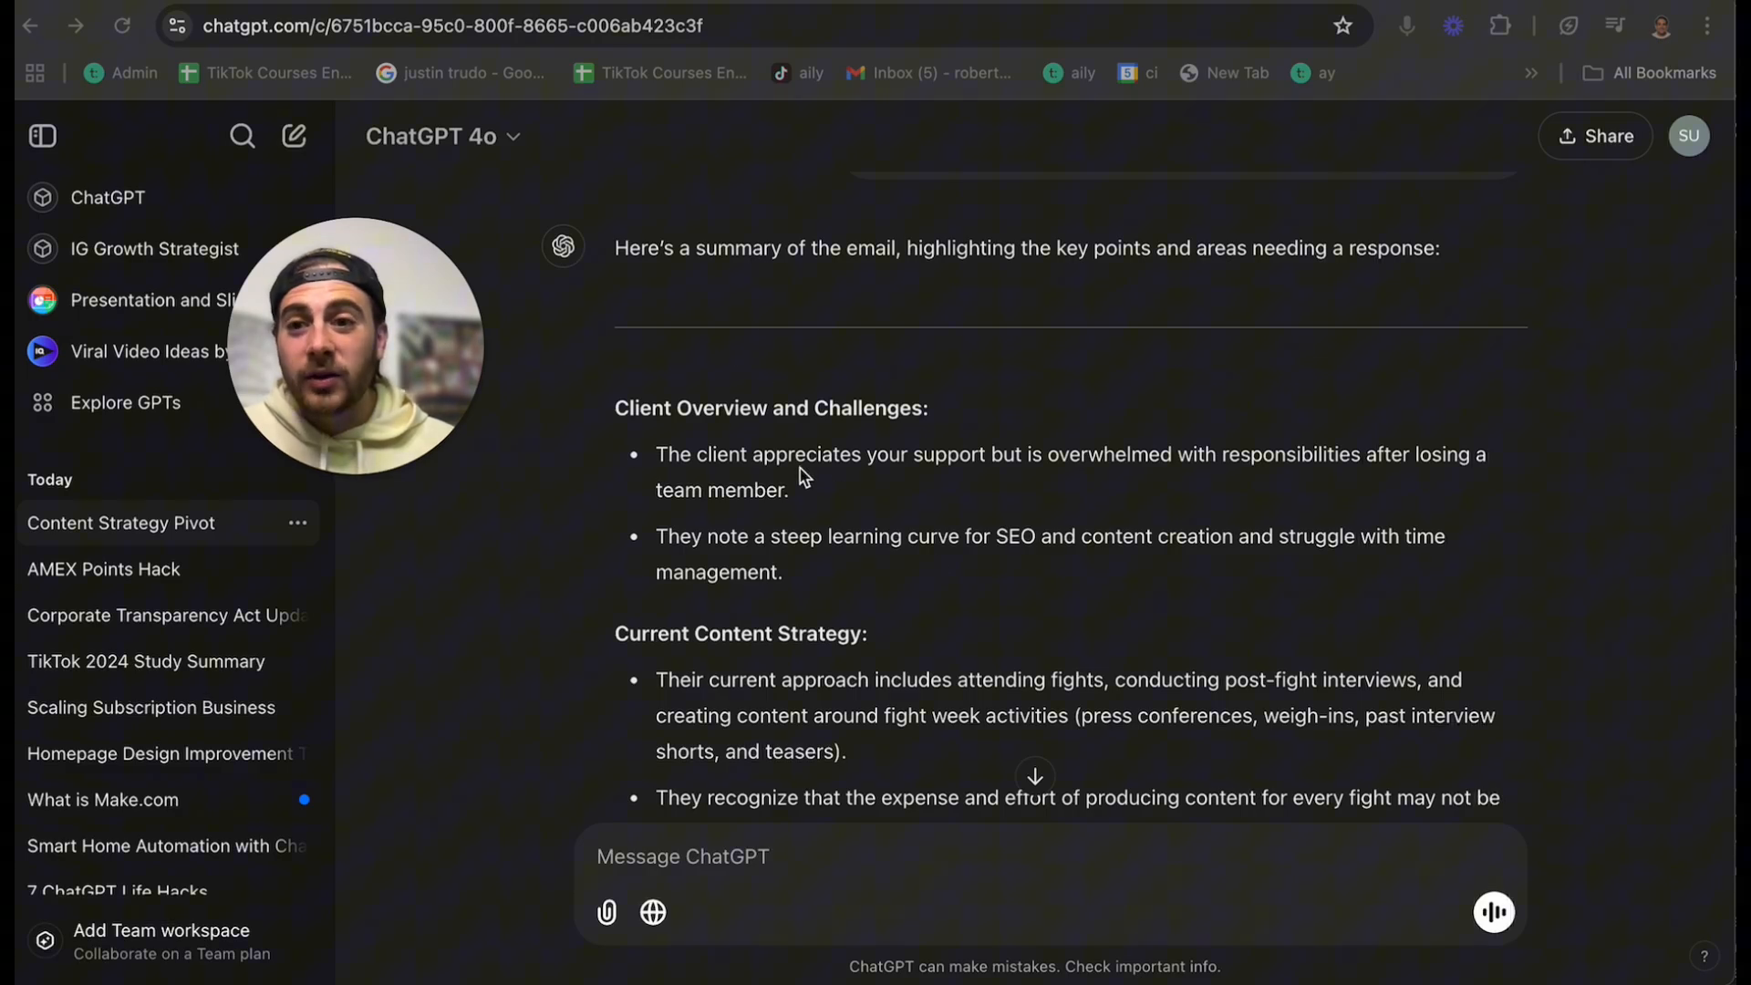
scroll("down", 3)
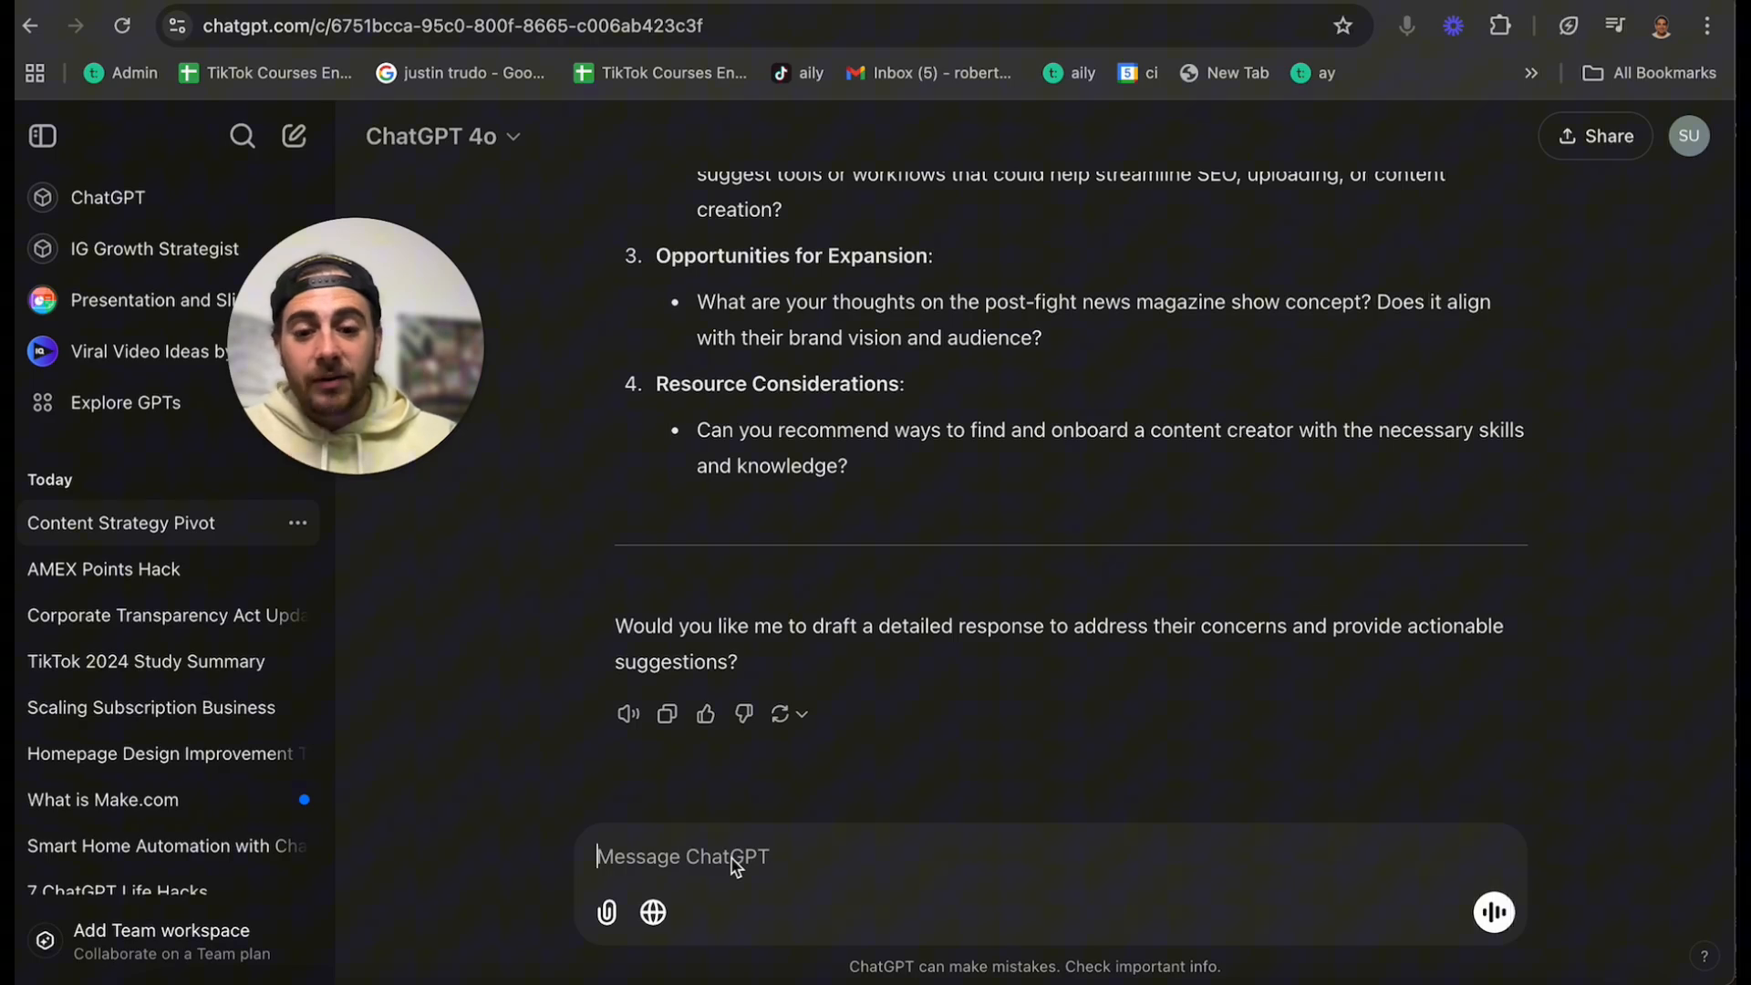
- Draft a prompt asking ChatGPT to reply for me with a very nice and sincere response
type("please respond to this f")
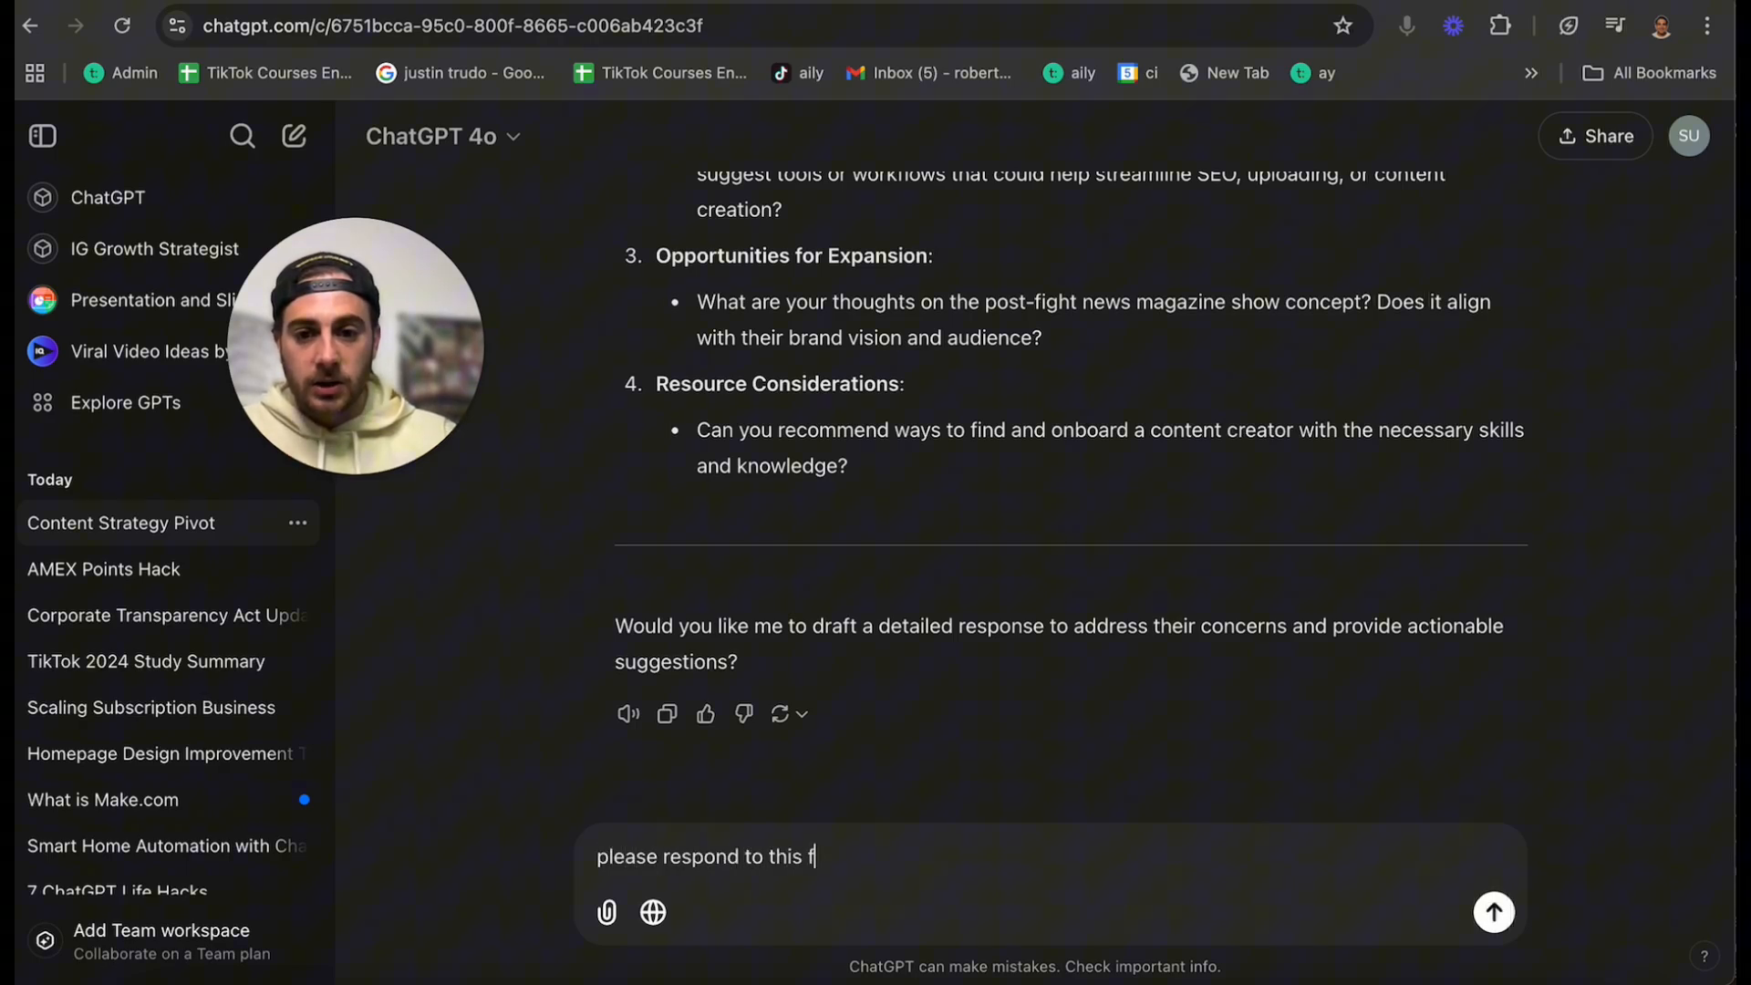
type("or me with a v")
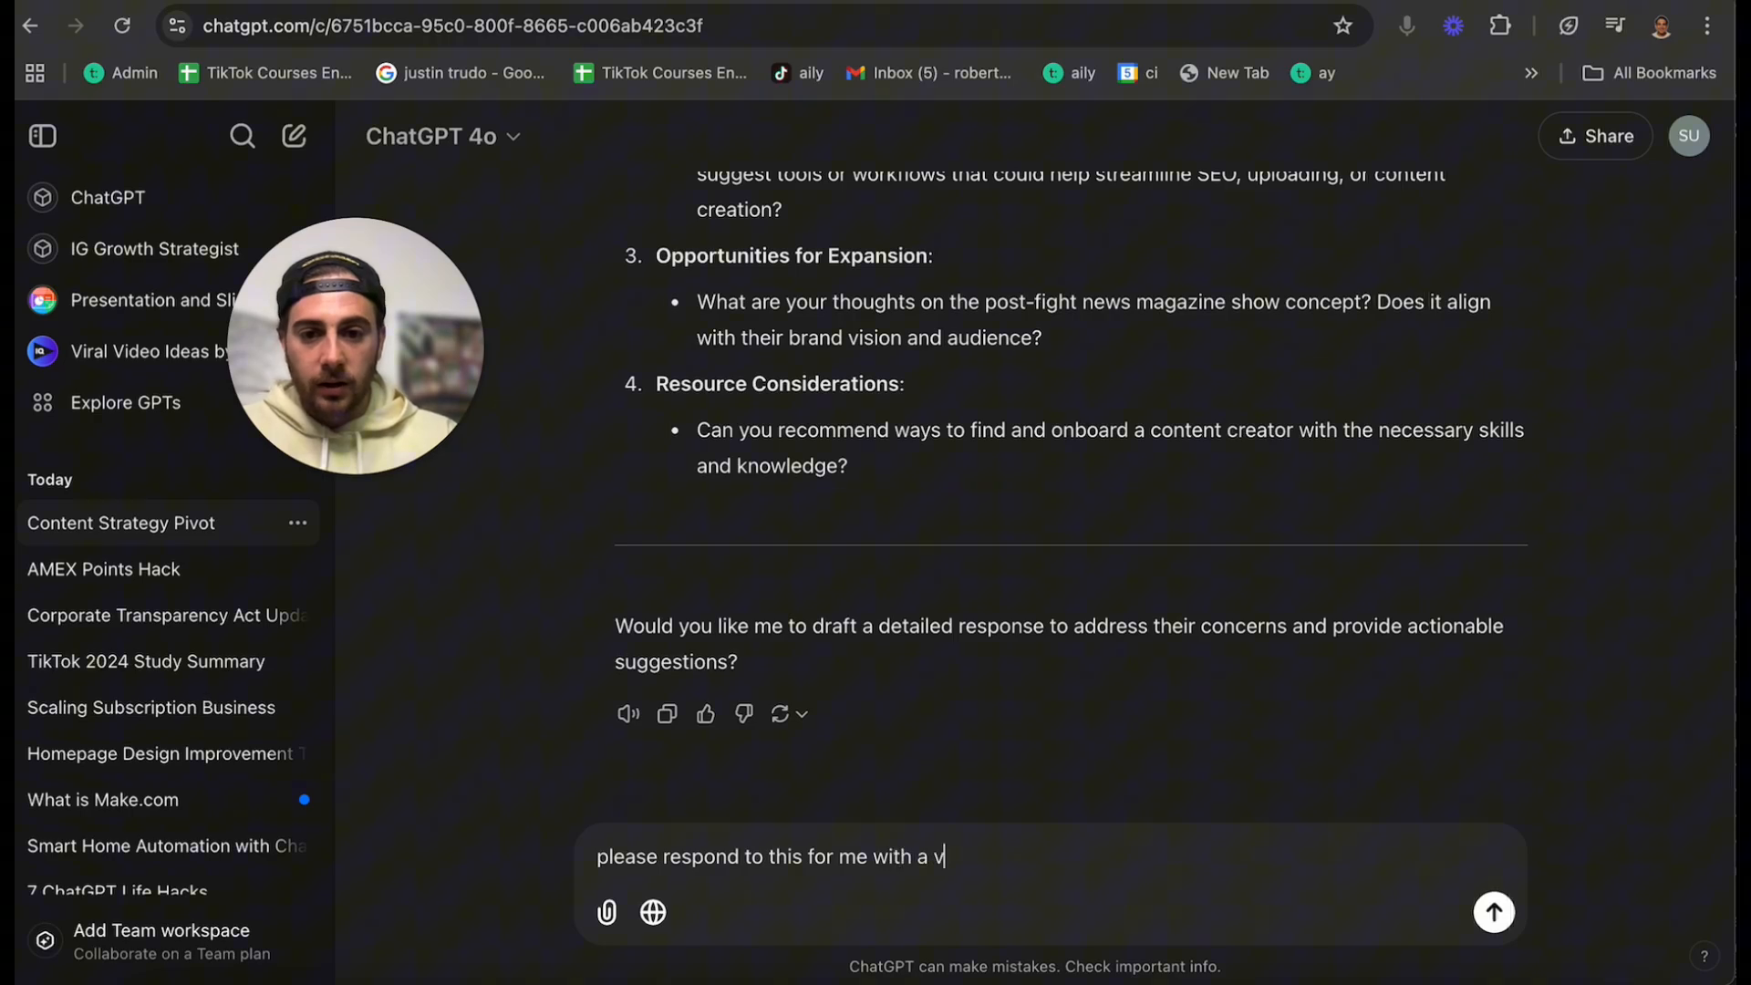
type("ery nice and since")
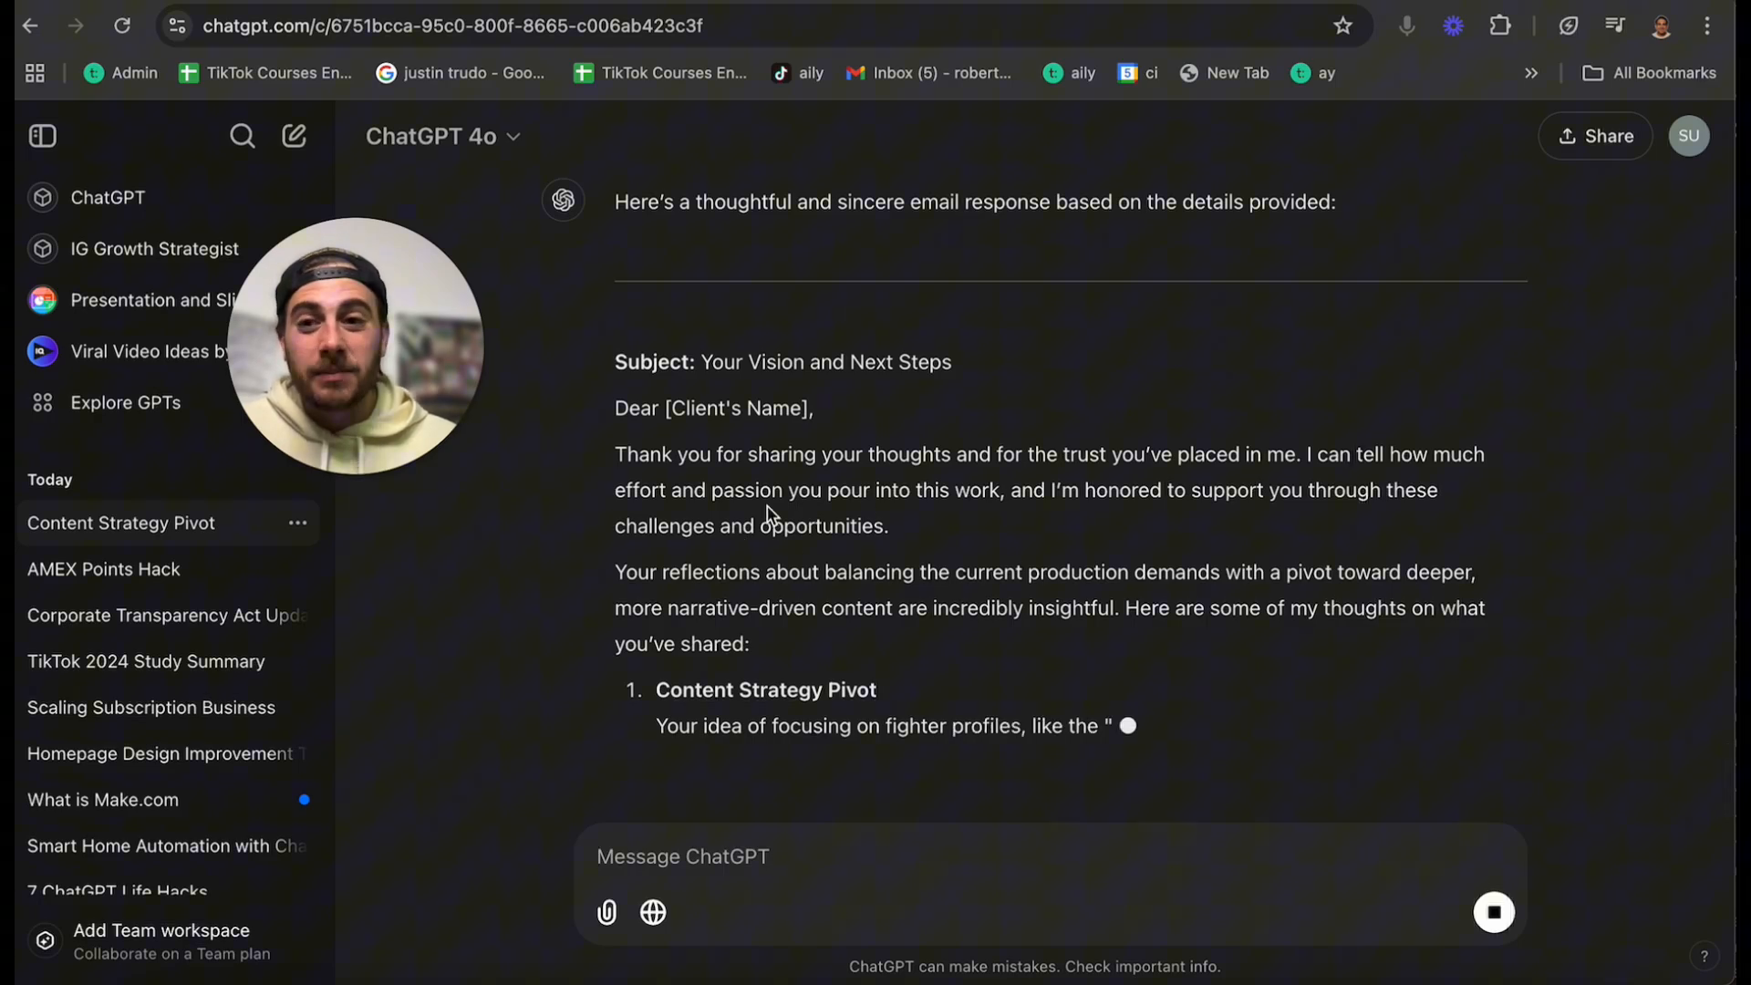
- Follow the 'Your Vision and Next Steps' email draft as it writes, then start a new chat
scroll("down", 3)
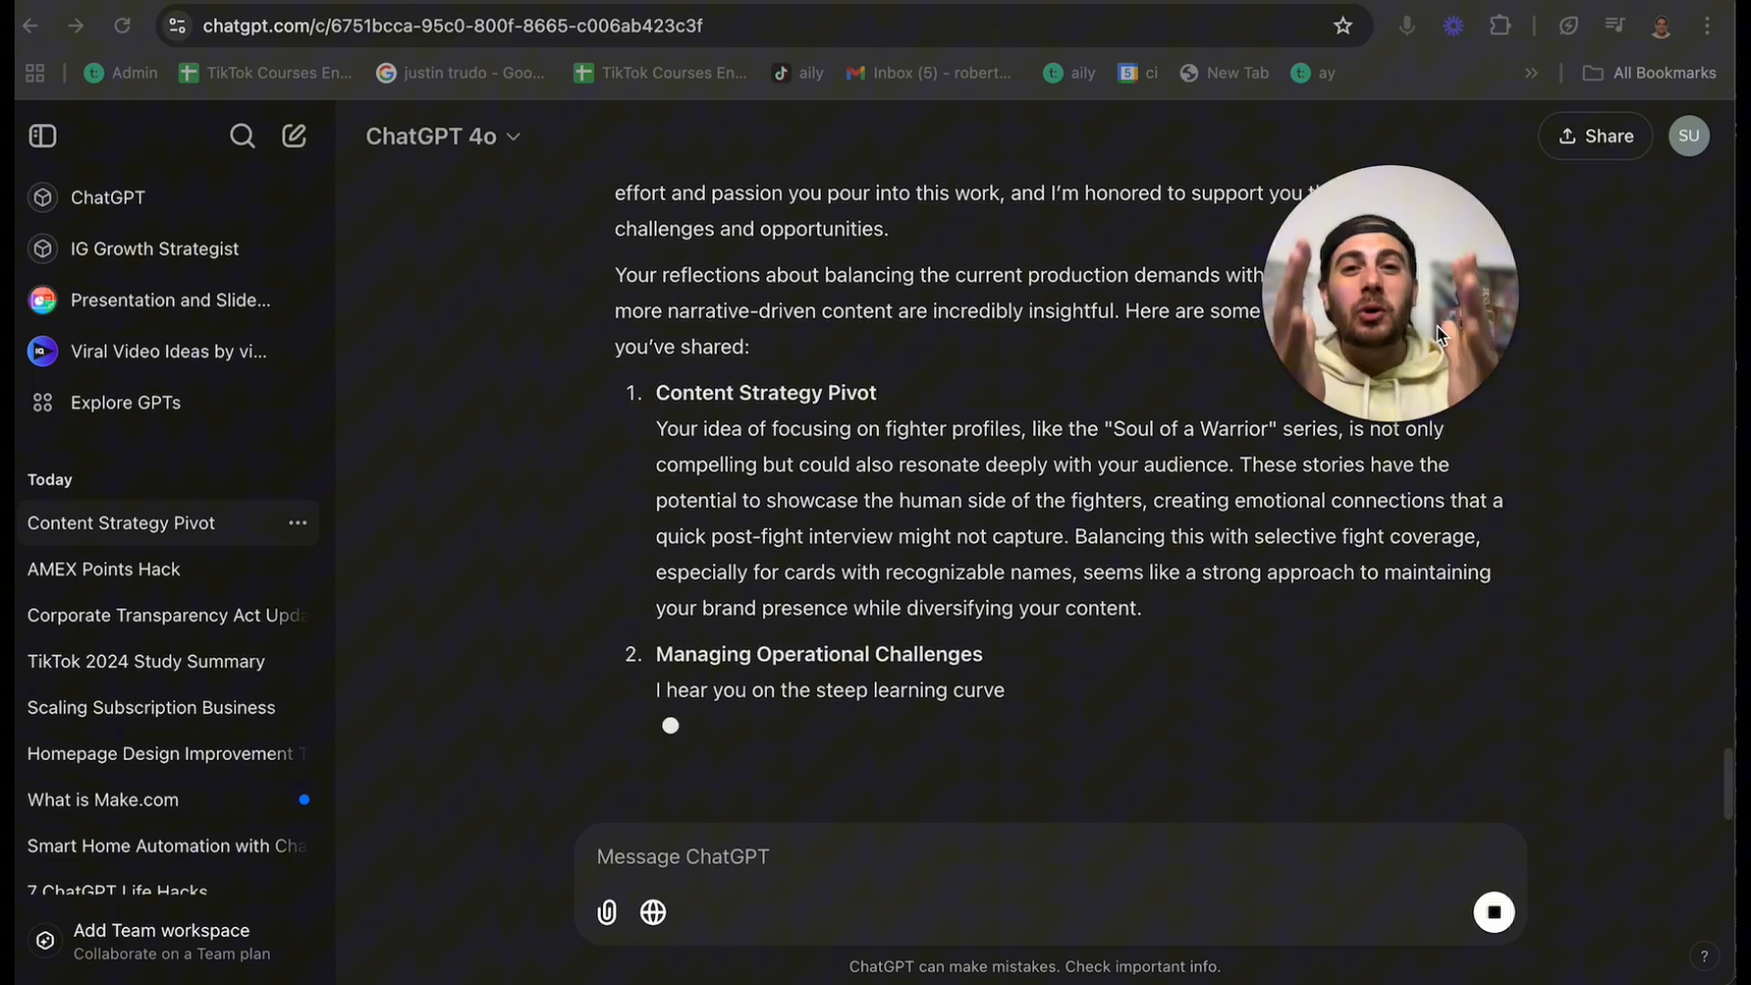
left_click(297, 137)
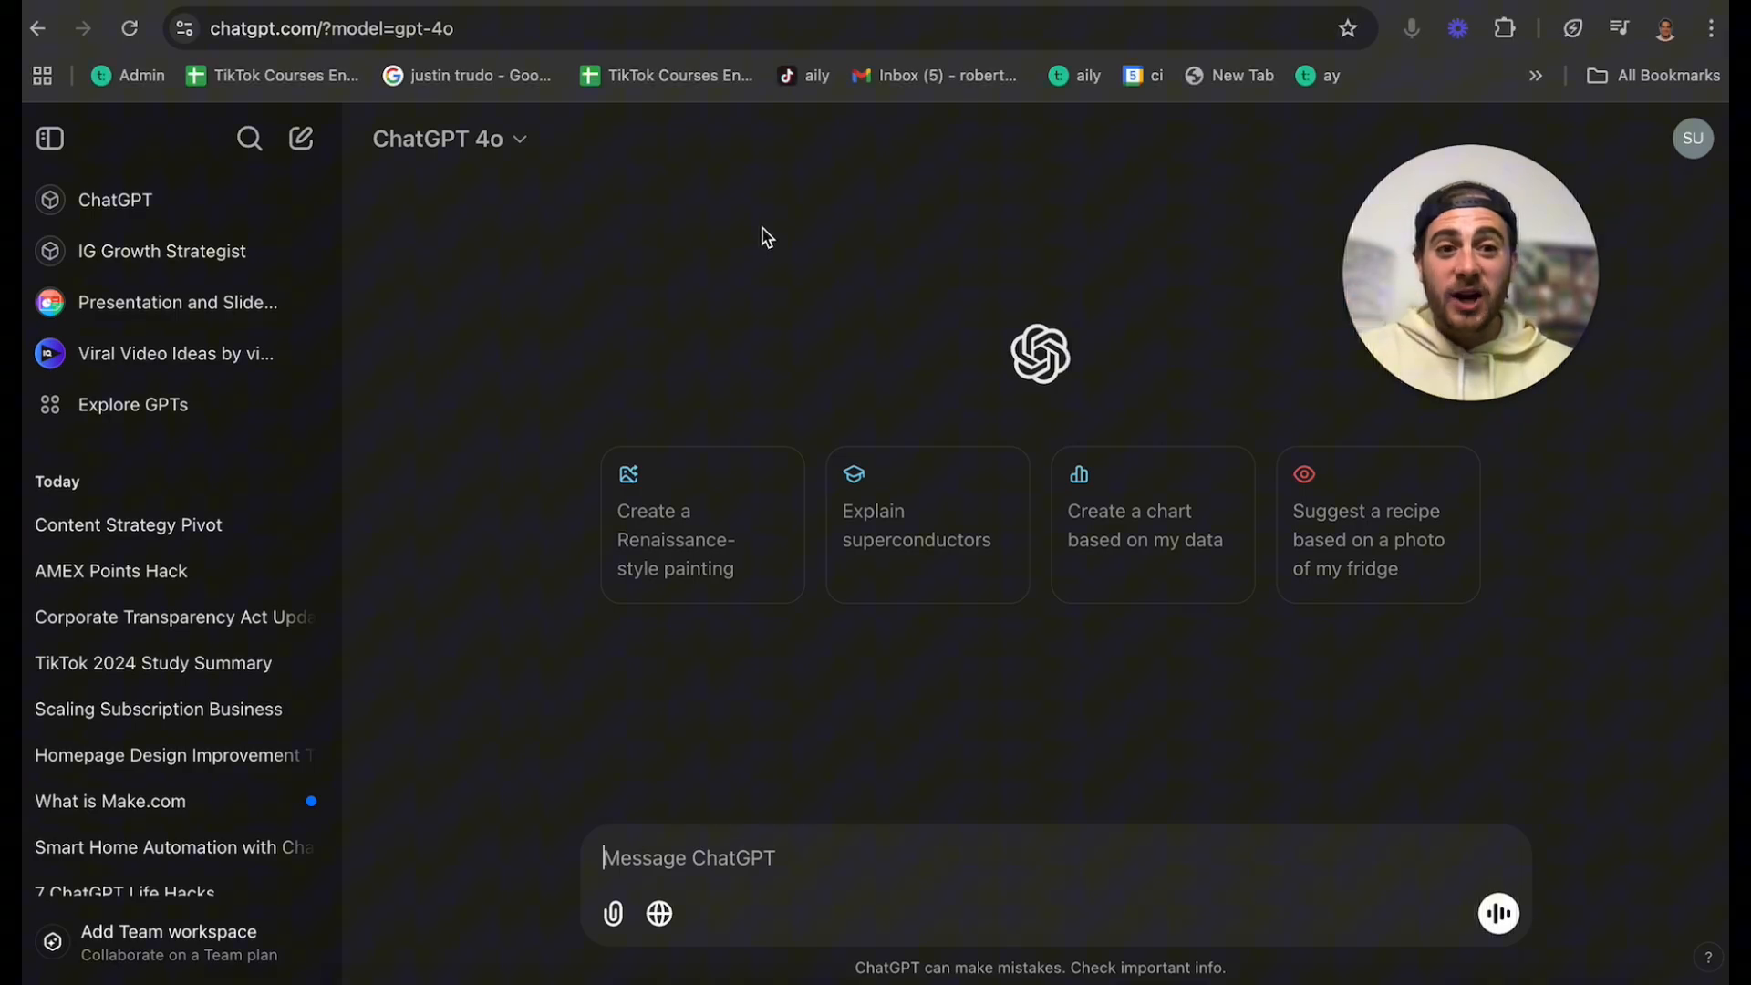
mouse_move(542, 173)
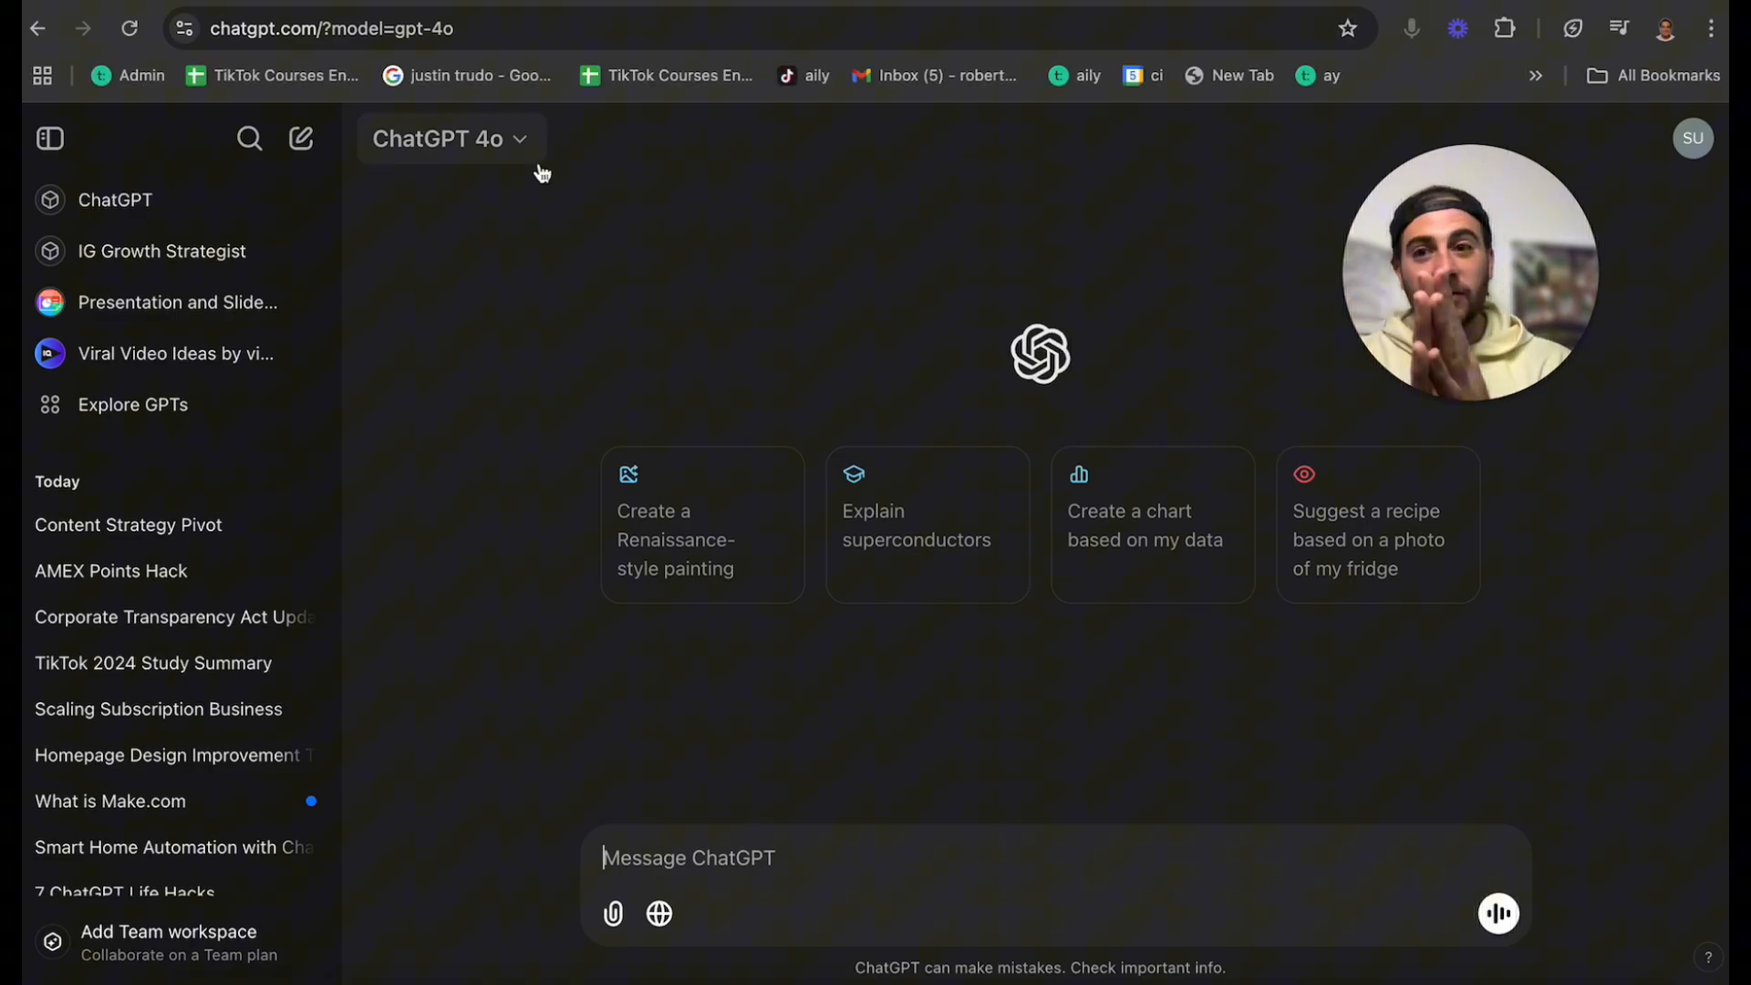
- Switch the new chat's model to o1-preview
left_click(449, 139)
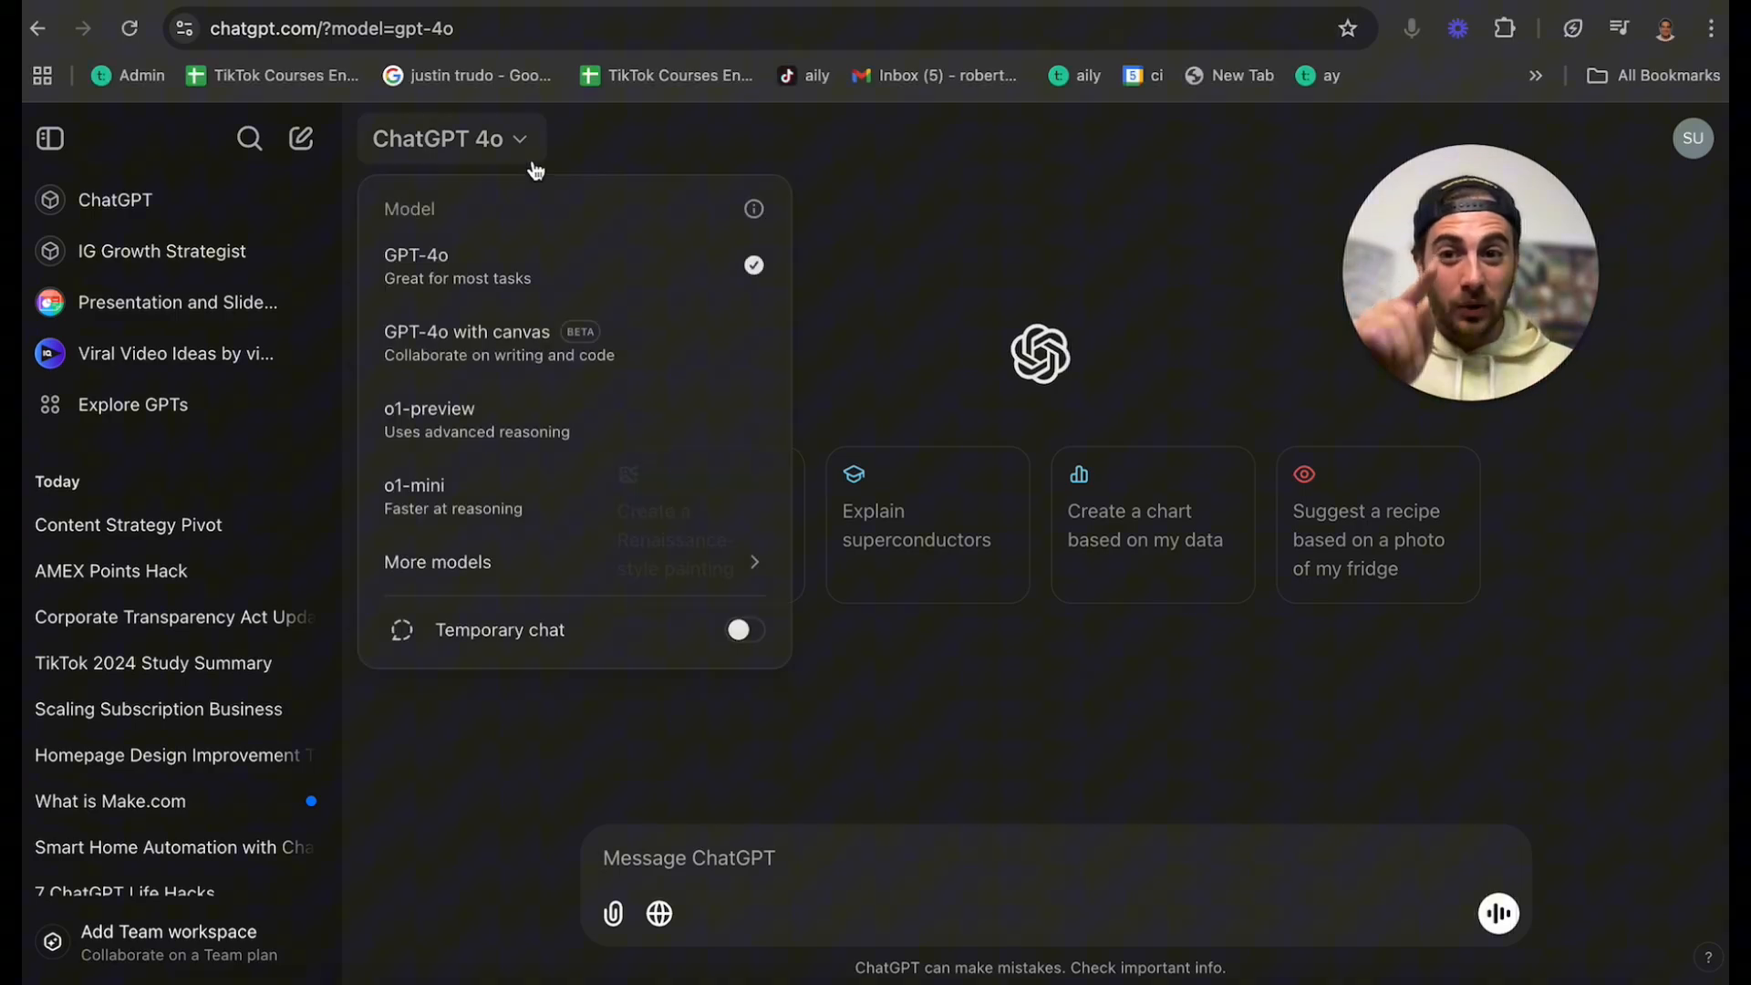
left_click(429, 407)
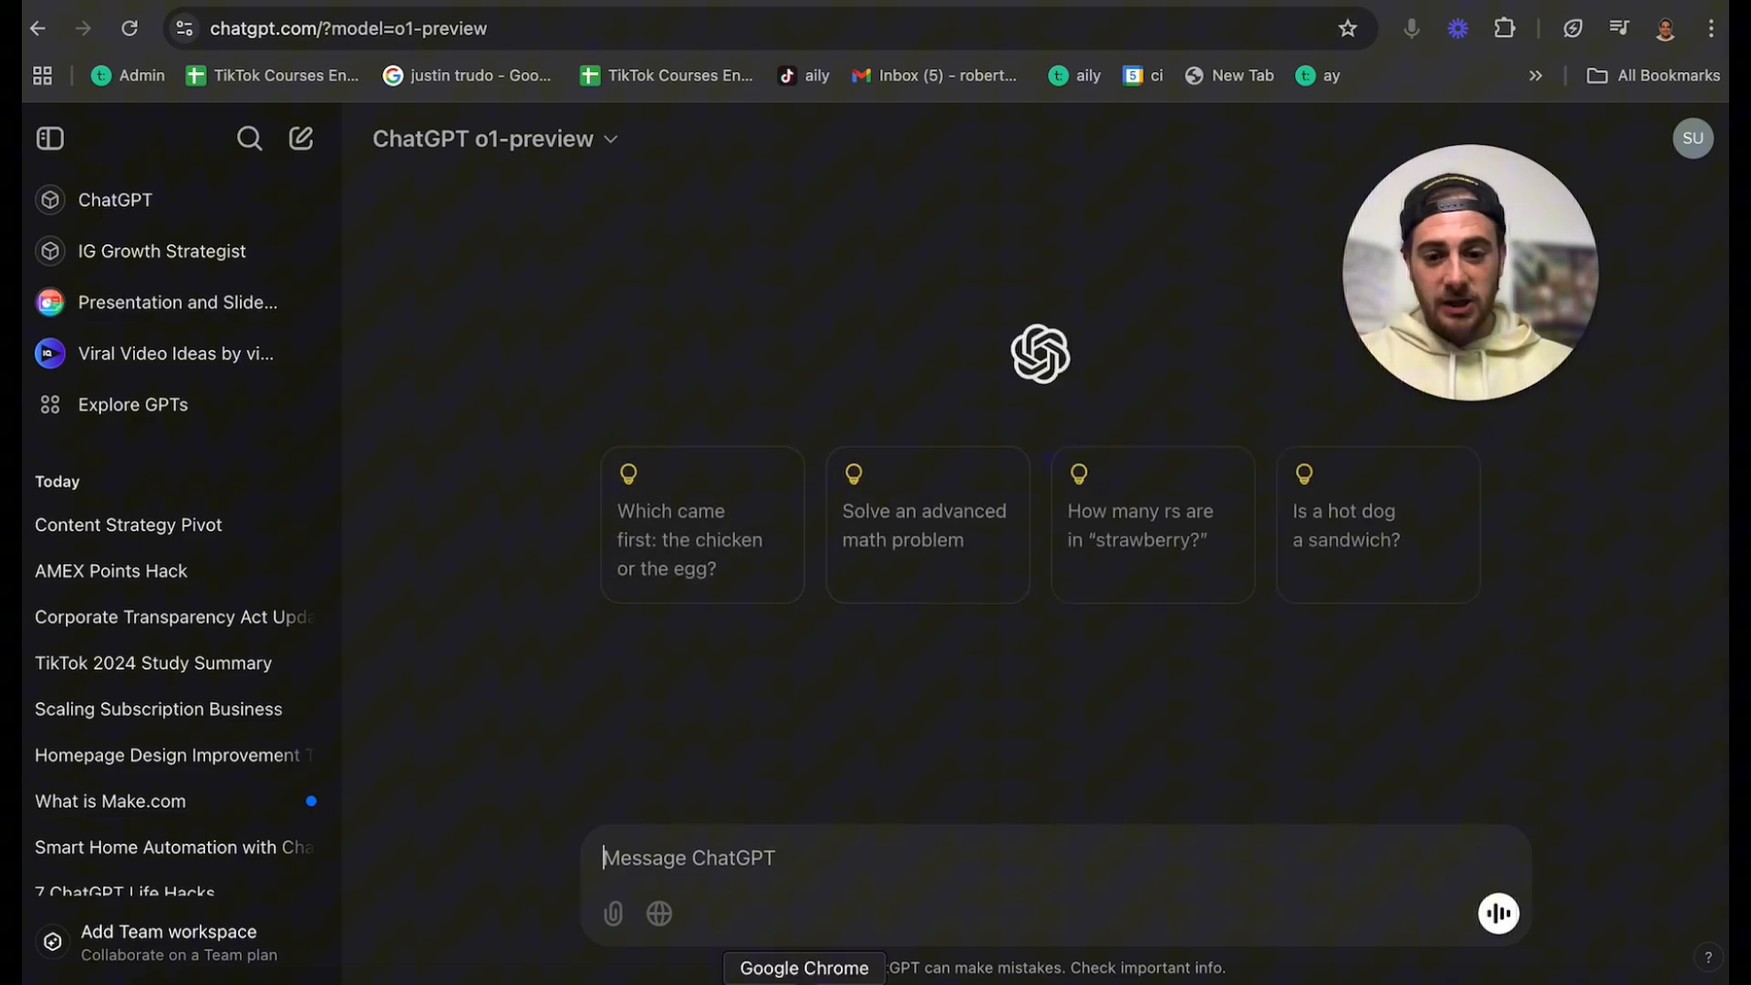
- Write a prompt asking an expert YouTube script writer for a new 7-use-case video in my own voice and format
type("I need you")
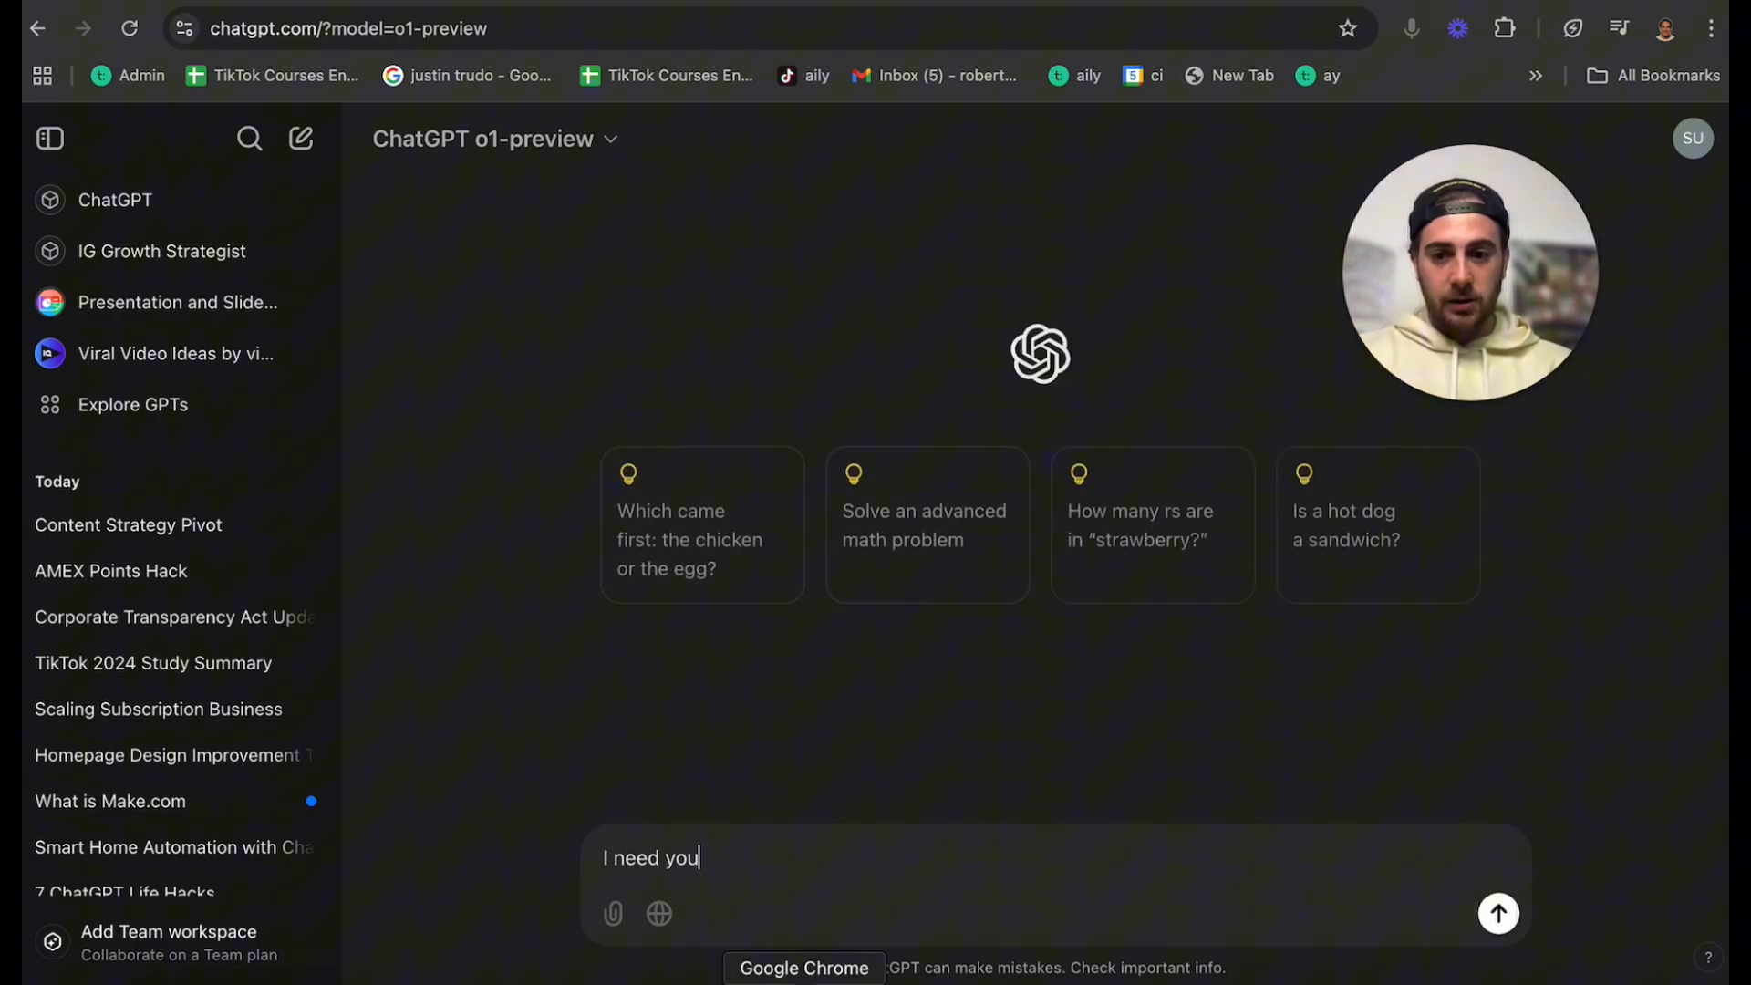
type("to be an expert")
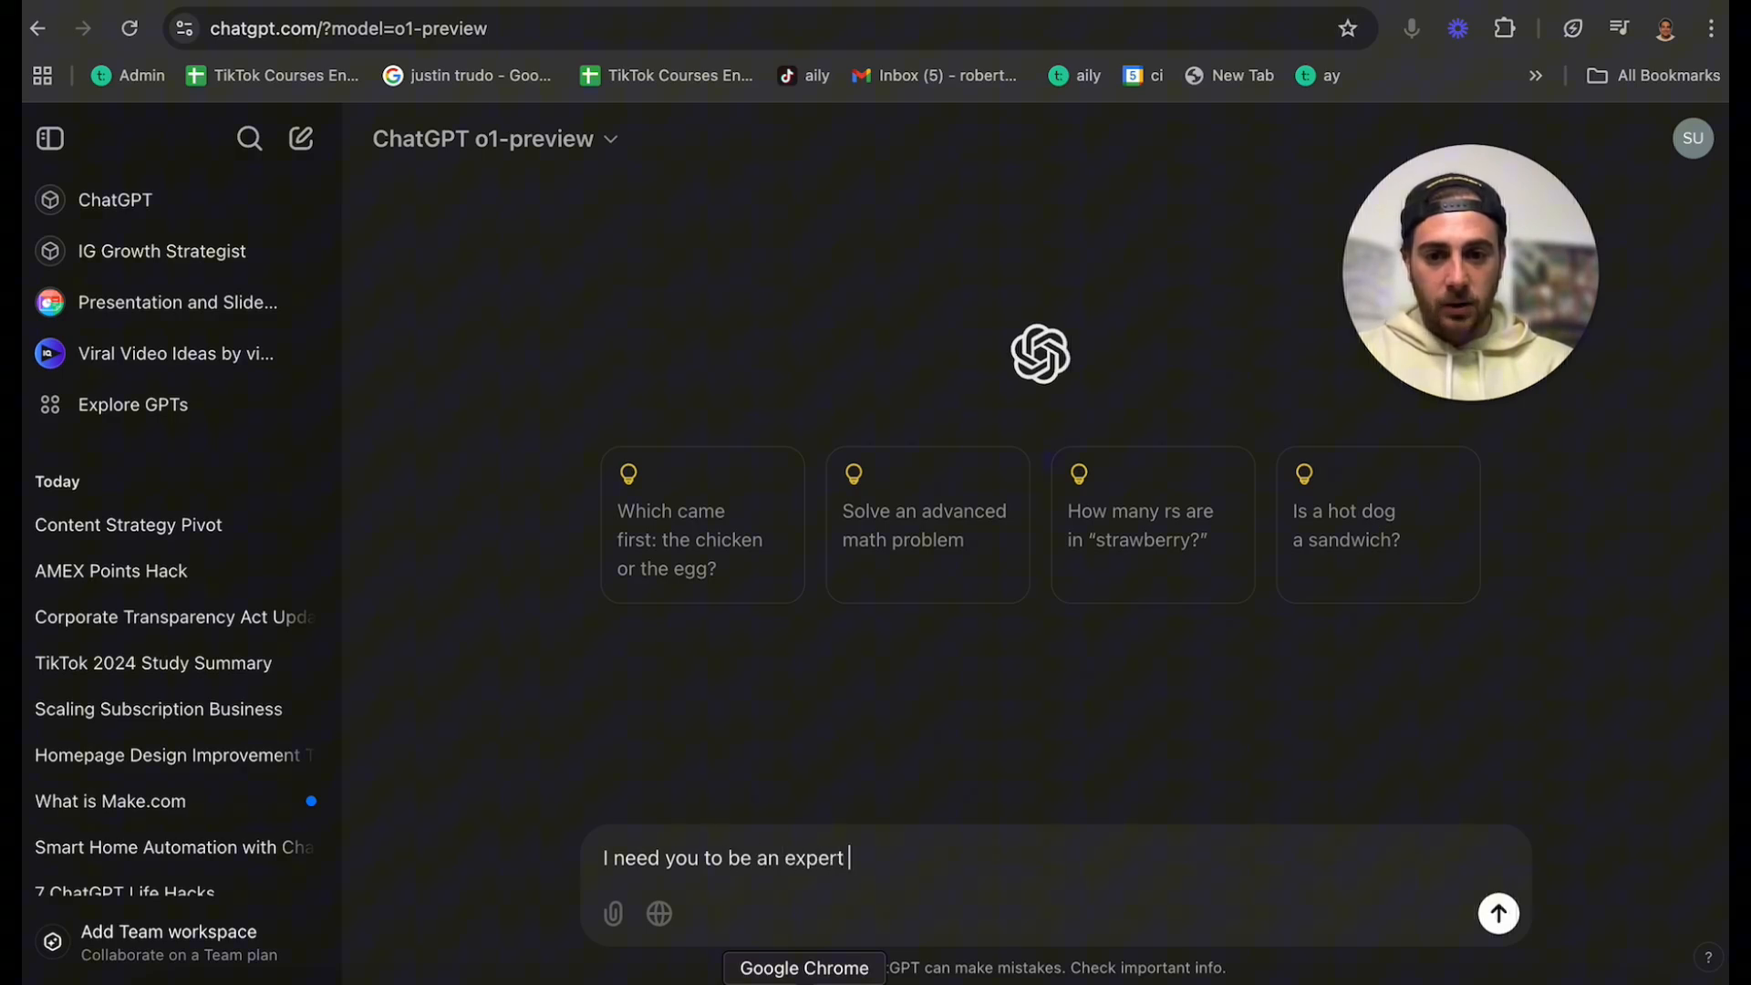
type("youtube script wr")
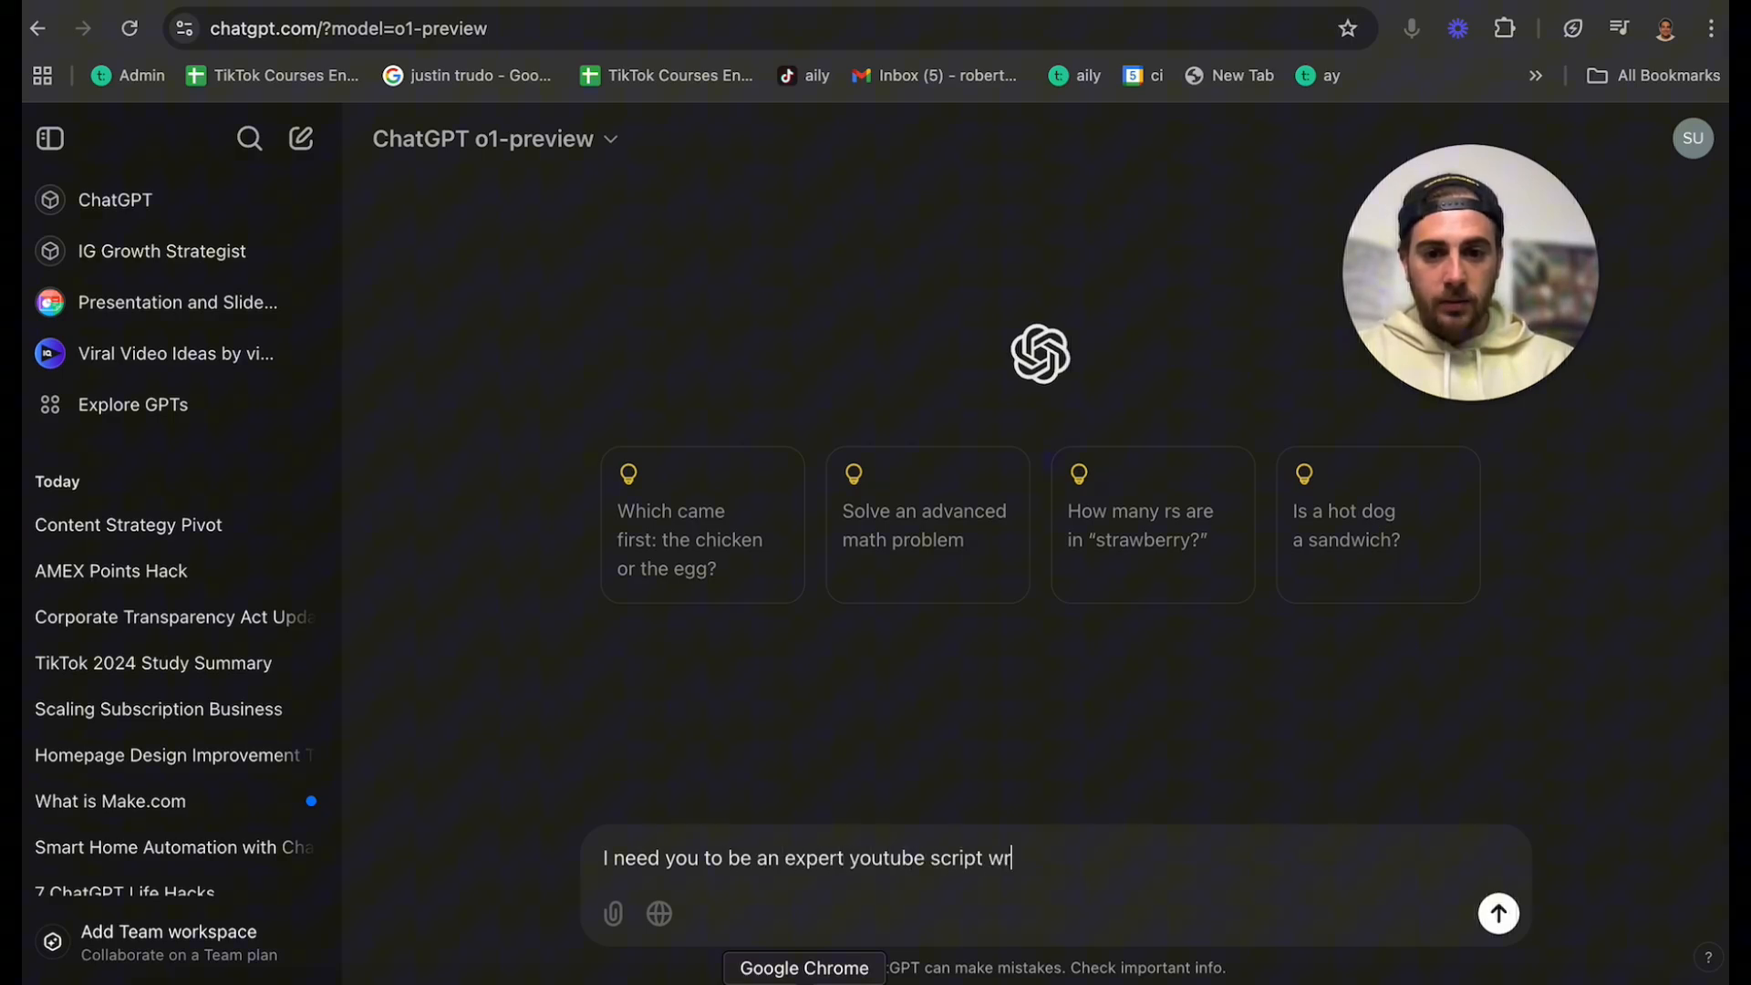
type("iter and I need")
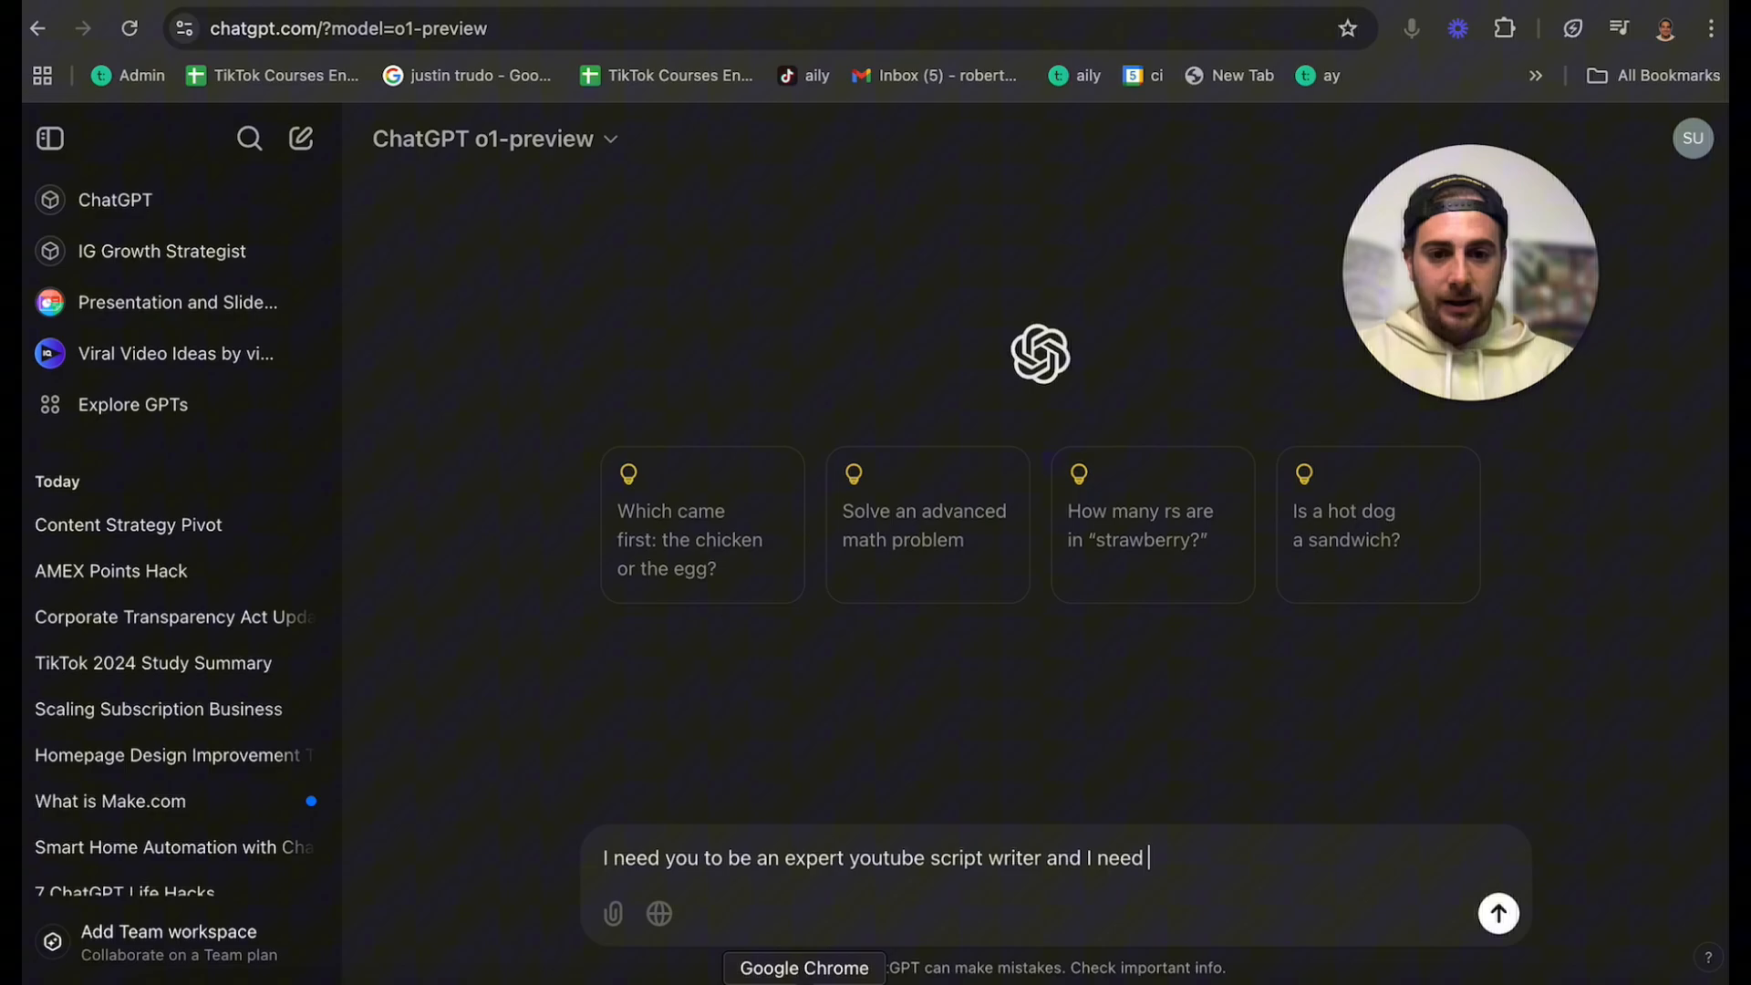
type("you to write i")
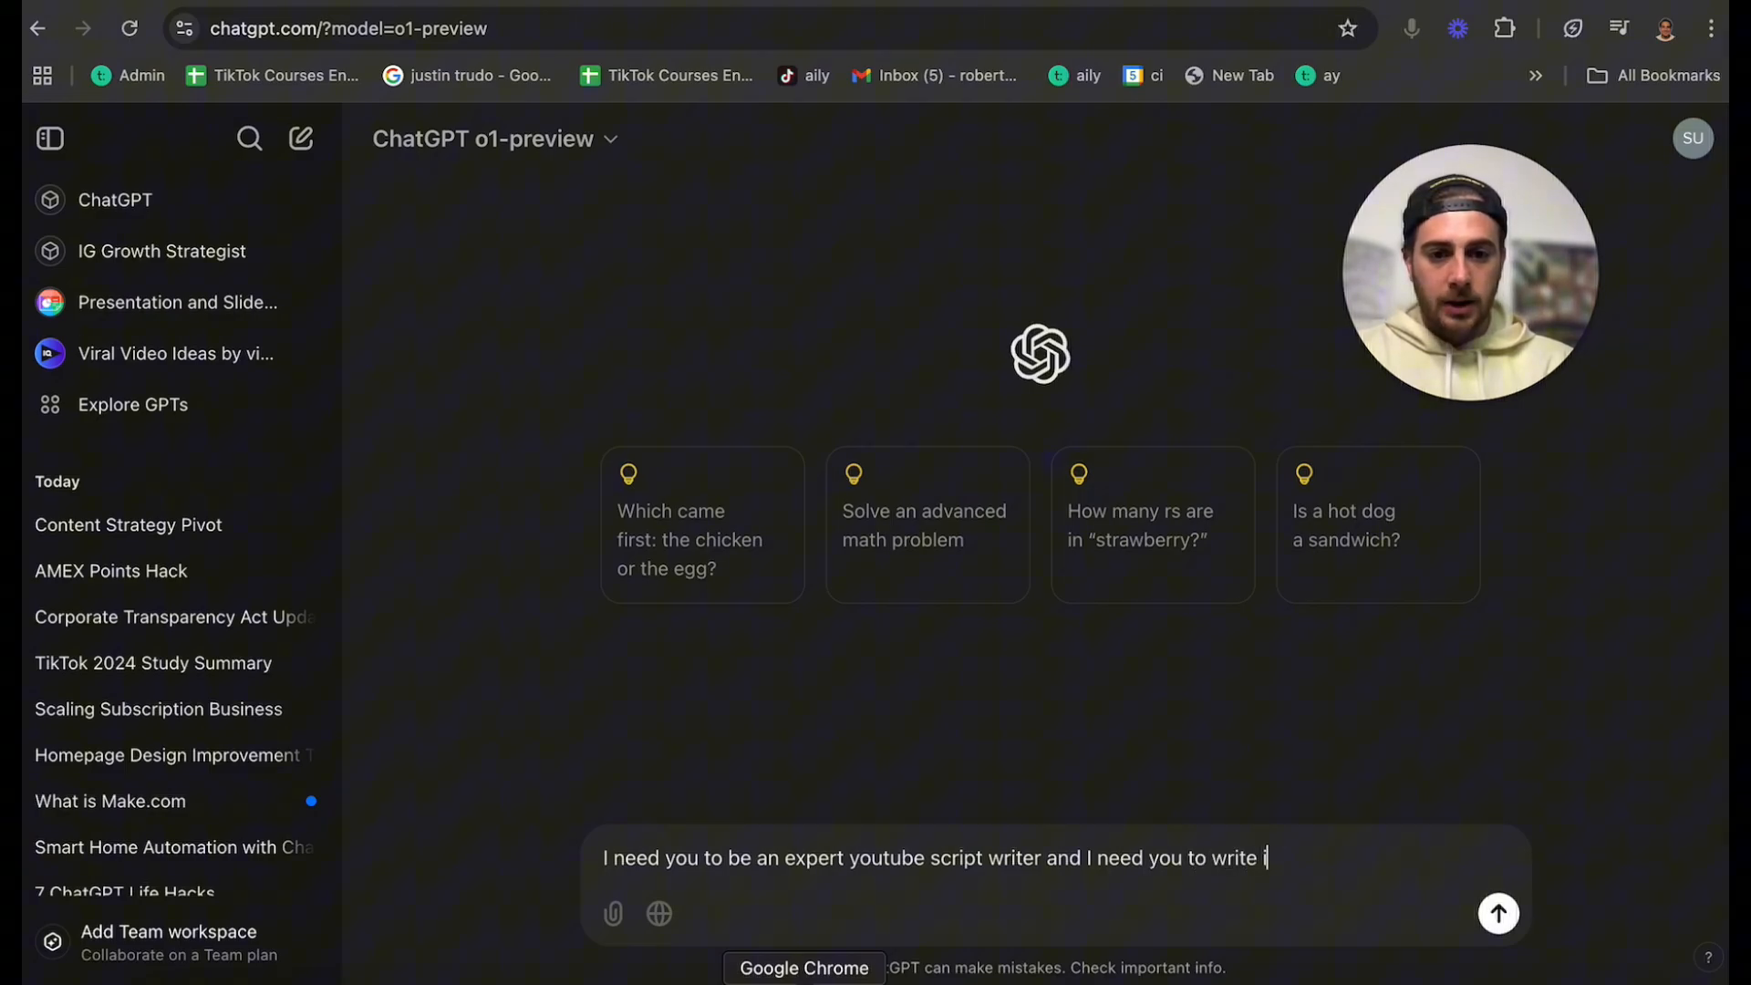
type("n my own voice.")
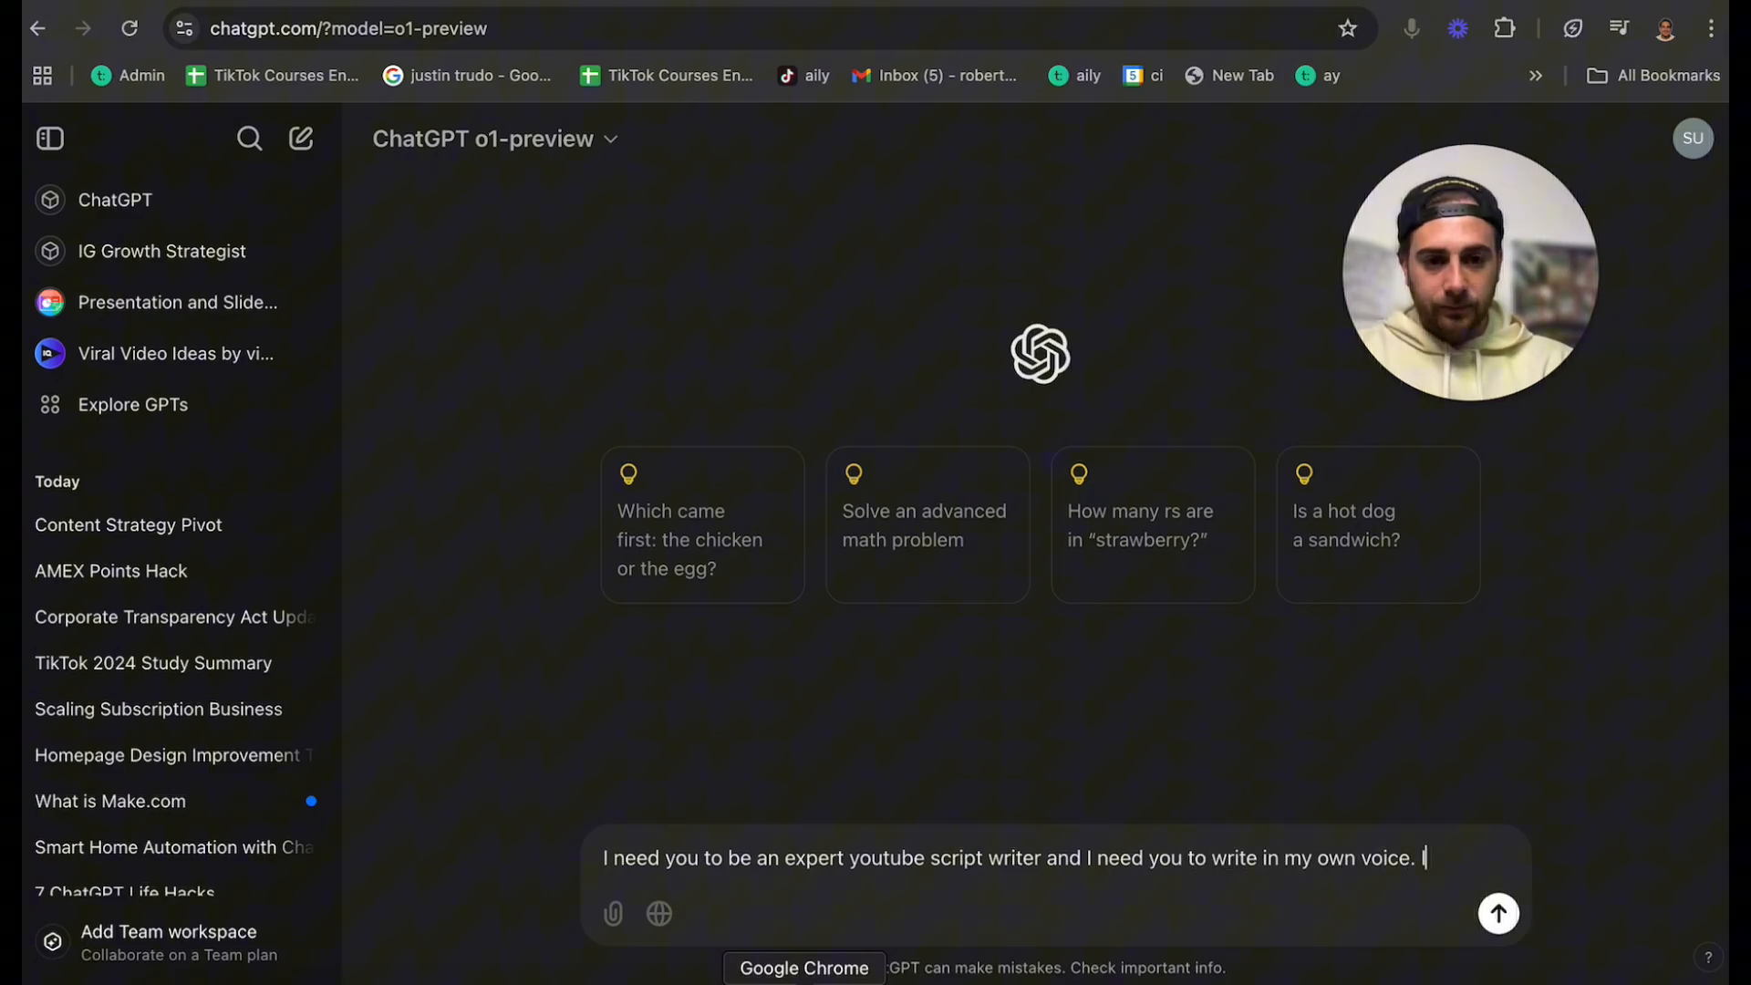
type("I'm giving you the sc")
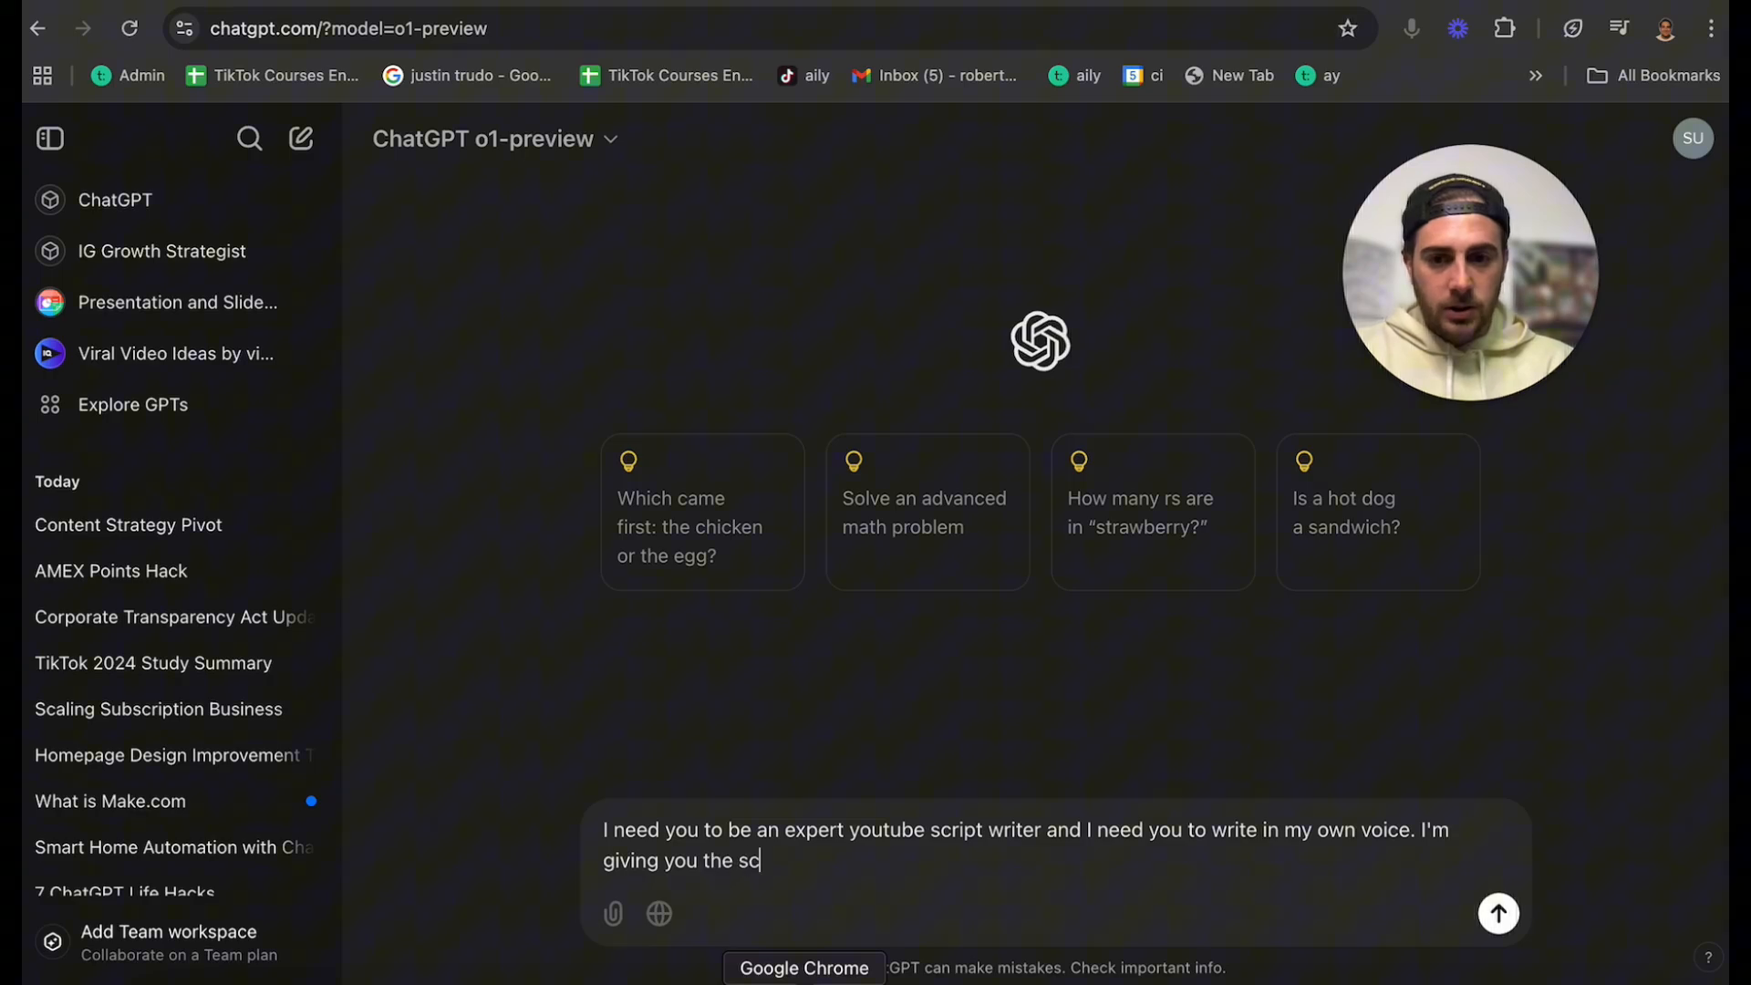
type("ript for my video a")
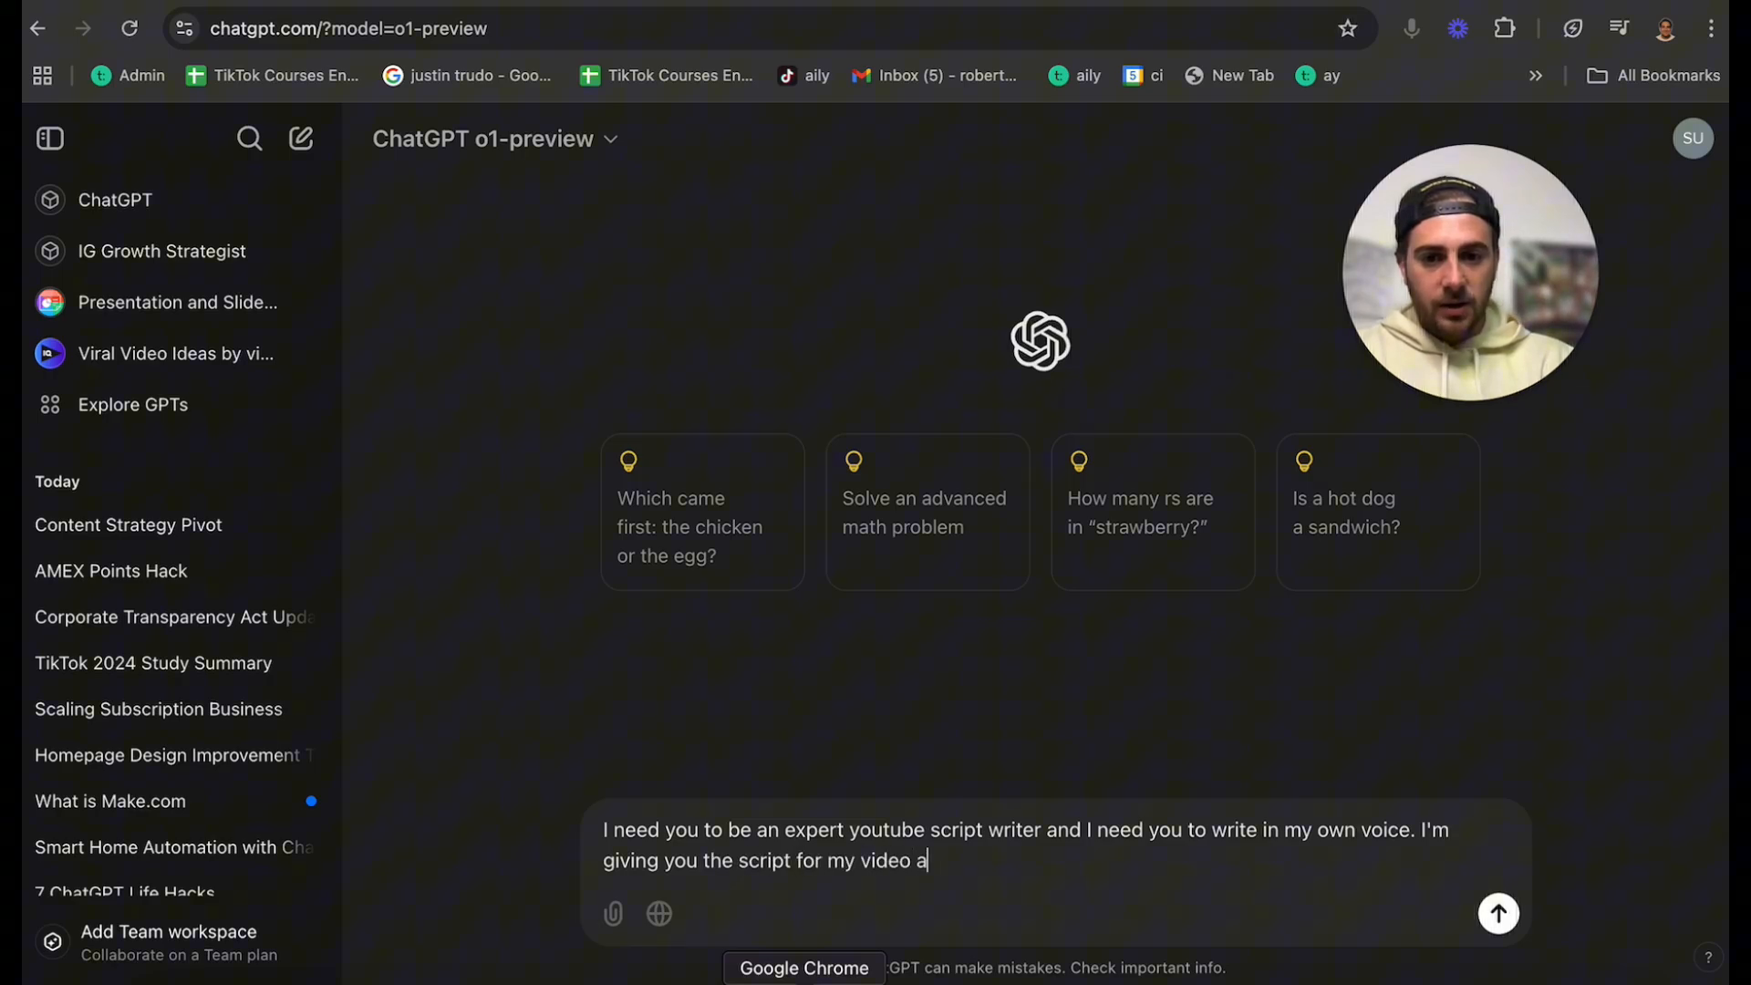
type("bout 7 mind blowing chatg")
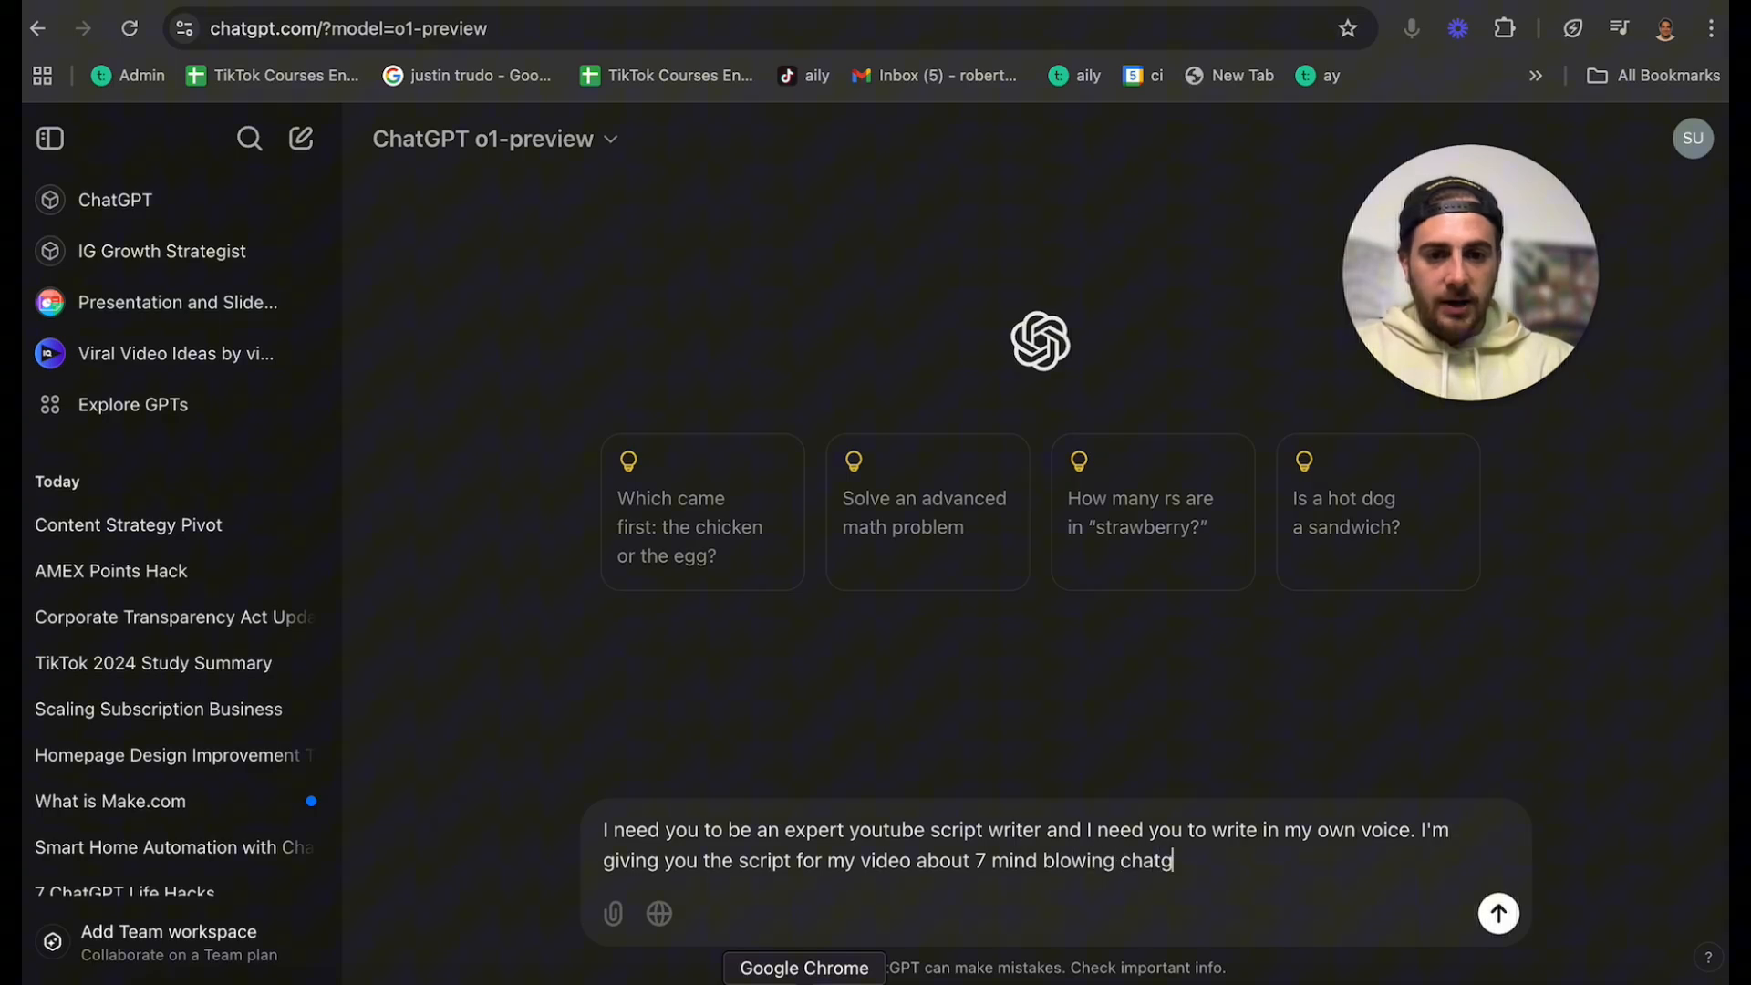
type("pt use case")
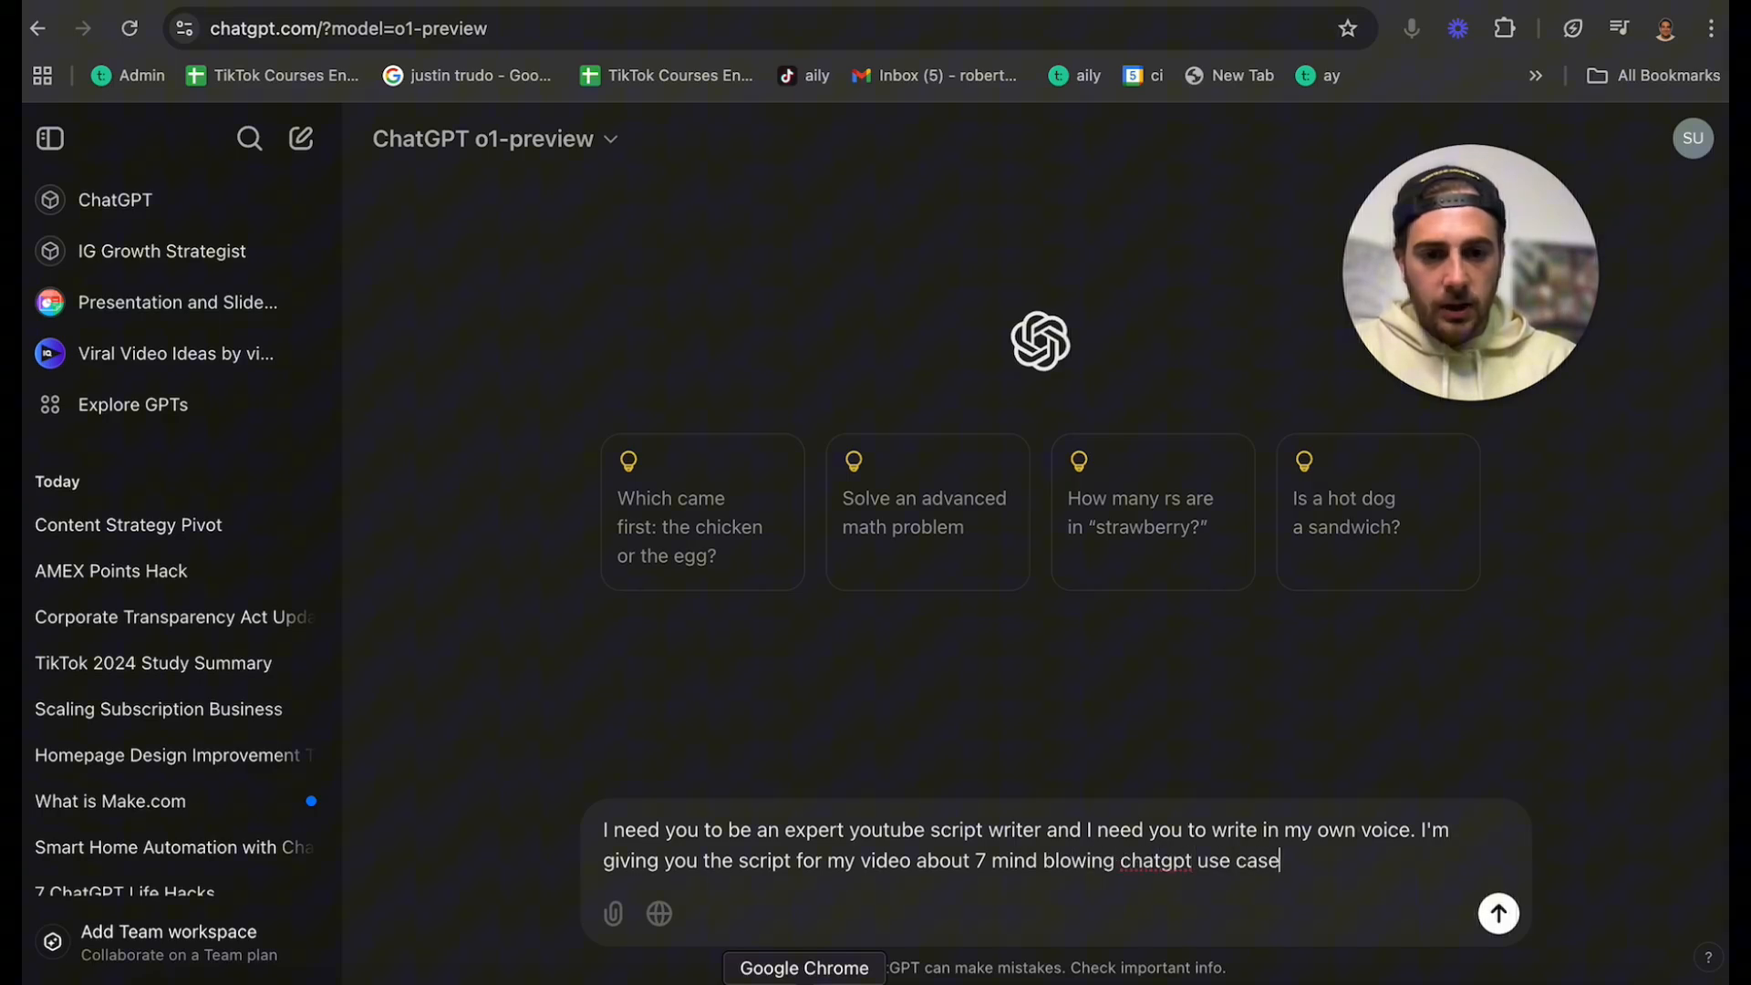
type("s for 2025 - pleas")
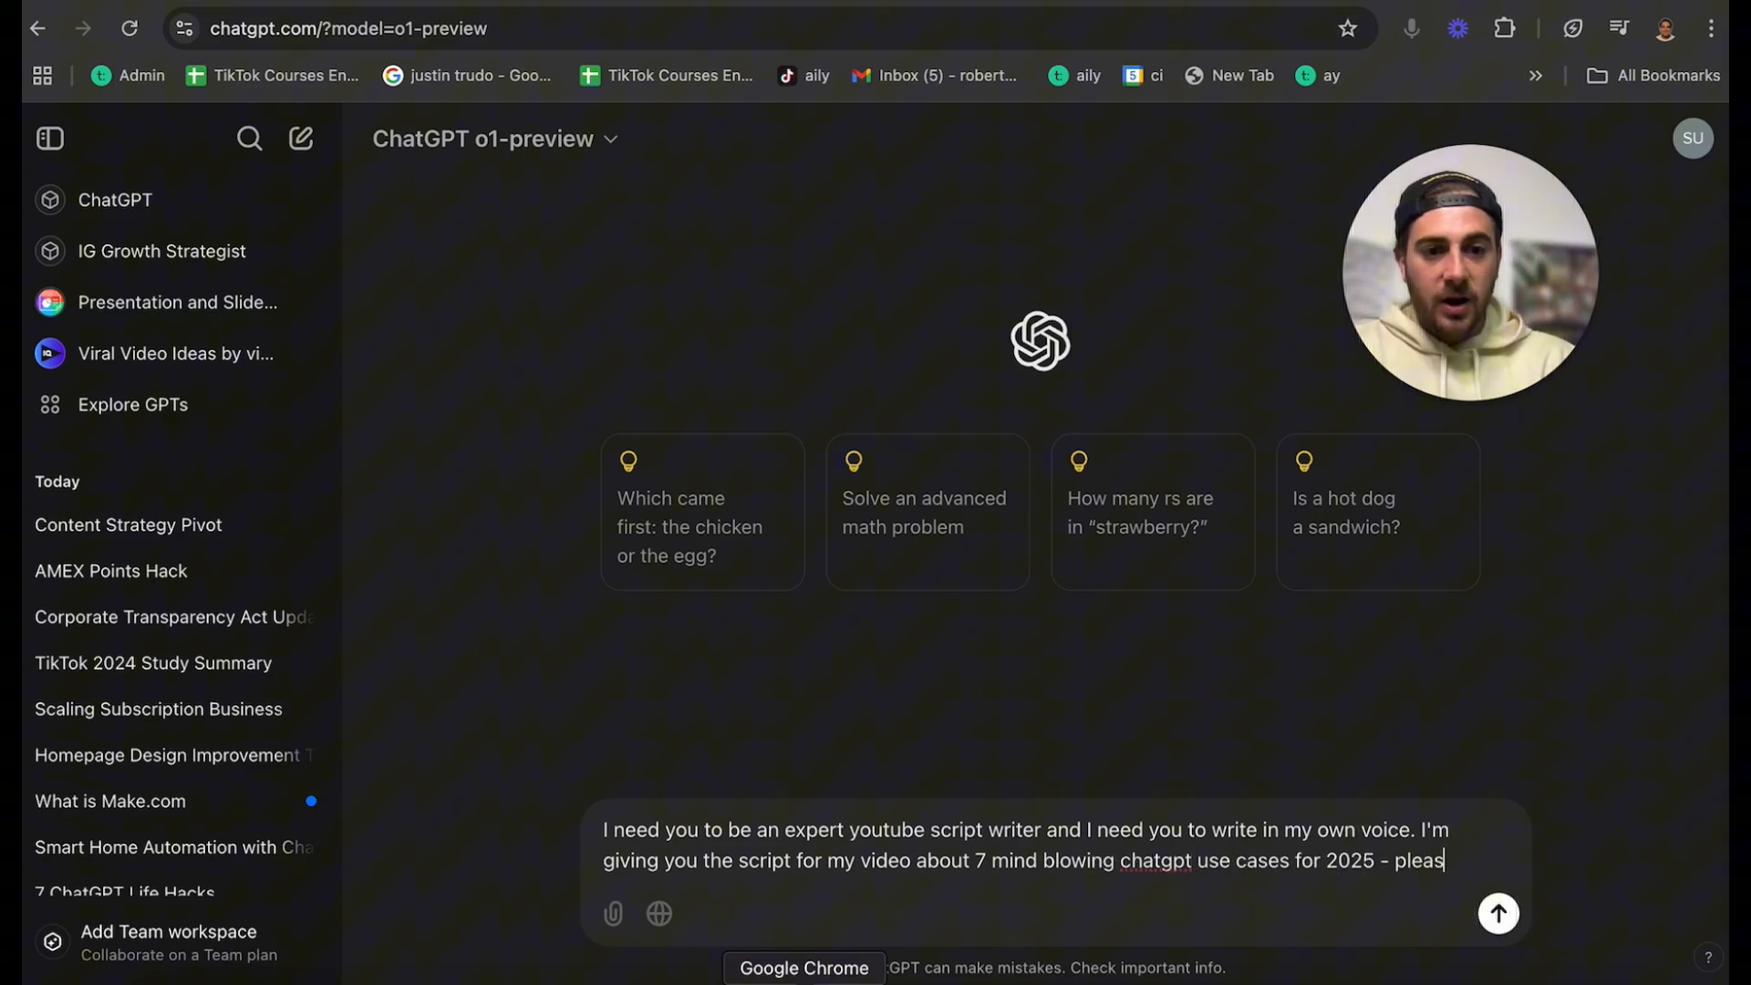
type("e make another video")
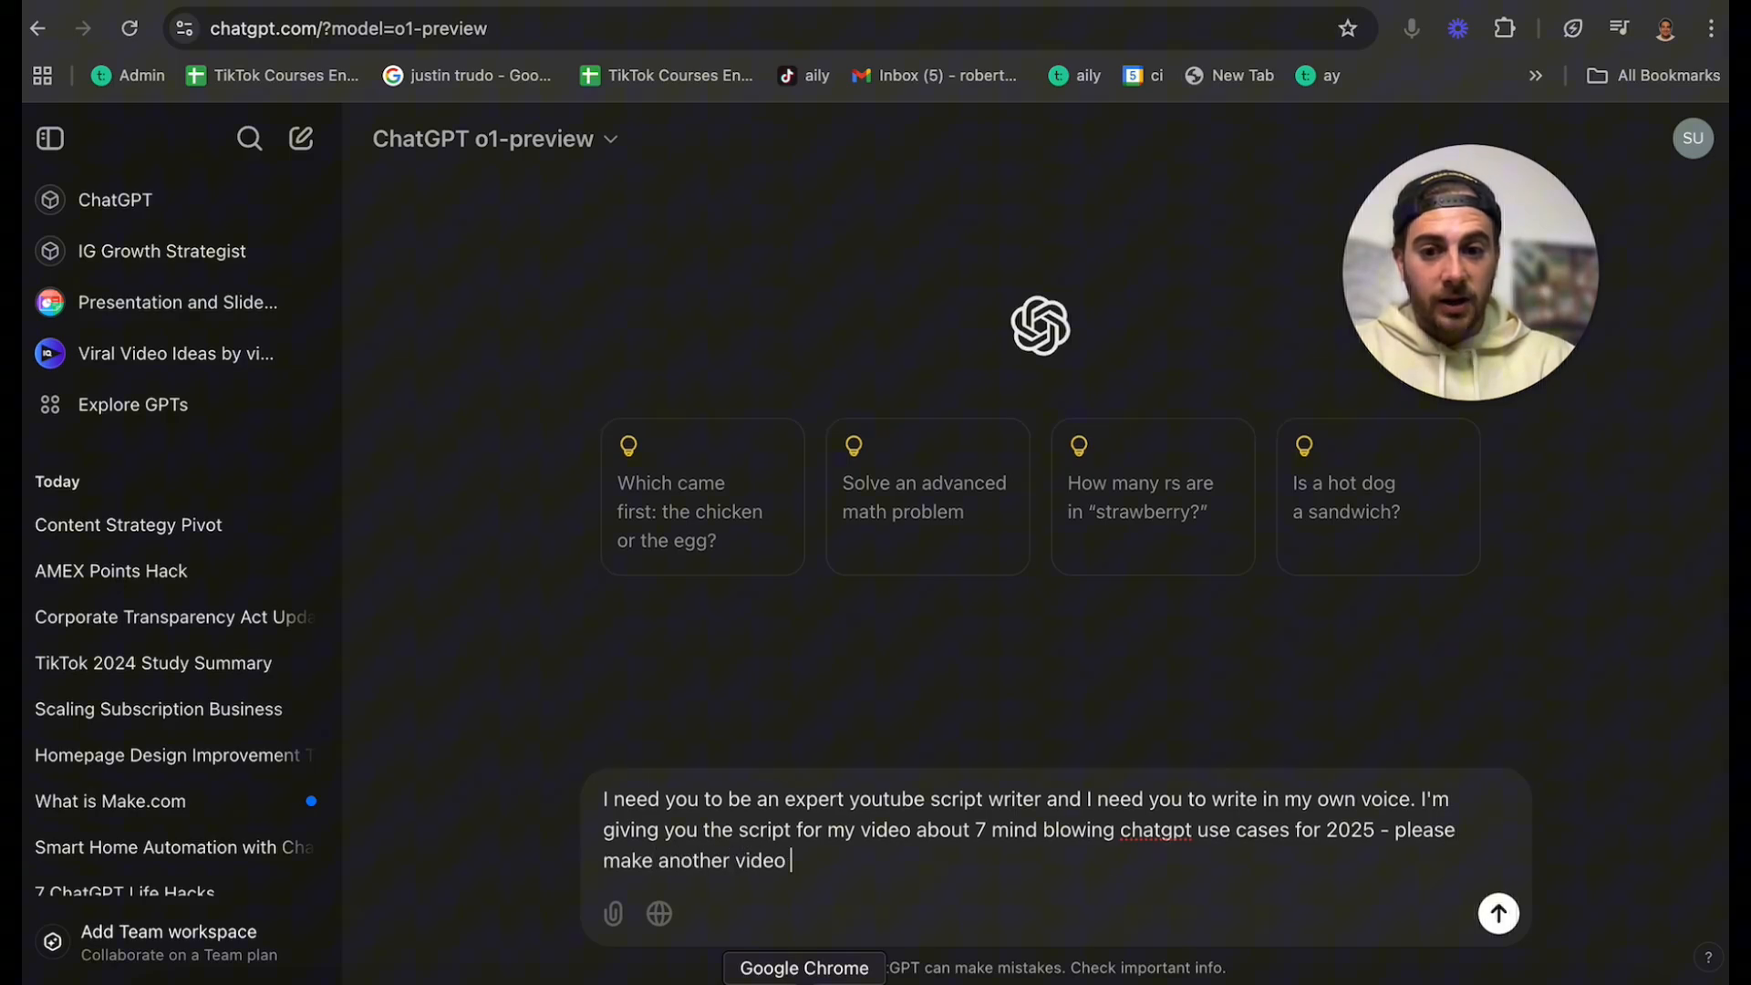
type("with 7 different")
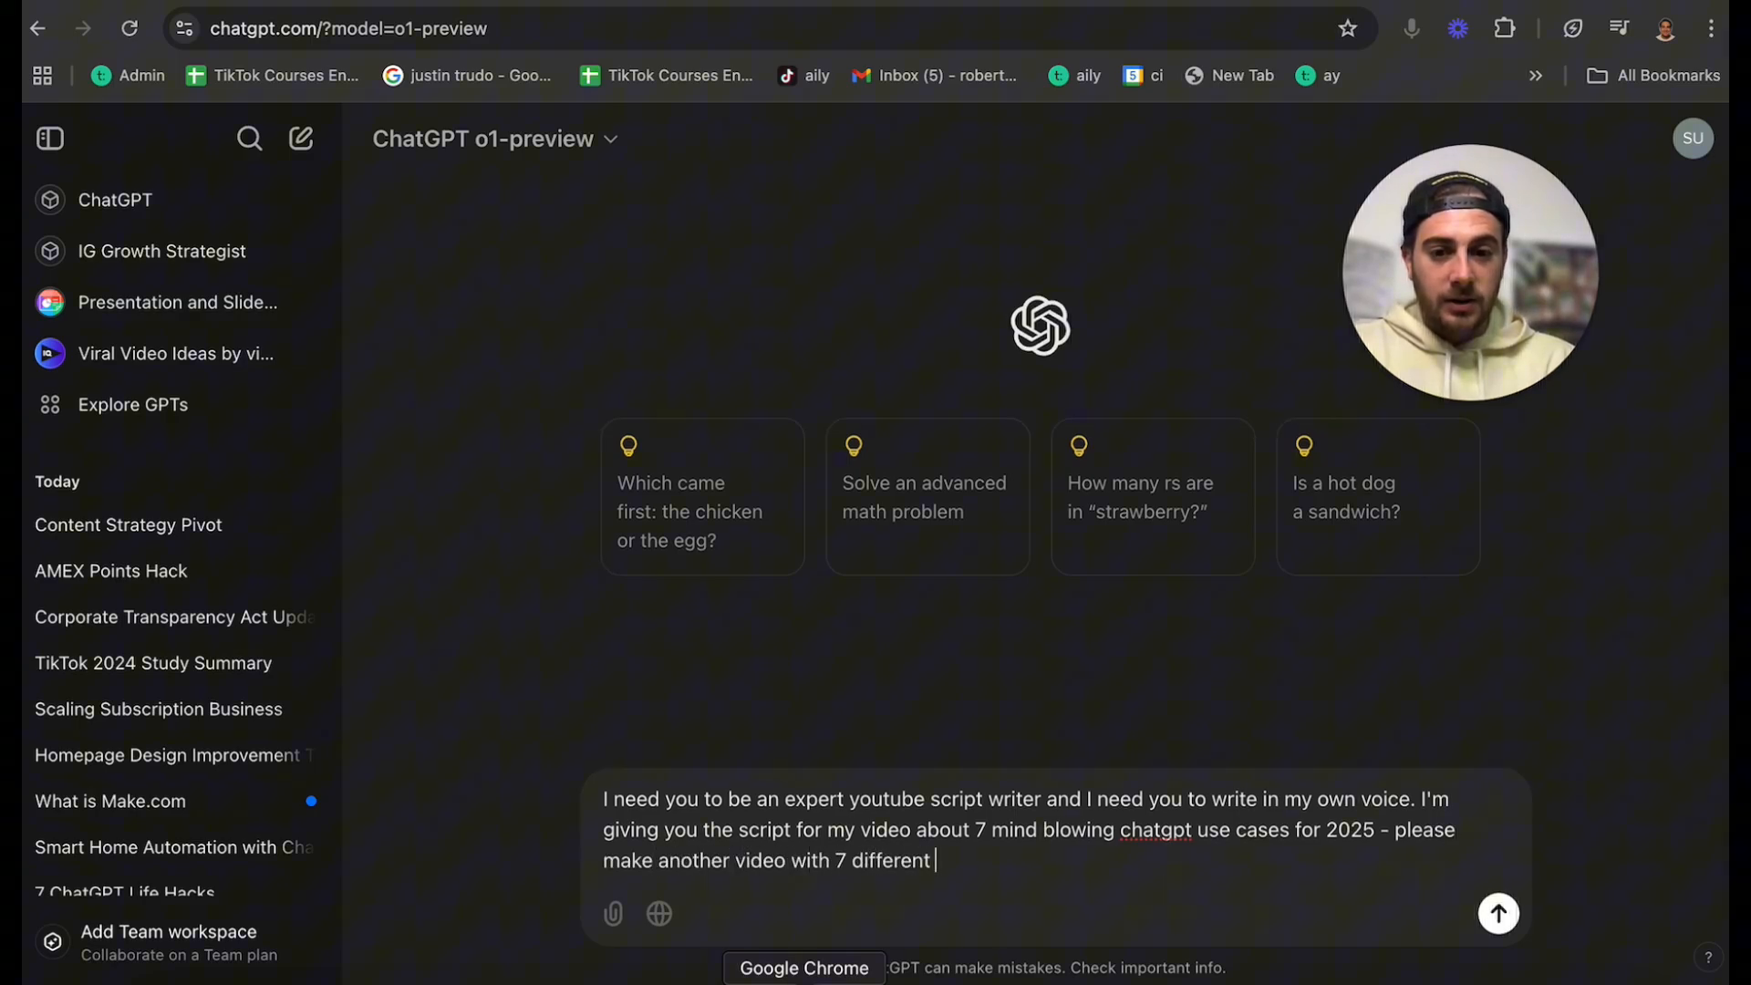
type("things, but in m")
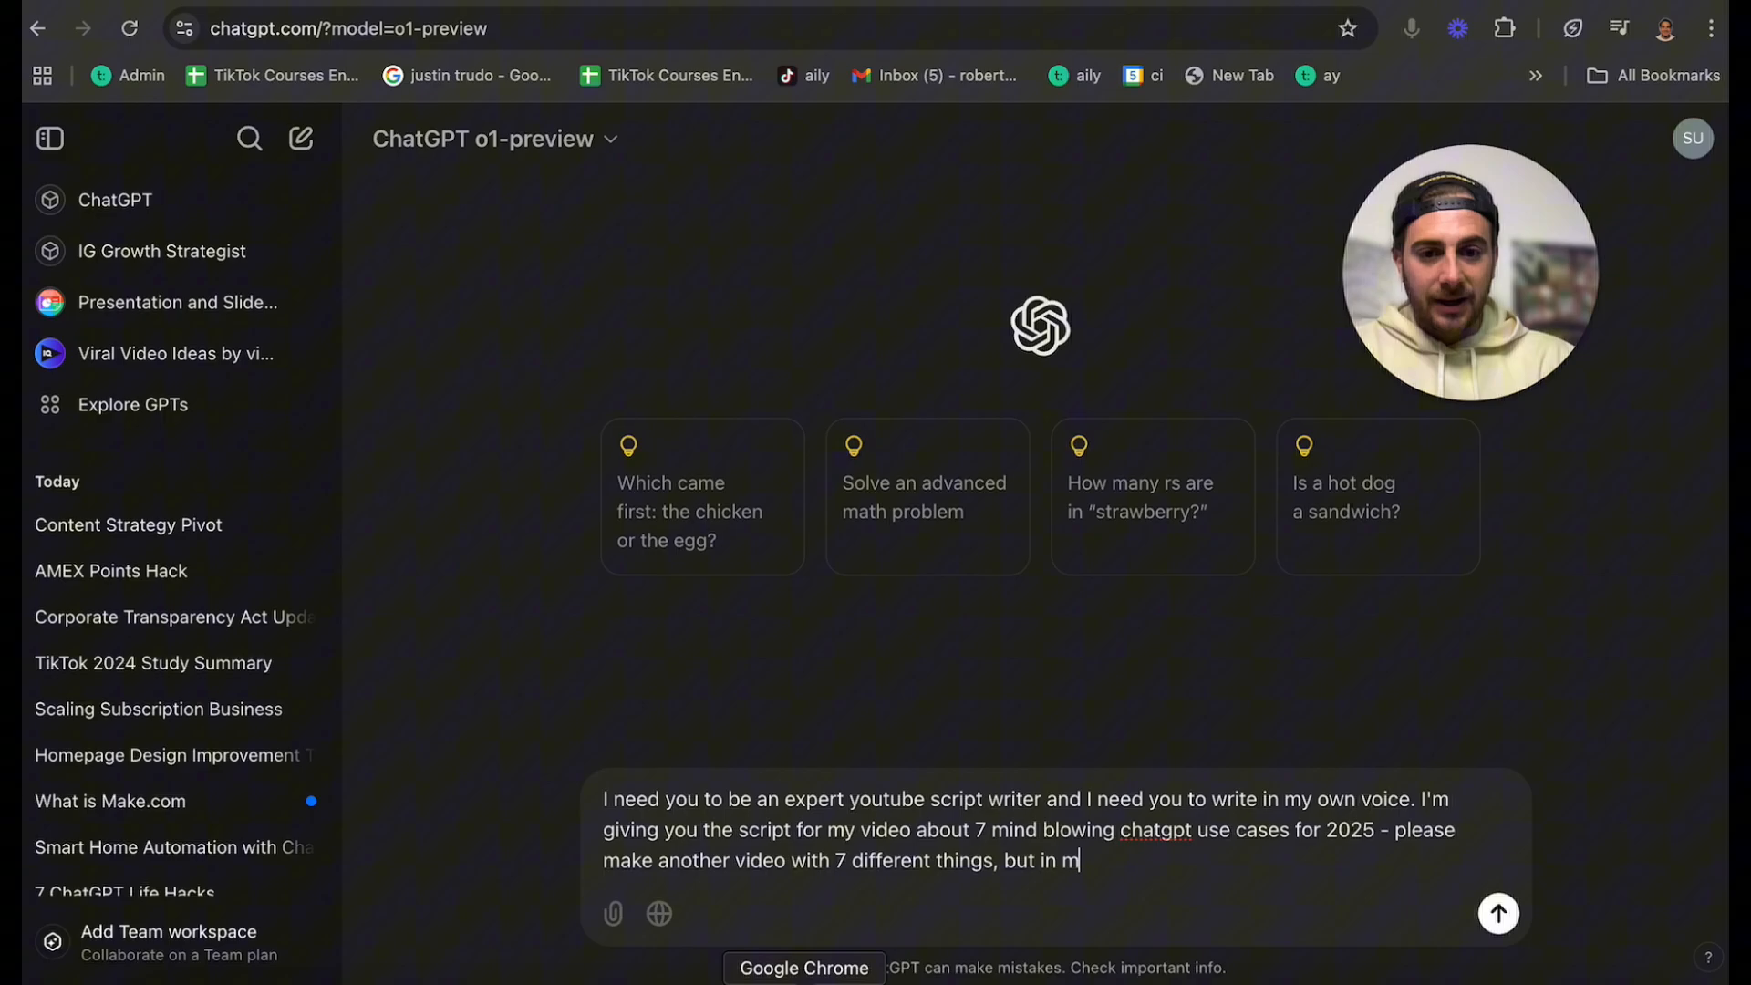
type("y voice and my form")
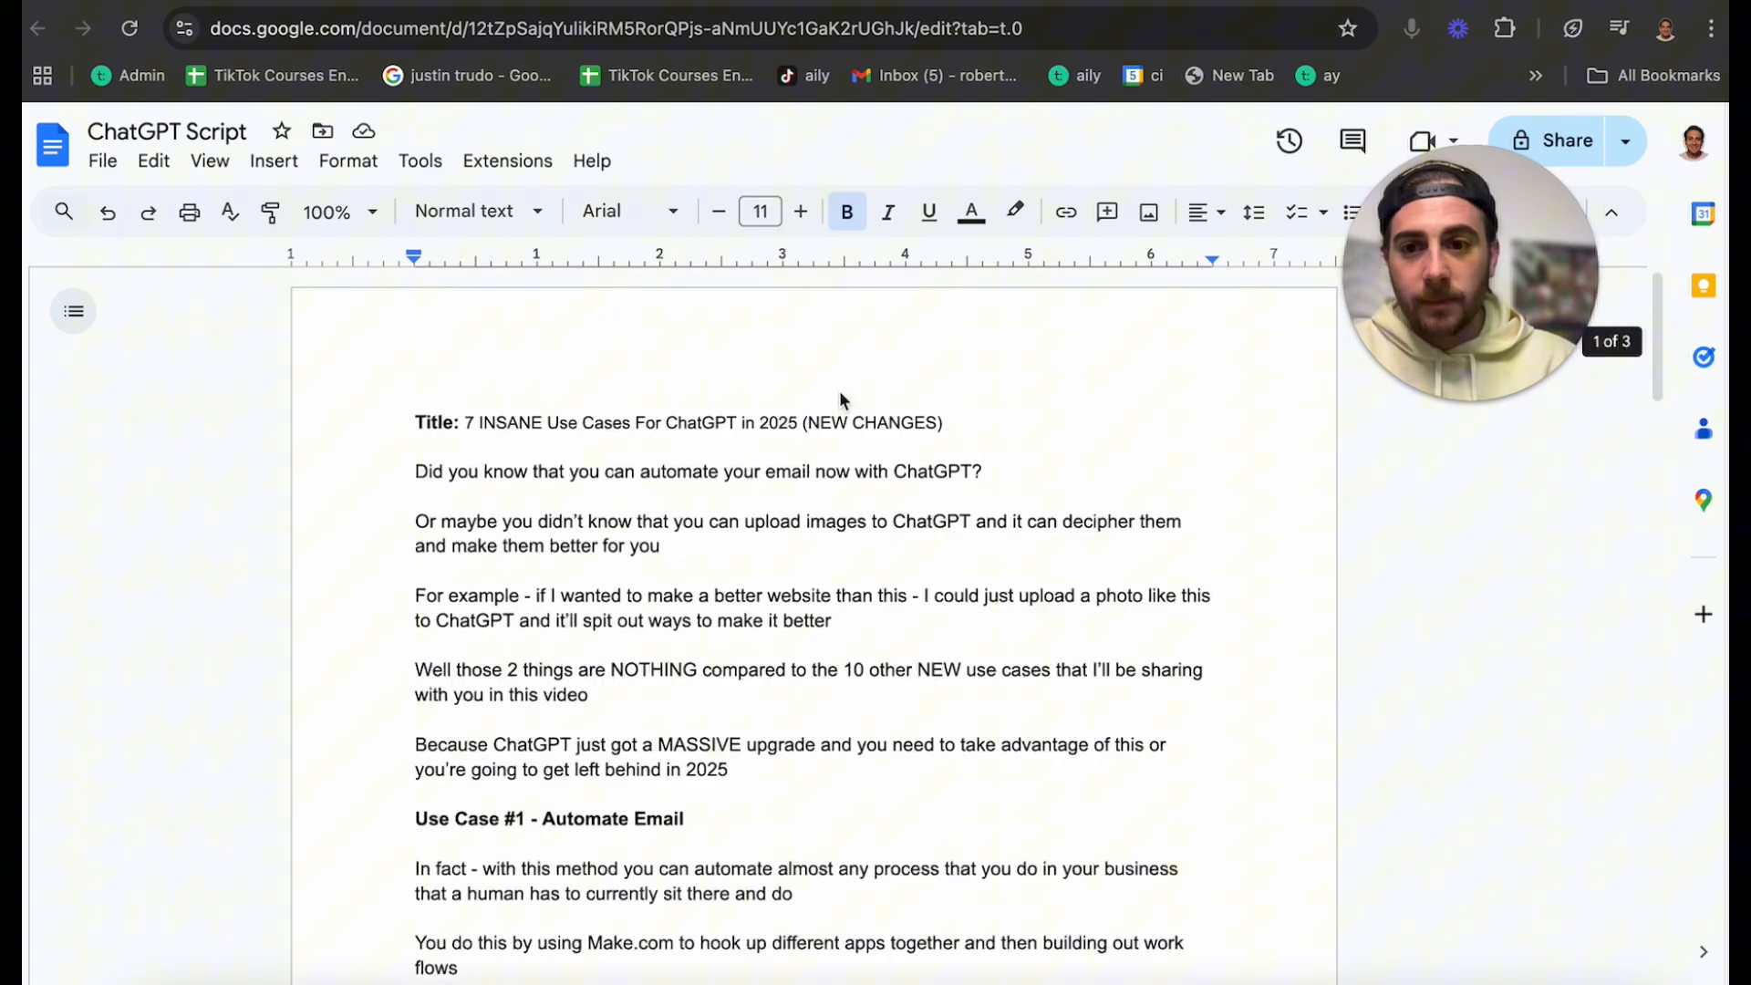
- Paste the ChatGPT Script doc text after the prompt and send it to o1-preview
left_click(429, 471)
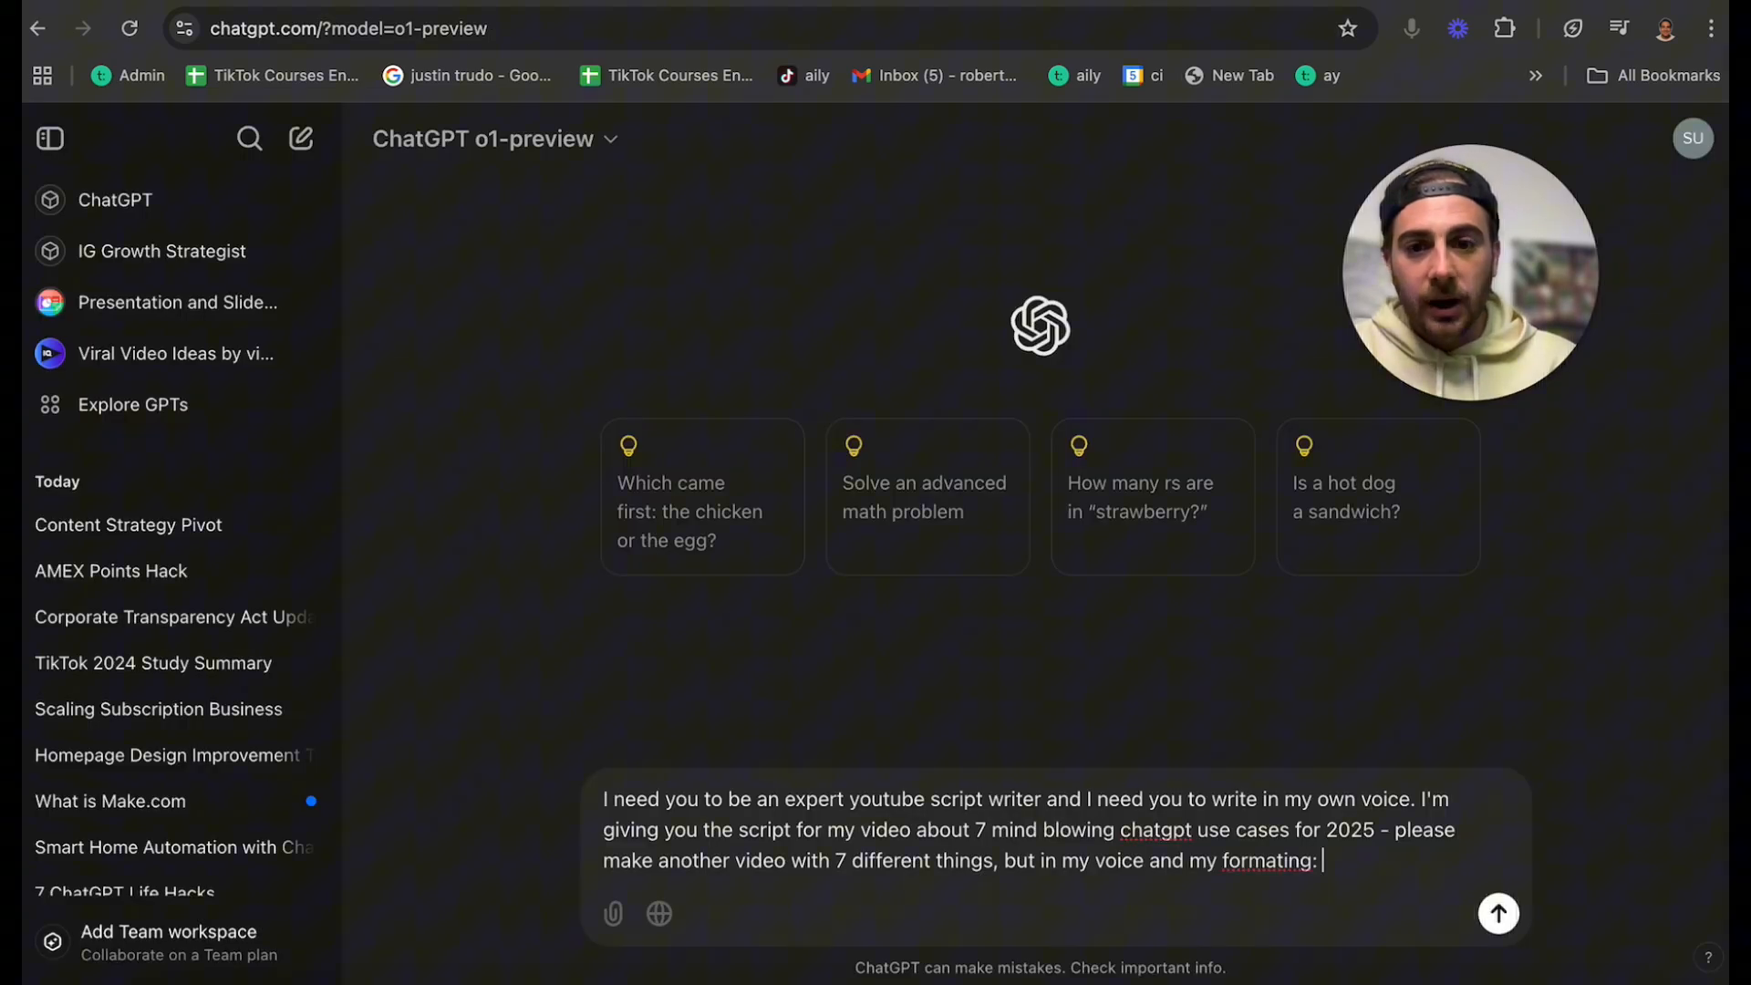
left_click(1497, 912)
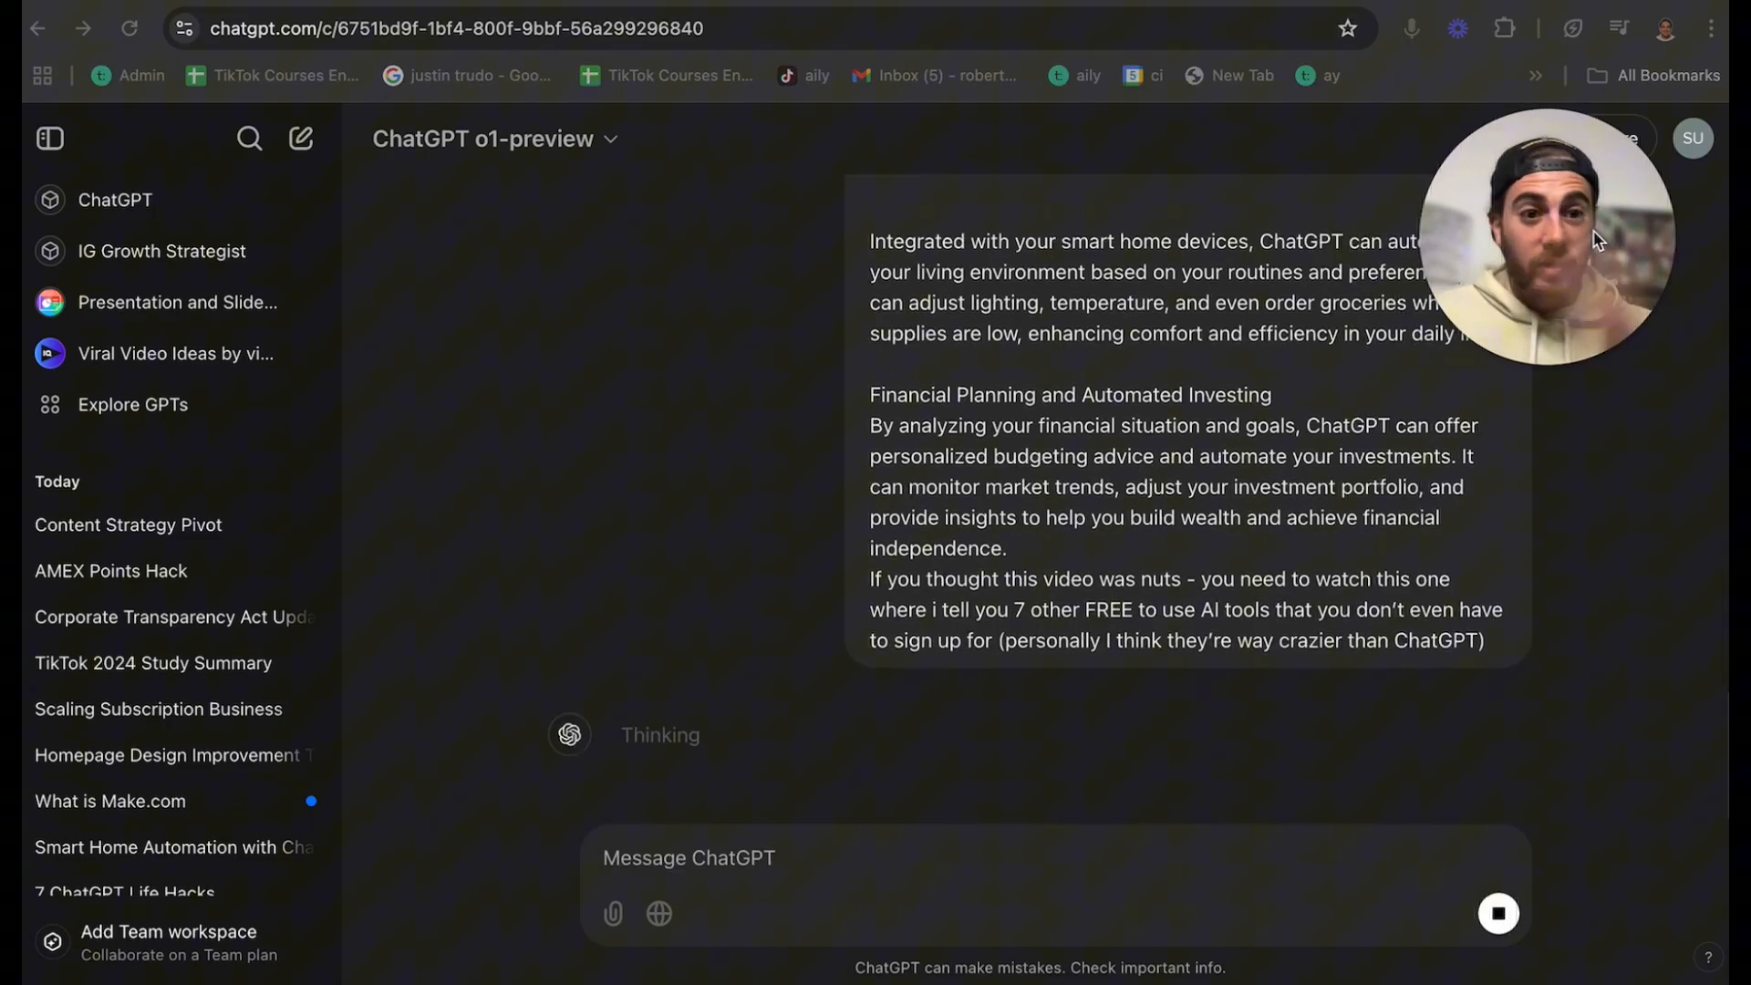
- Expand the 34-second reasoning summary and scroll to the start of the new use-case script
left_click(299, 139)
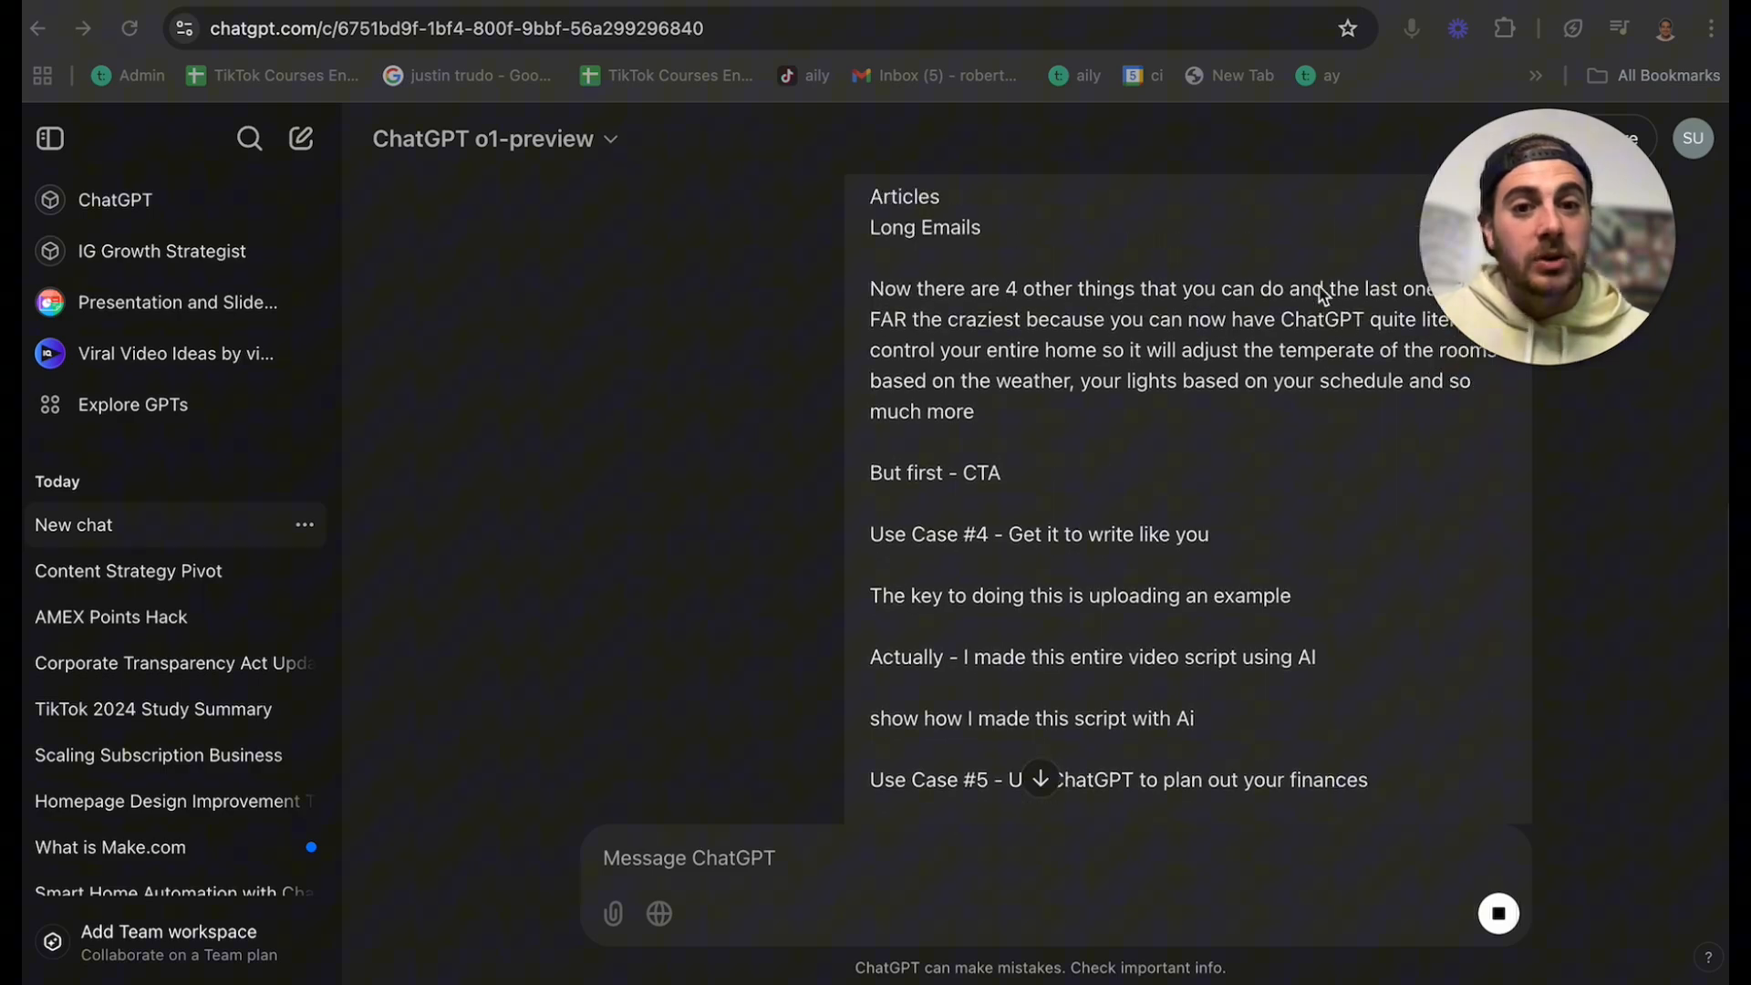
scroll("down", 3)
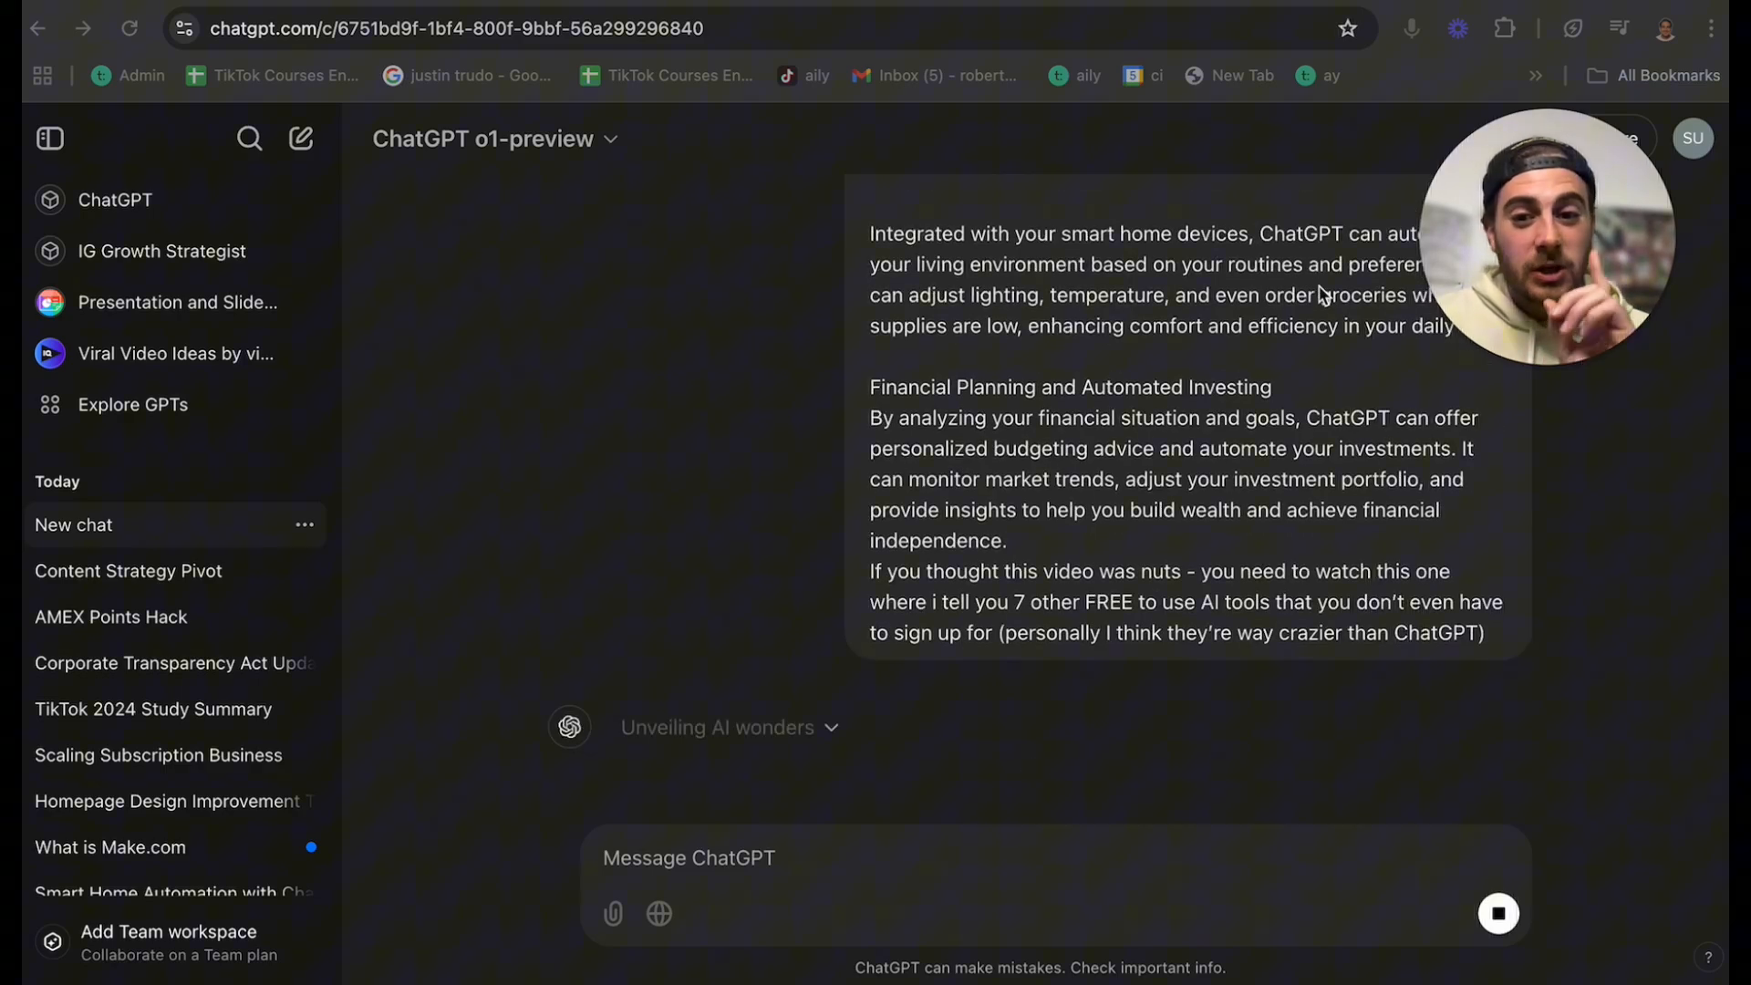
mouse_move(768, 739)
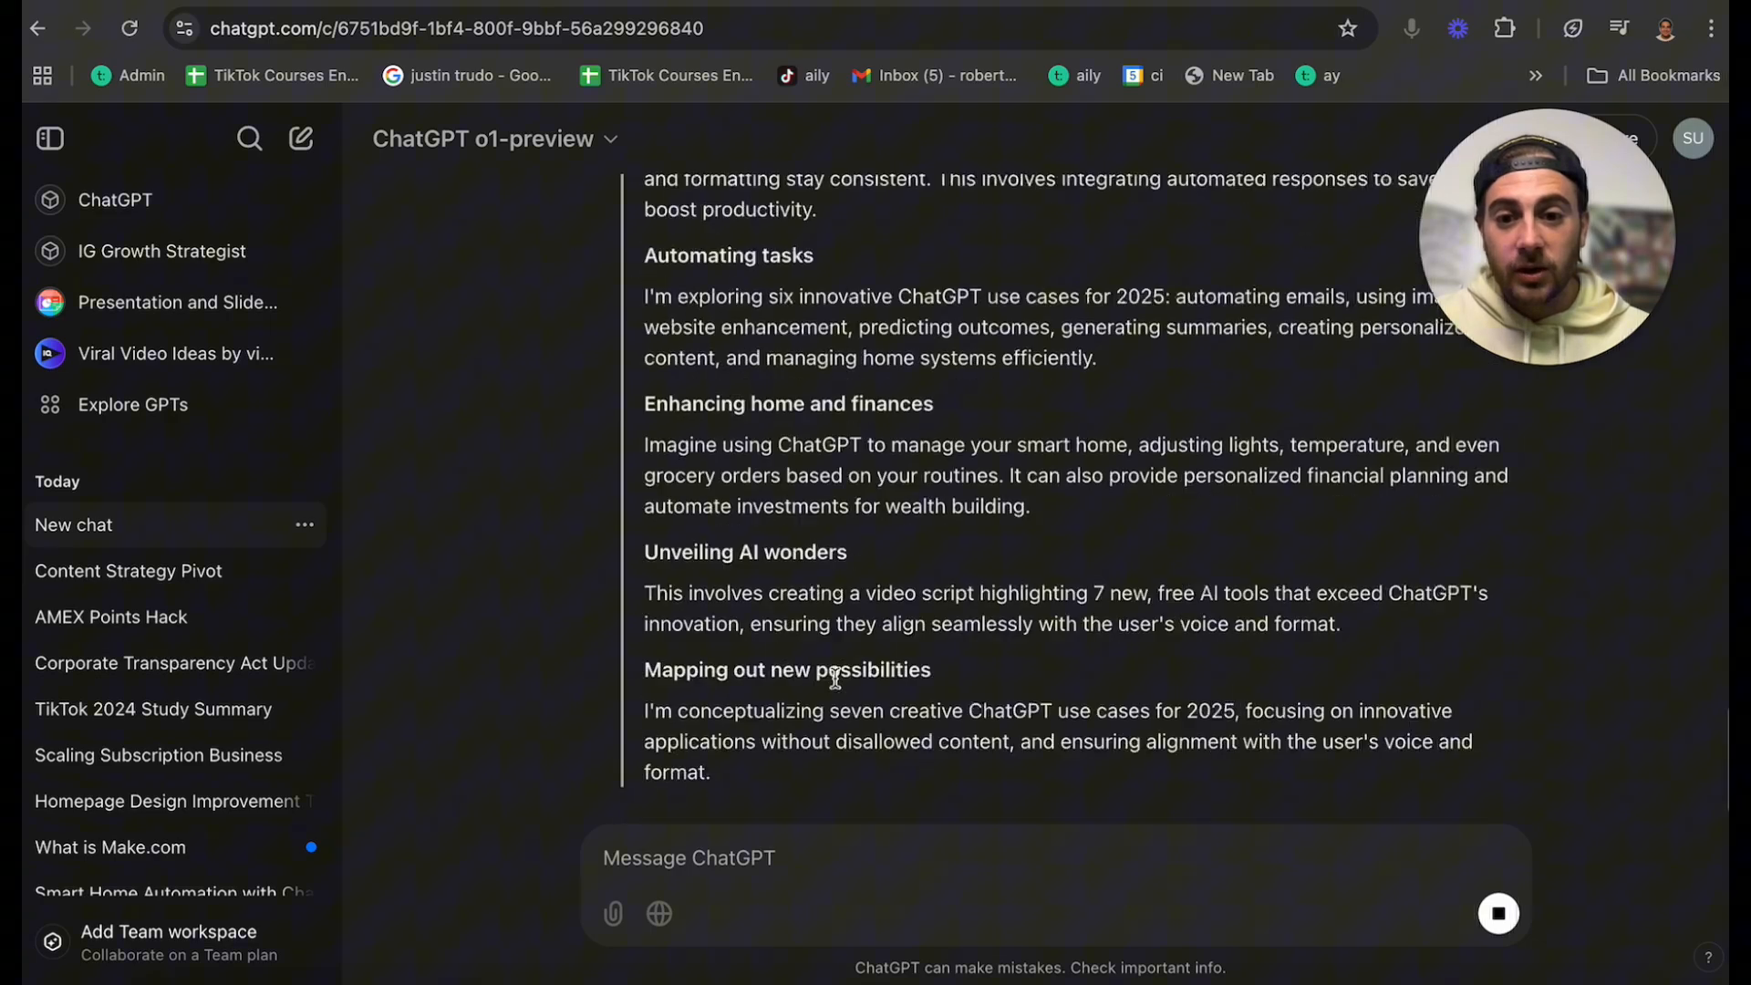
scroll("up", 3)
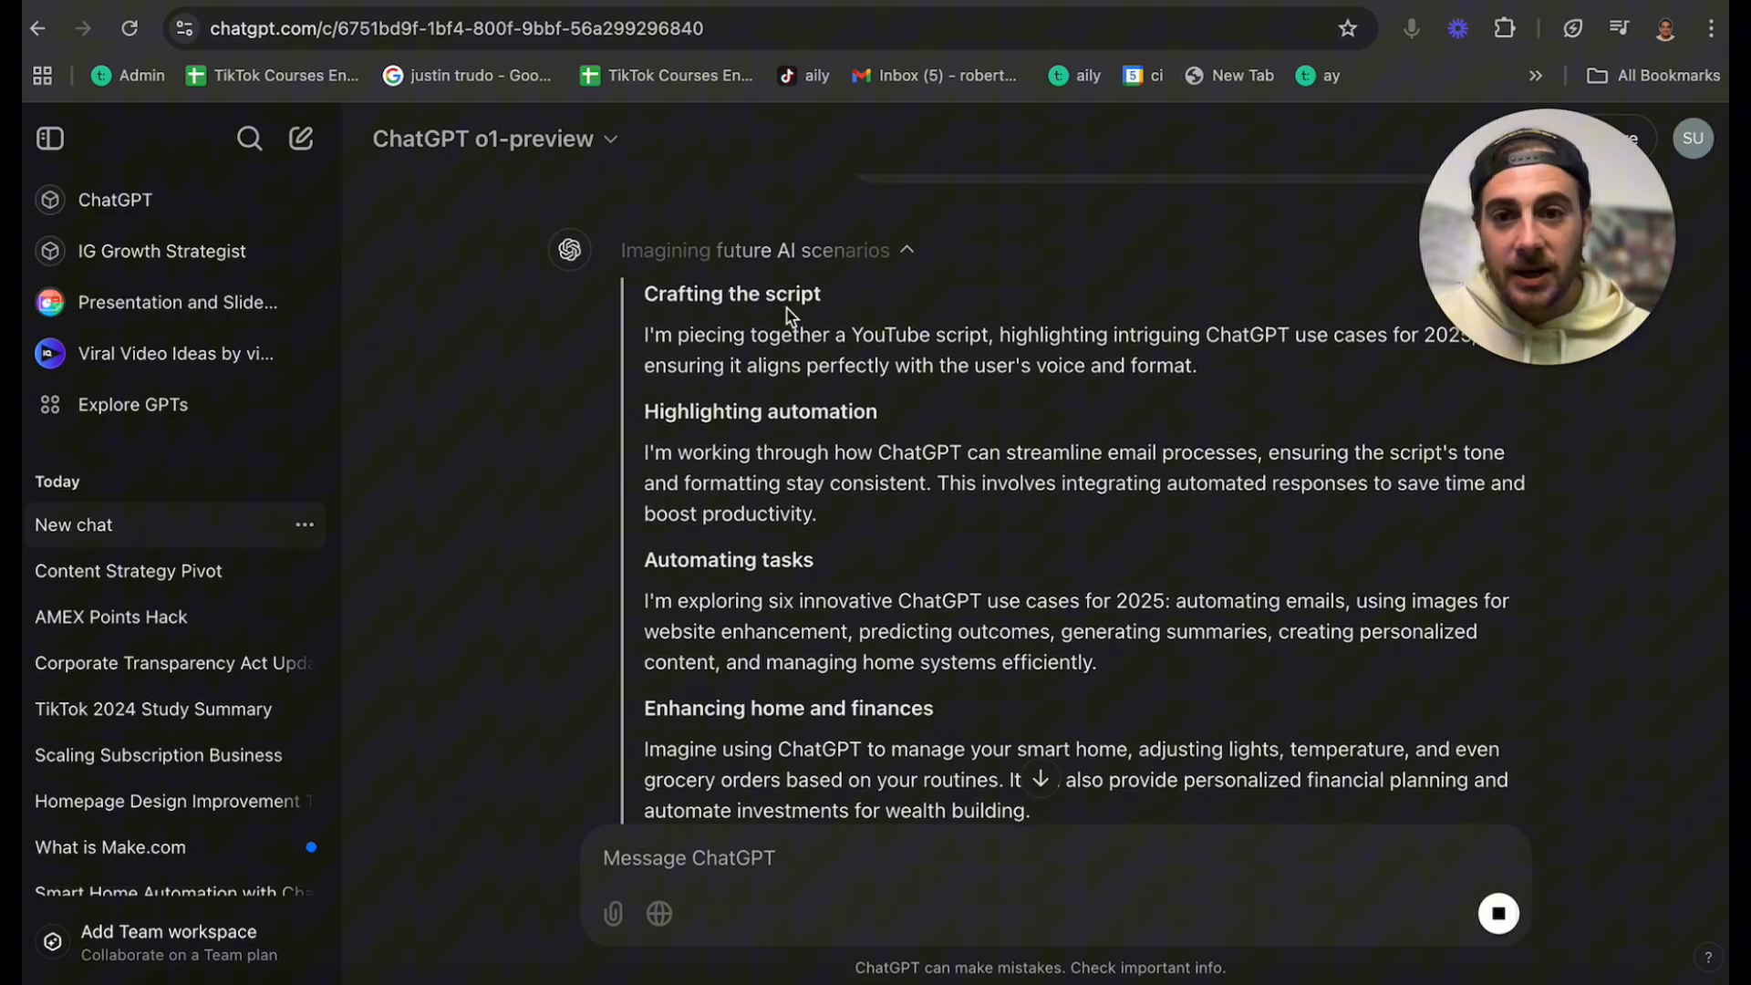
scroll("down", 3)
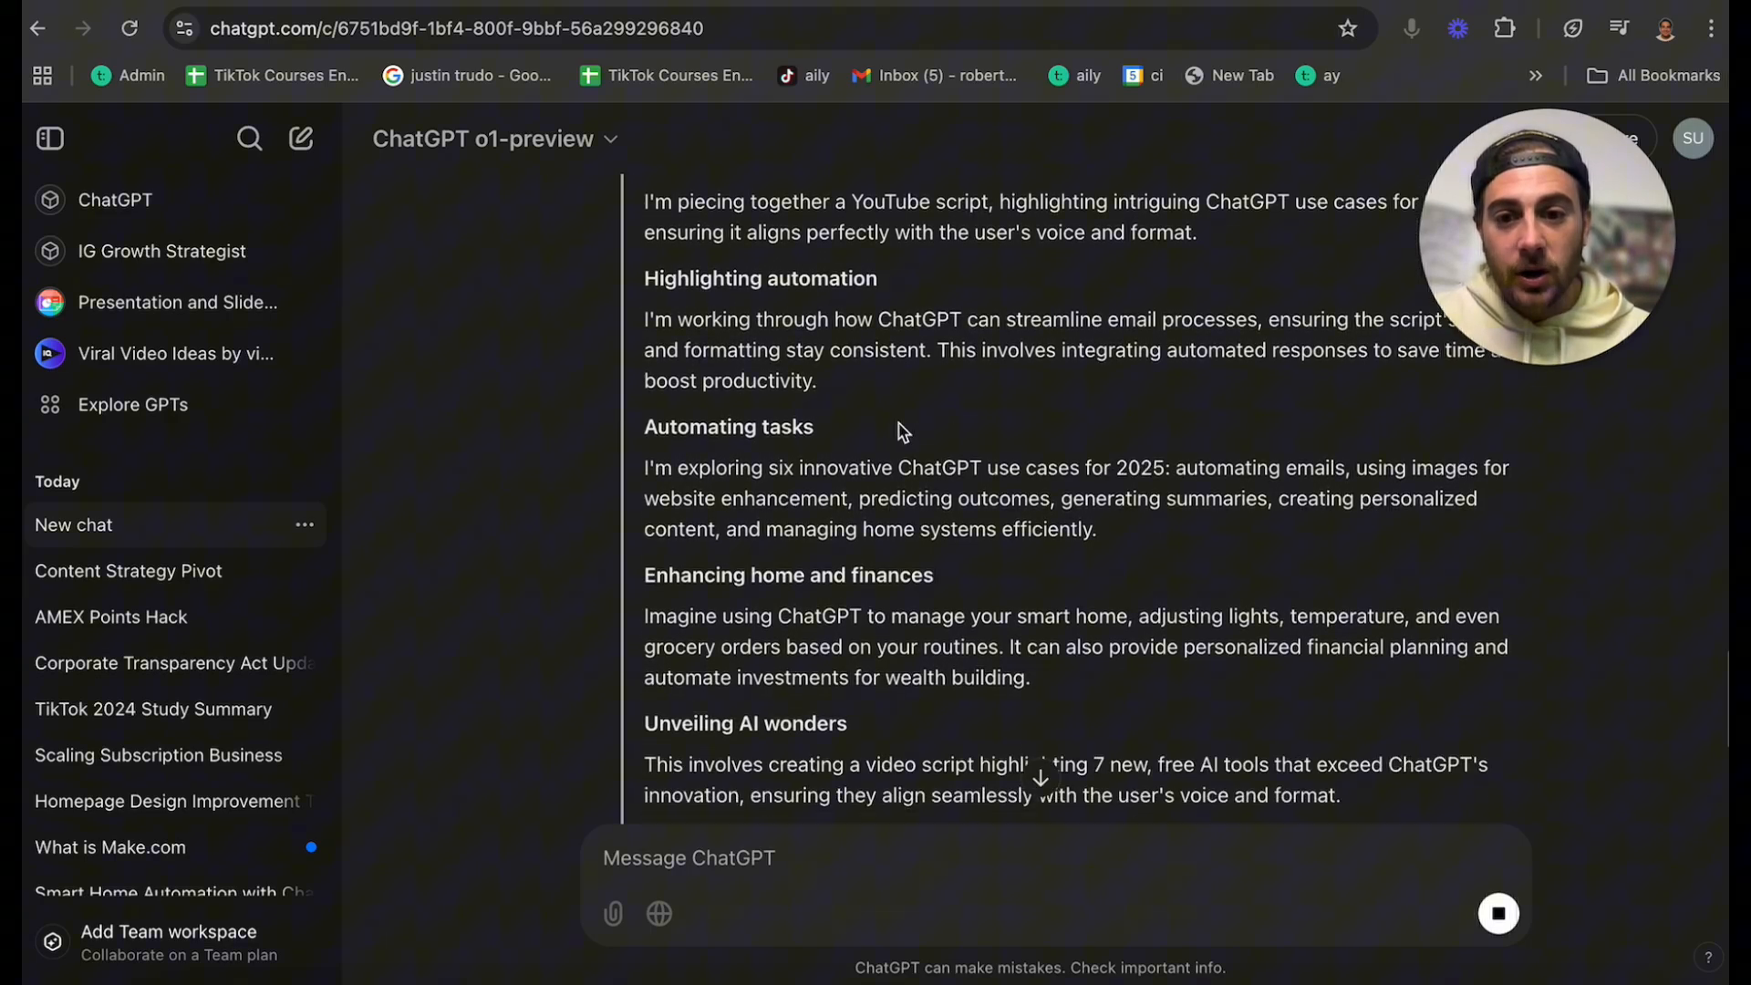
scroll("down", 3)
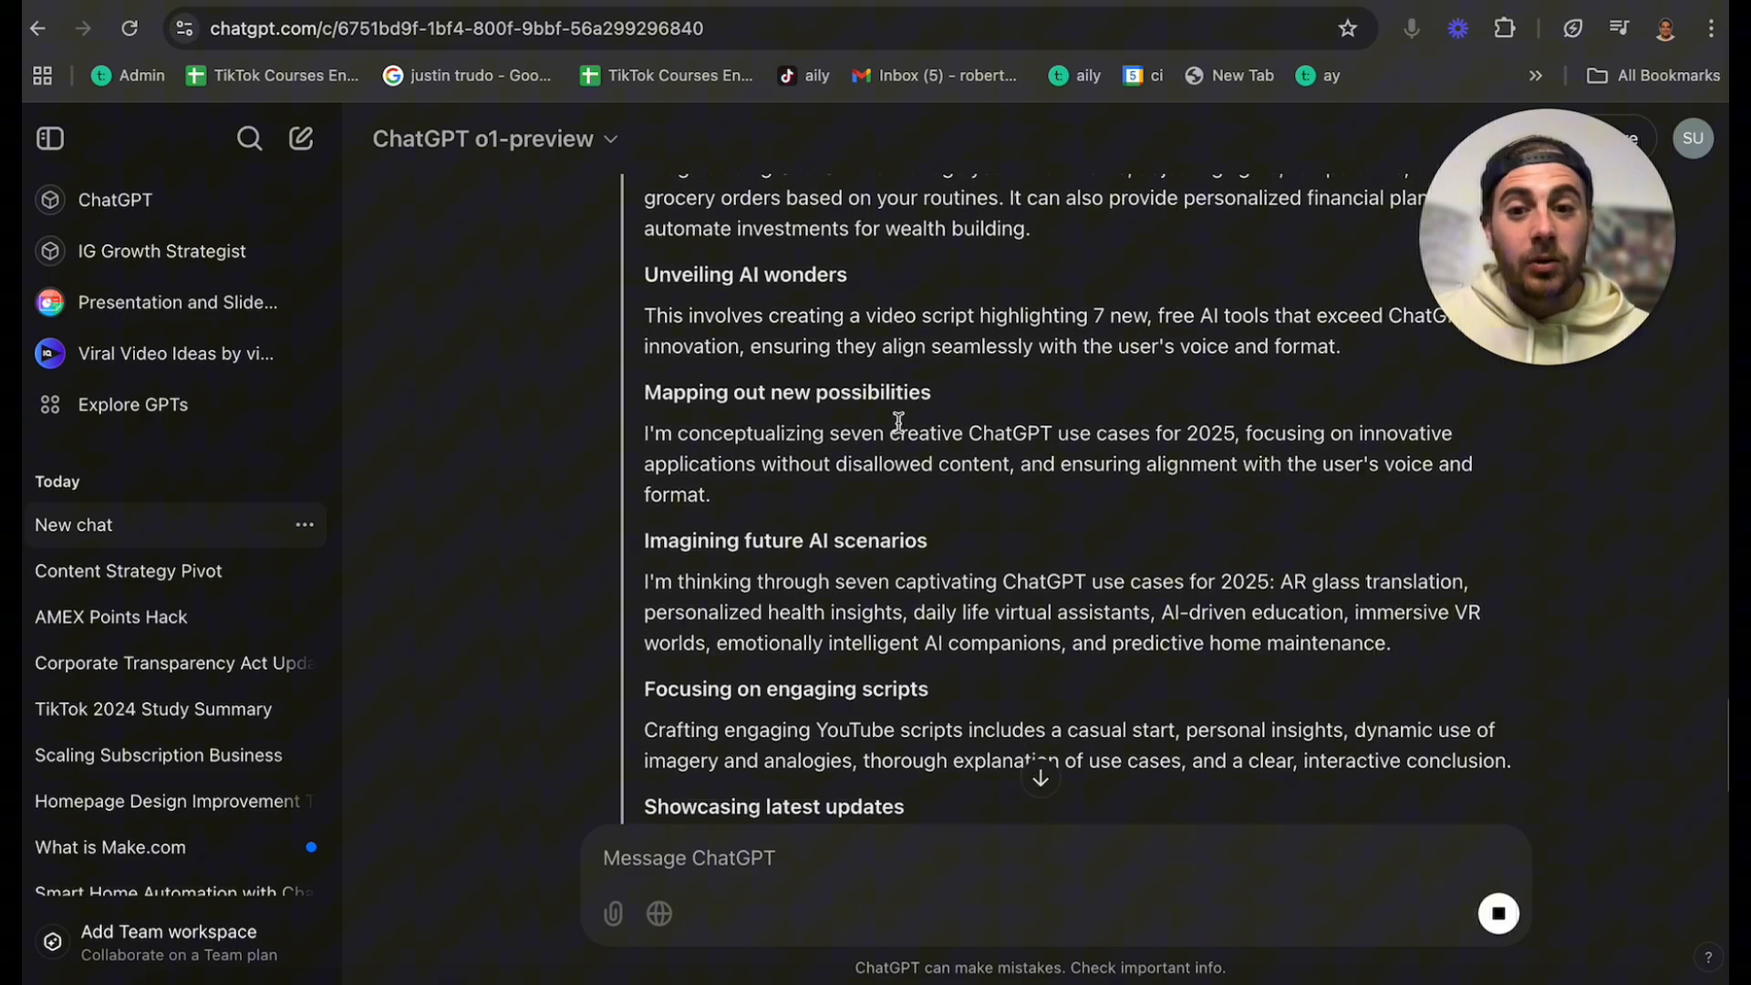
scroll("up", 3)
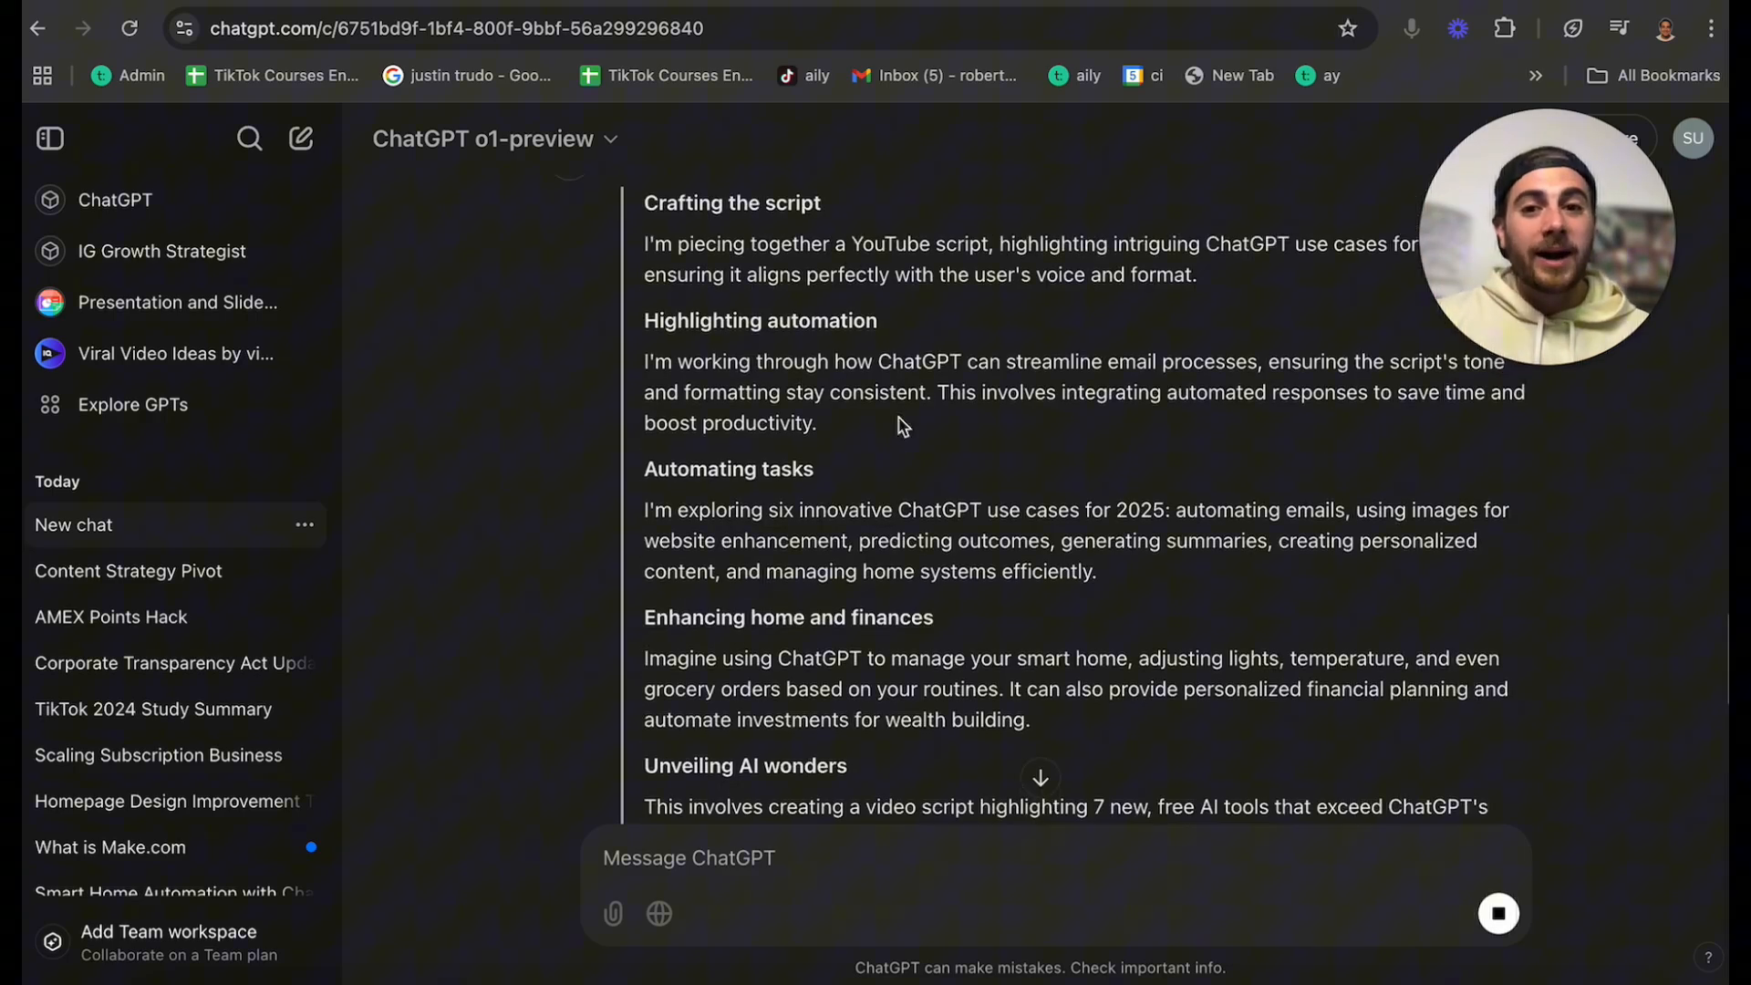
scroll("down", 3)
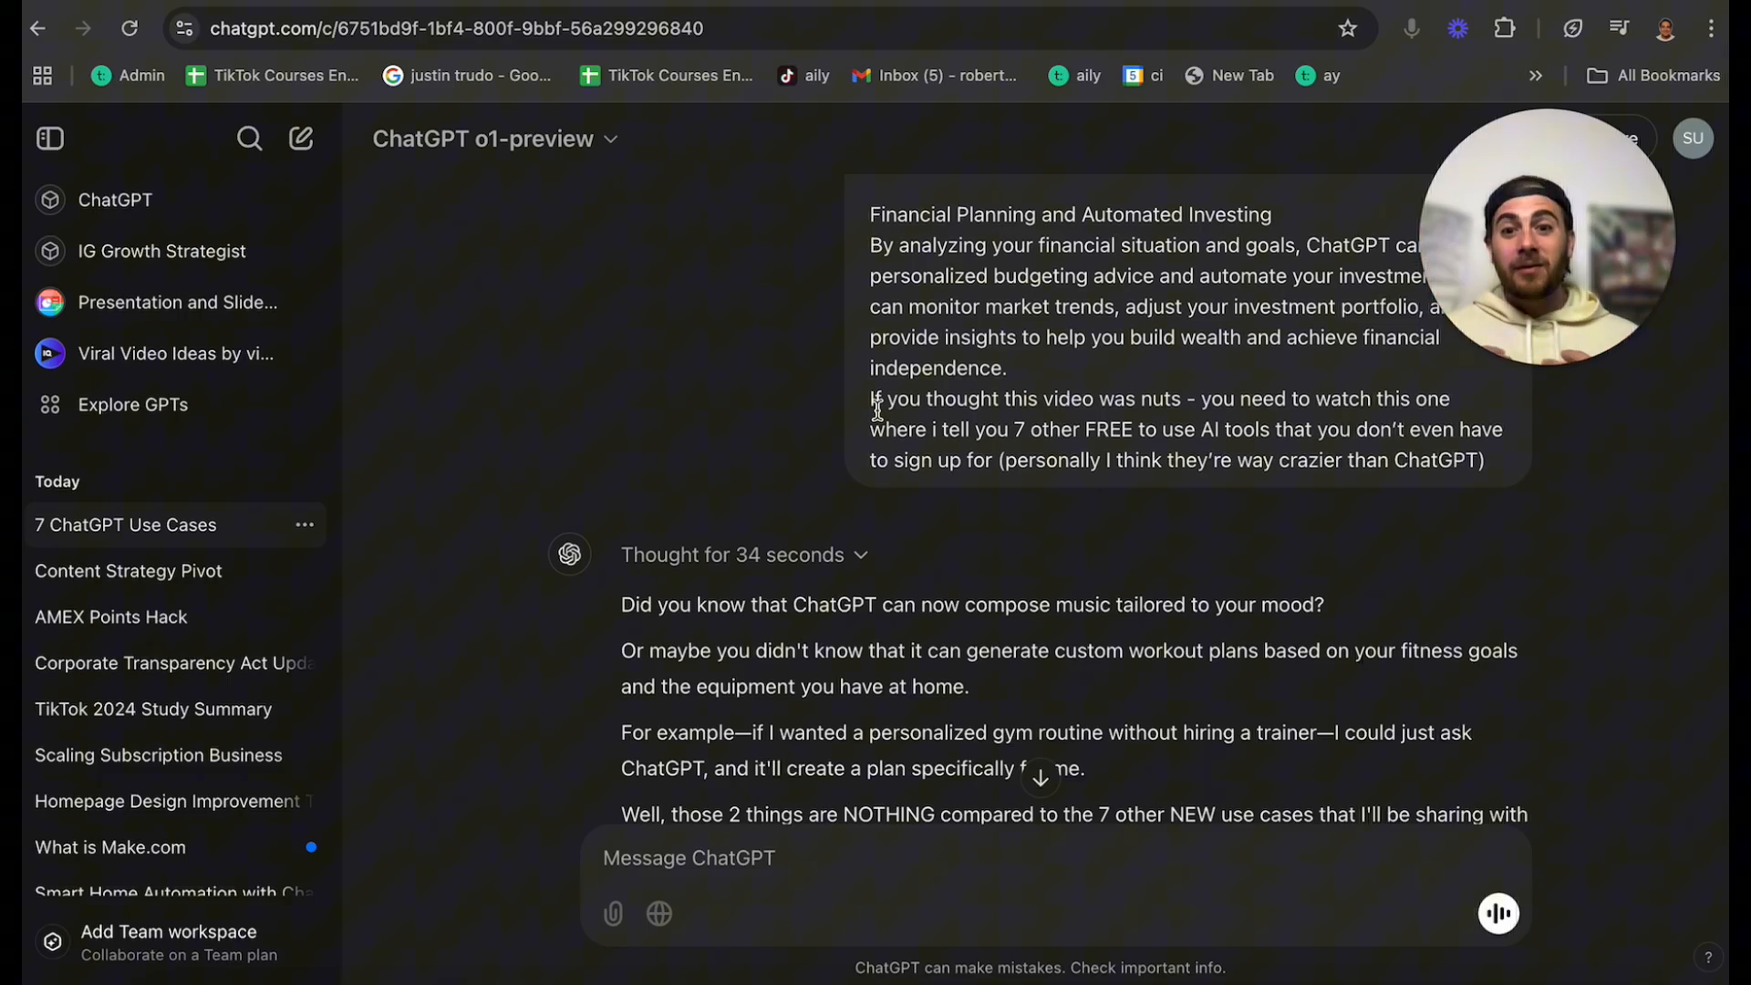
scroll("down", 3)
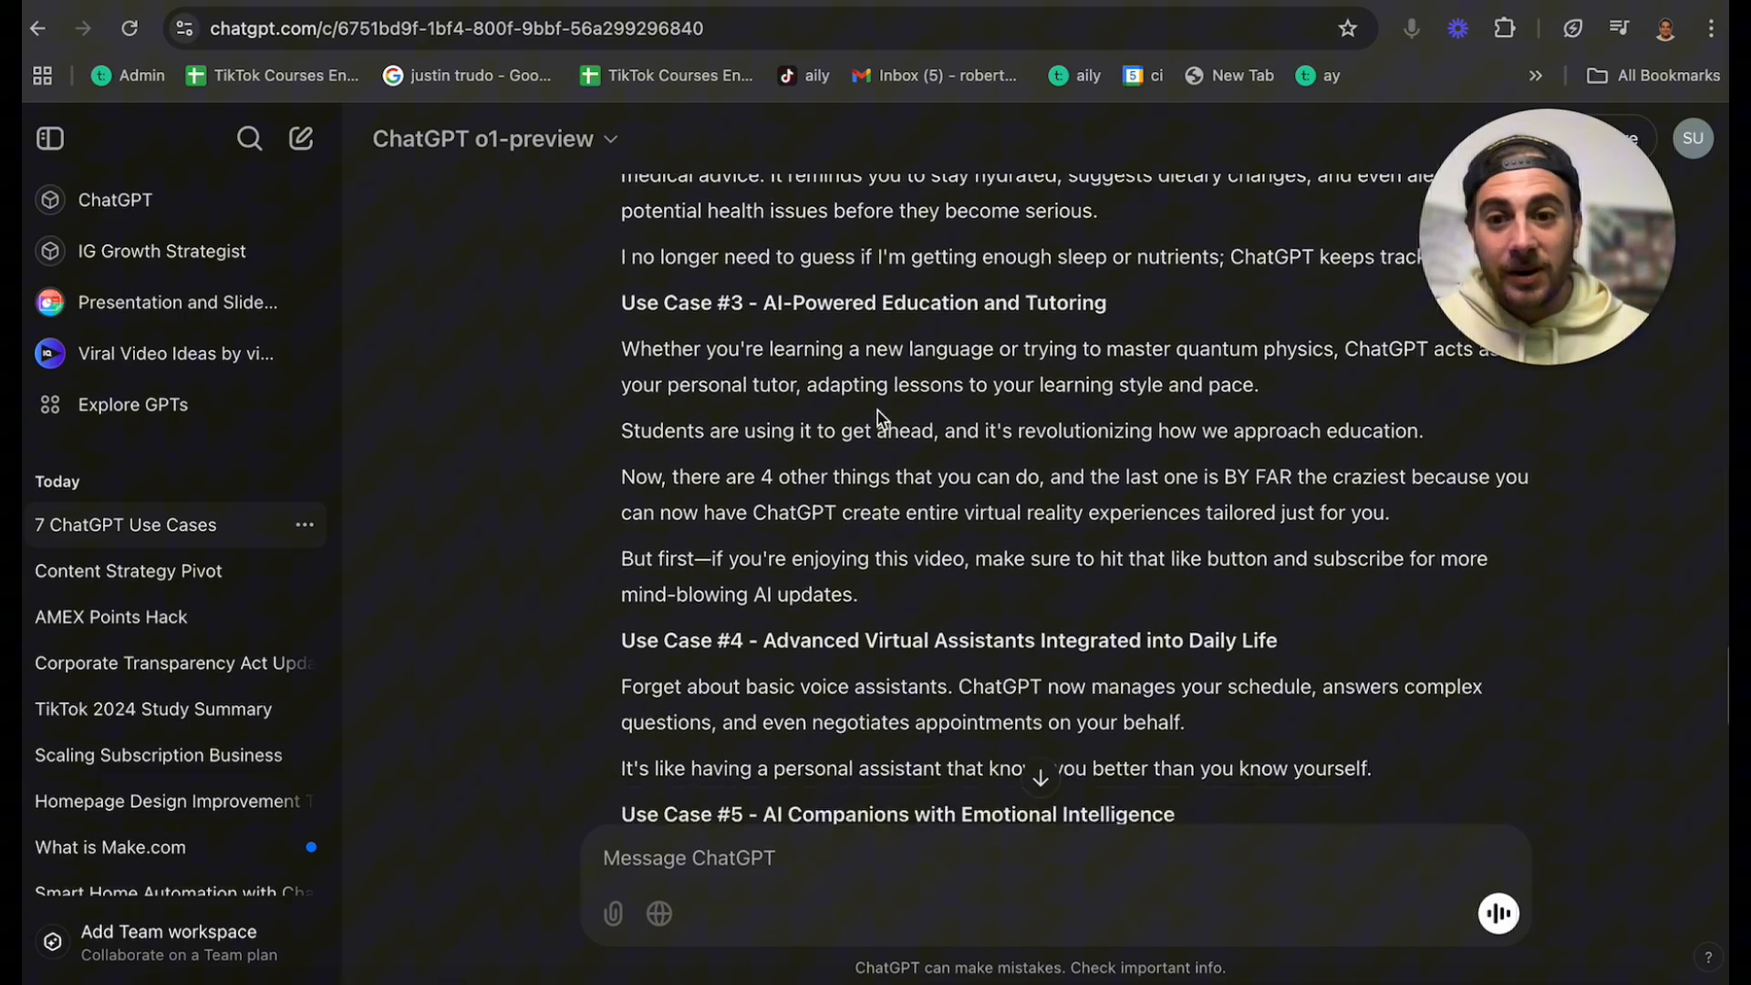
scroll("down", 3)
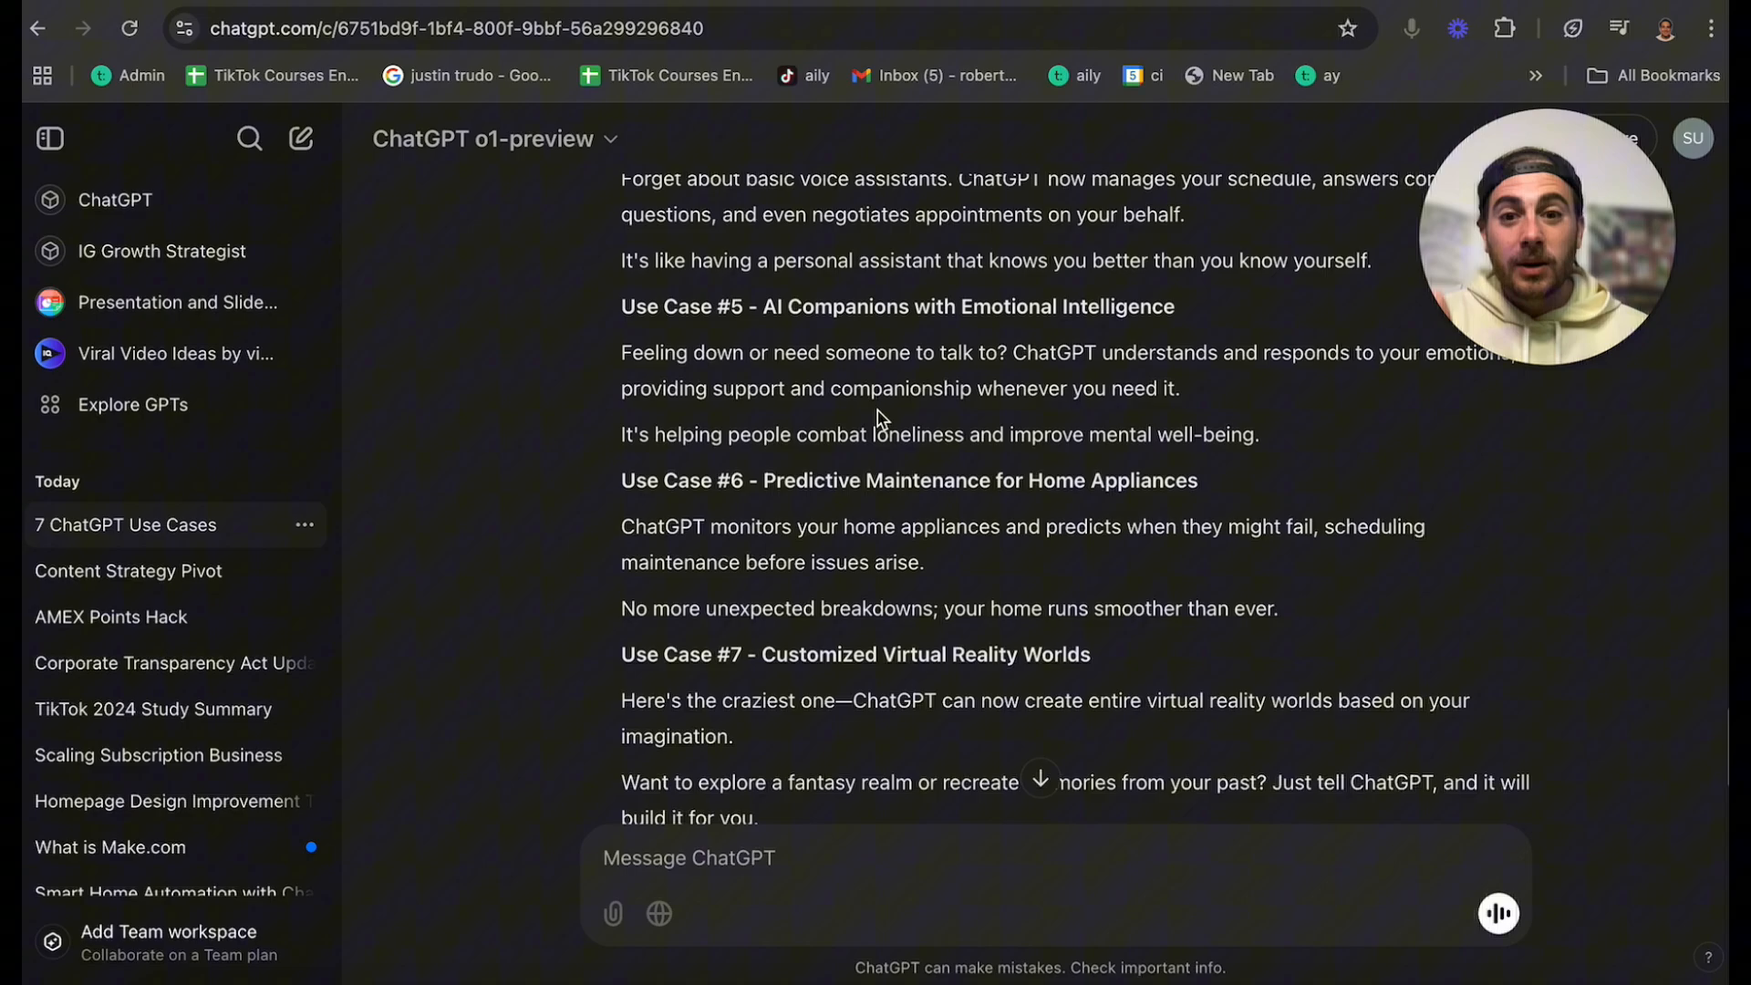
scroll("down", 3)
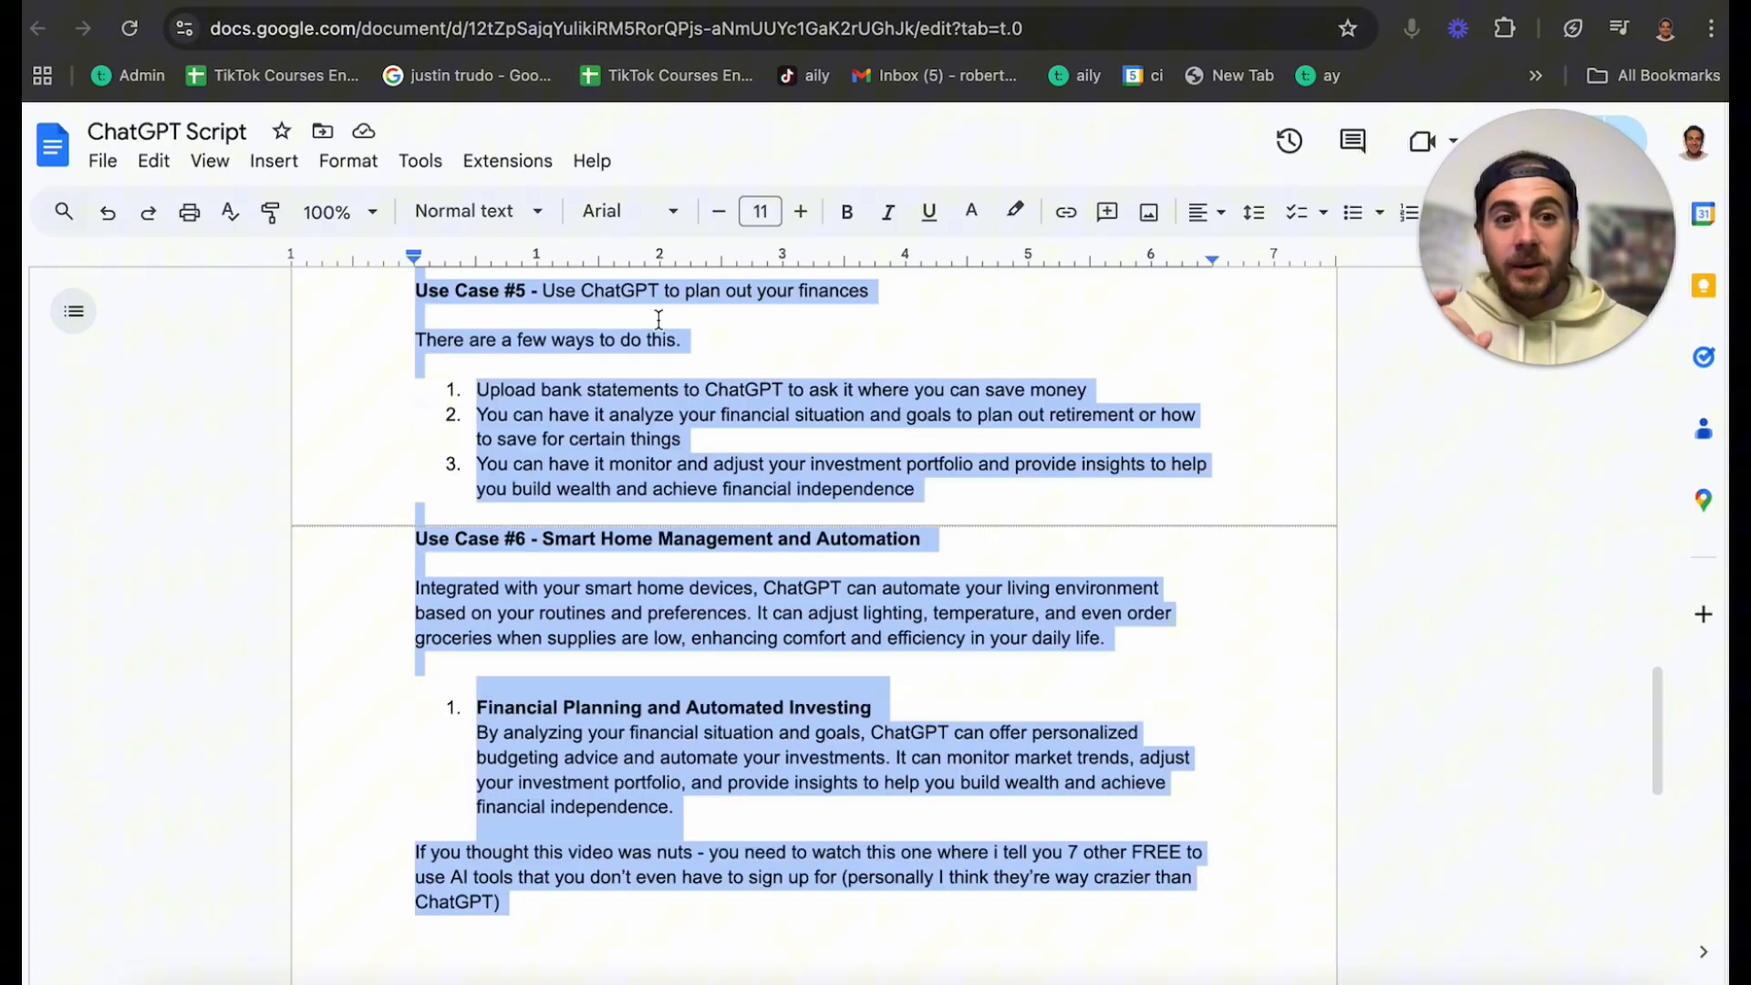
scroll("up", 3)
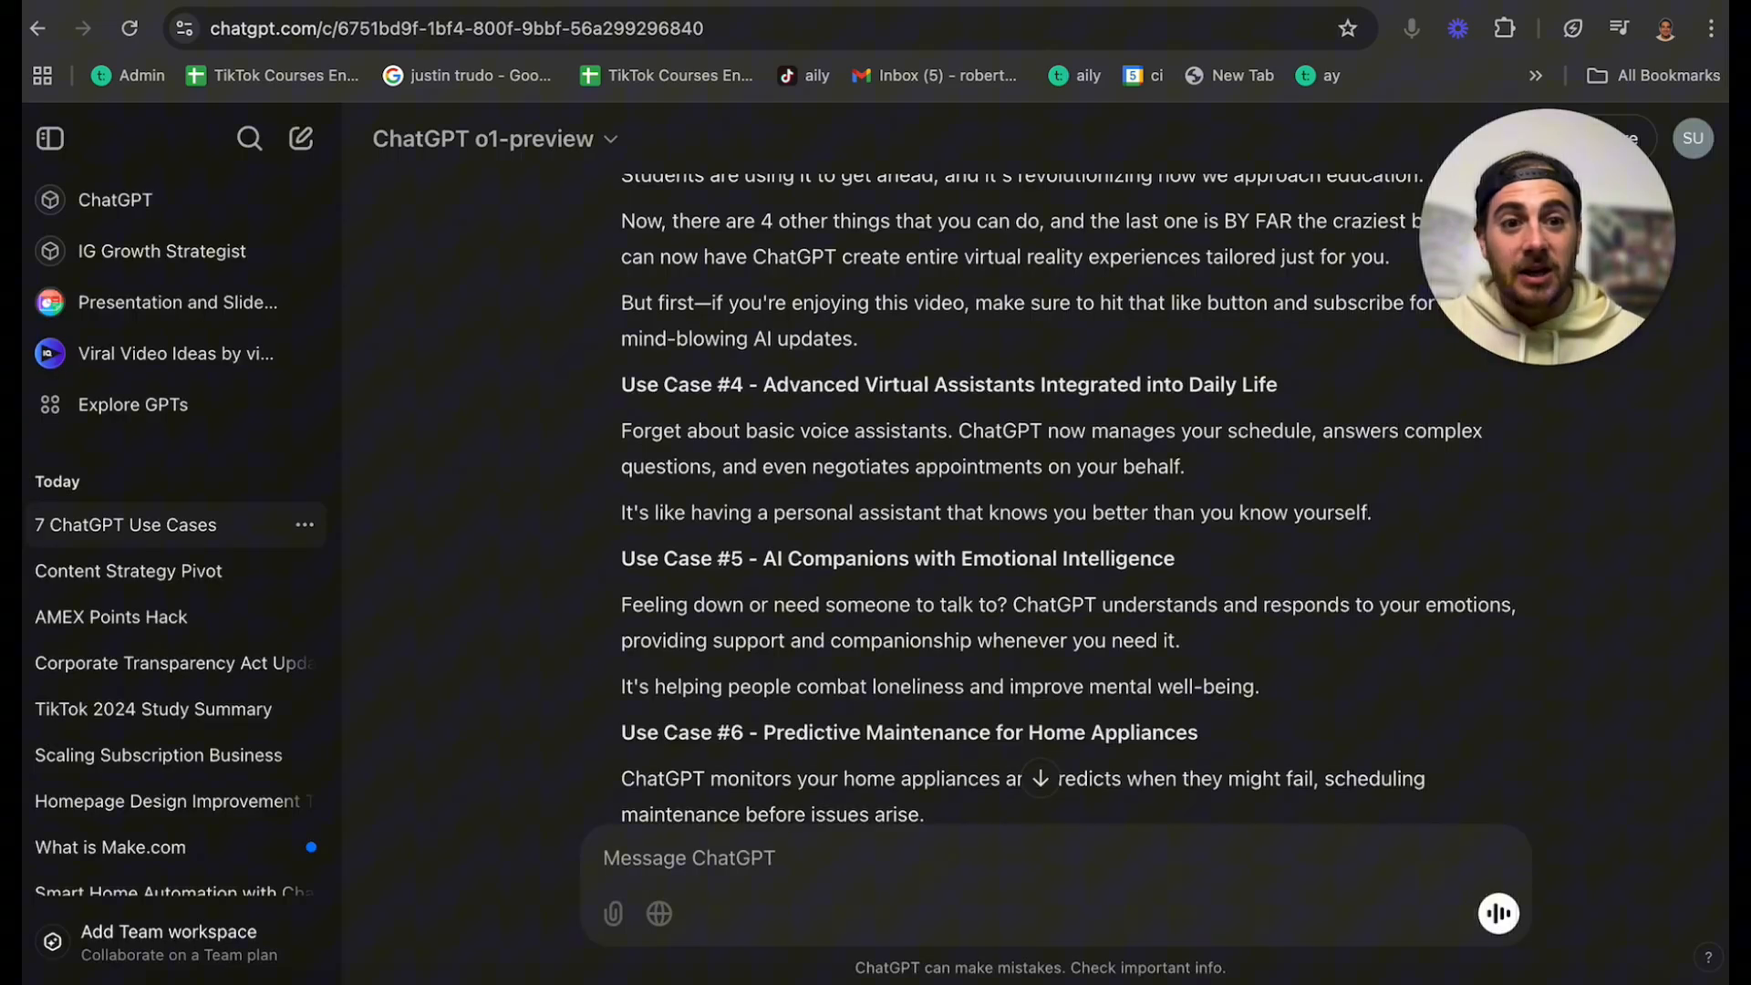
scroll("down", 3)
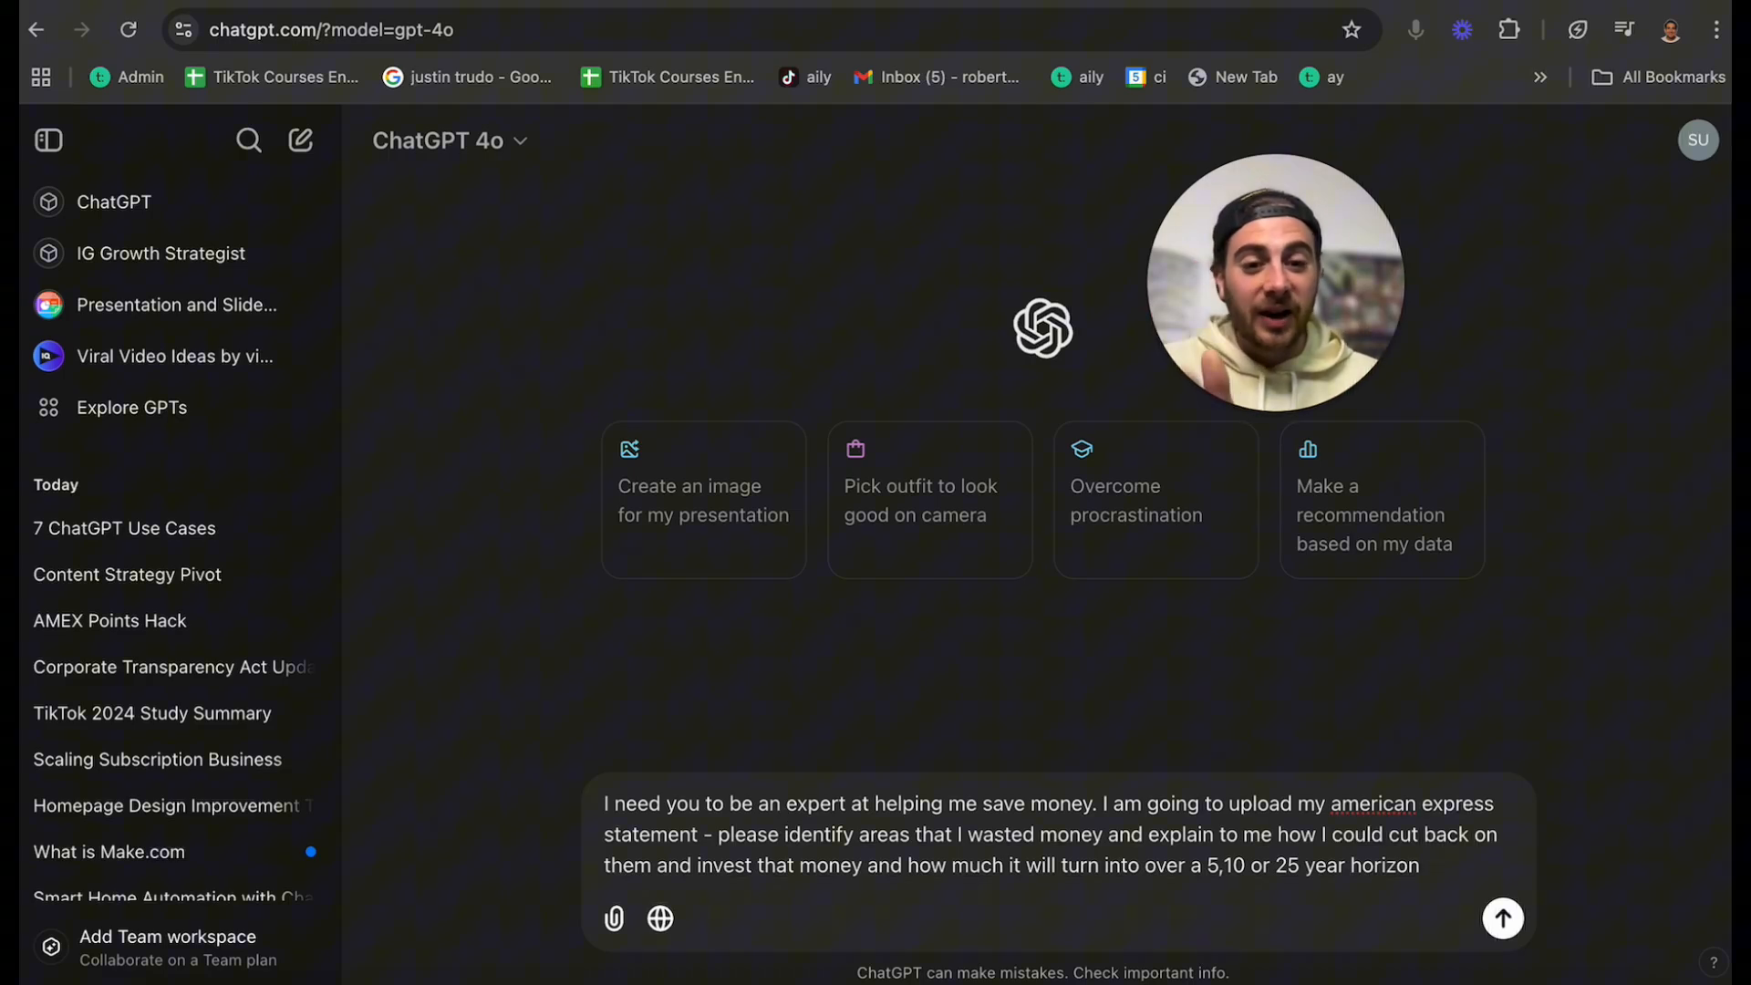
- Attach the 2023-03-29.pdf statement and send the money-saving analysis request
left_click(613, 918)
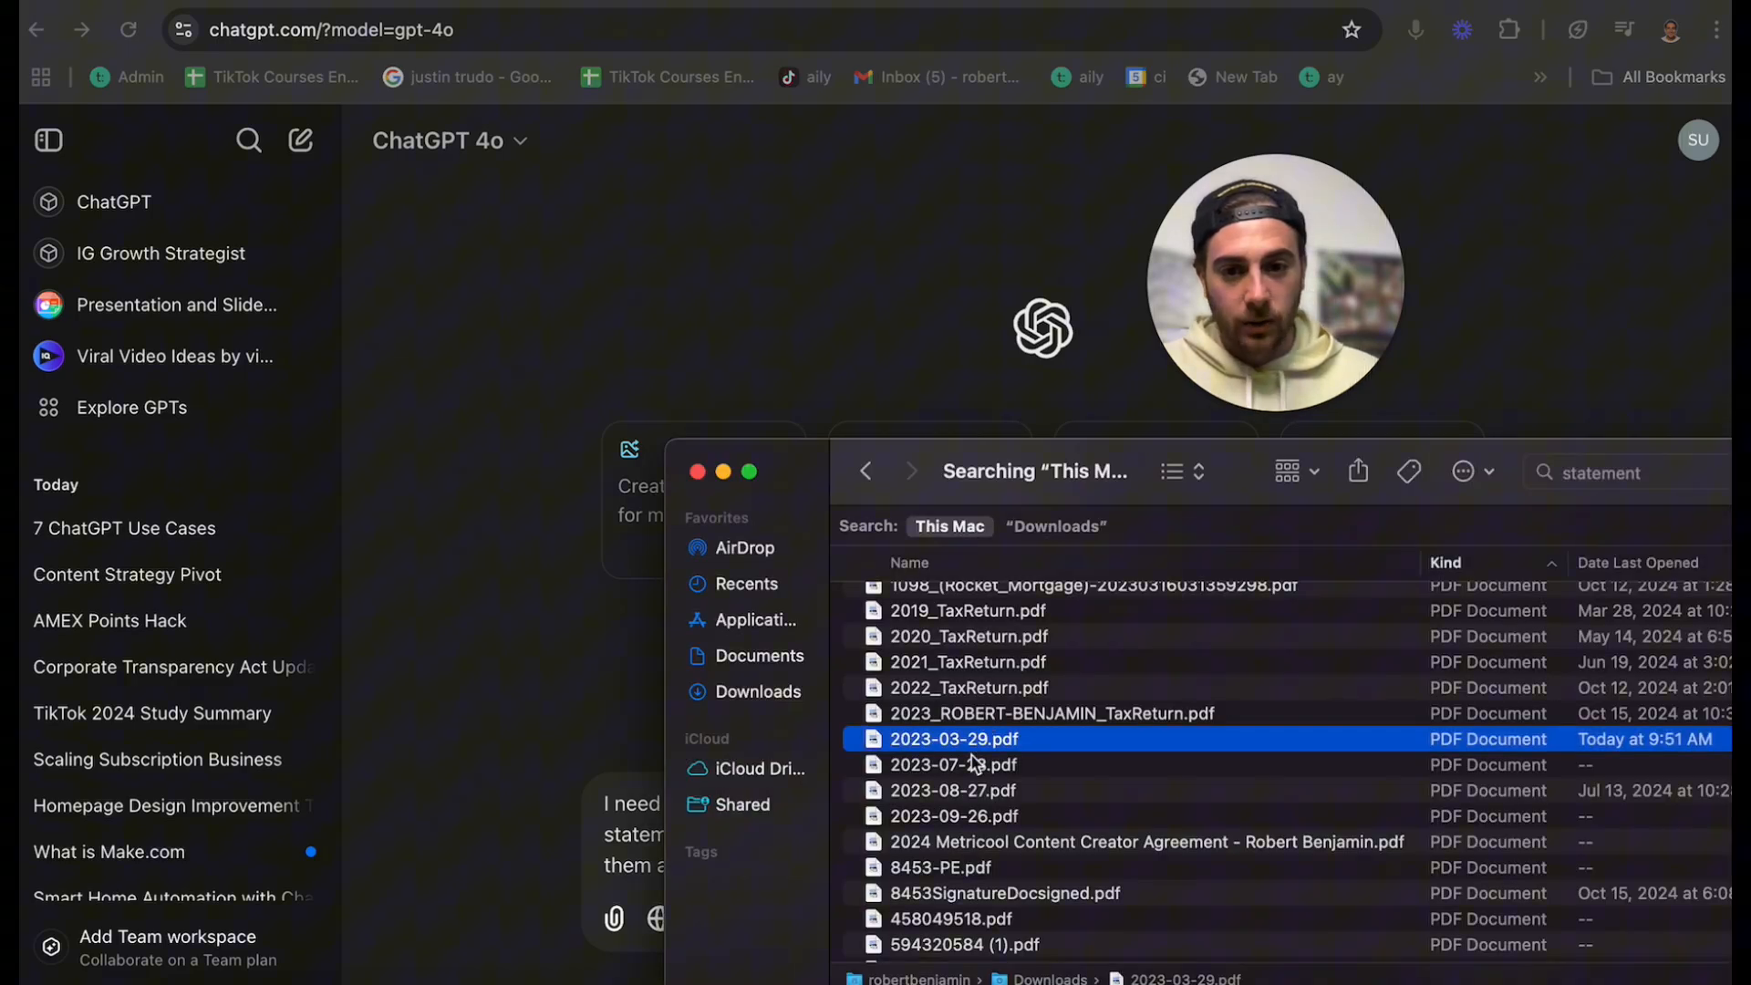
mouse_move(953, 741)
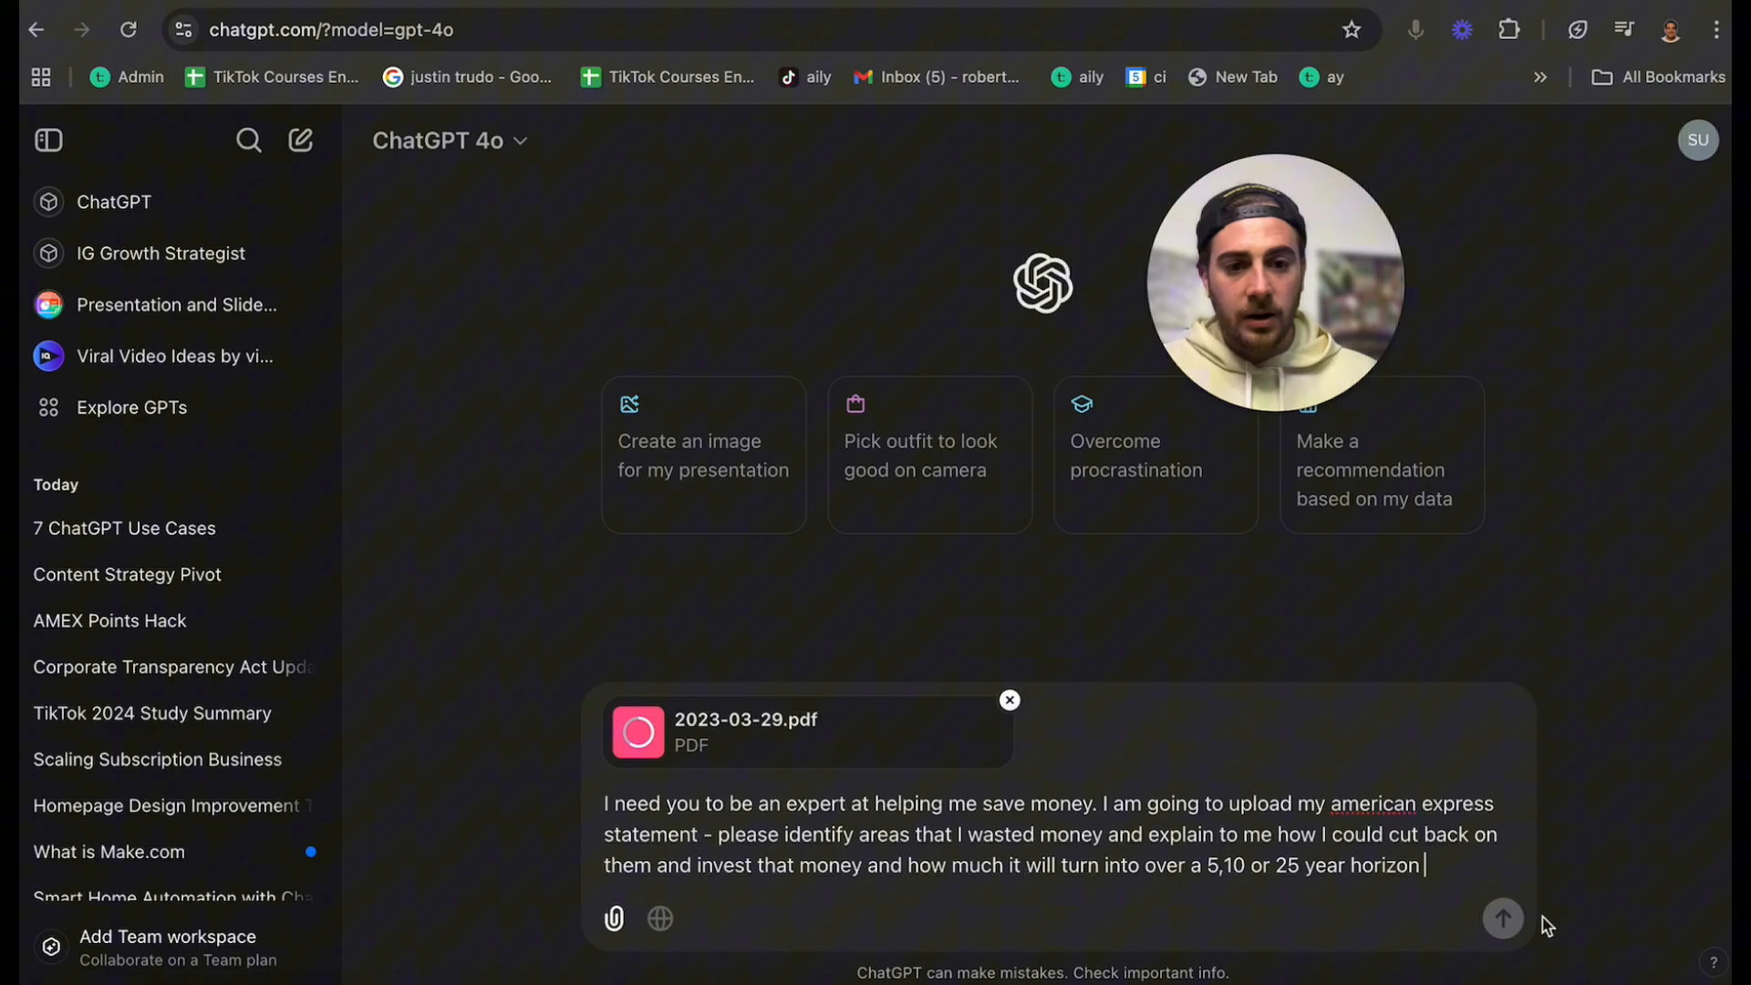
left_click(1501, 918)
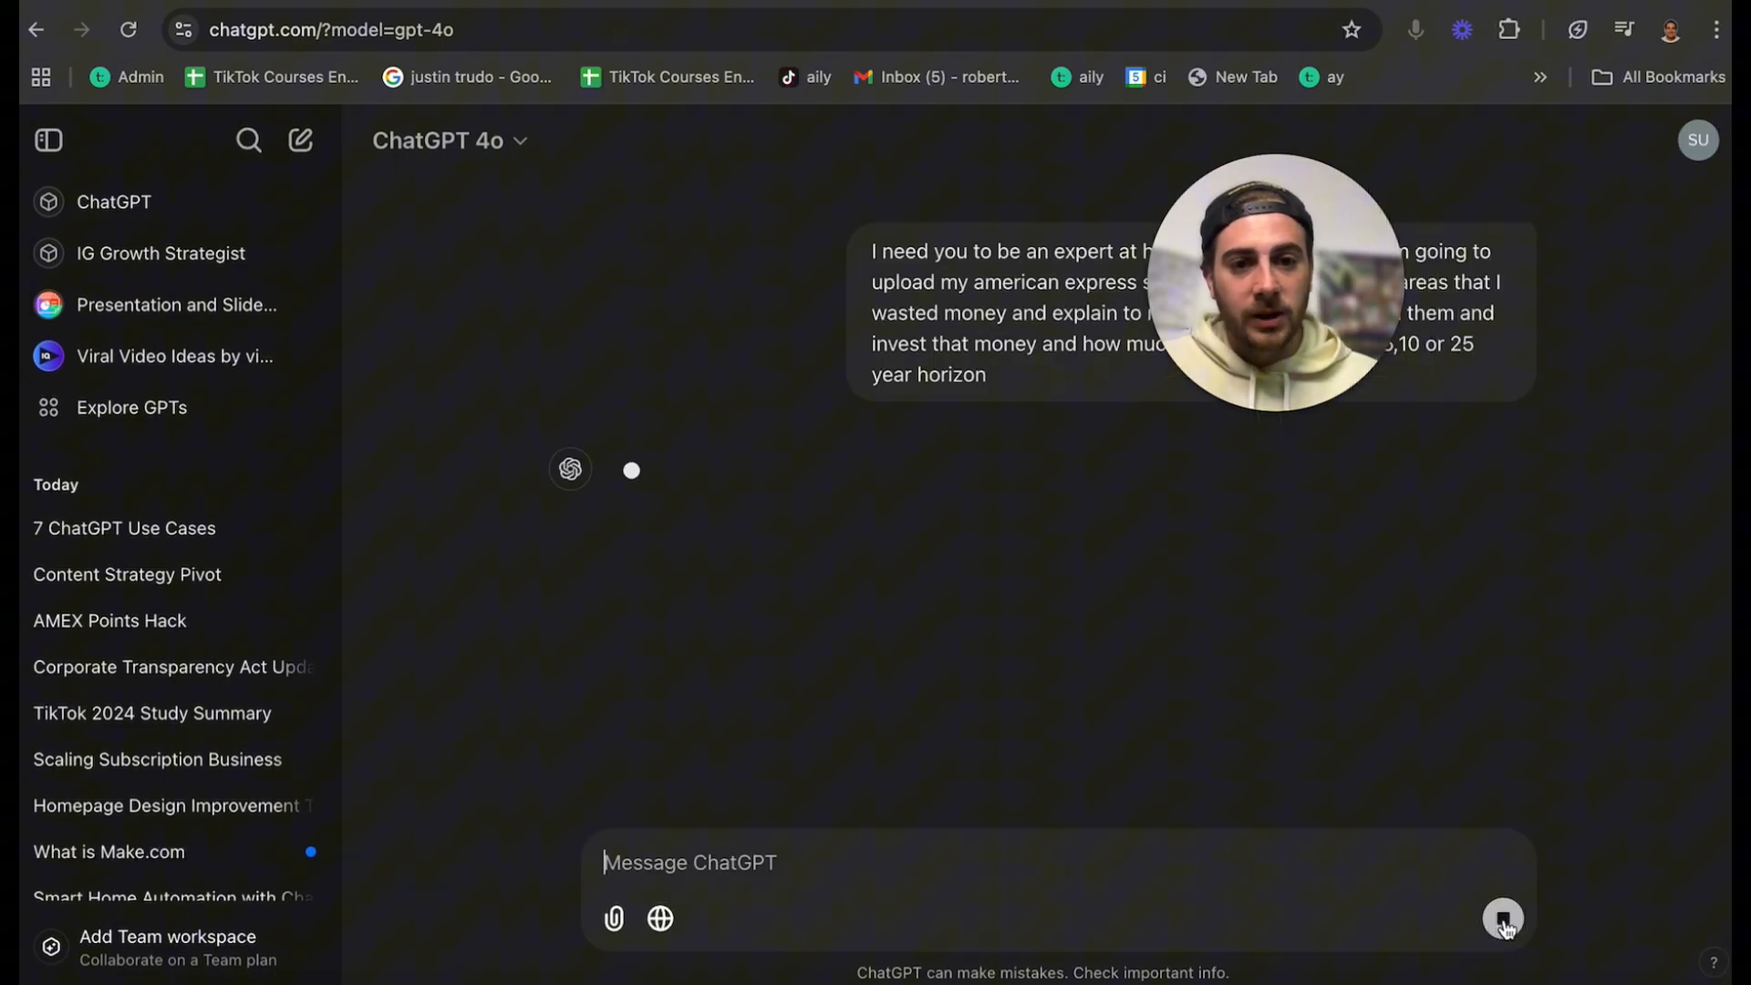
left_click(1504, 917)
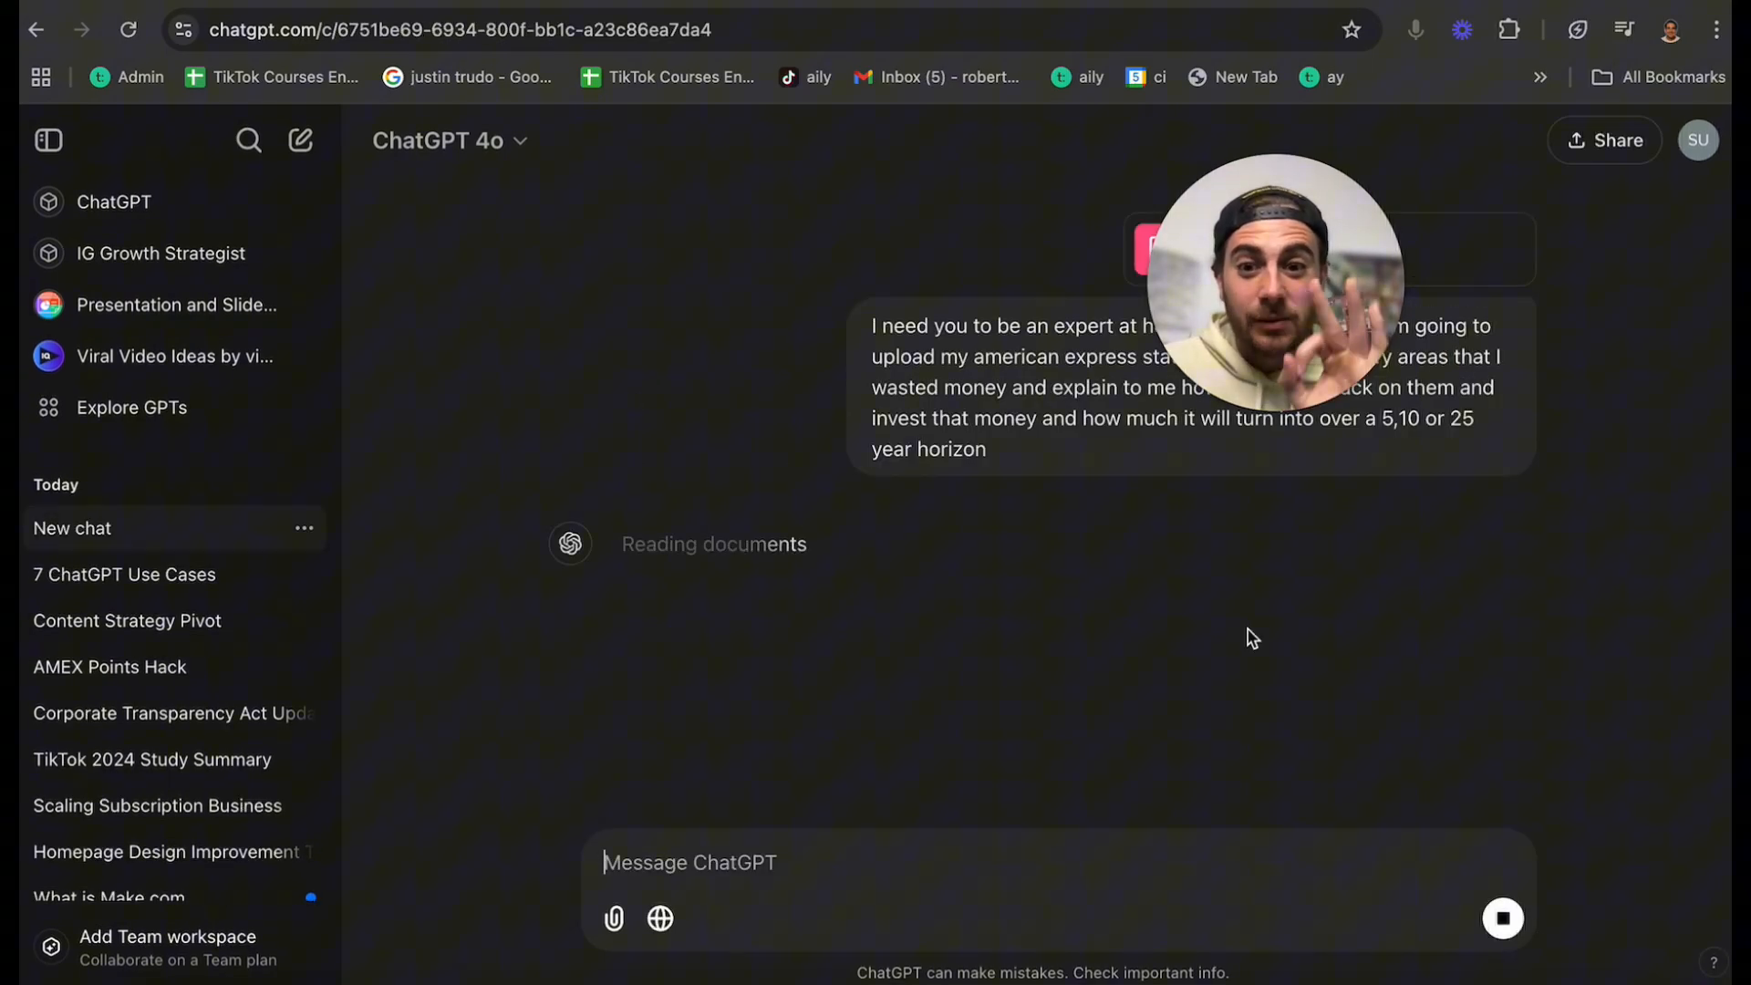
mouse_move(815, 553)
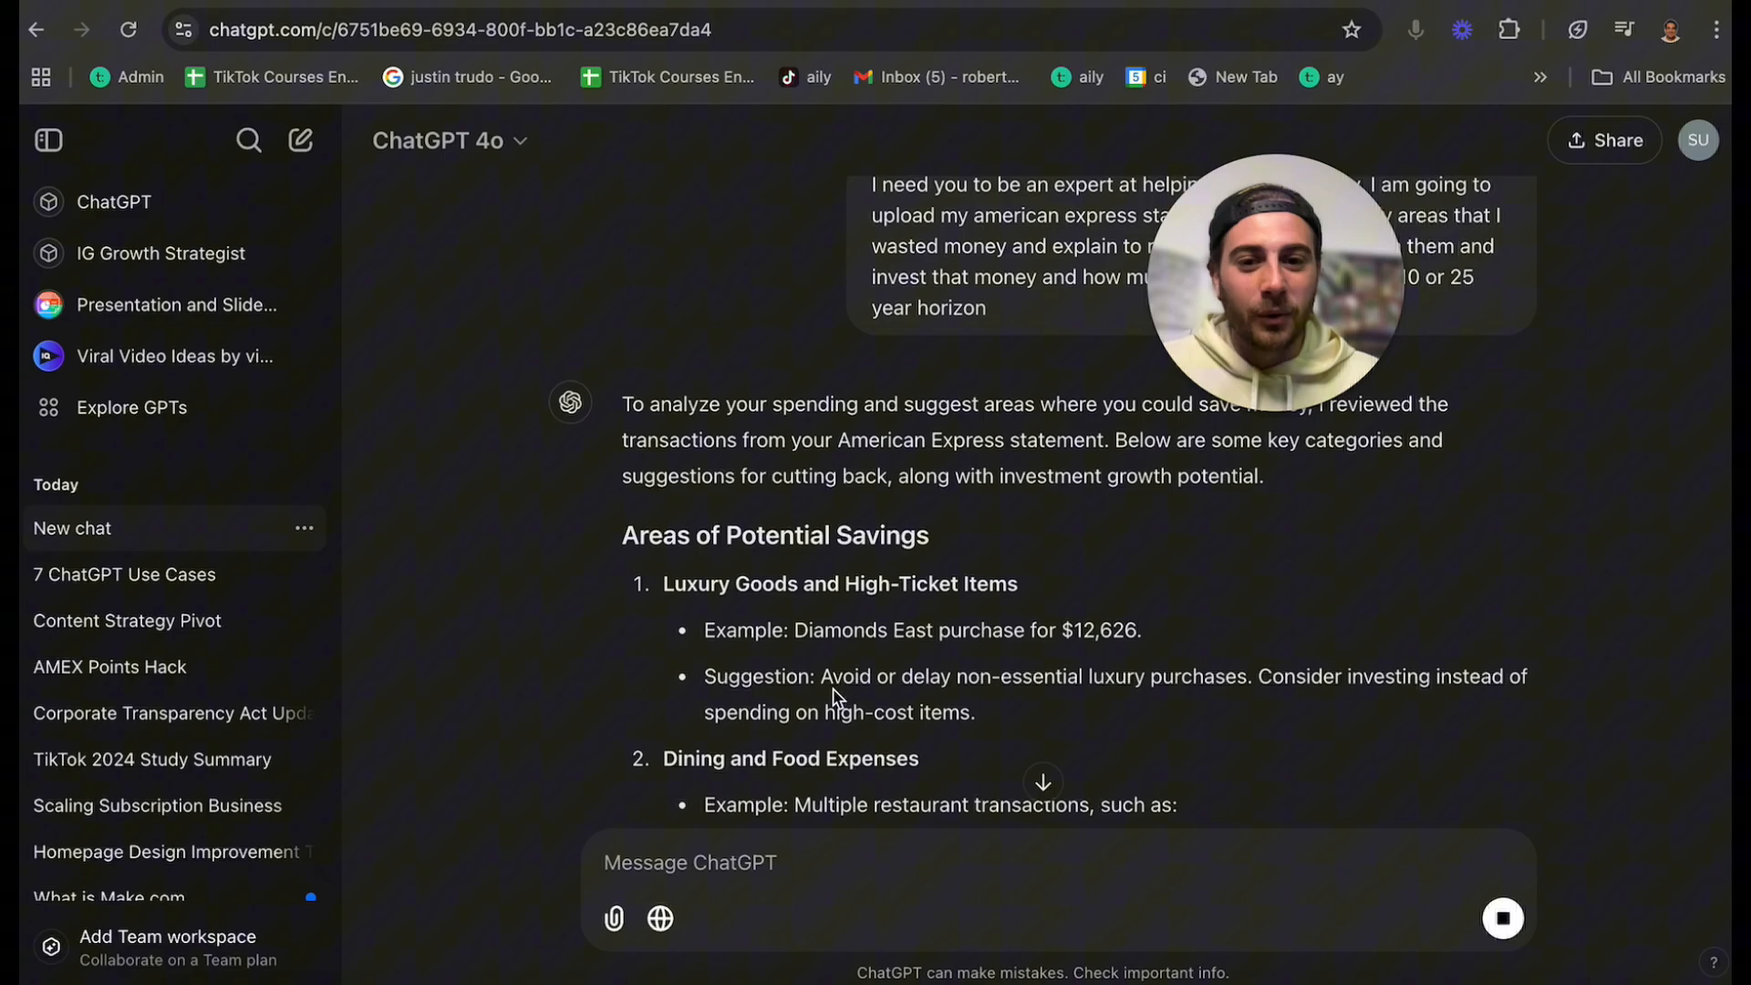
- Scroll through the Areas of Potential Savings list: luxury goods, dining, travel, subscriptions, parking fees
scroll("down", 3)
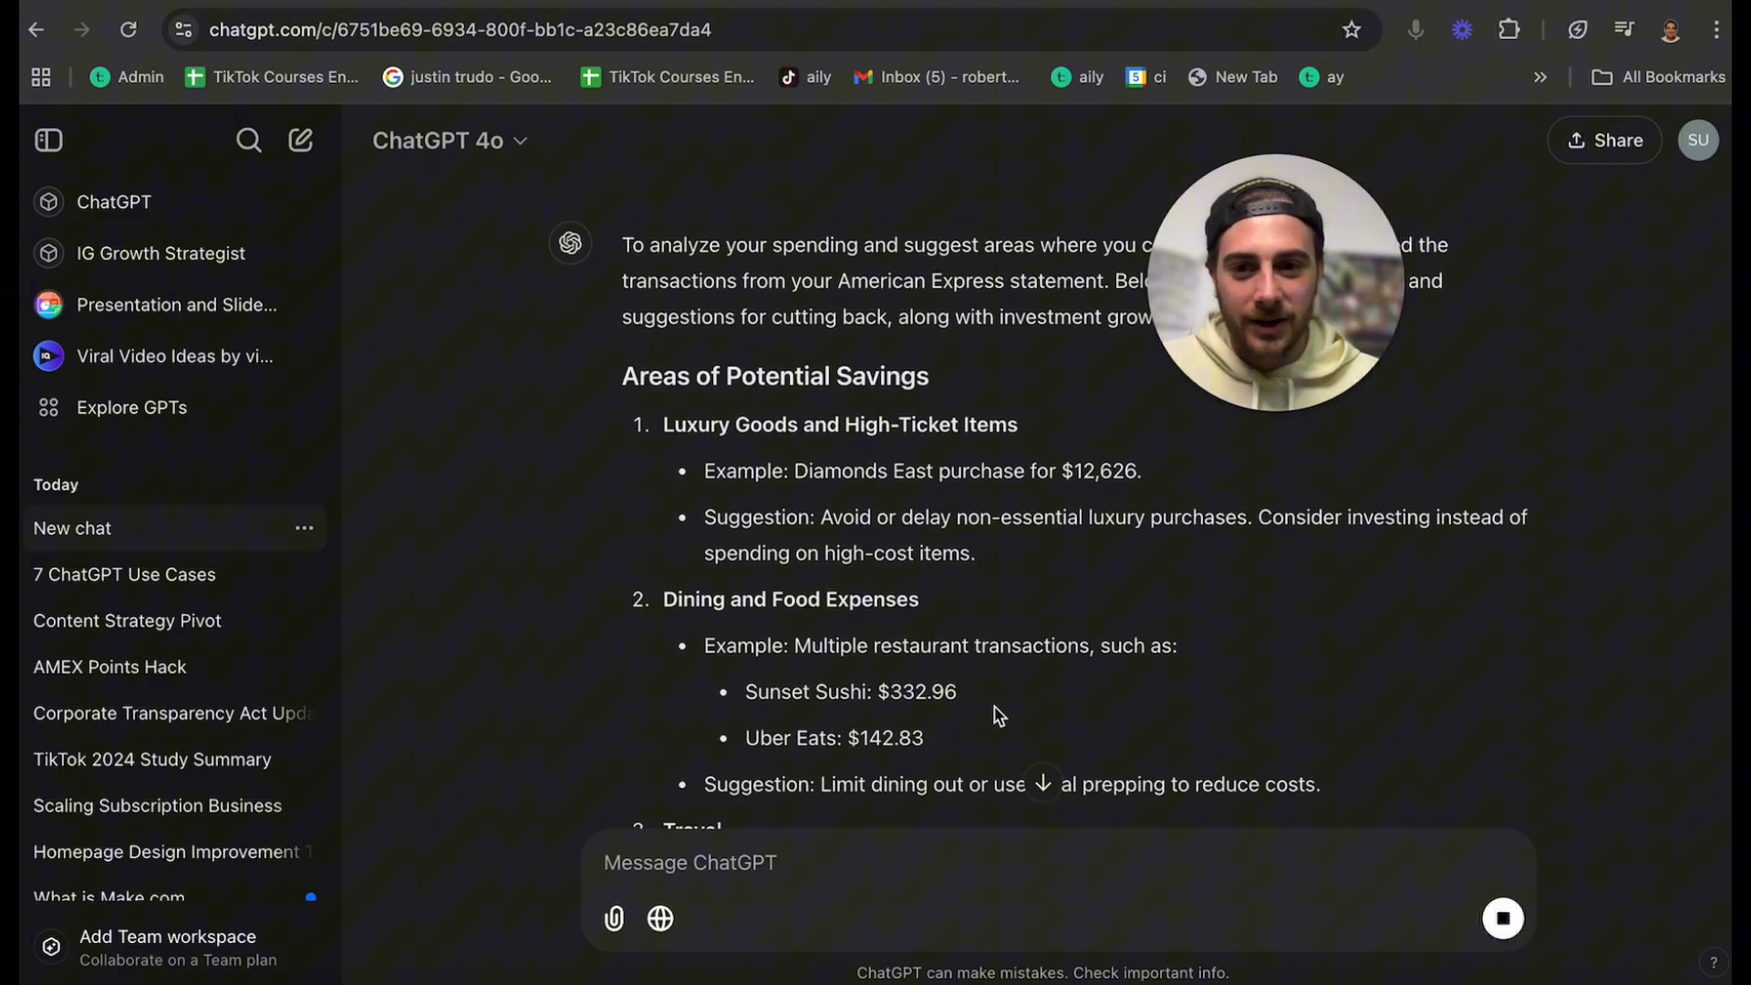
scroll("down", 3)
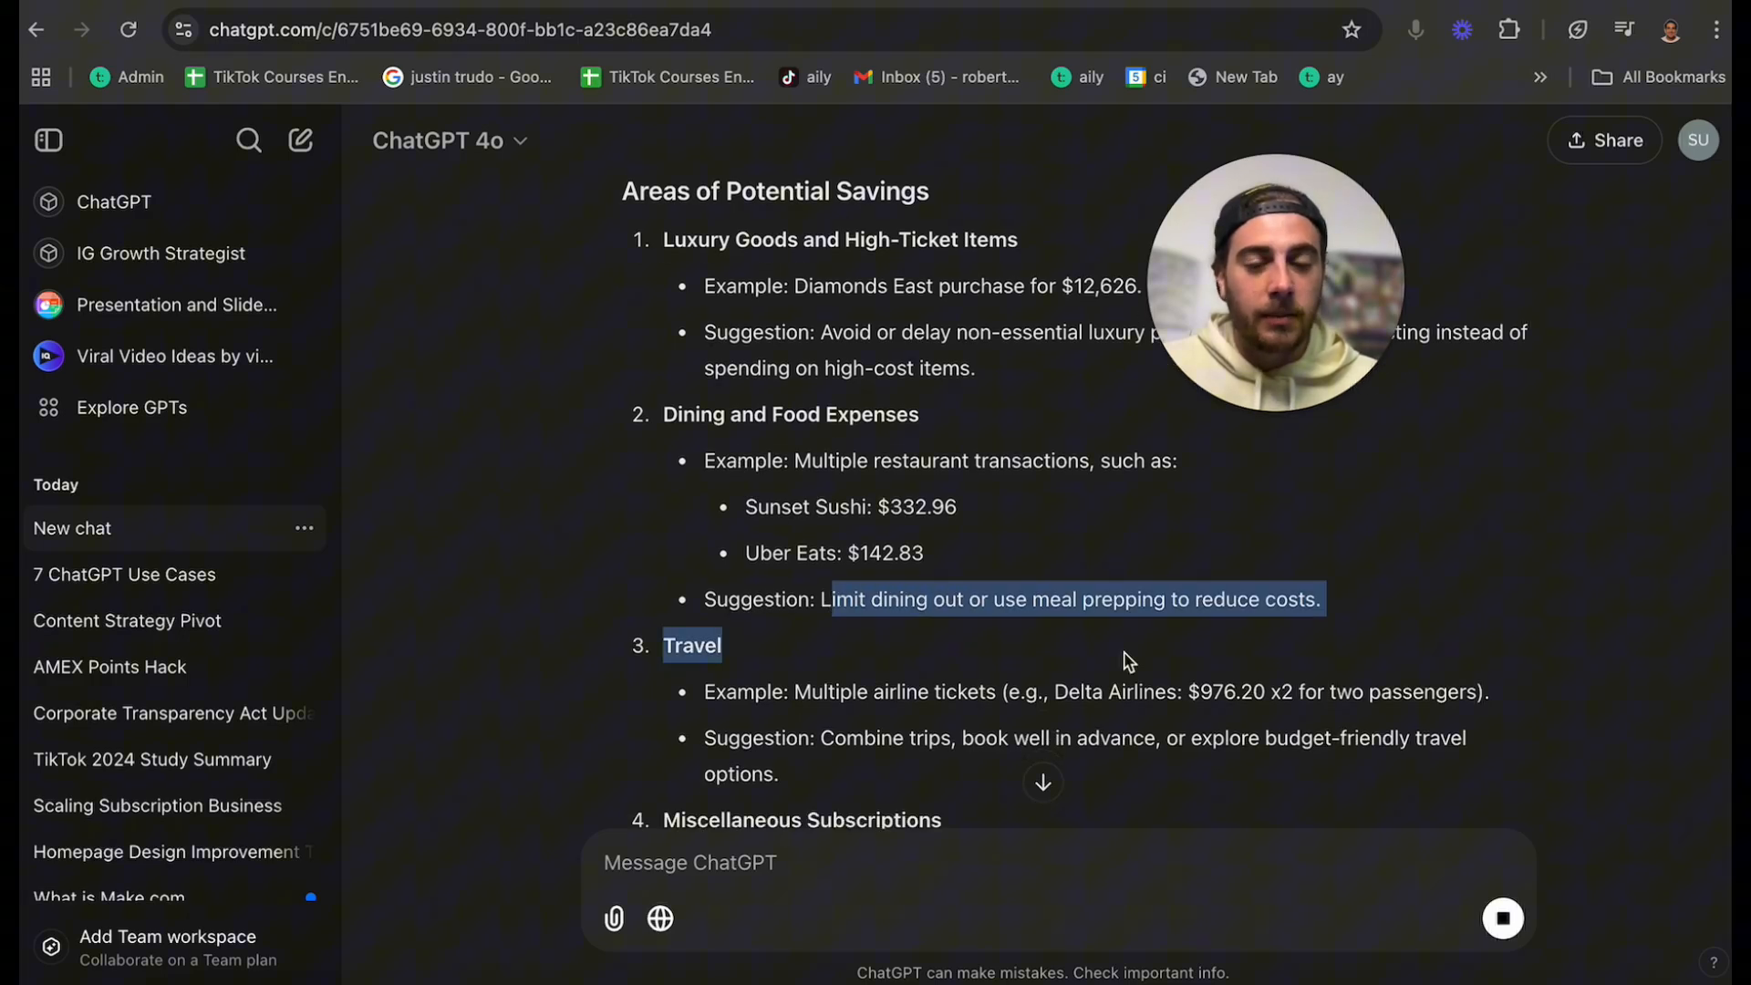
scroll("down", 3)
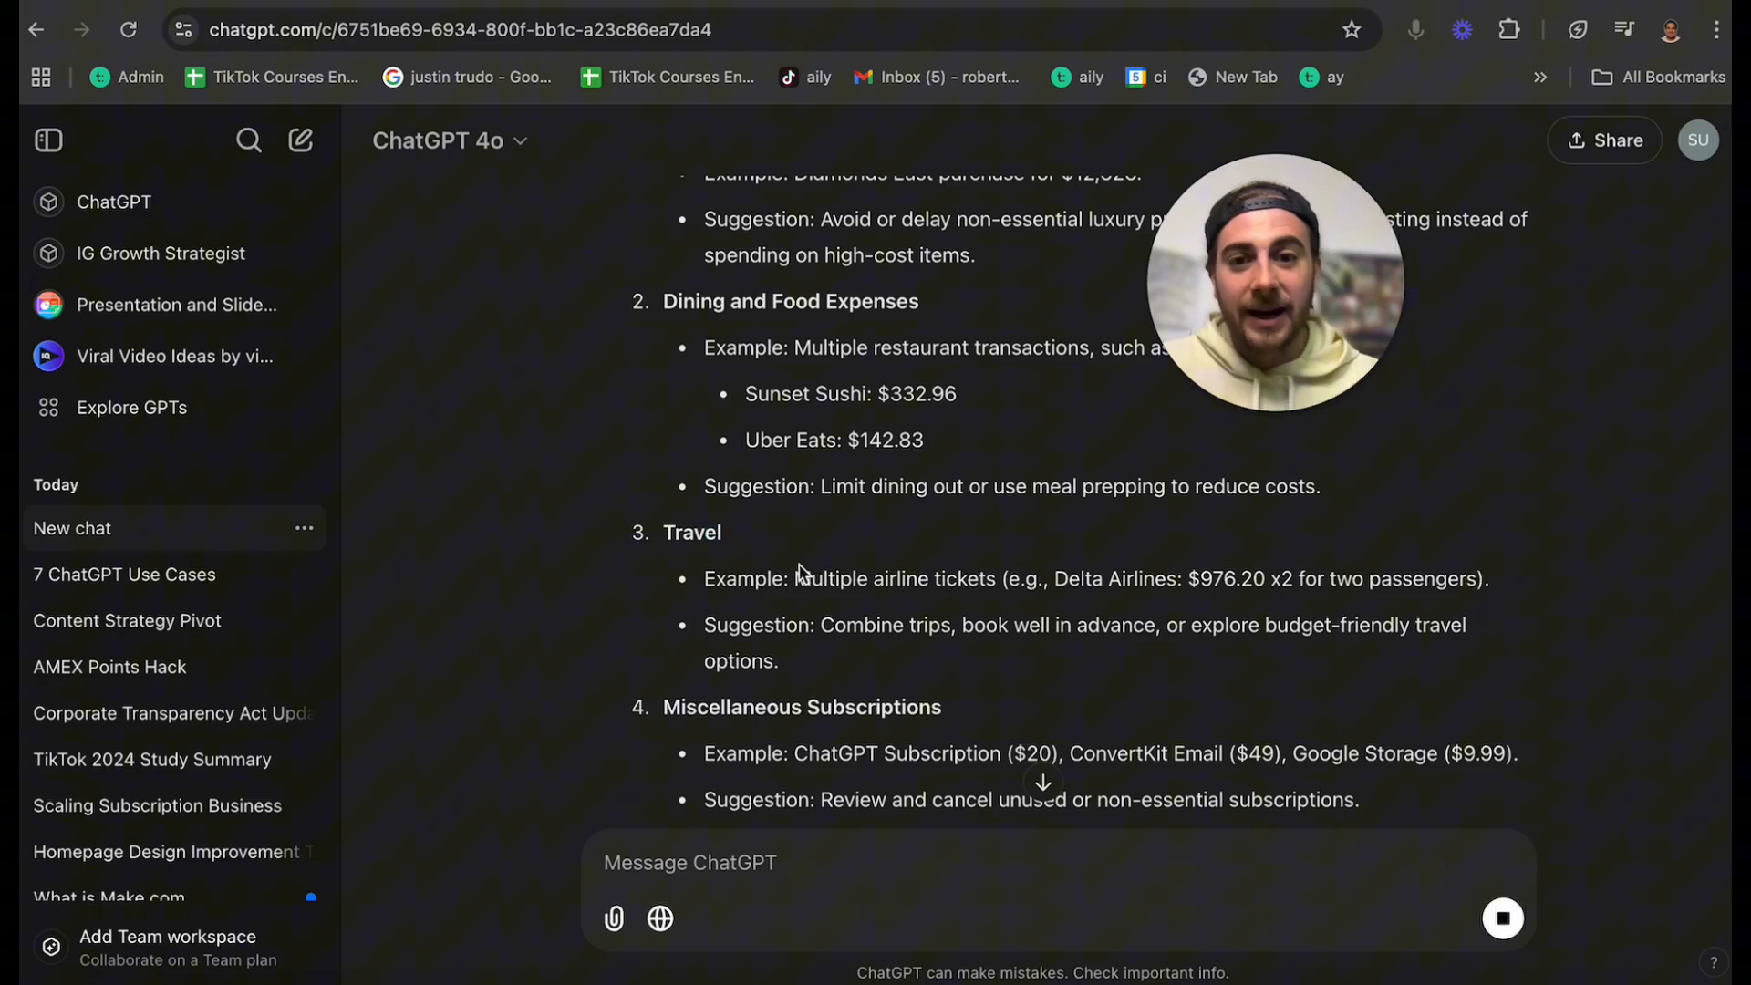
scroll("down", 3)
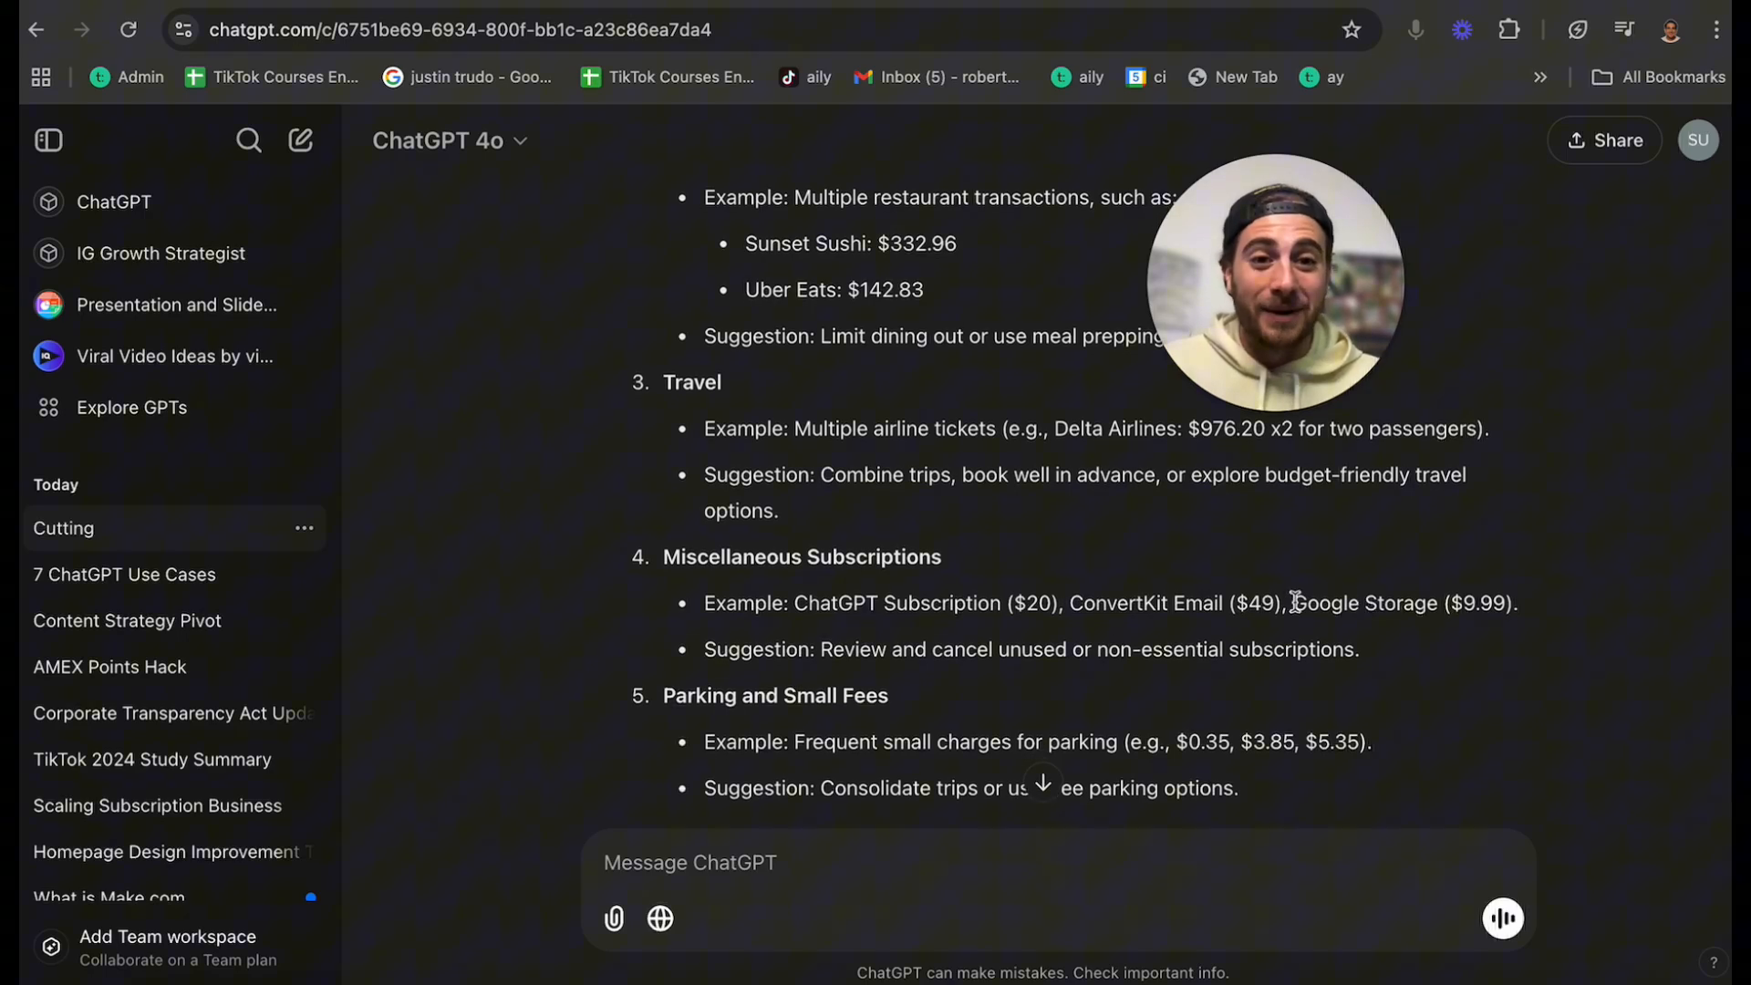
- Reach the $2,000/month investment table ($143,120, $344,340, $1,646,662) and scroll back through the savings categories
scroll("down", 3)
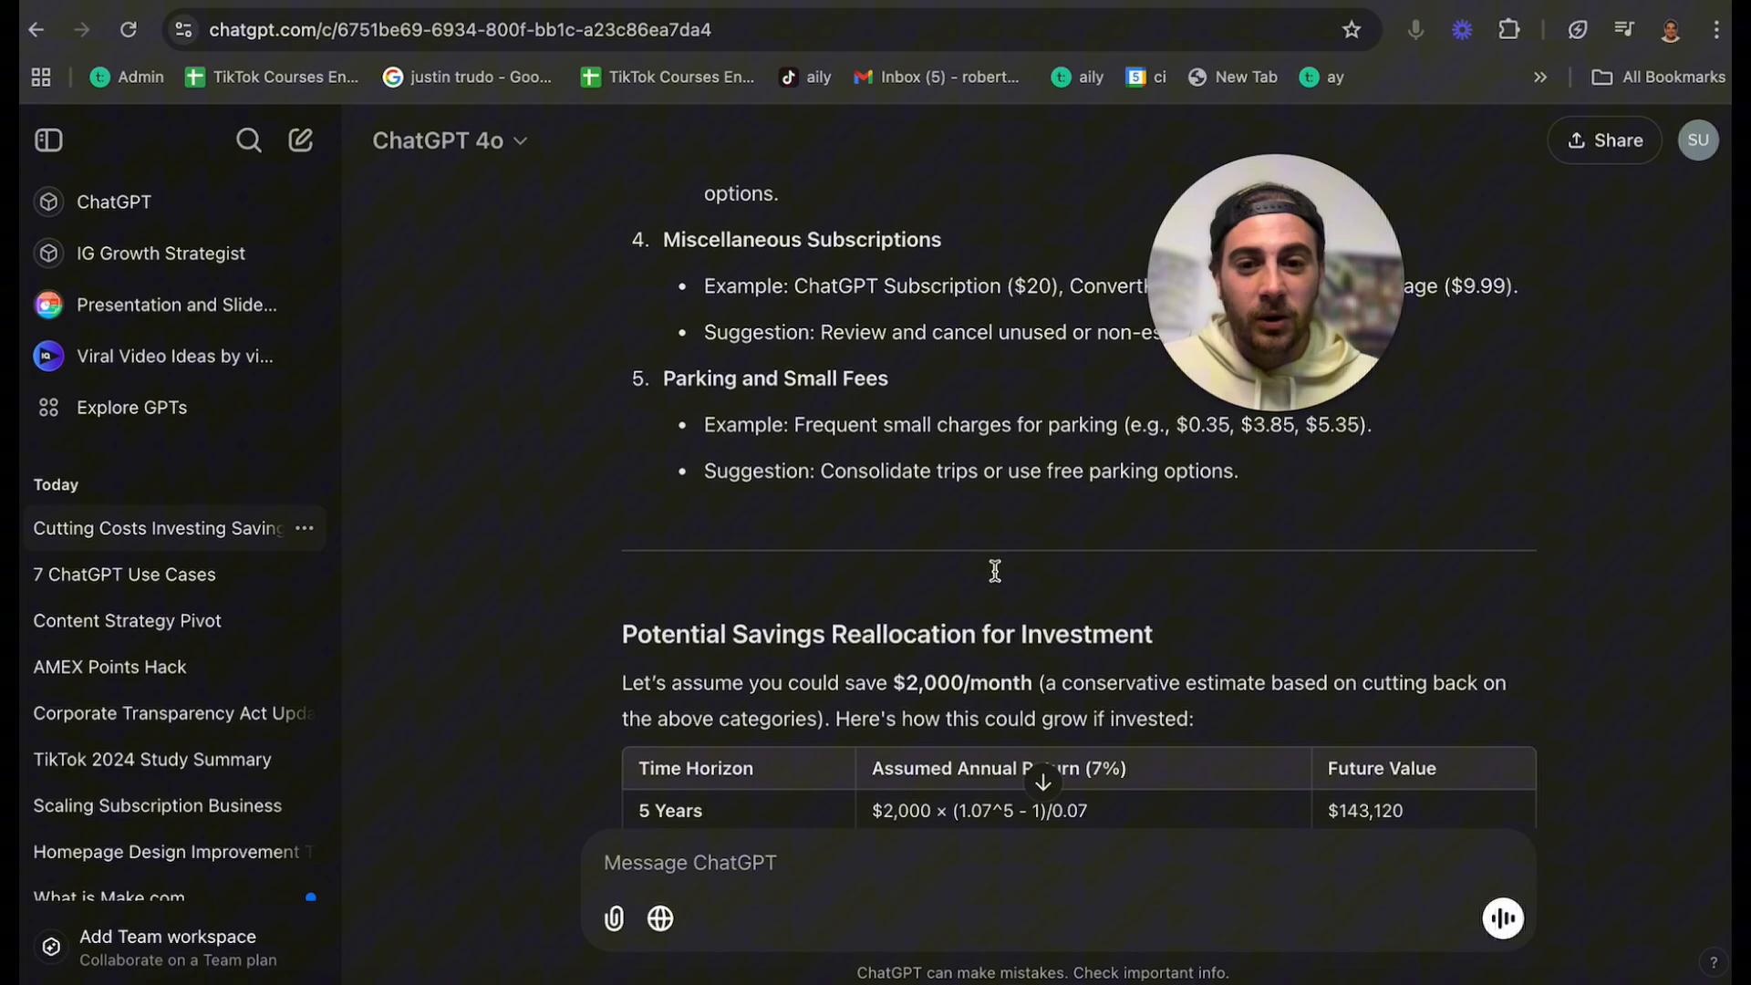
scroll("down", 3)
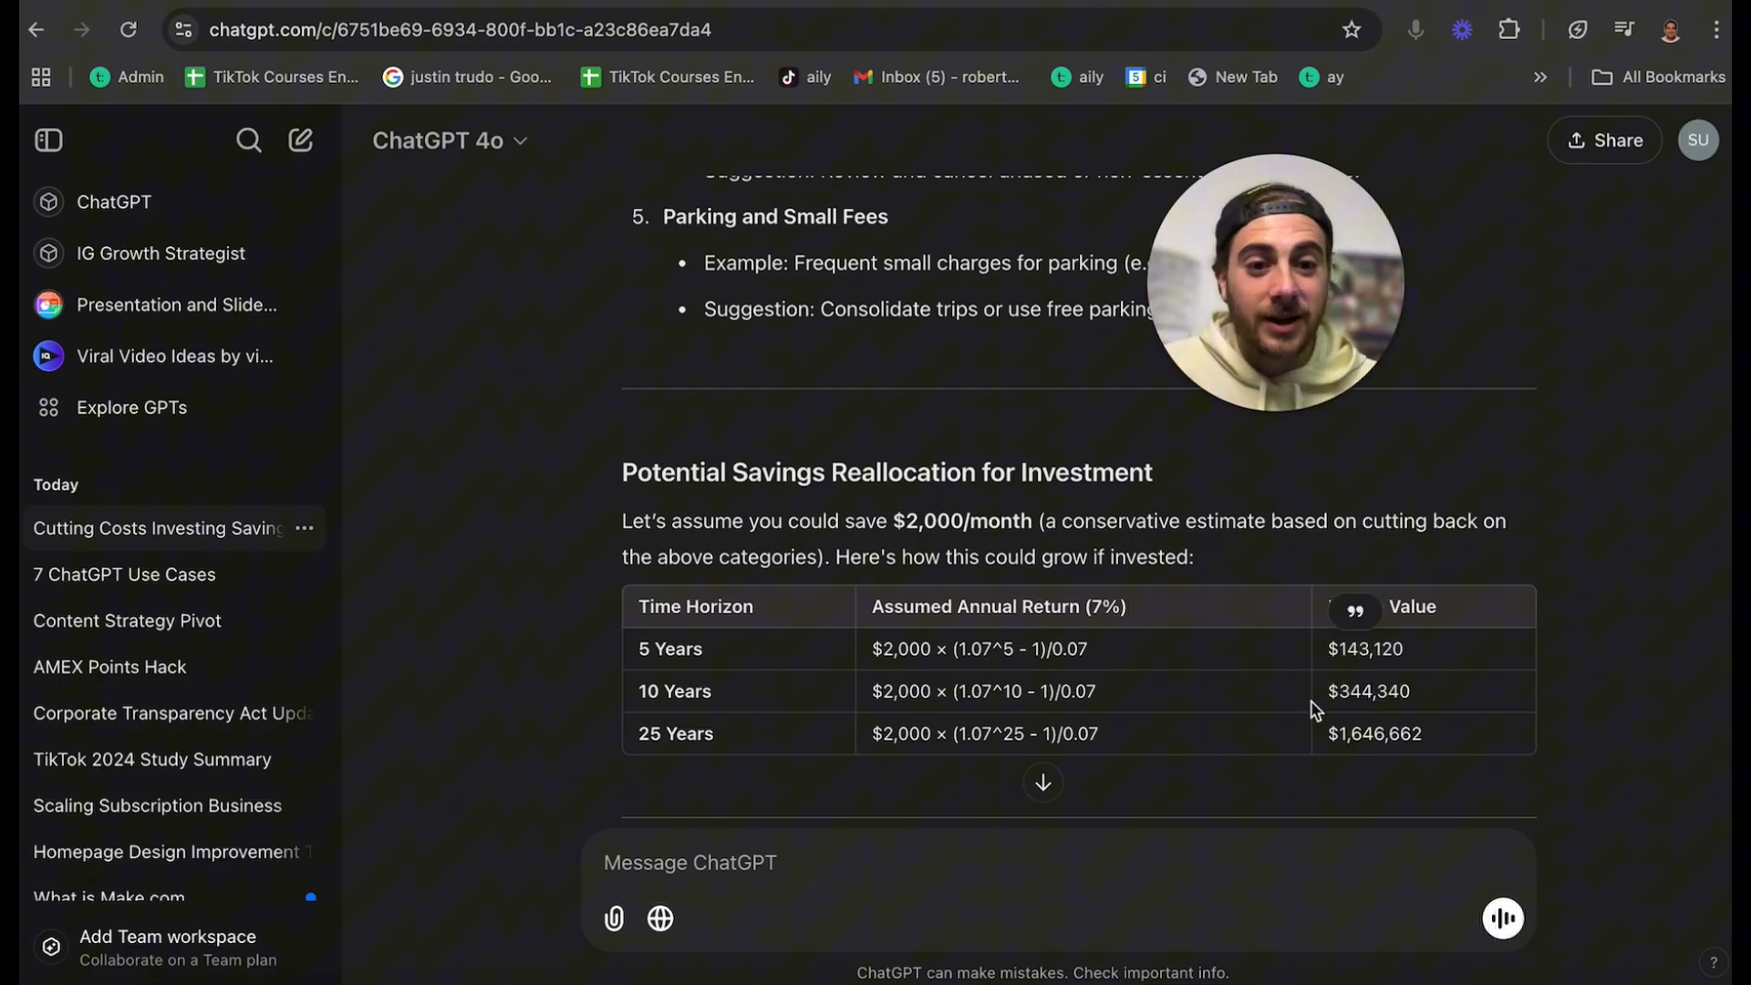
scroll("down", 3)
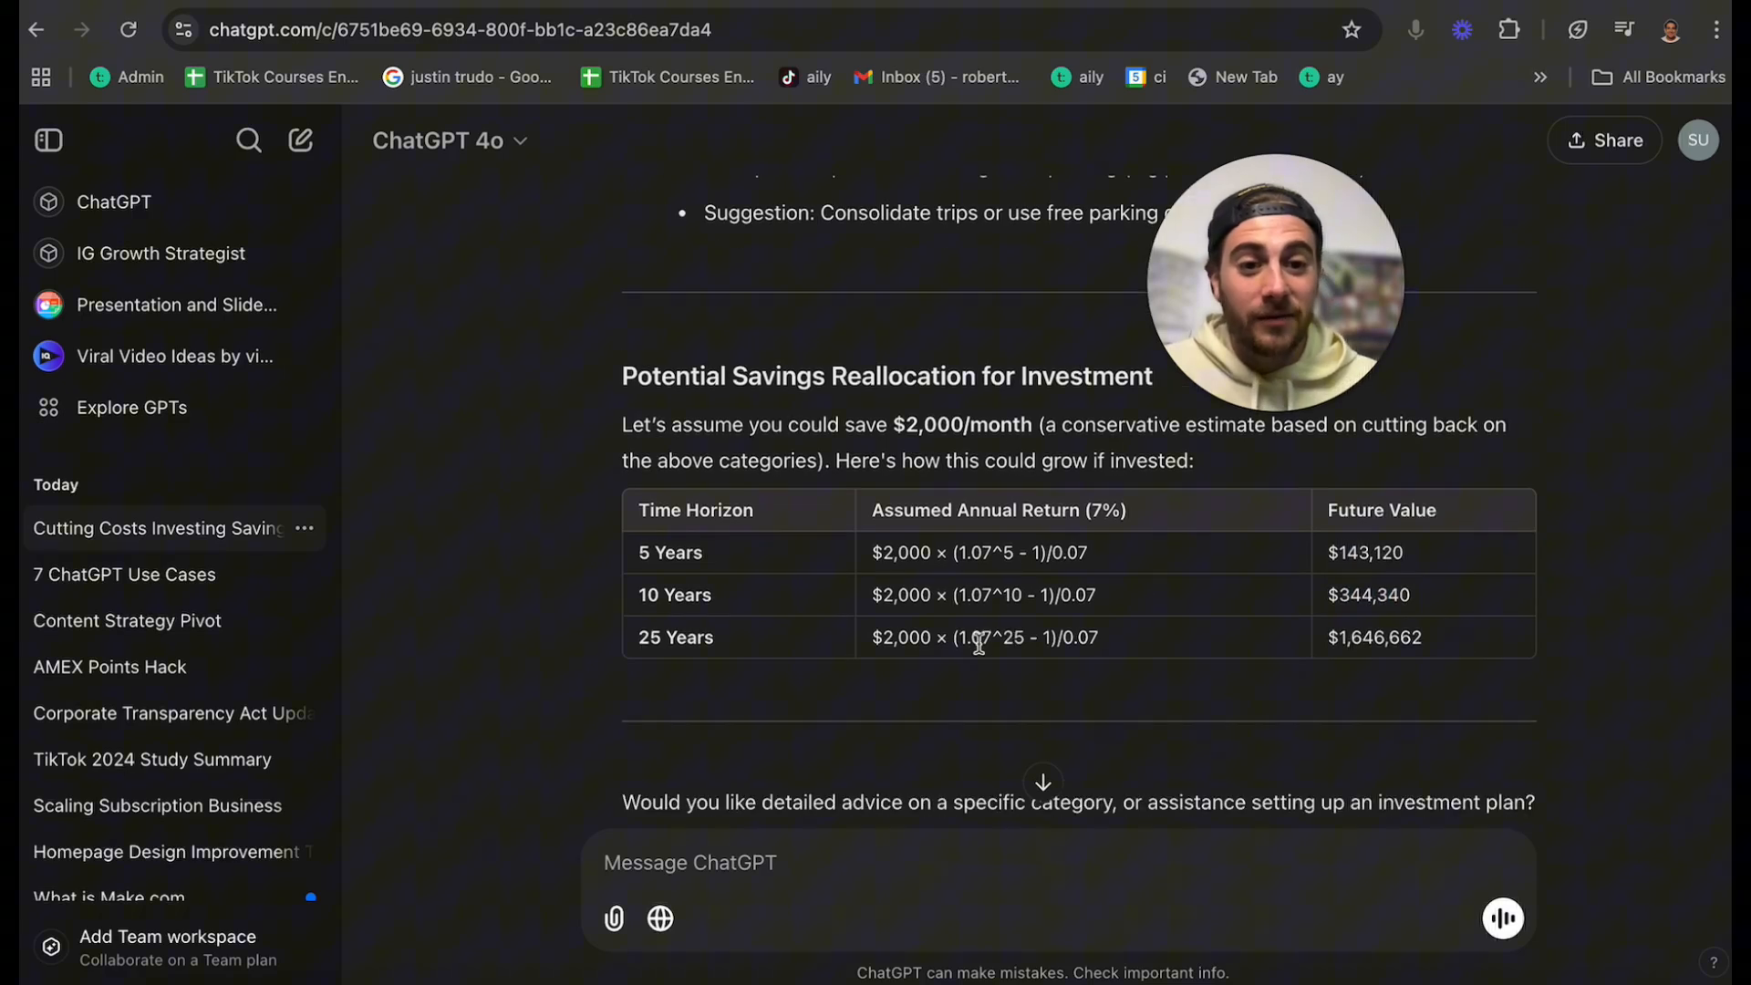
scroll("down", 3)
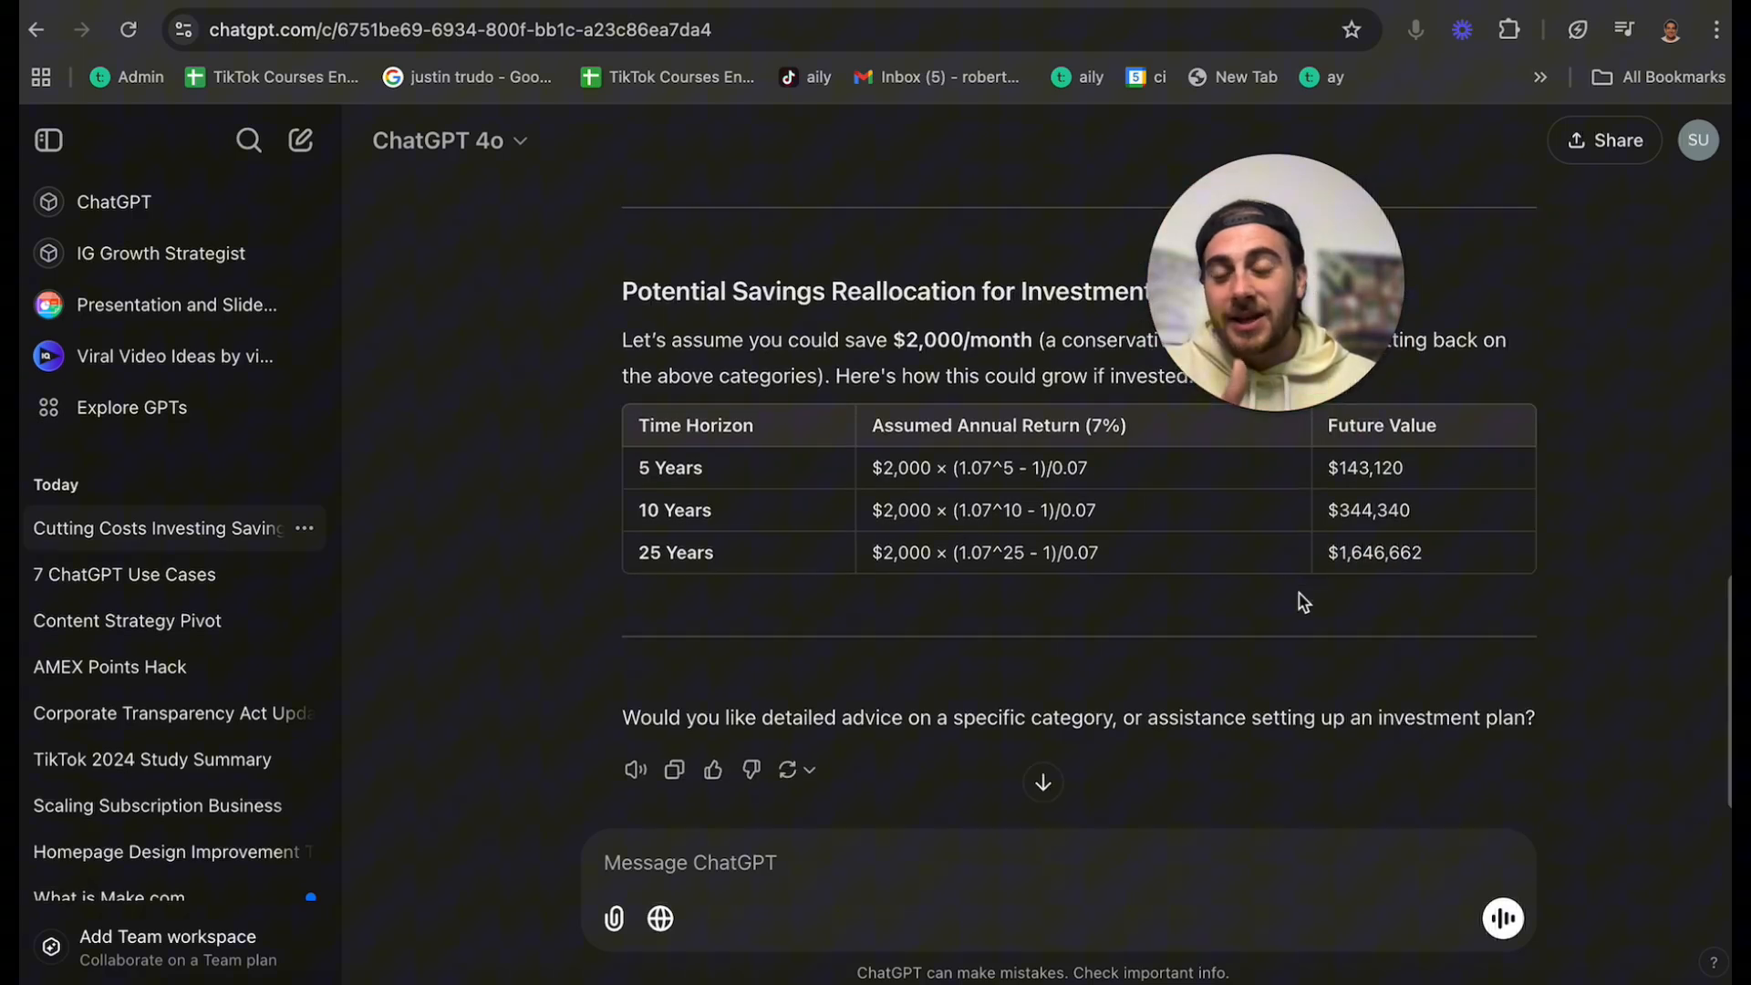
scroll("up", 3)
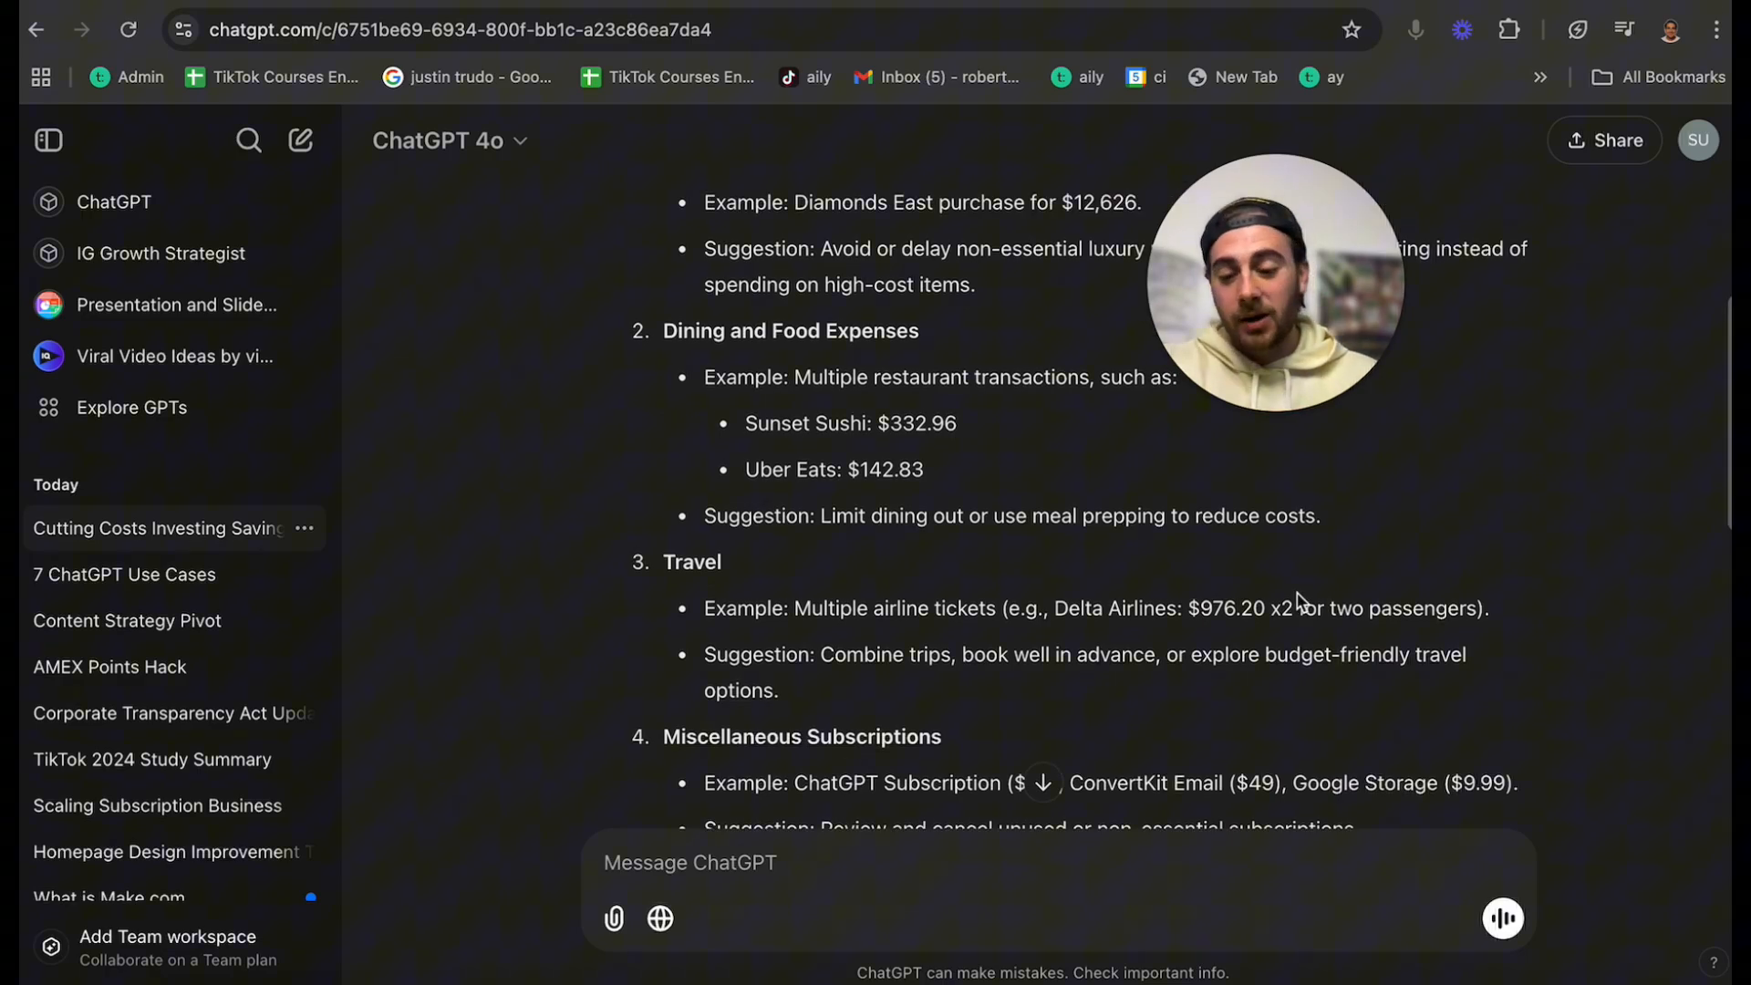
mouse_move(1102, 640)
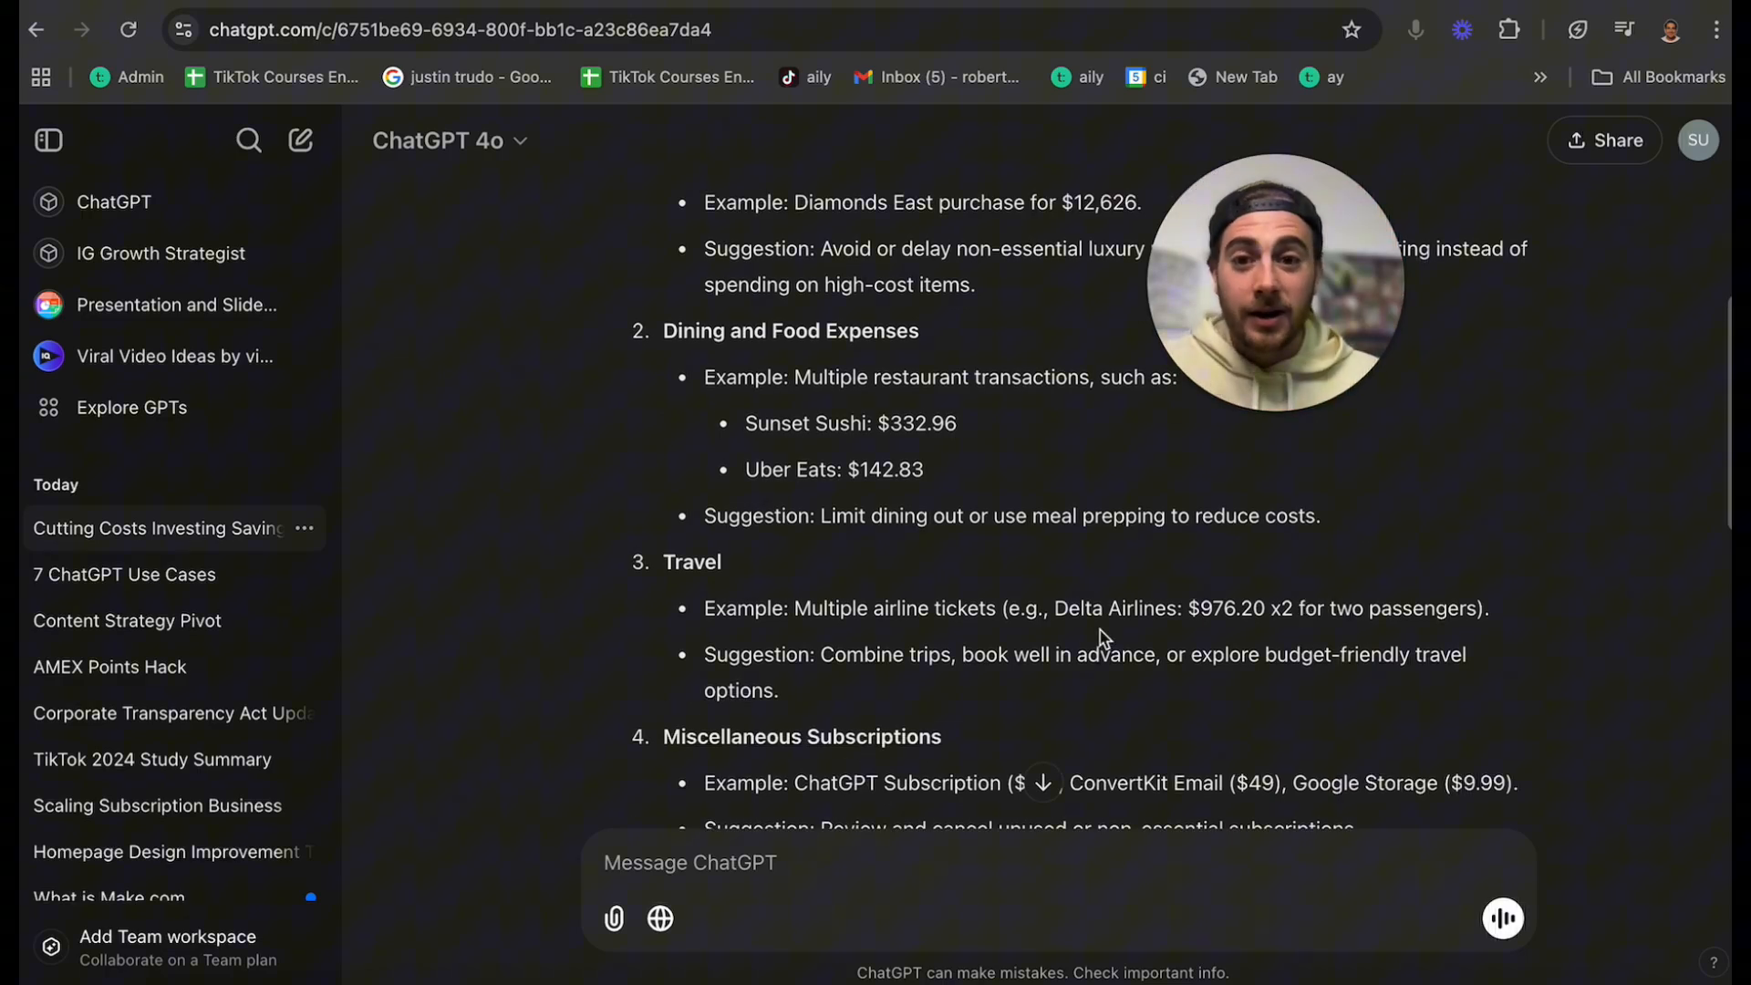
scroll("up", 3)
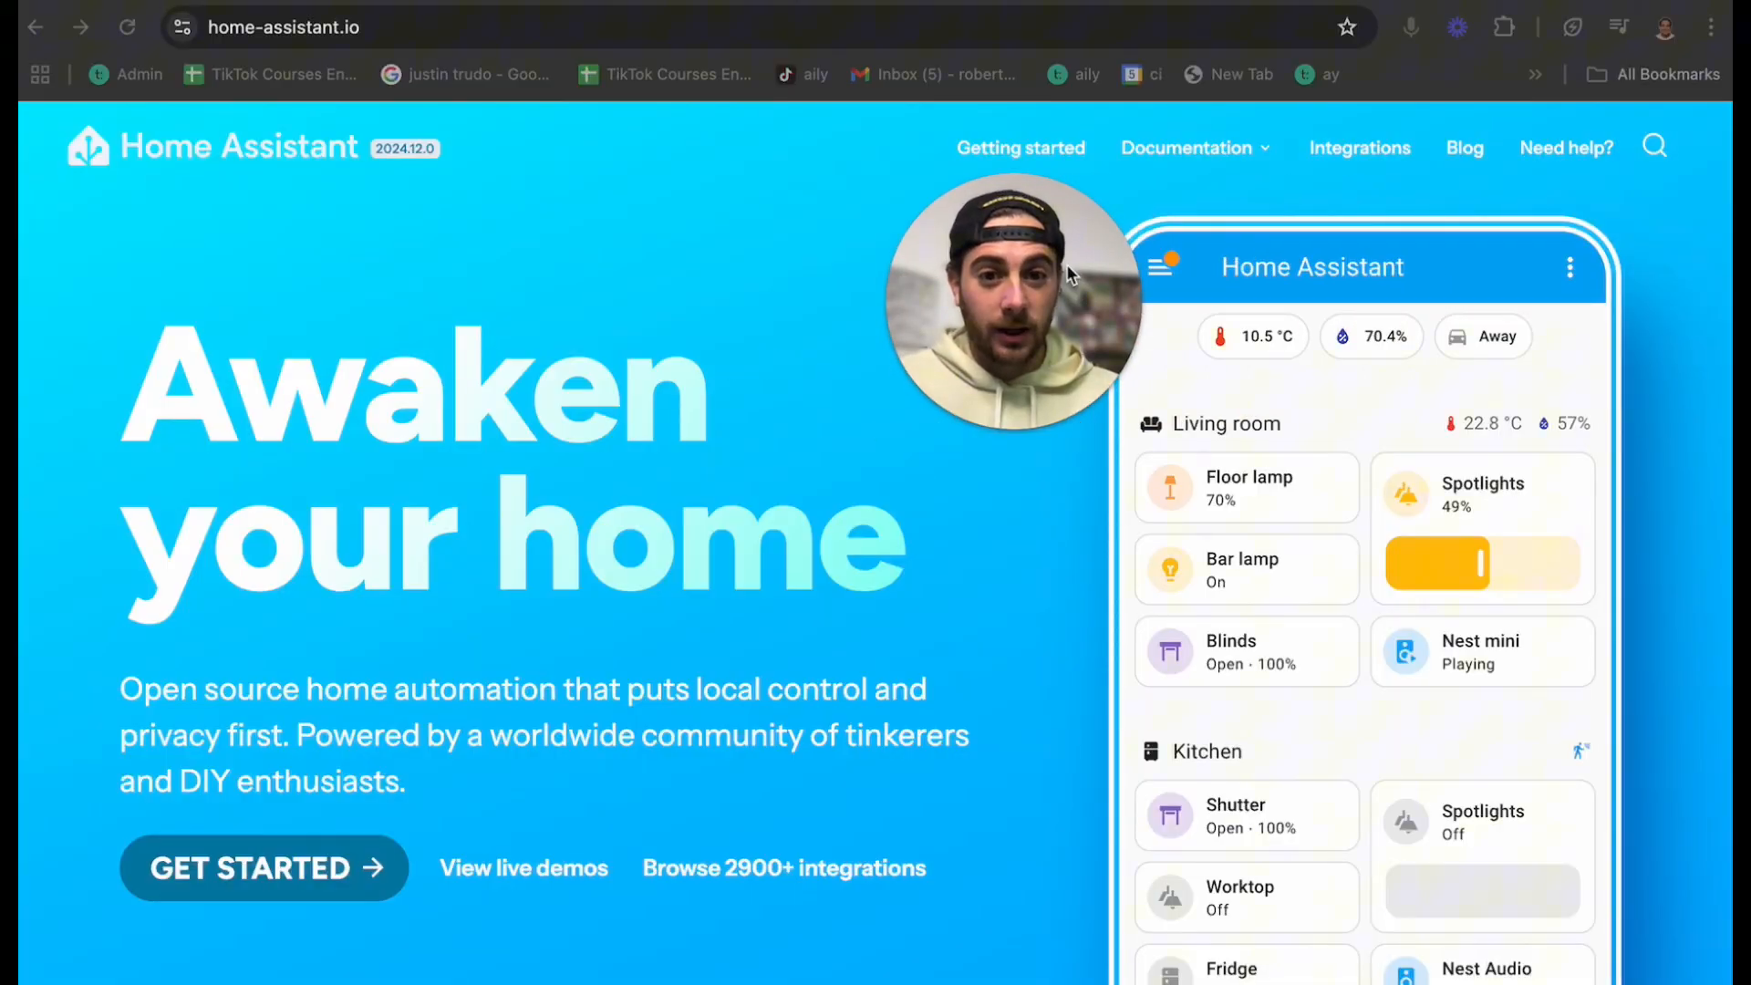
mouse_move(1341, 405)
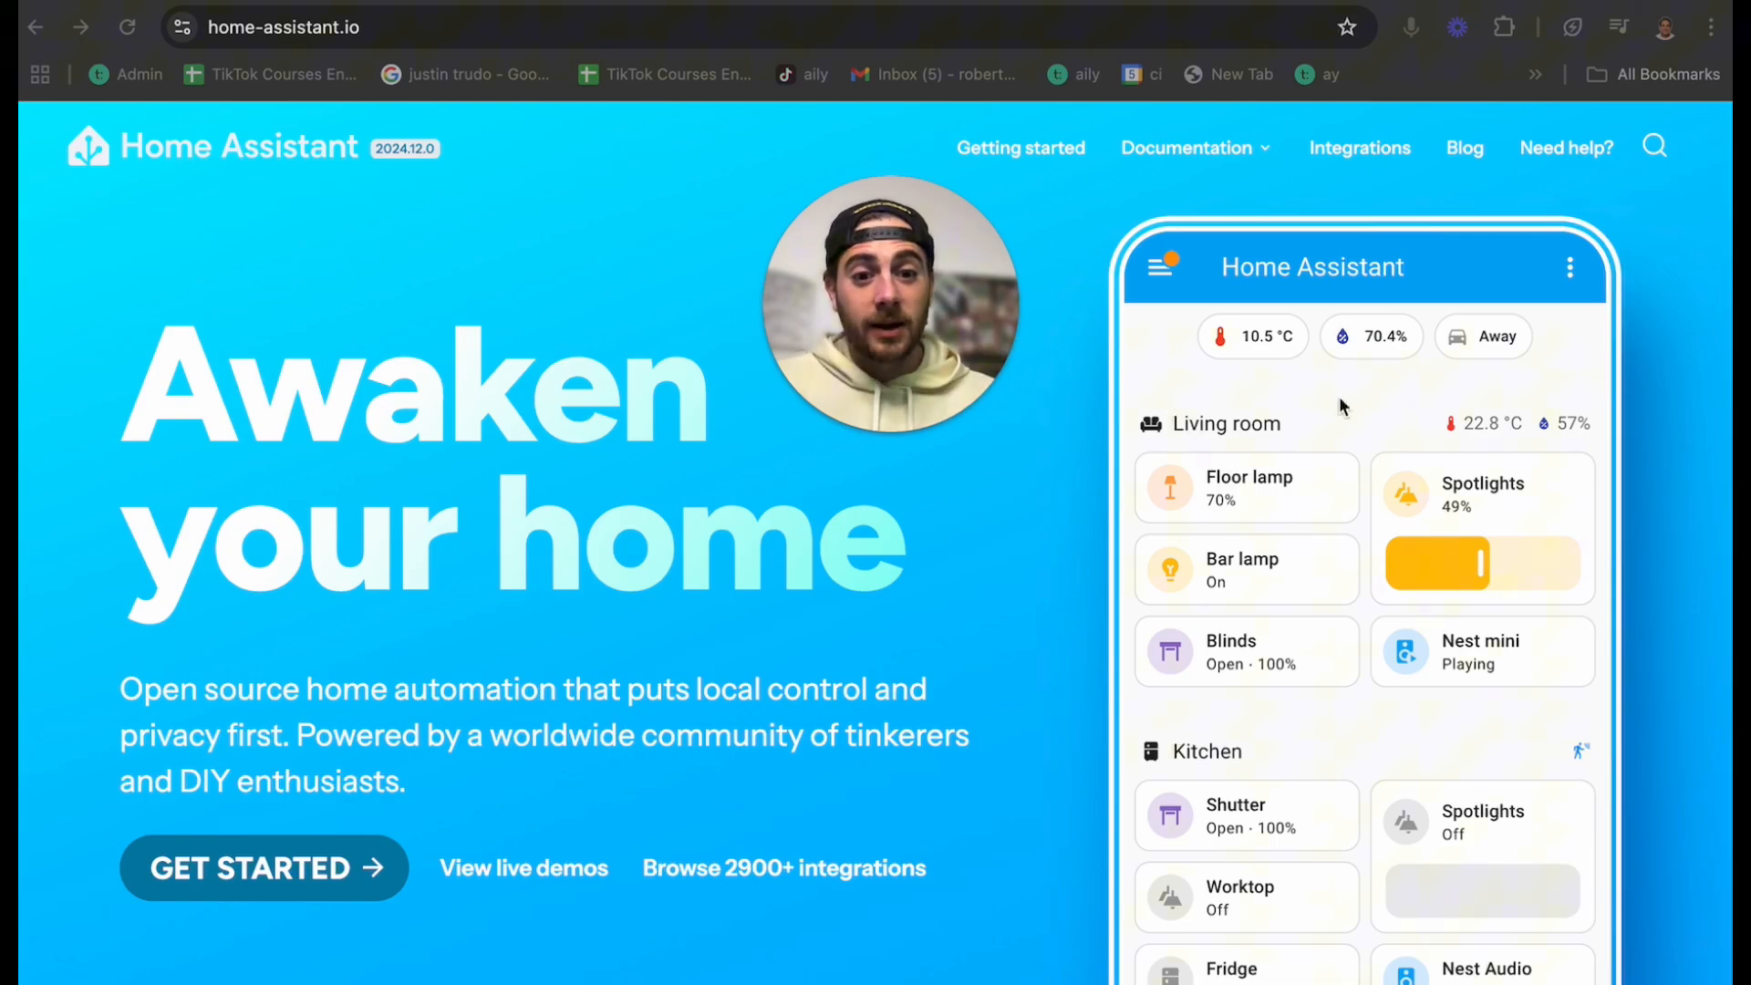
- Browse the home-assistant.io homepage demo and go to the Integrations catalogue
scroll("down", 3)
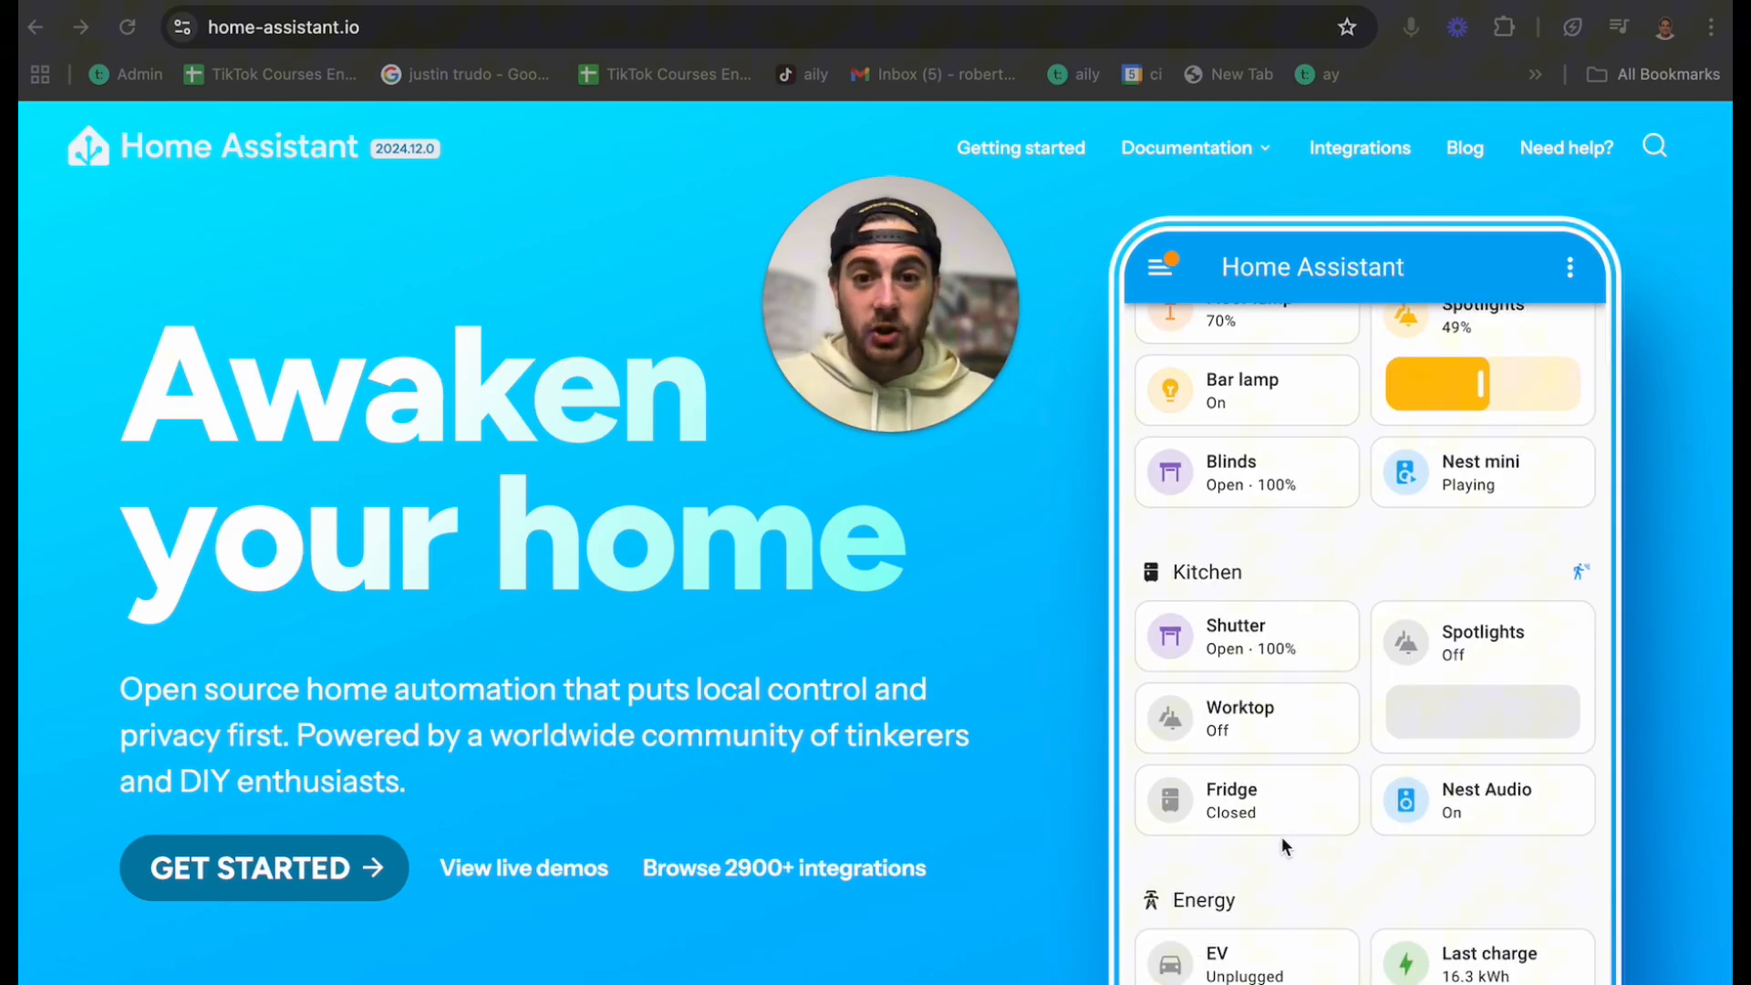
scroll("down", 3)
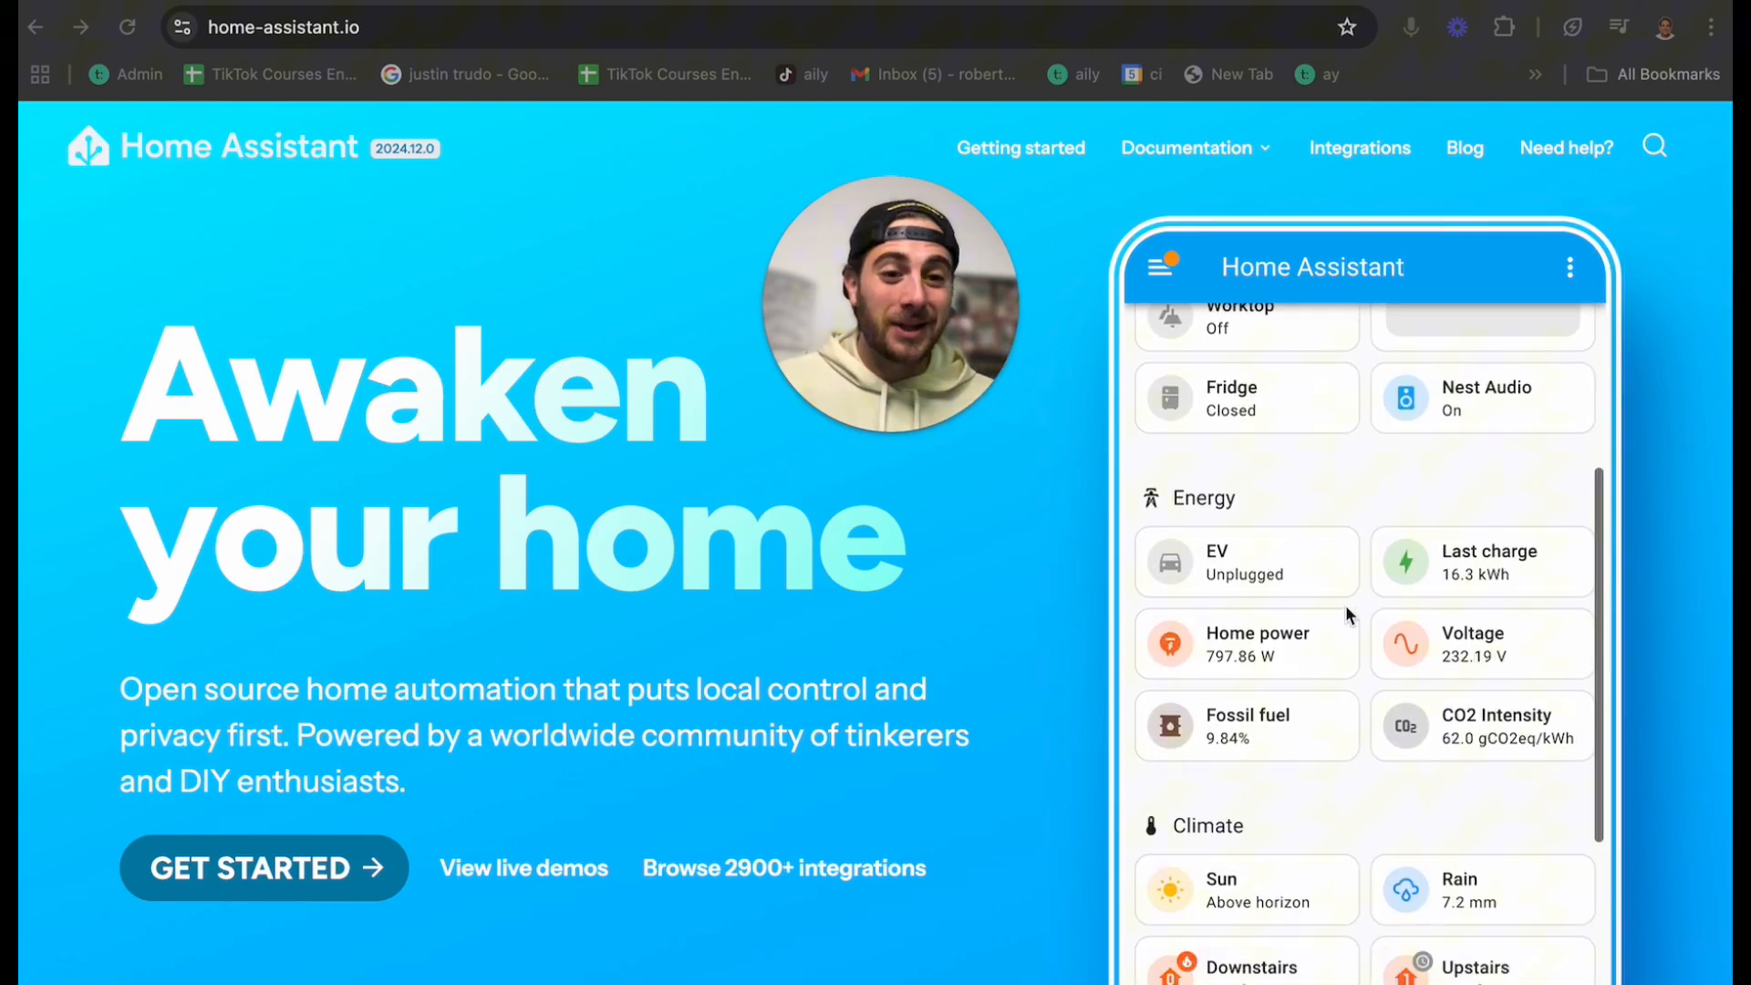
scroll("up", 3)
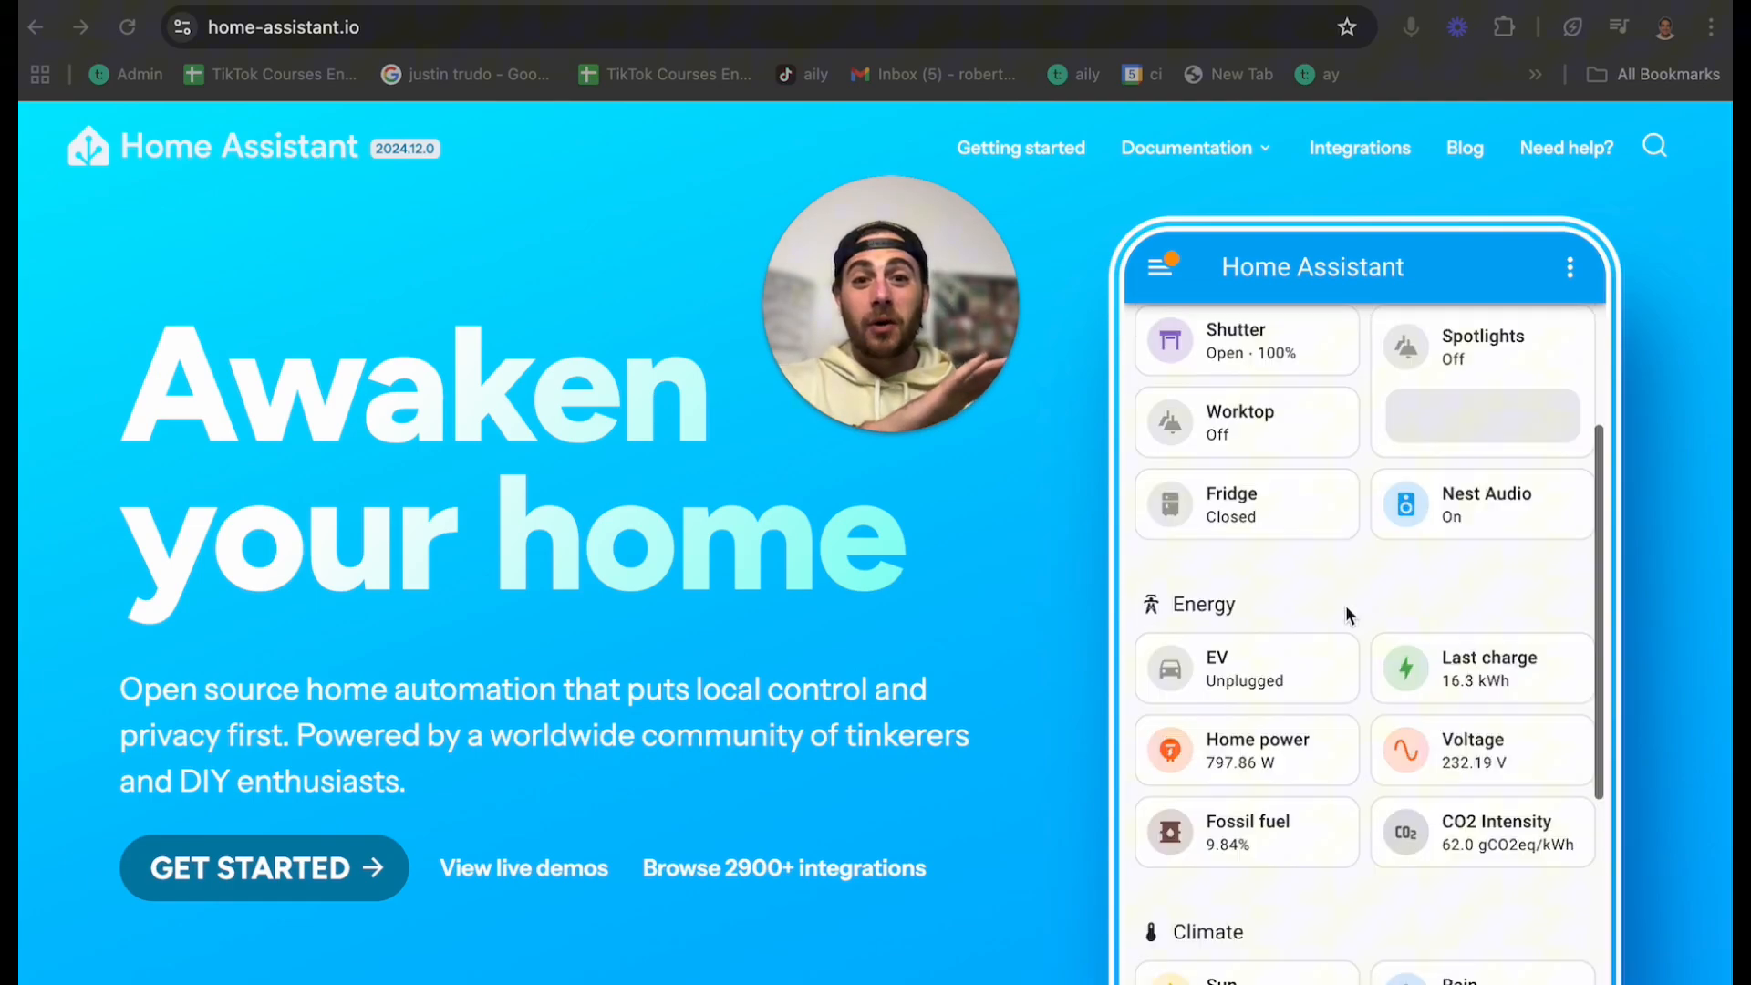
left_click(1359, 148)
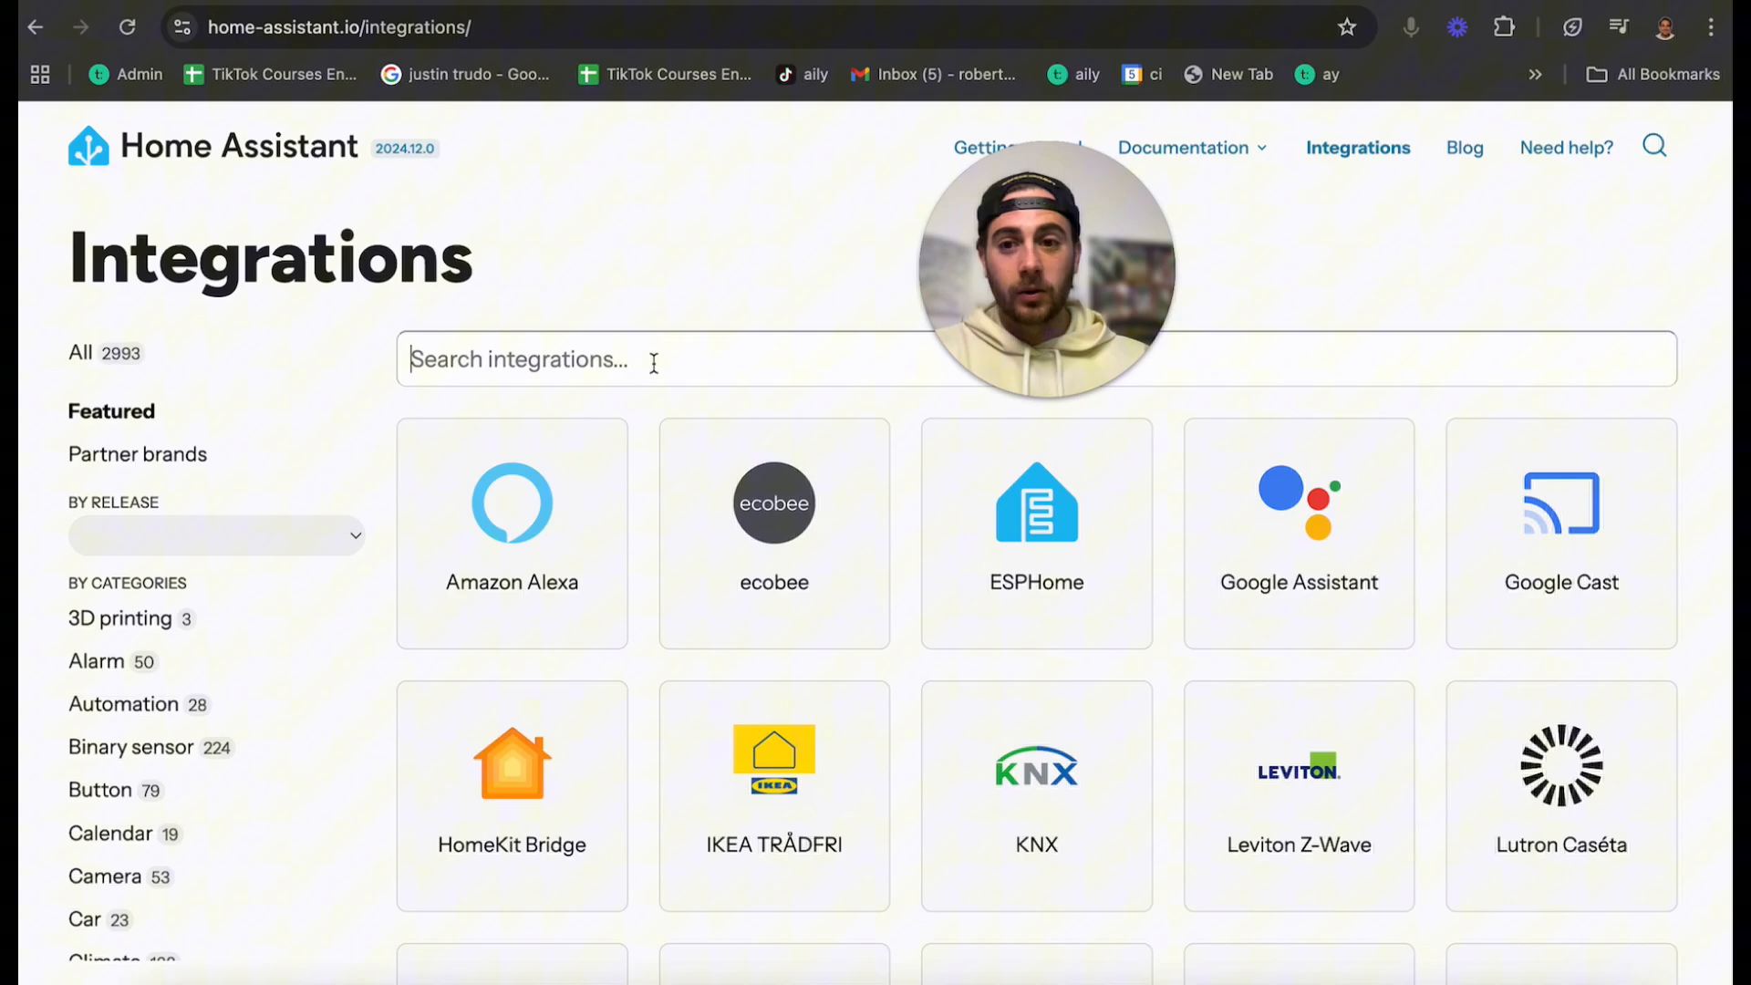
- Search the integrations for 'calendar' to list the four calendar integrations
type("calendar")
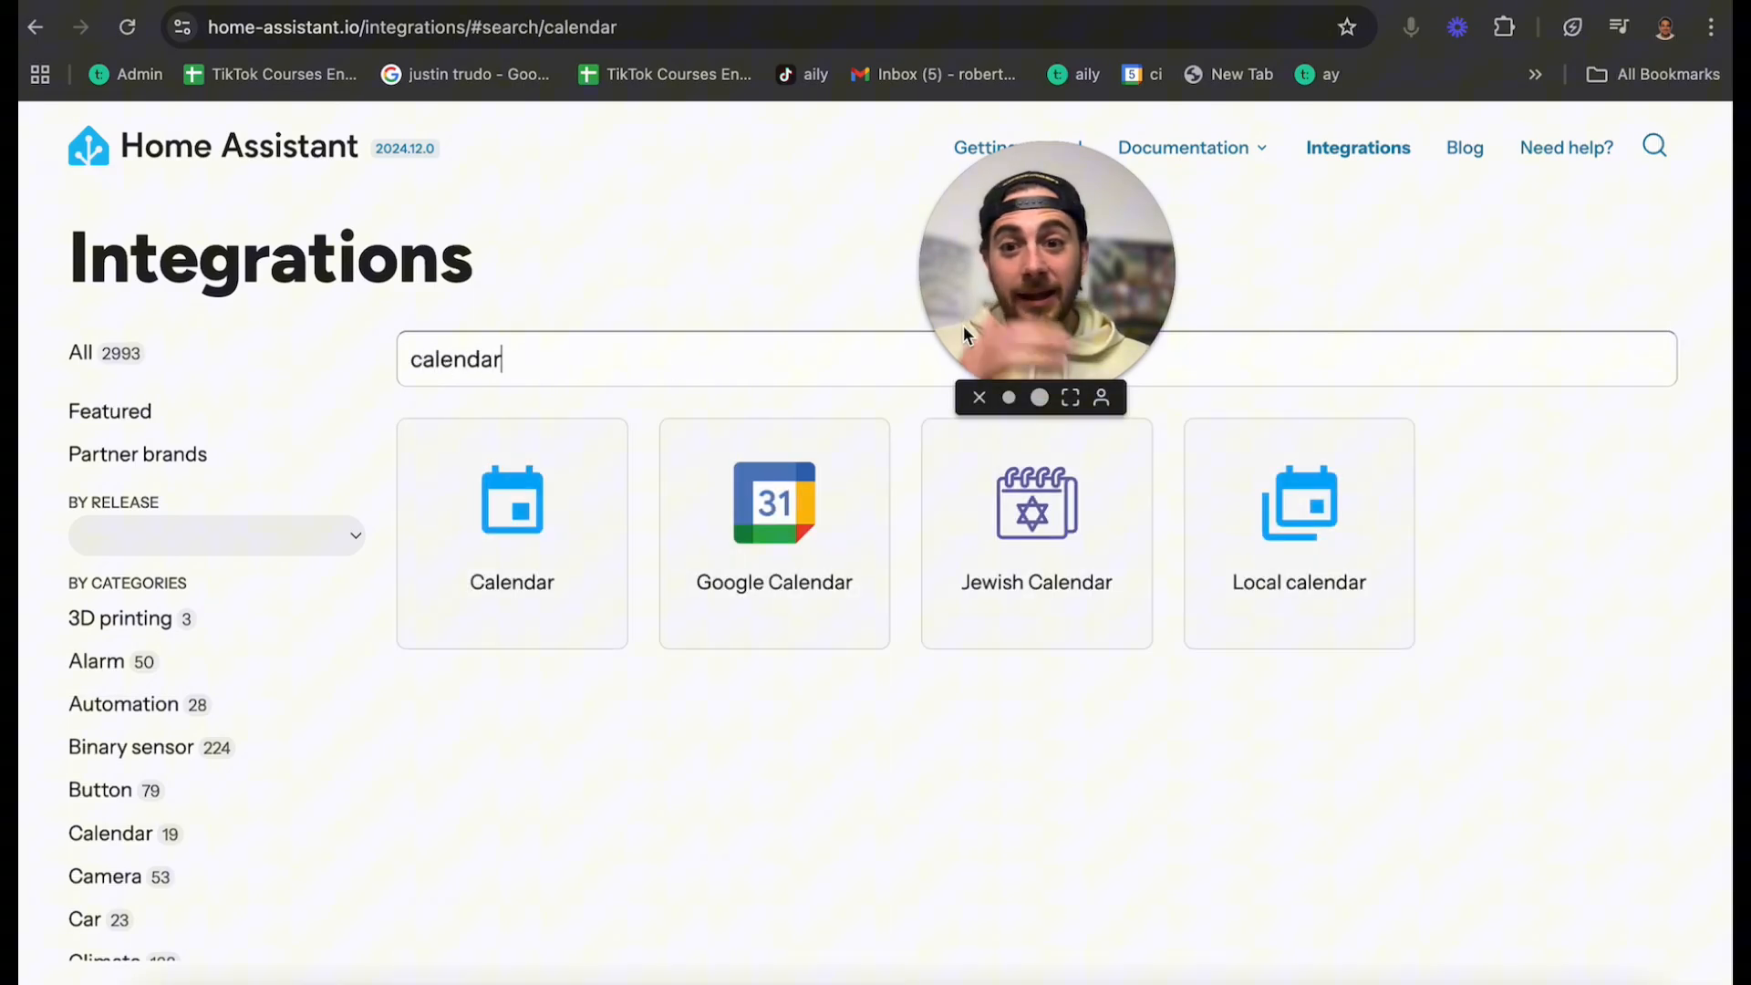
mouse_move(810, 520)
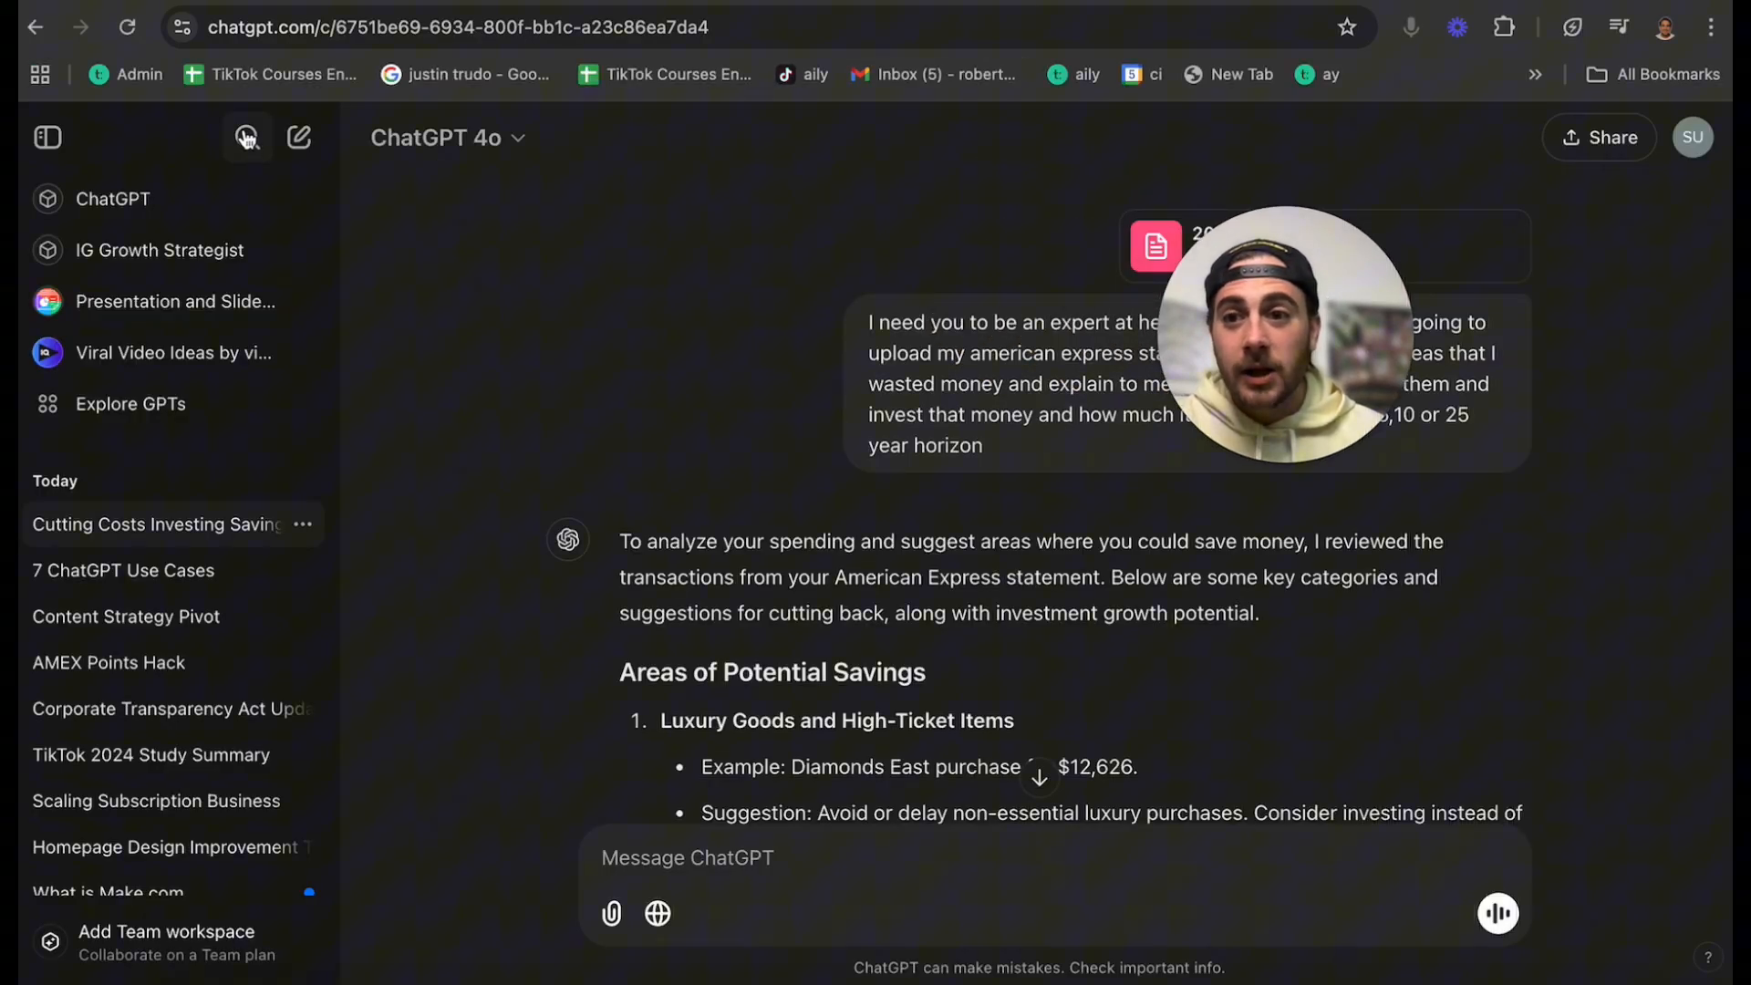
- Start a new chat asking how to automate home lighting, the TV being on and temperature
left_click(298, 137)
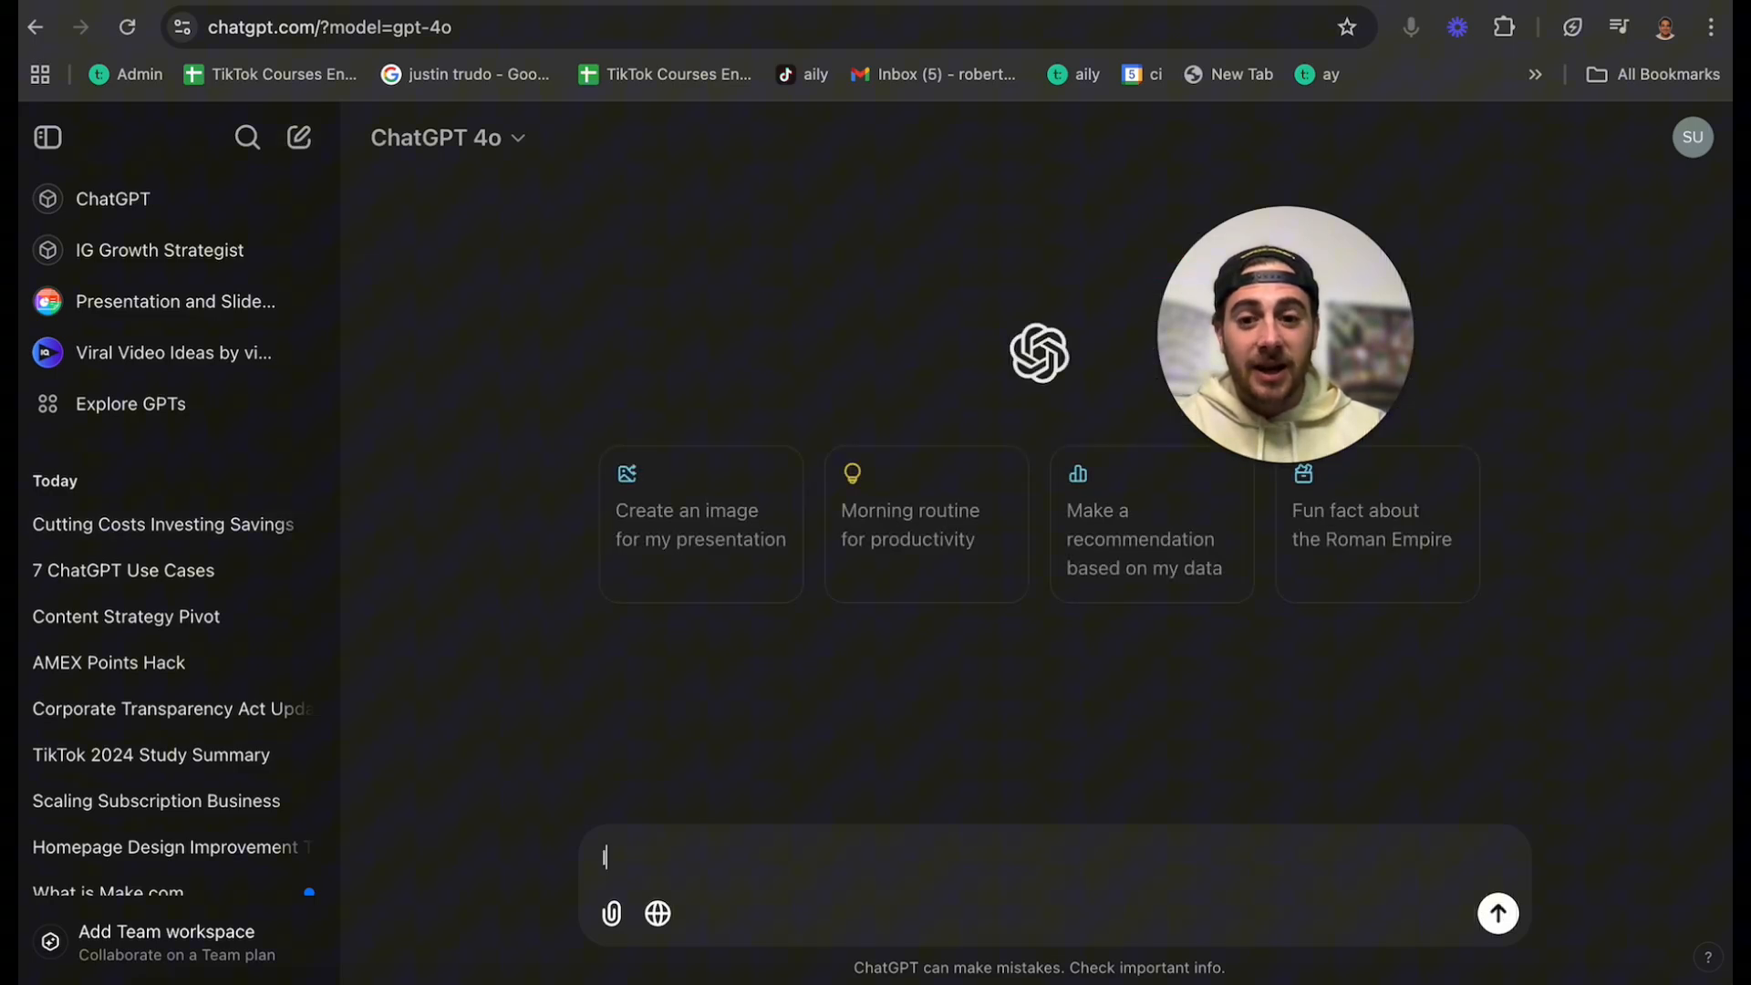
type("I want to automate m")
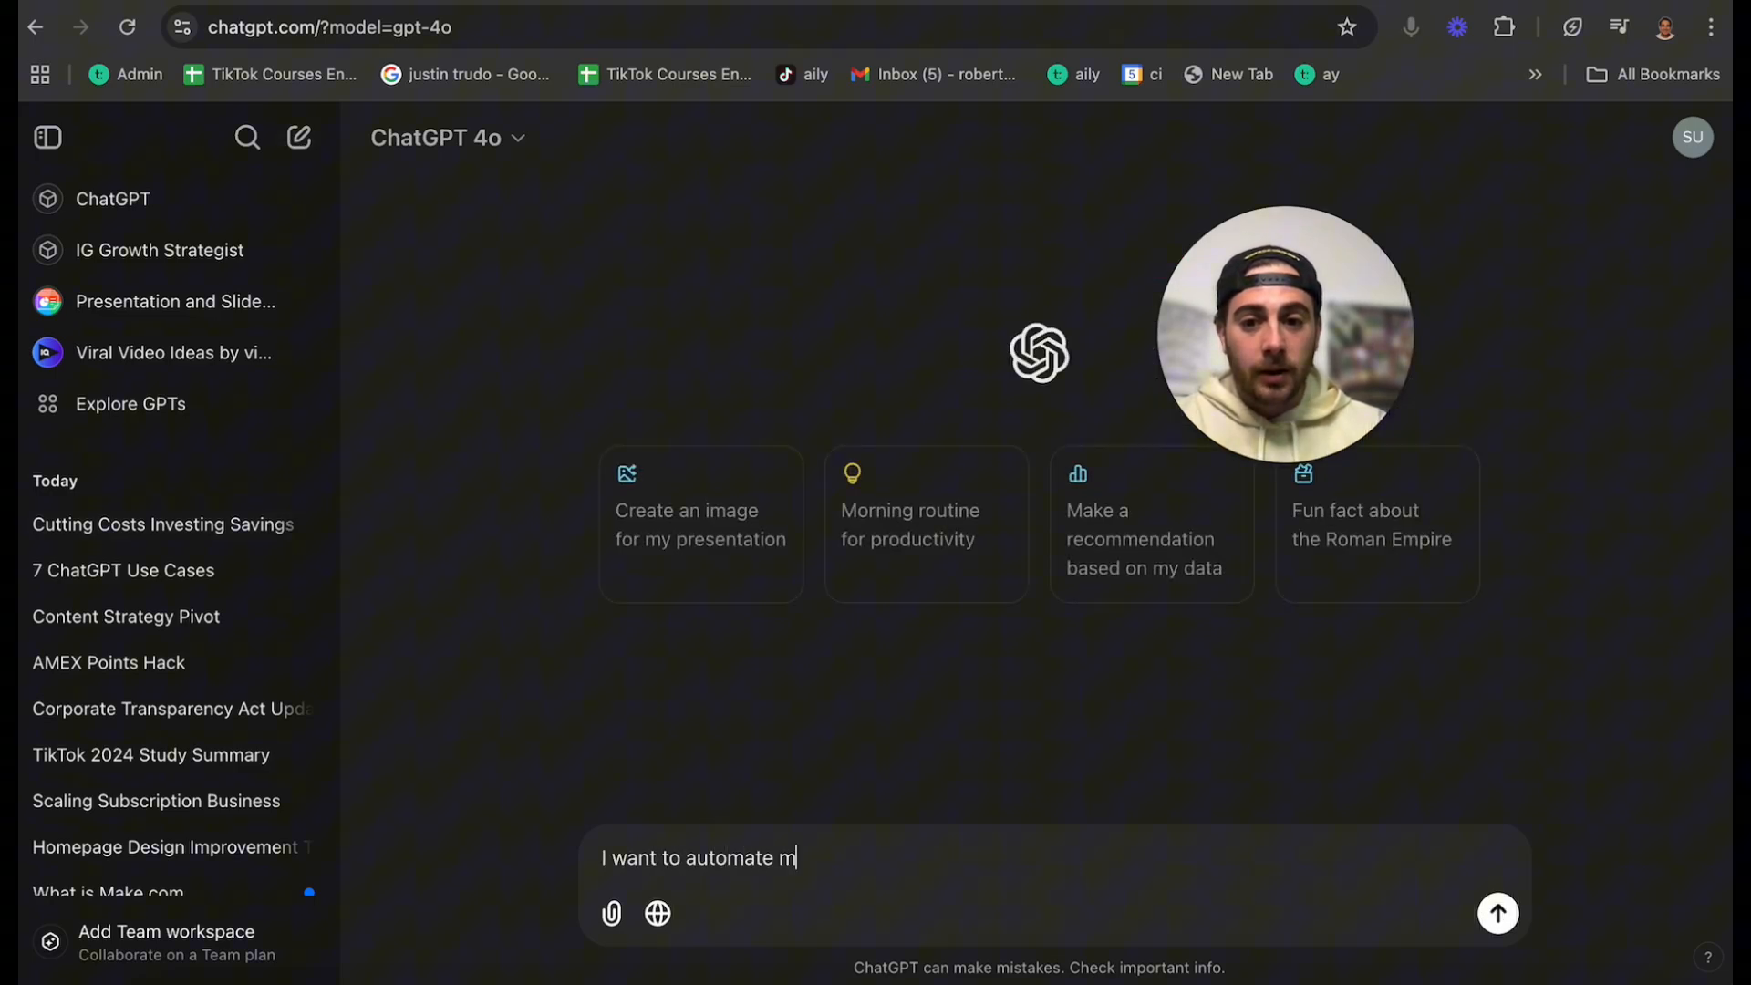
type("y home for example")
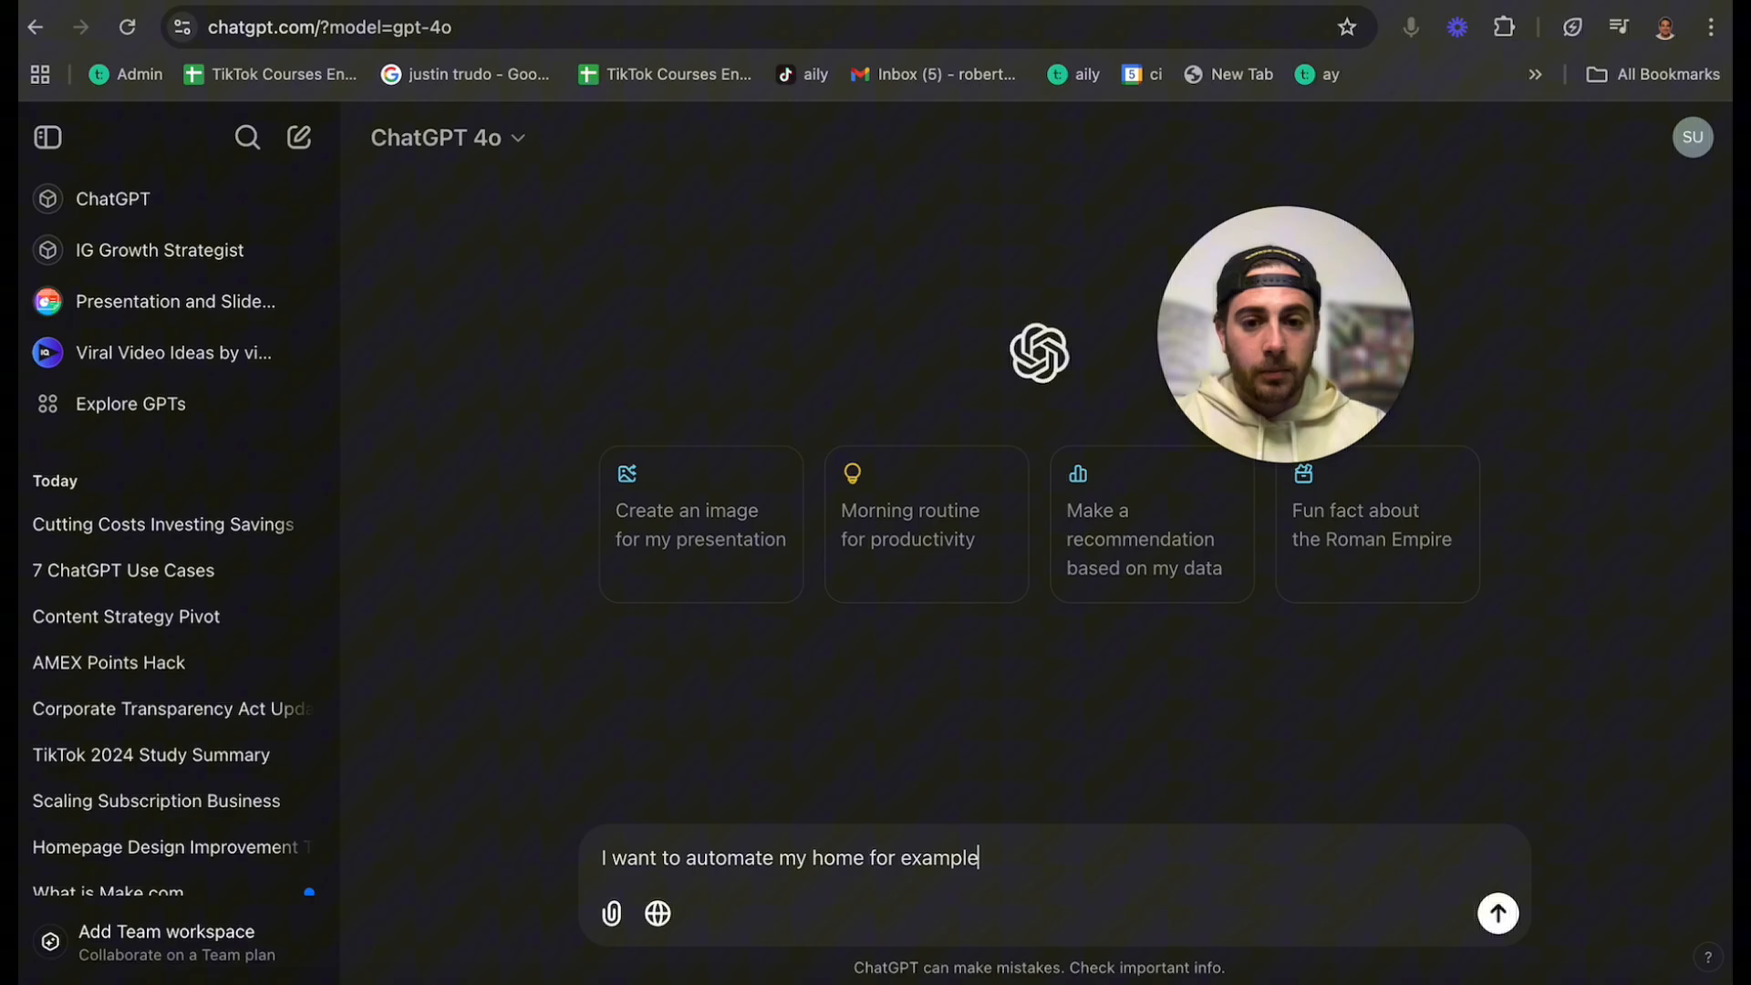
type("the lighting,")
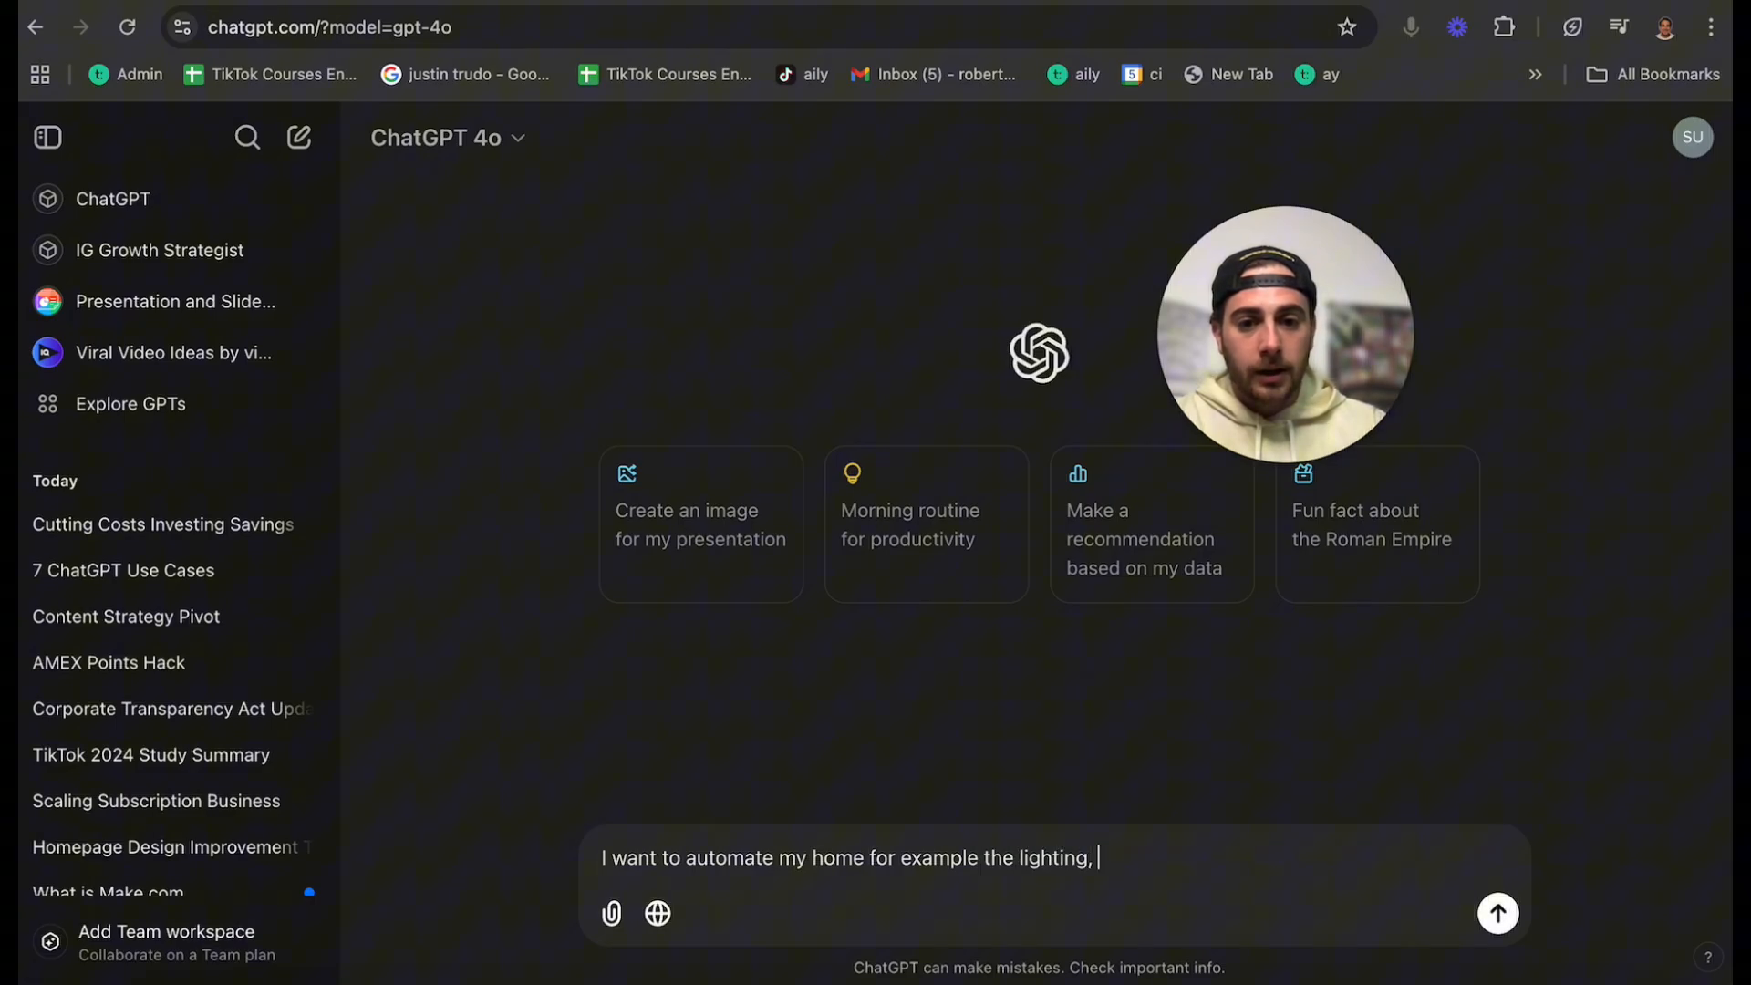
type("the tv being on")
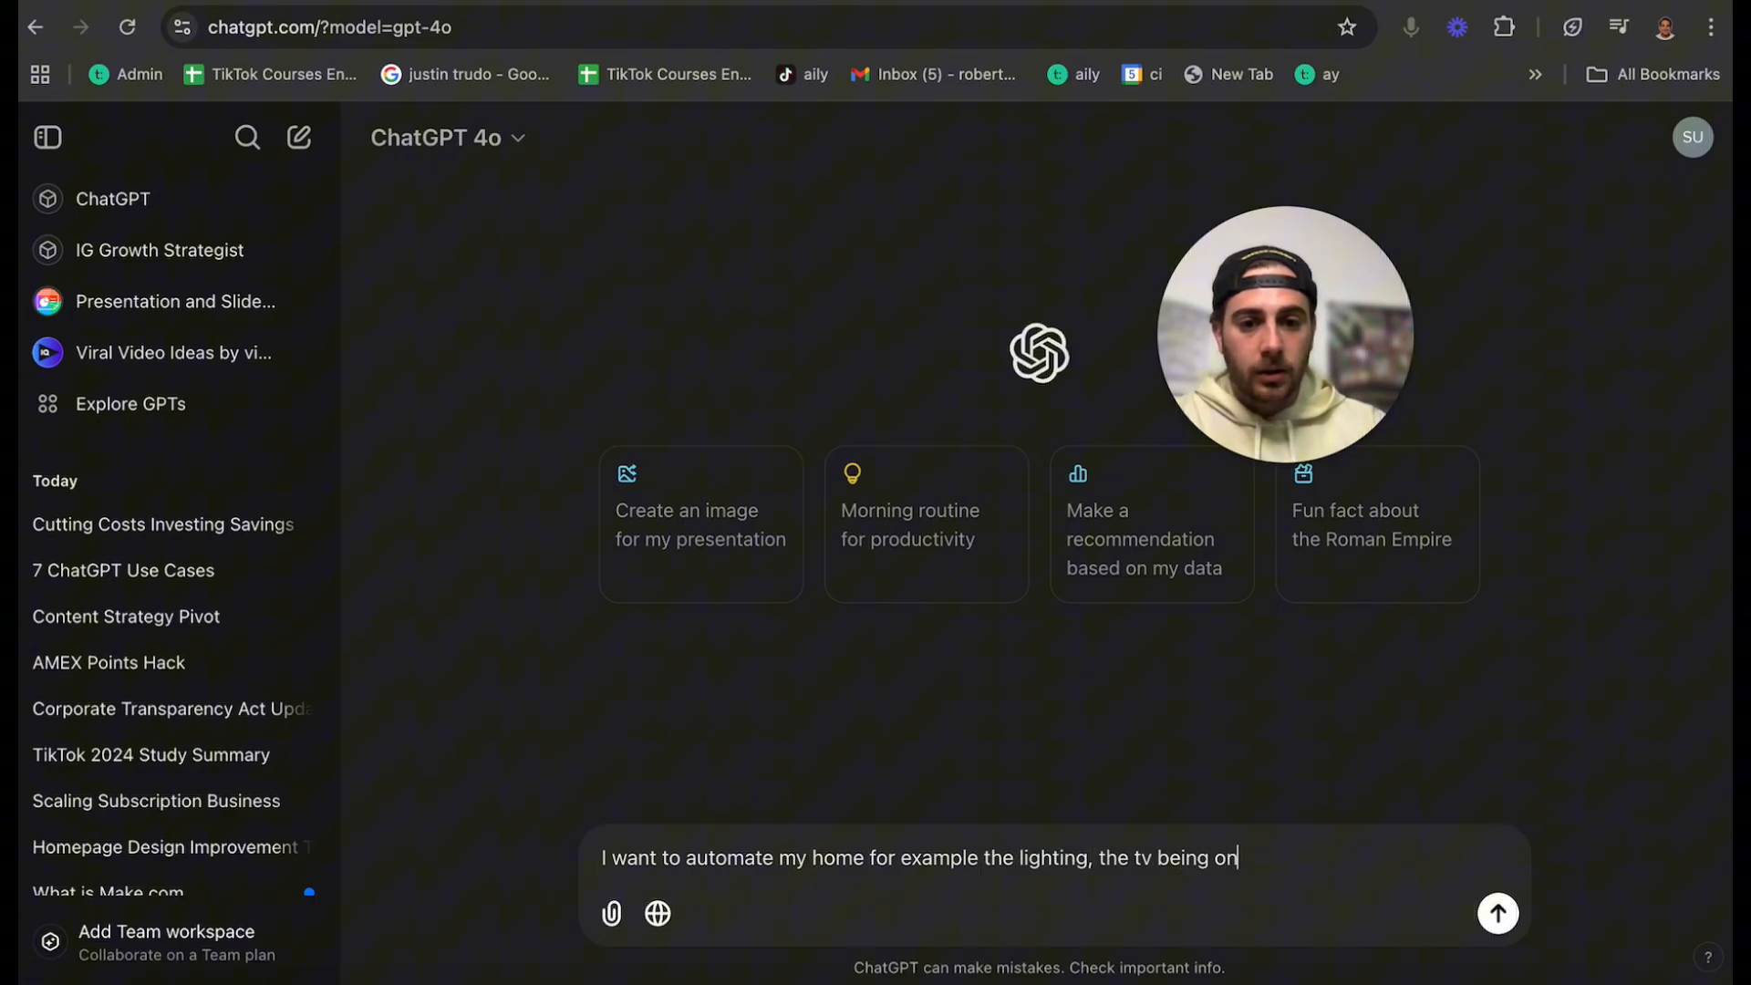
type(", the temperature e")
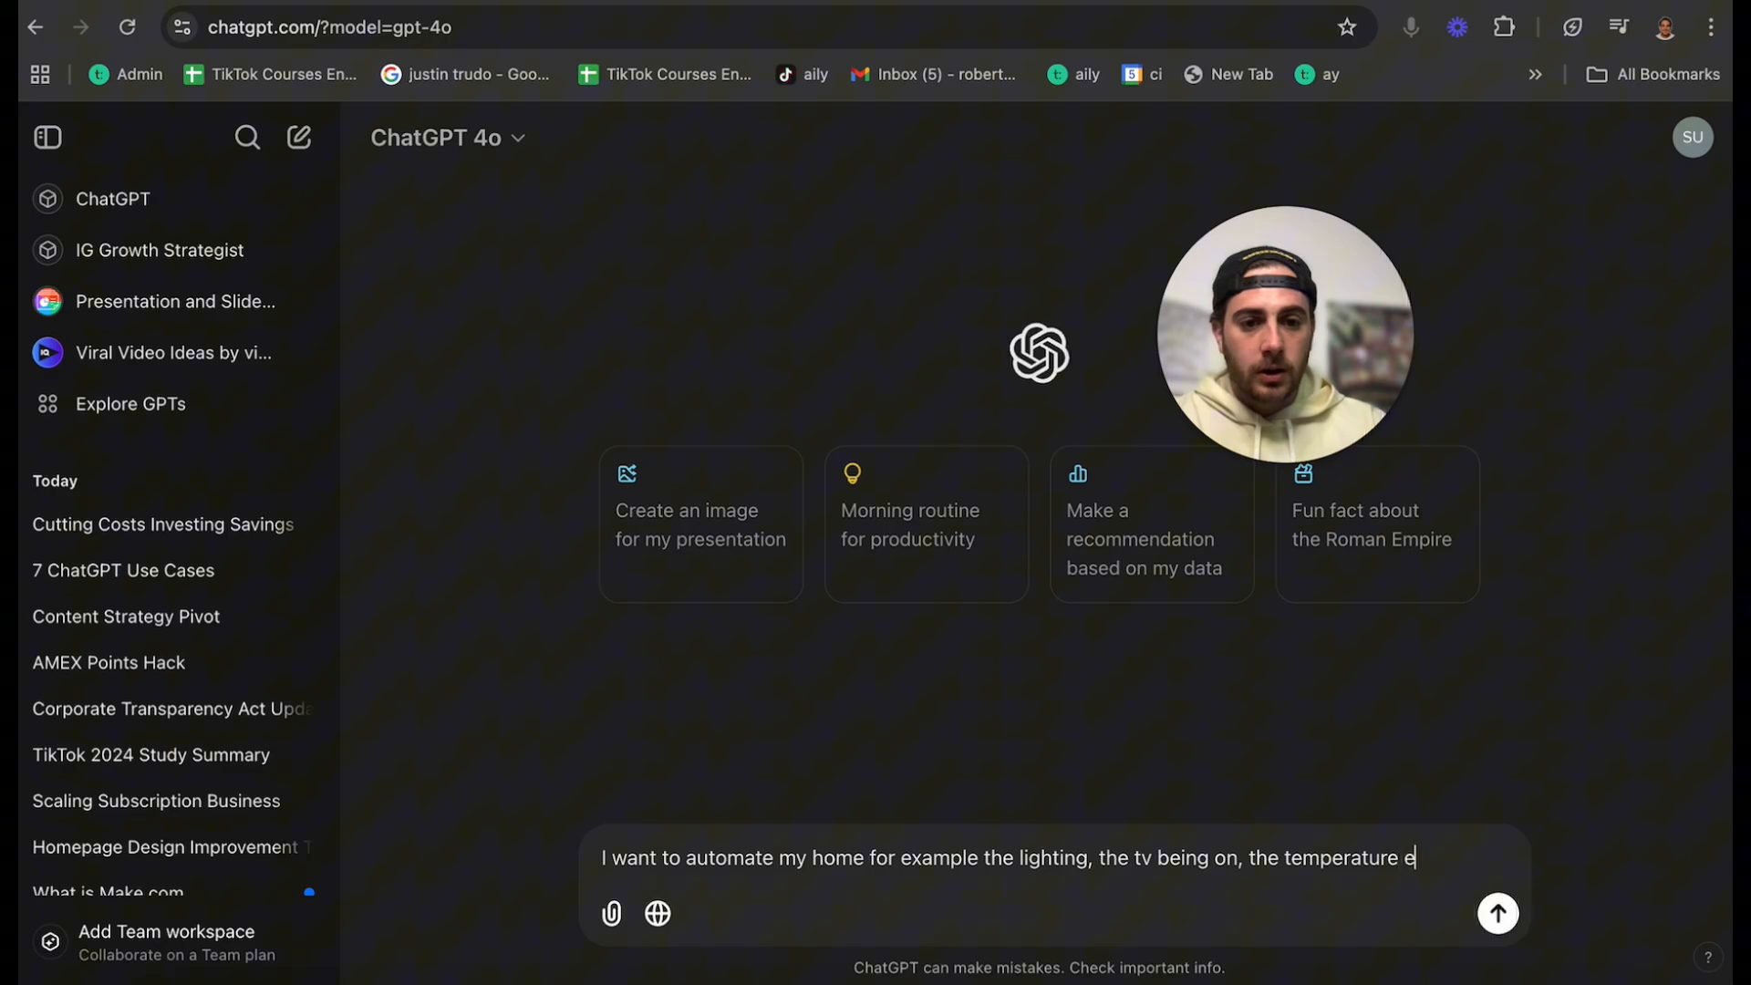
type("tc. how can I do")
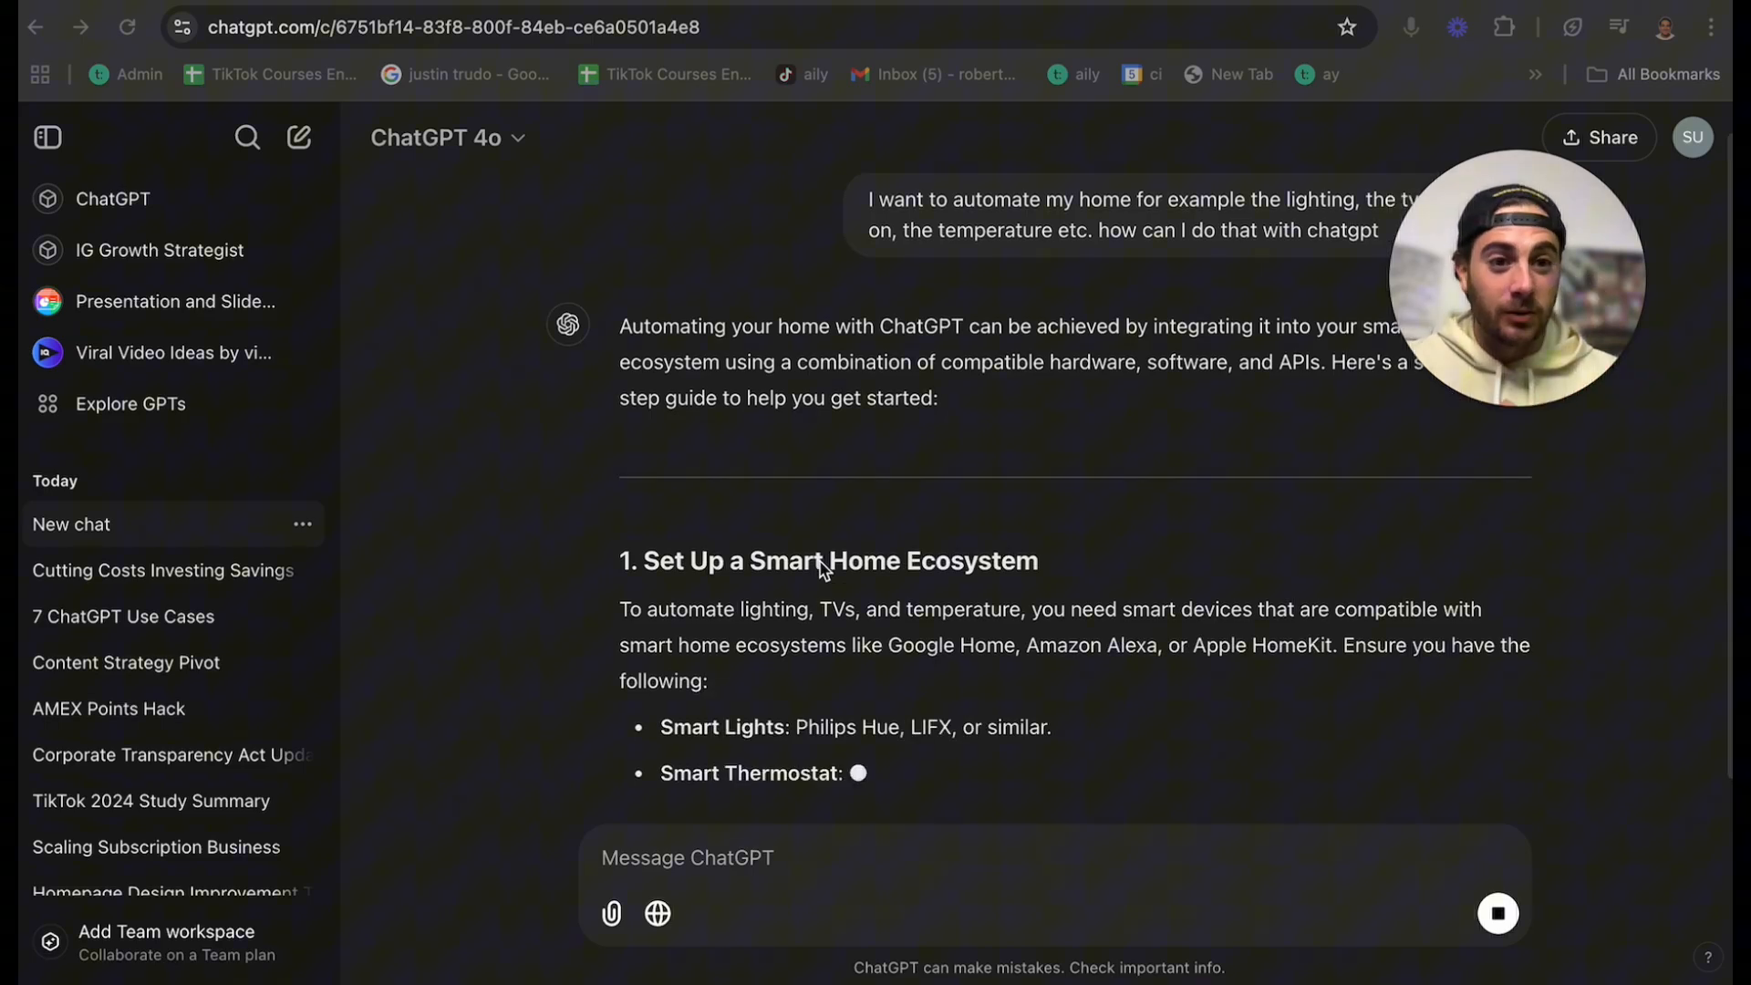
- Read through the smart-home guide down to the Flask smart-bulb code, then start a new empty chat
scroll("down", 3)
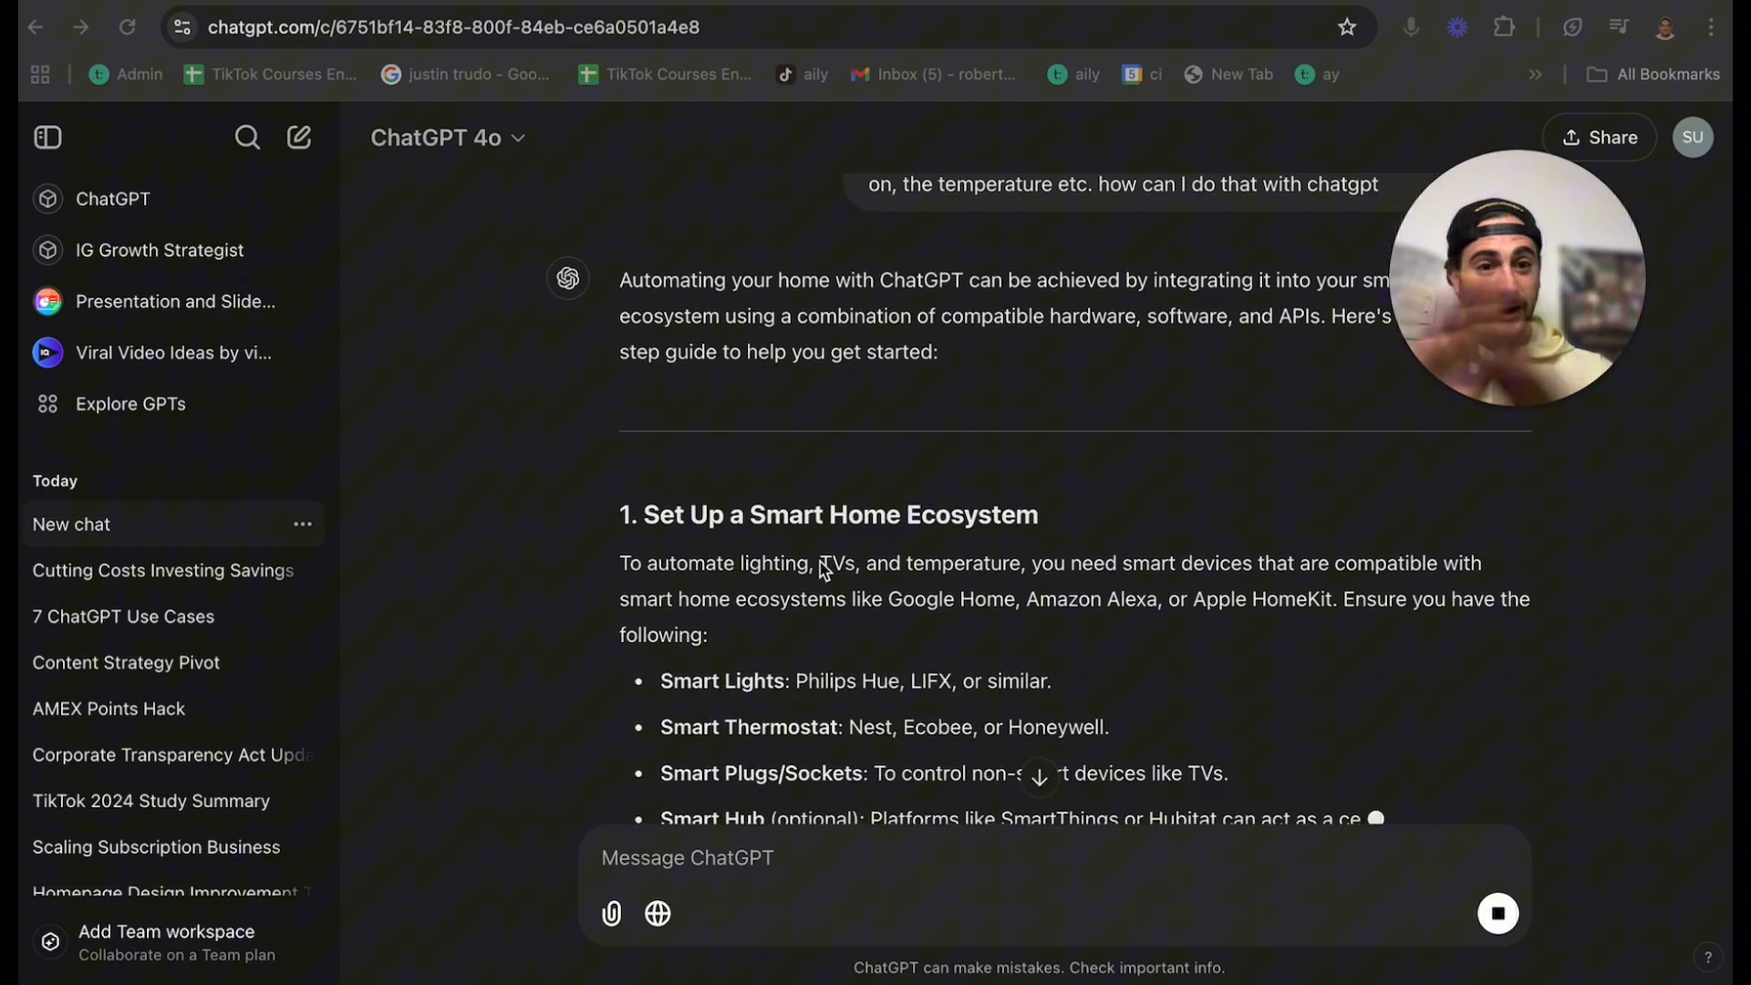
mouse_move(500, 171)
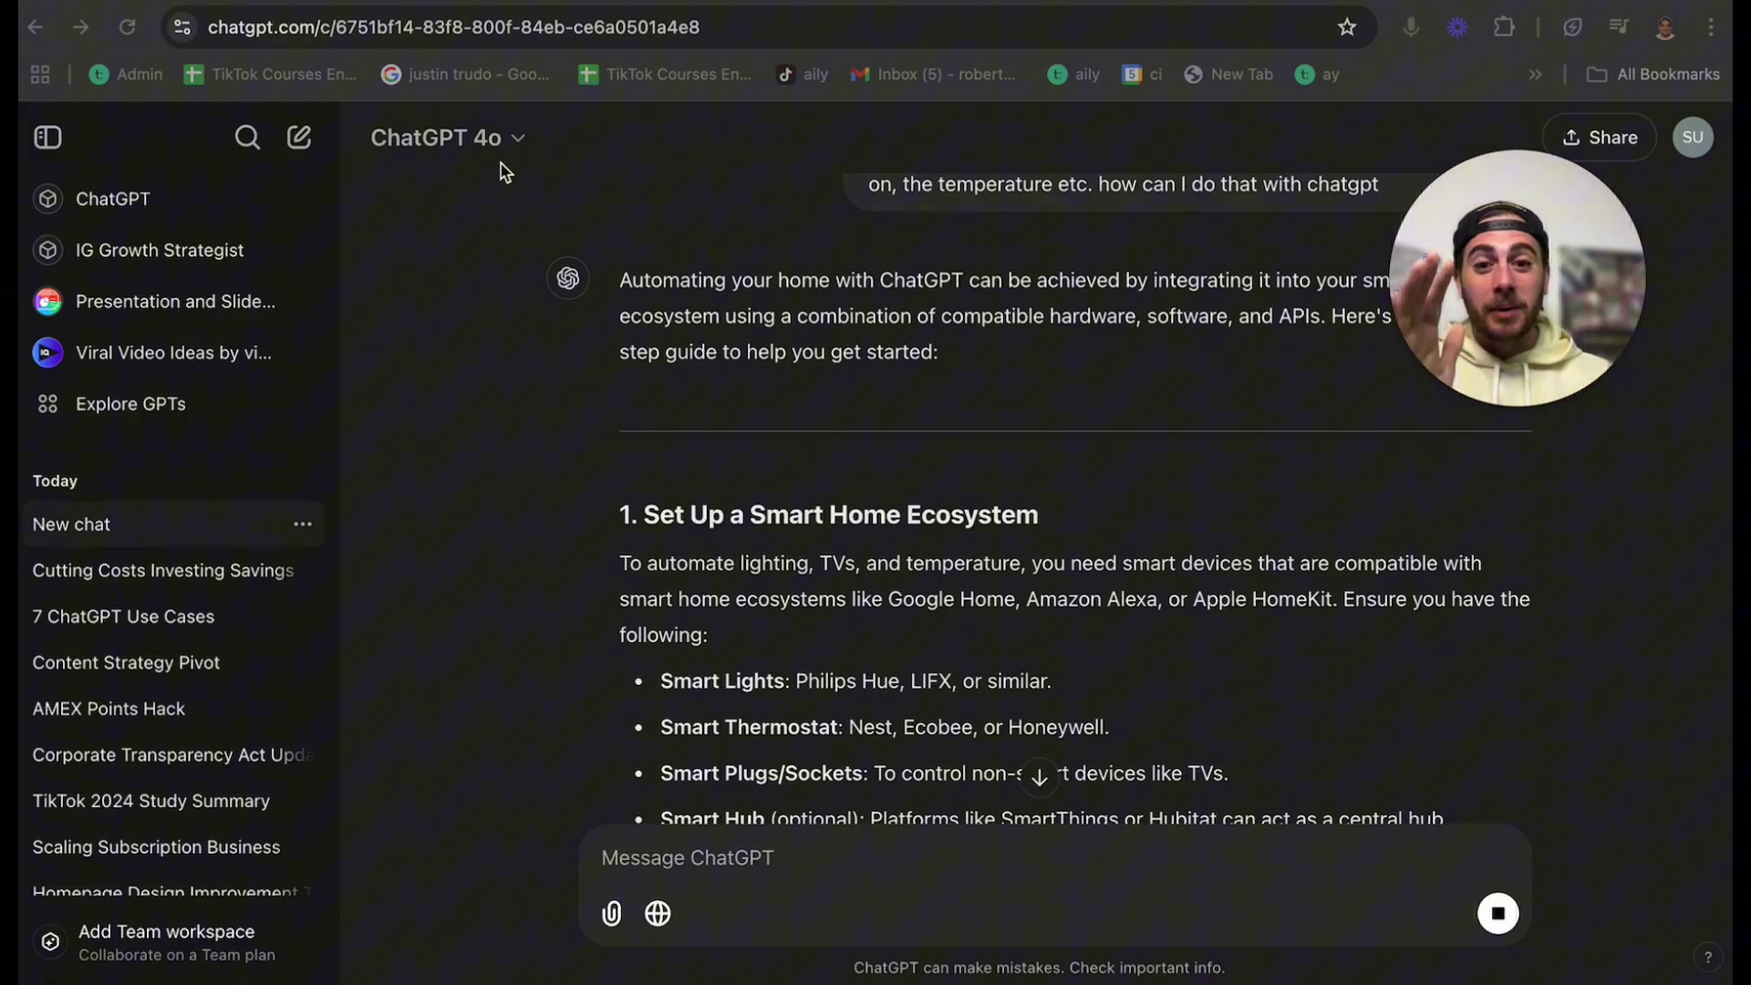
scroll("down", 3)
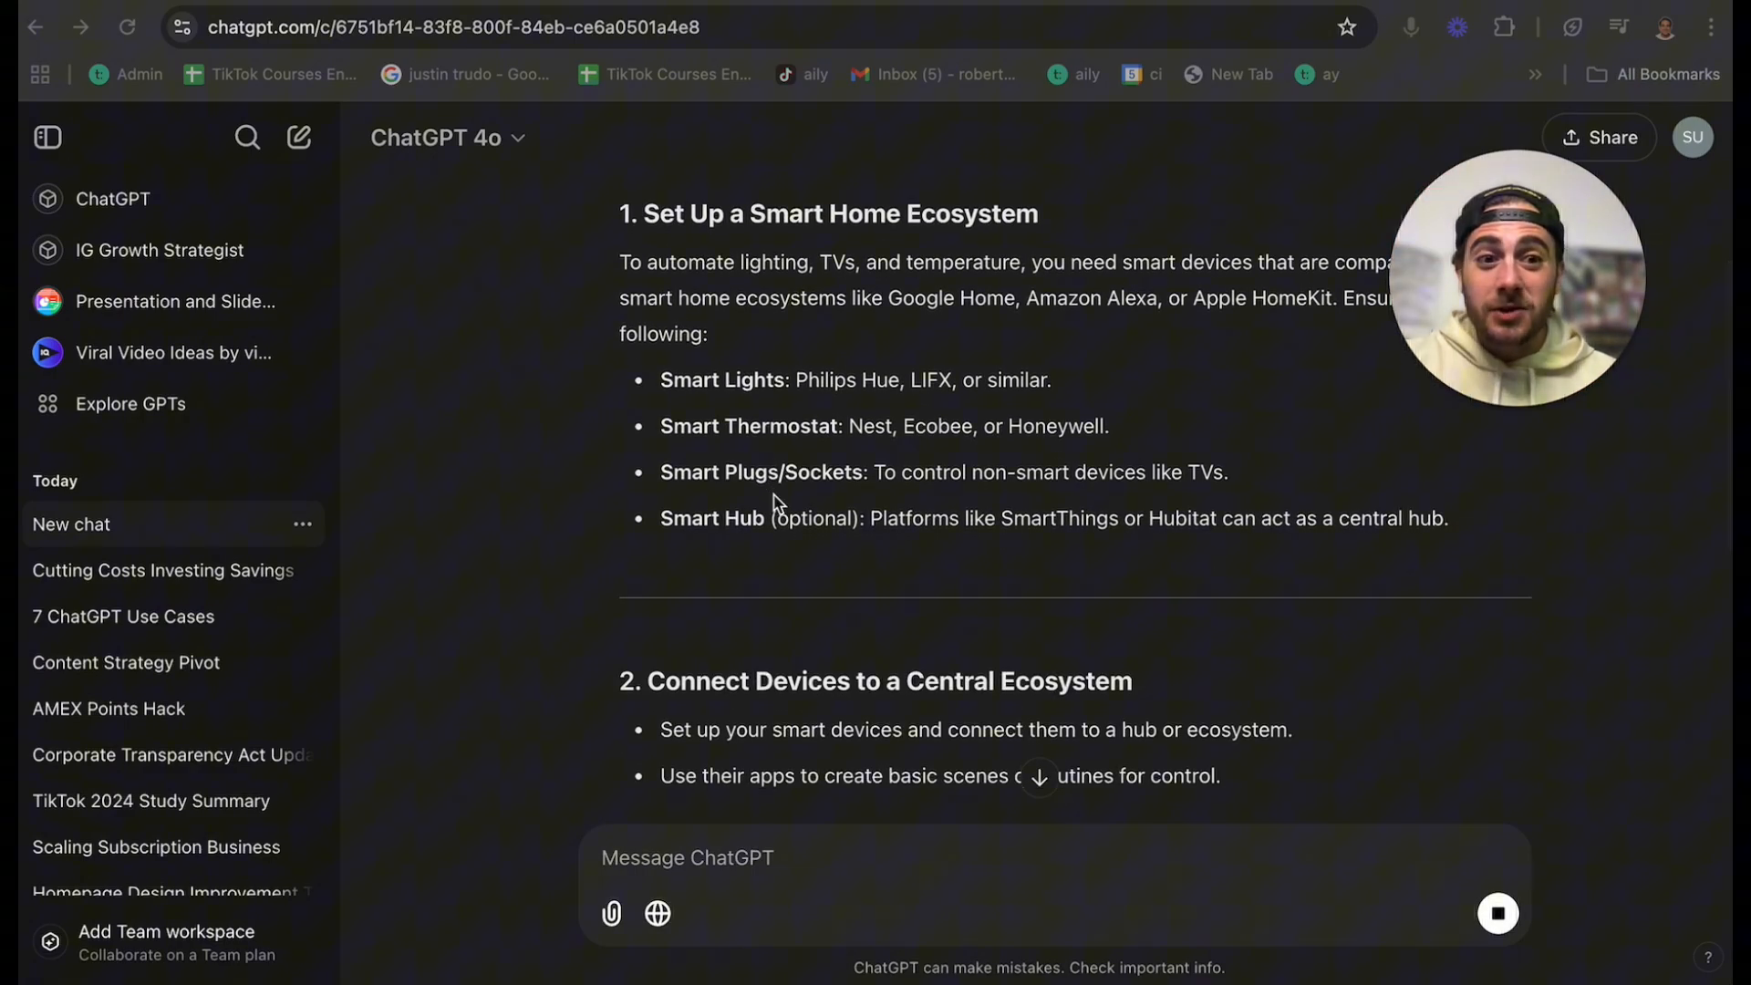
scroll("down", 3)
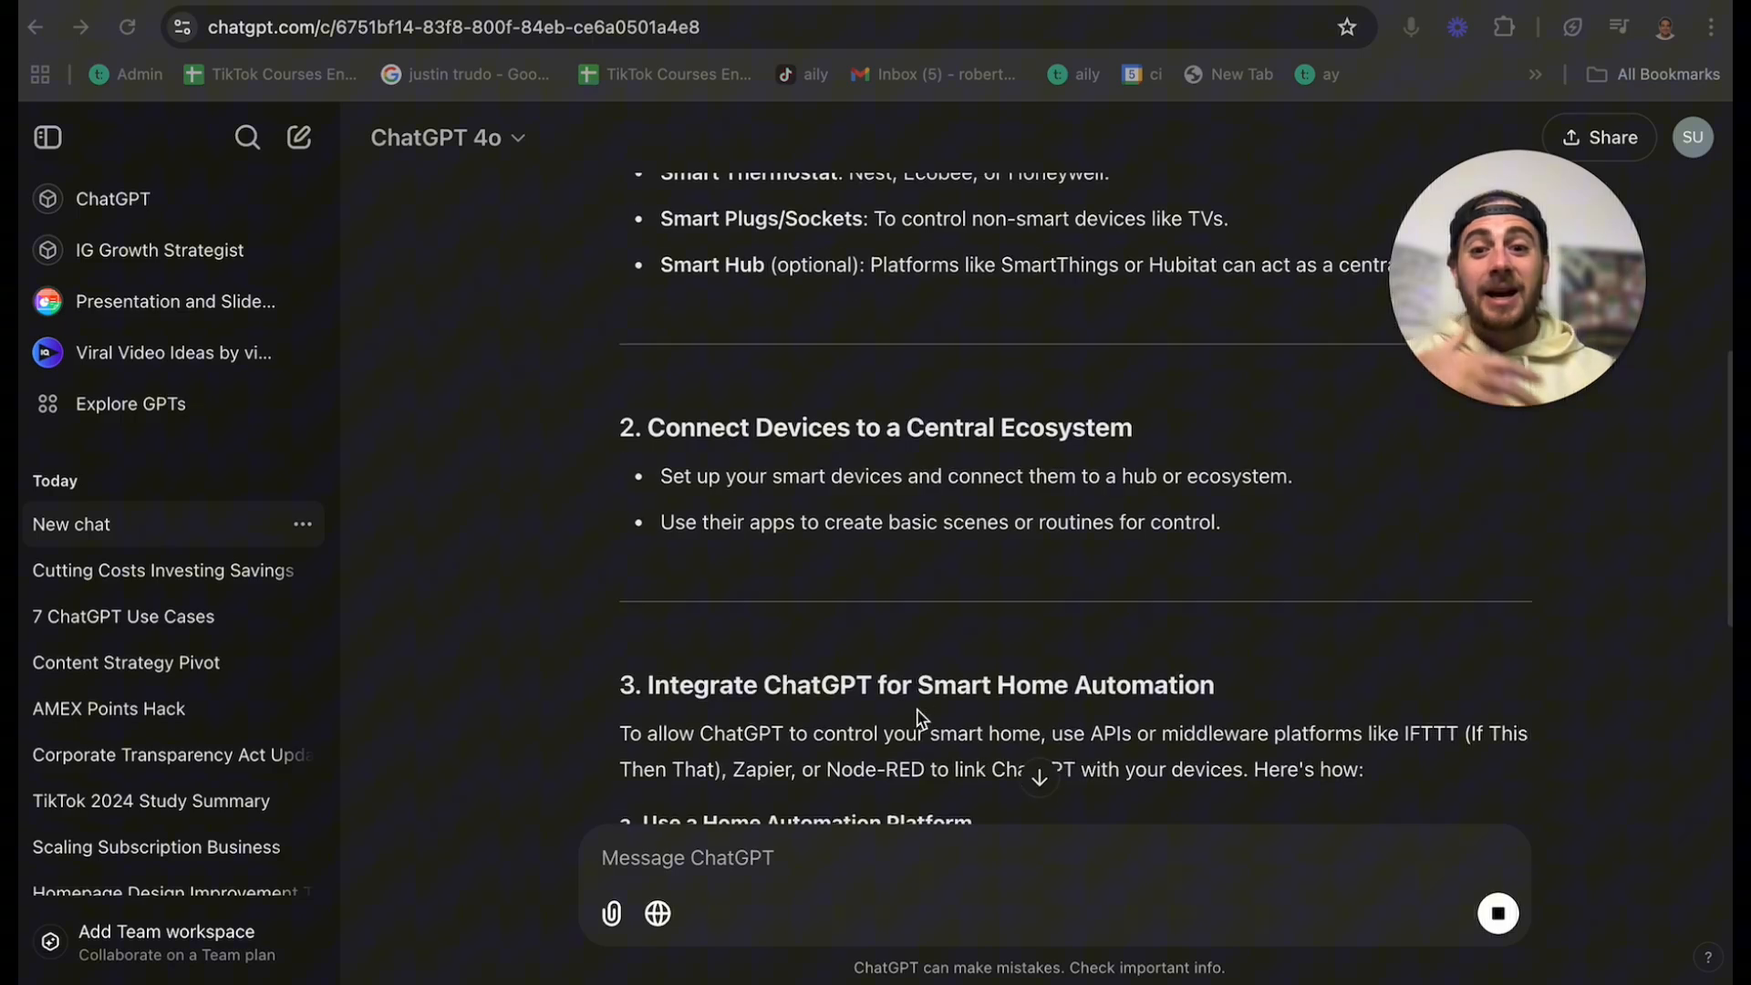
scroll("down", 3)
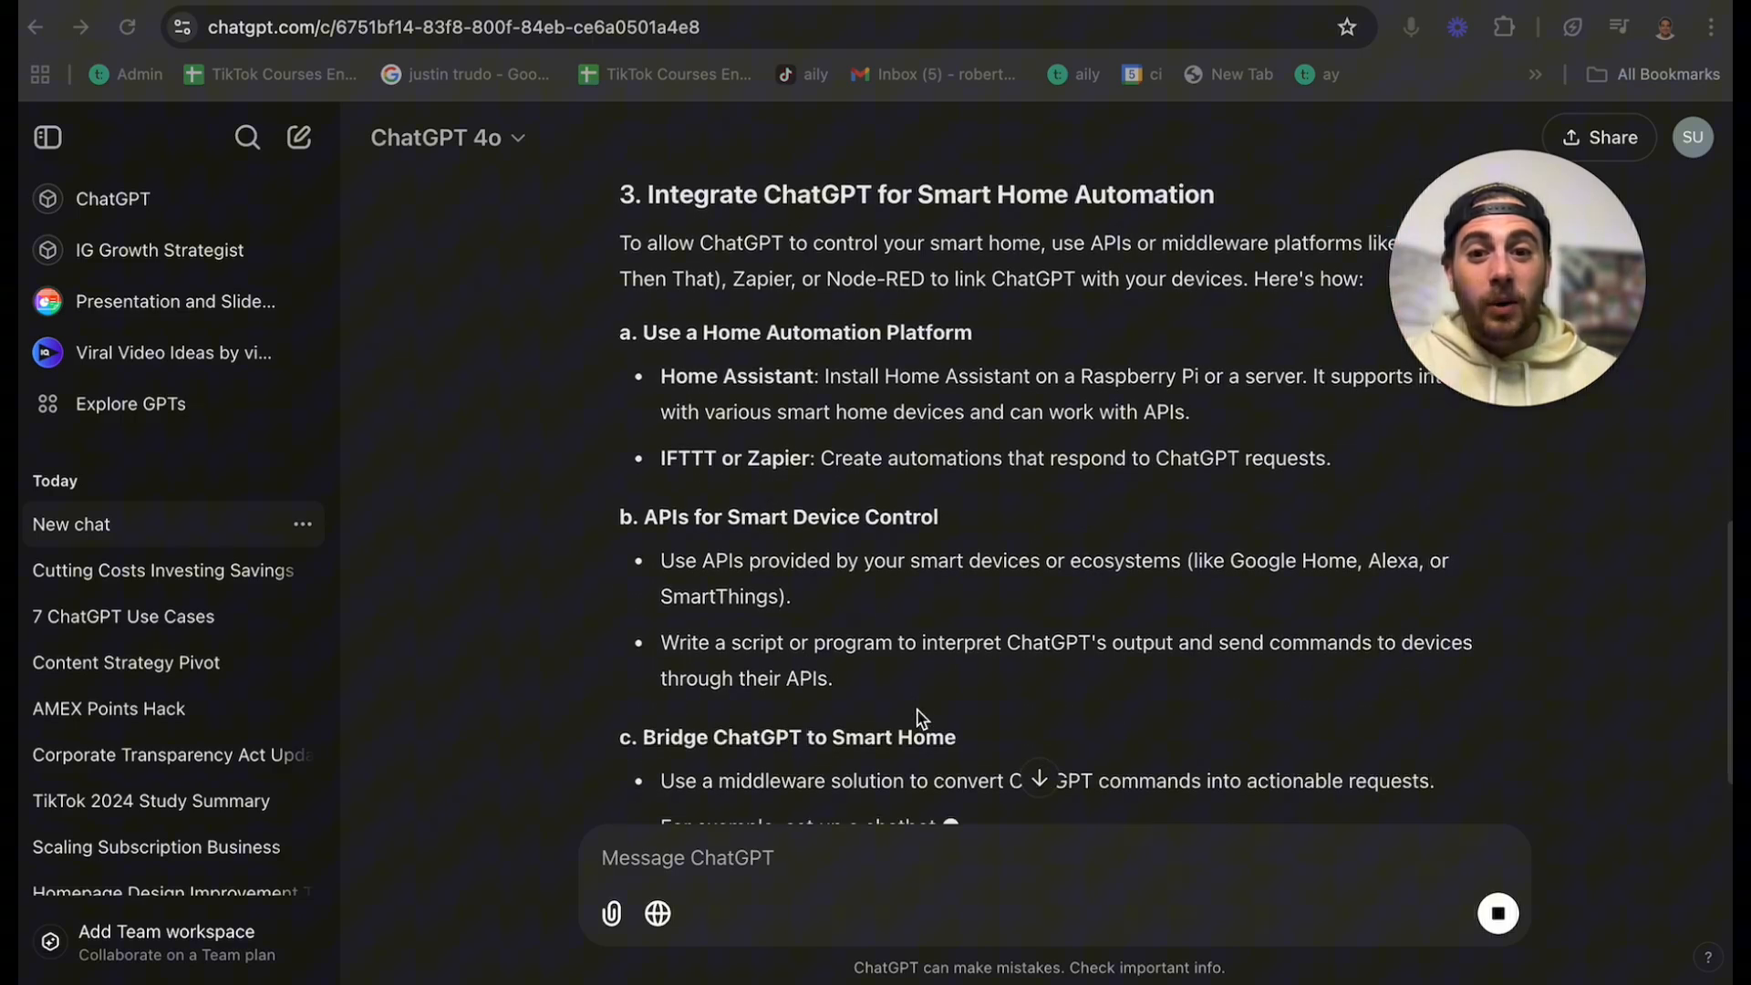
scroll("down", 3)
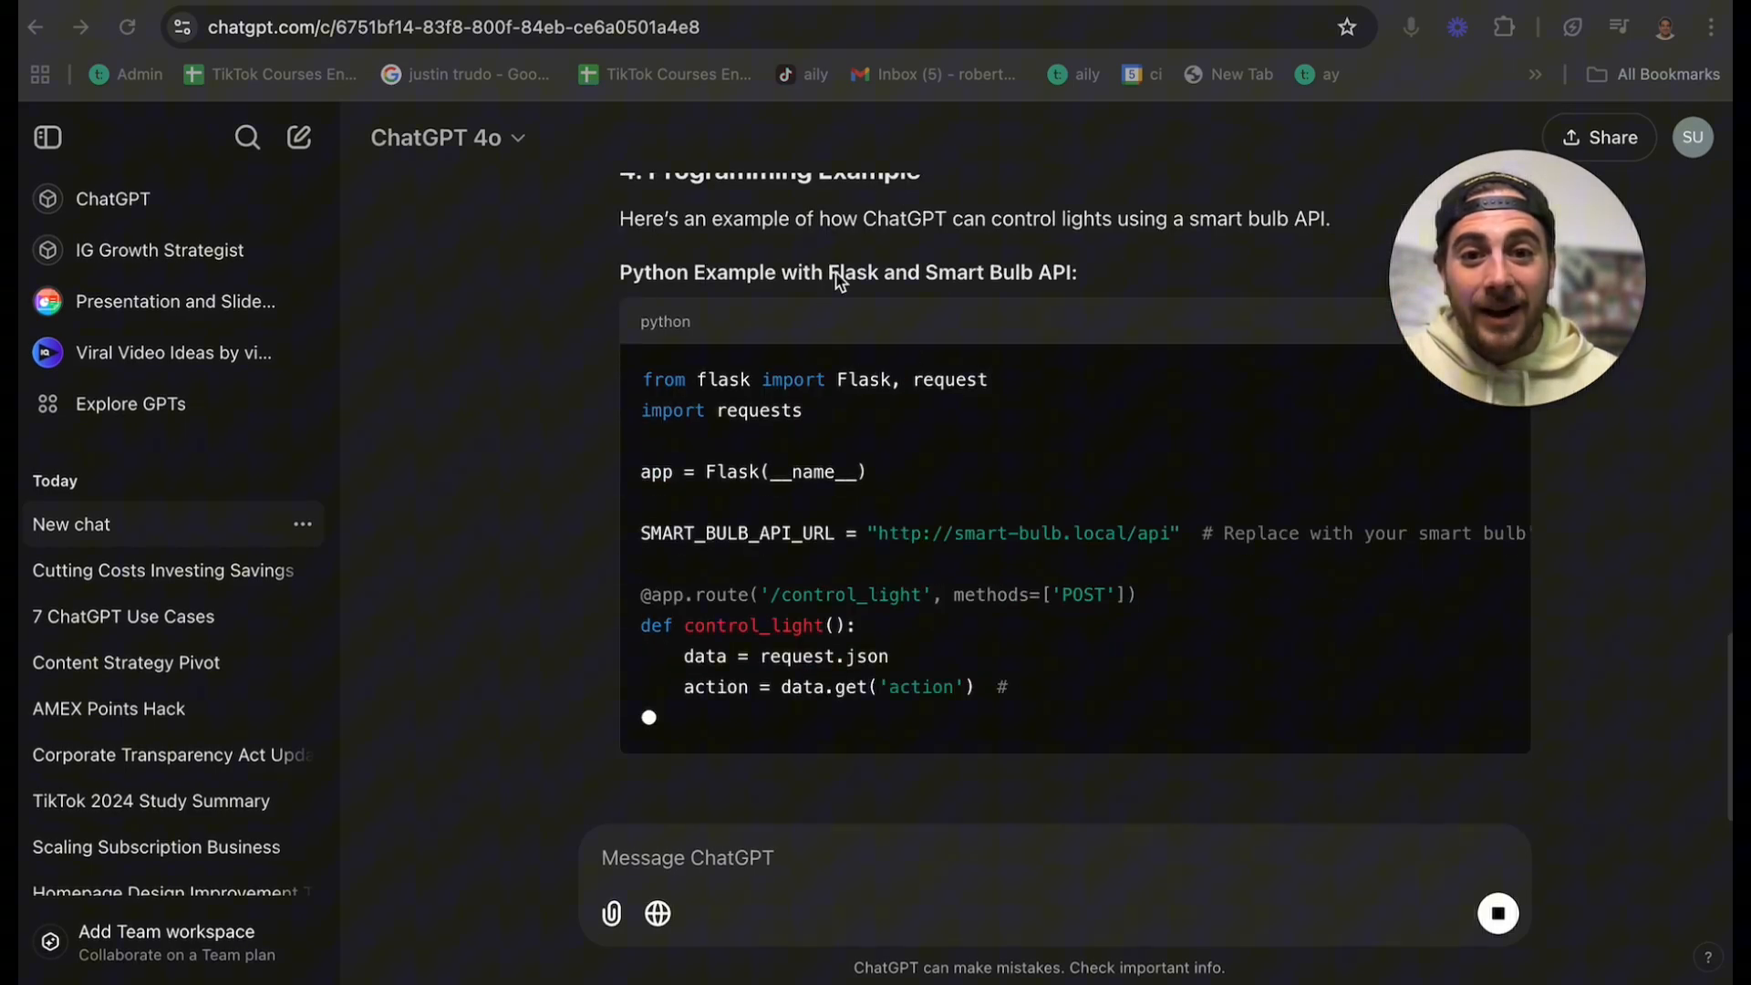
scroll("up", 3)
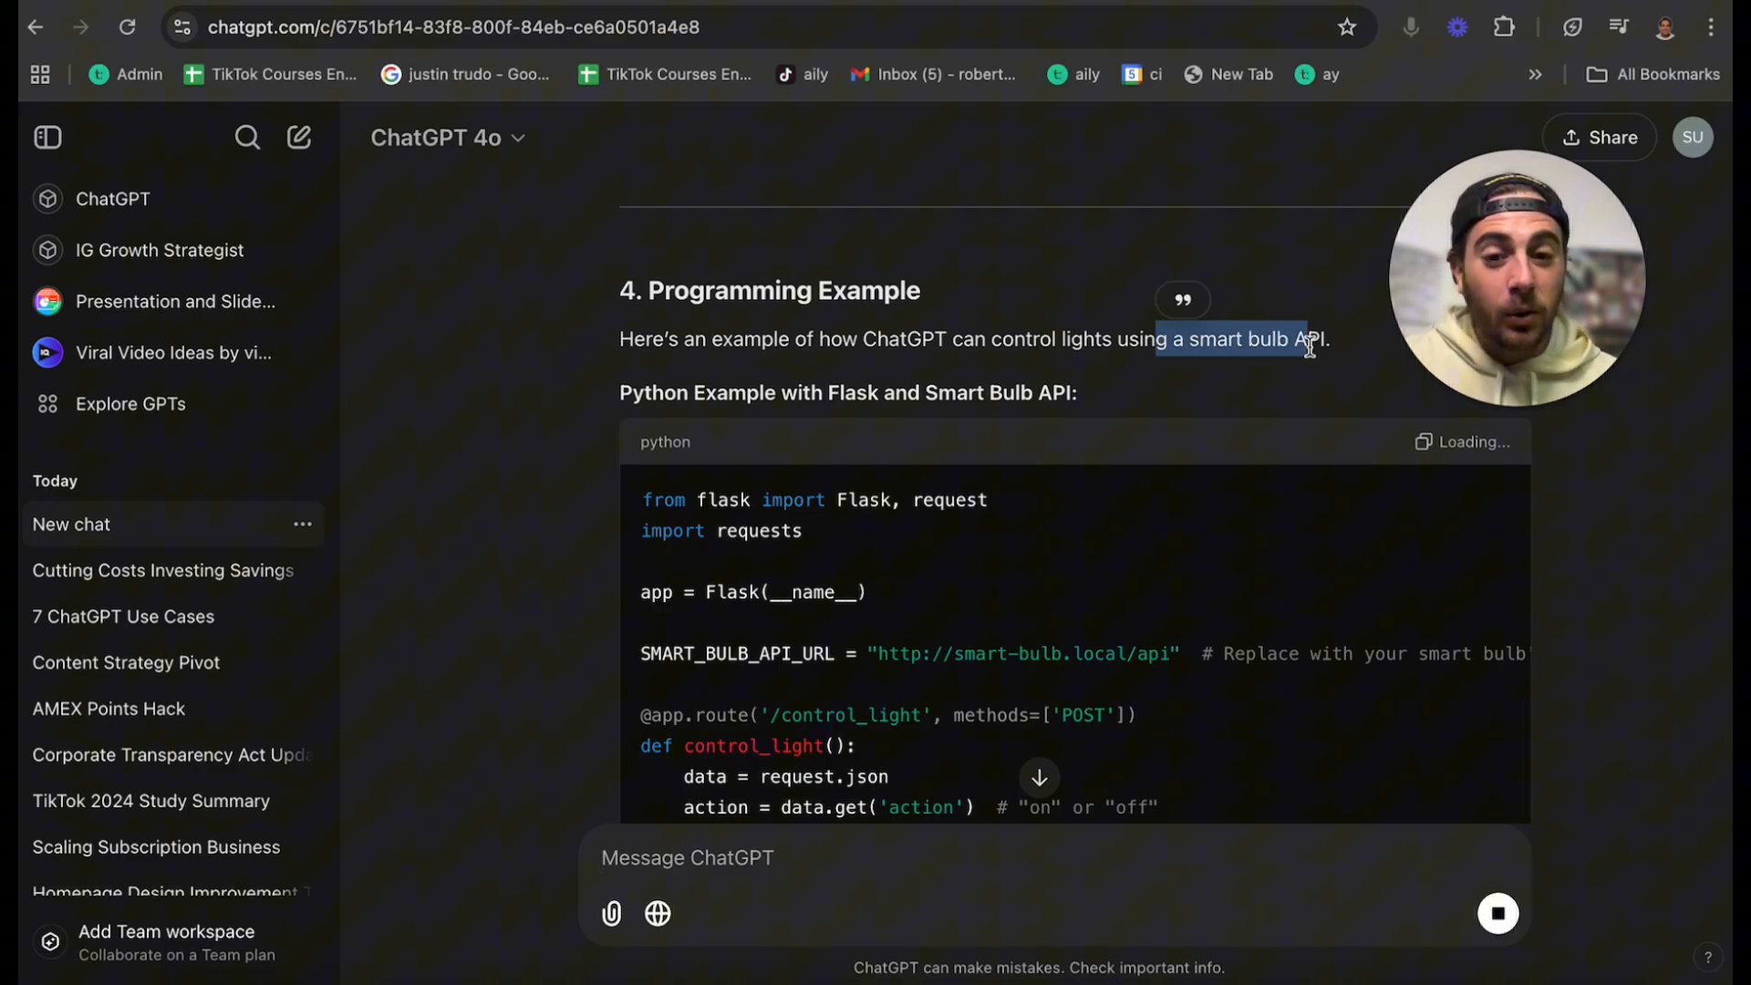
left_click(297, 137)
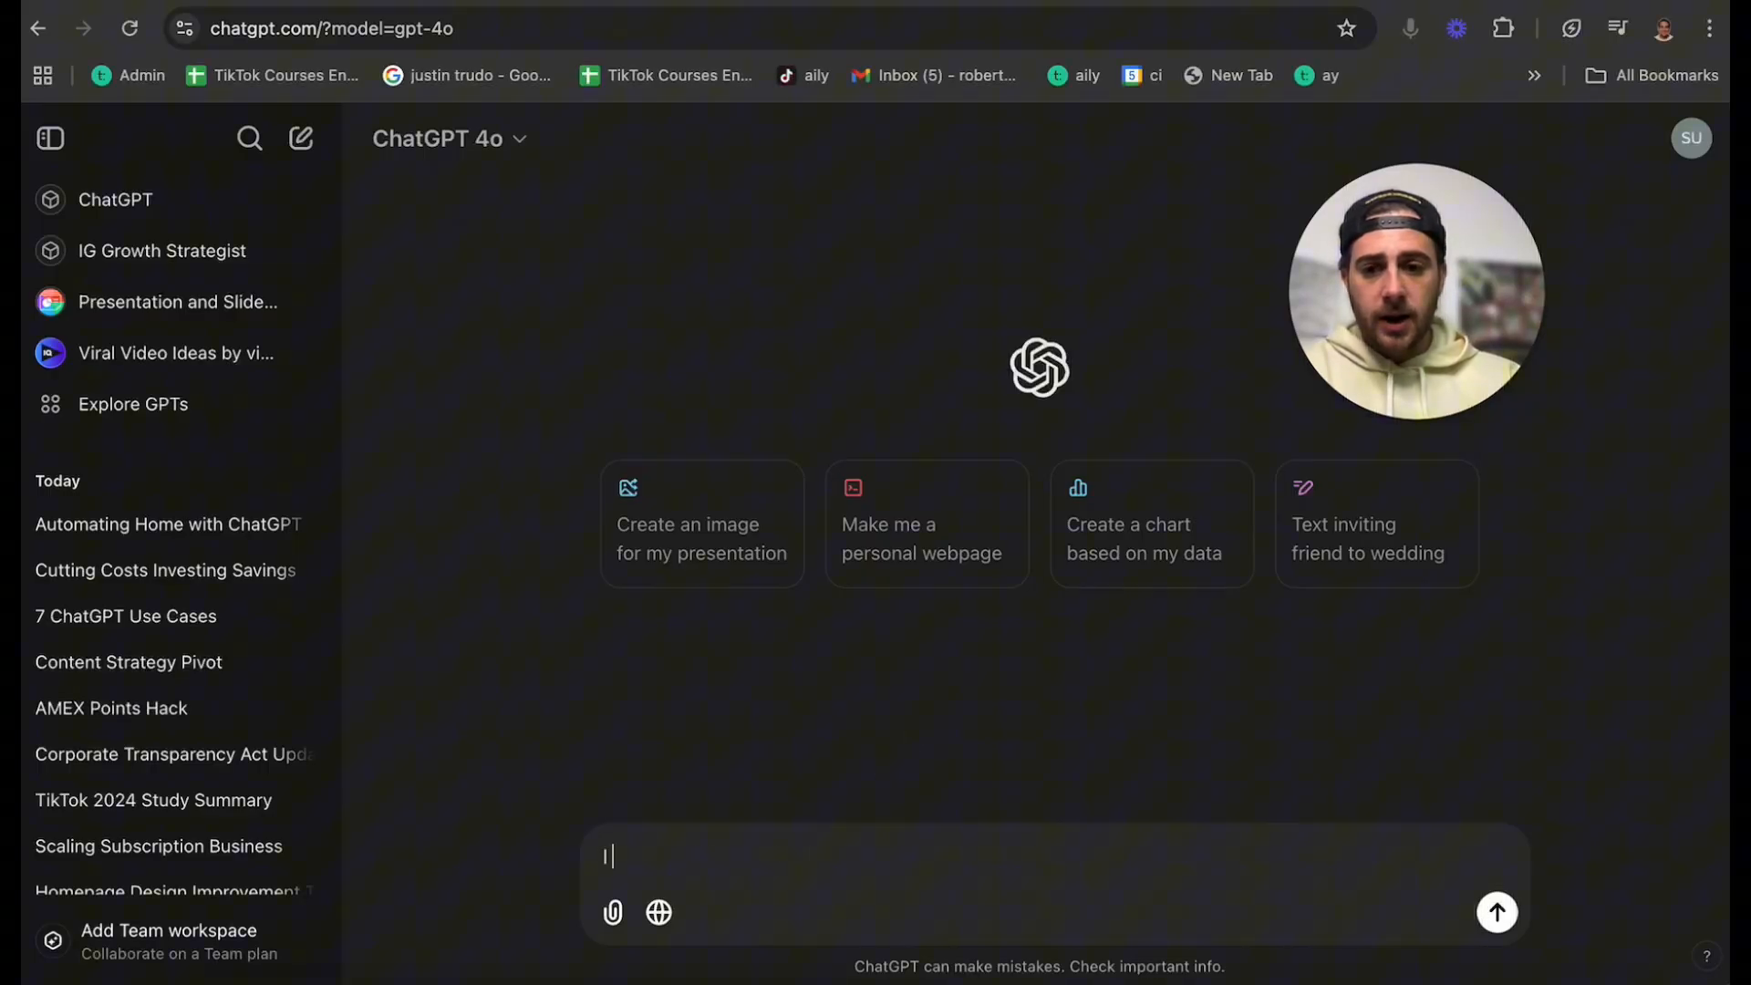
- Ask how a 28-year-old with $1.3M invested and a $1.4M home can retire by 35, requesting scenarios and questions
type("I am currently 2")
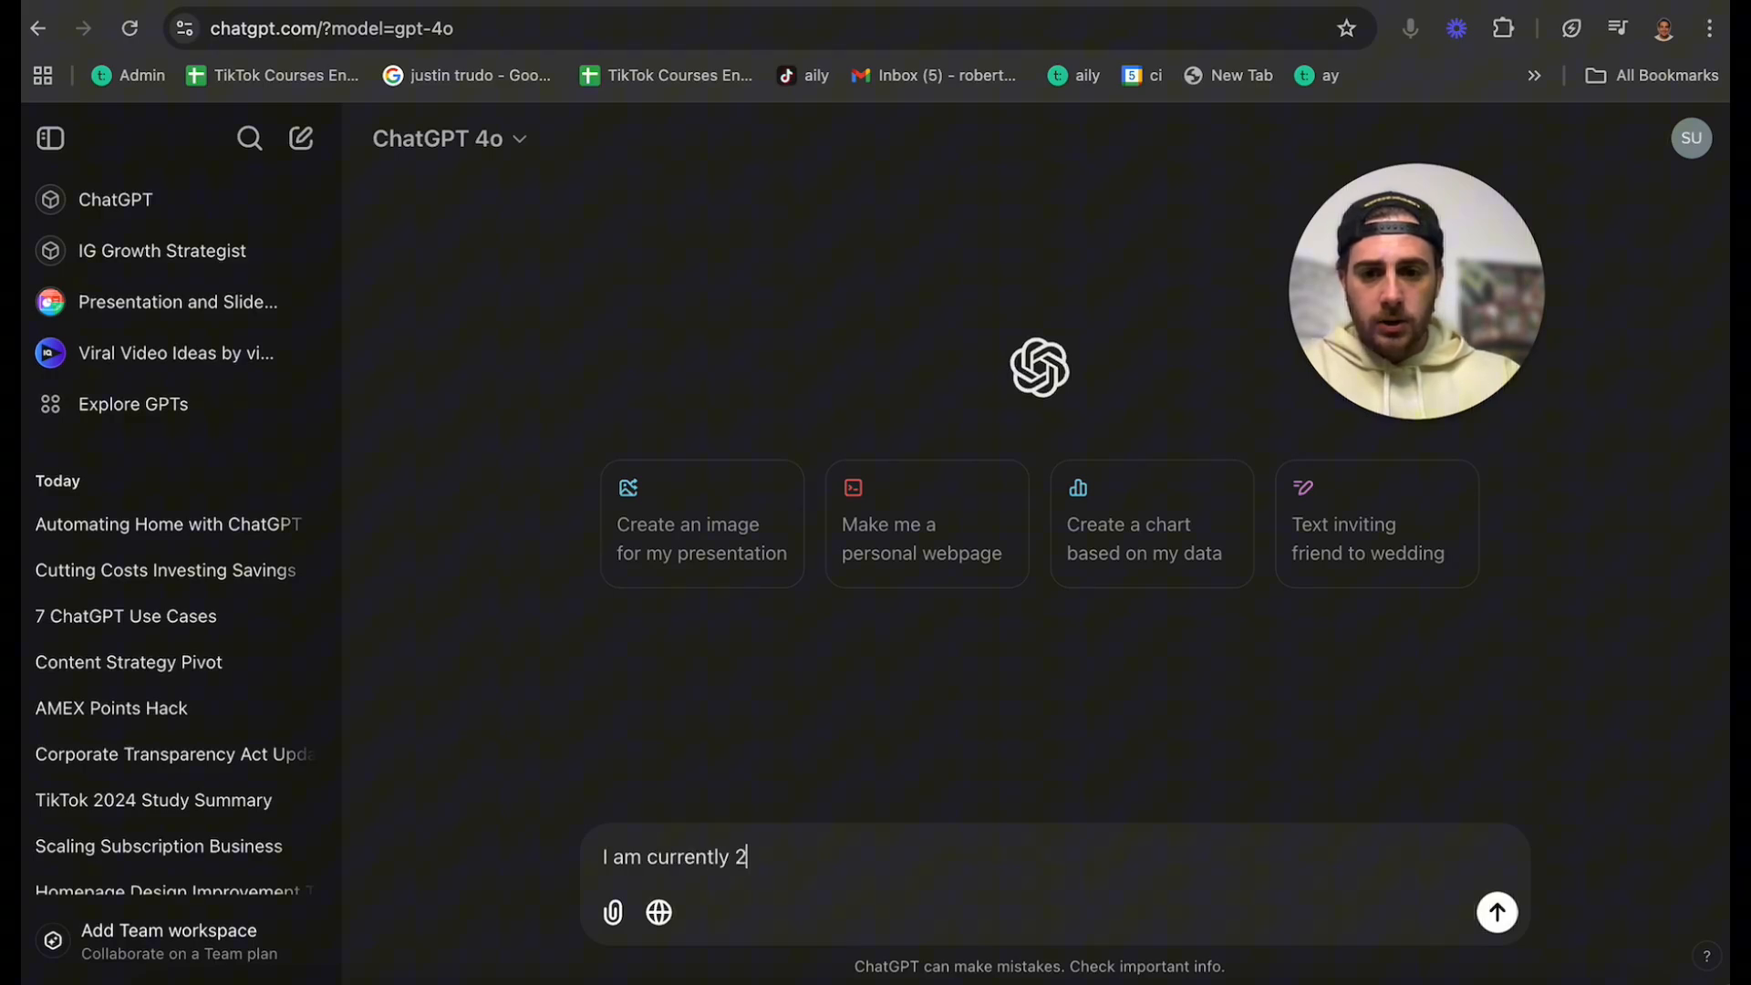
type("8 years")
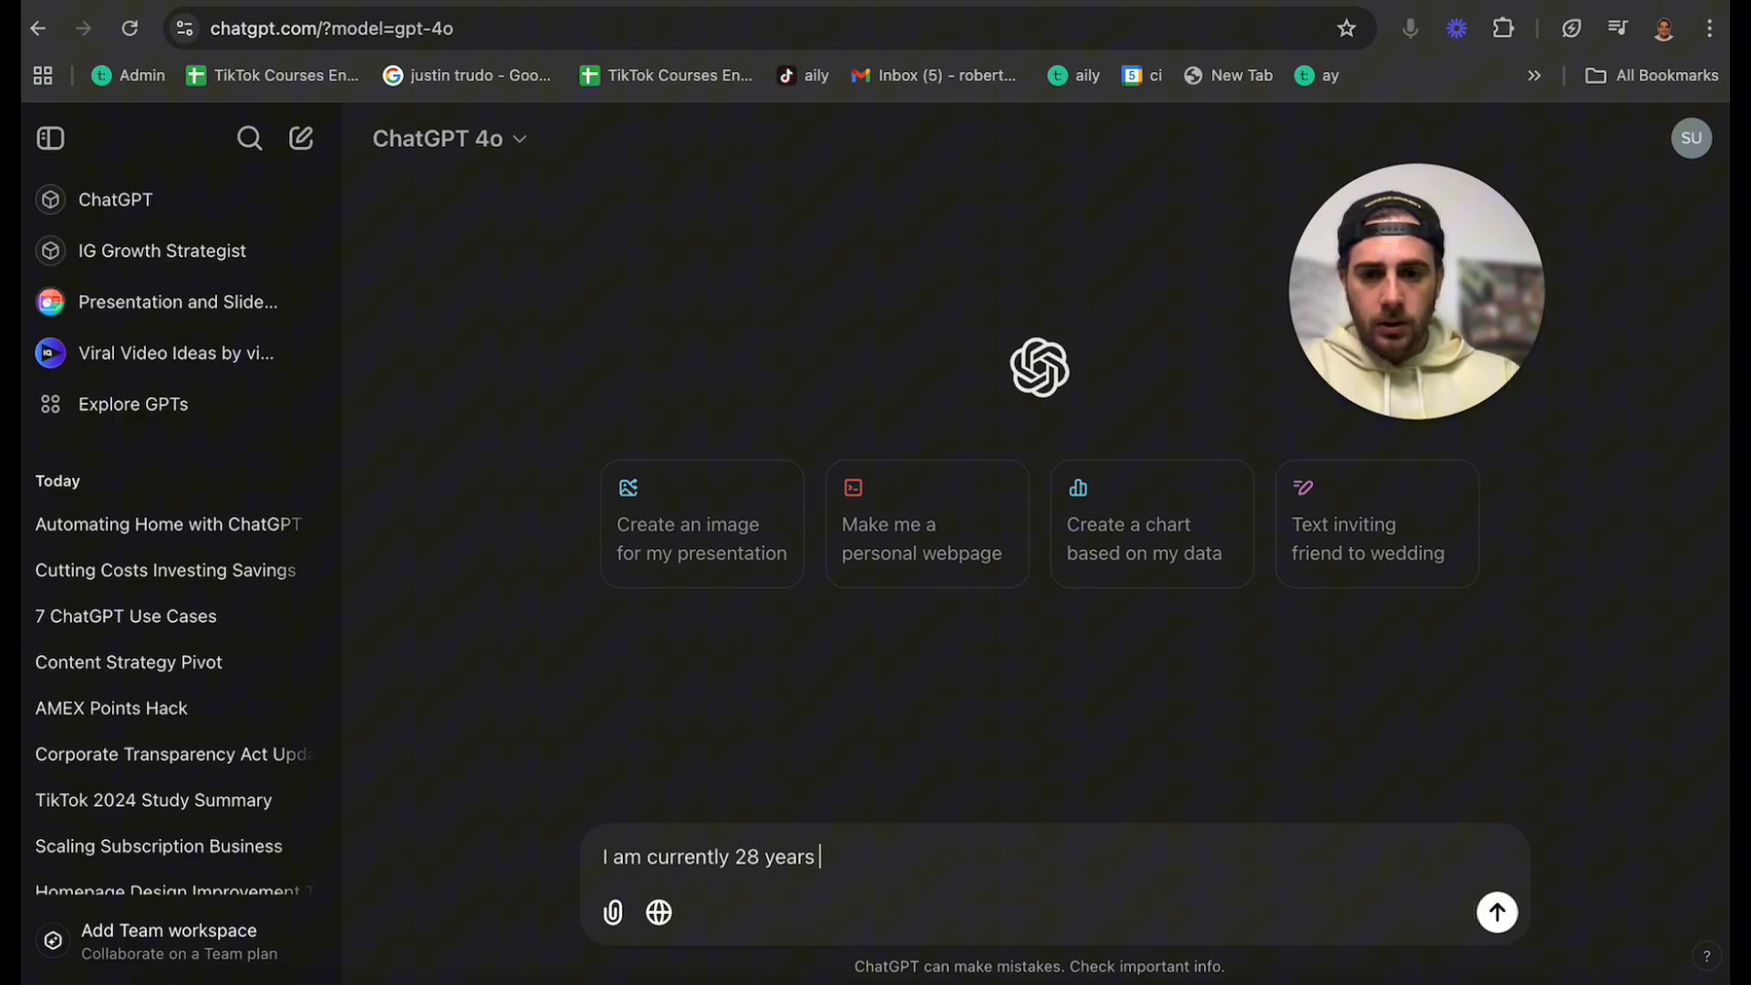
type("old I have $1.3M")
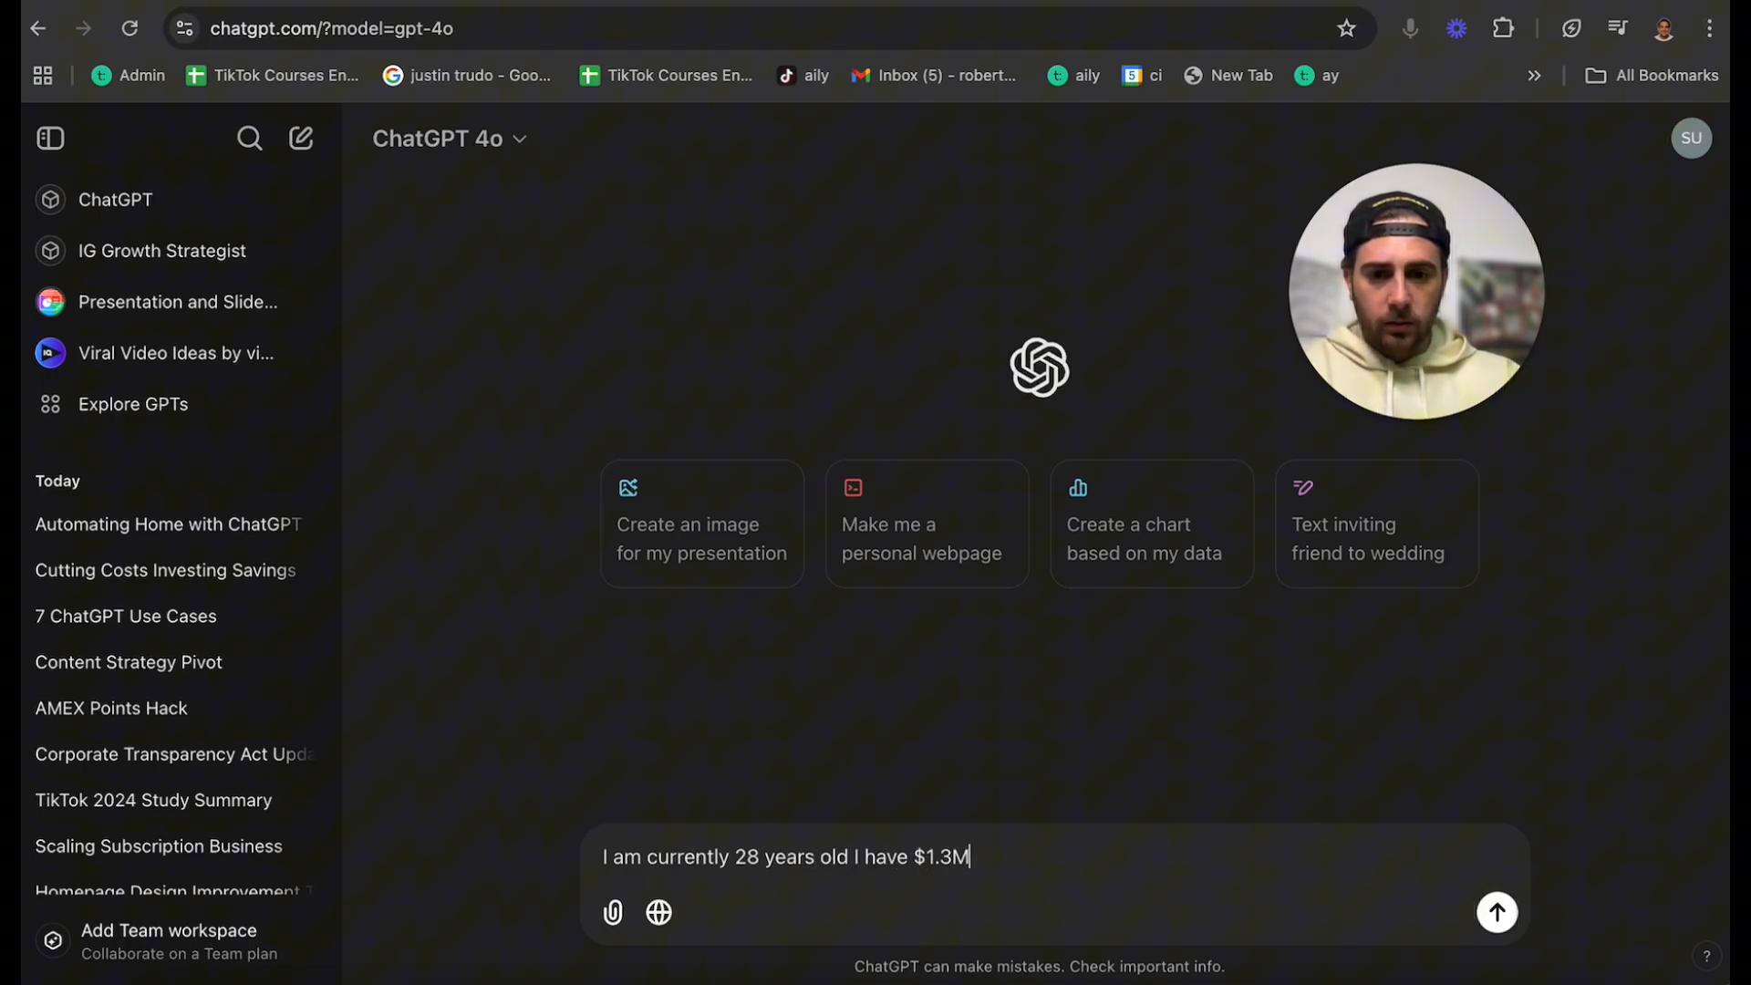
type("invested I o")
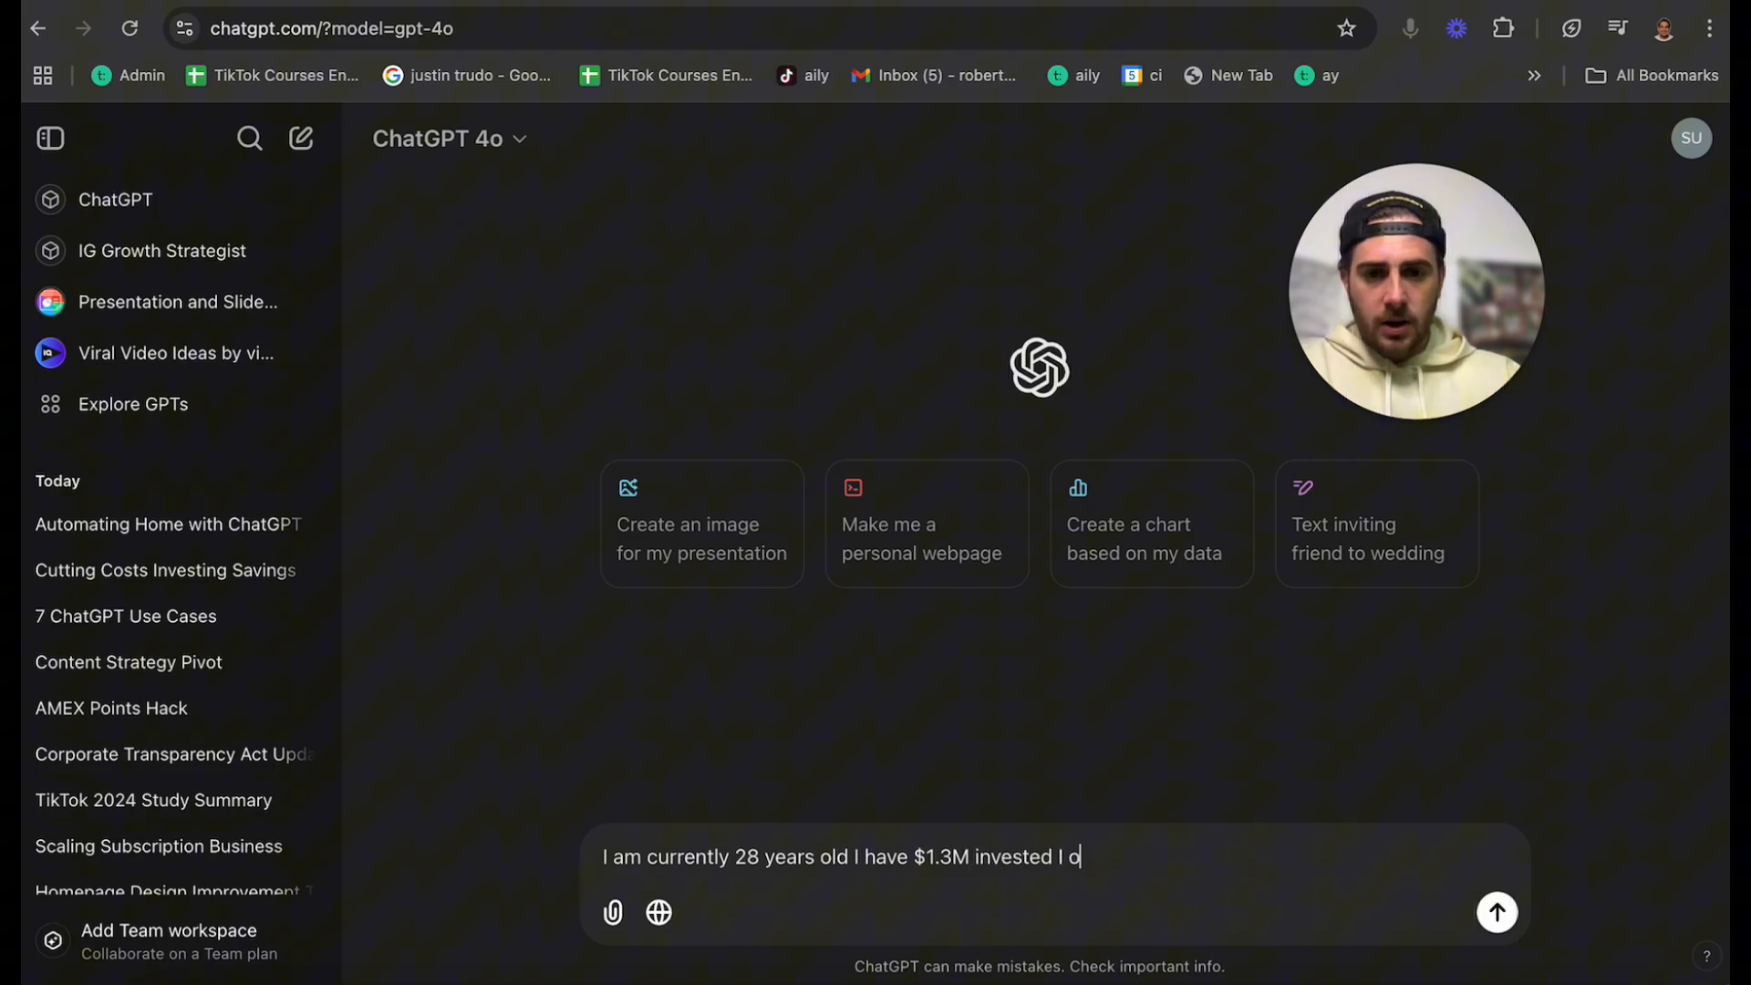
type("wn a home worth $")
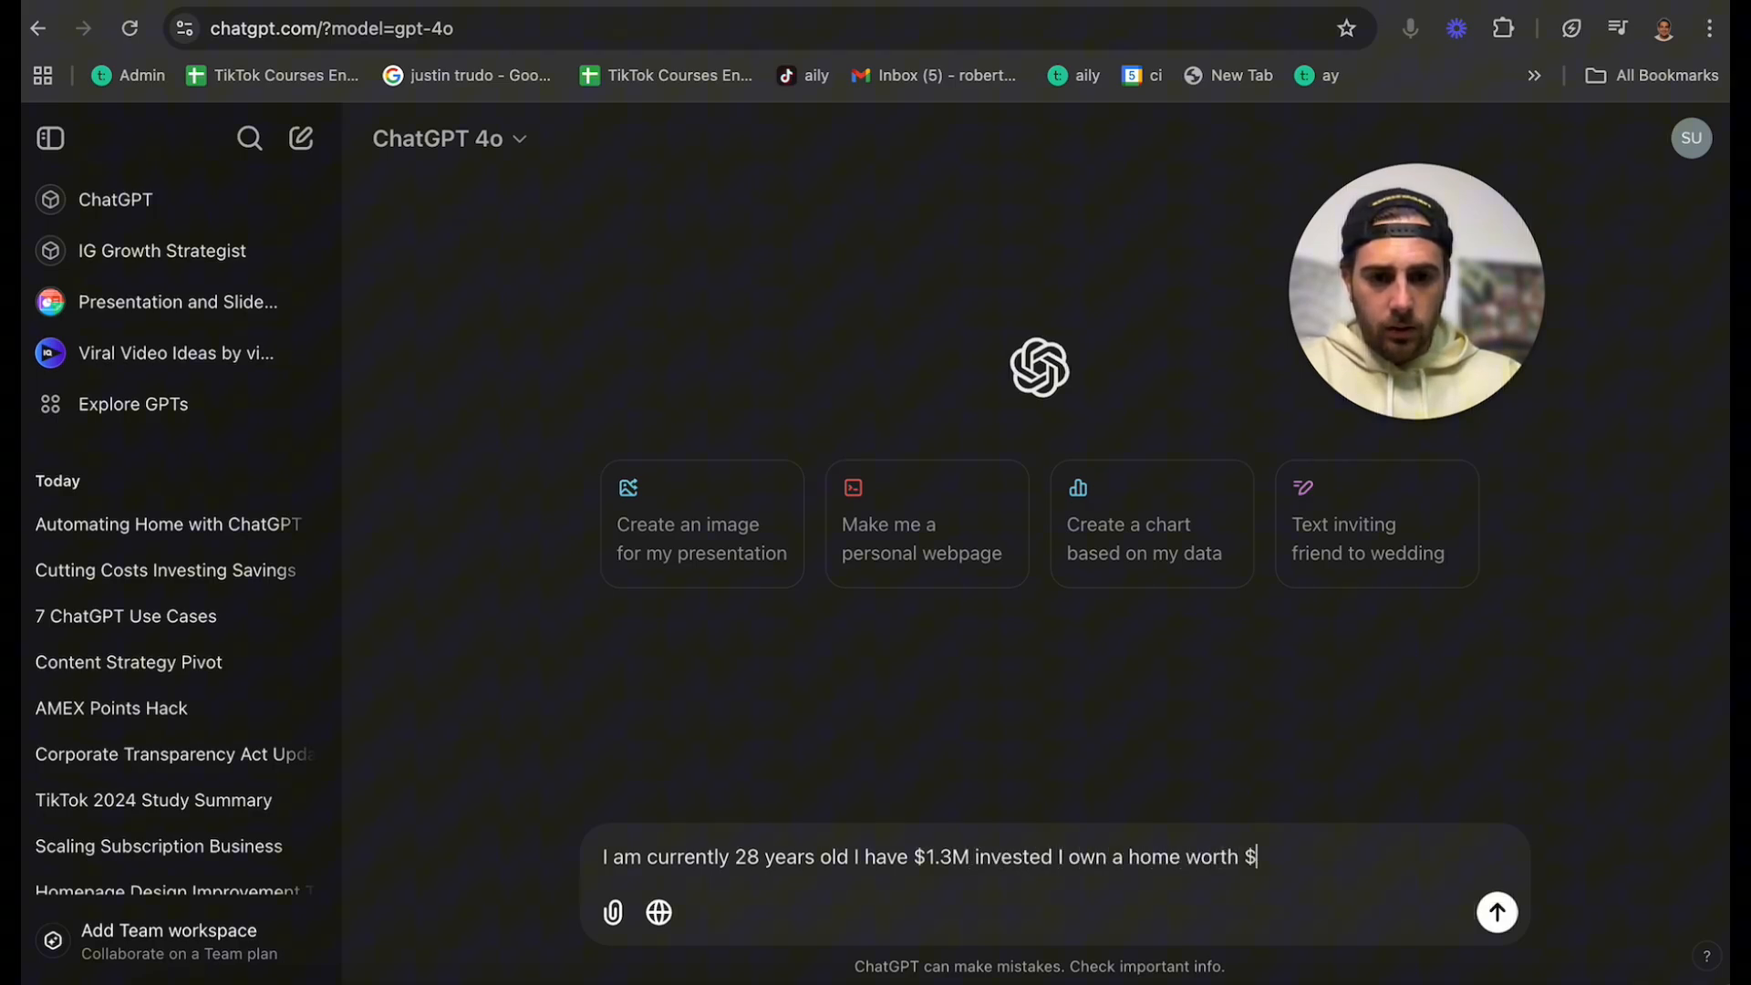
type("1.4M and I w")
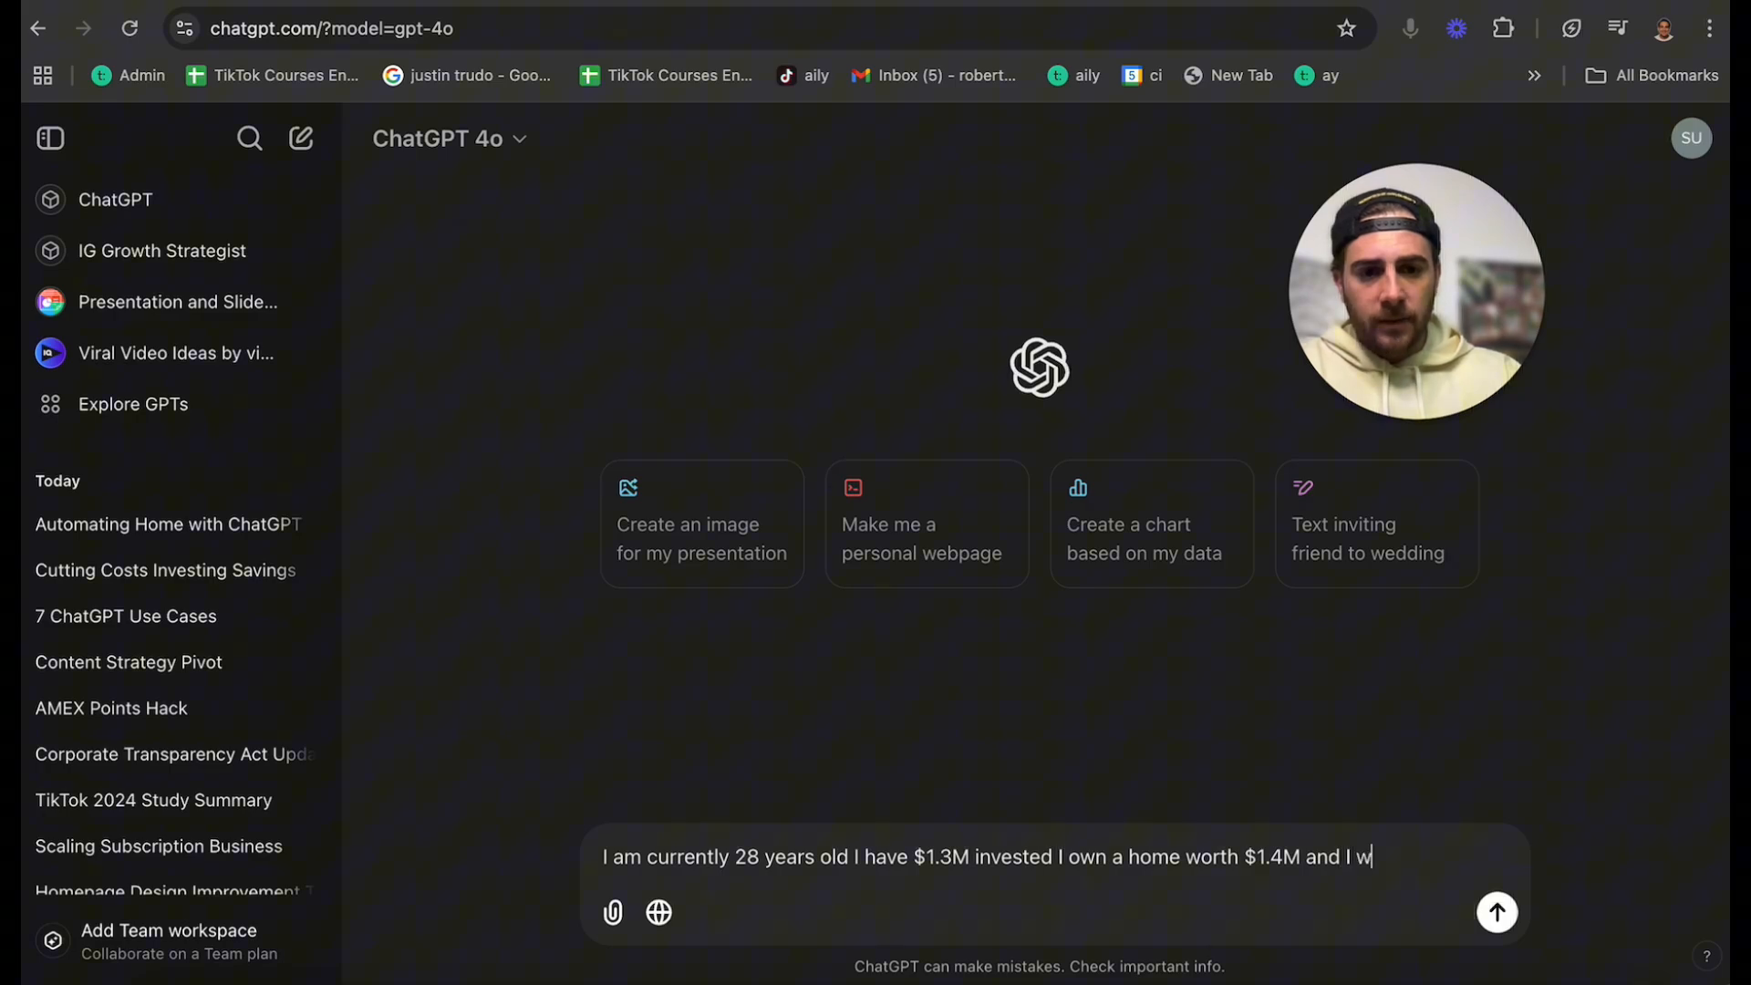
type("ant to retire")
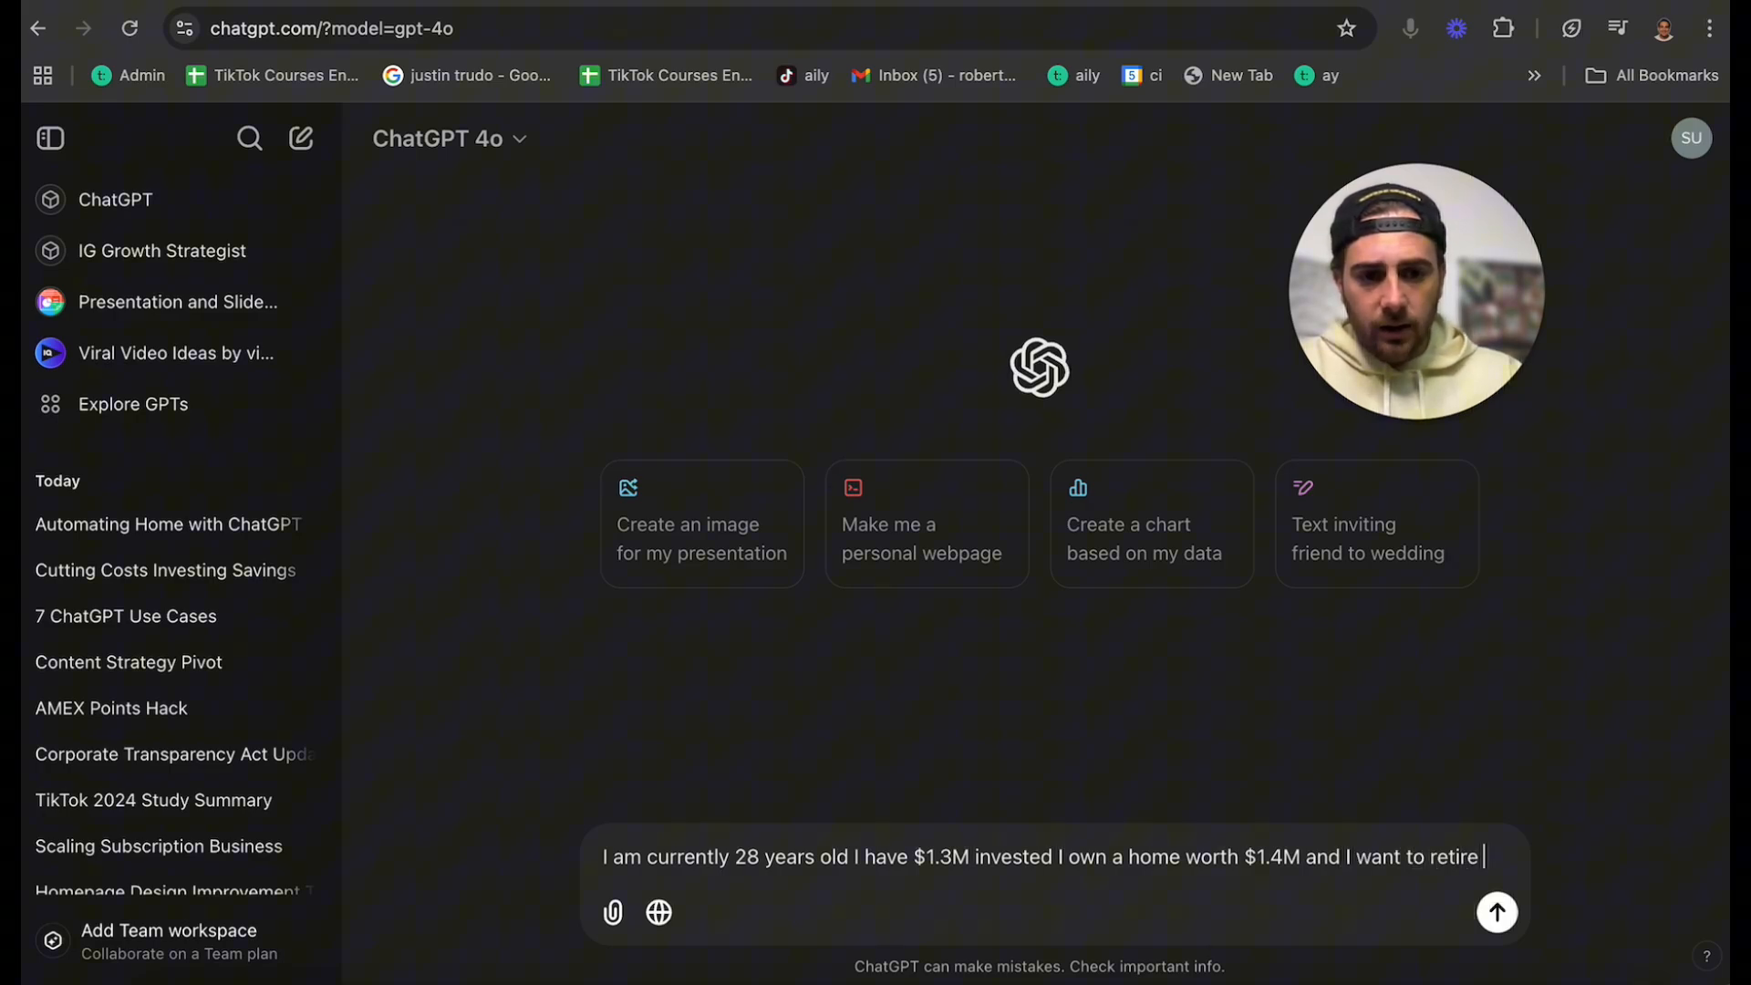
type("by the time I a")
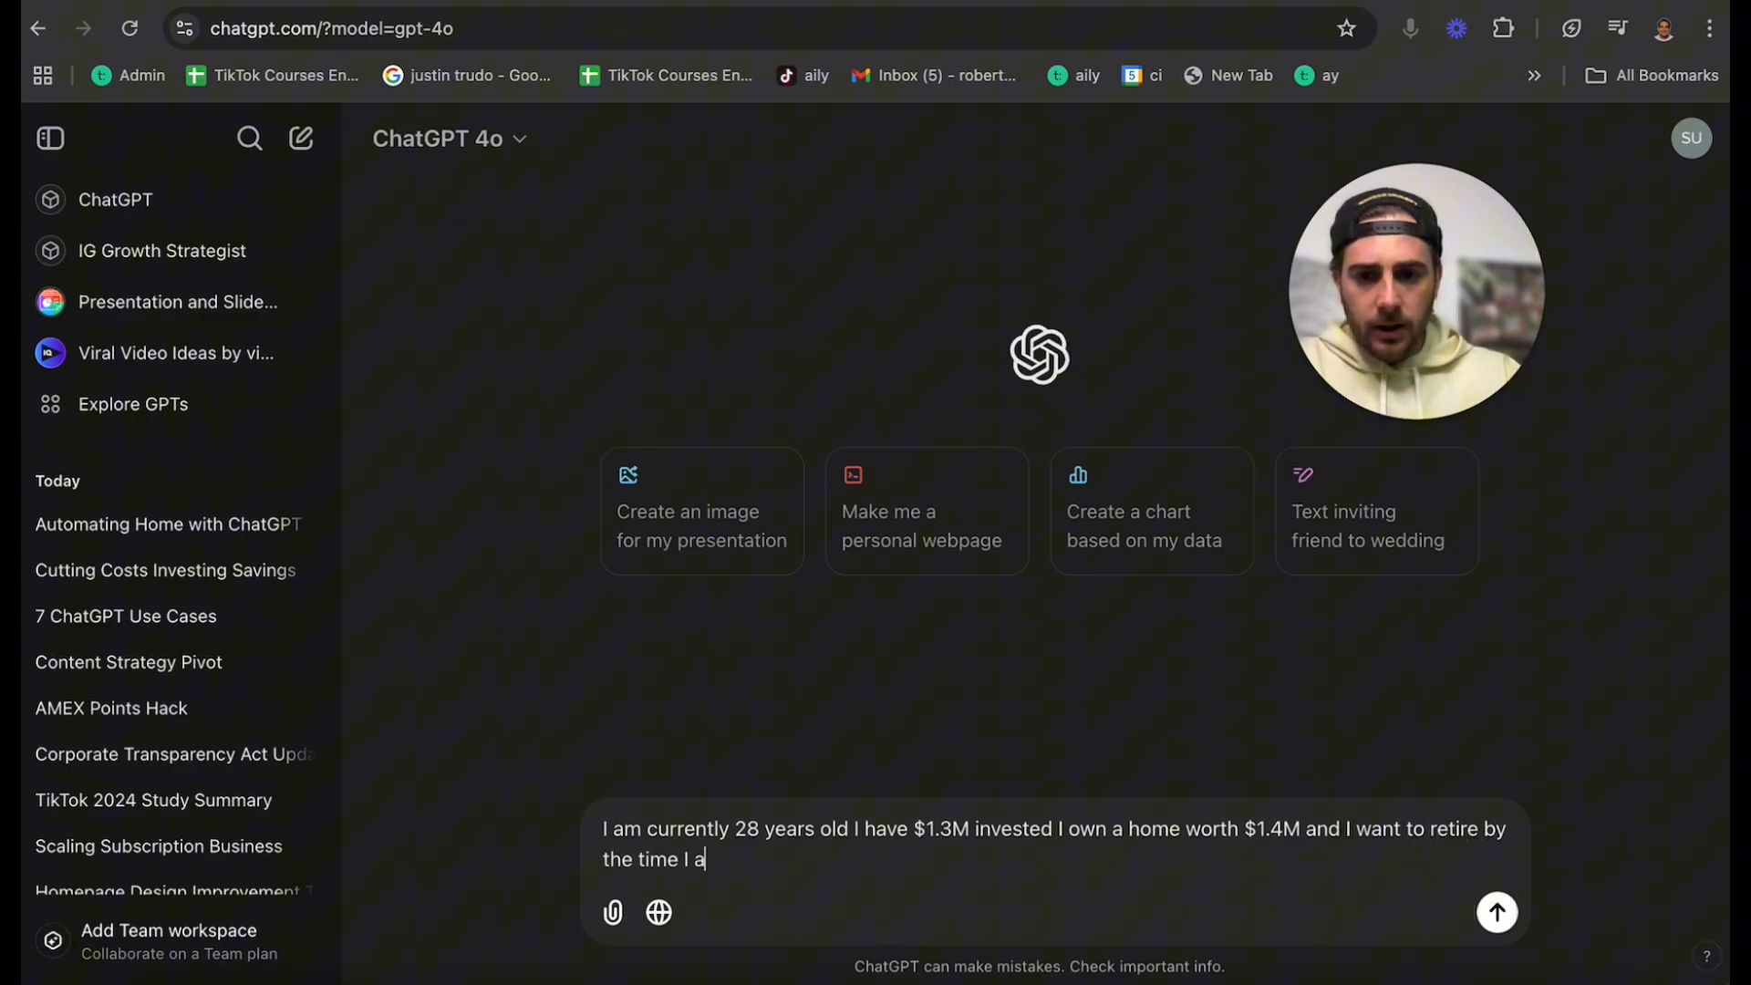
type("m 35 - how can")
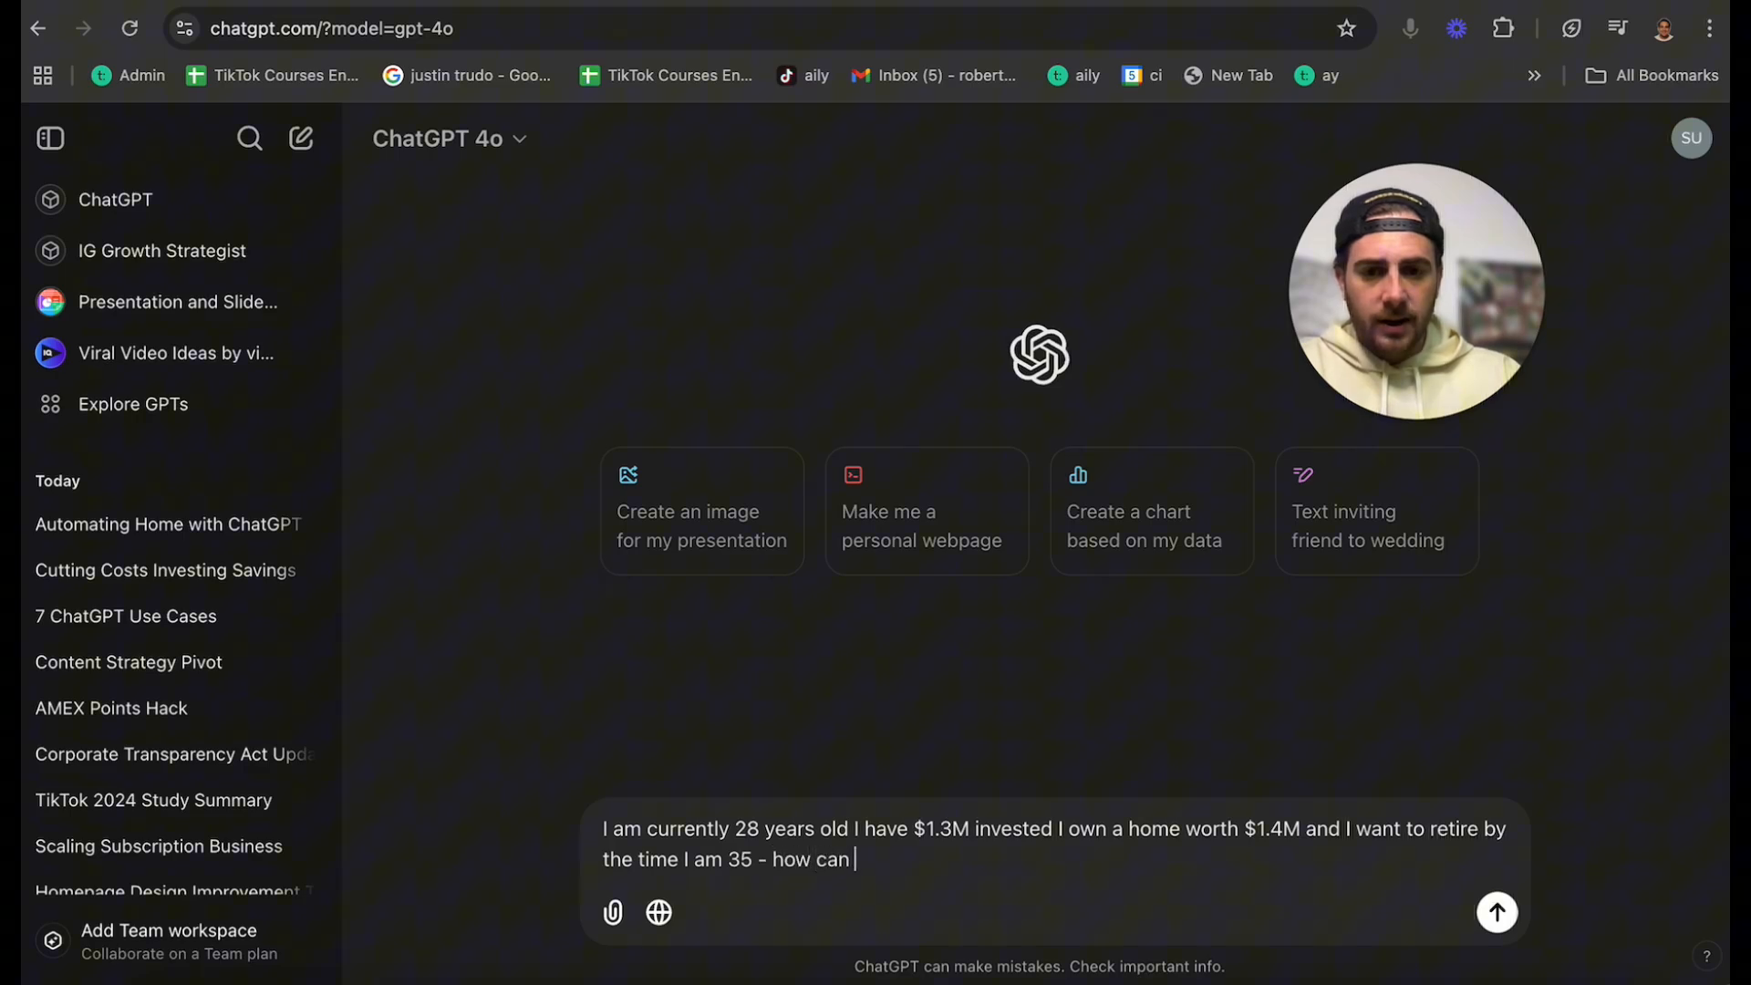
type("I make this happen")
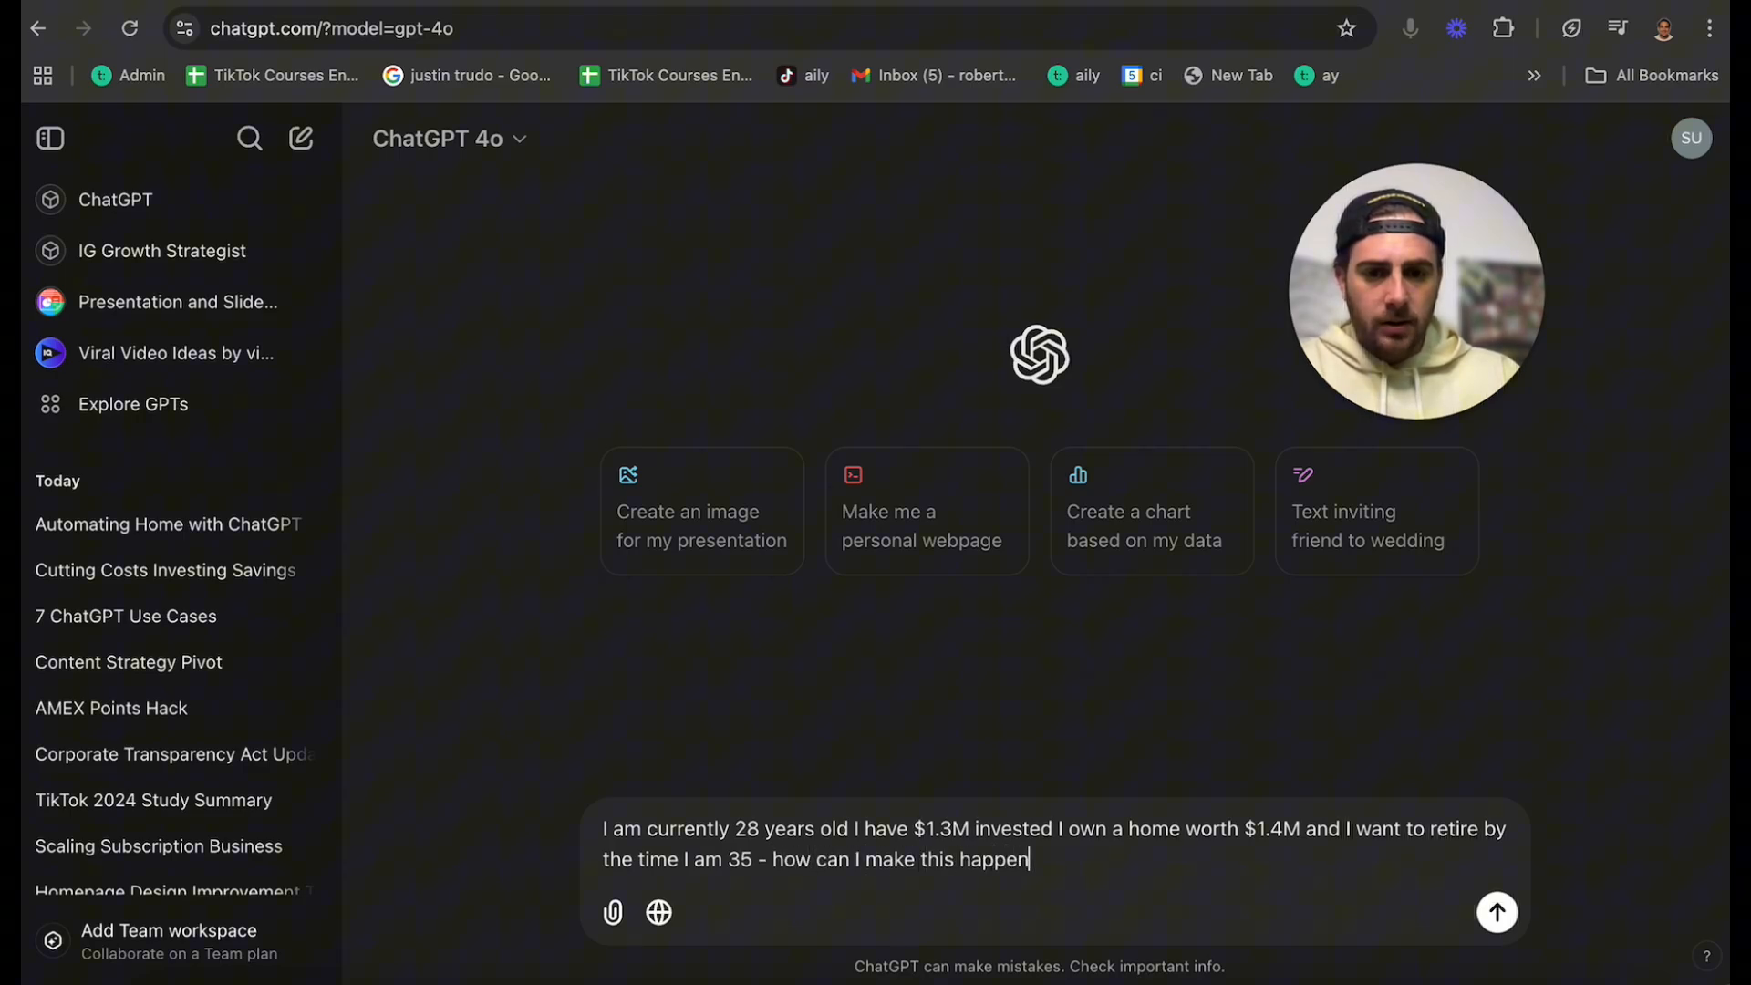
type("give me different")
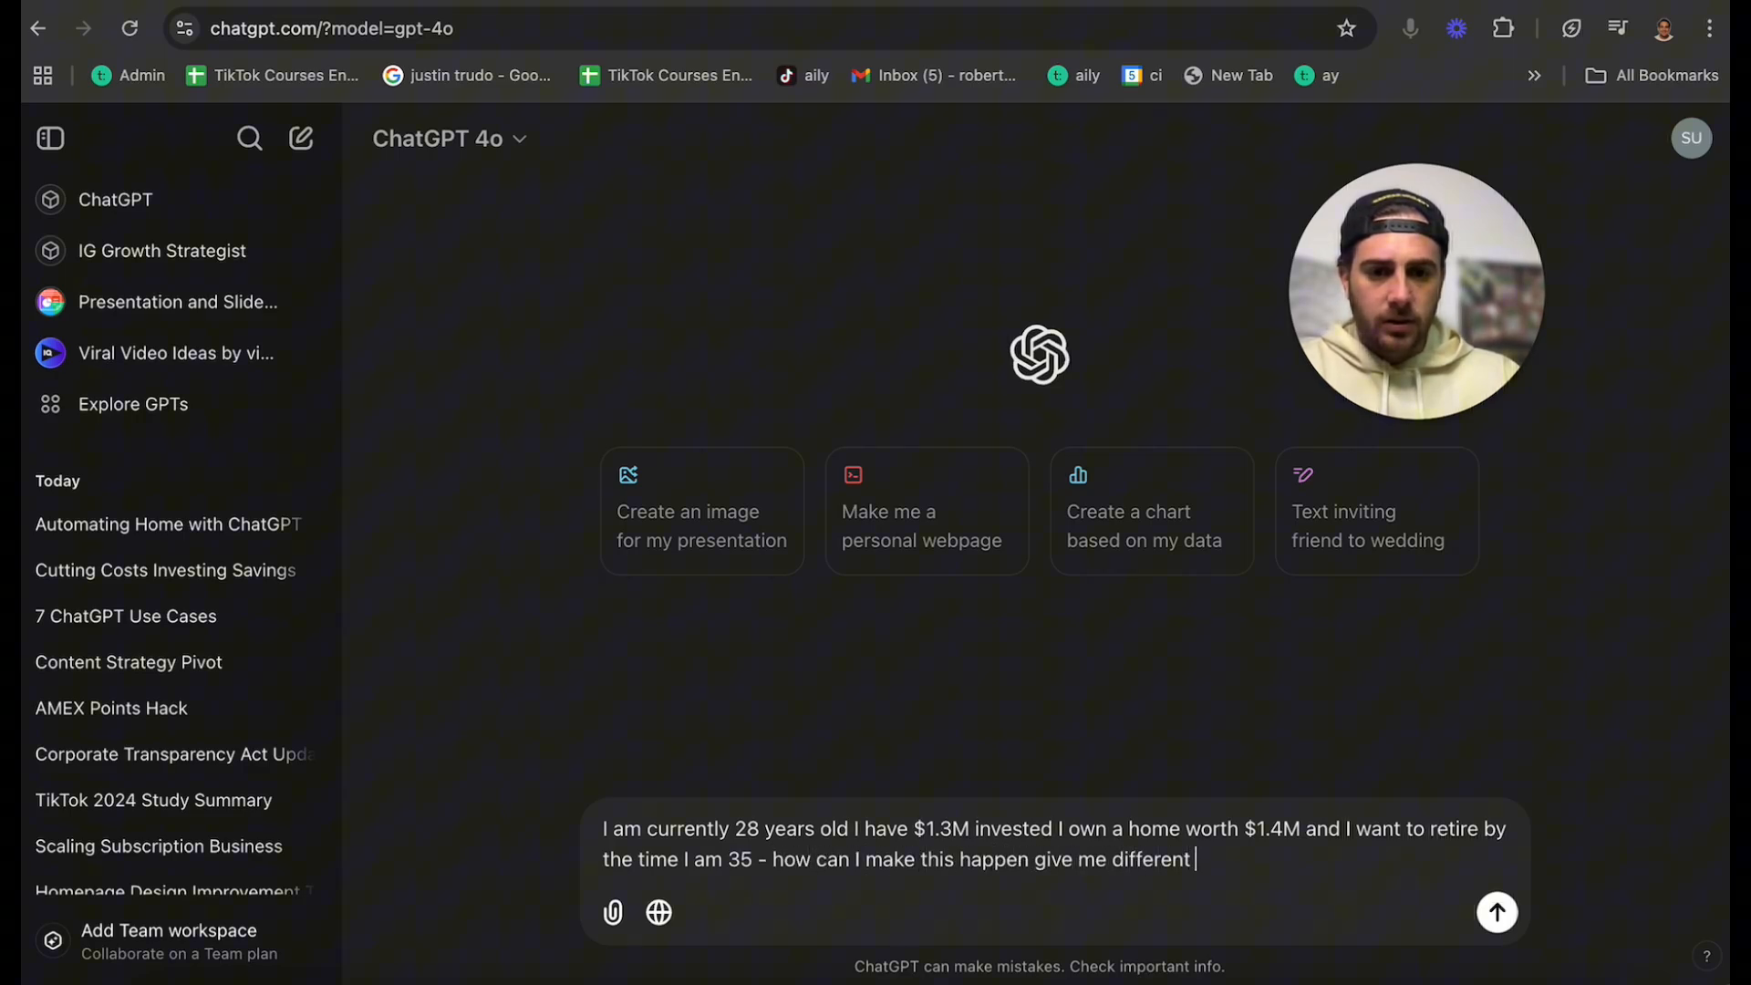
type("scenarios")
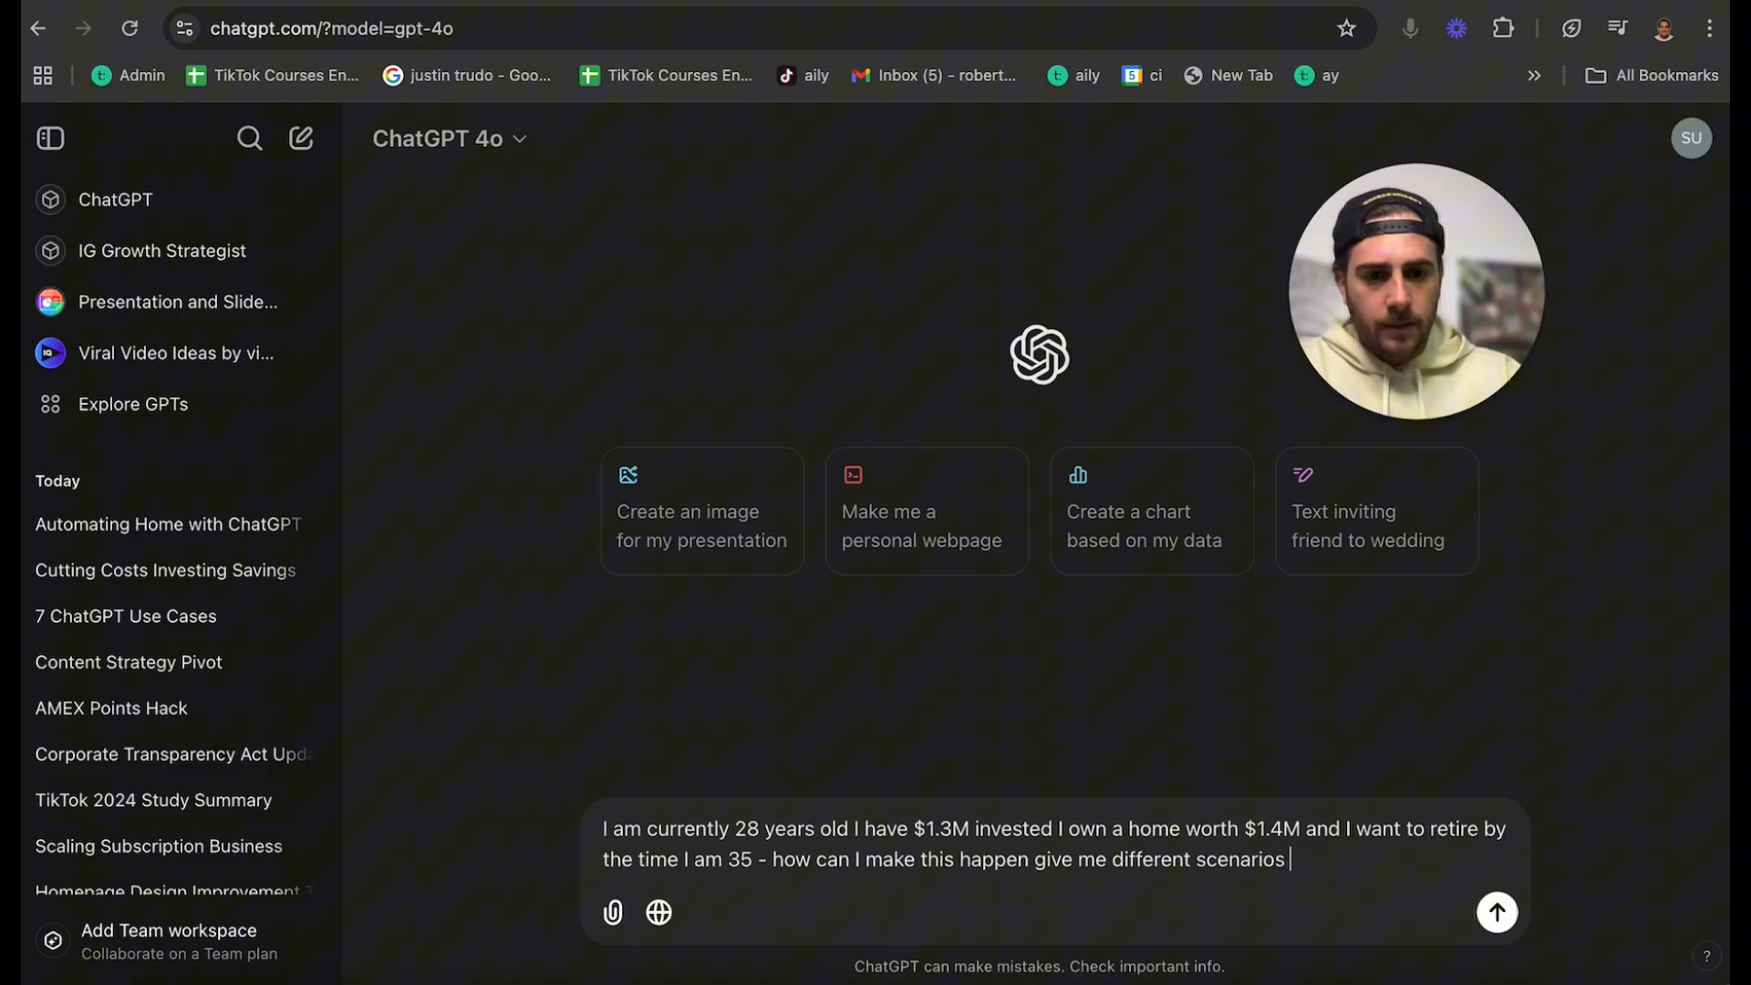
type("/ ask me questions to g")
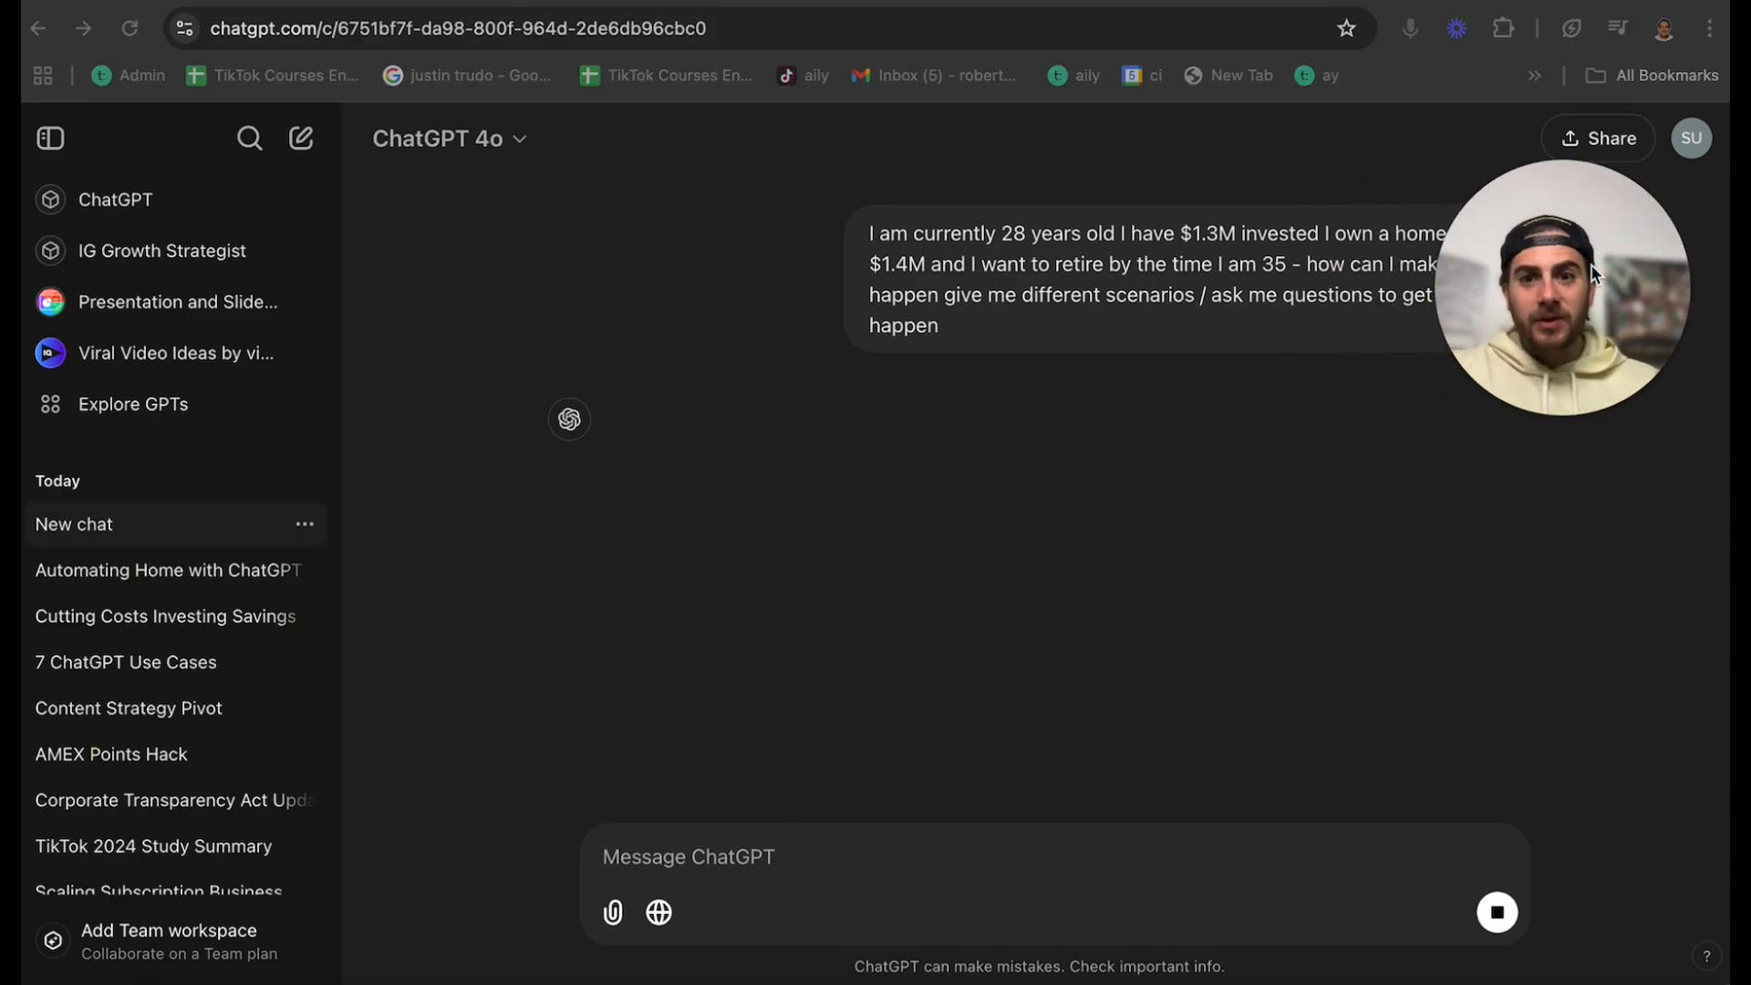
mouse_move(1255, 398)
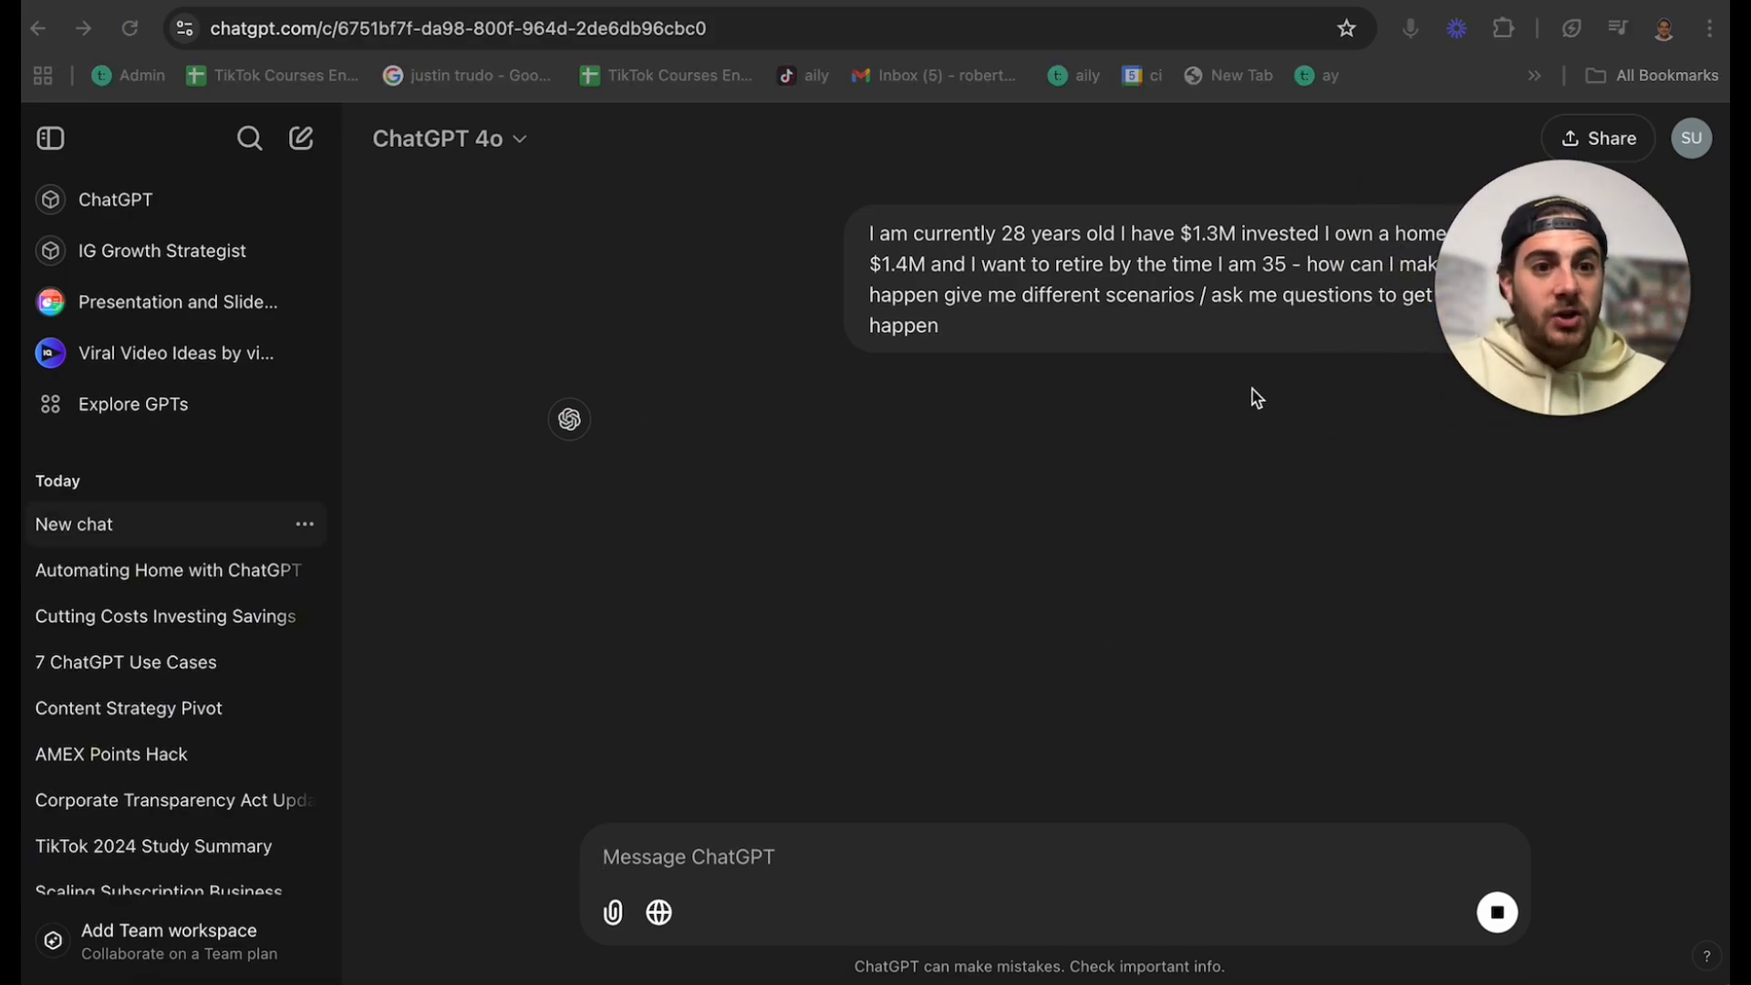
mouse_move(1248, 325)
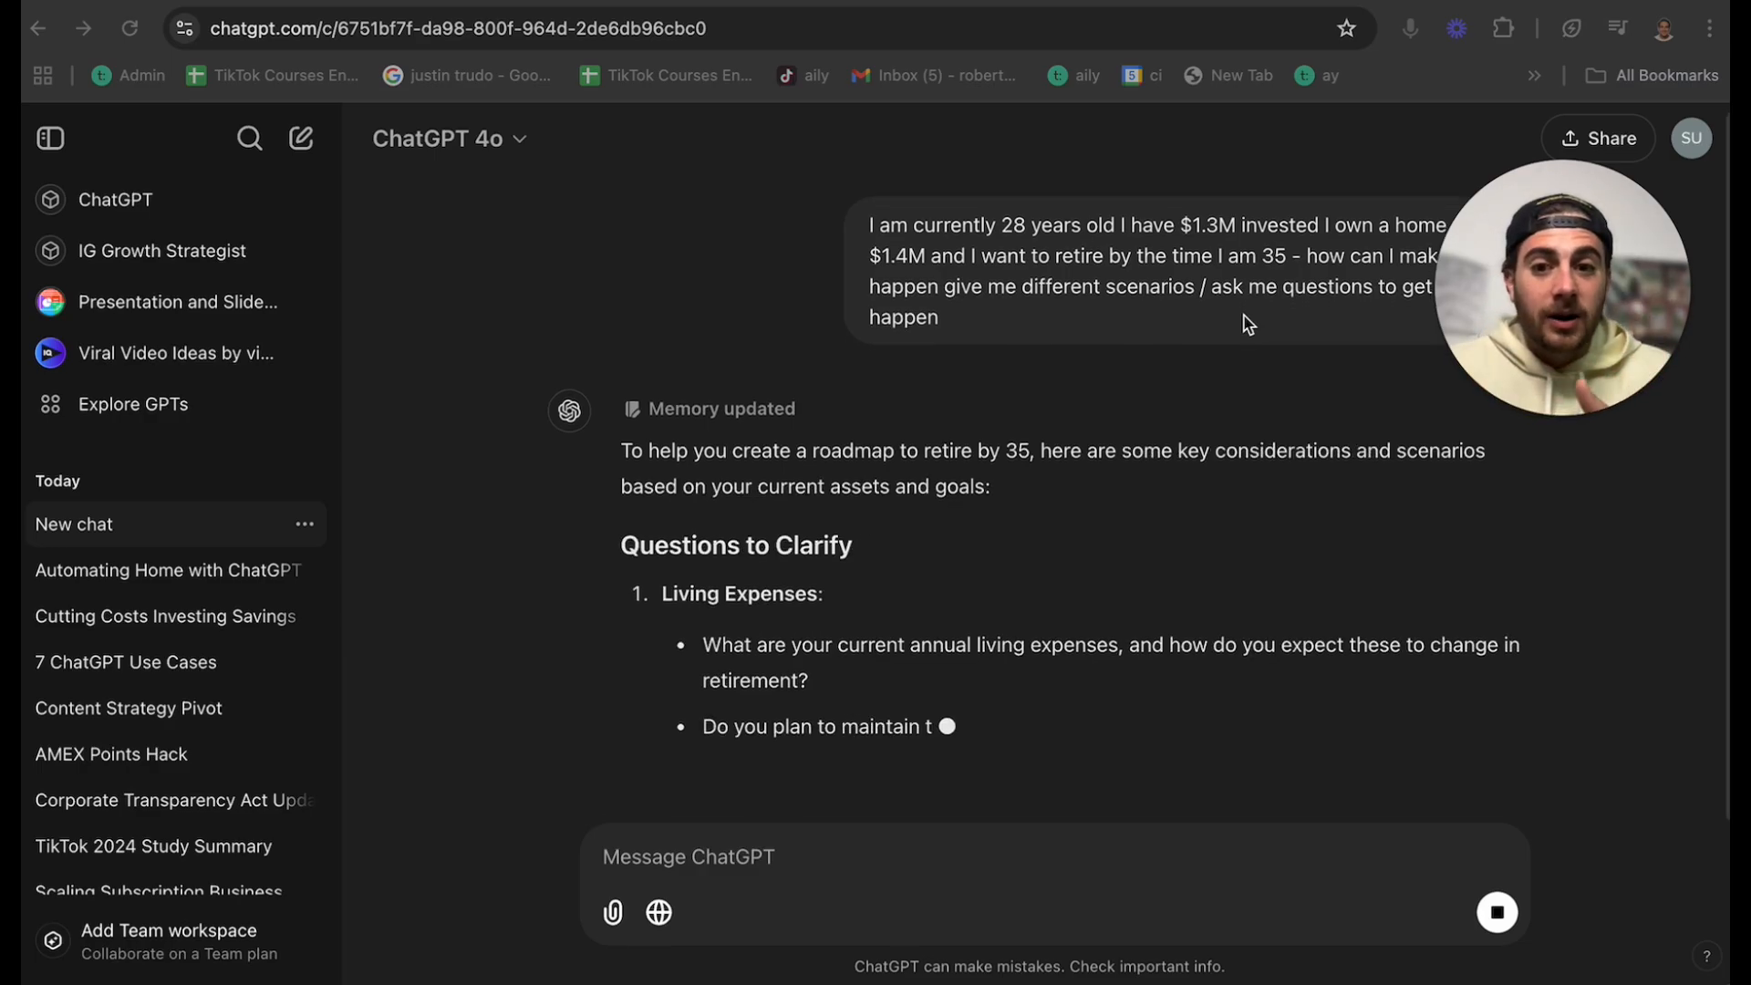
- Read the six clarifying questions and the Aggressive Investment Growth scenario projecting about $2.6M by 35
scroll("down", 3)
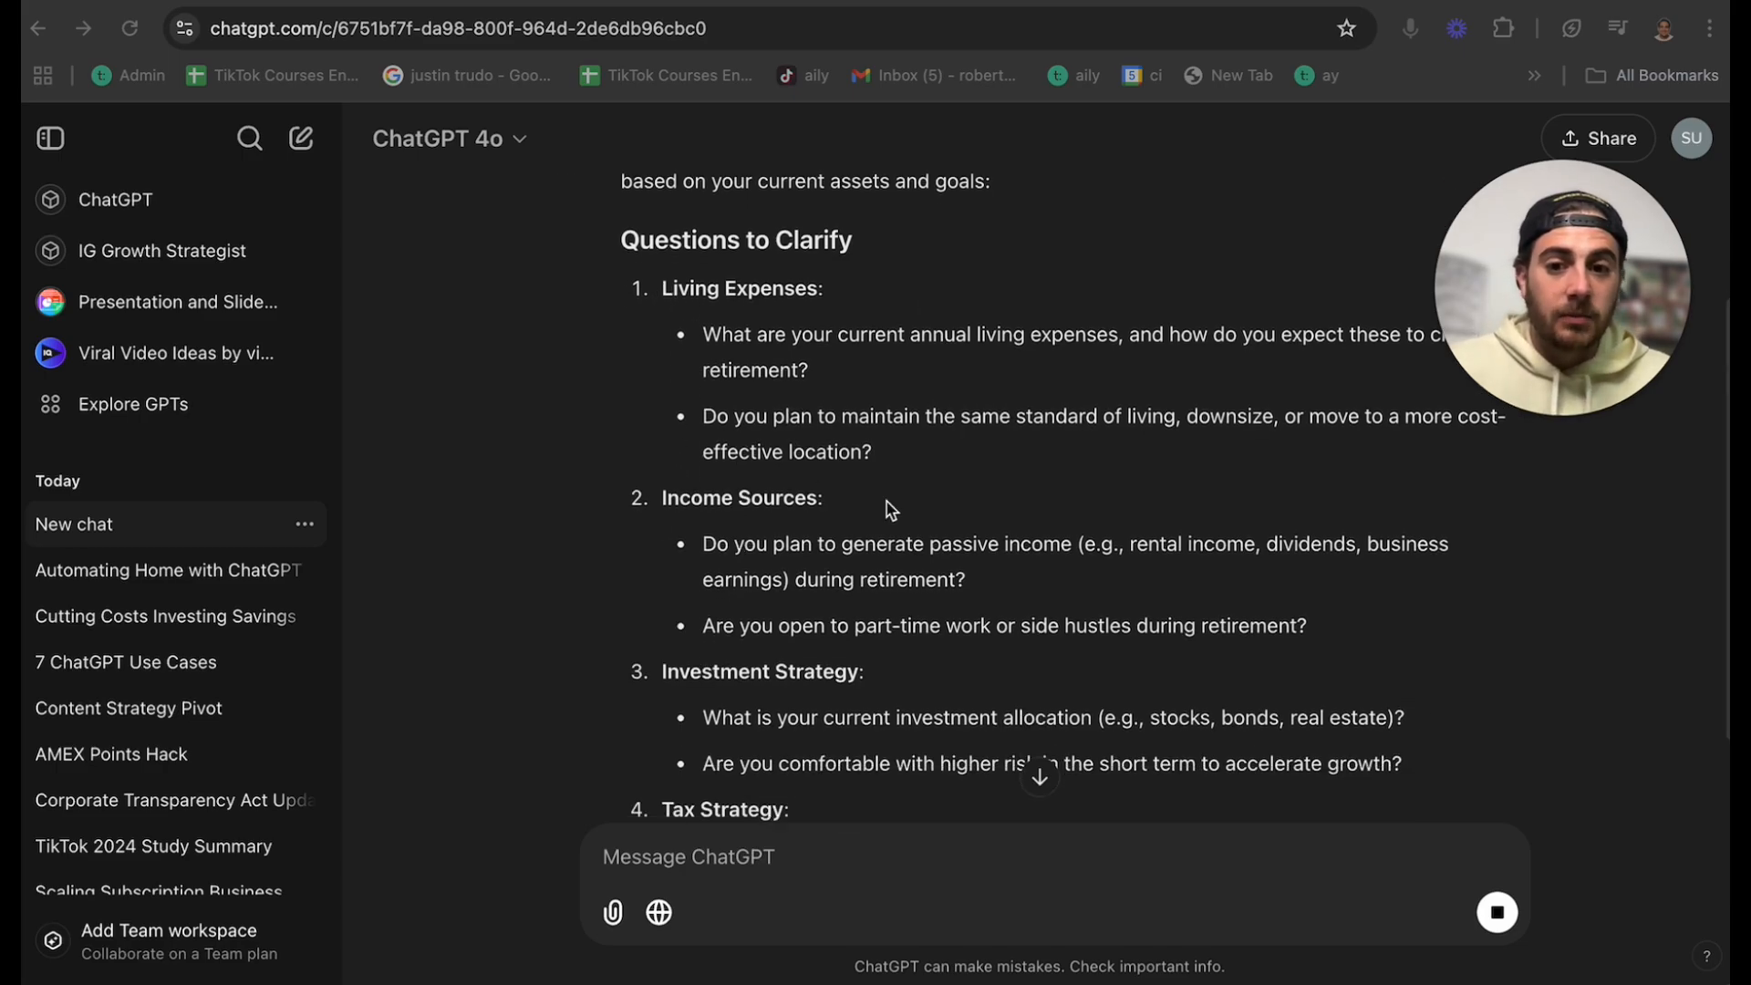
scroll("down", 3)
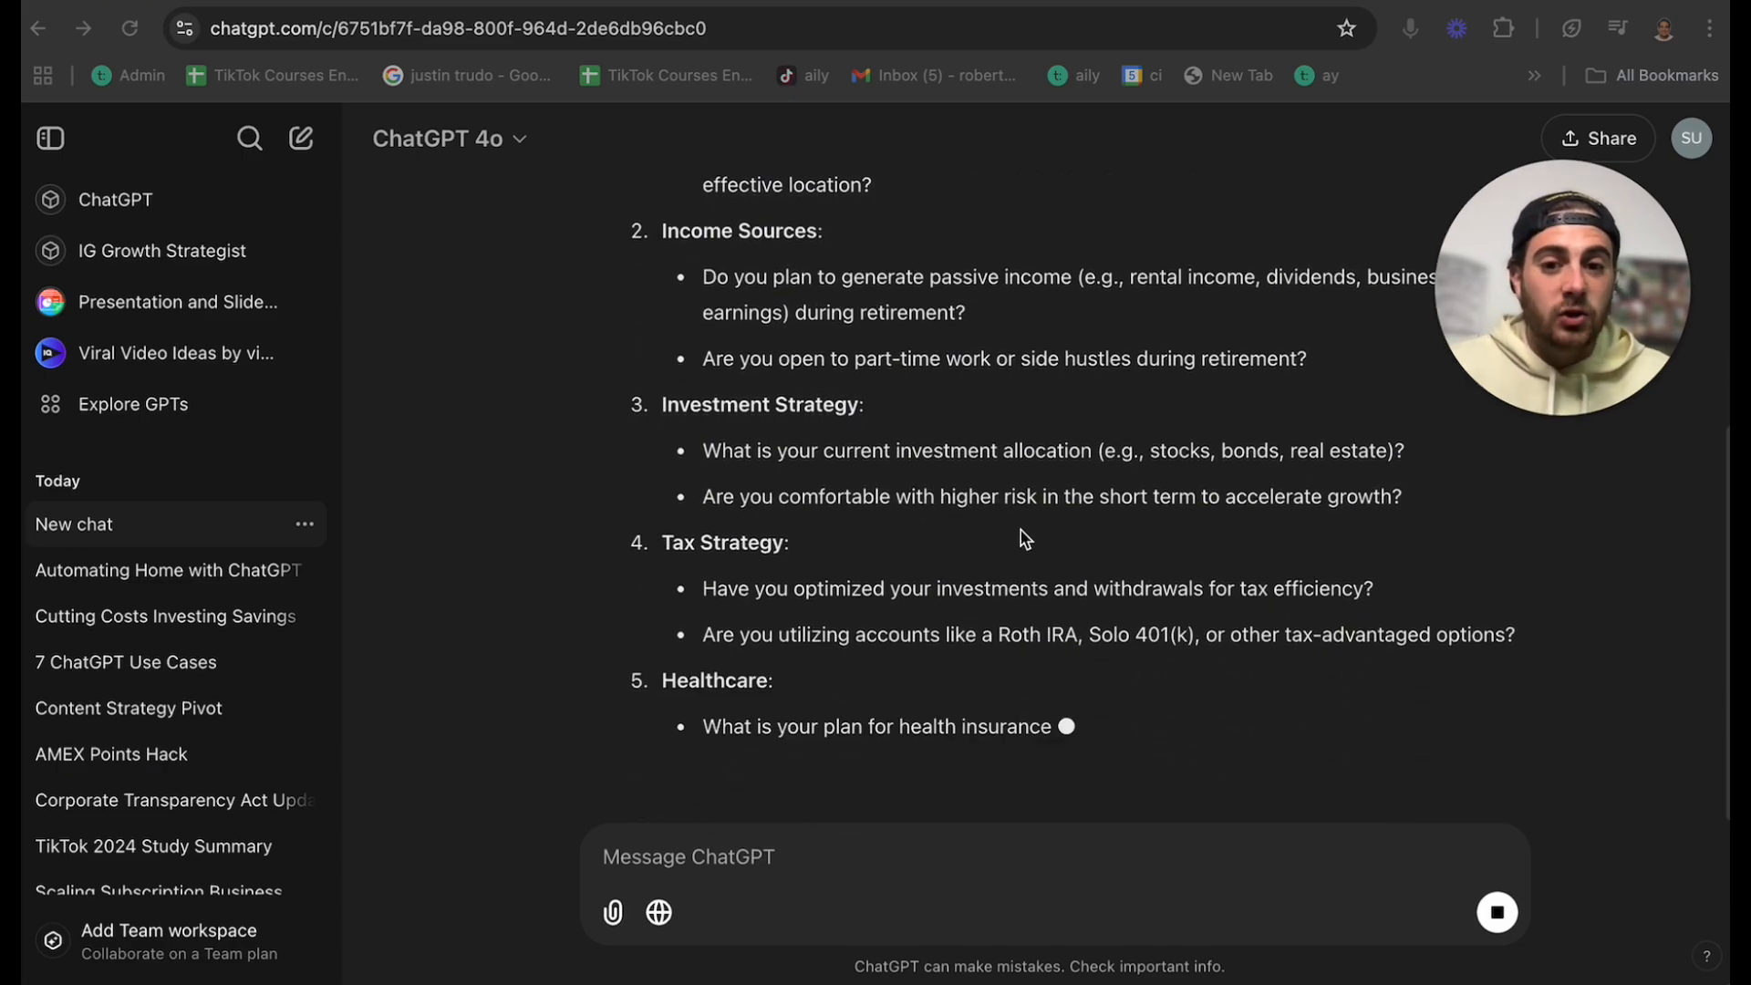
scroll("down", 3)
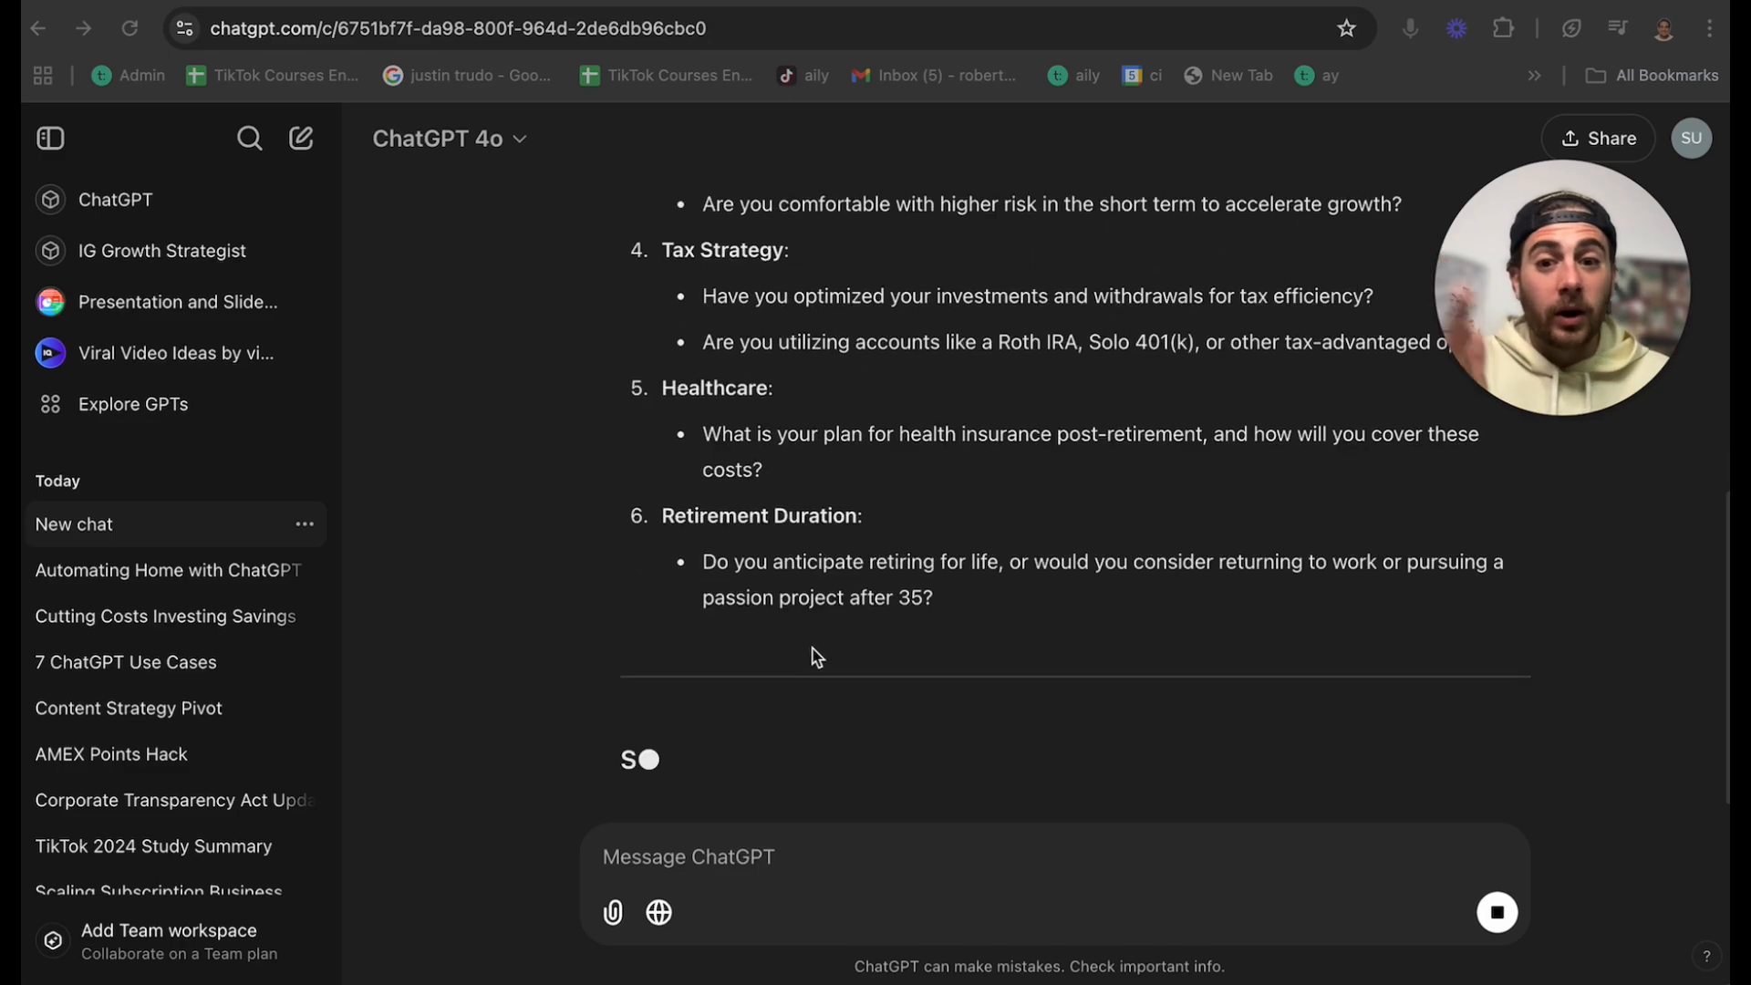
scroll("down", 3)
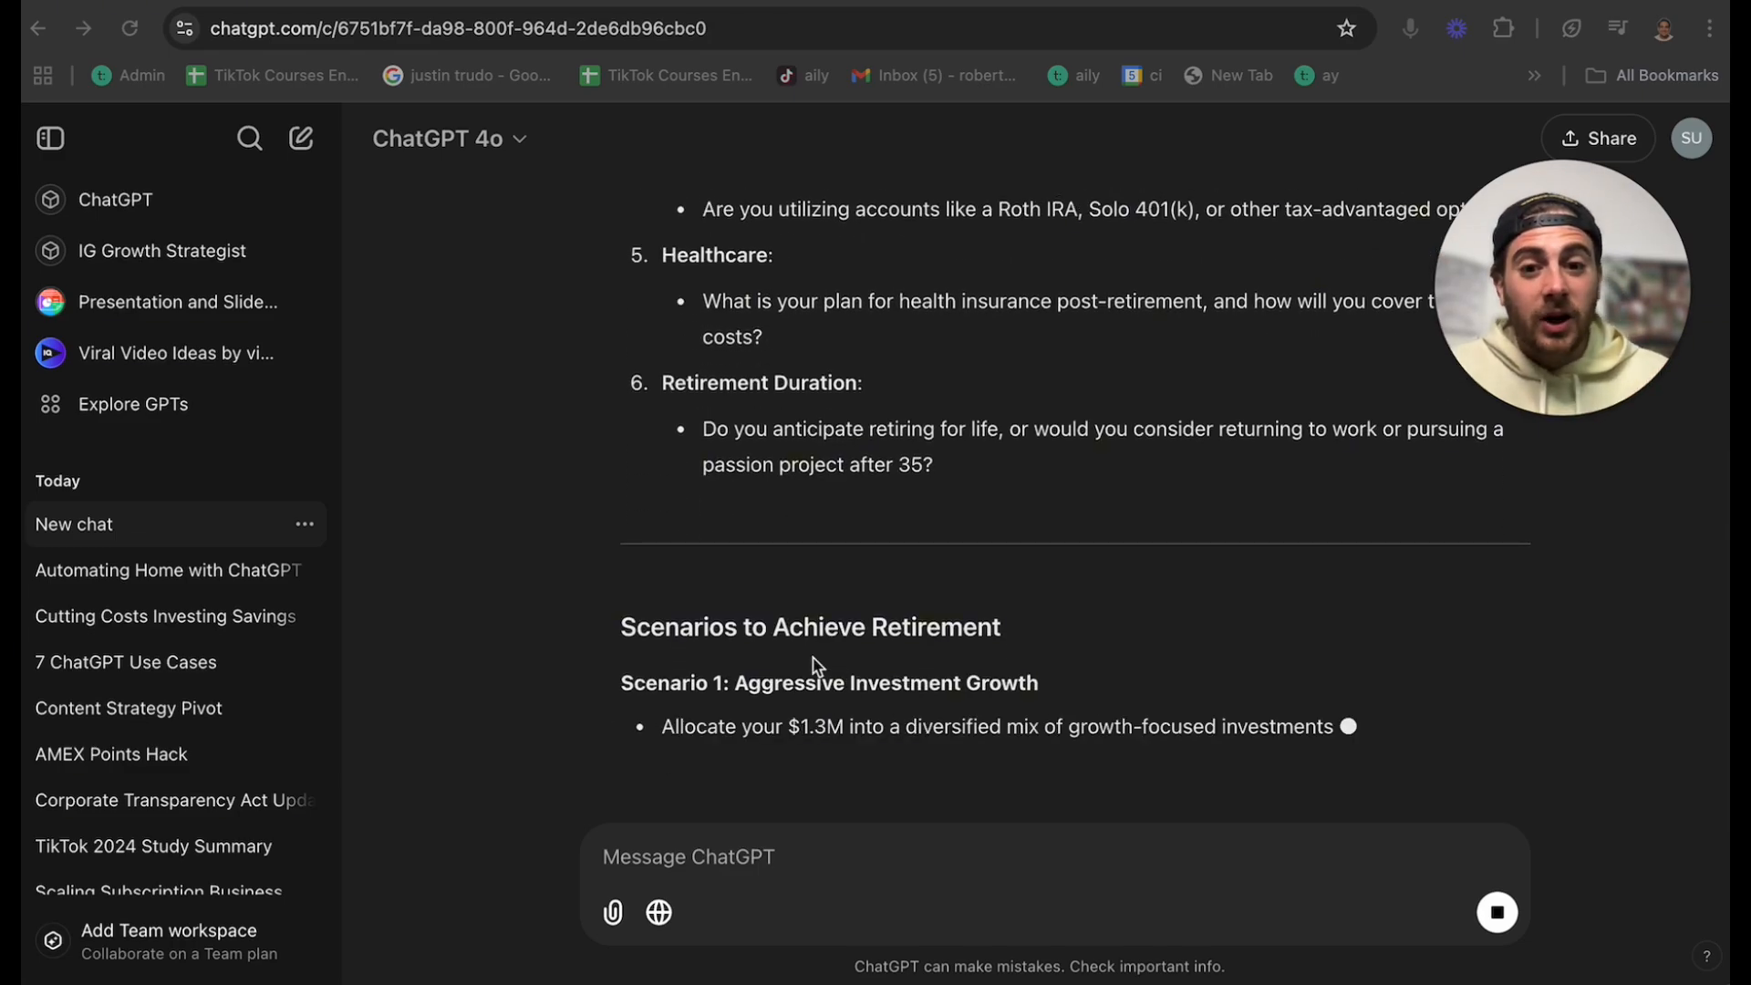
scroll("down", 3)
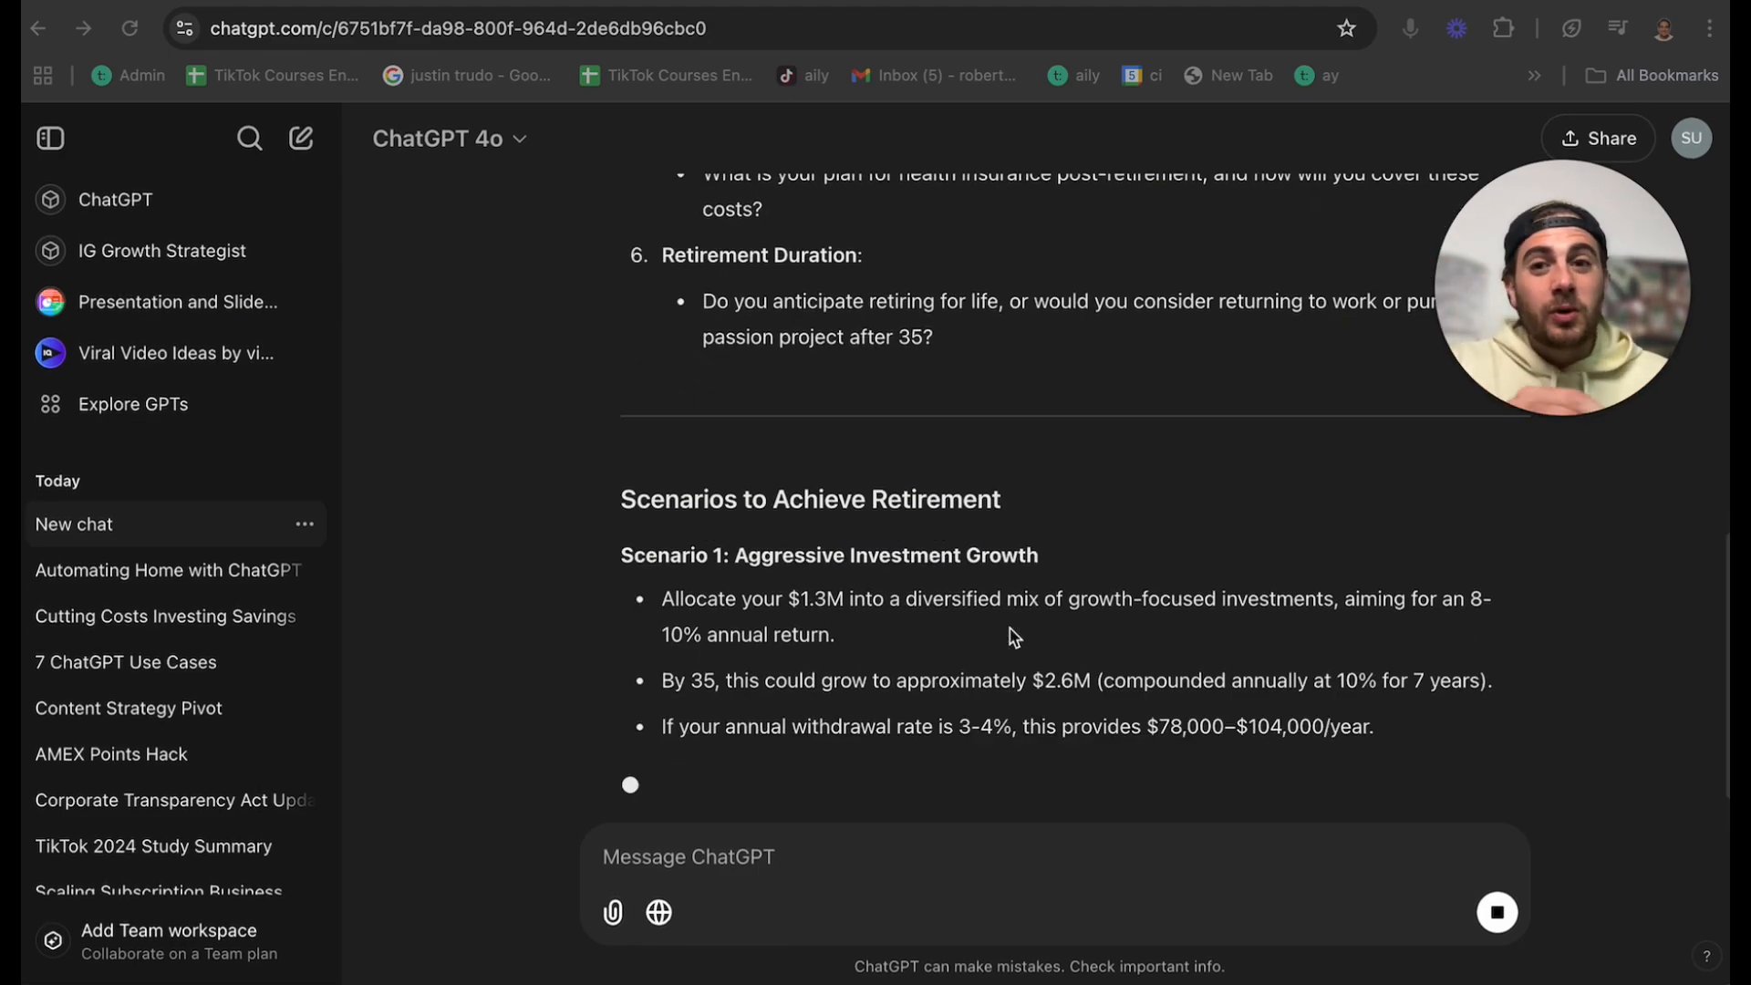